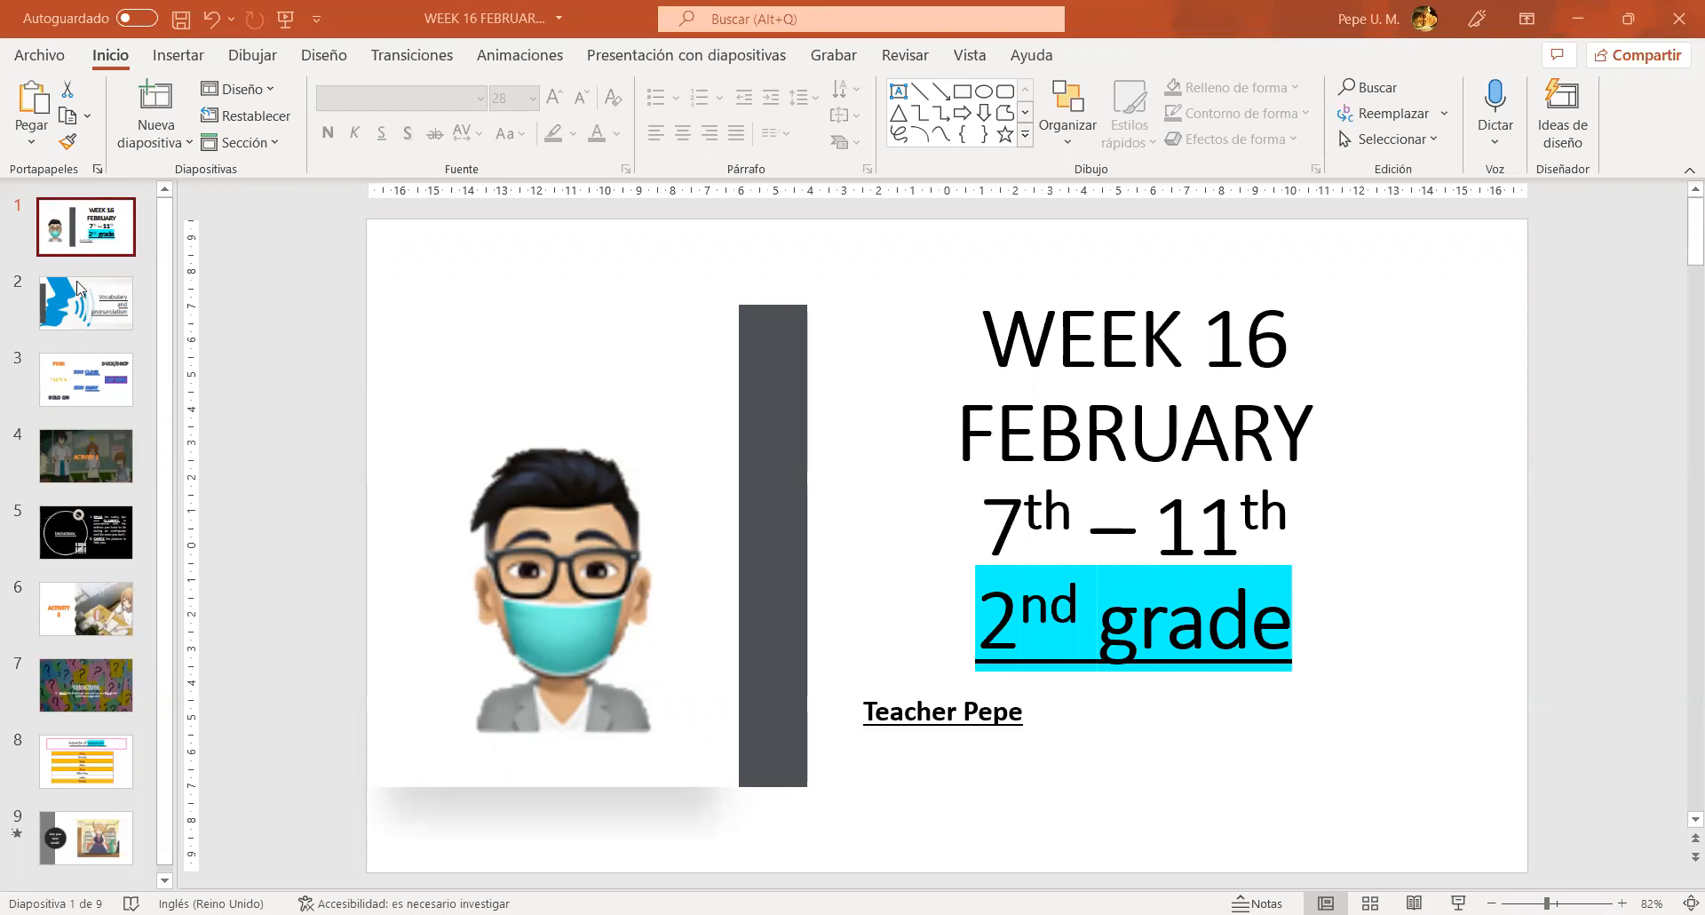
- Page from the Vocabulary slide to the action-words slide (PUSH, FASTEN, HOLD ON)
click(85, 302)
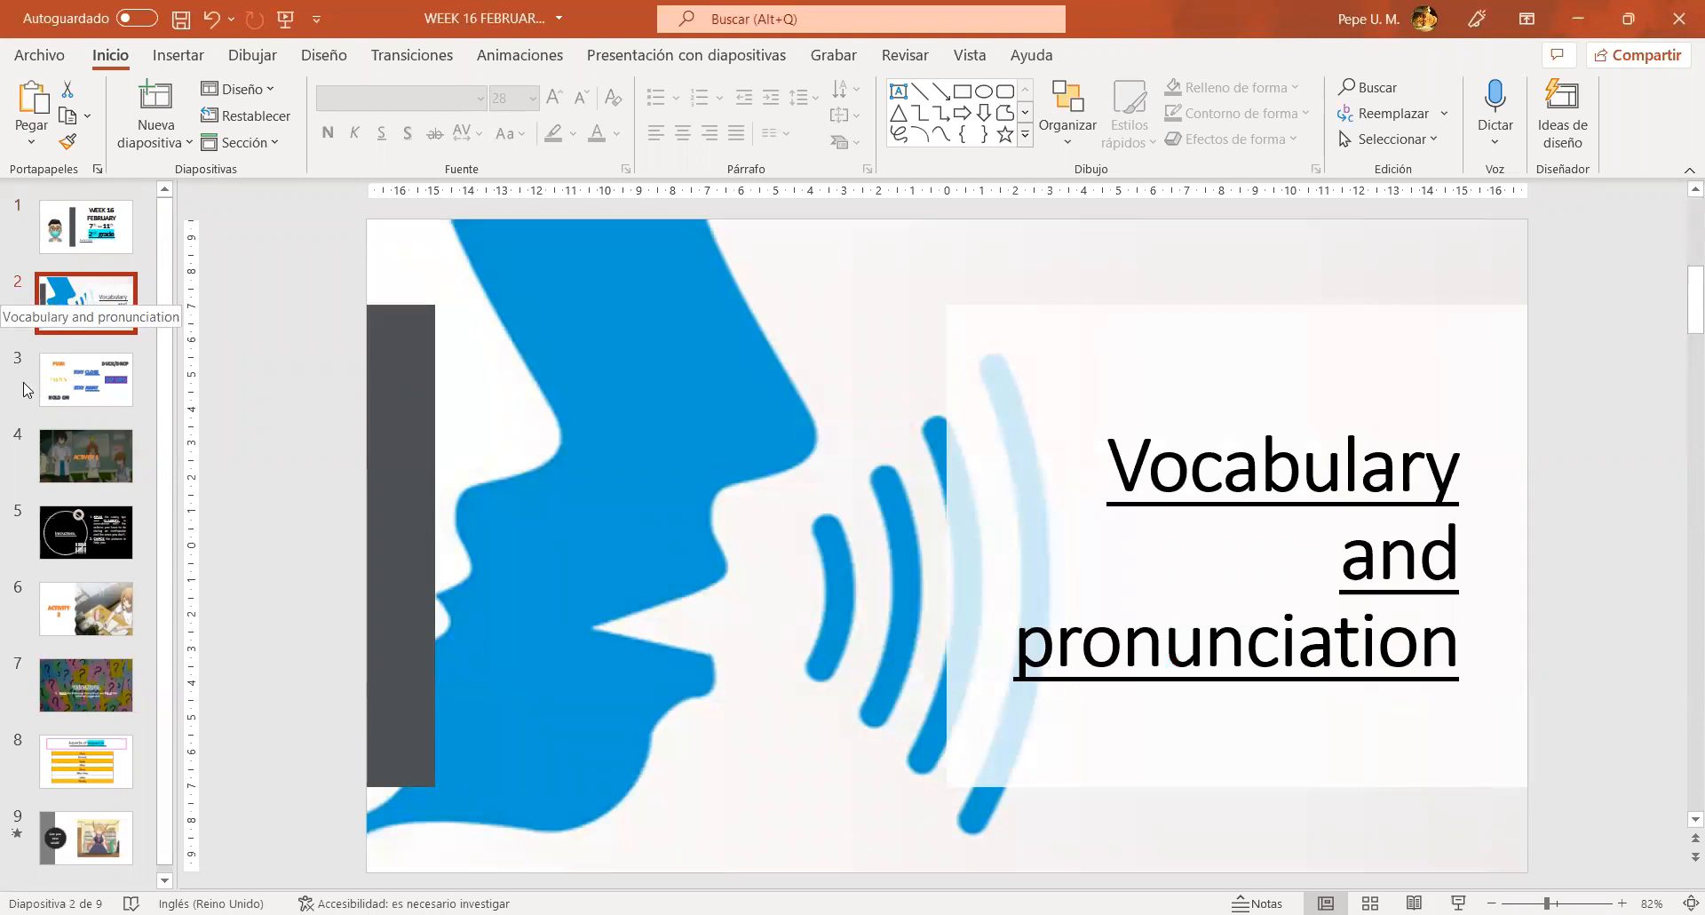
click(85, 380)
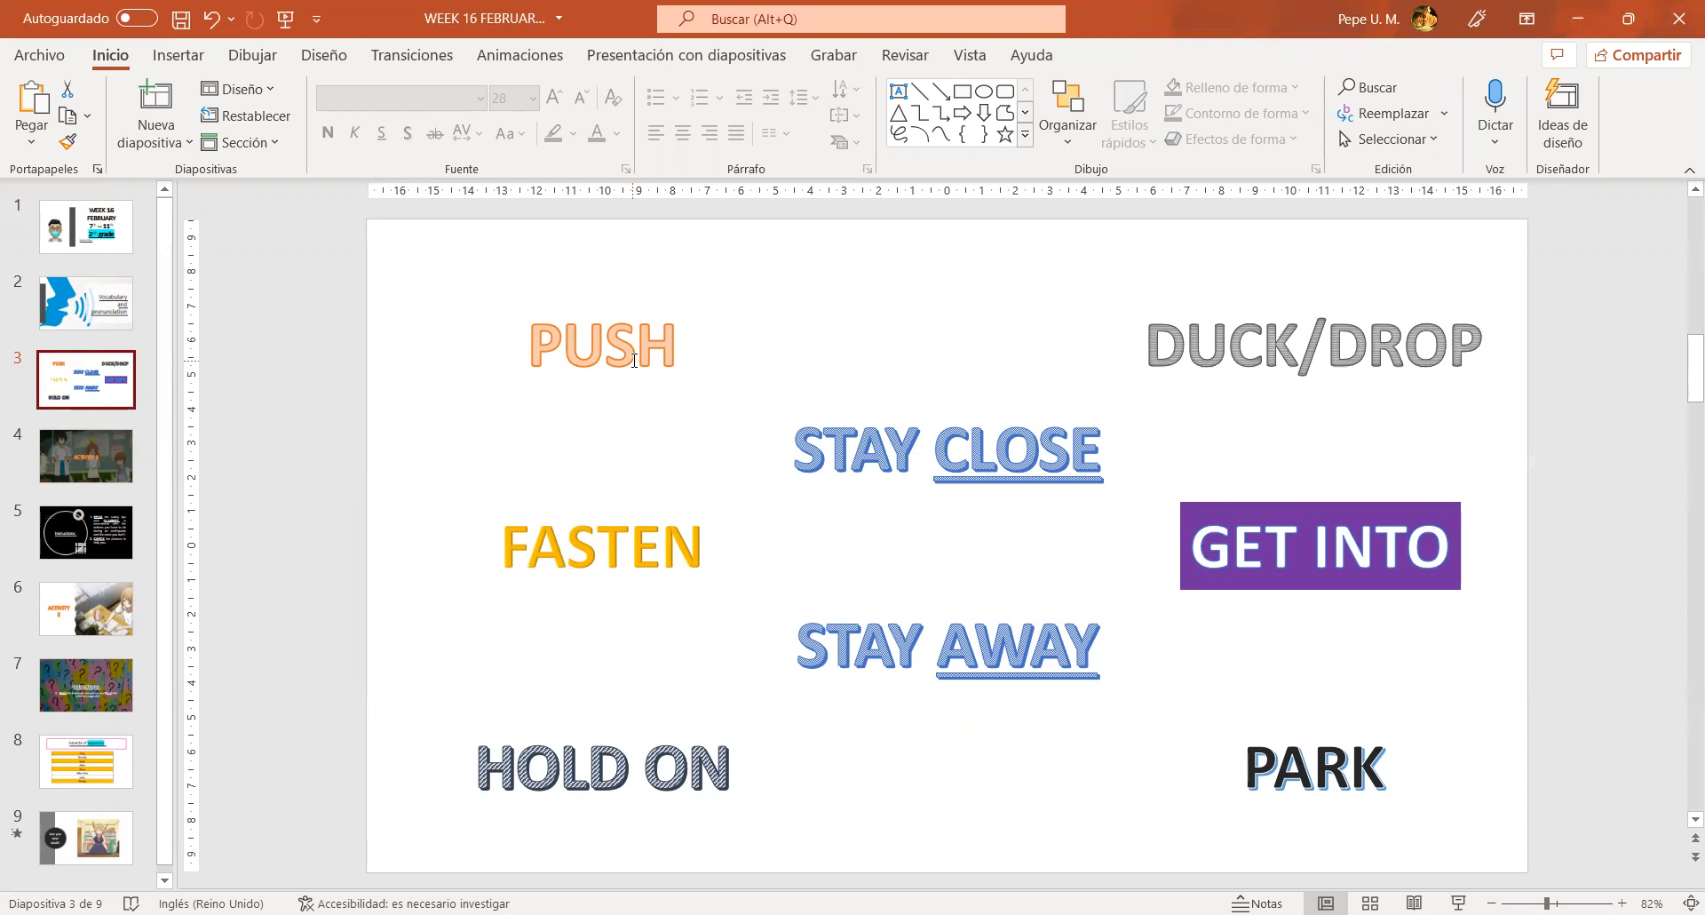
mouse_move(671, 247)
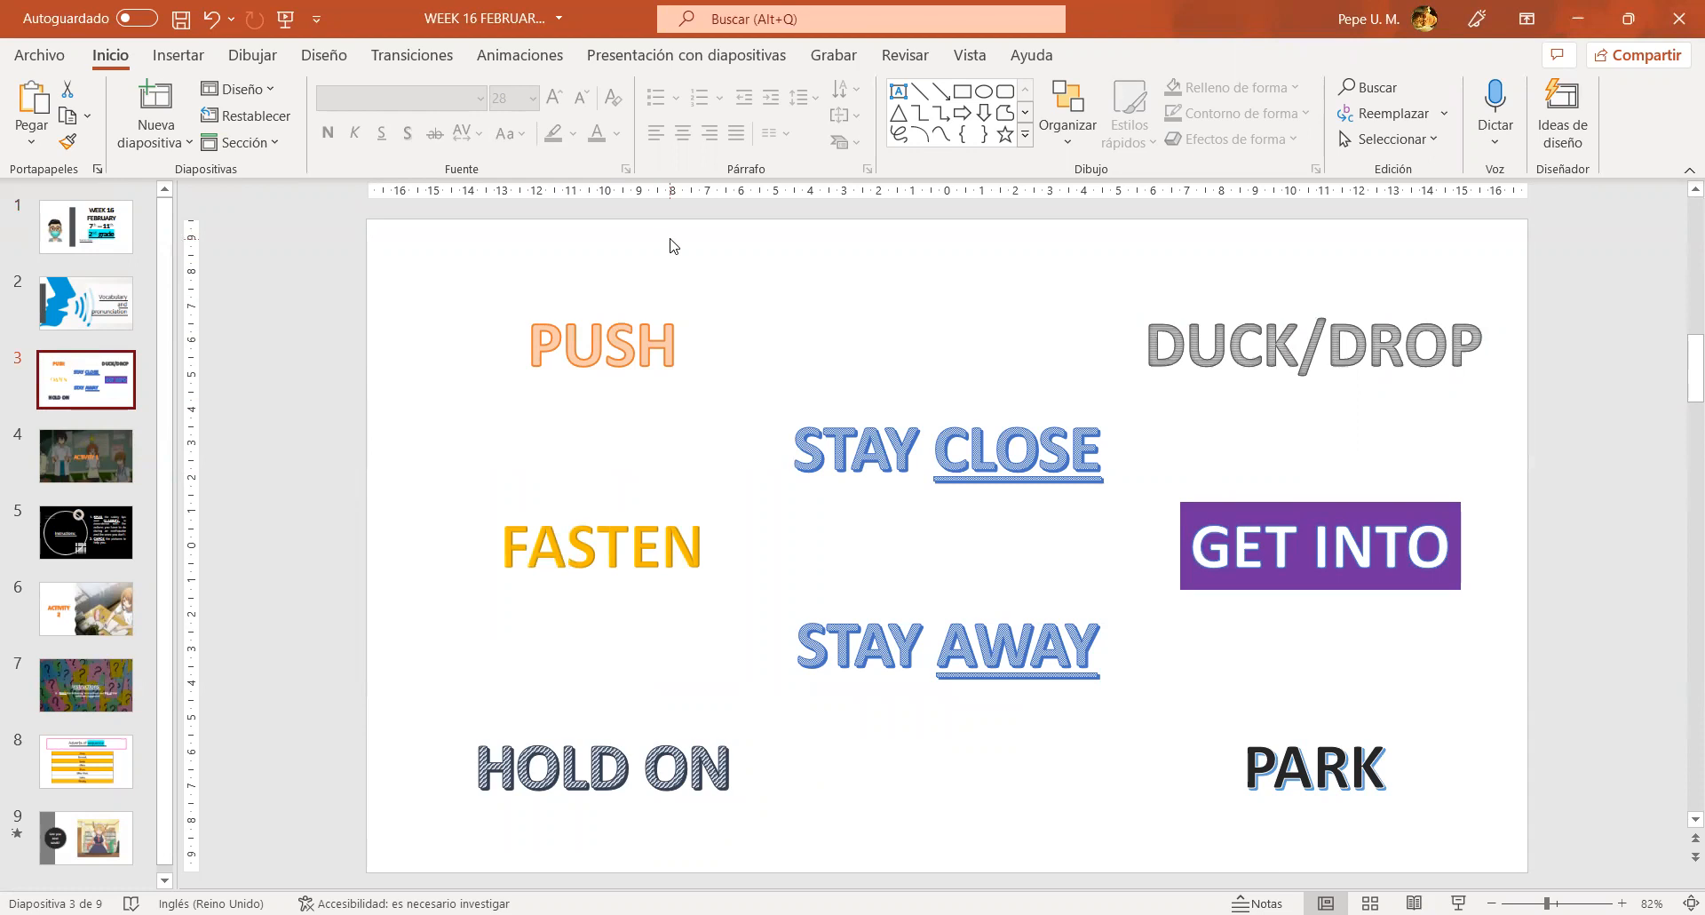
mouse_move(748, 339)
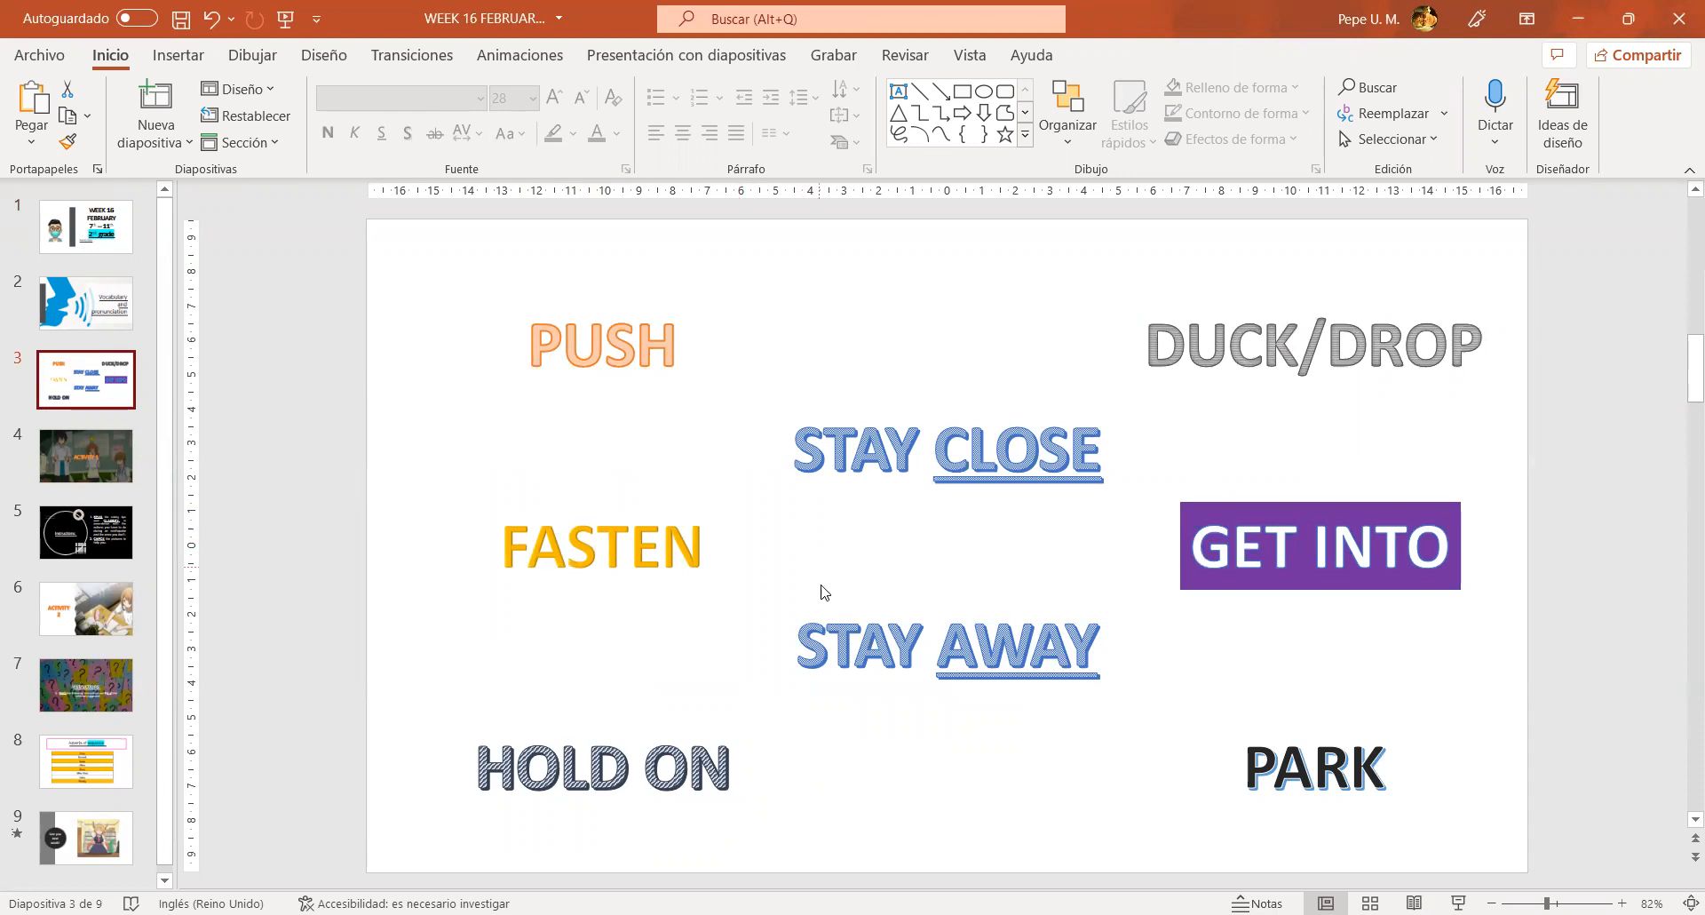
mouse_move(900, 339)
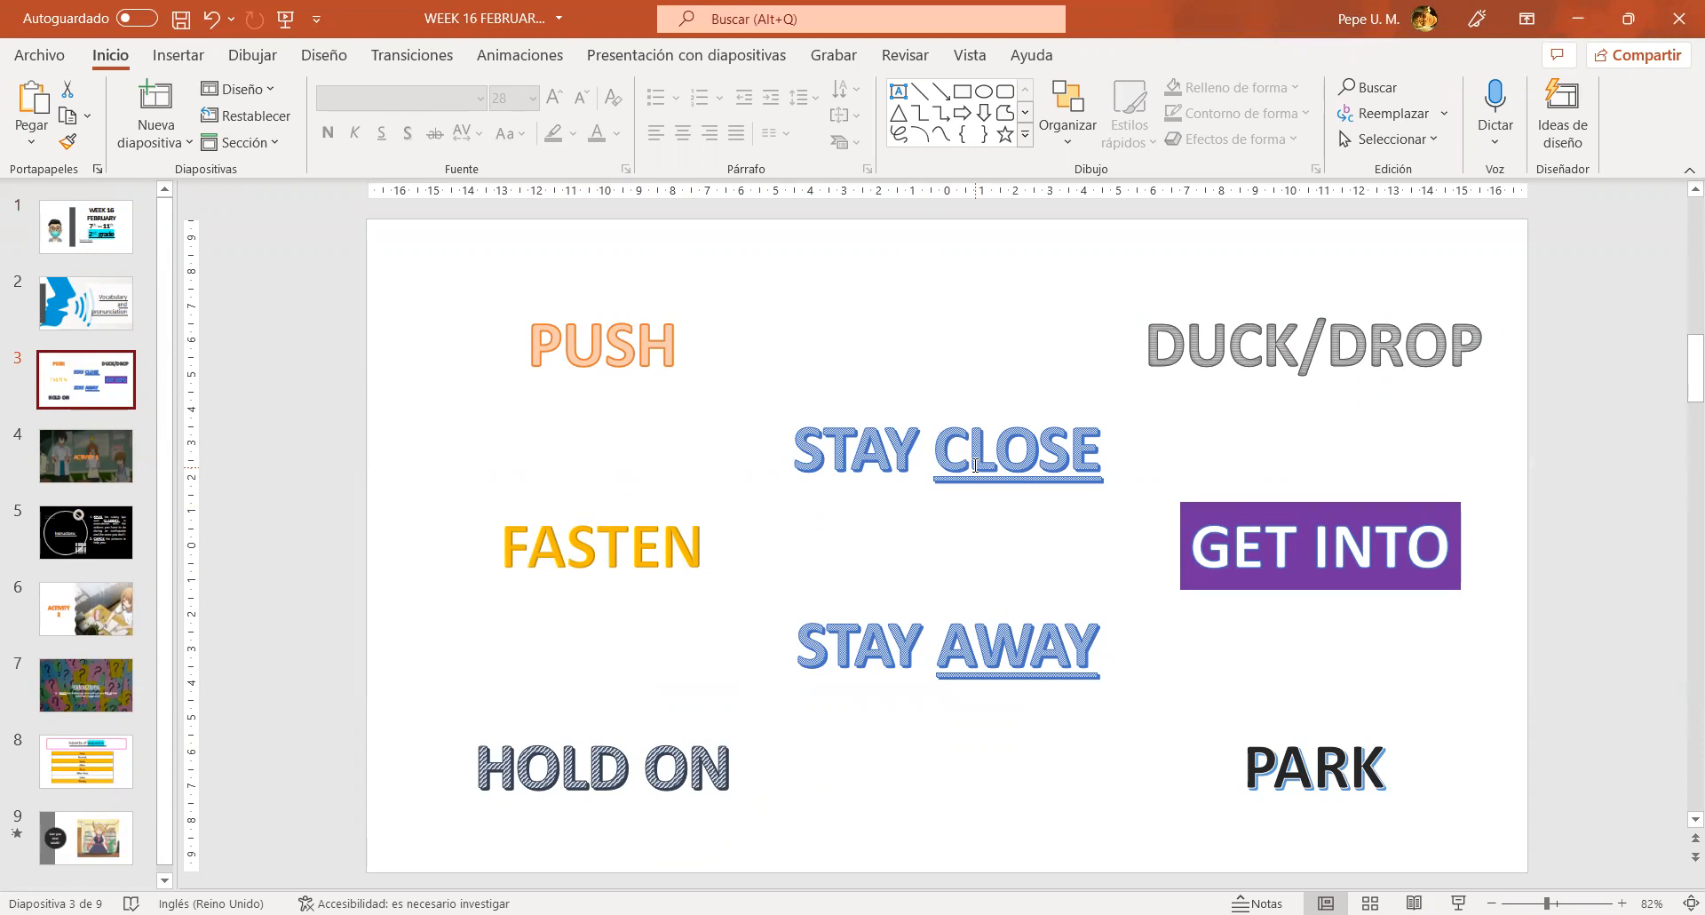
mouse_move(1302, 325)
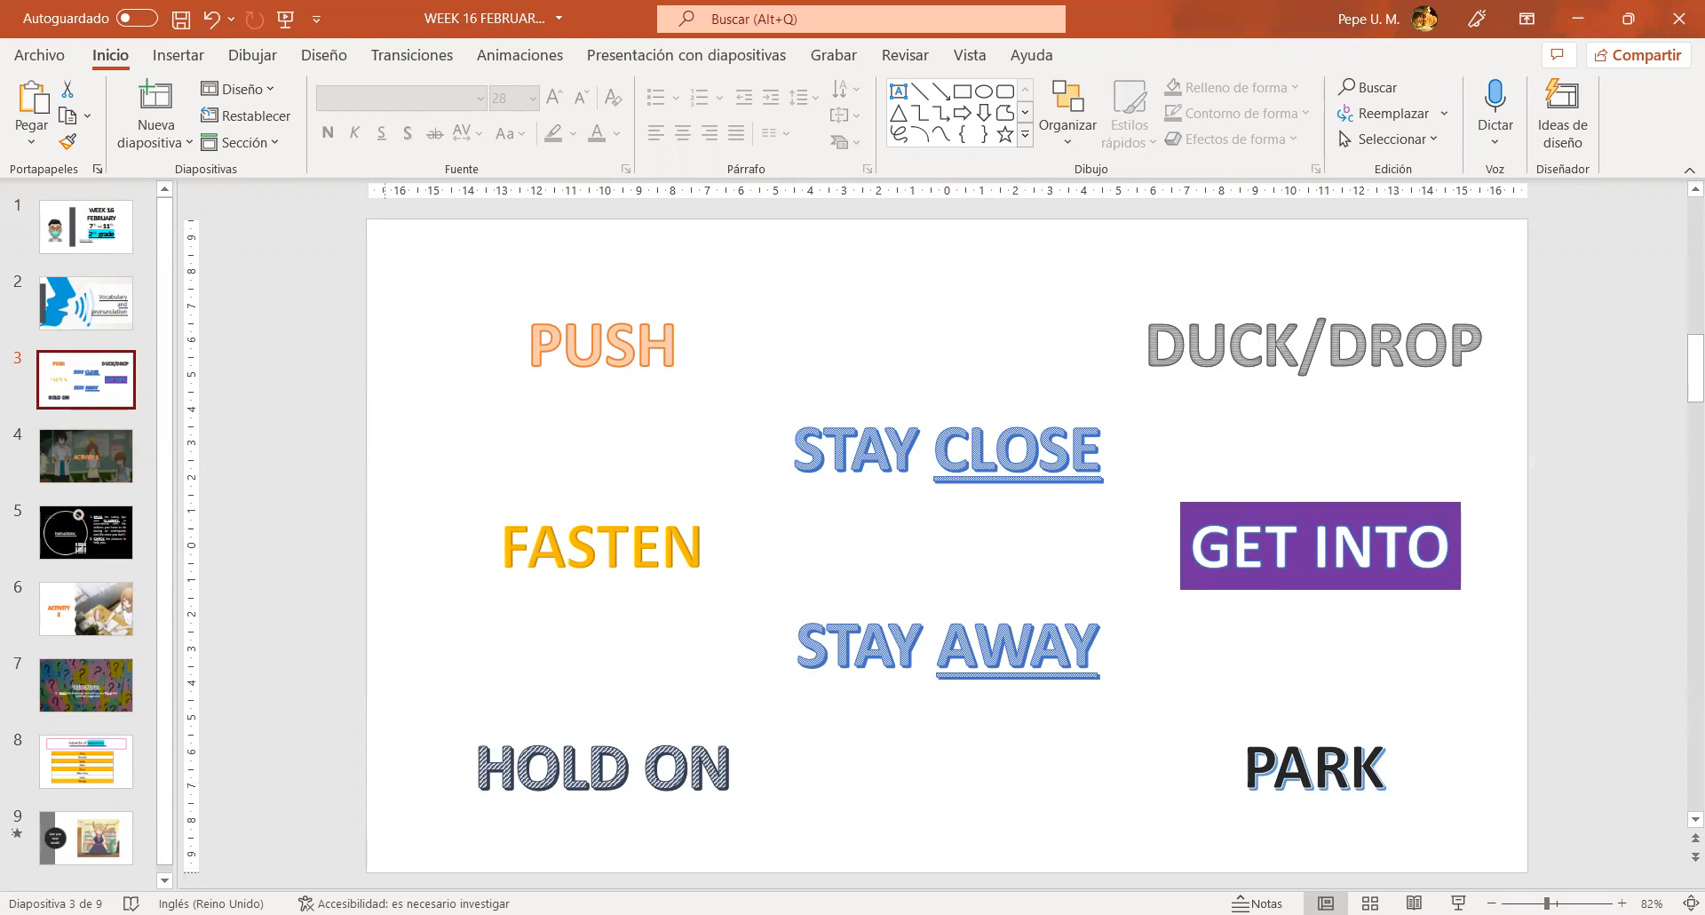
mouse_move(1029, 387)
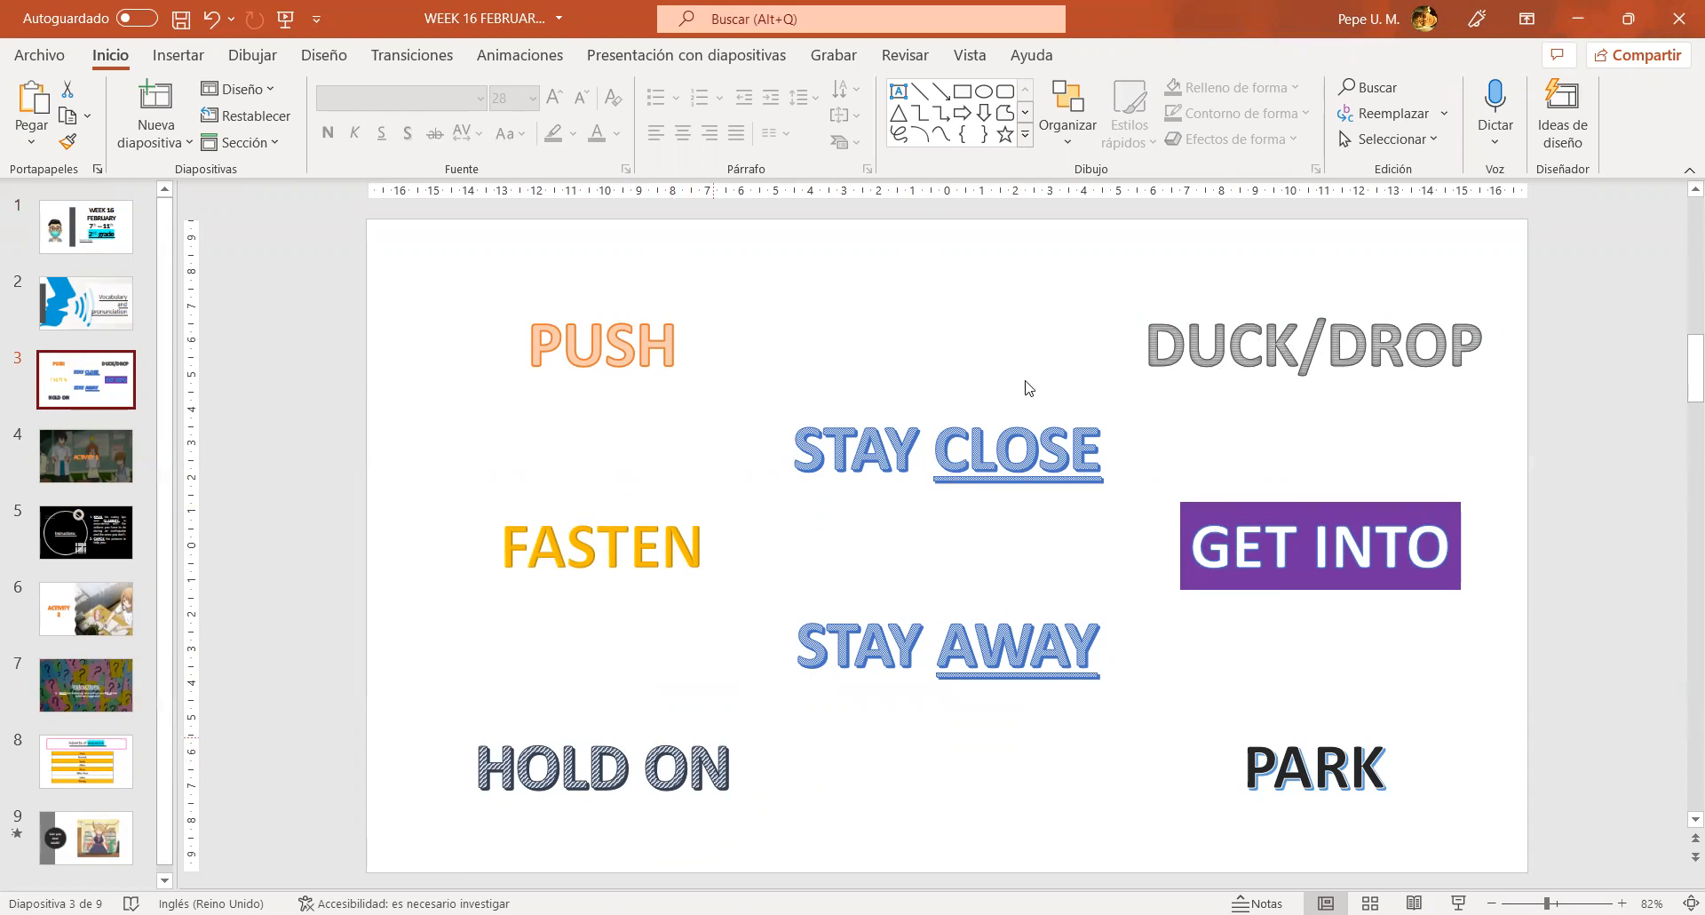
mouse_move(1326, 438)
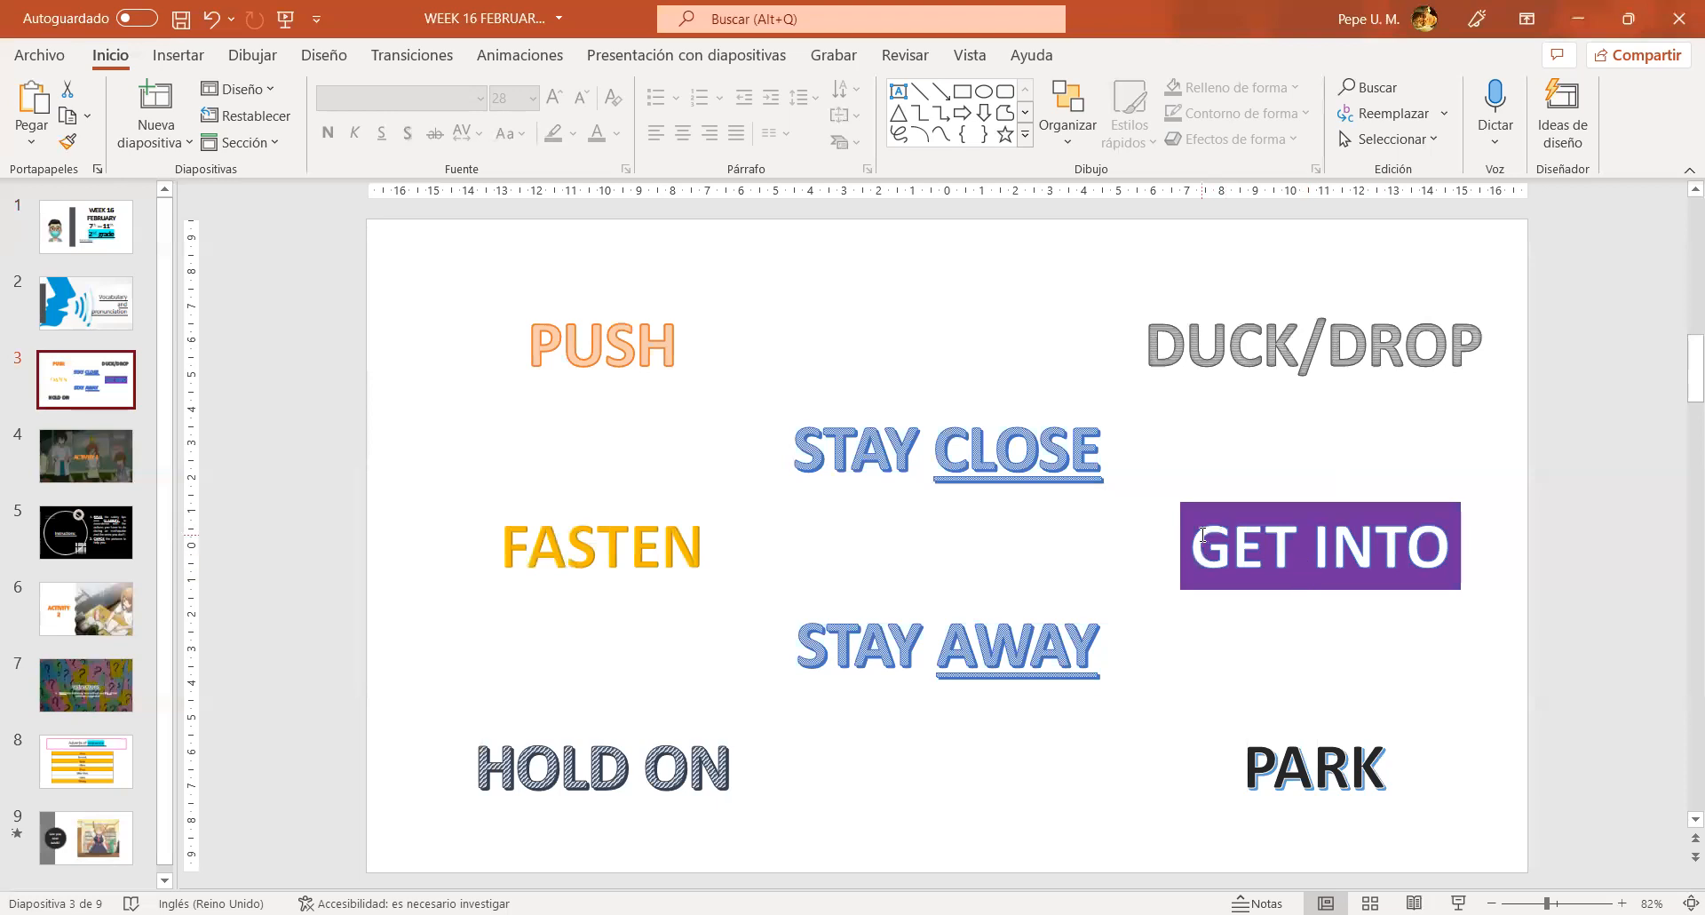
- Advance past the Activity 1 slide to the earthquake safety-tips Instructions slide
click(86, 456)
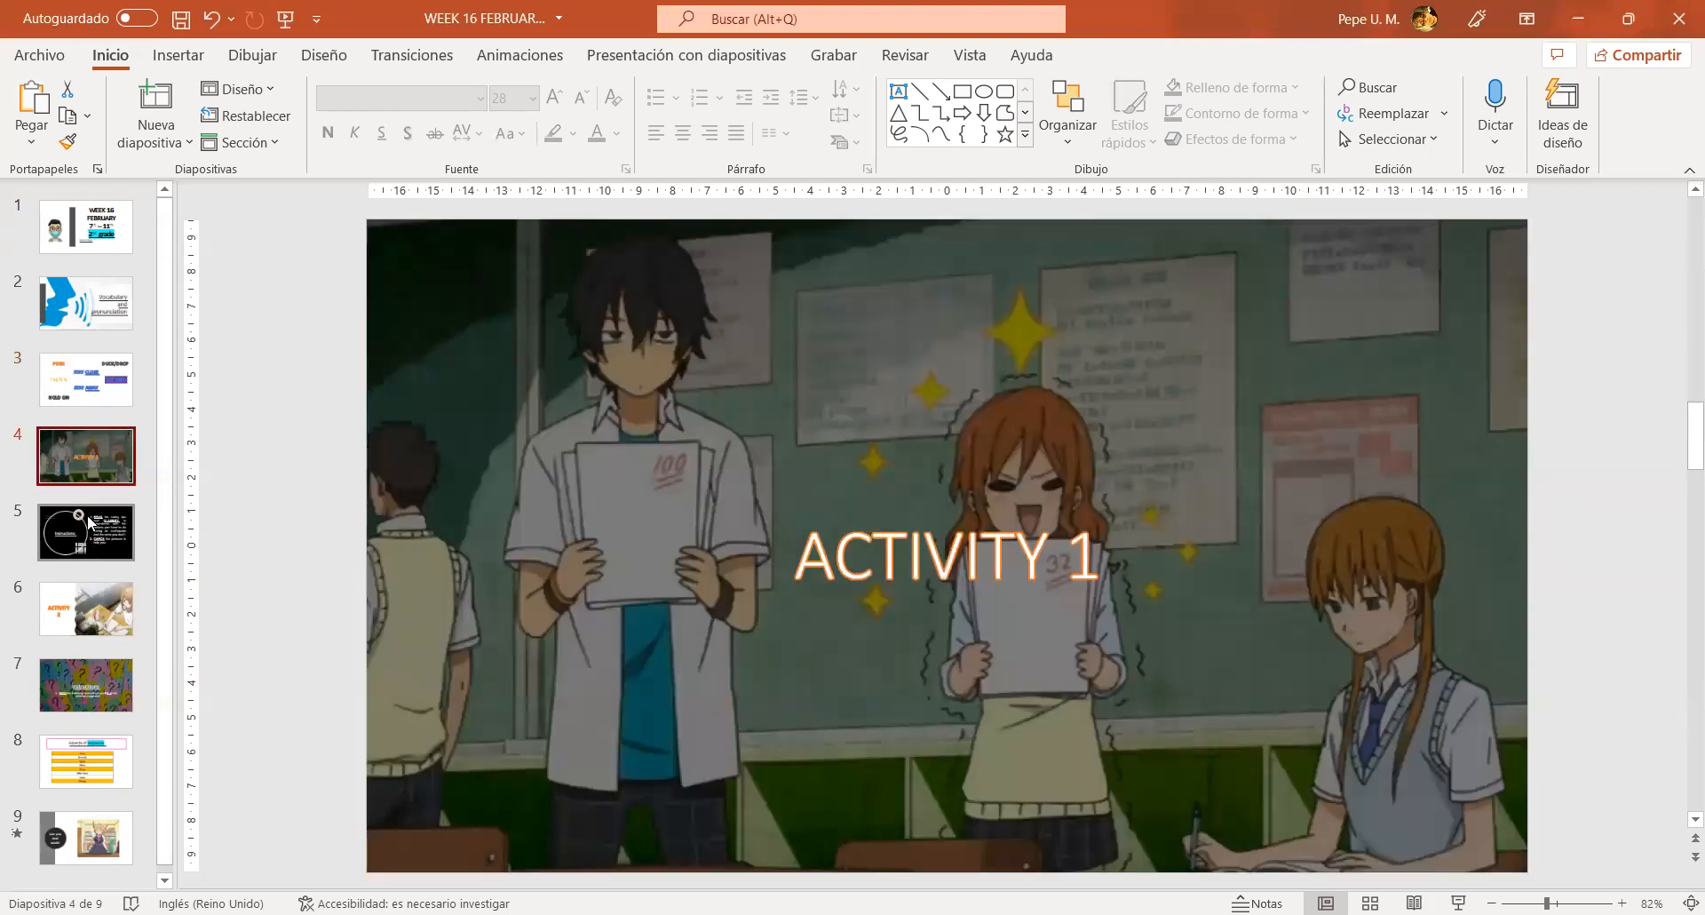
click(85, 531)
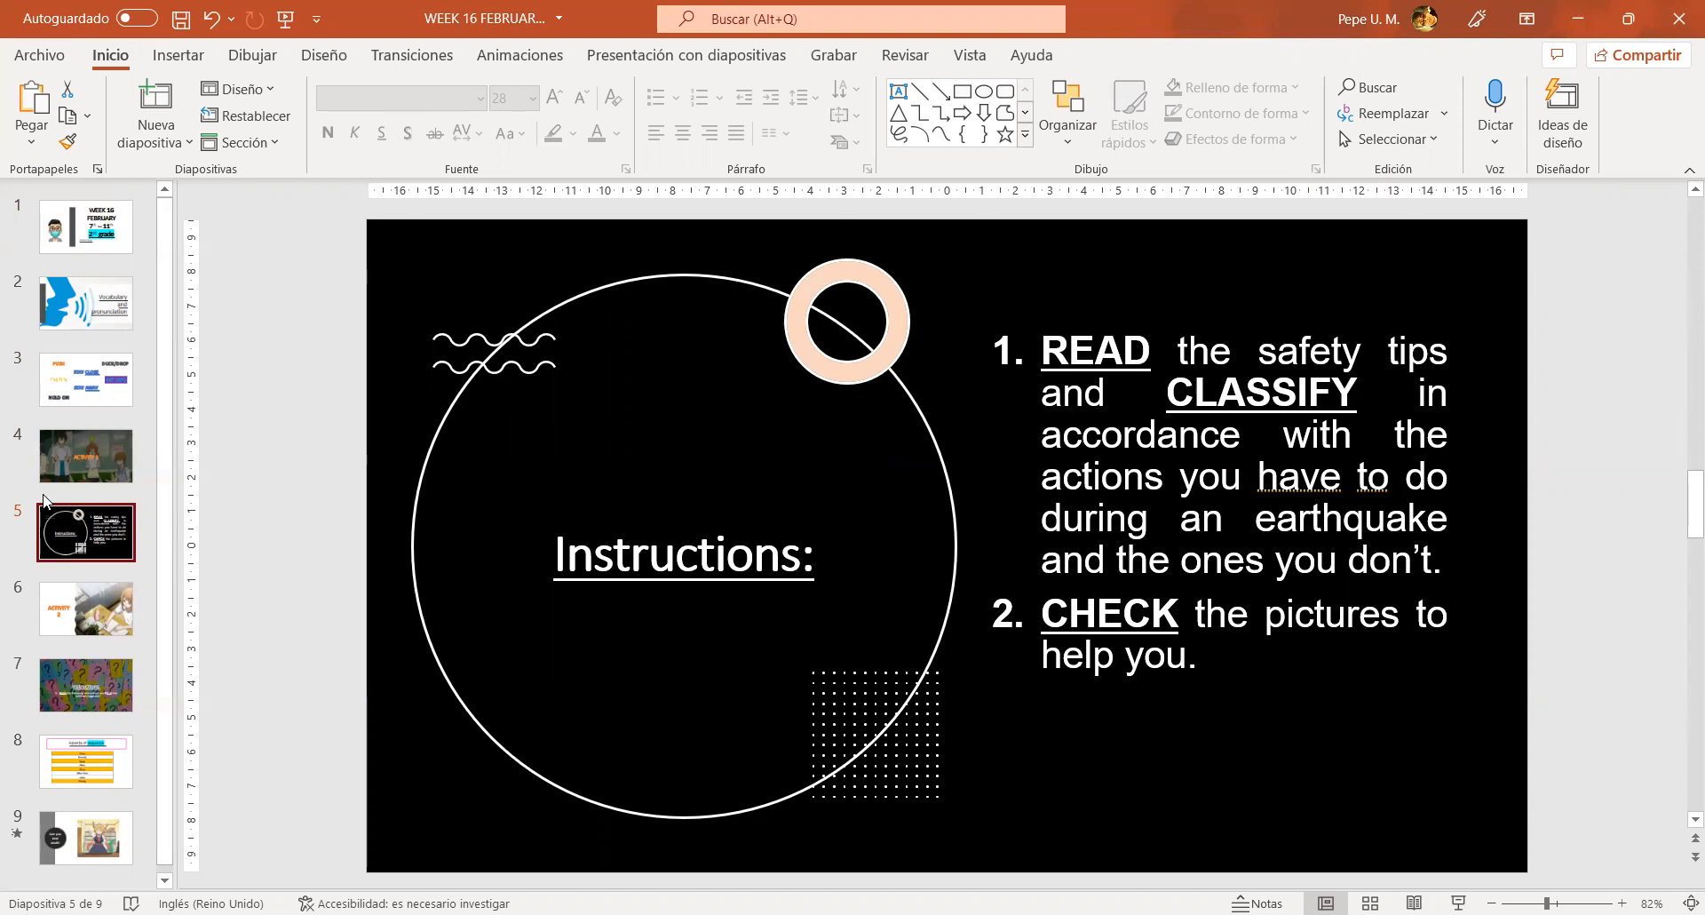
mouse_move(96, 538)
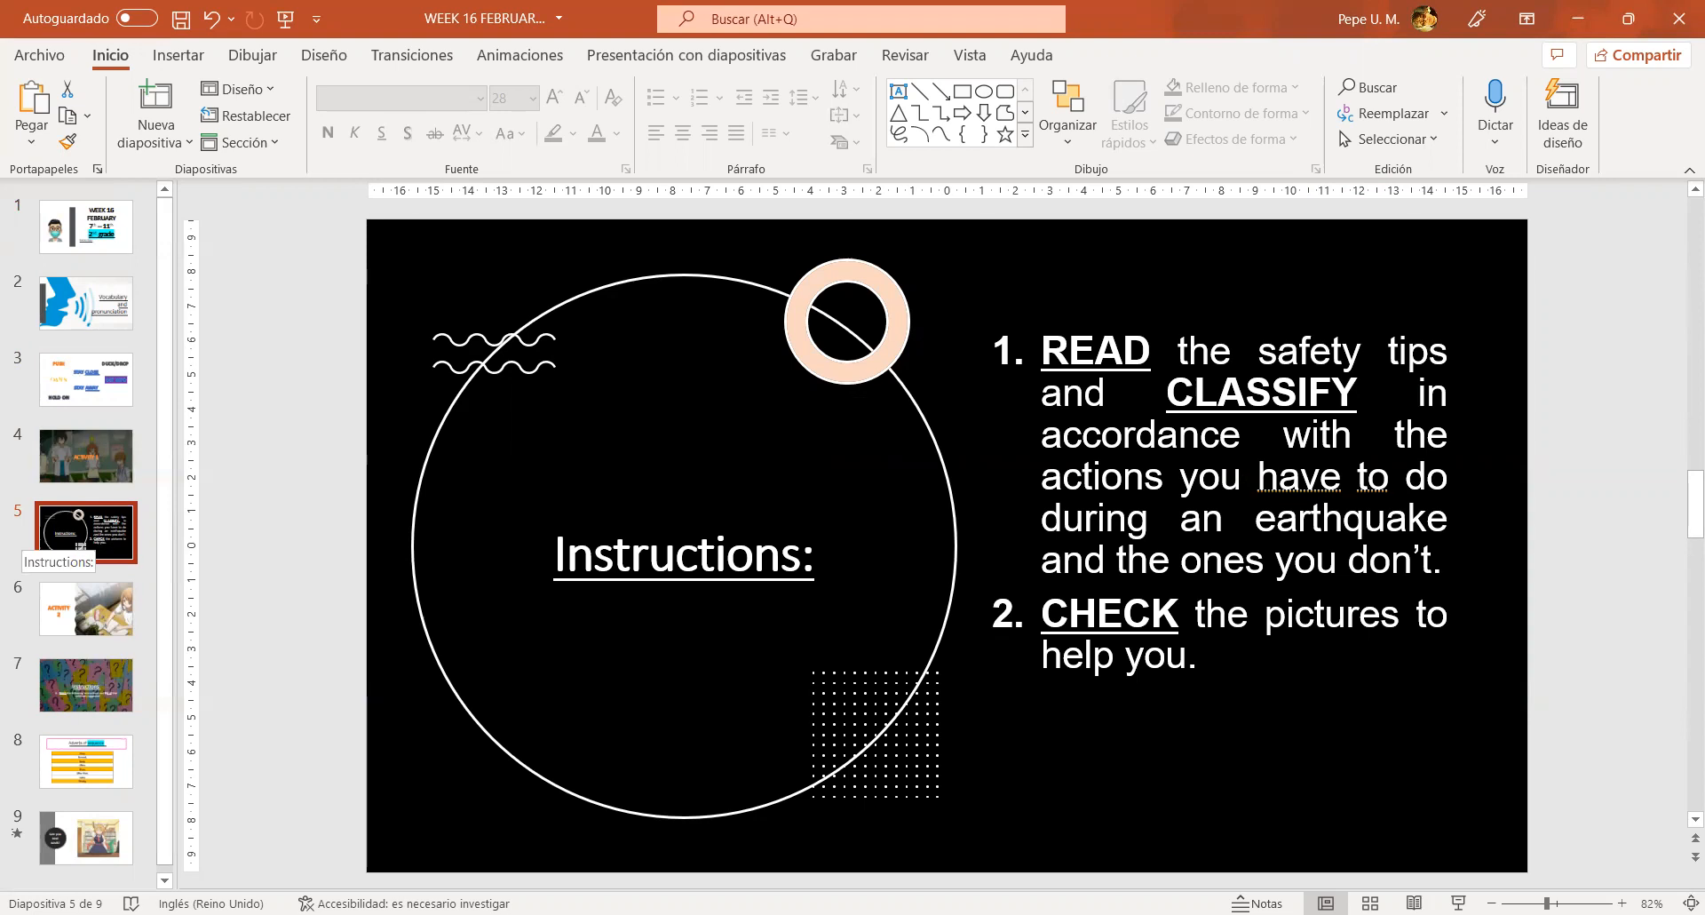
mouse_move(1403, 771)
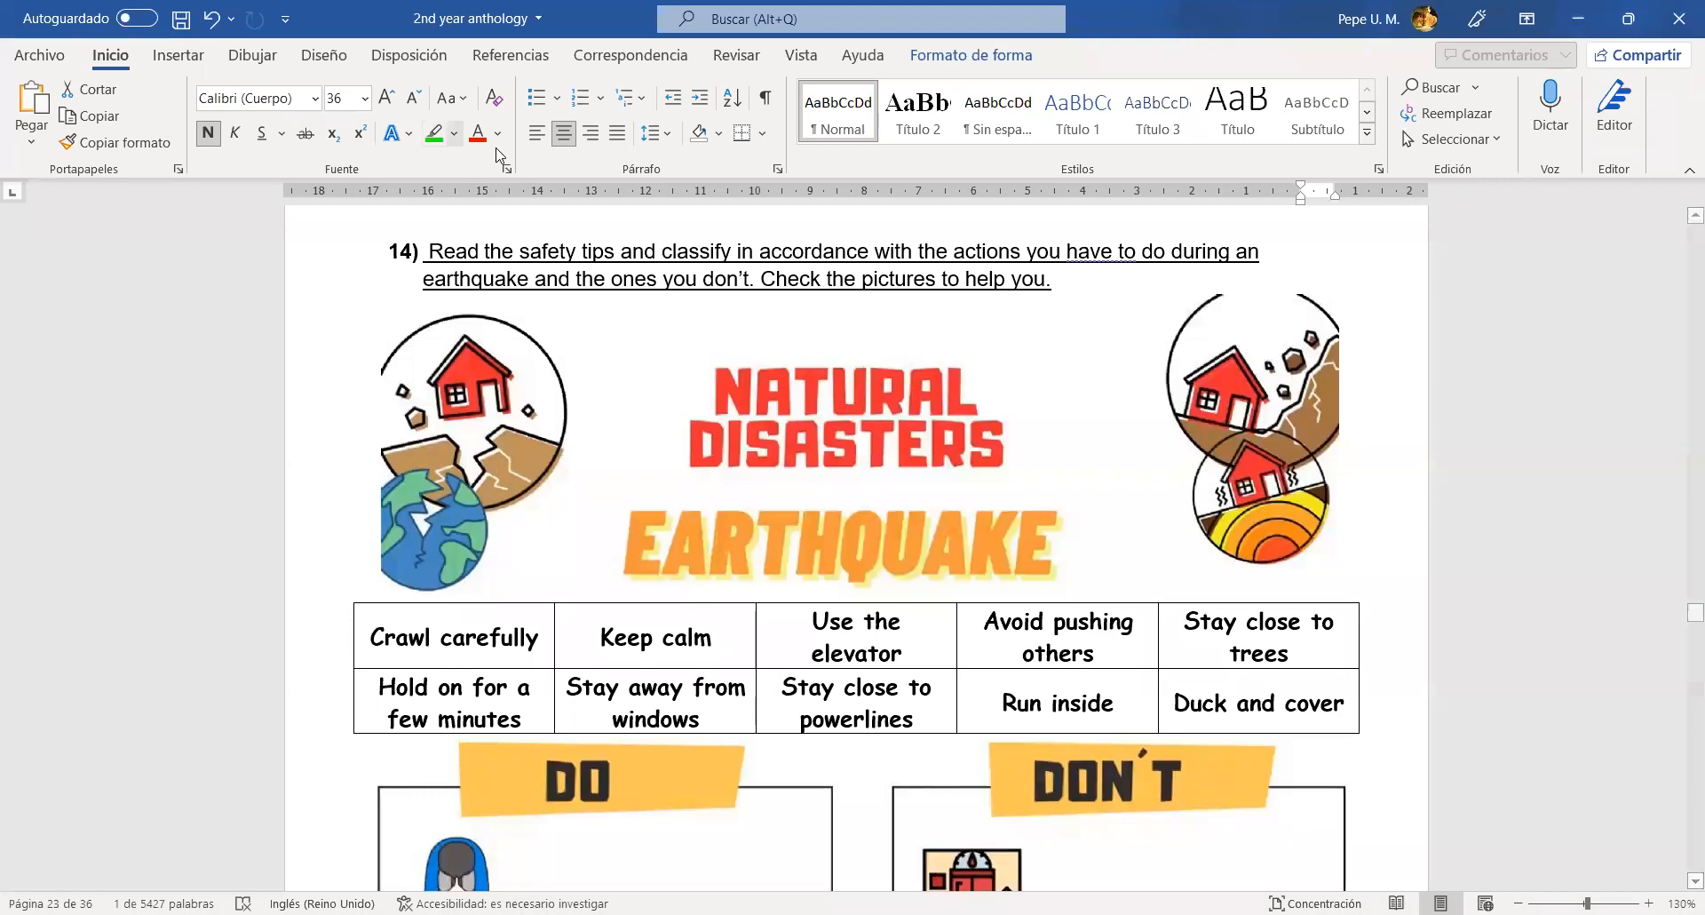
- Highlight 'safety' in the instructions and scroll to the tips table with DO and DON'T columns
double_click(551, 252)
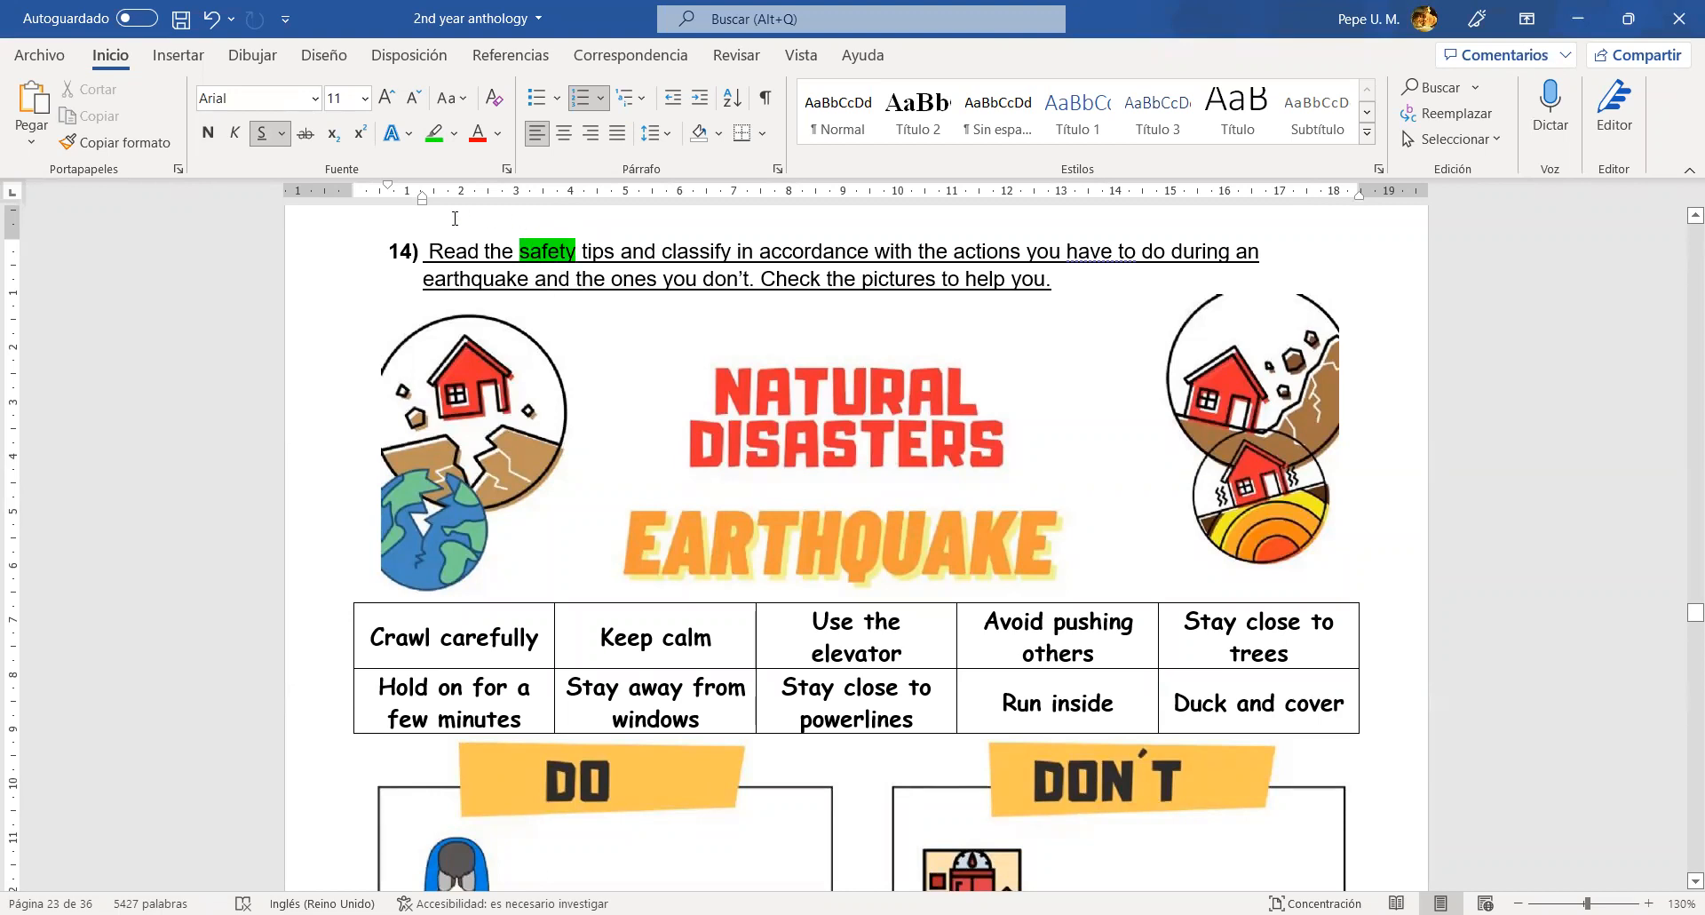
double_click(1097, 252)
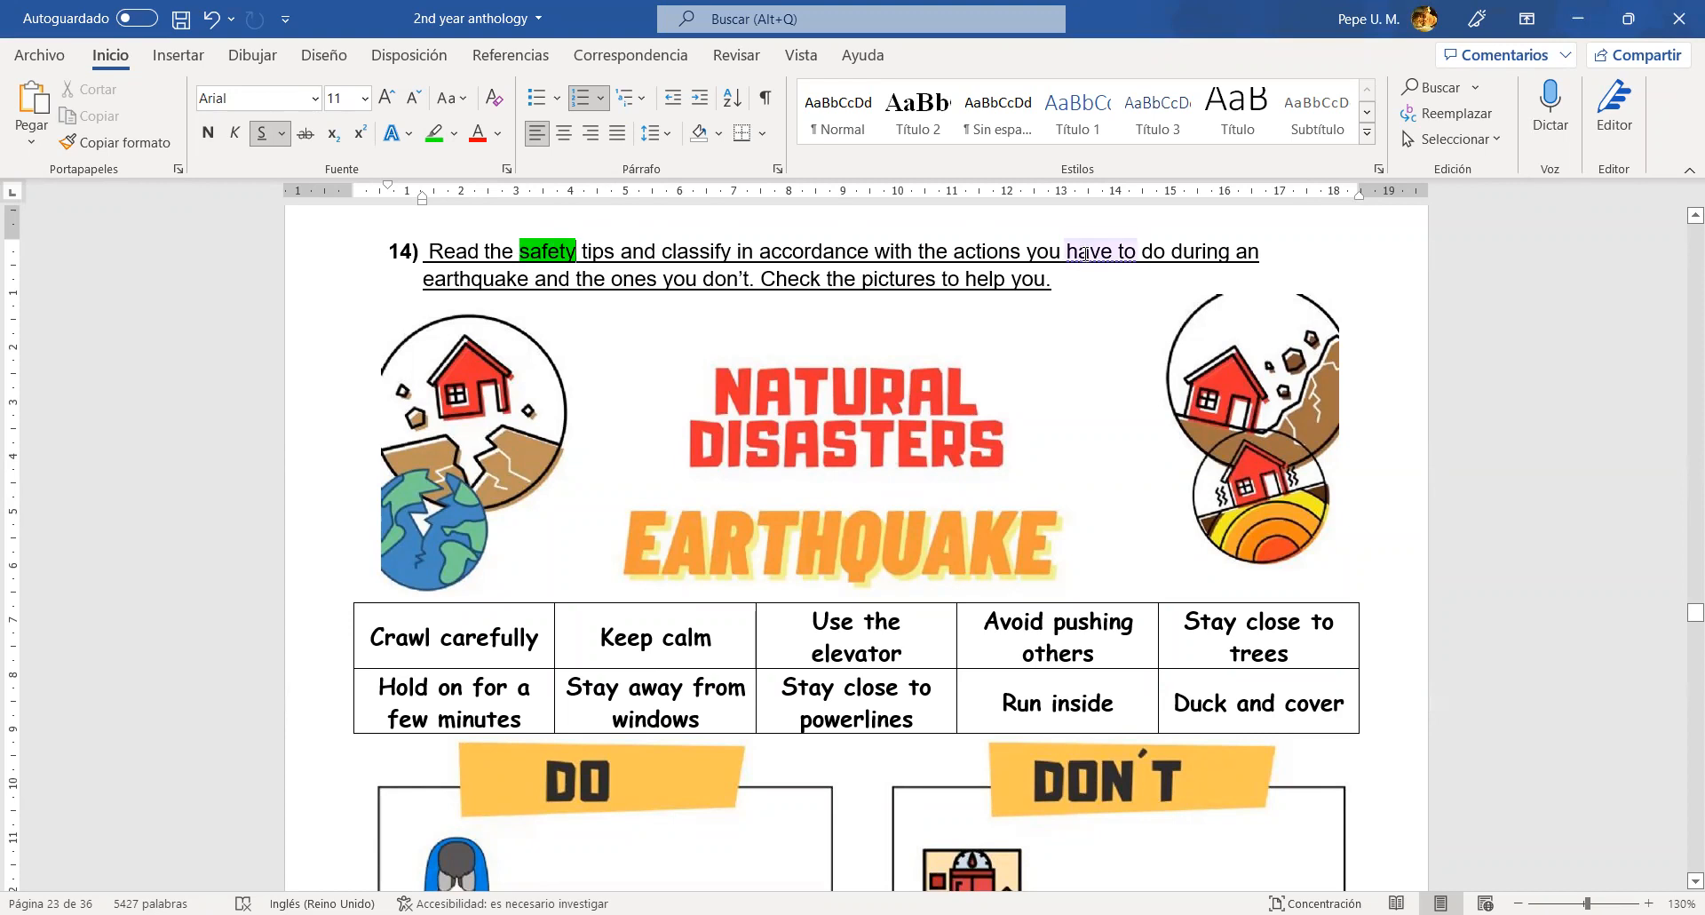
click(925, 278)
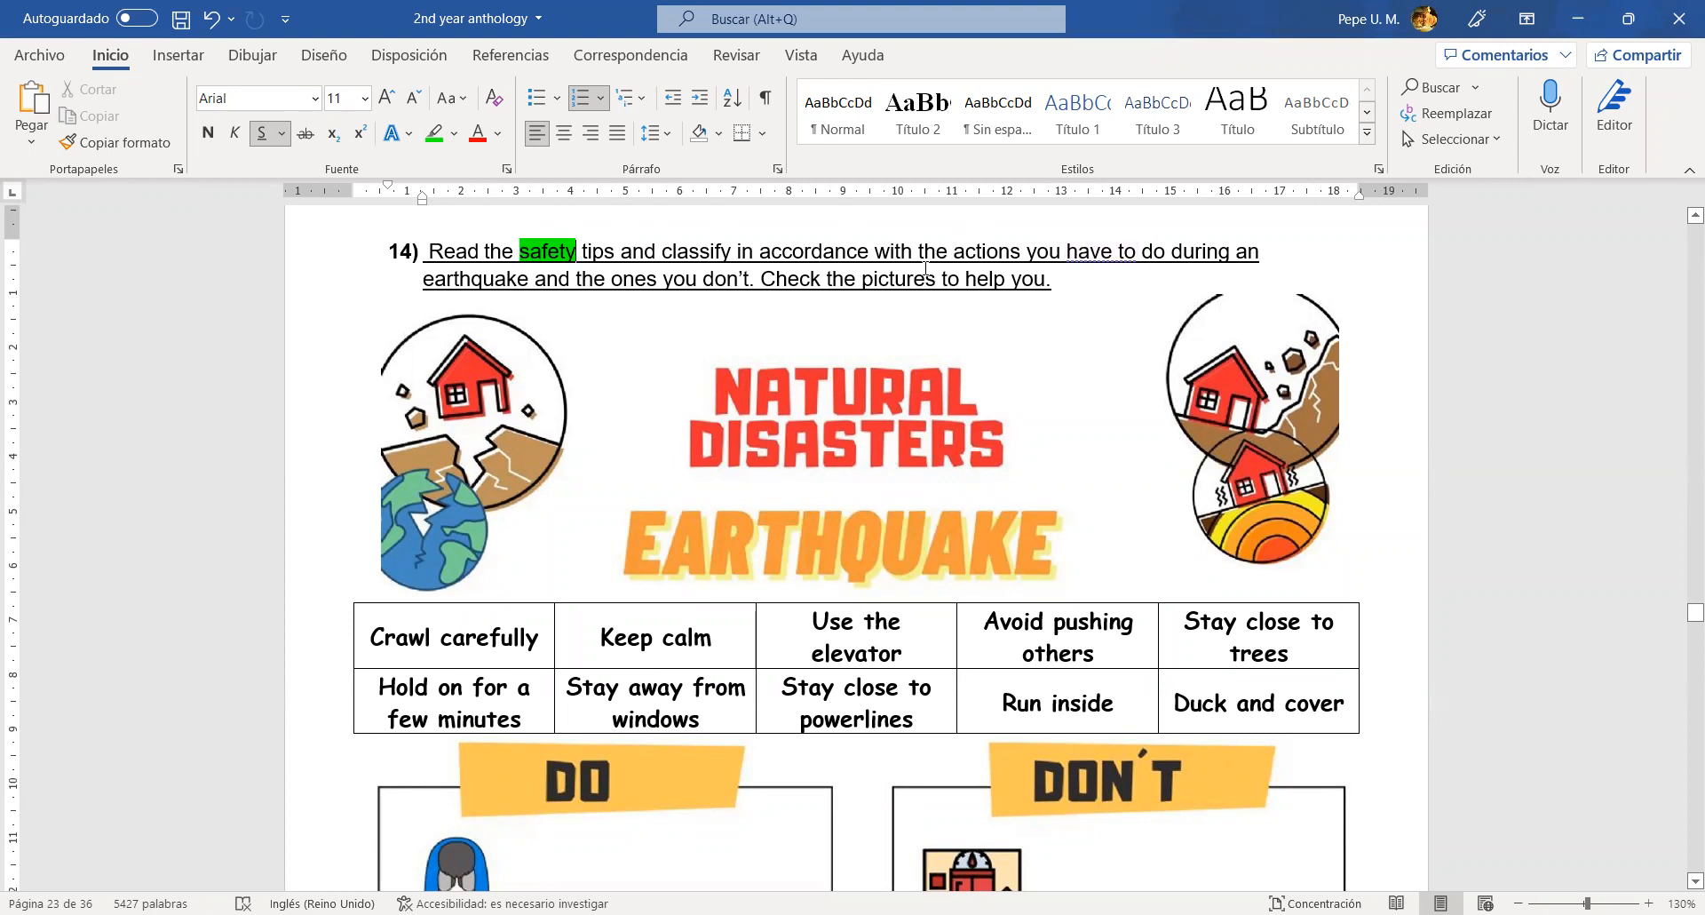
scroll(down, 3)
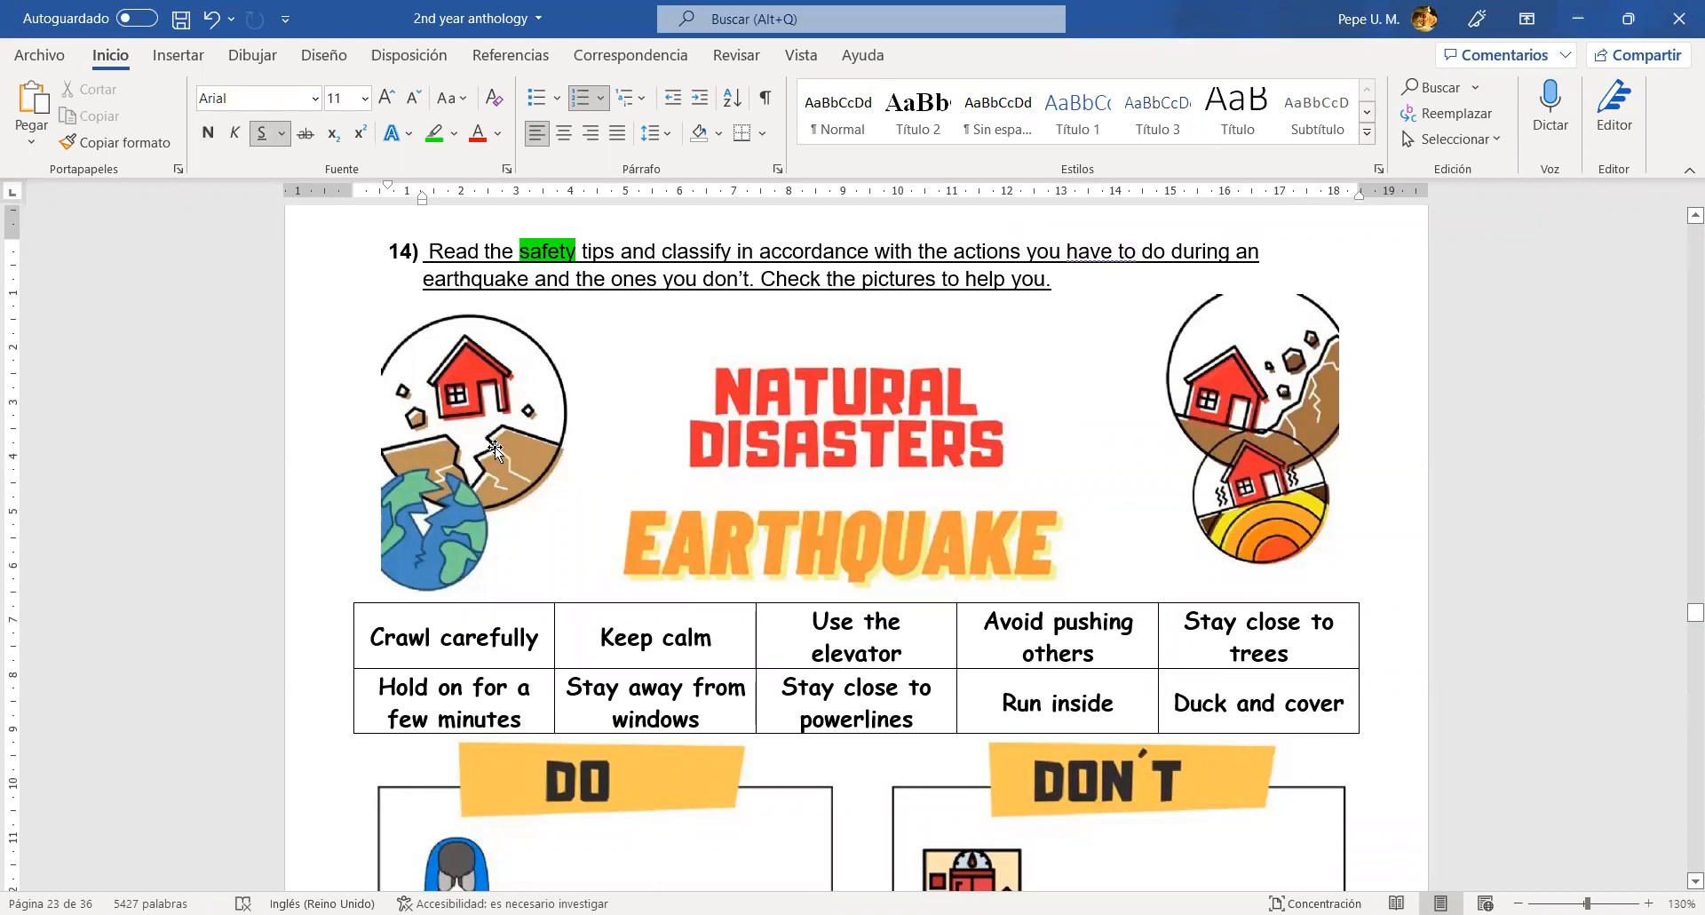
scroll(down, 3)
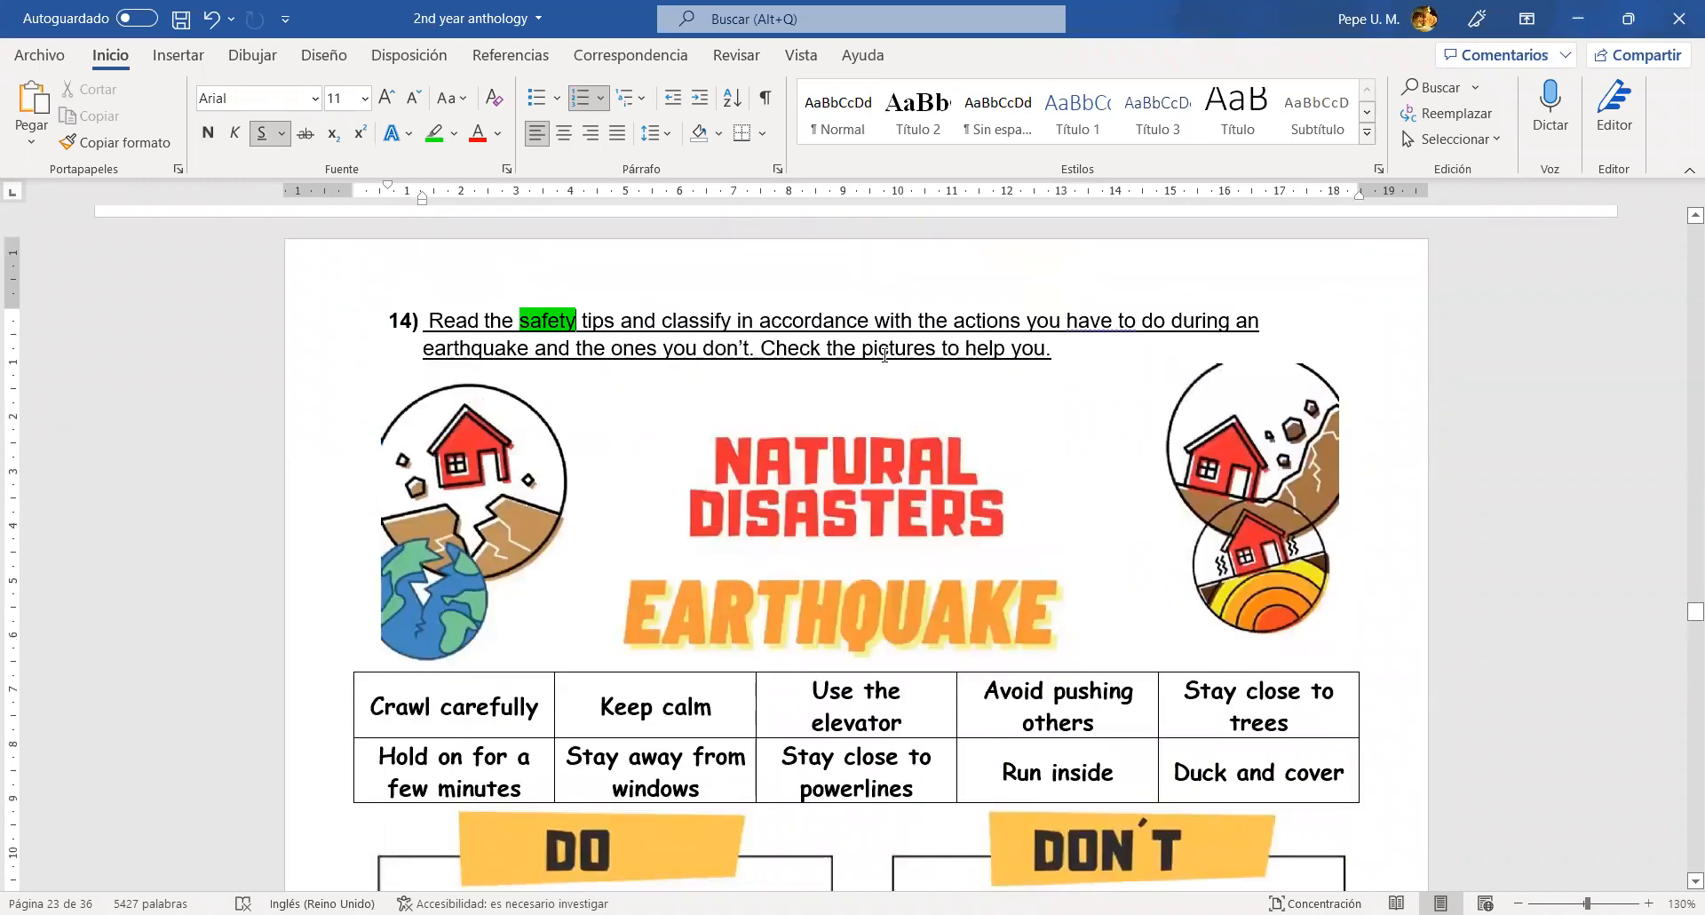
scroll(down, 3)
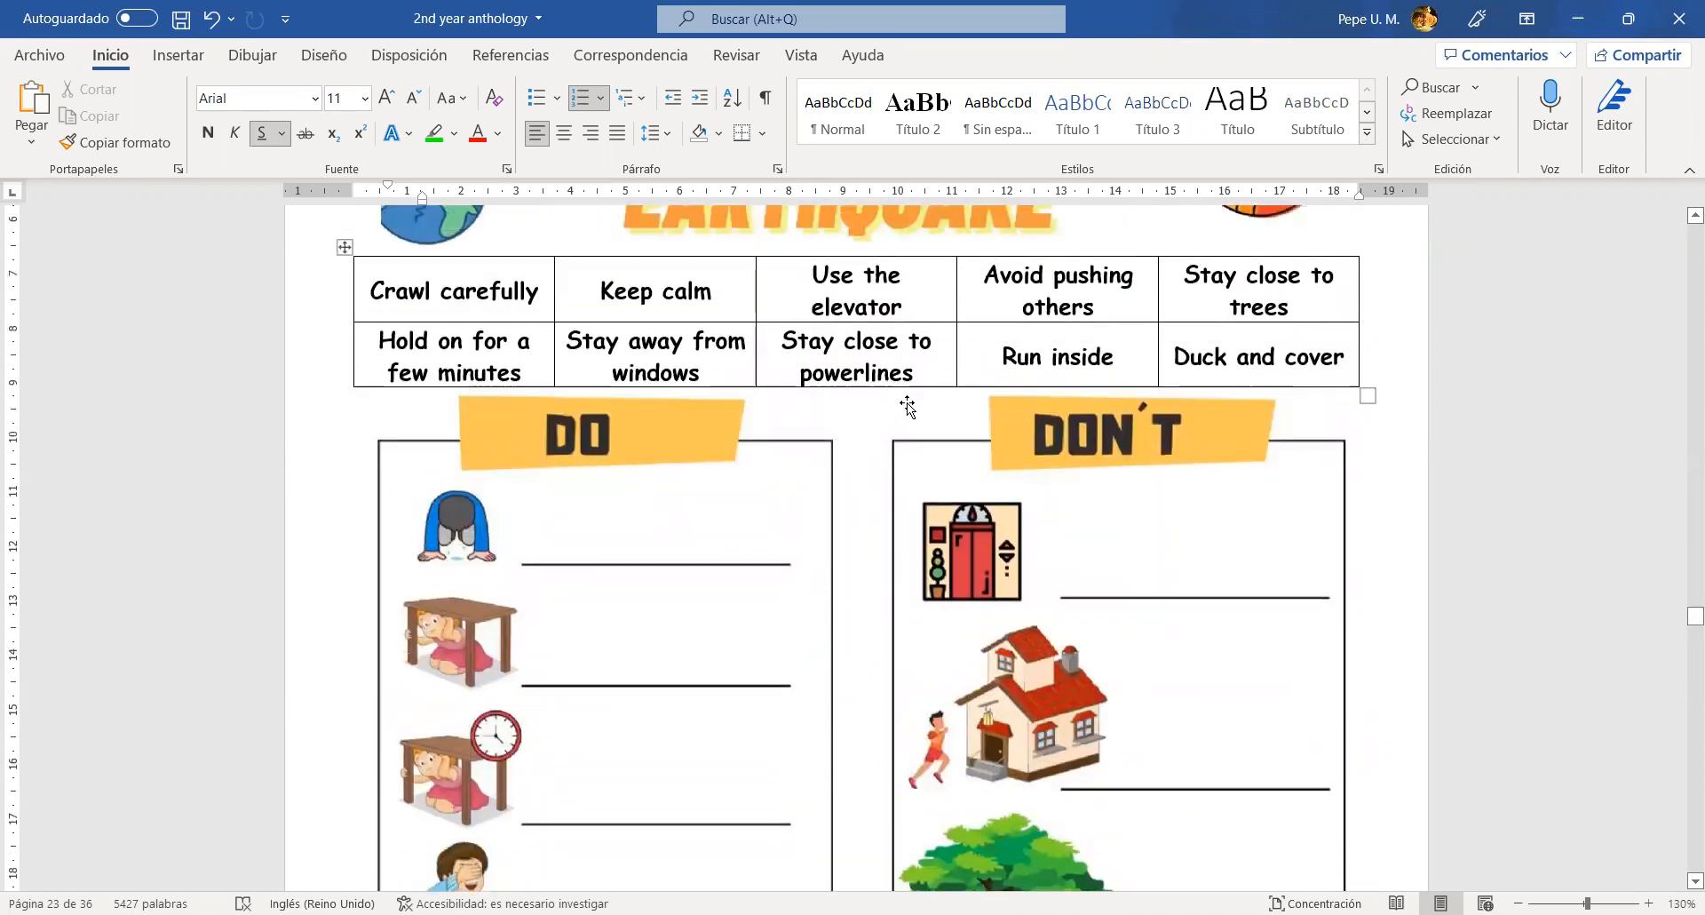
scroll(up, 3)
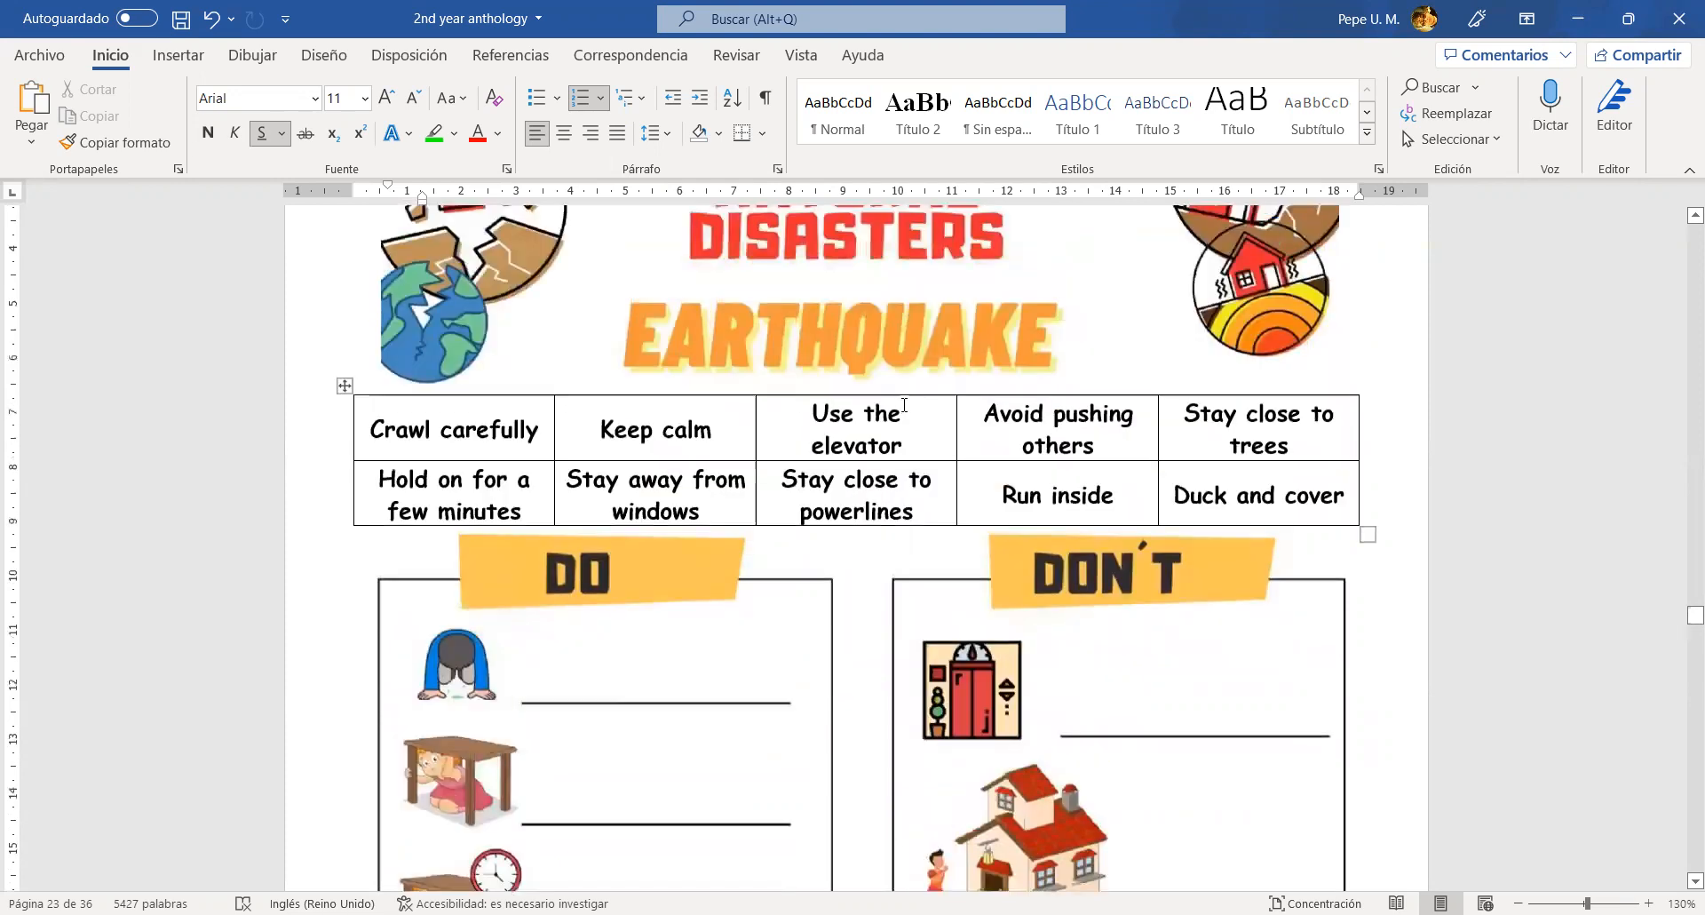
scroll(down, 3)
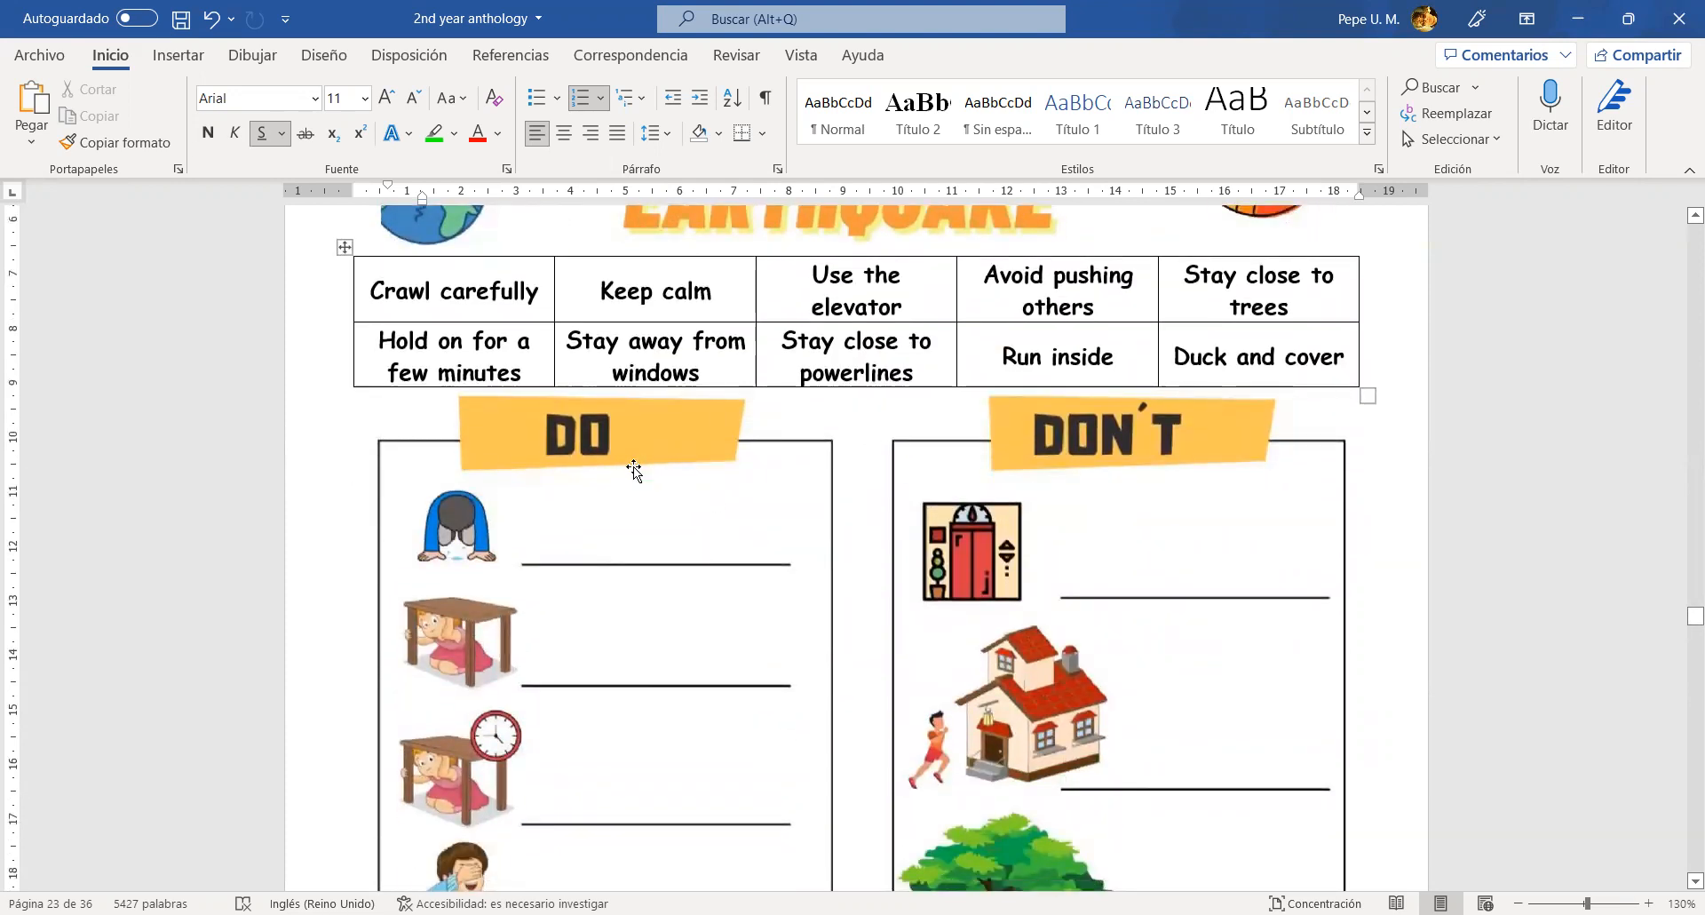
mouse_move(1190, 440)
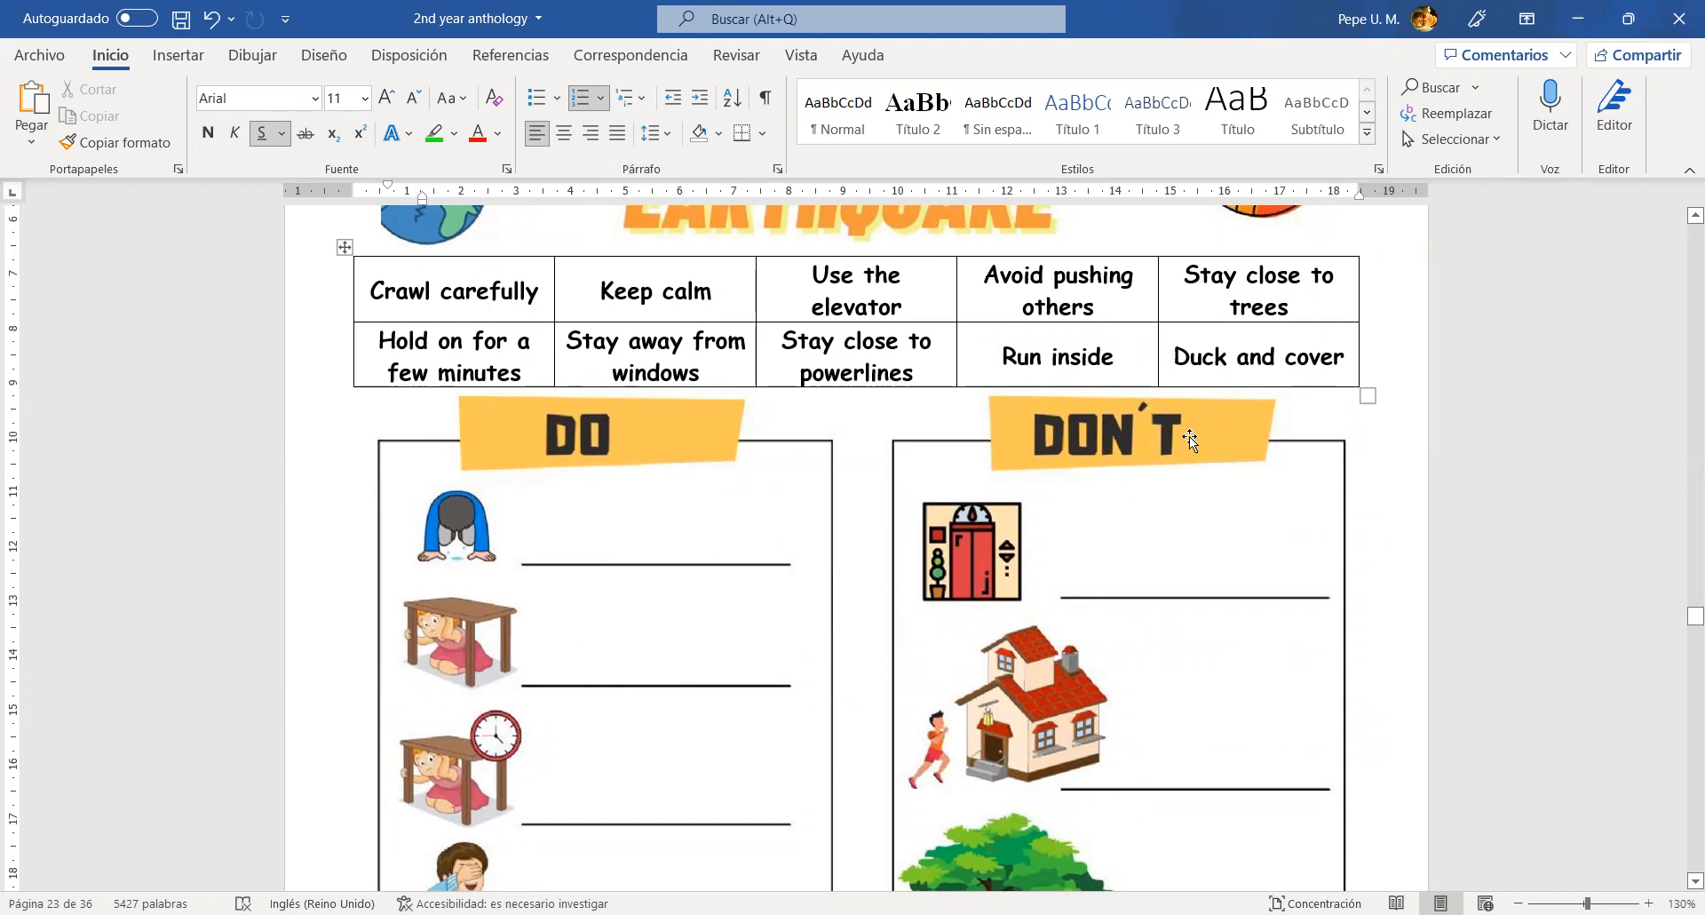
mouse_move(579, 474)
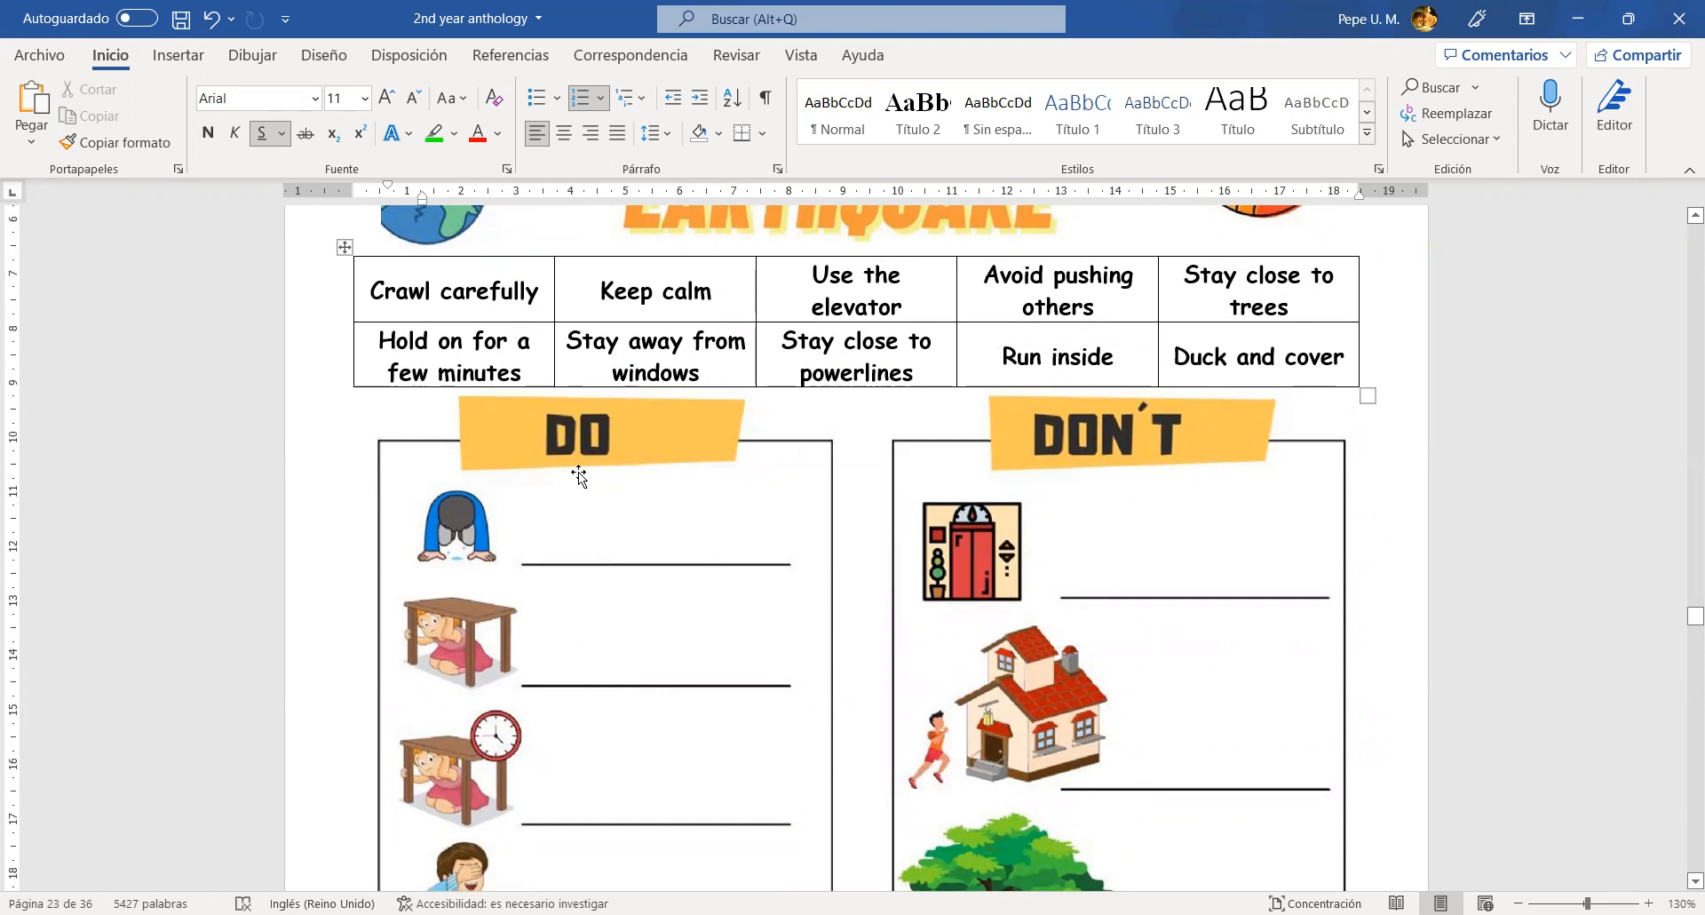
- Select 'powerlines' in the tip 'Stay close to powerlines' for green highlighting
click(451, 291)
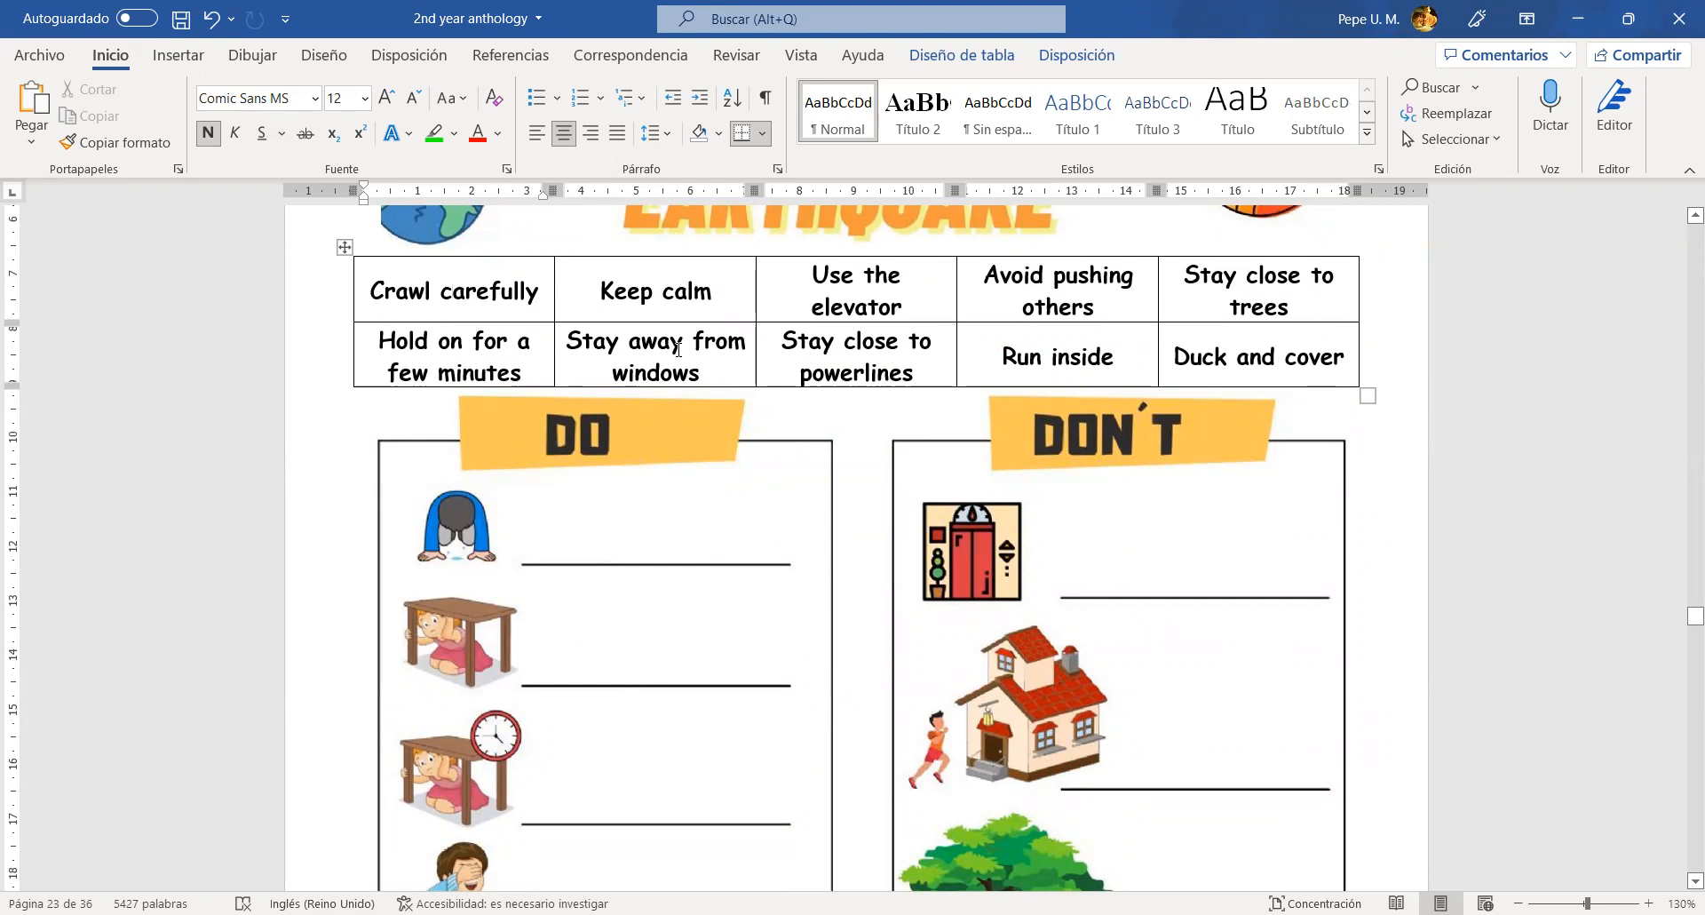
mouse_move(682, 297)
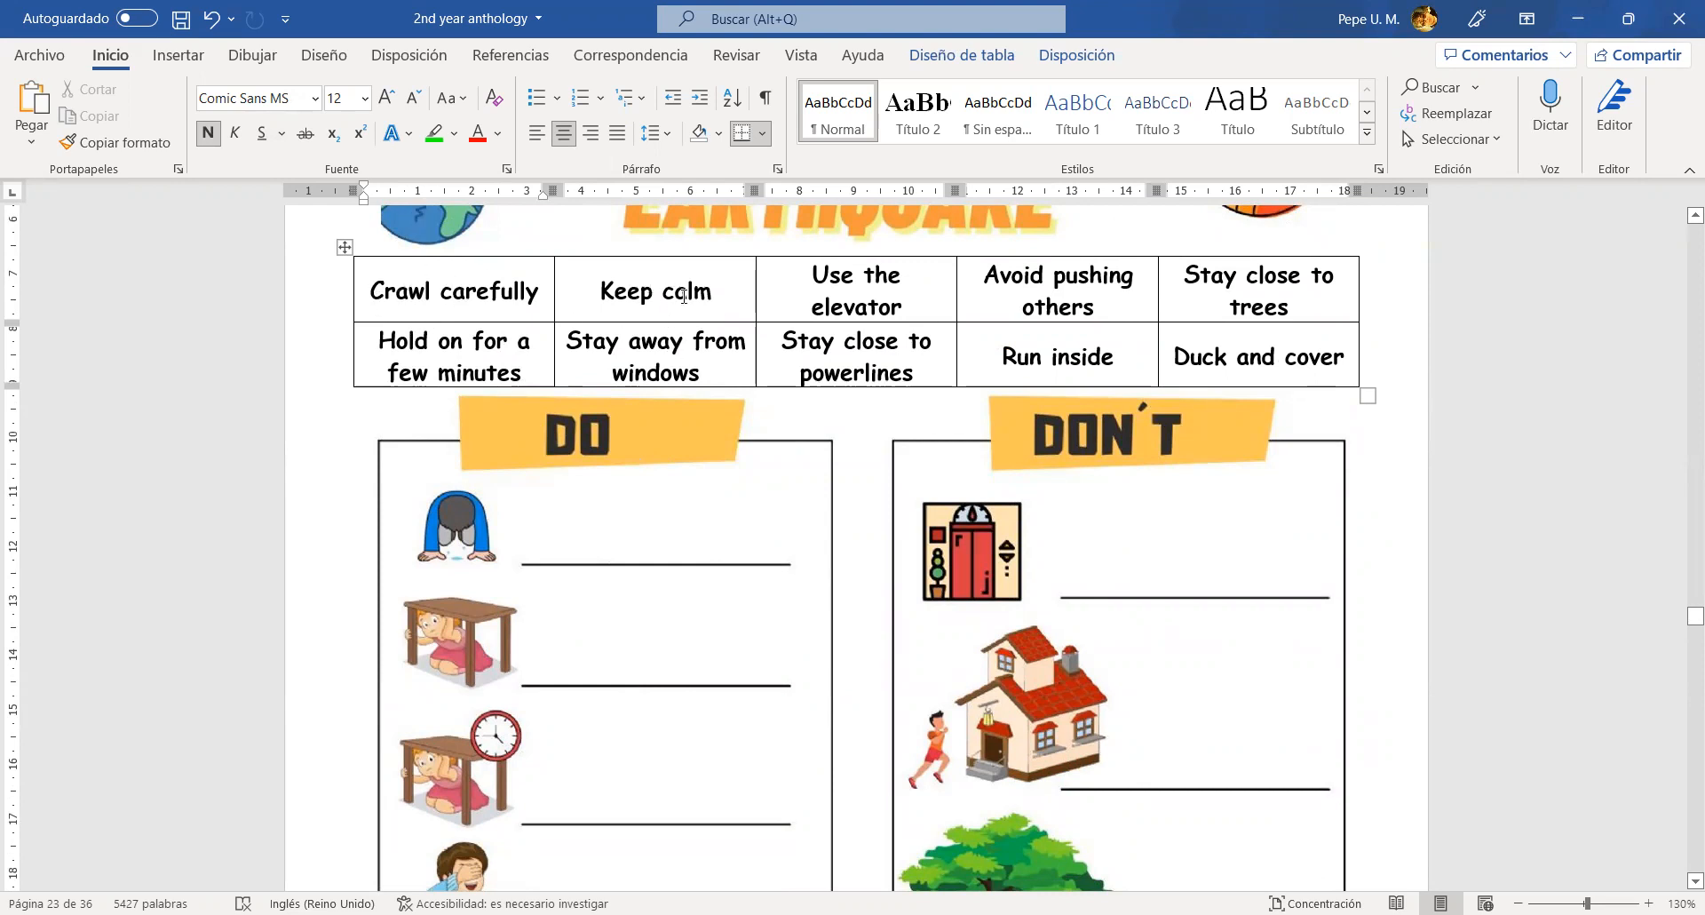
mouse_move(911, 276)
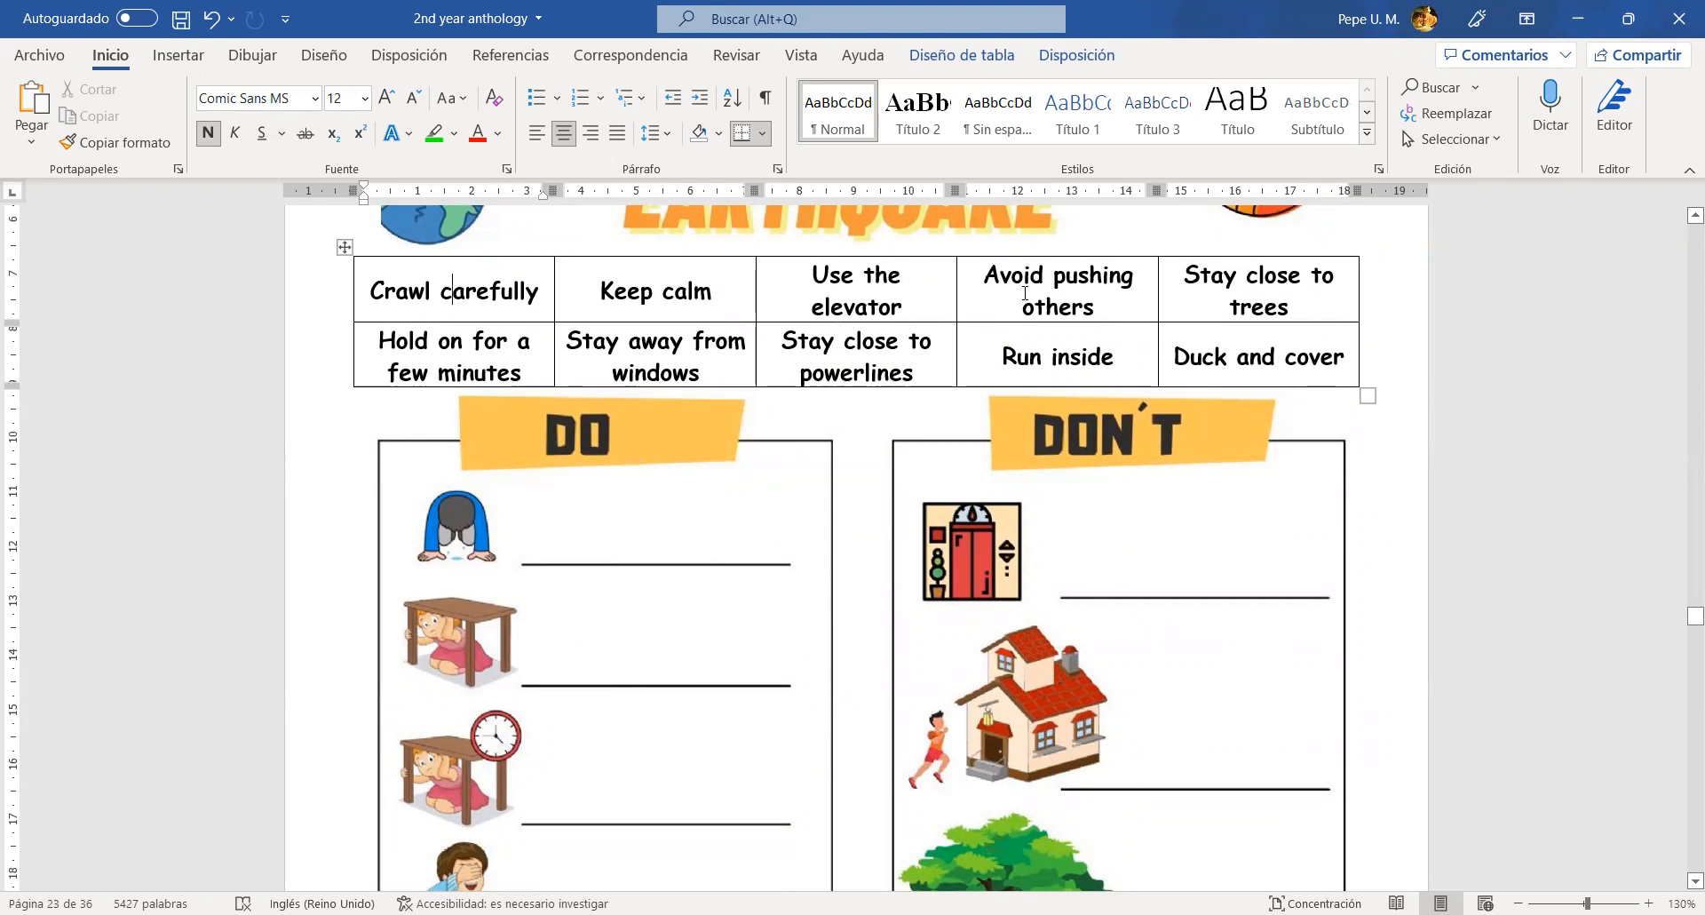
mouse_move(1236, 277)
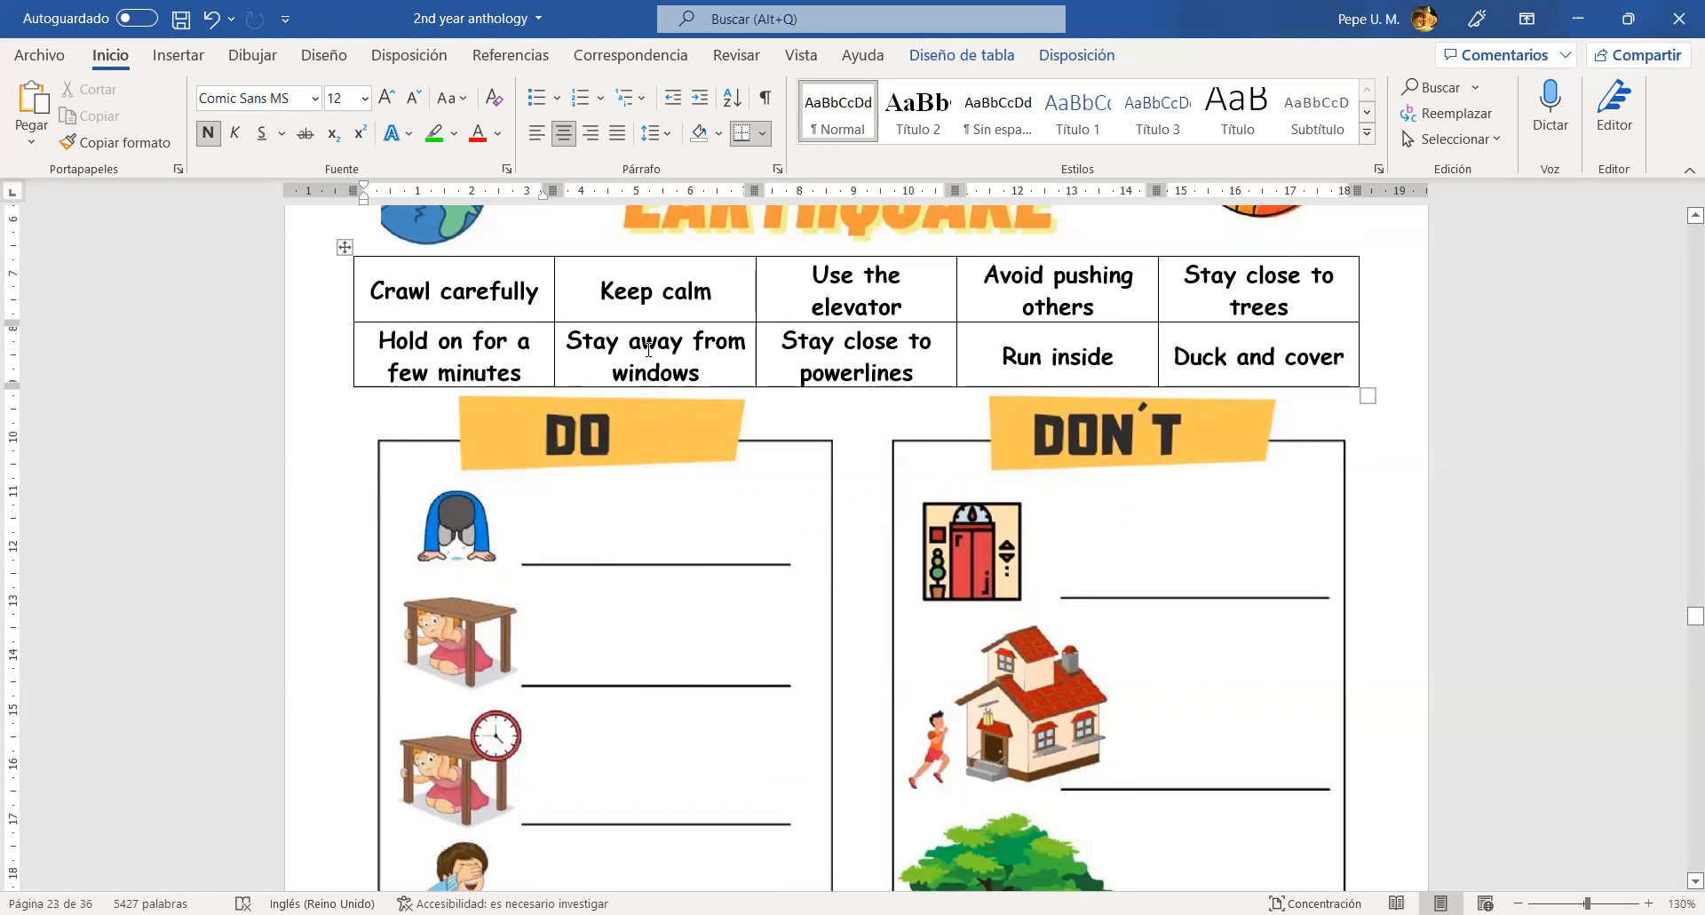
mouse_move(653, 341)
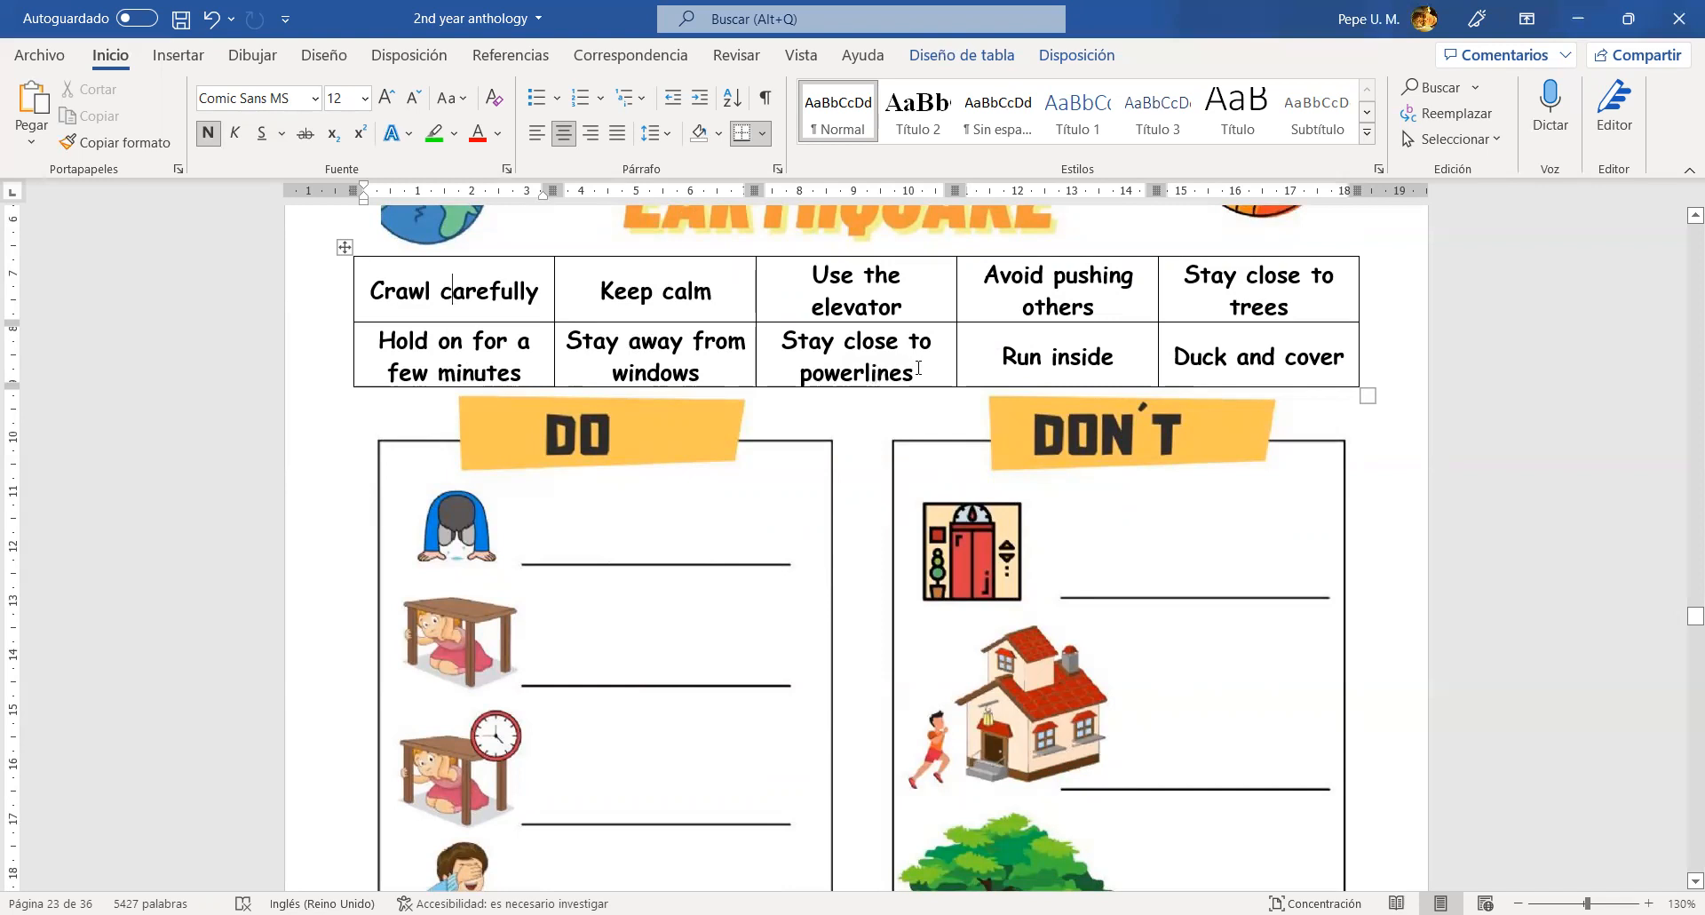
double_click(855, 373)
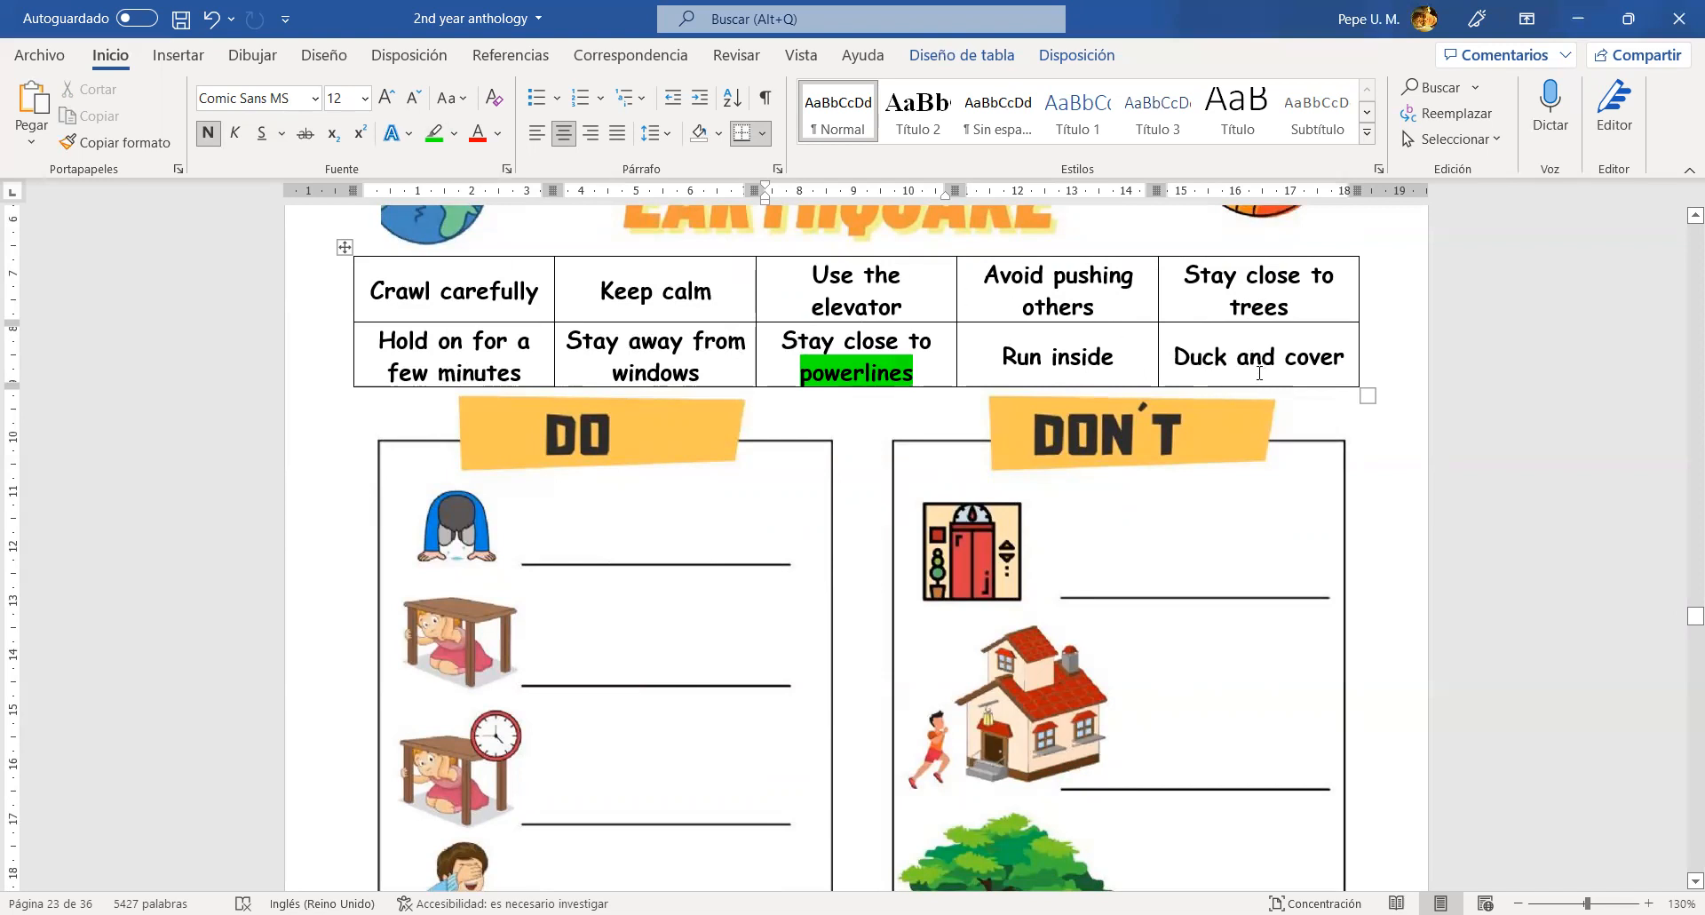
- Drag the pushing-children picture up the DO column to sit below the table-and-clock picture
click(707, 368)
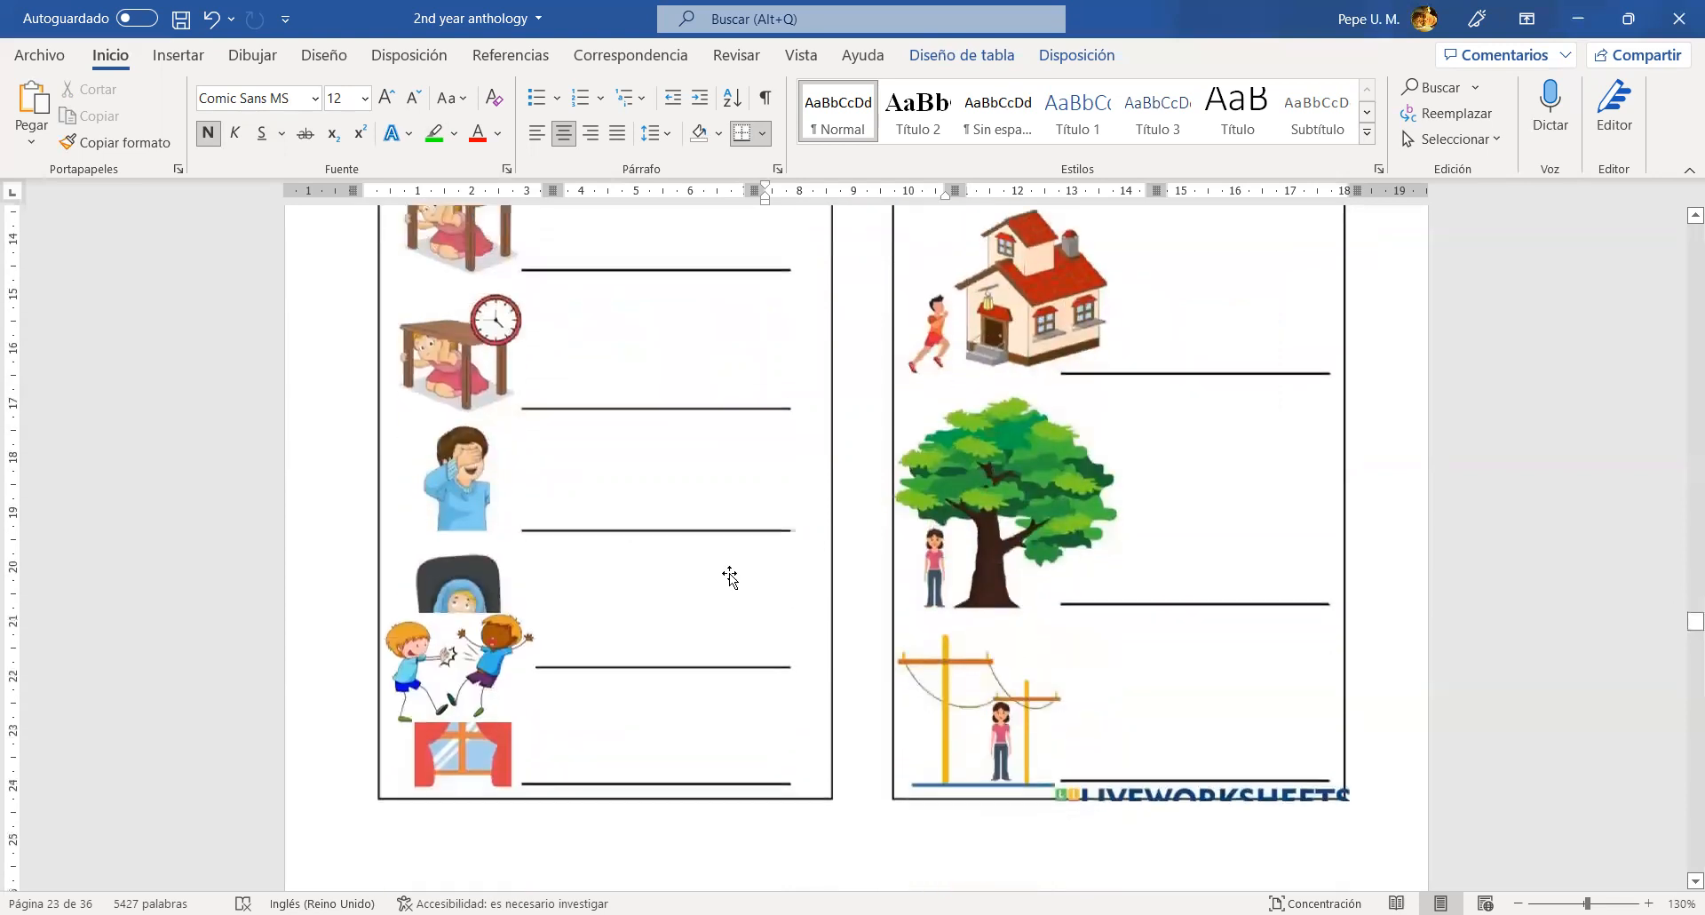
click(462, 664)
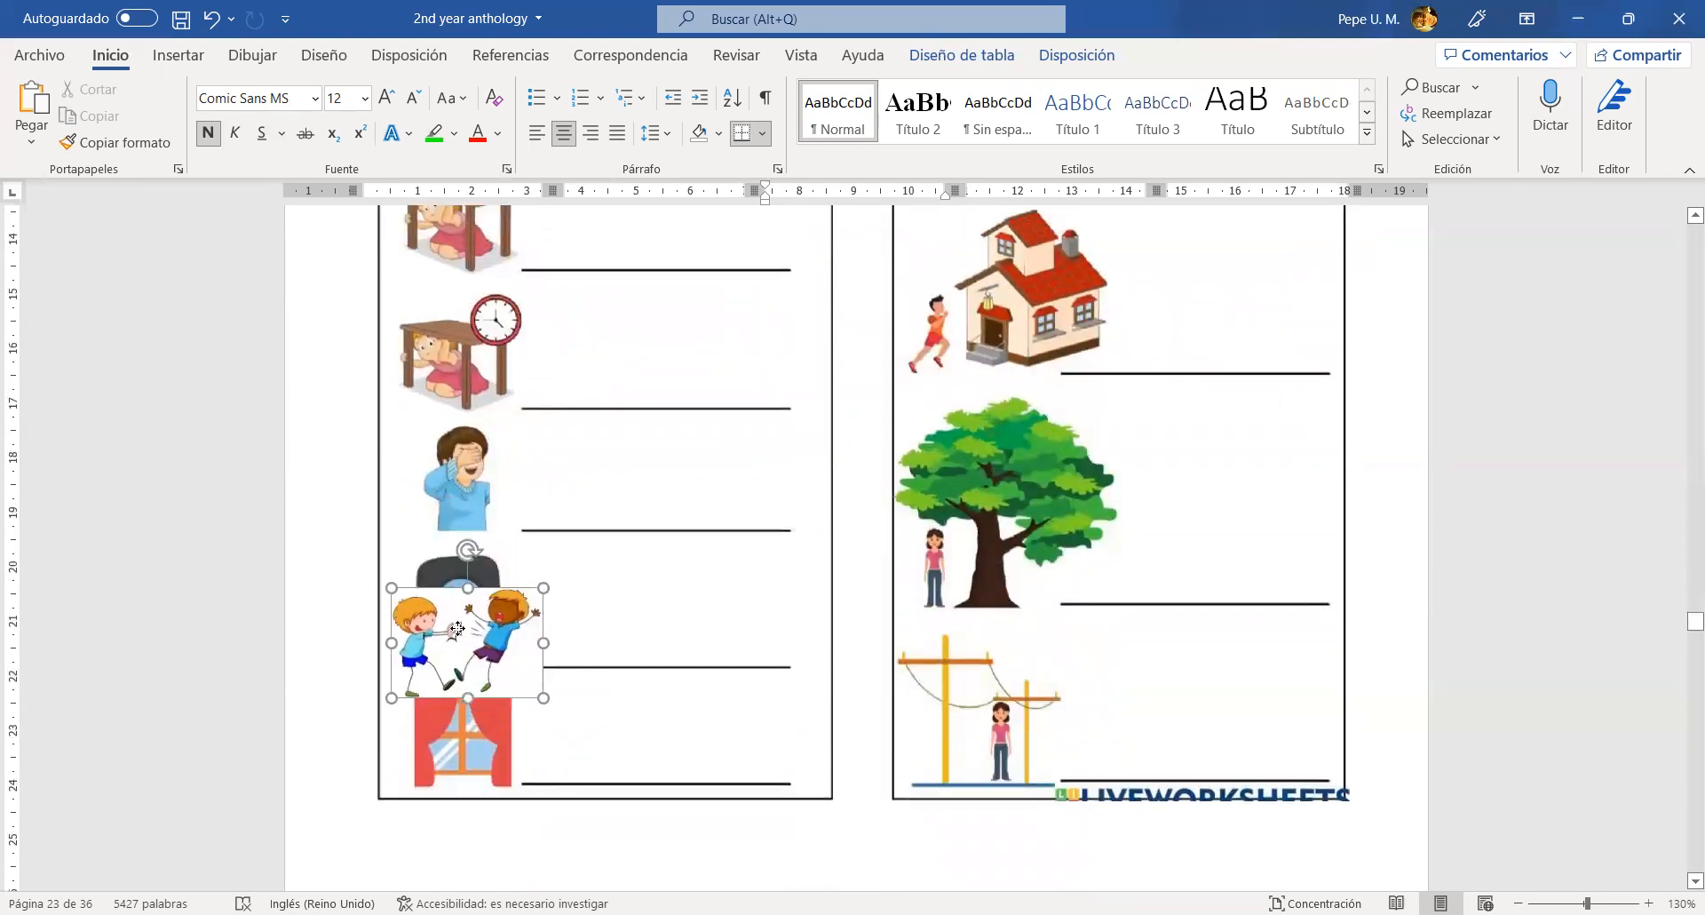
drag(463, 641, 449, 668)
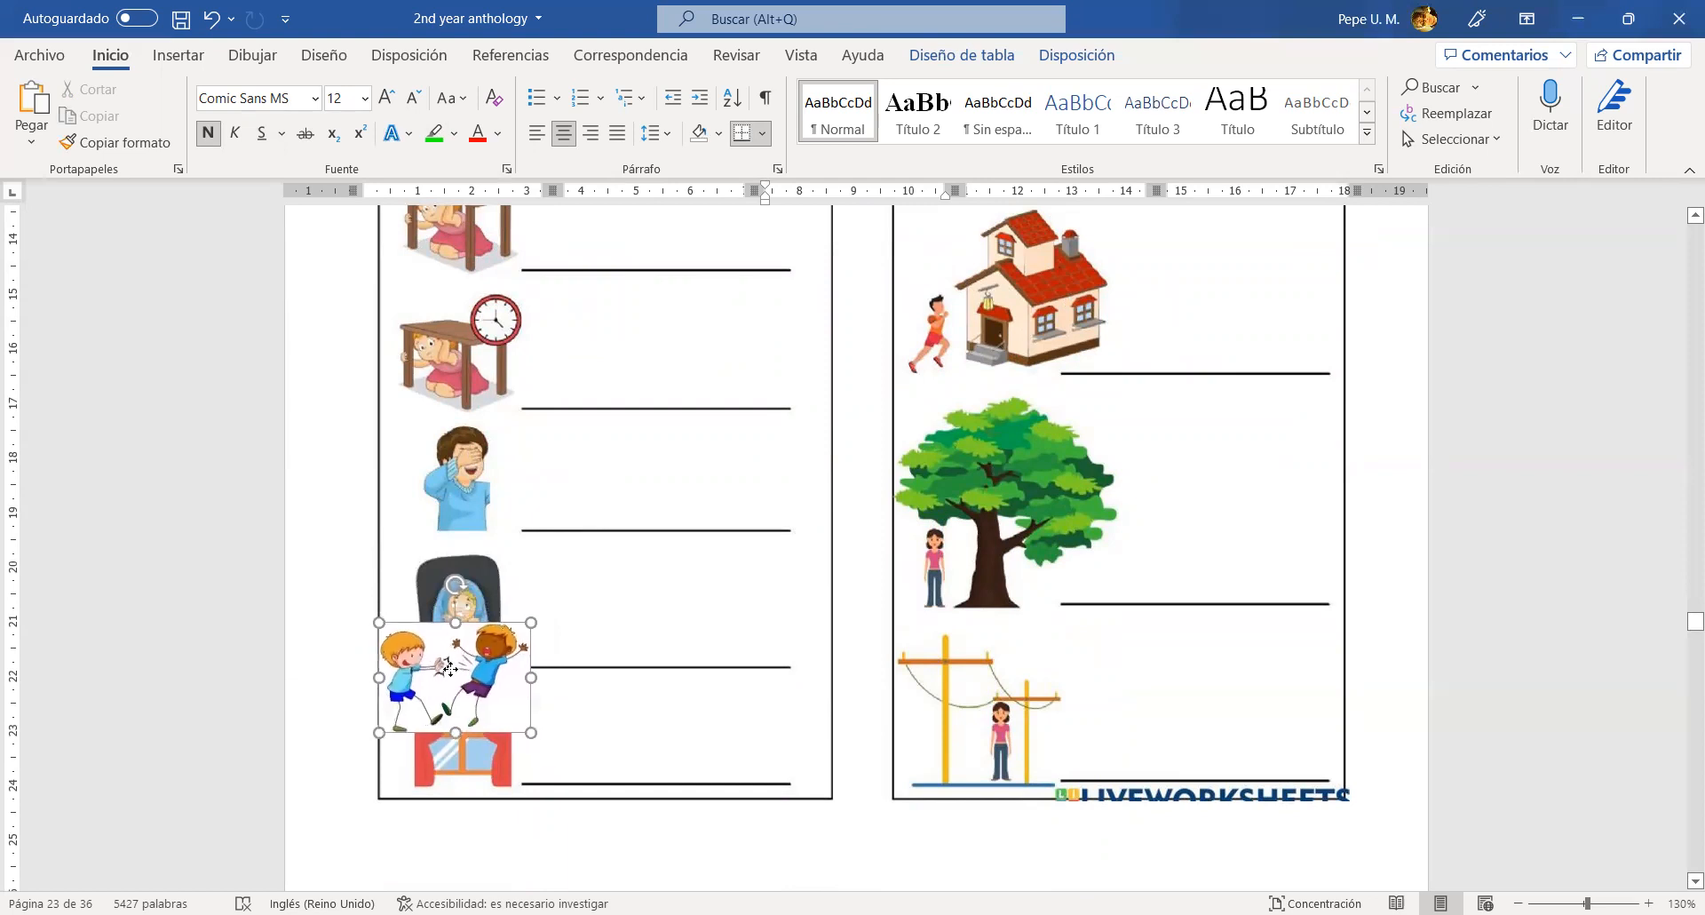
drag(455, 679, 481, 508)
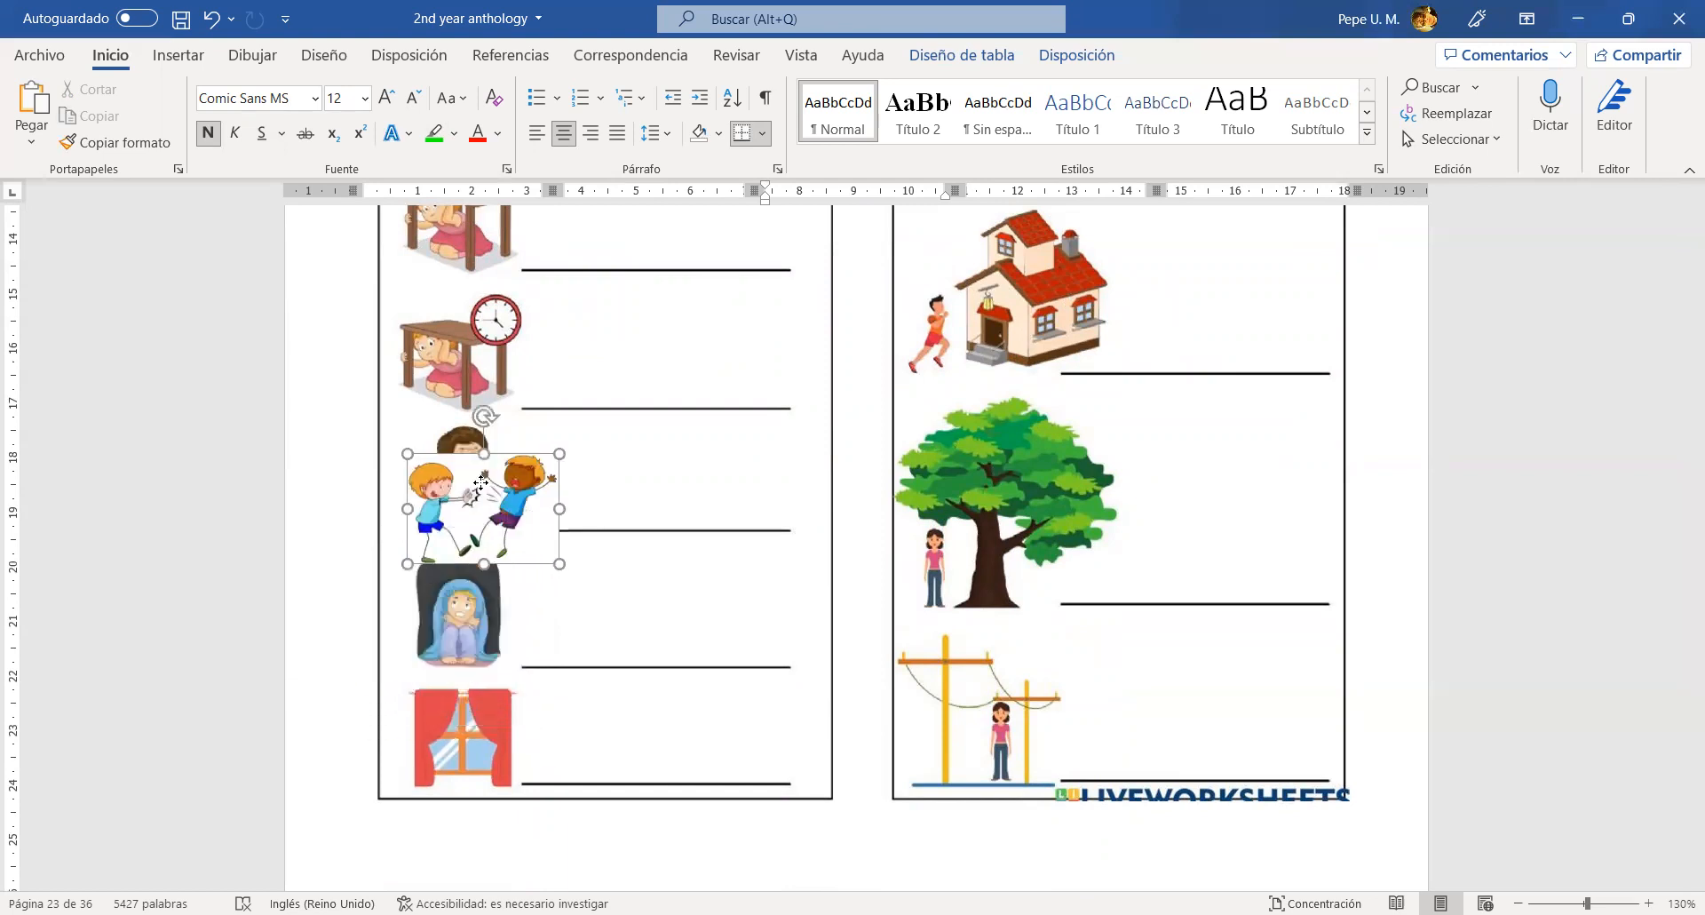
drag(480, 508, 448, 478)
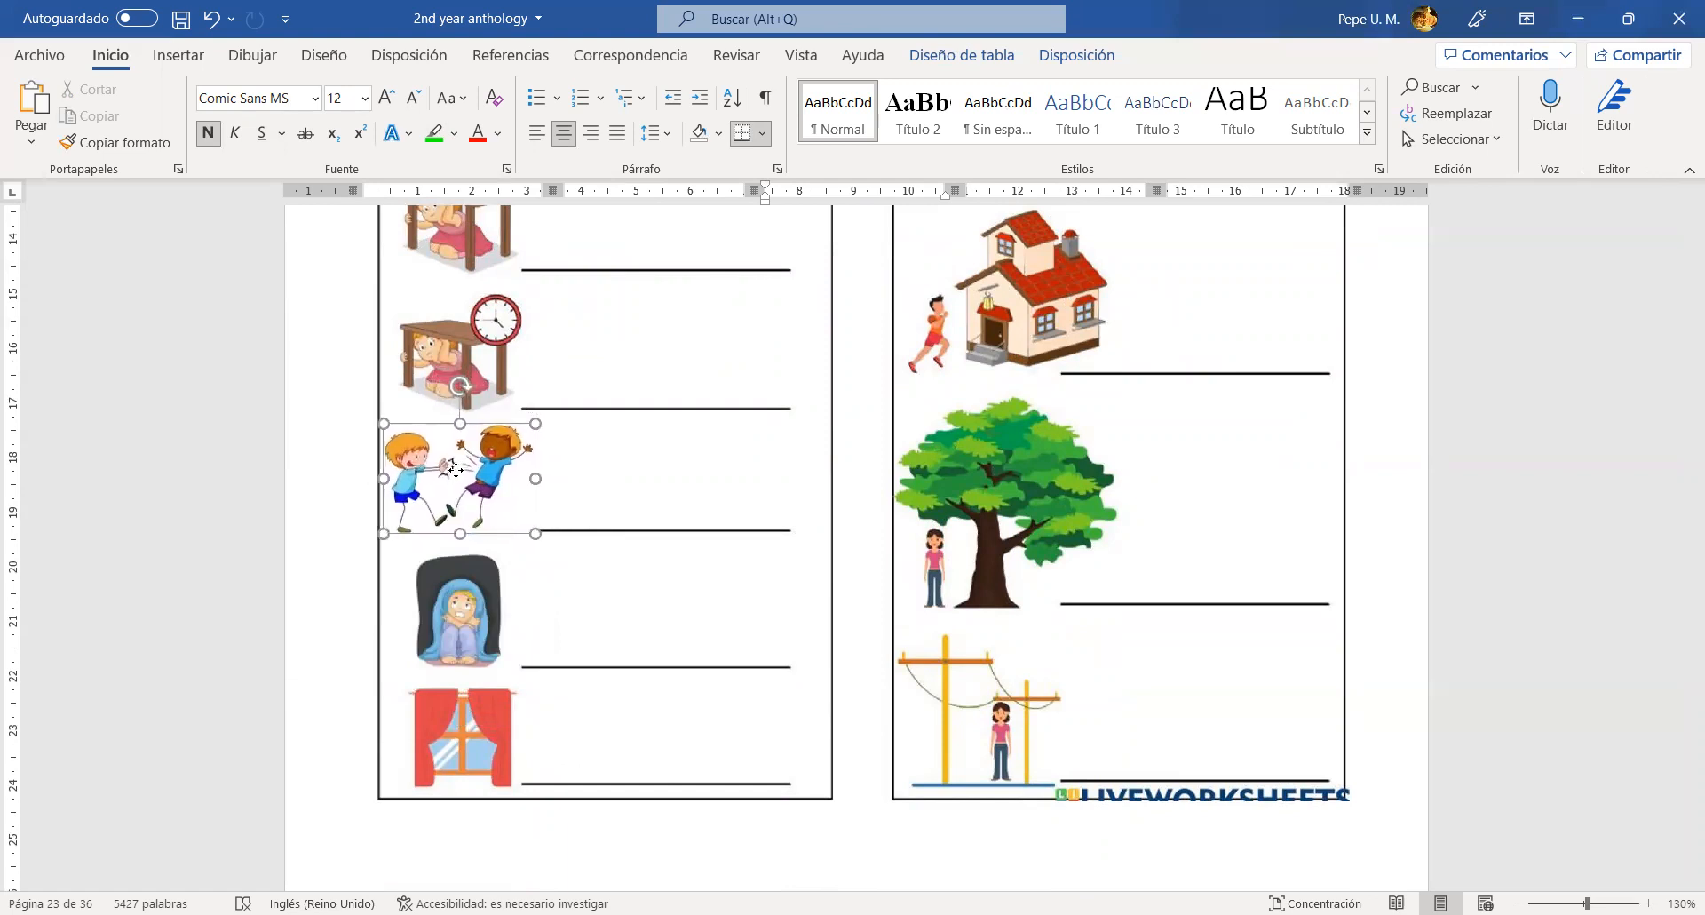
click(456, 471)
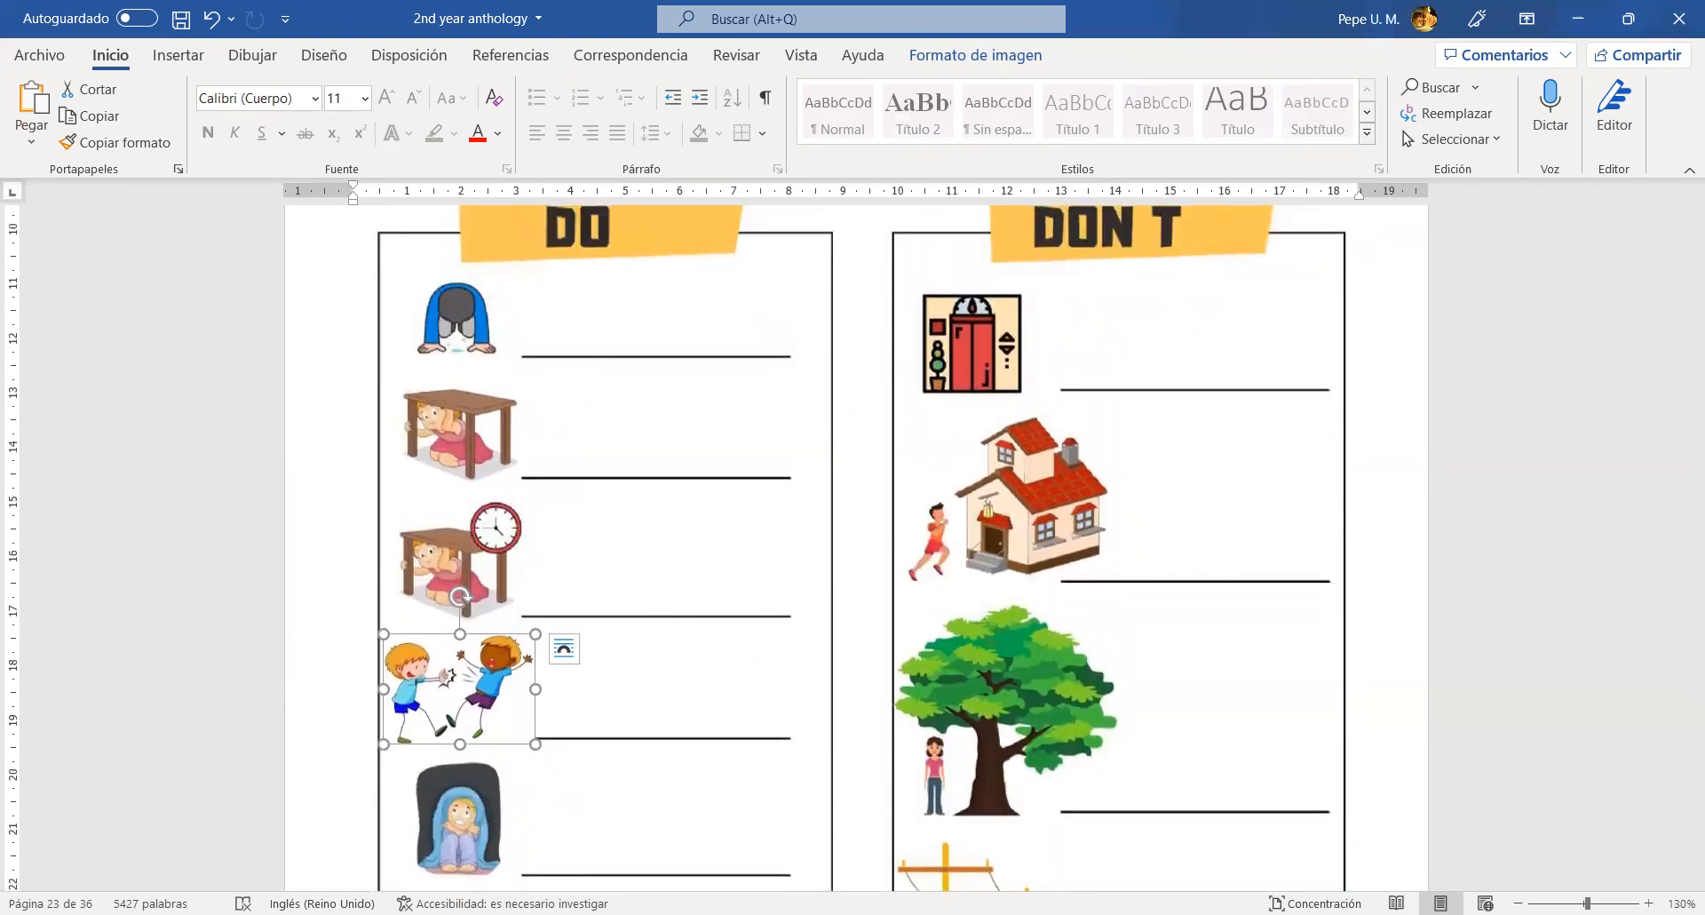
mouse_move(758, 627)
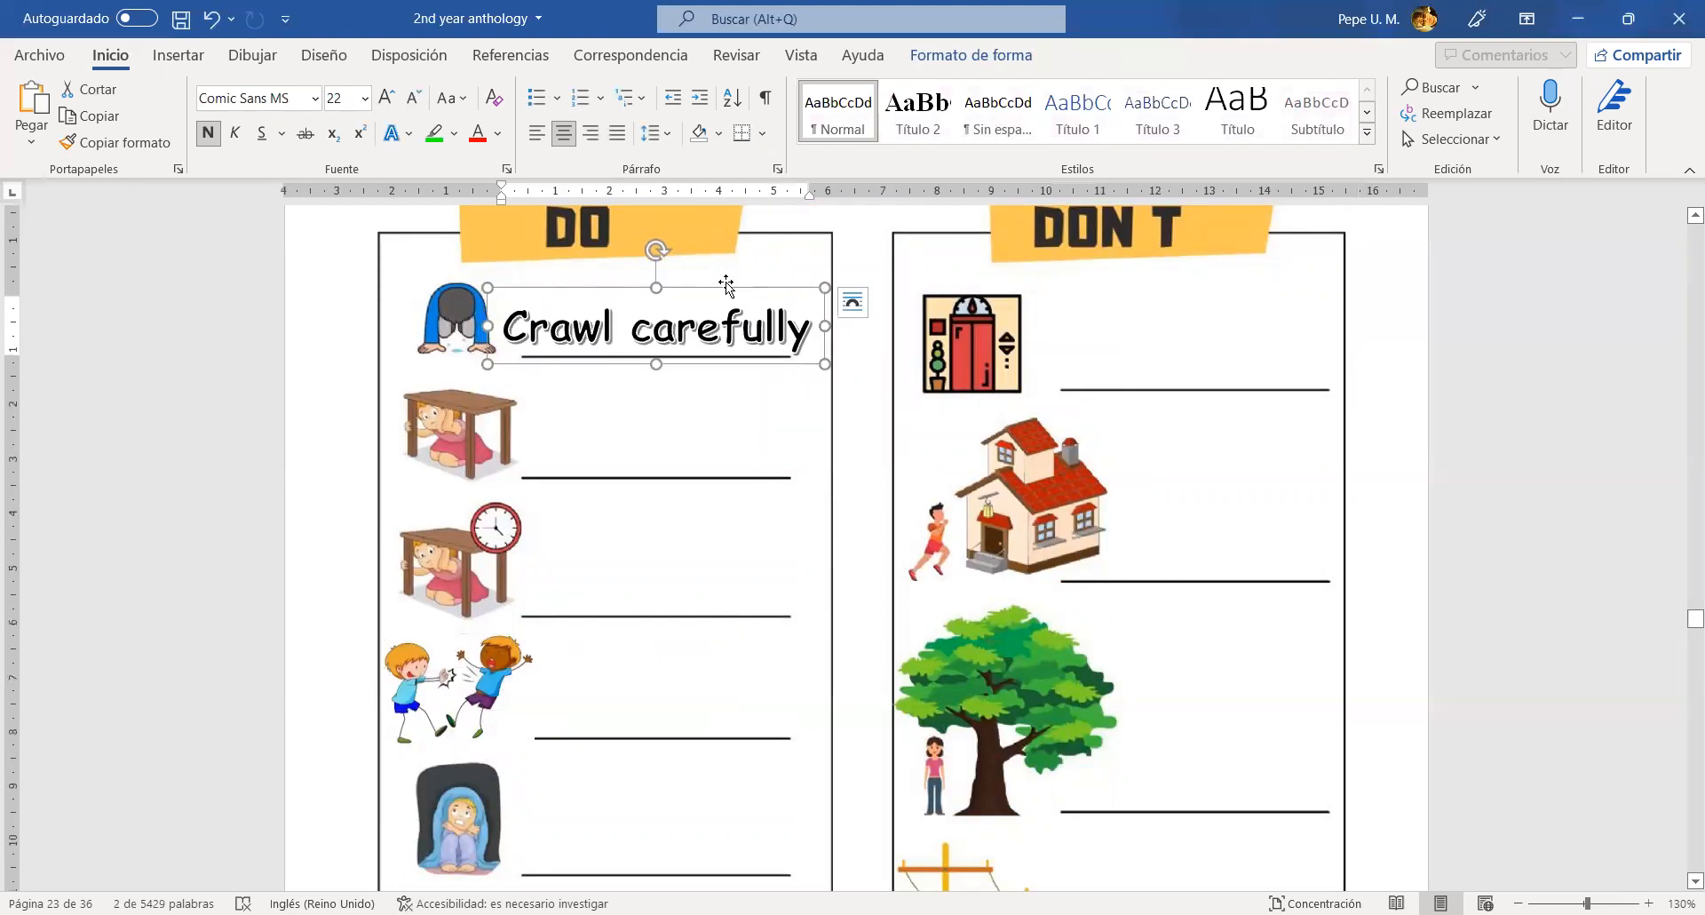
mouse_move(704, 232)
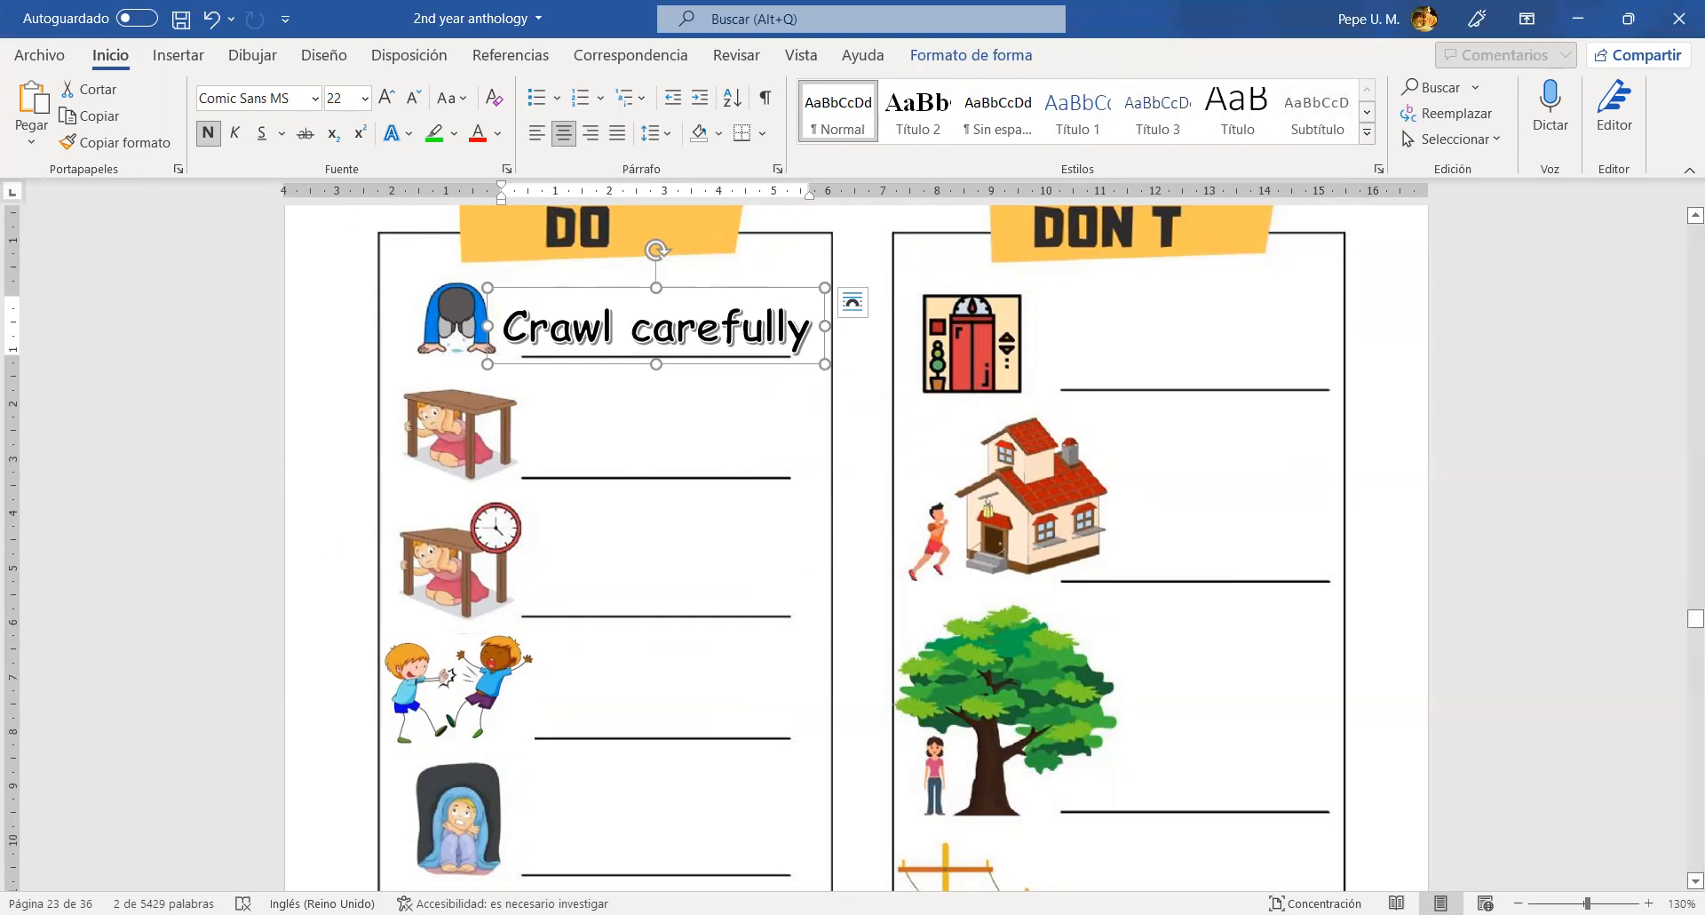
mouse_move(964, 355)
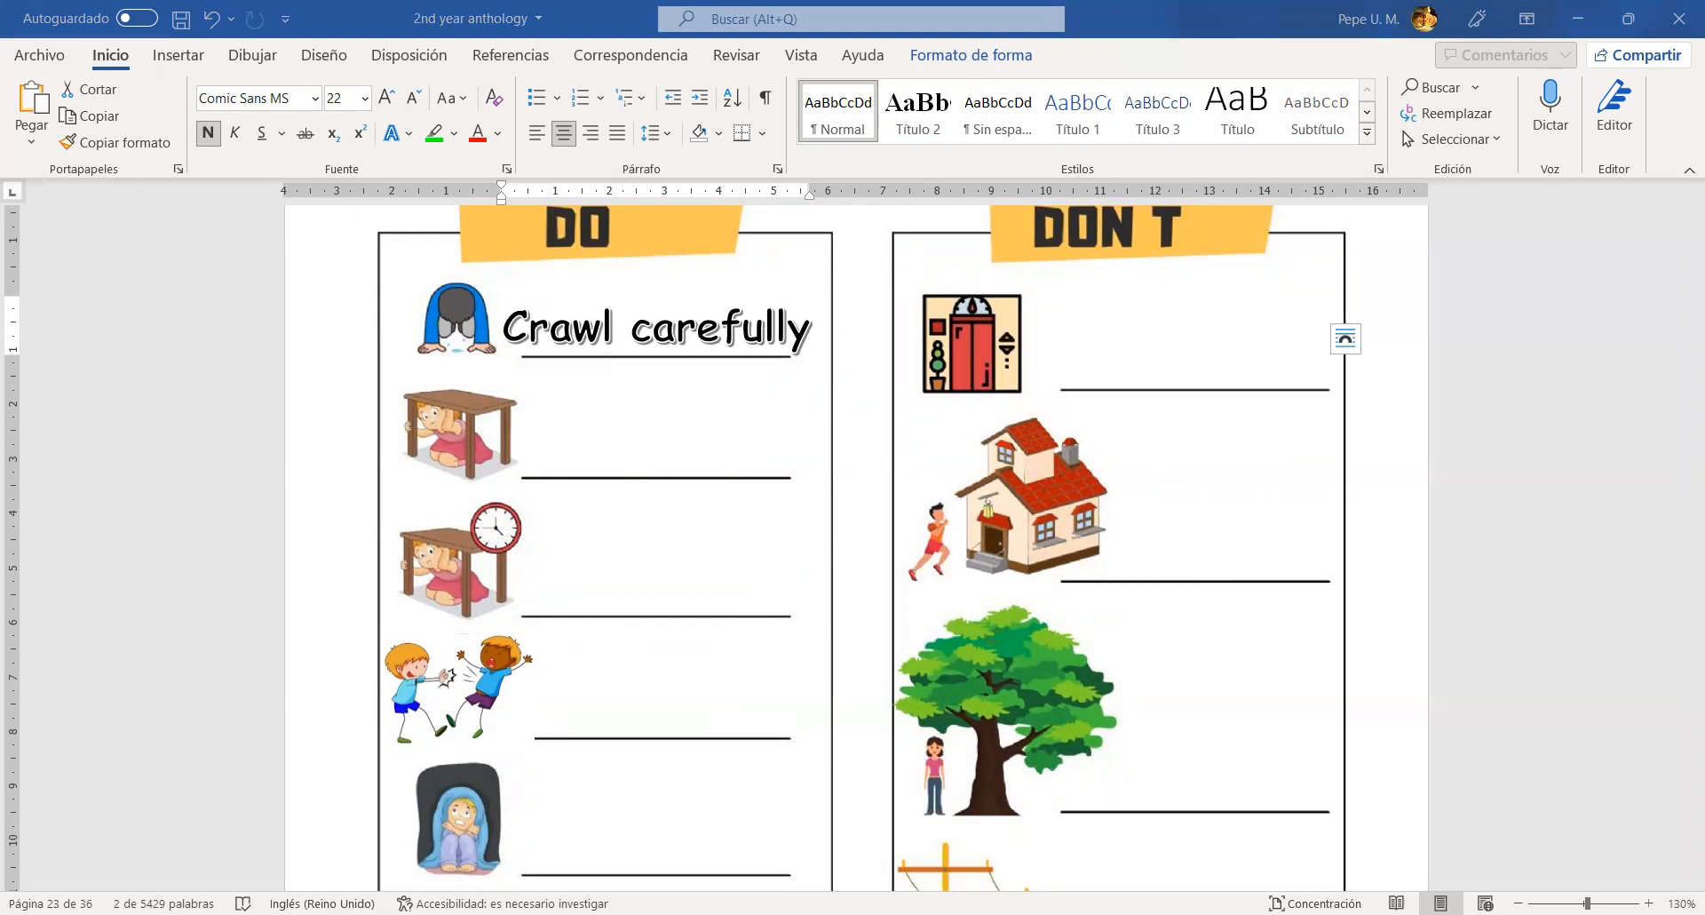
mouse_move(1105, 364)
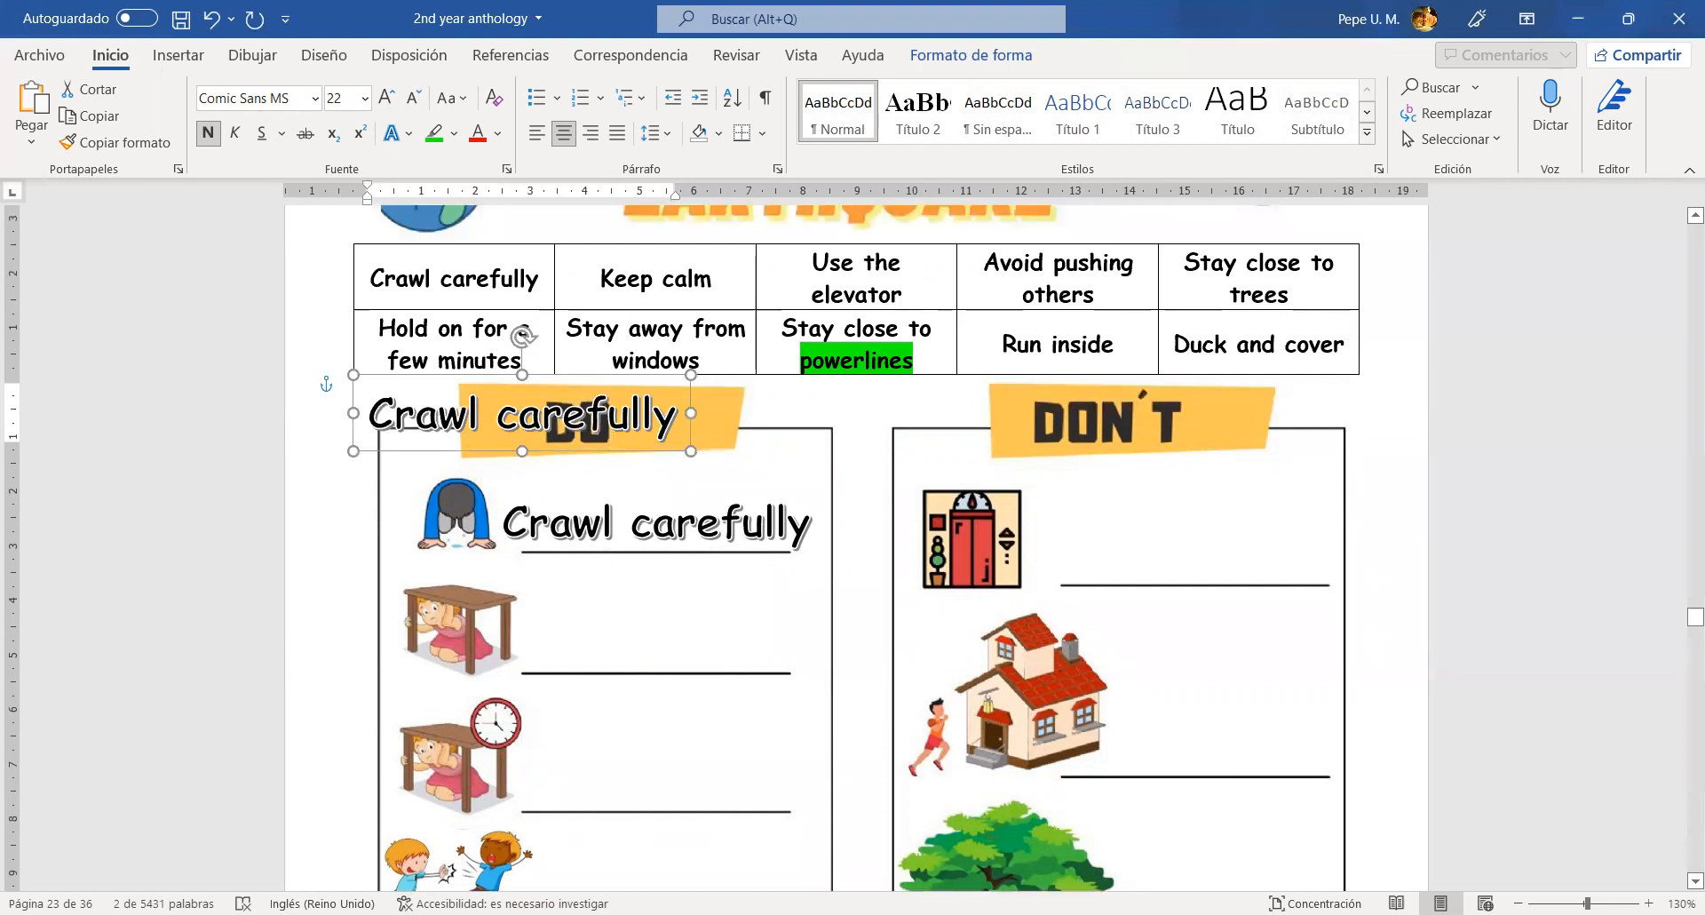
mouse_move(1117, 371)
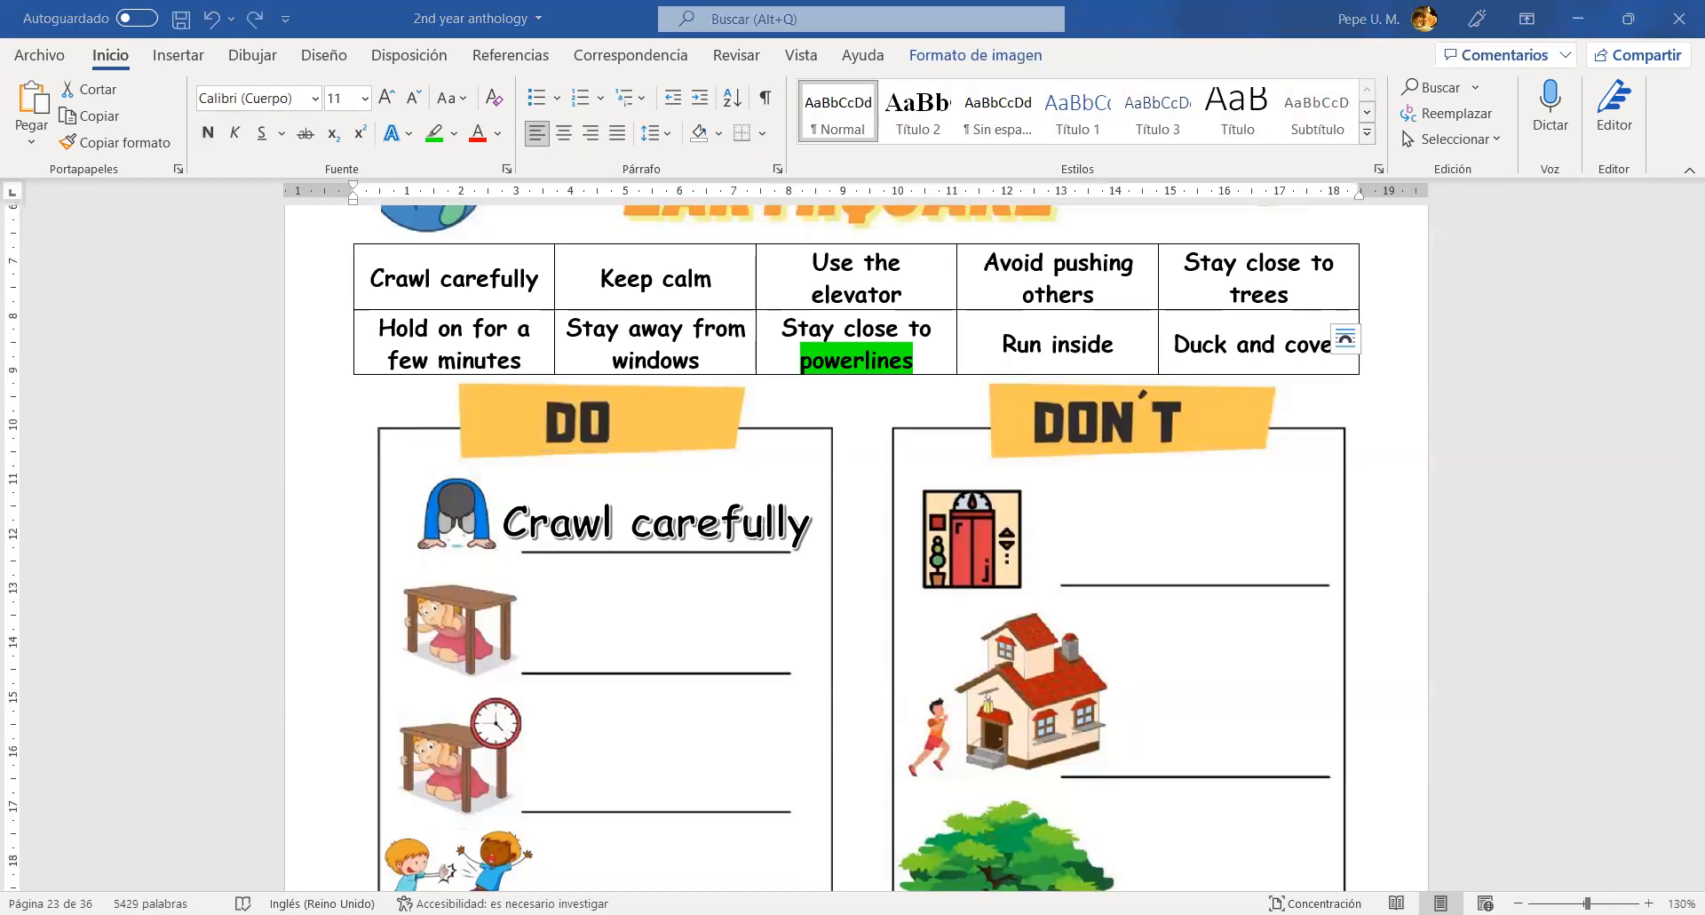
mouse_move(792, 556)
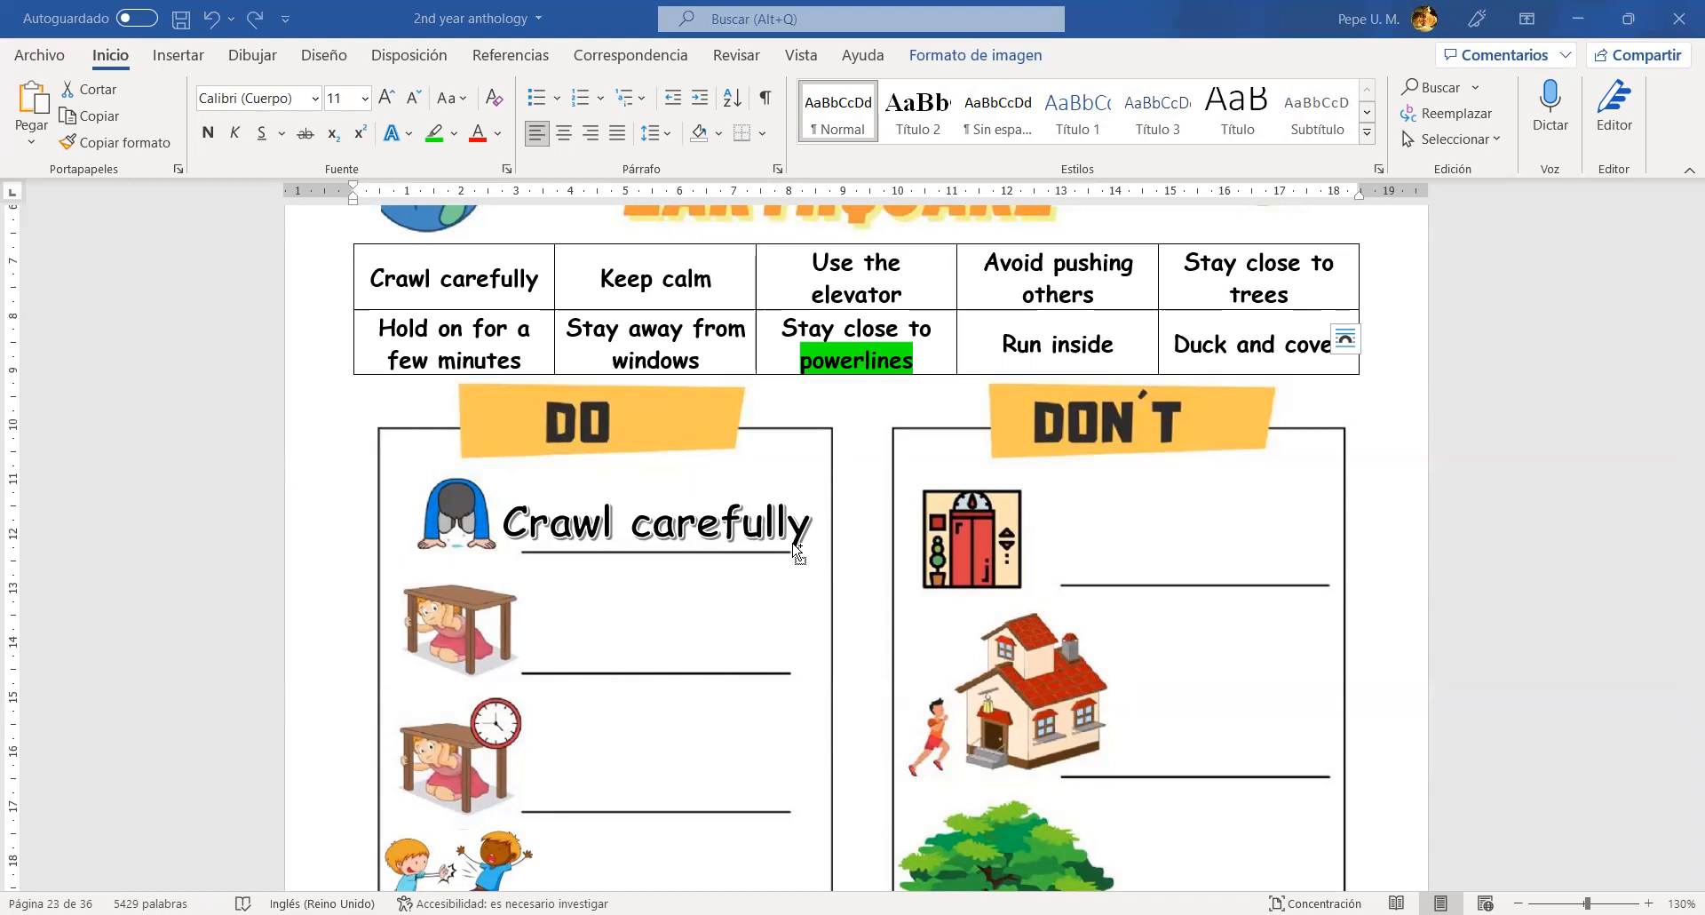
- Reuse the Crawl carefully label to add a 'Duck and cover' caption in the DO column
click(657, 524)
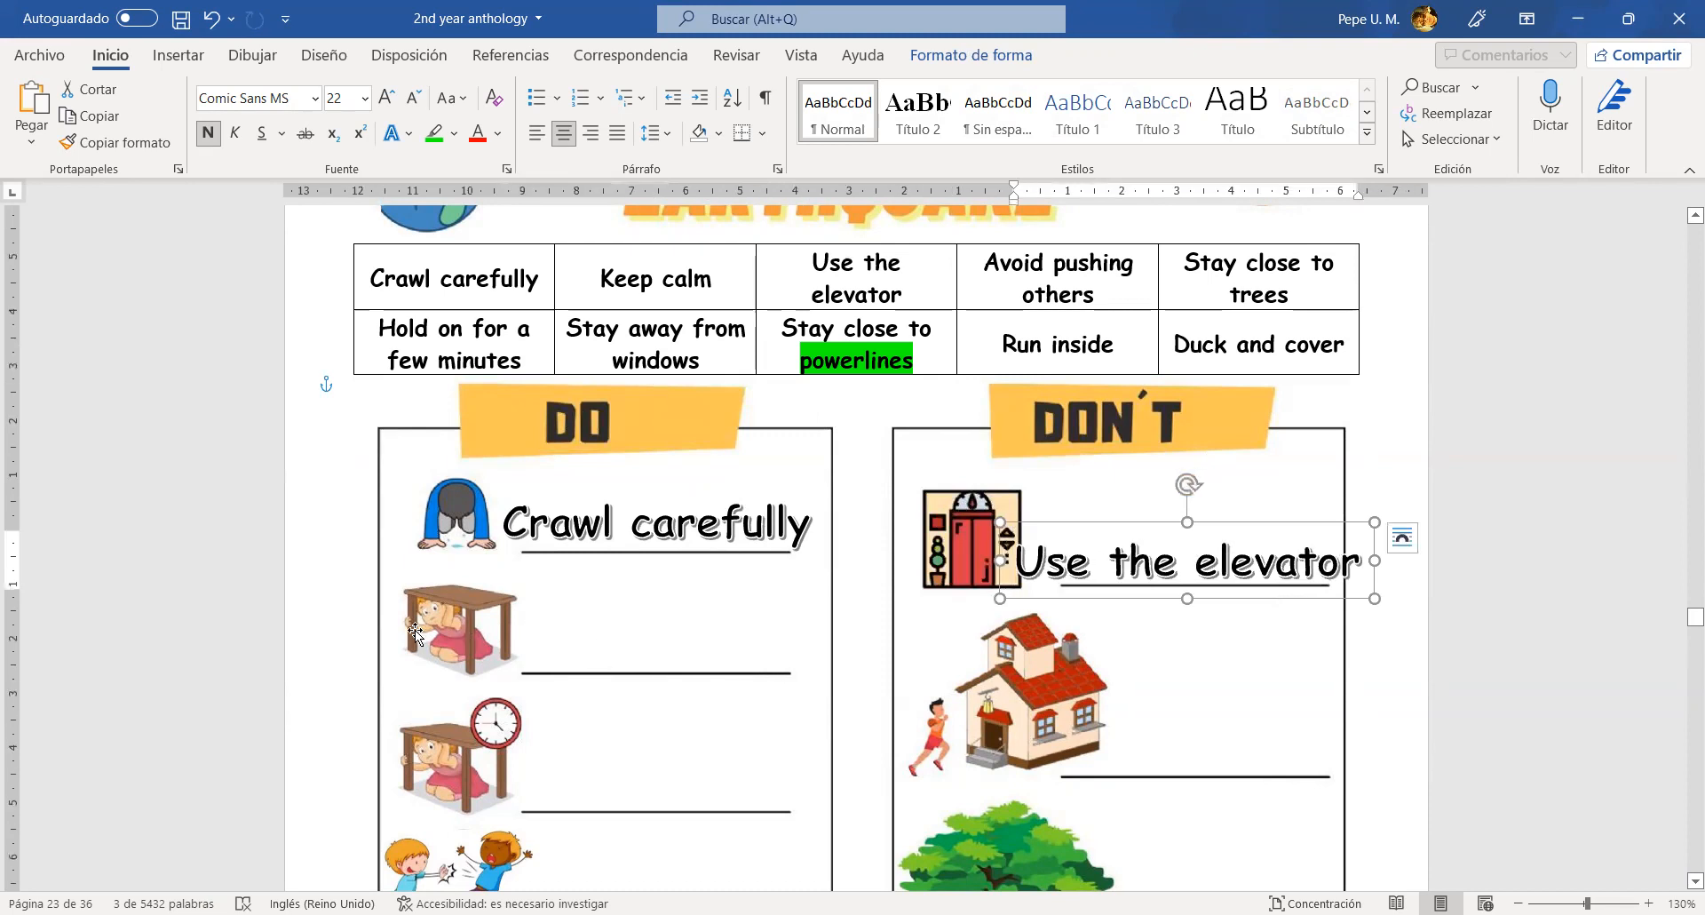
mouse_move(522, 673)
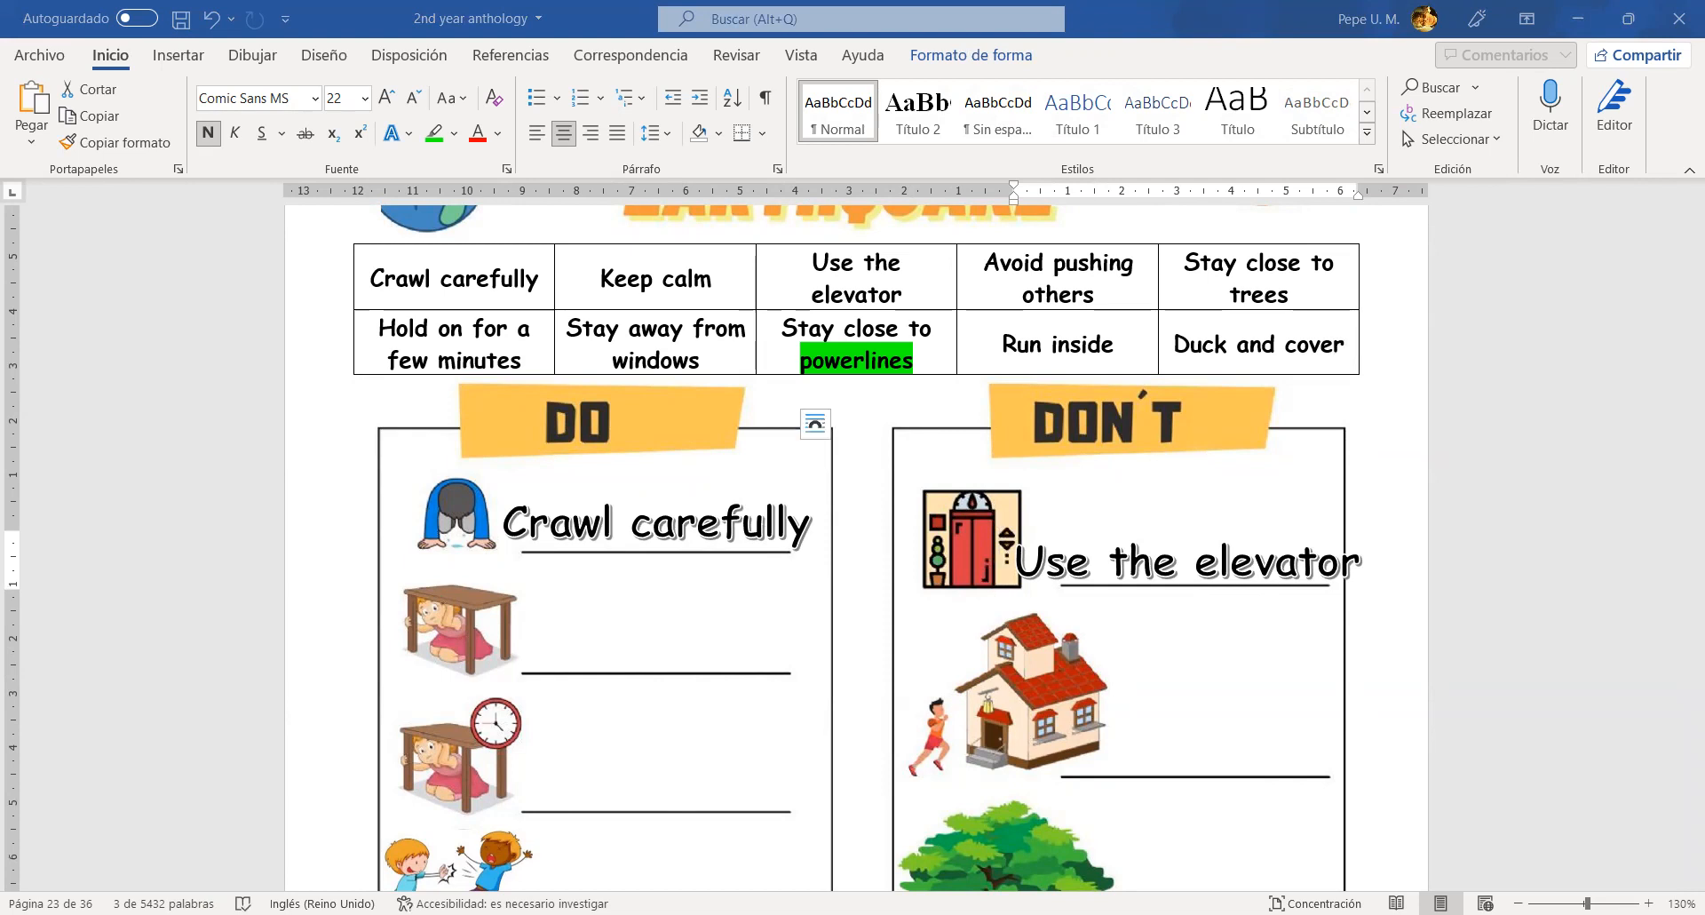
mouse_move(631, 668)
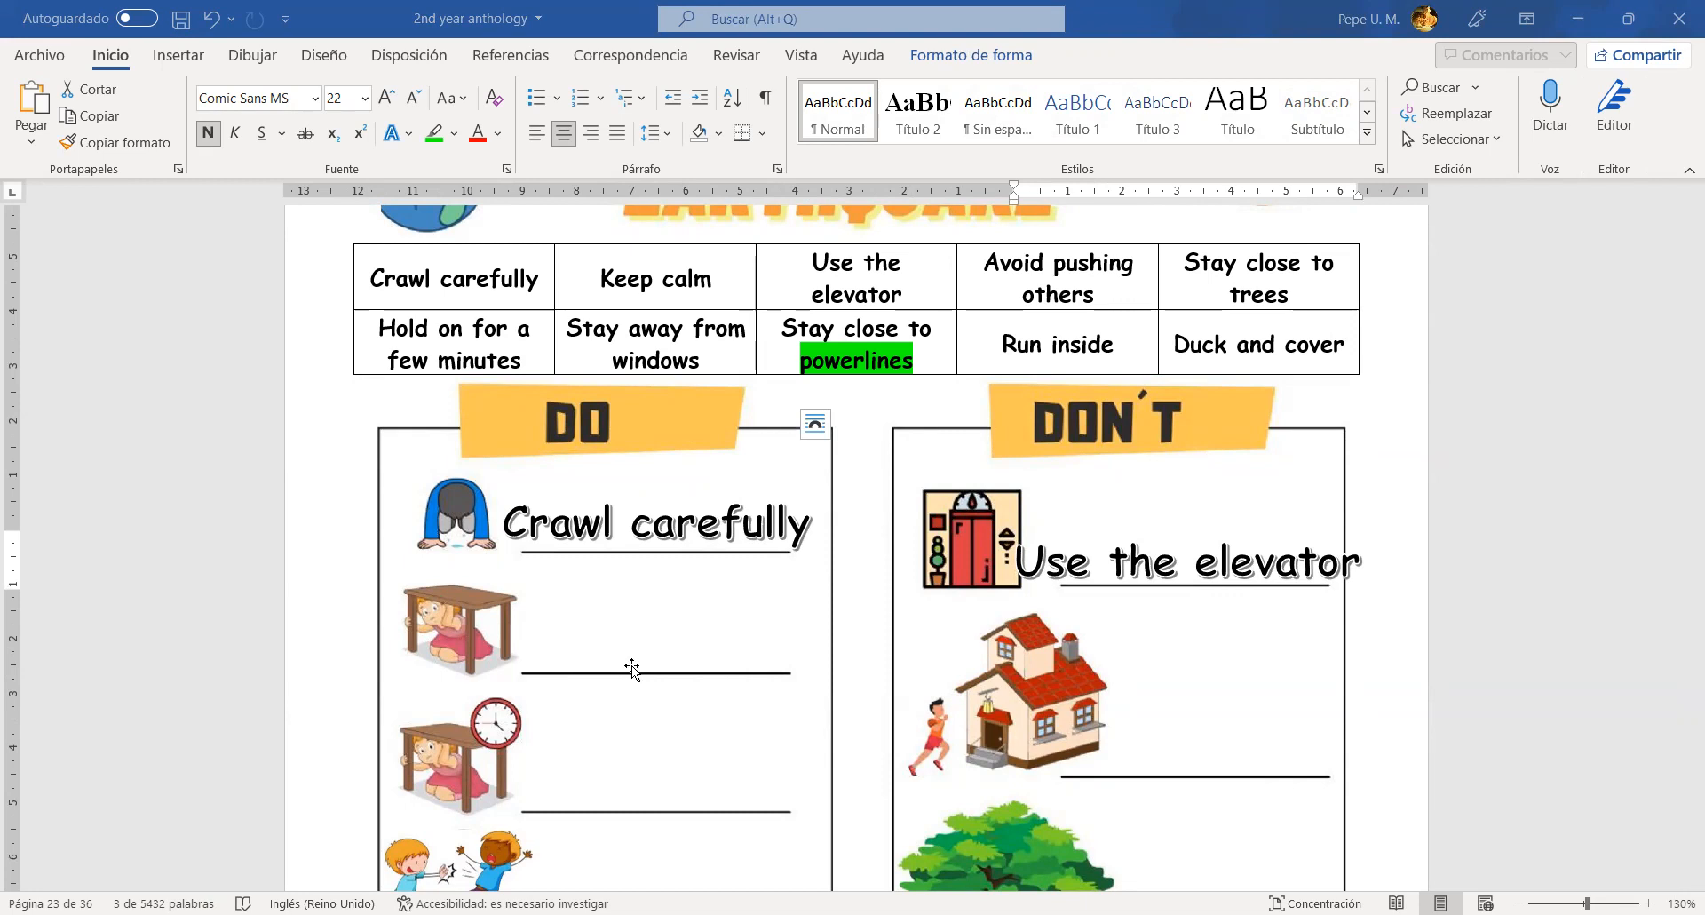
text(Duck and cover)
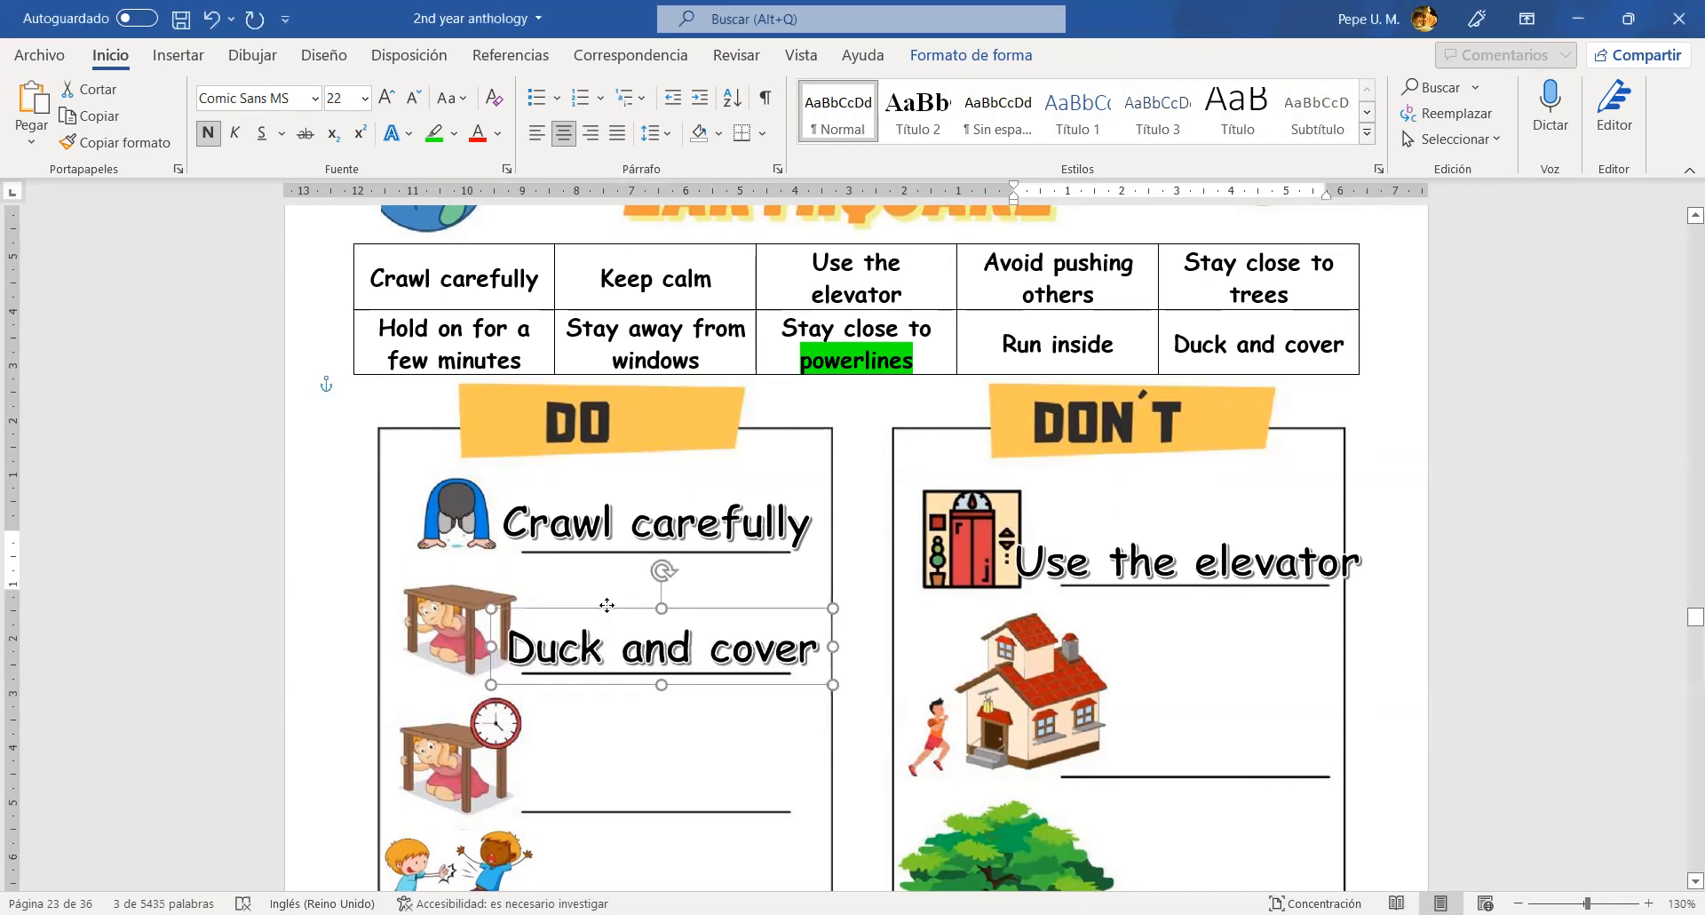
scroll(down, 3)
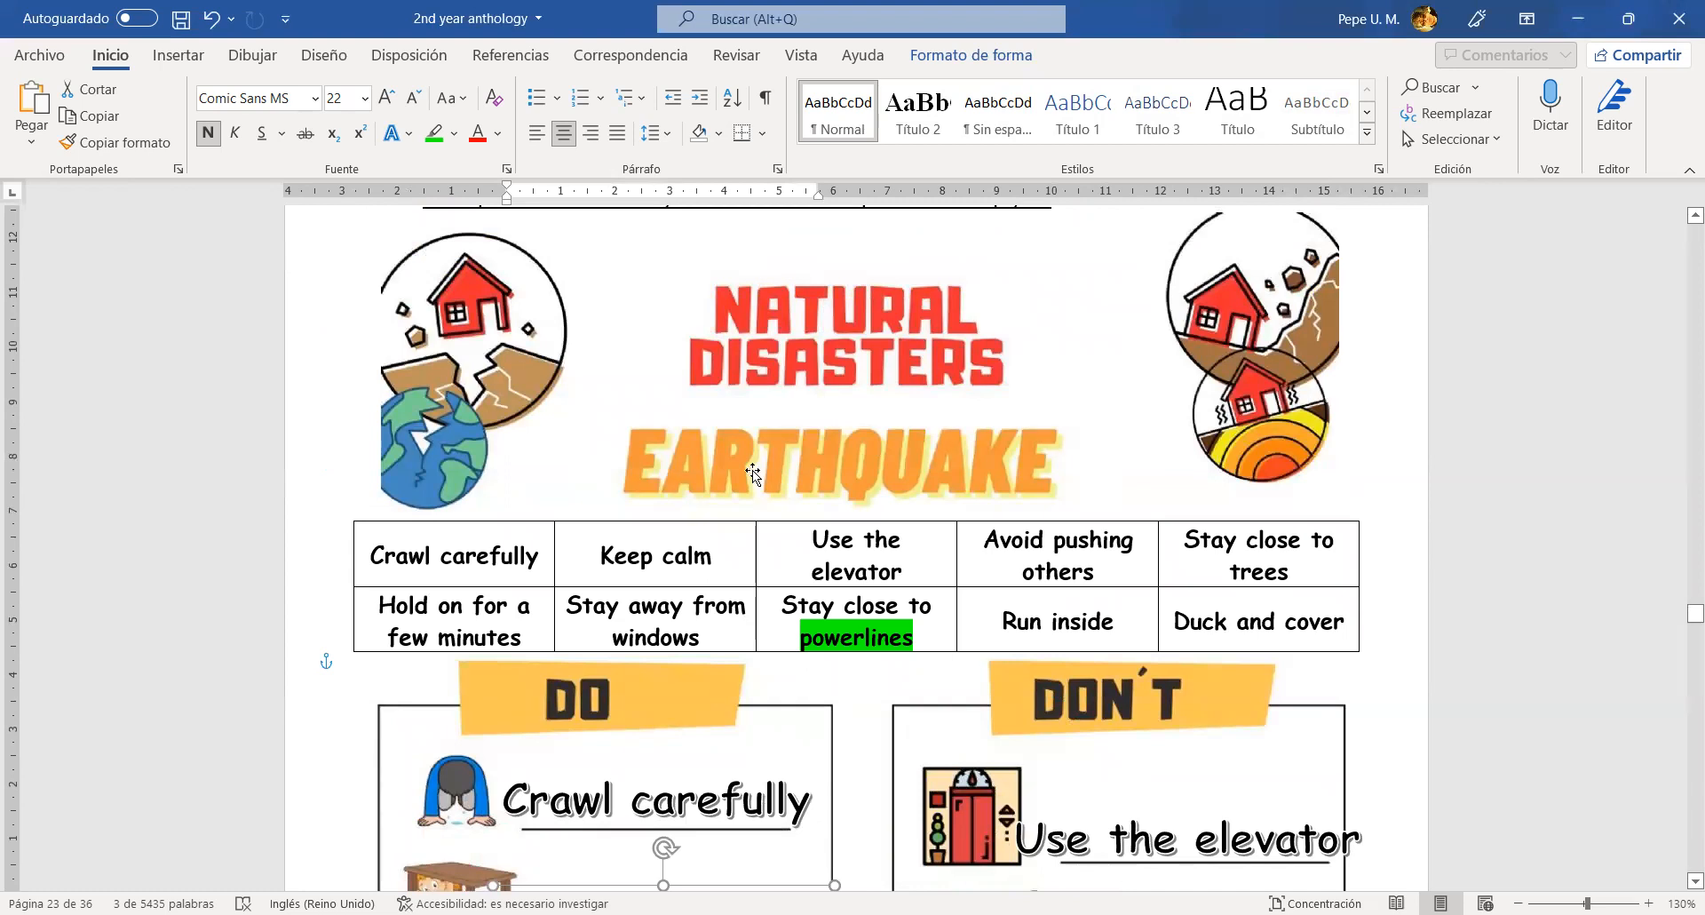
scroll(down, 3)
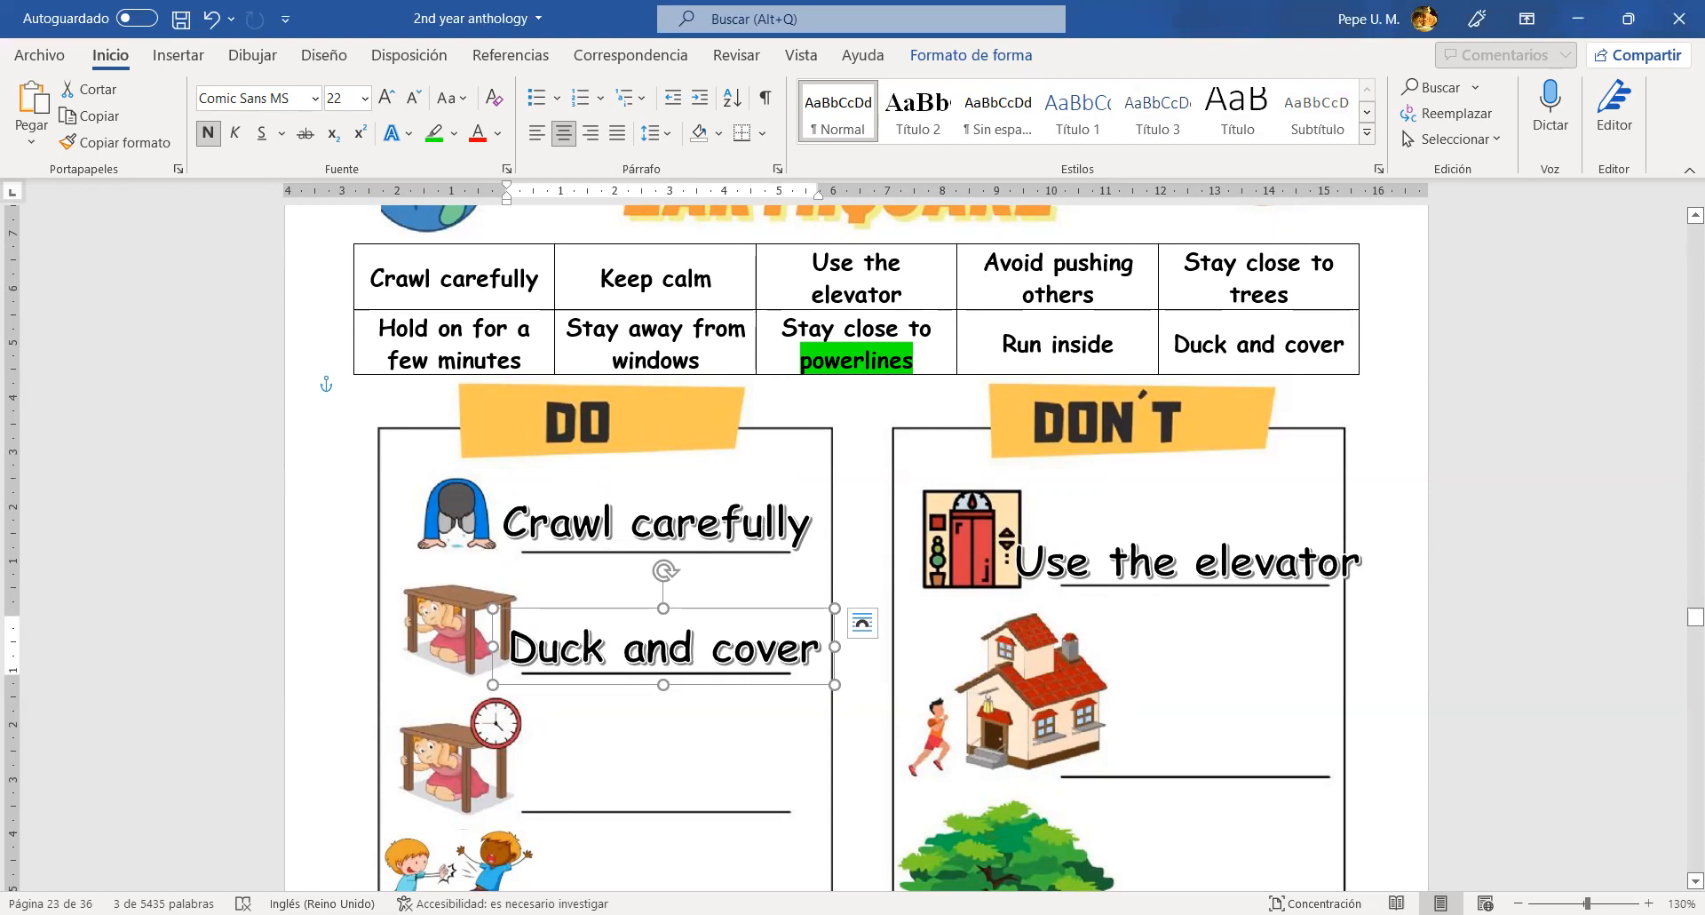
mouse_move(1065, 515)
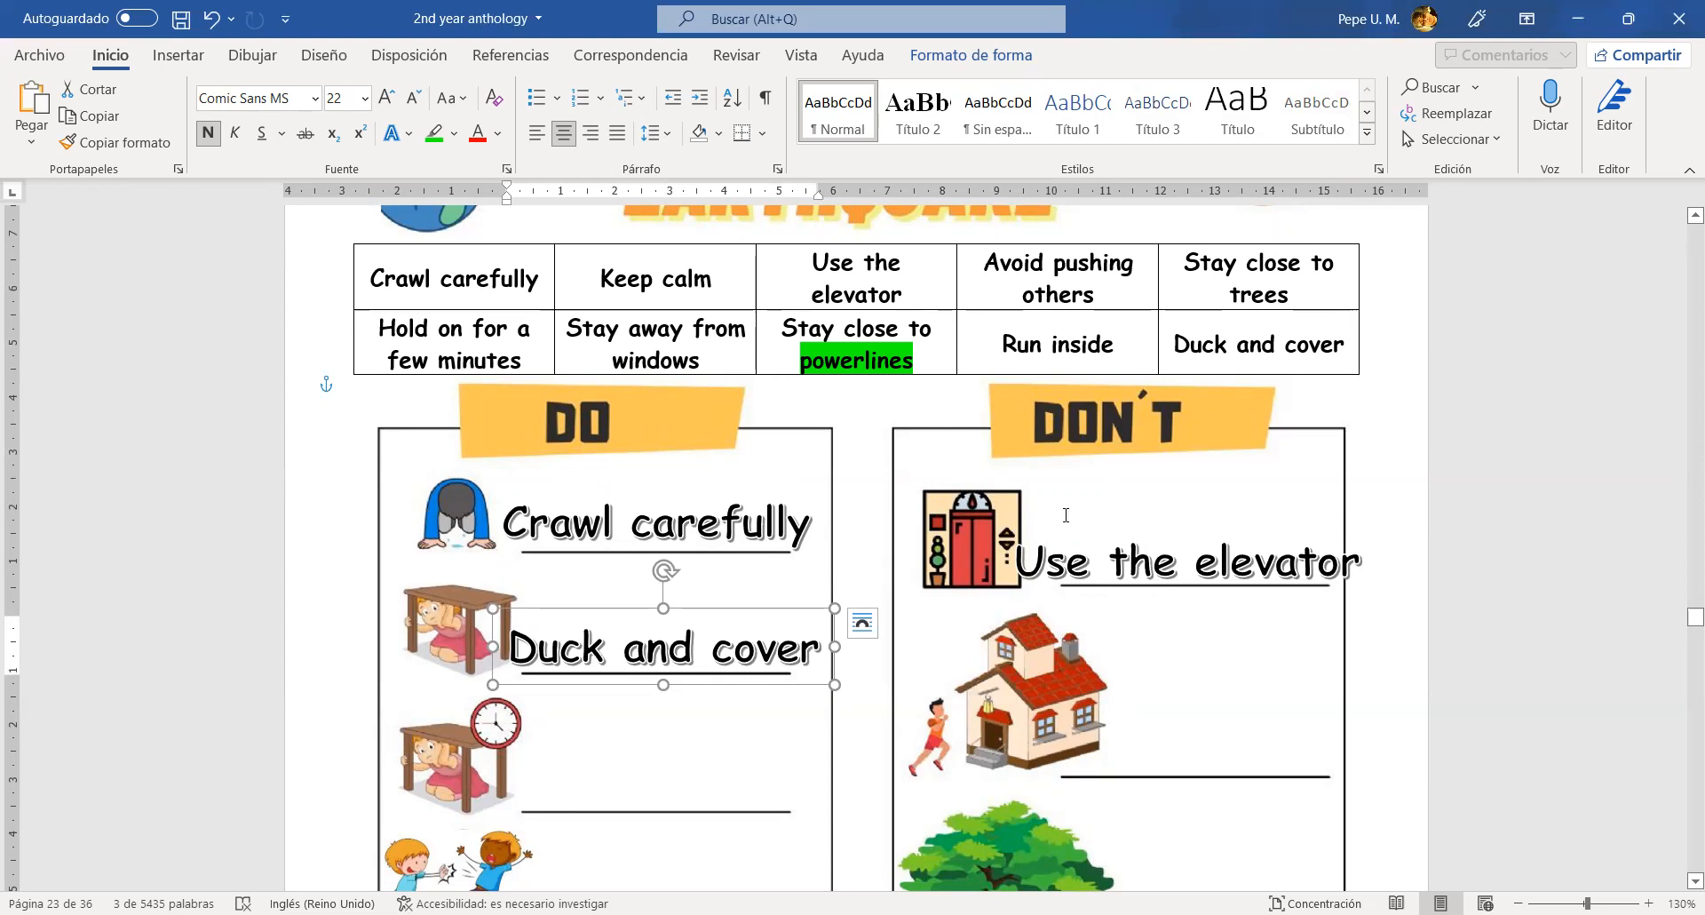
- Place the 'Run inside' caption beside the house picture under DON'T and continue down the columns
scroll(down, 3)
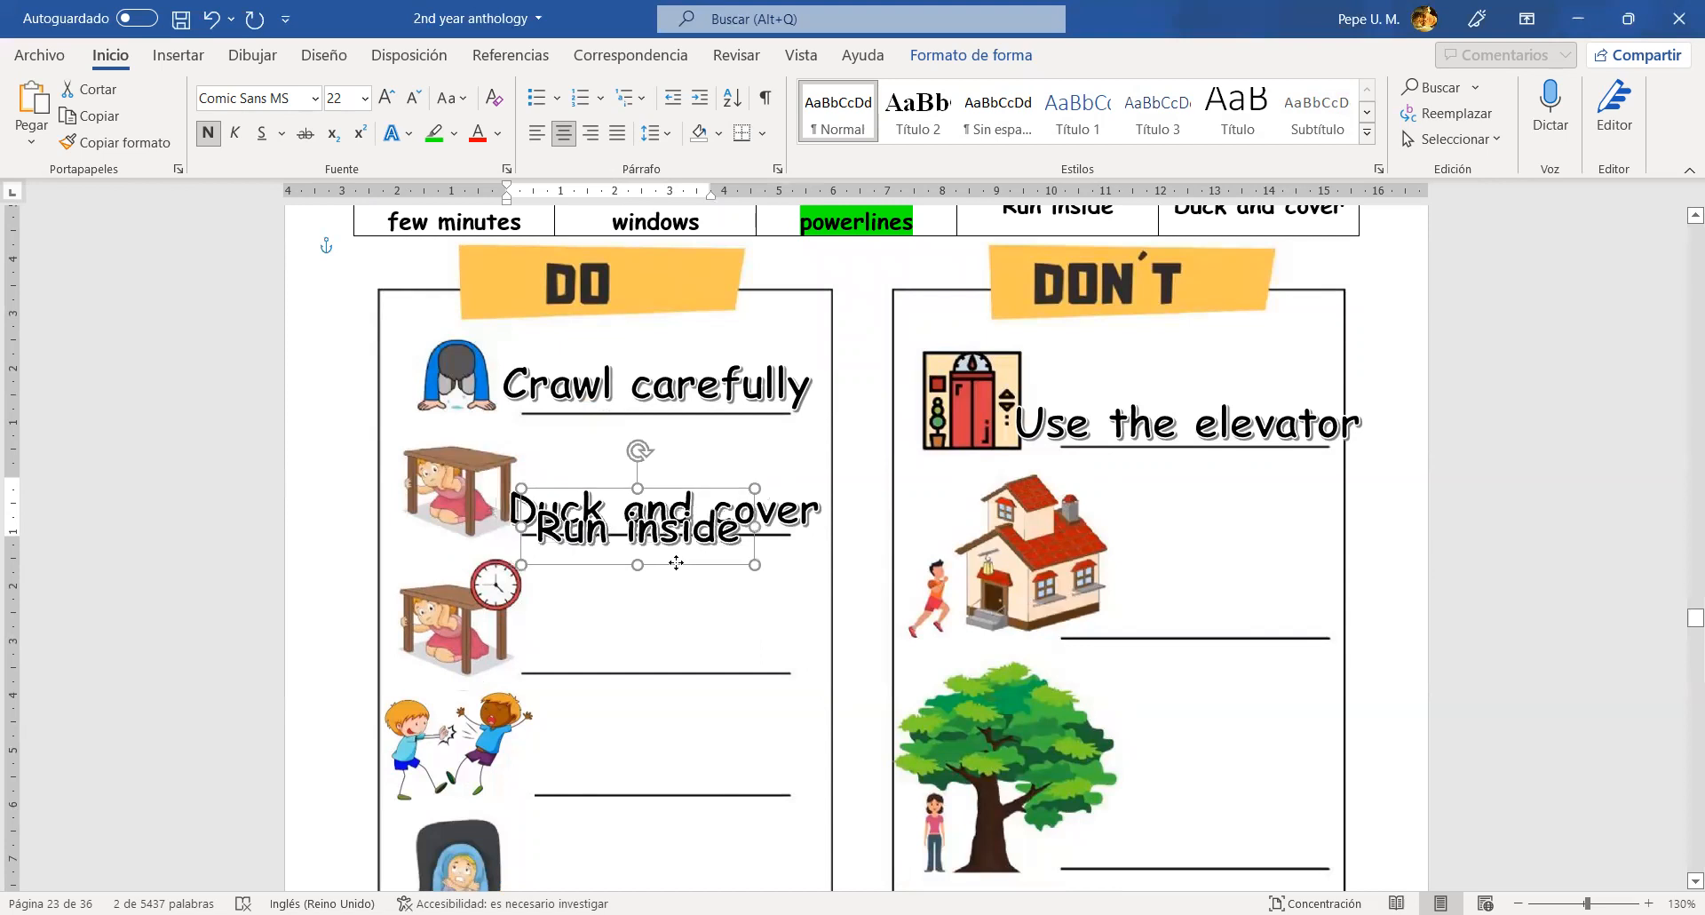
drag(636, 527, 1218, 613)
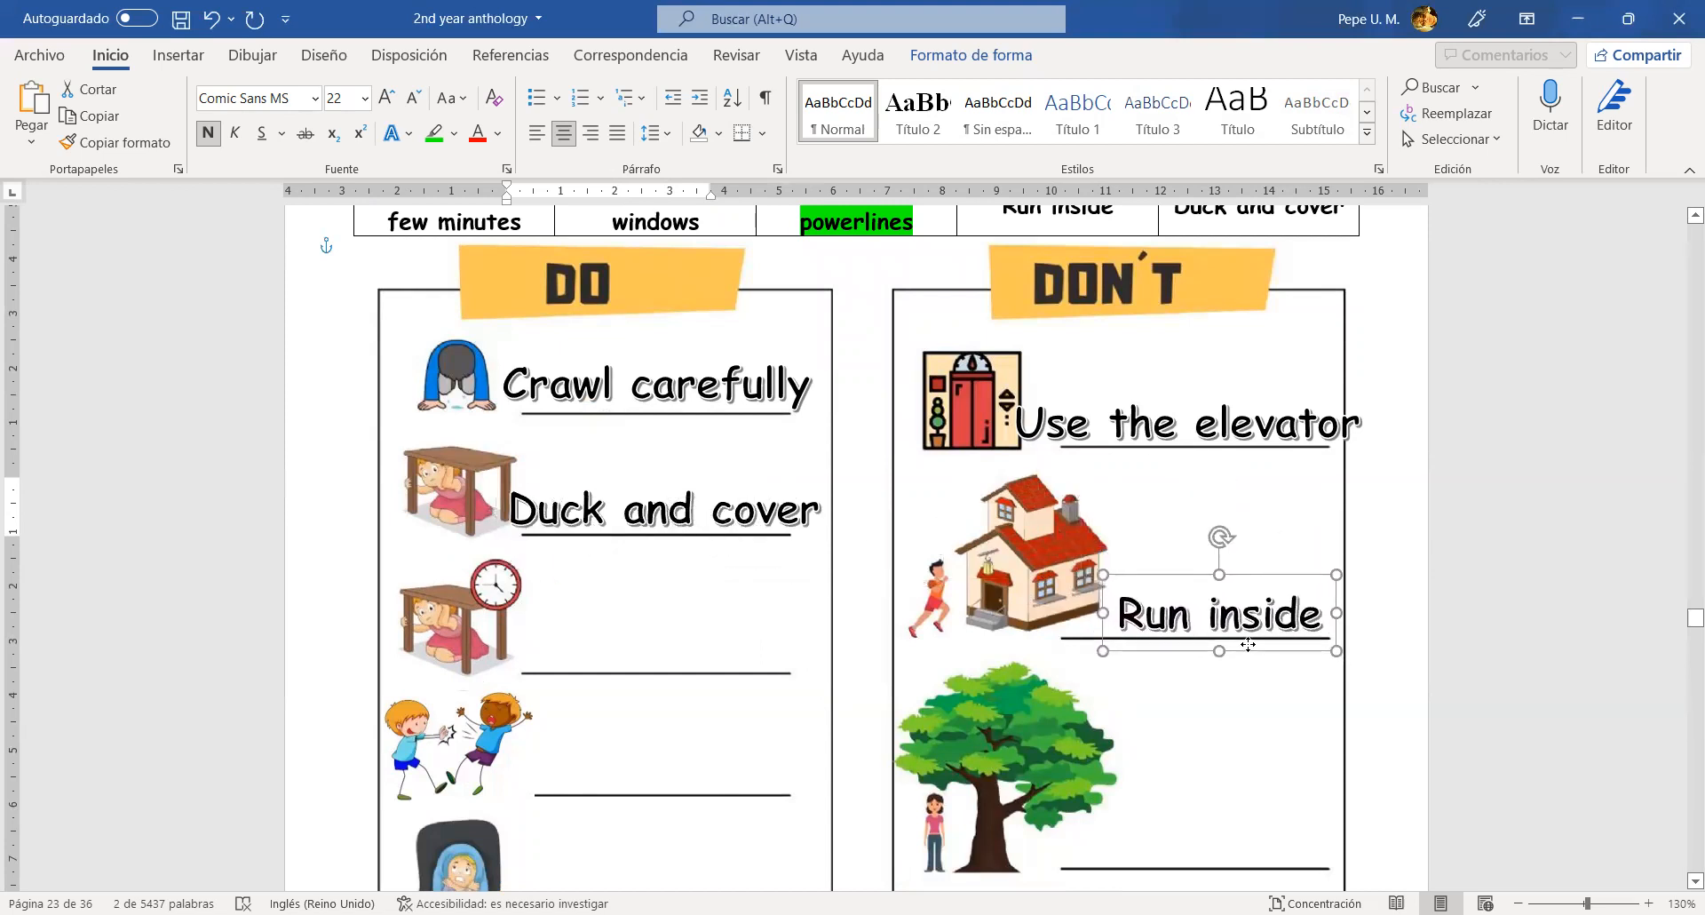
scroll(down, 3)
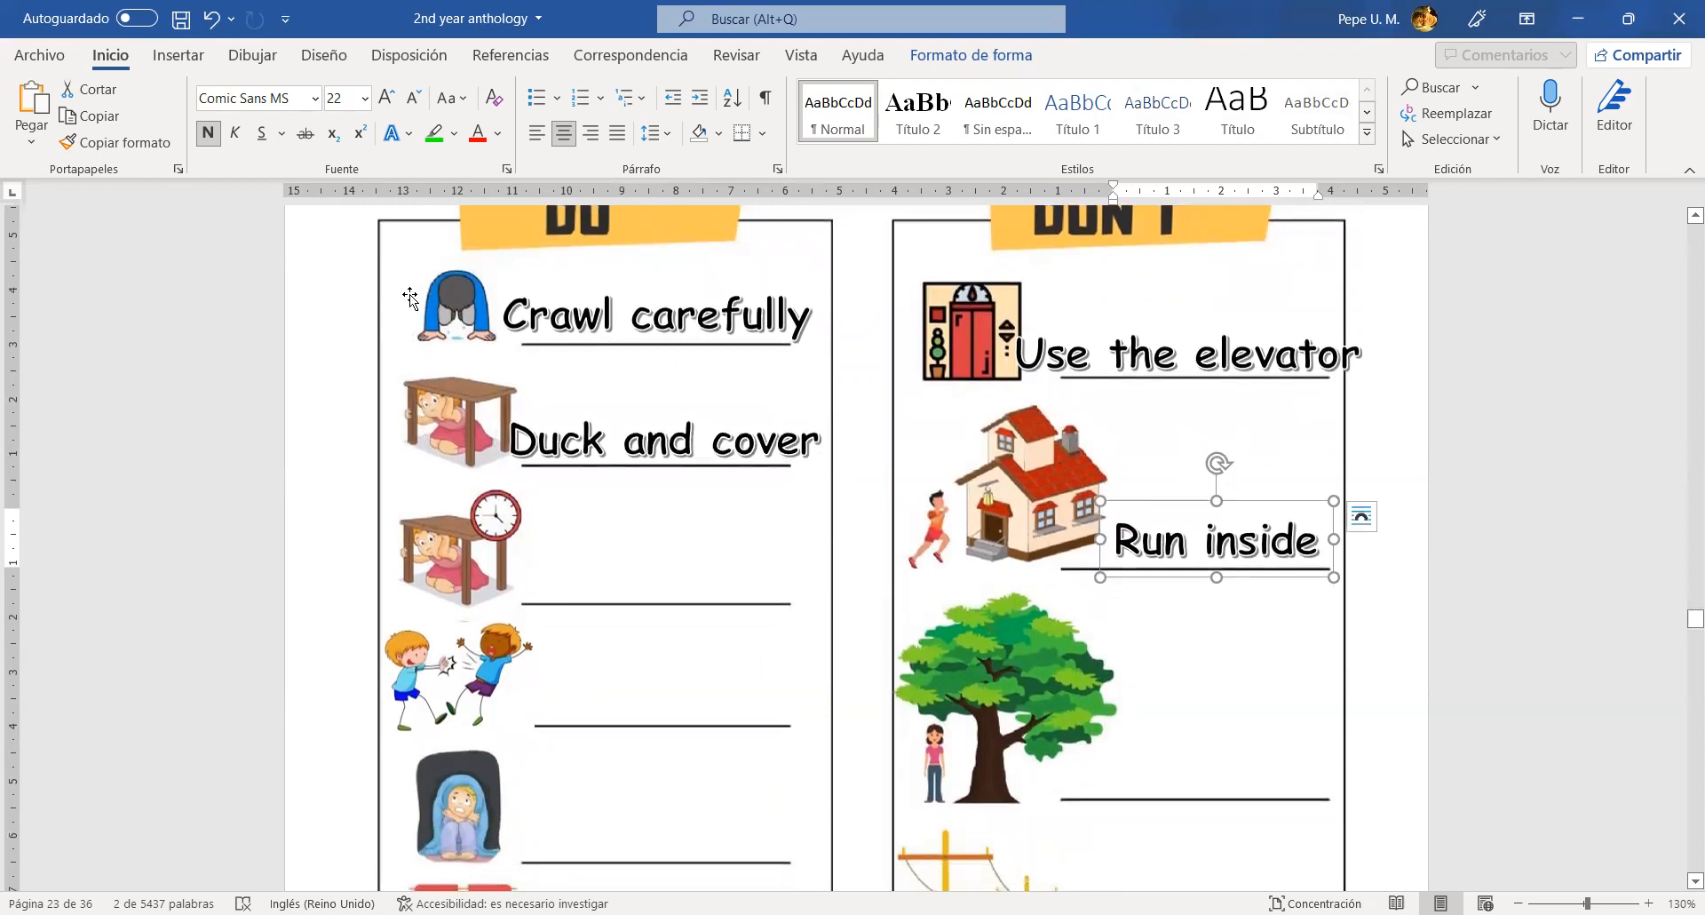
mouse_move(483, 551)
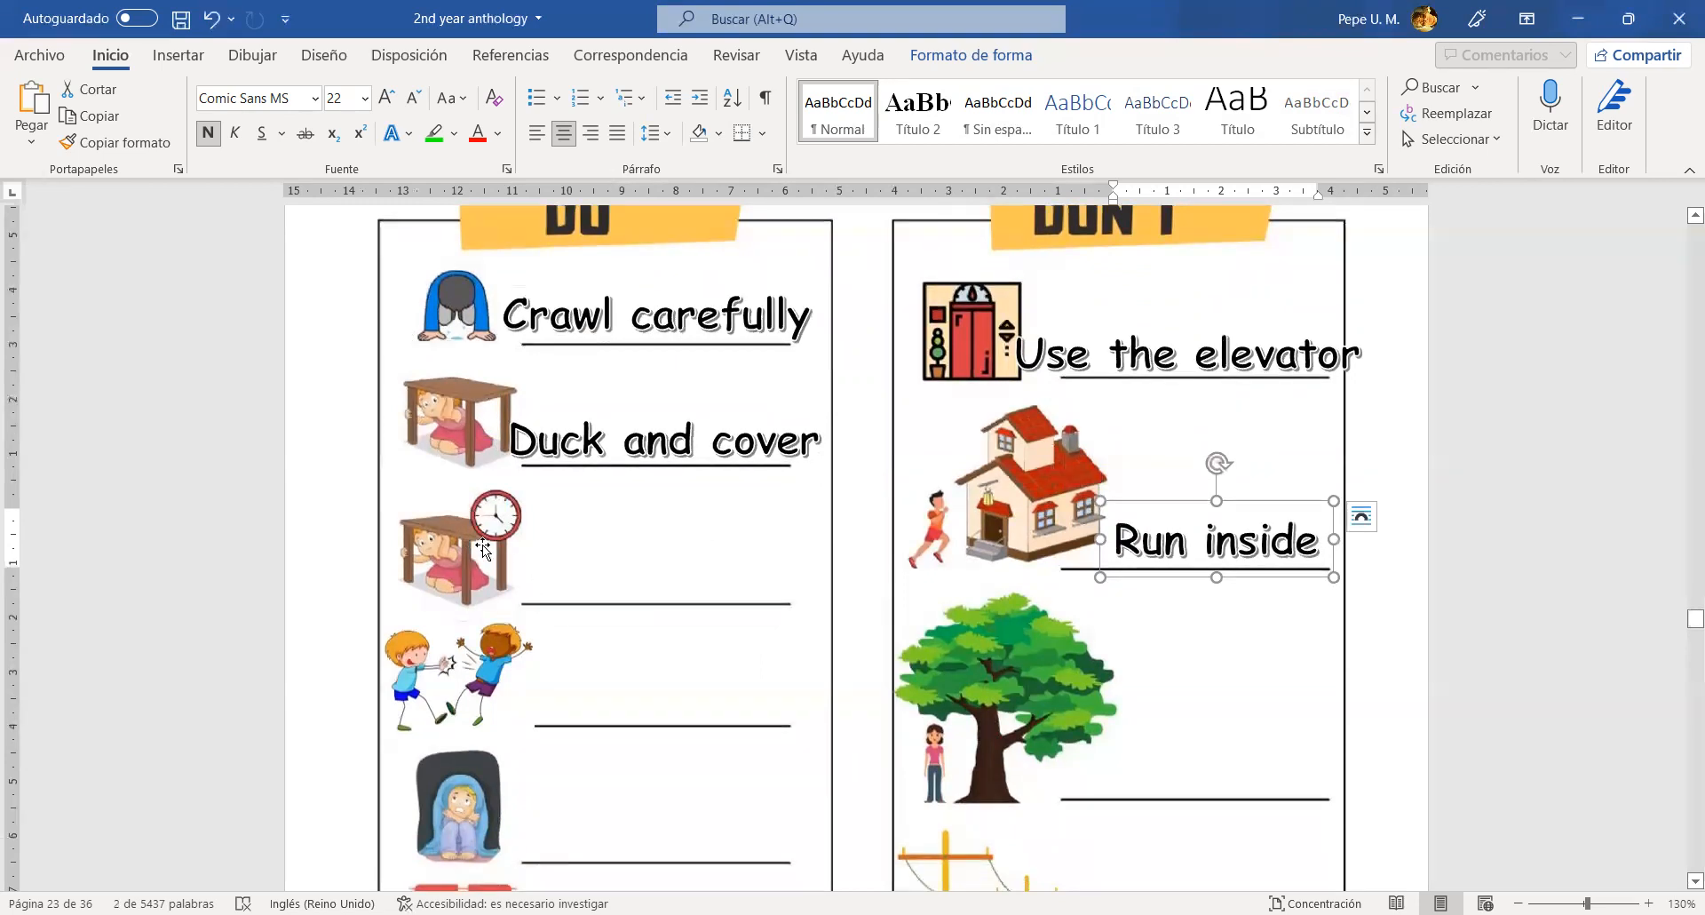
mouse_move(483, 549)
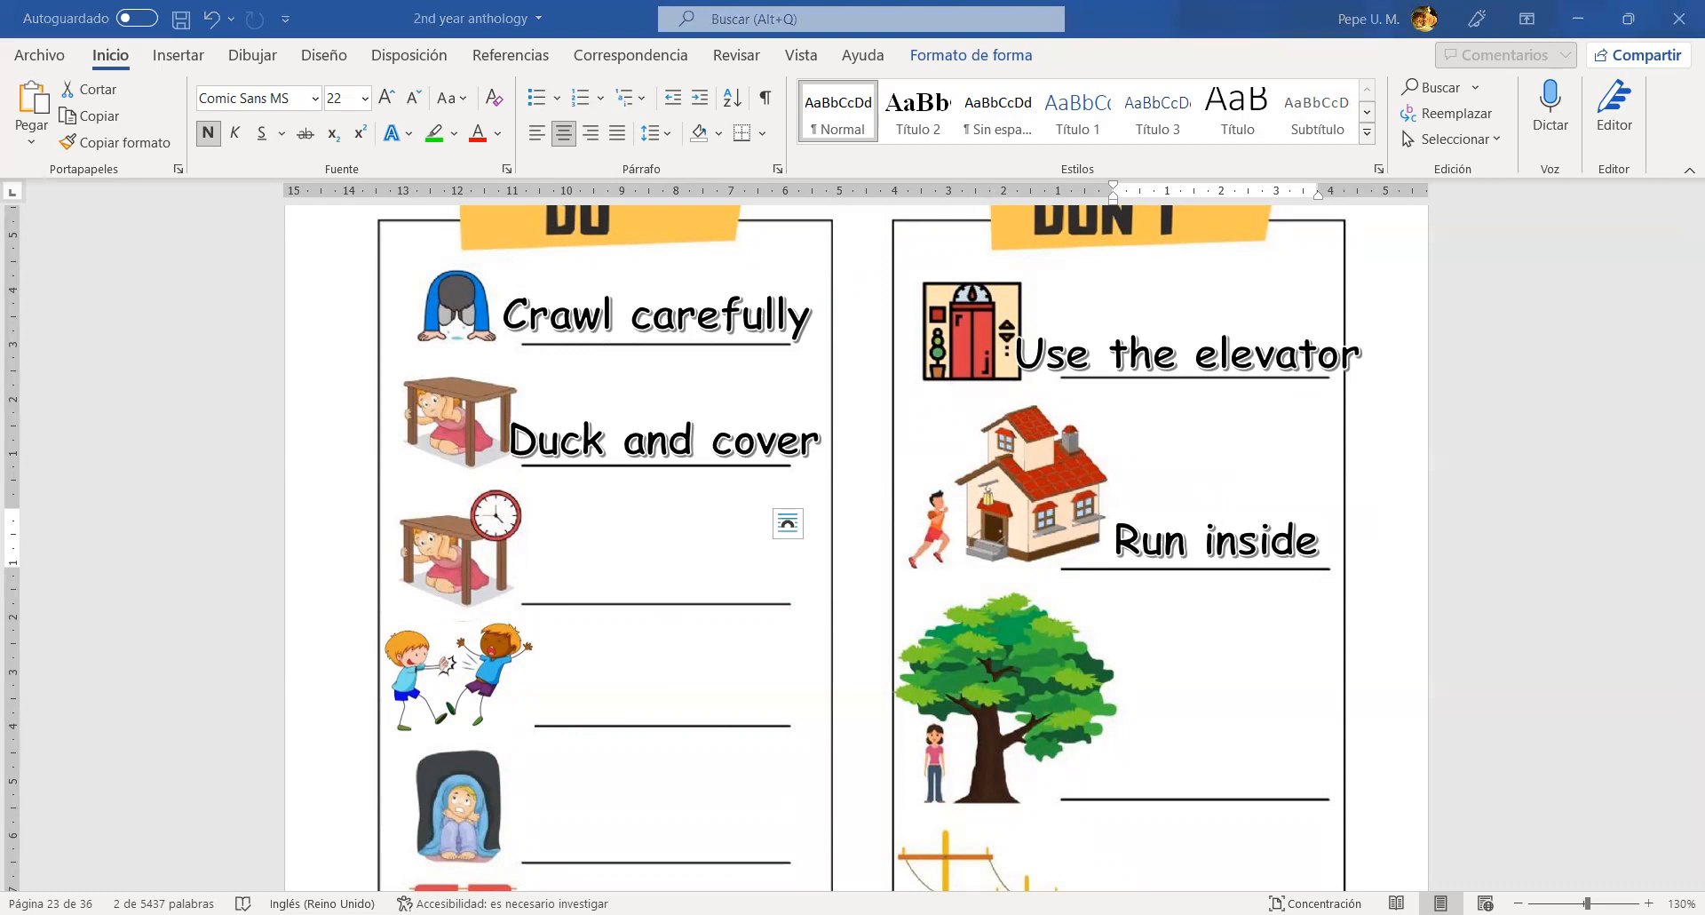
mouse_move(1213, 515)
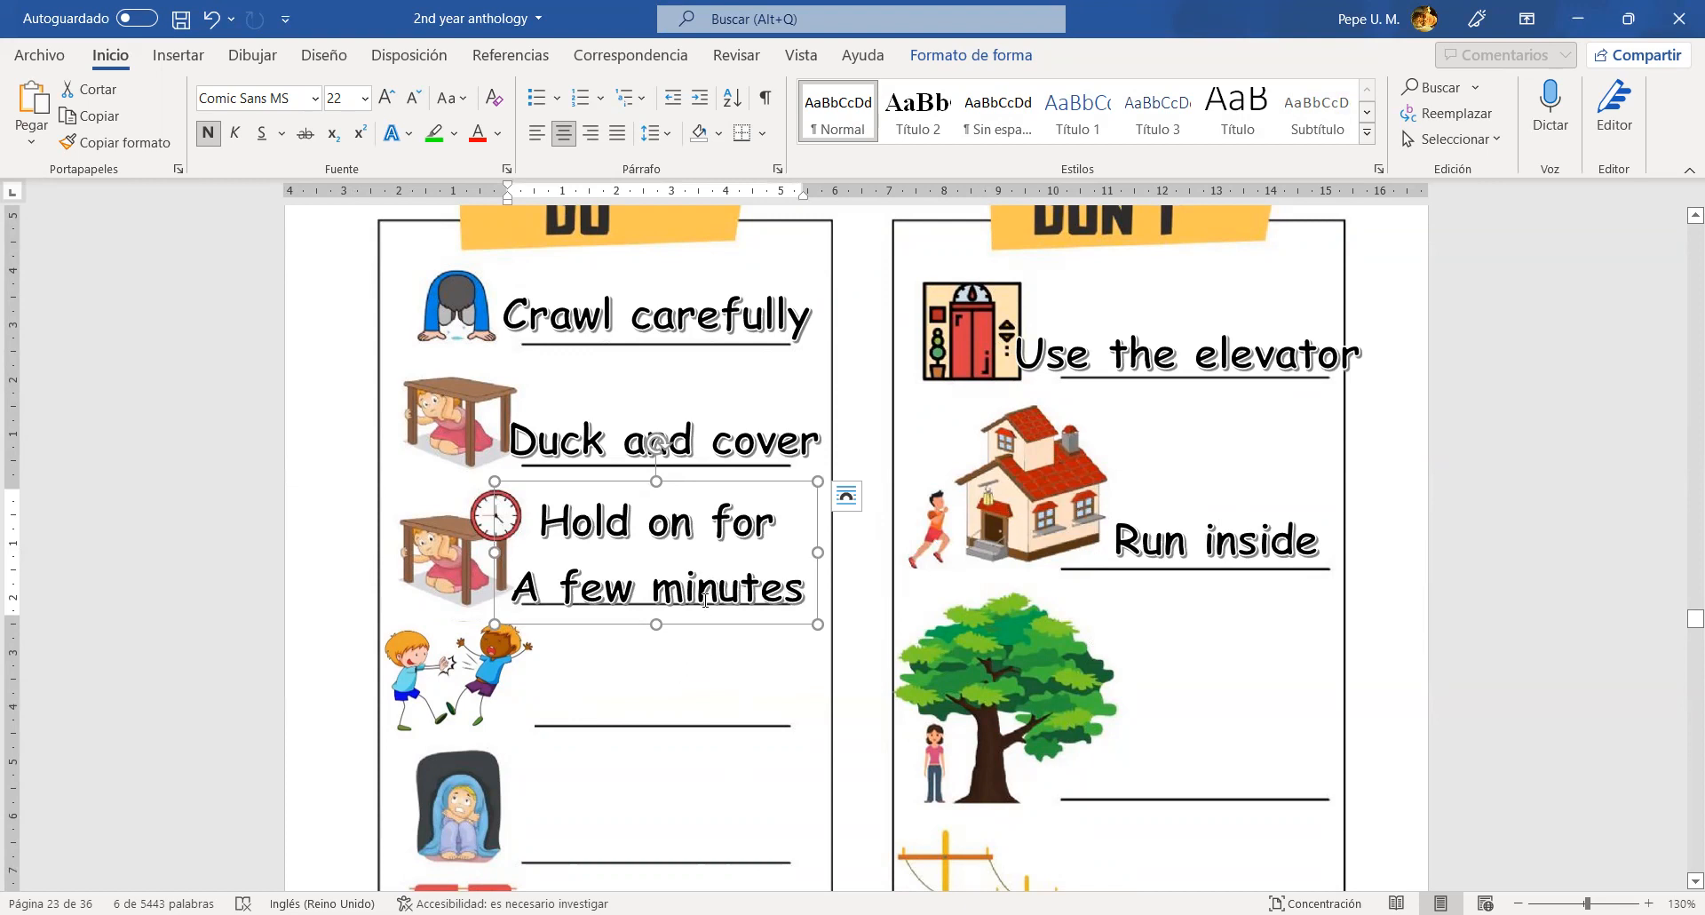
mouse_move(1054, 240)
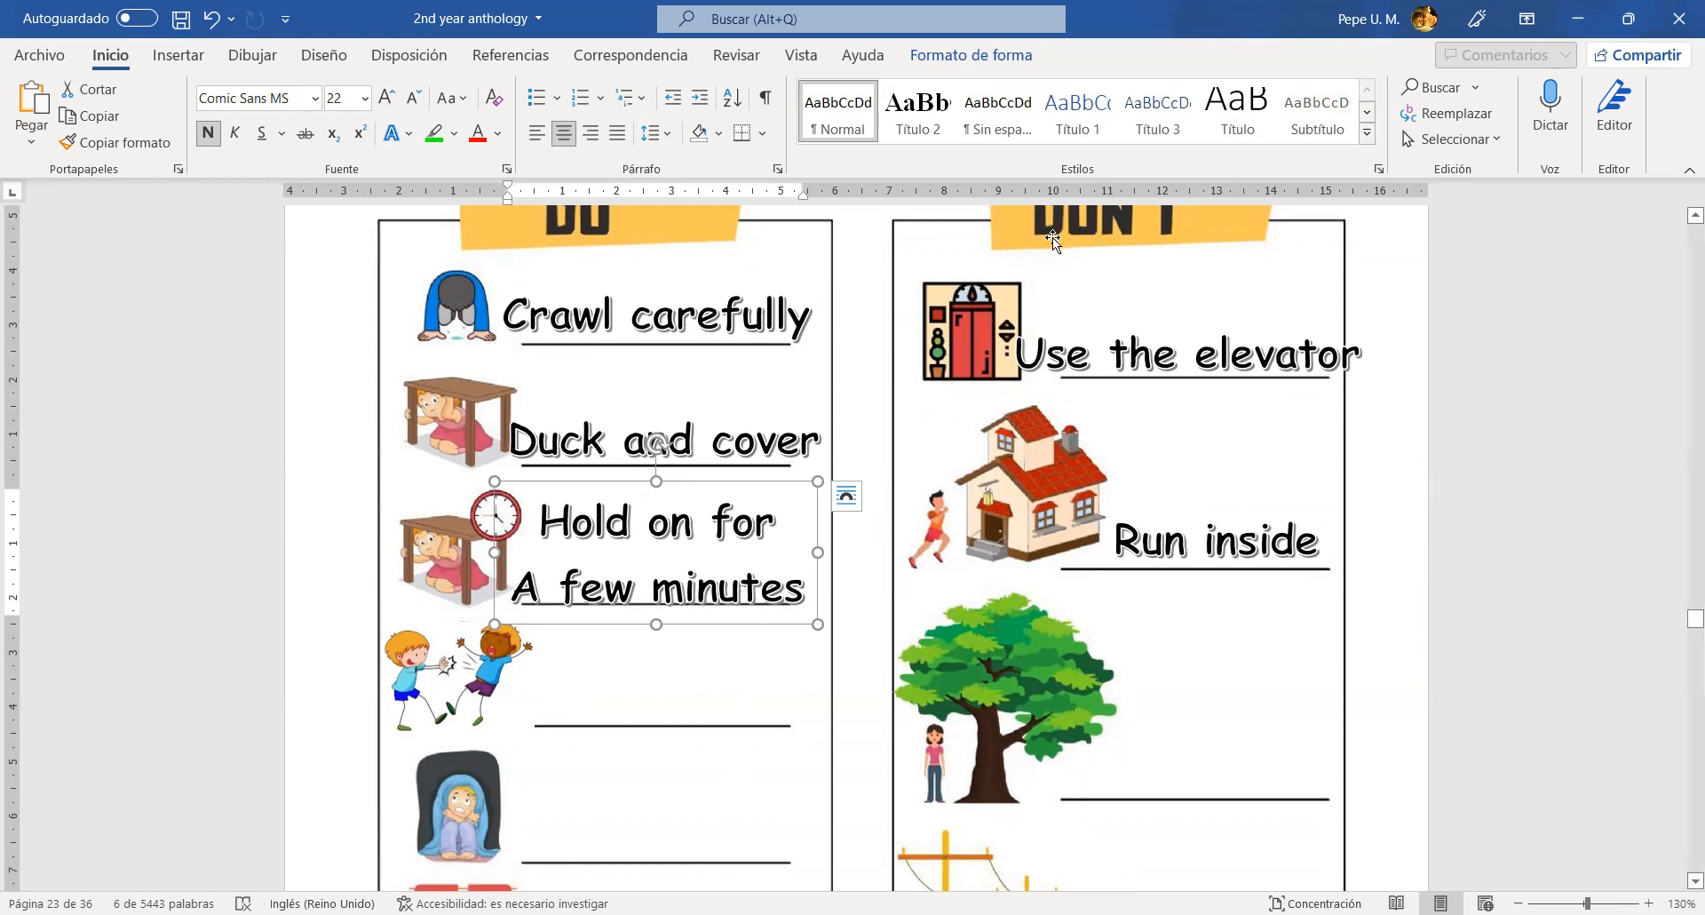
scroll(down, 3)
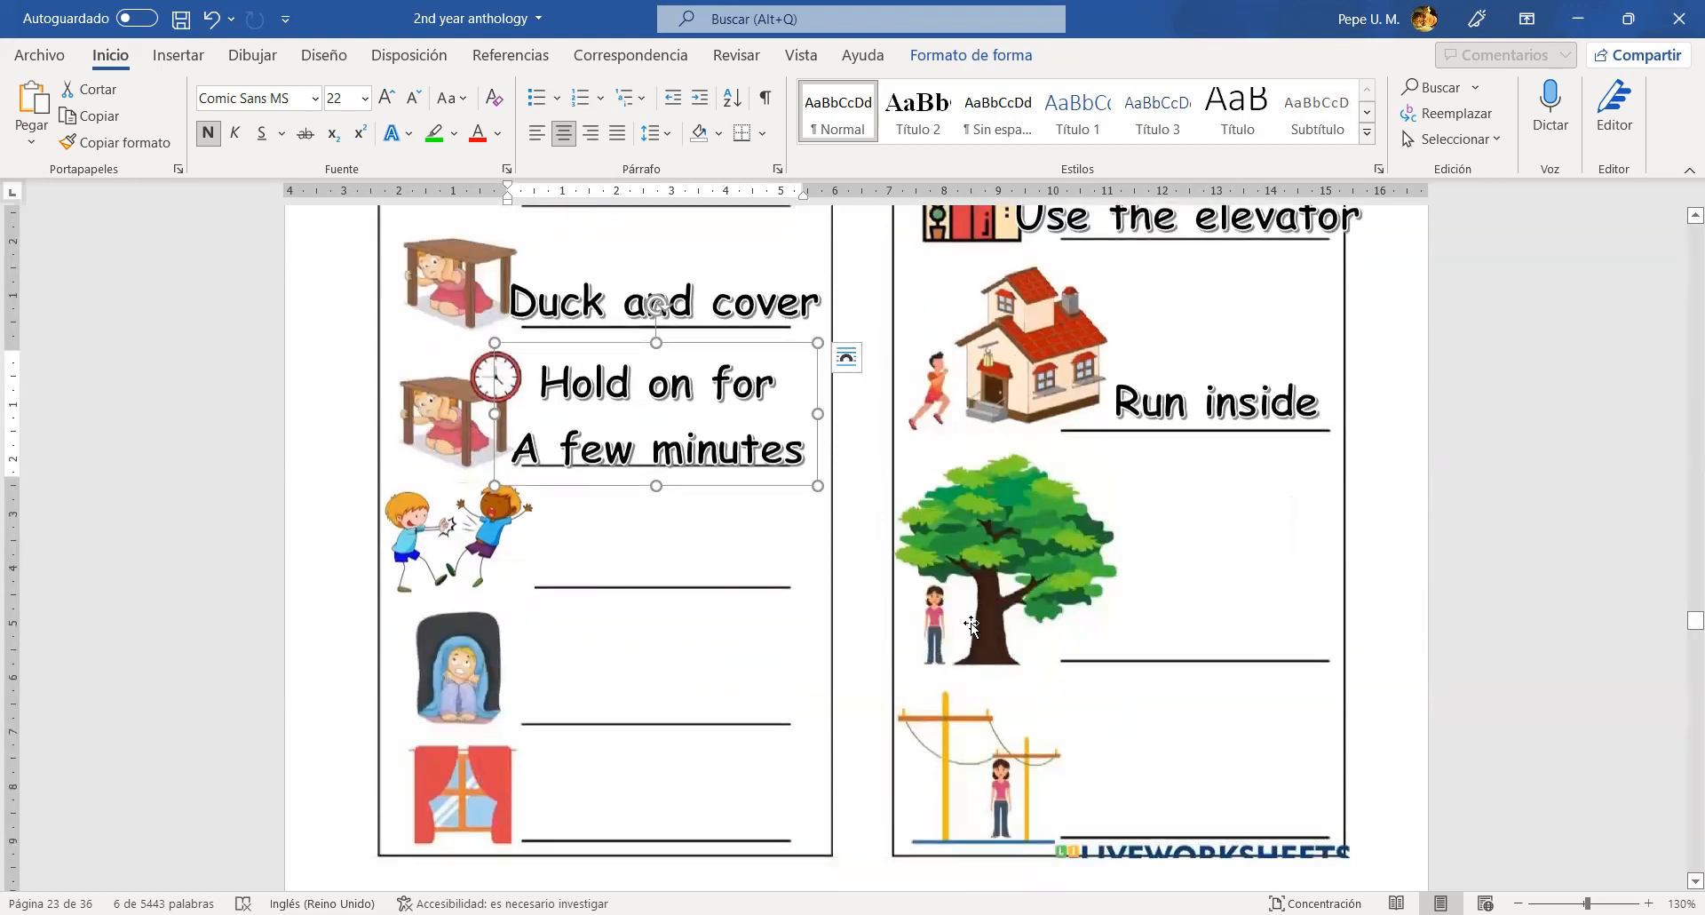
mouse_move(979, 629)
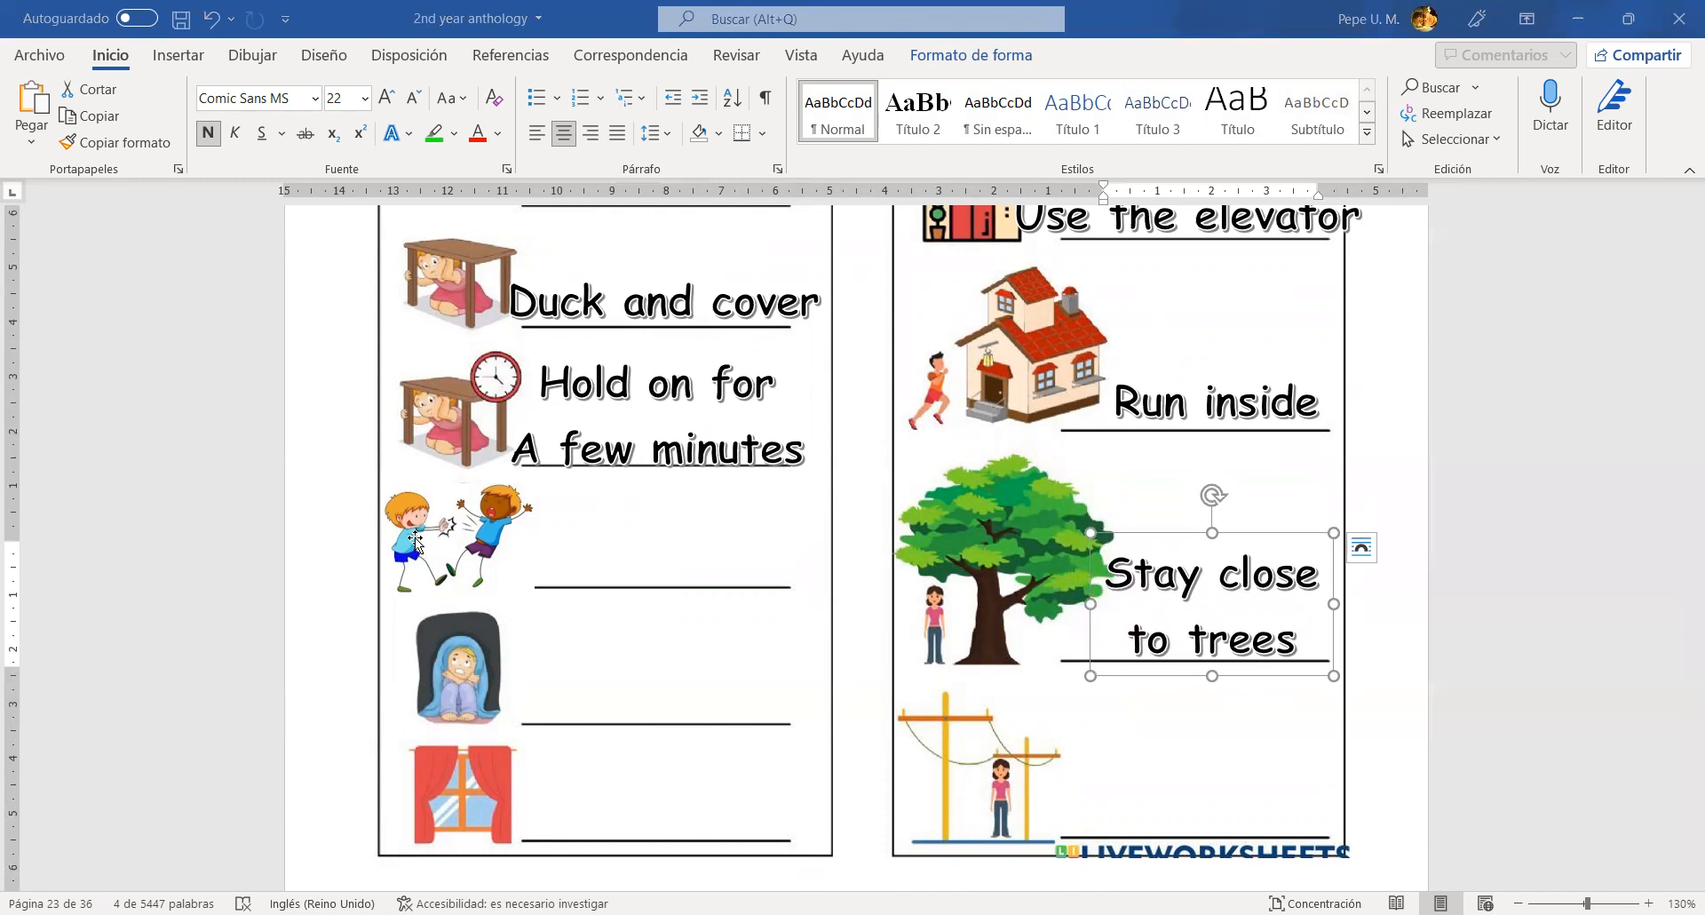
- Caption the powerline picture 'Stay close to powerlines' and start a 'Keep calm' caption in DO
click(457, 538)
text(Avoid pushing others)
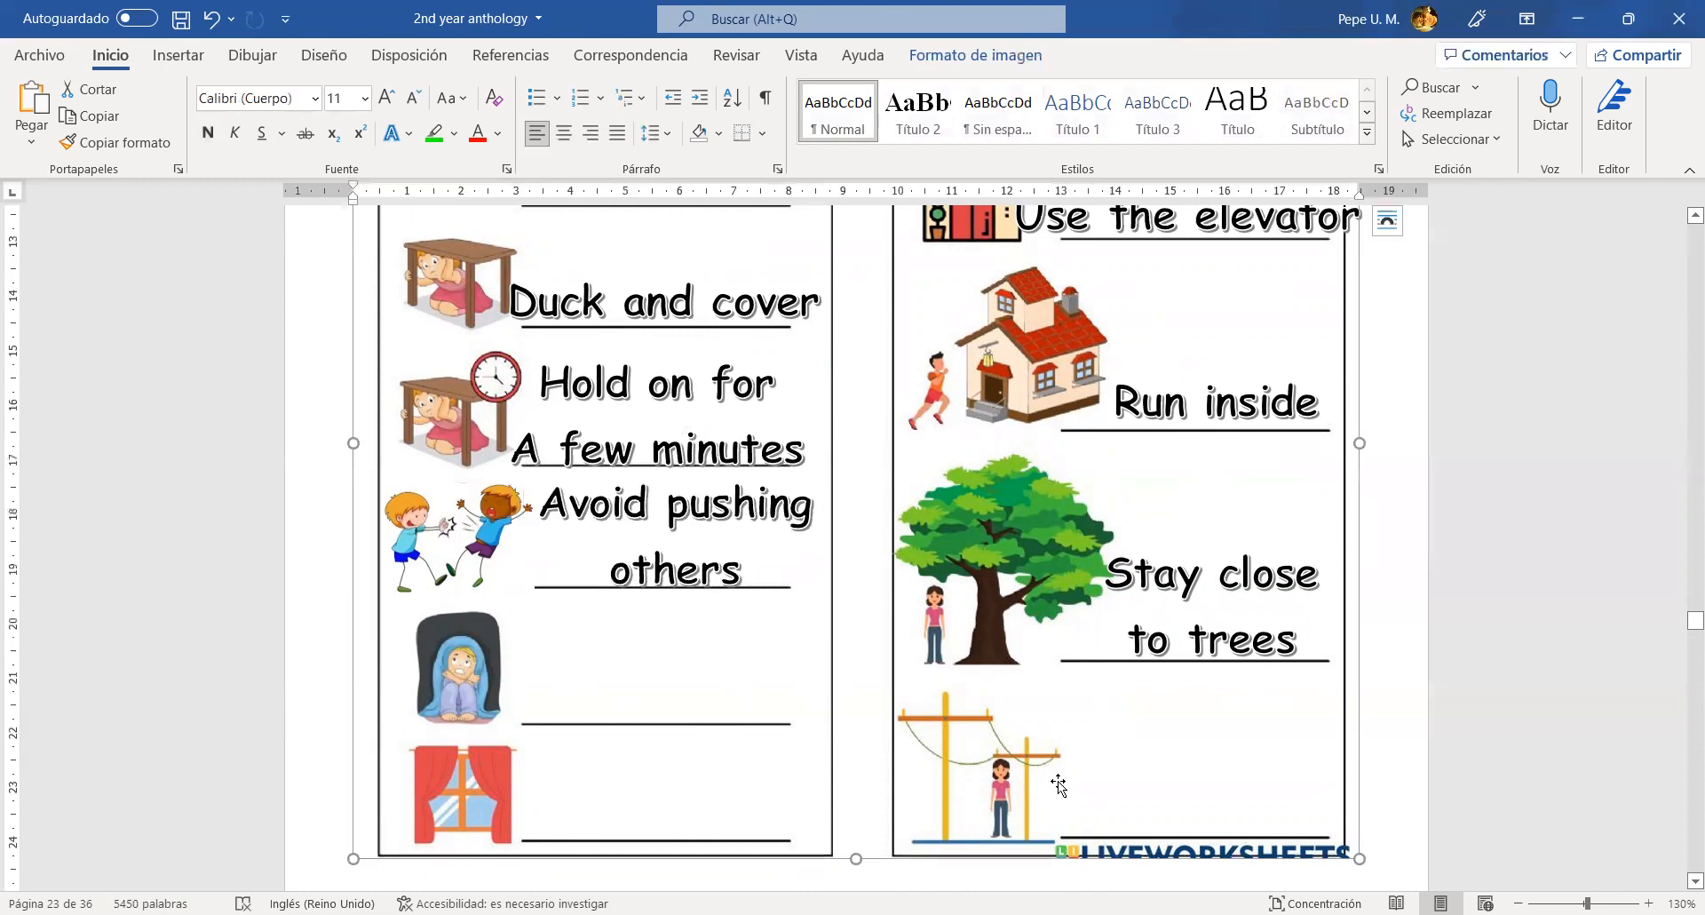
mouse_move(967, 781)
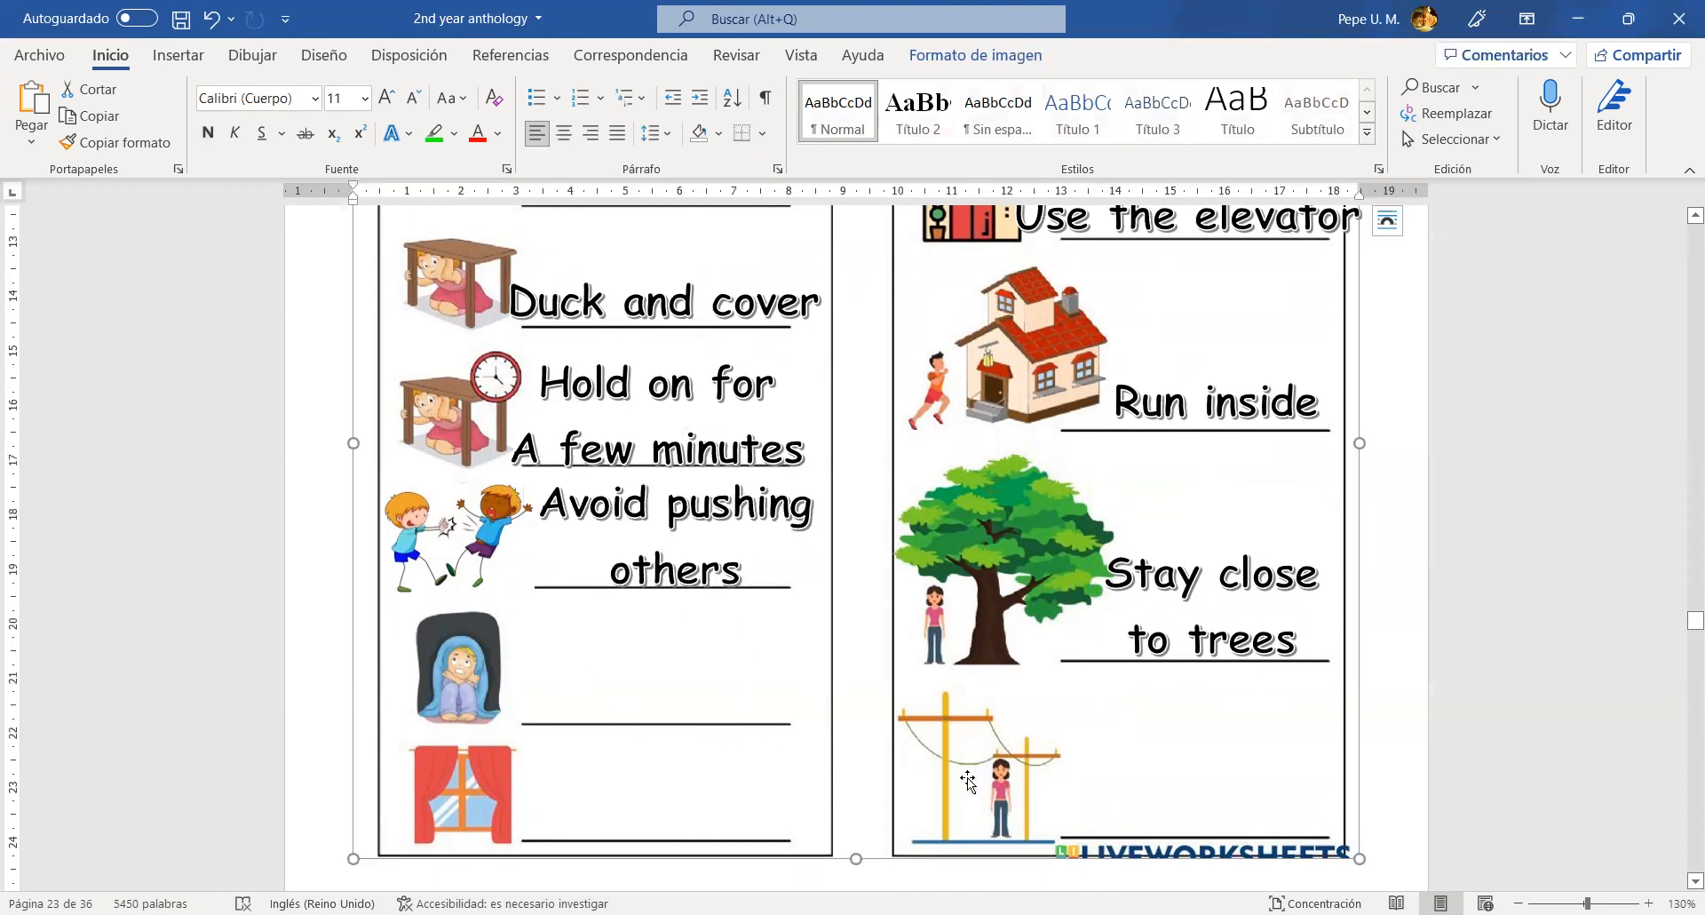
mouse_move(988, 643)
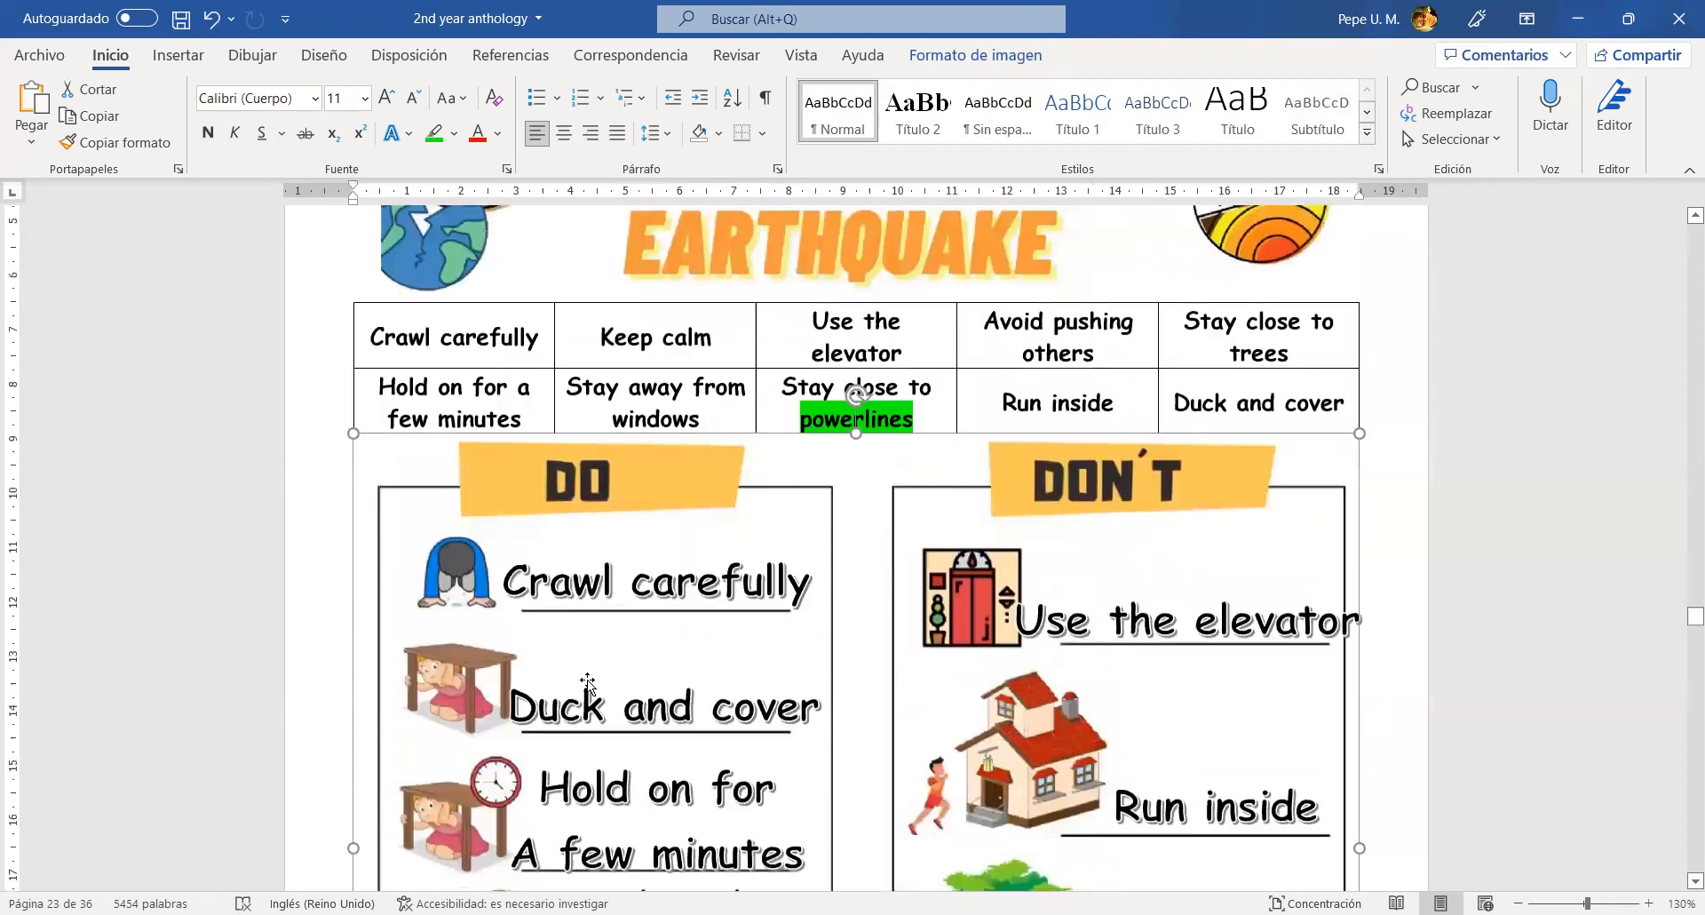
scroll(down, 3)
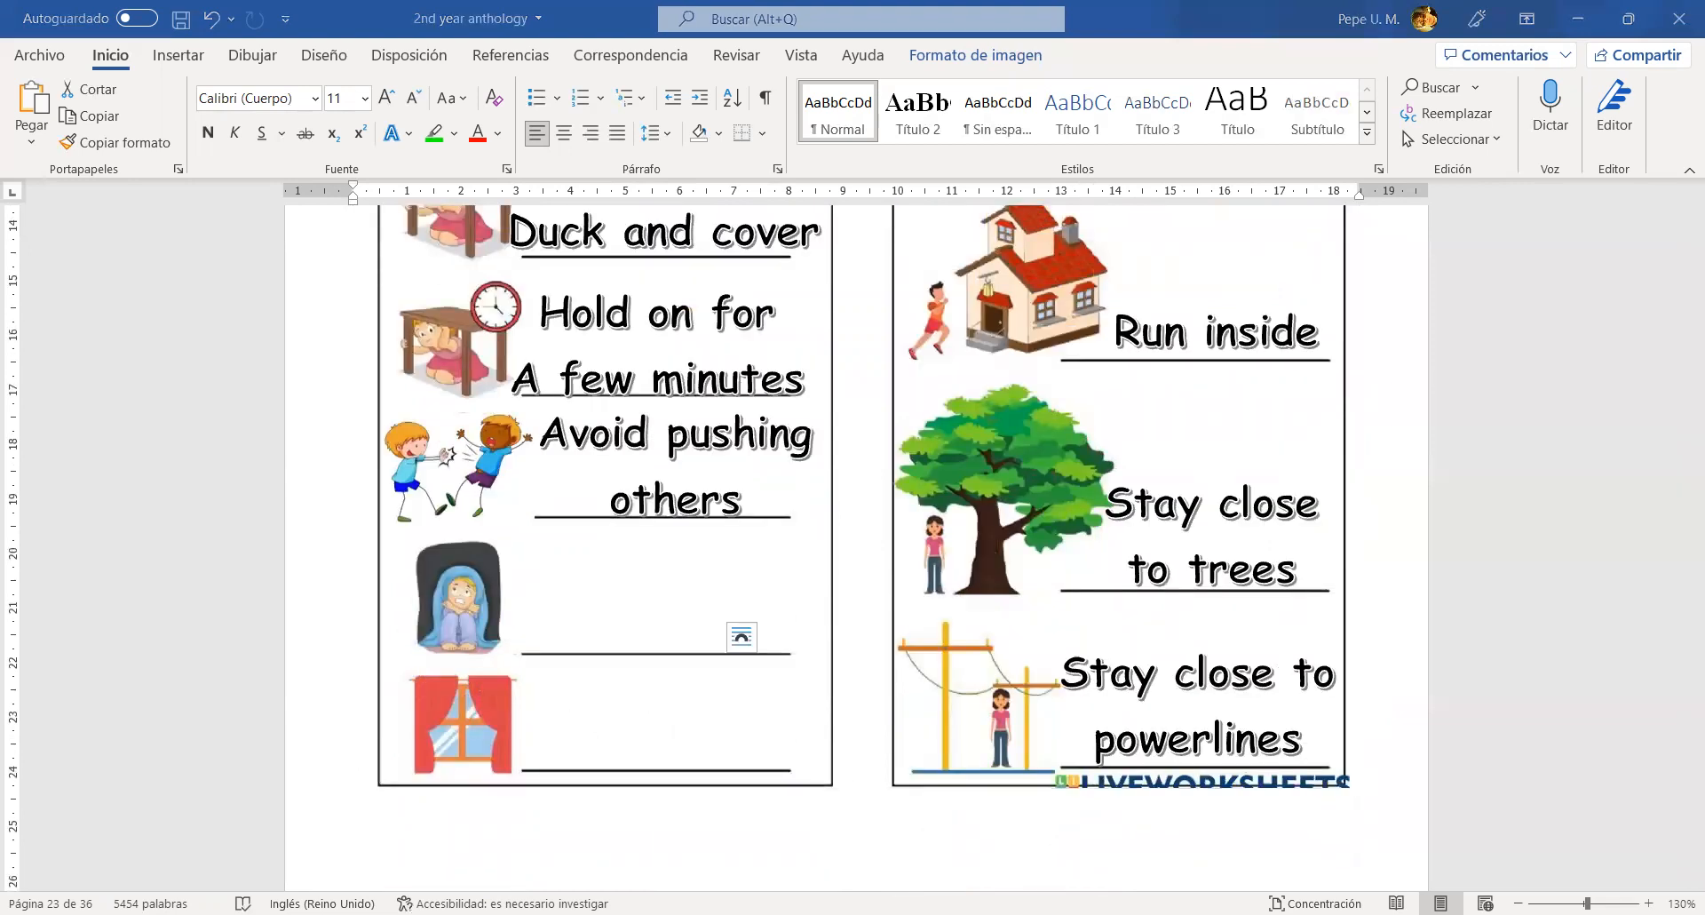
click(743, 637)
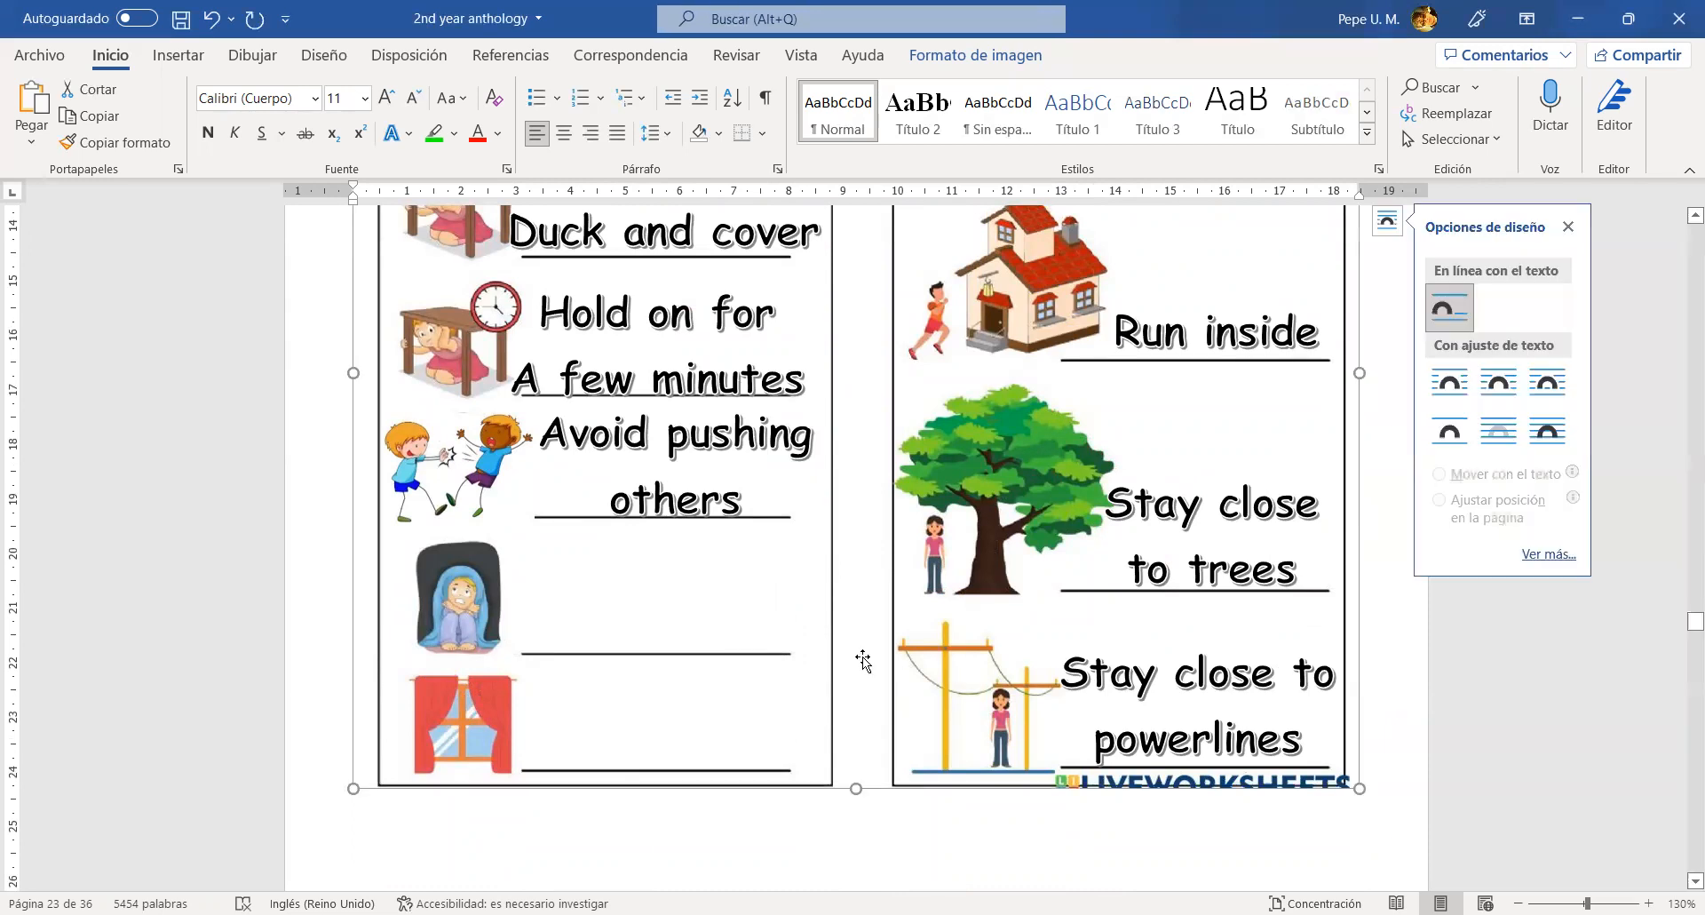
click(675, 462)
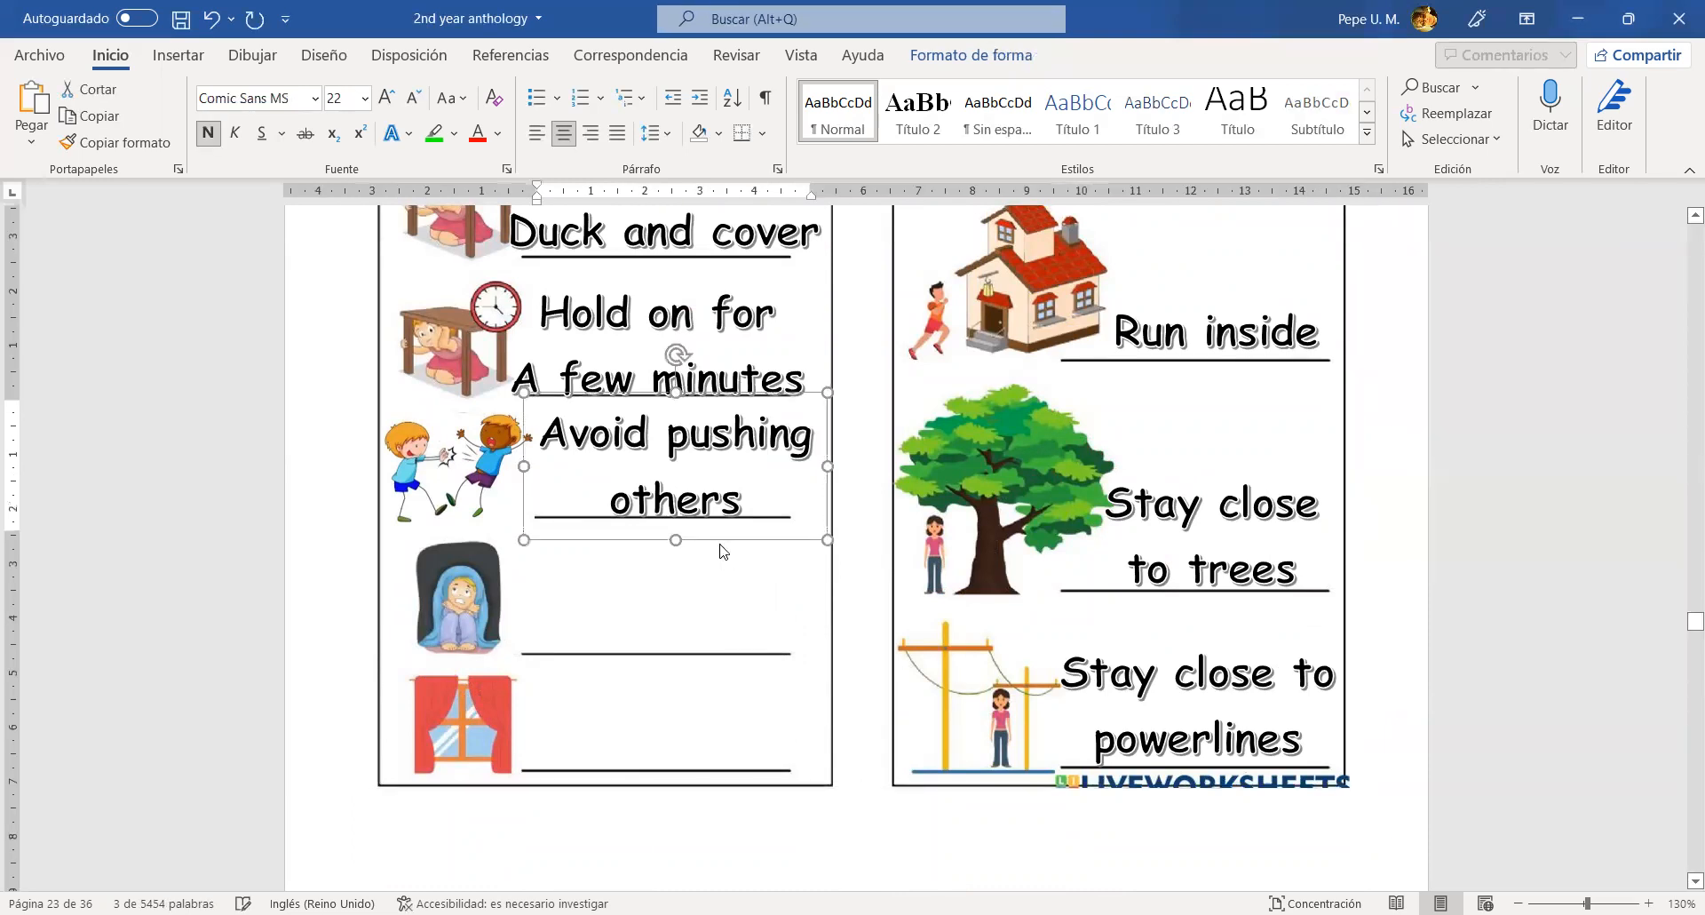
text(Keep calm)
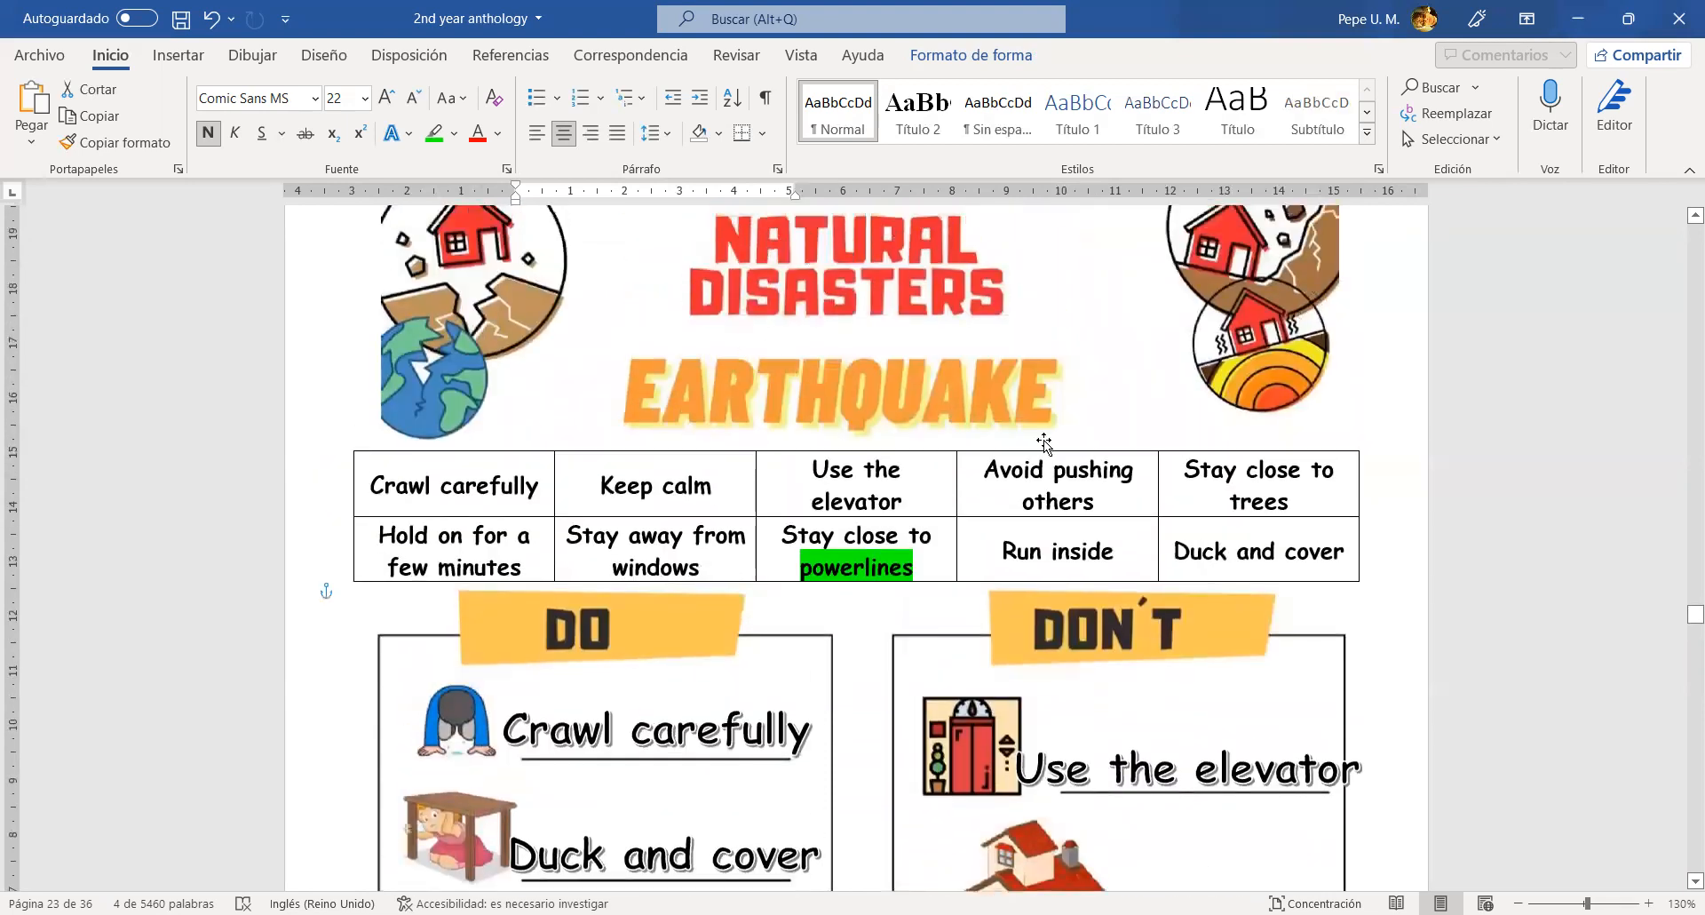
- Scroll down the worksheet to the window picture captioned 'Stay away From windows' in the DO column
scroll(down, 3)
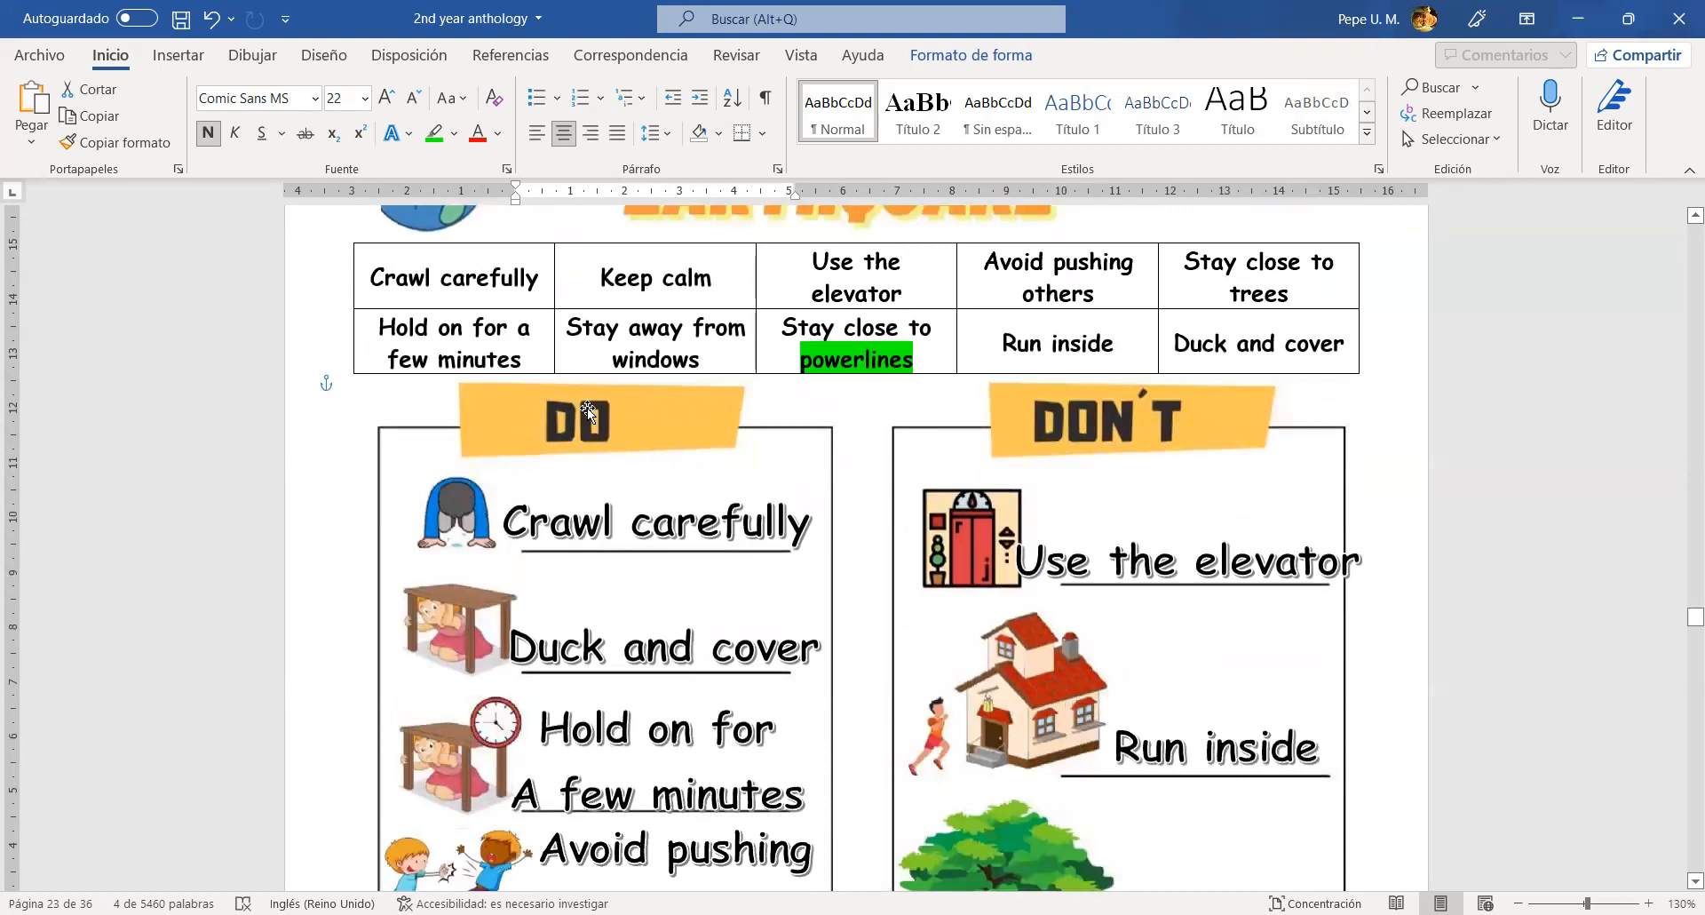
mouse_move(570, 504)
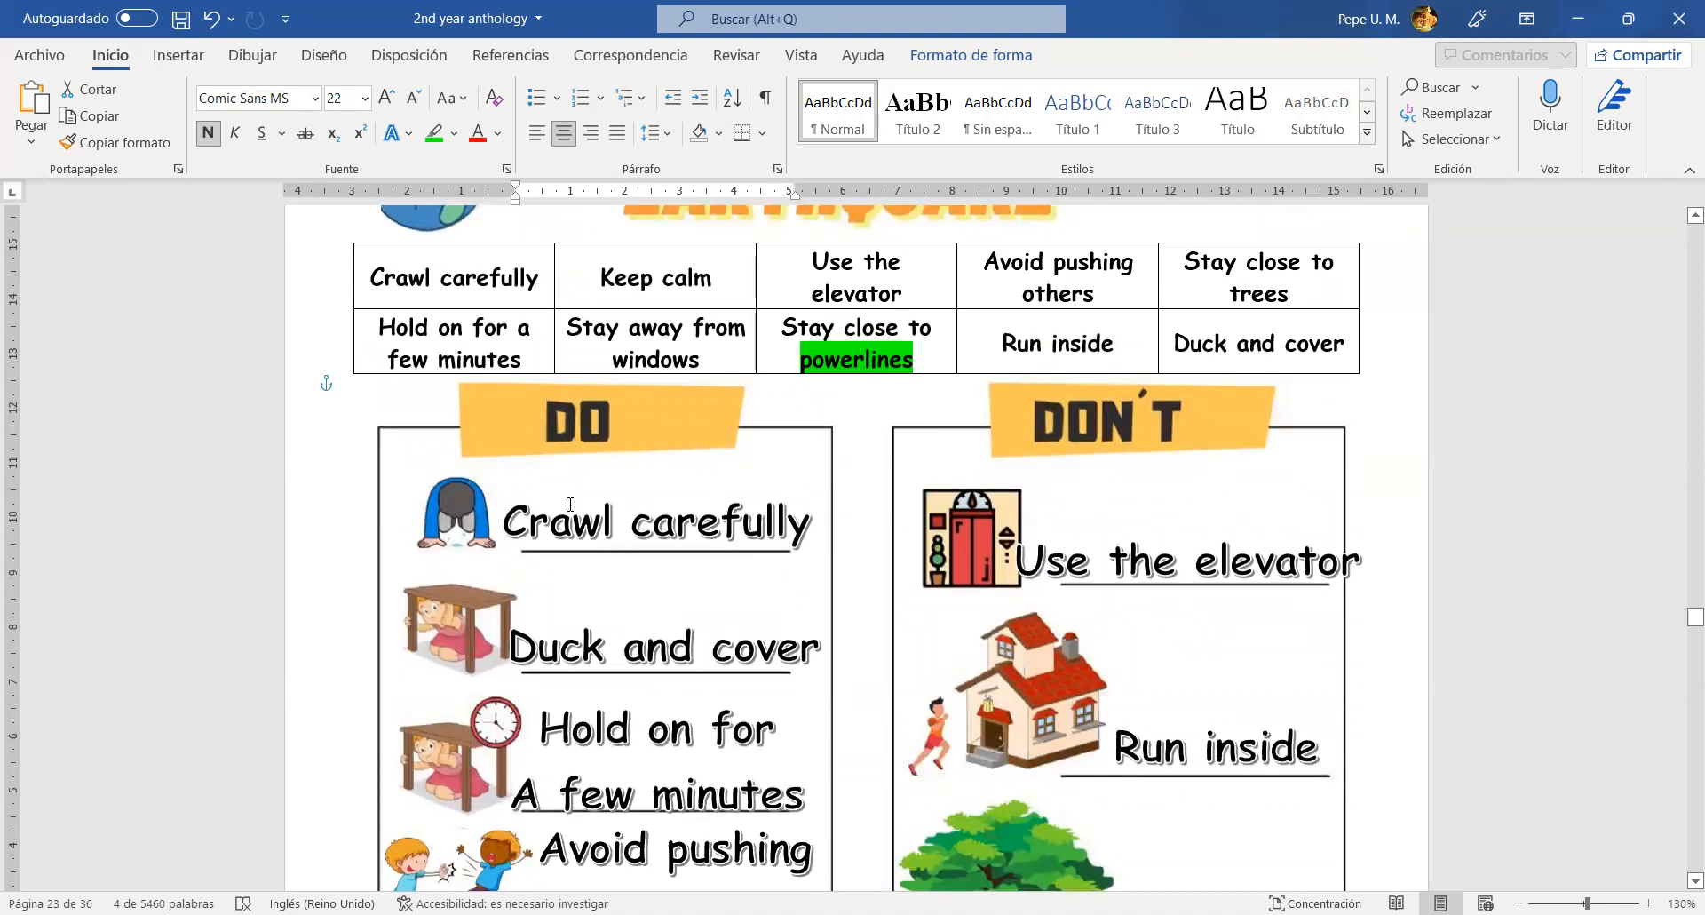
scroll(down, 3)
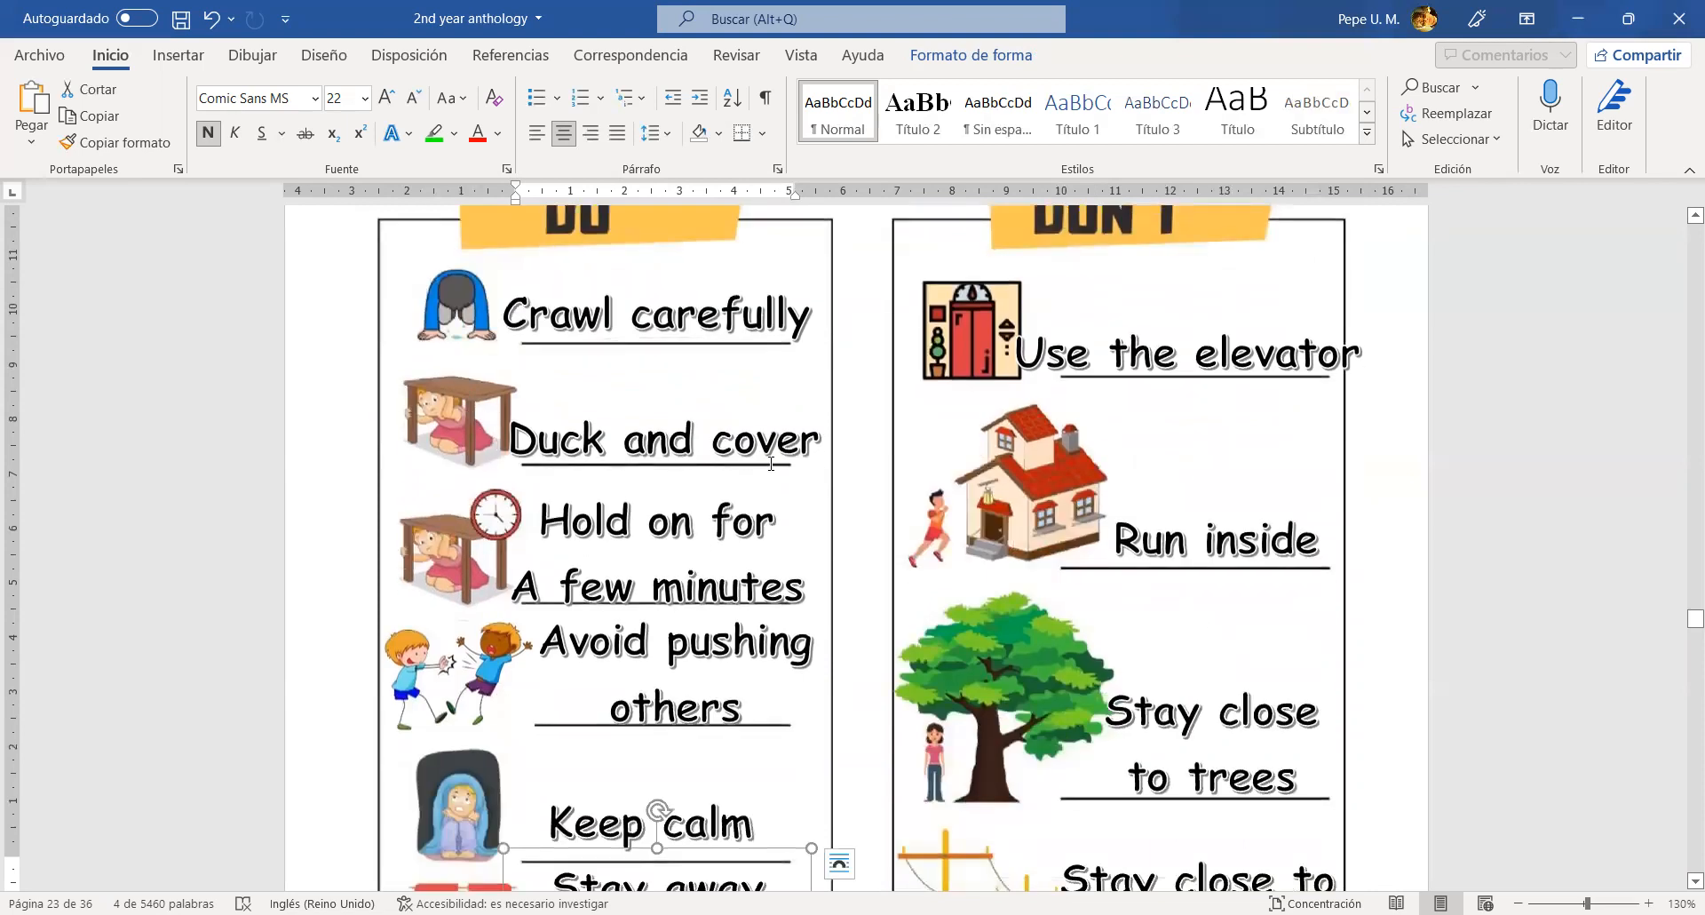
scroll(down, 3)
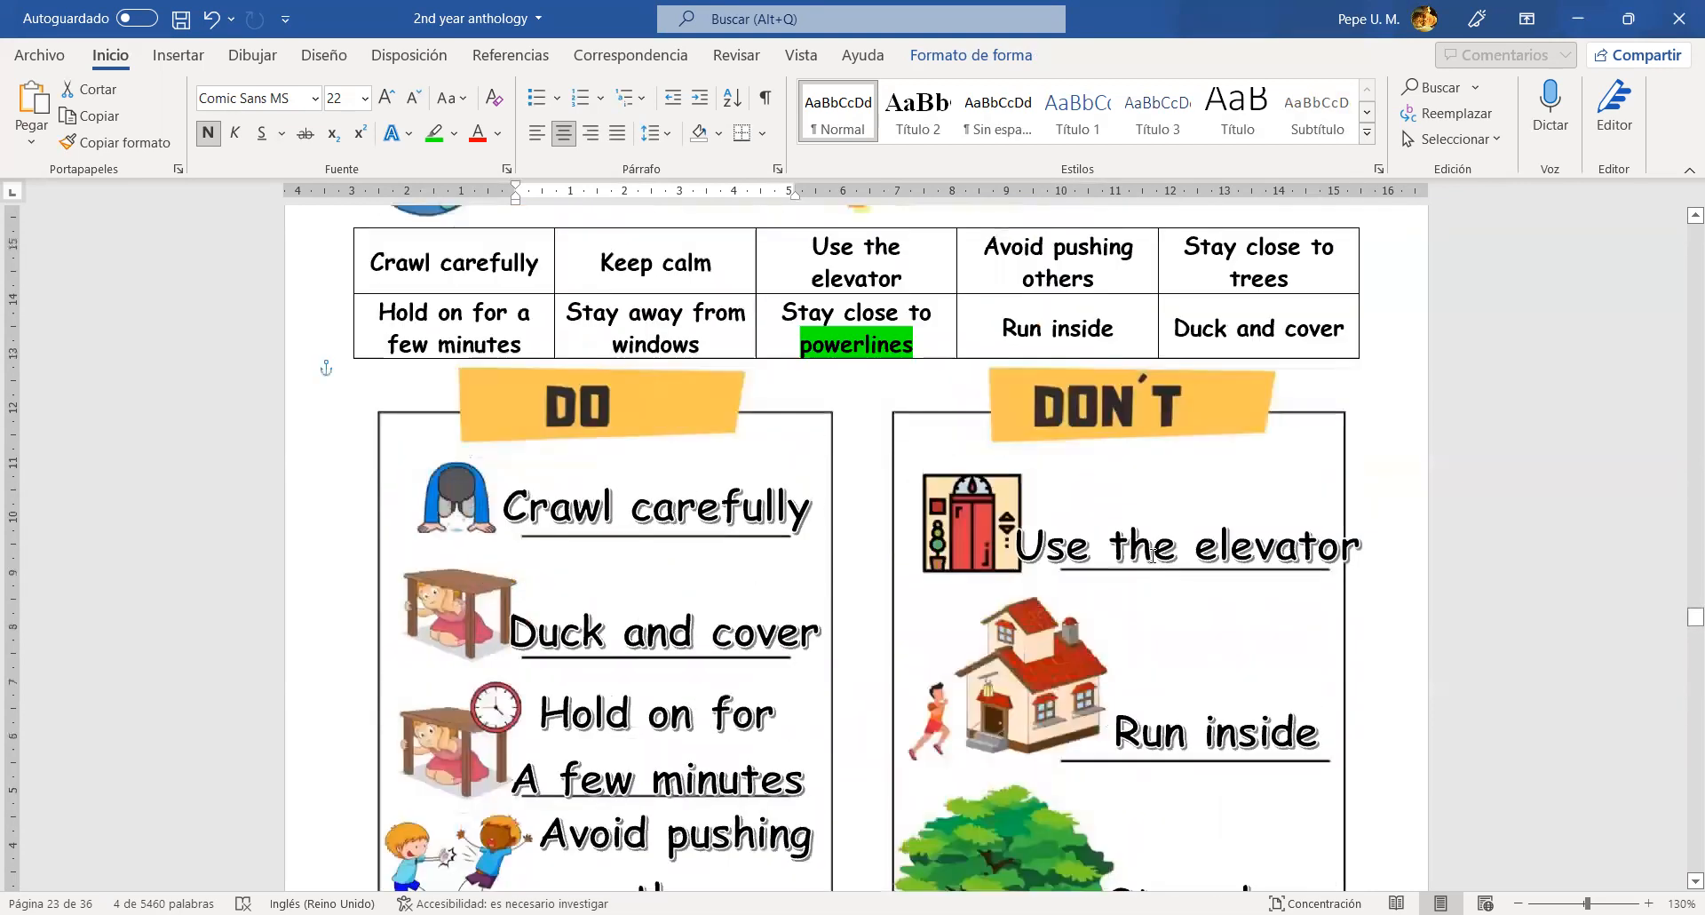
scroll(down, 3)
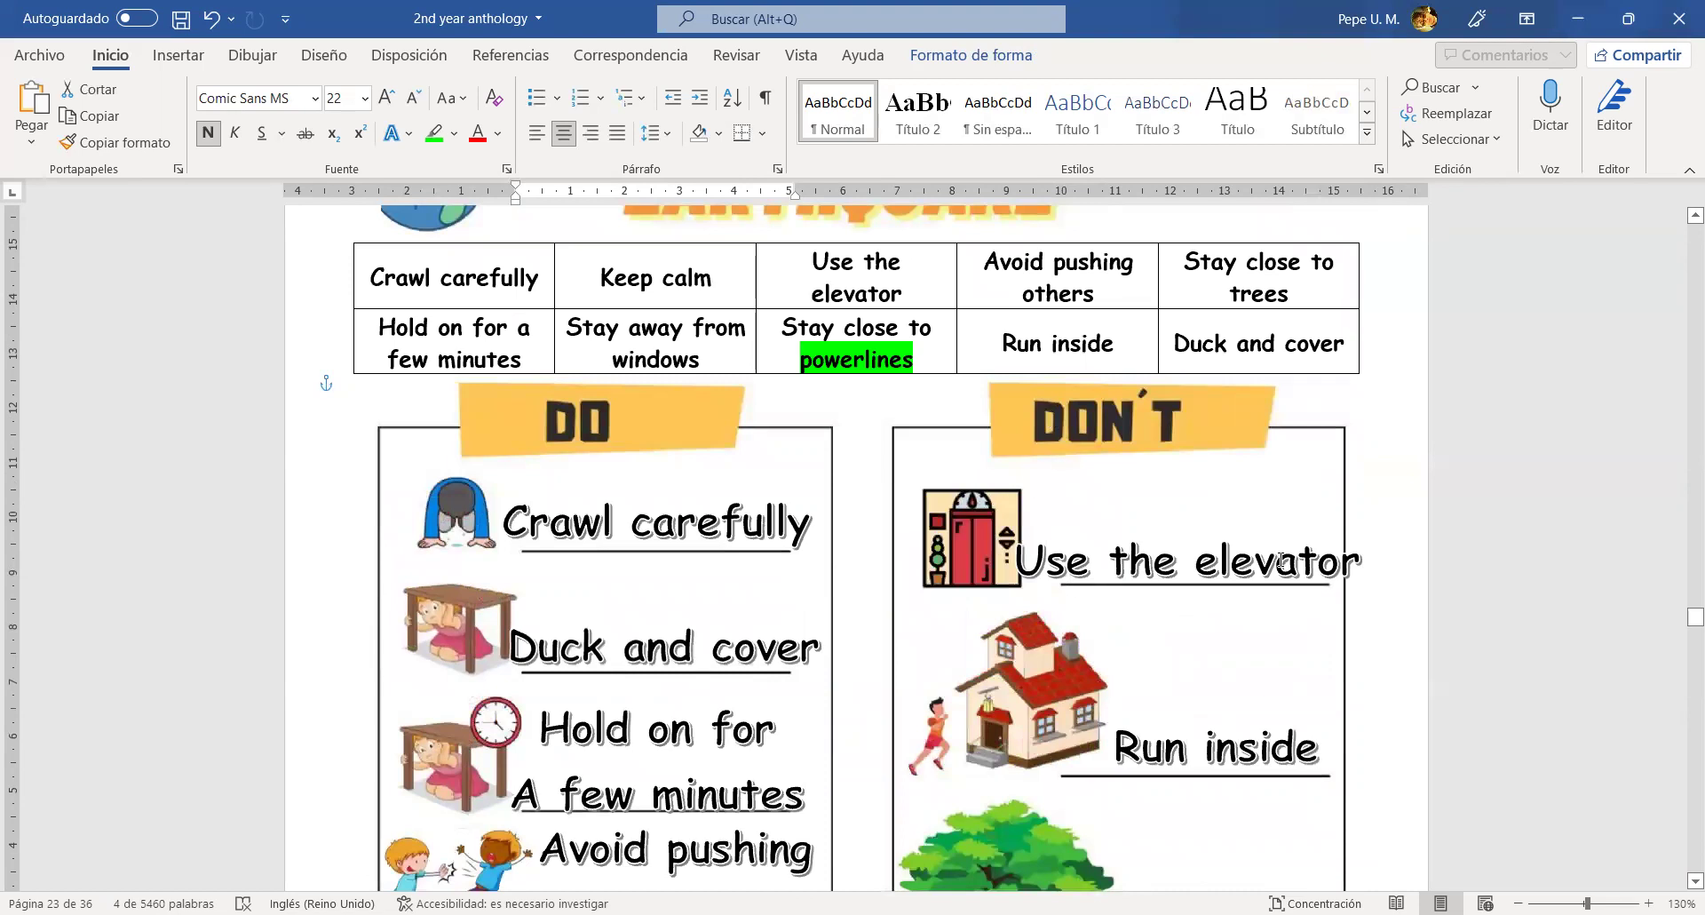
scroll(down, 3)
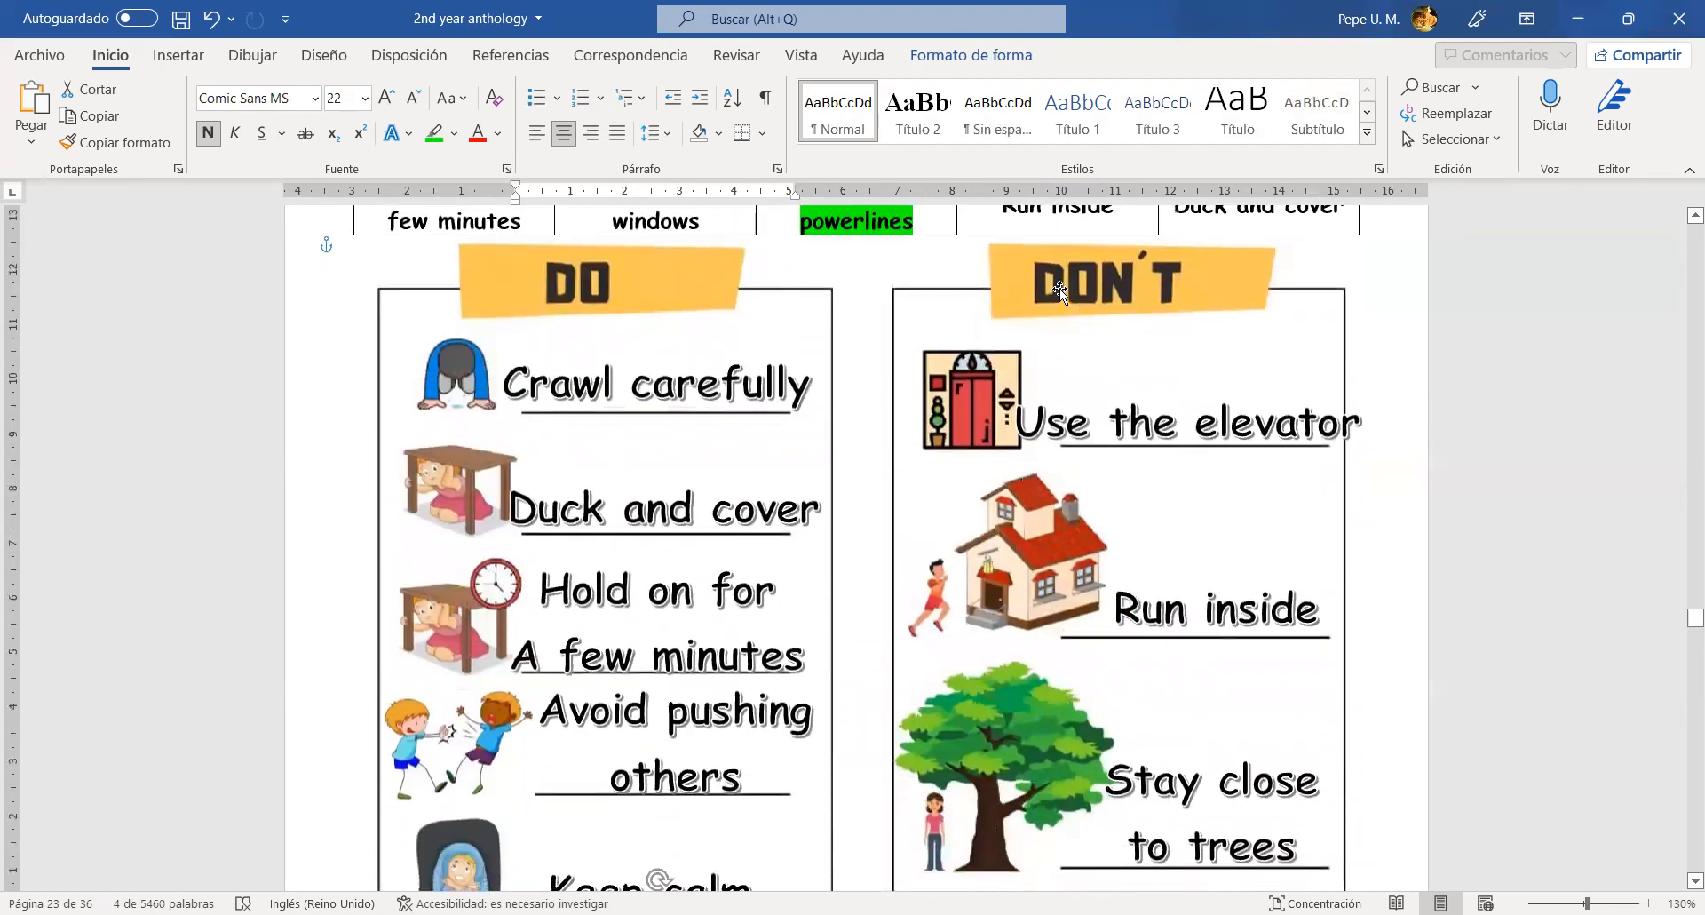
scroll(down, 3)
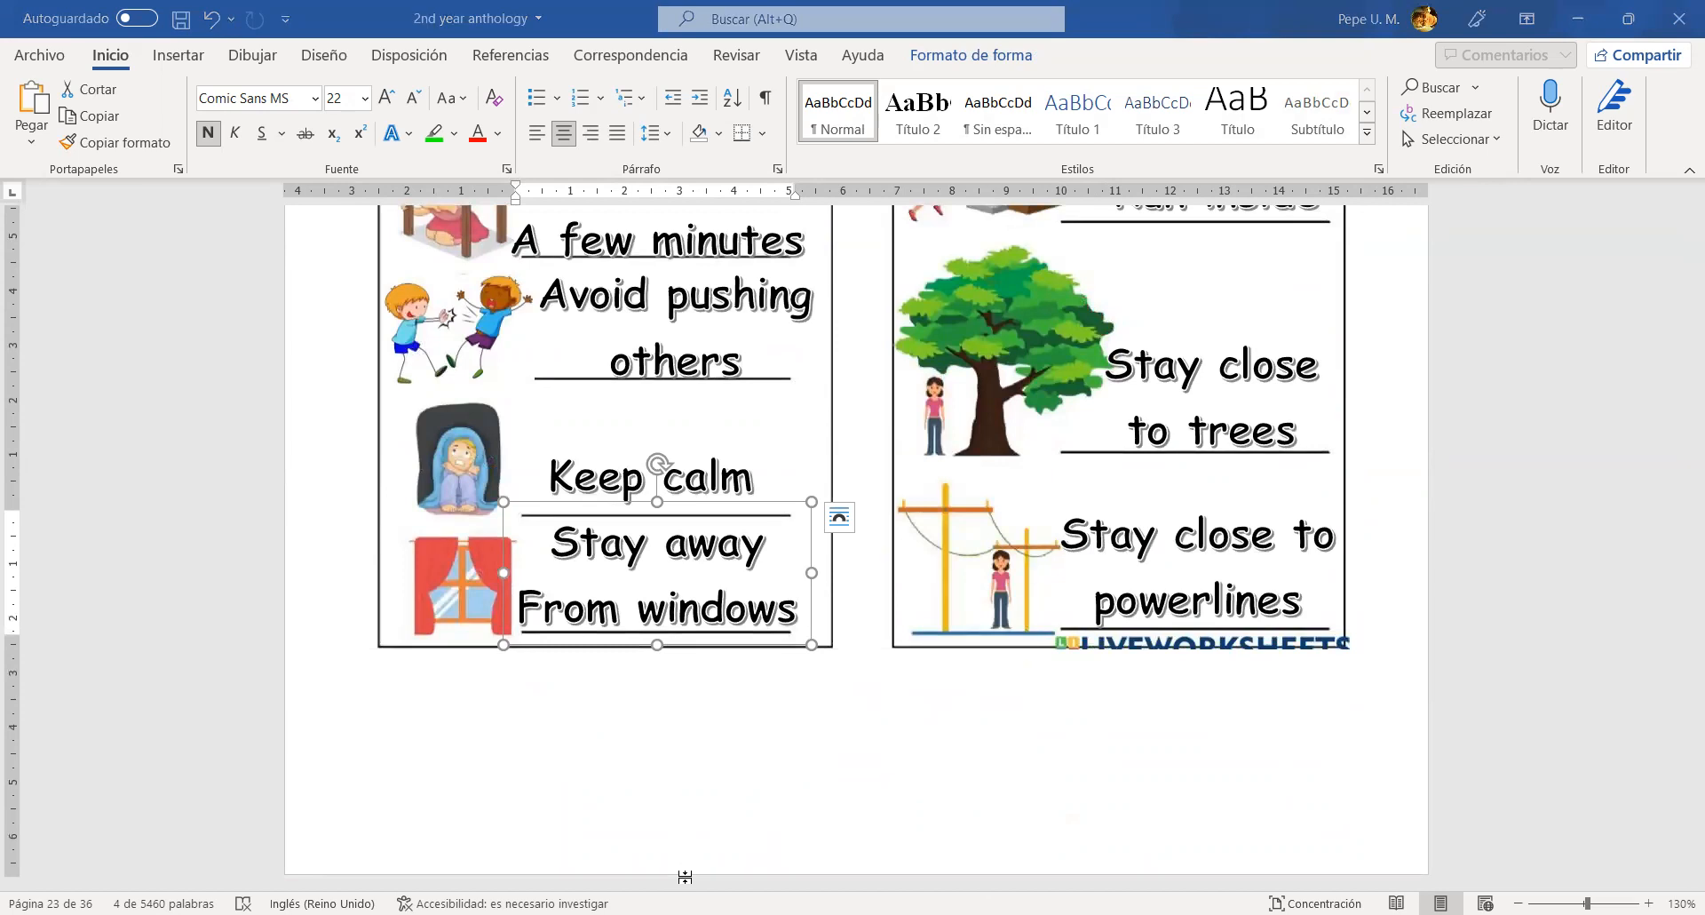
mouse_move(1302, 810)
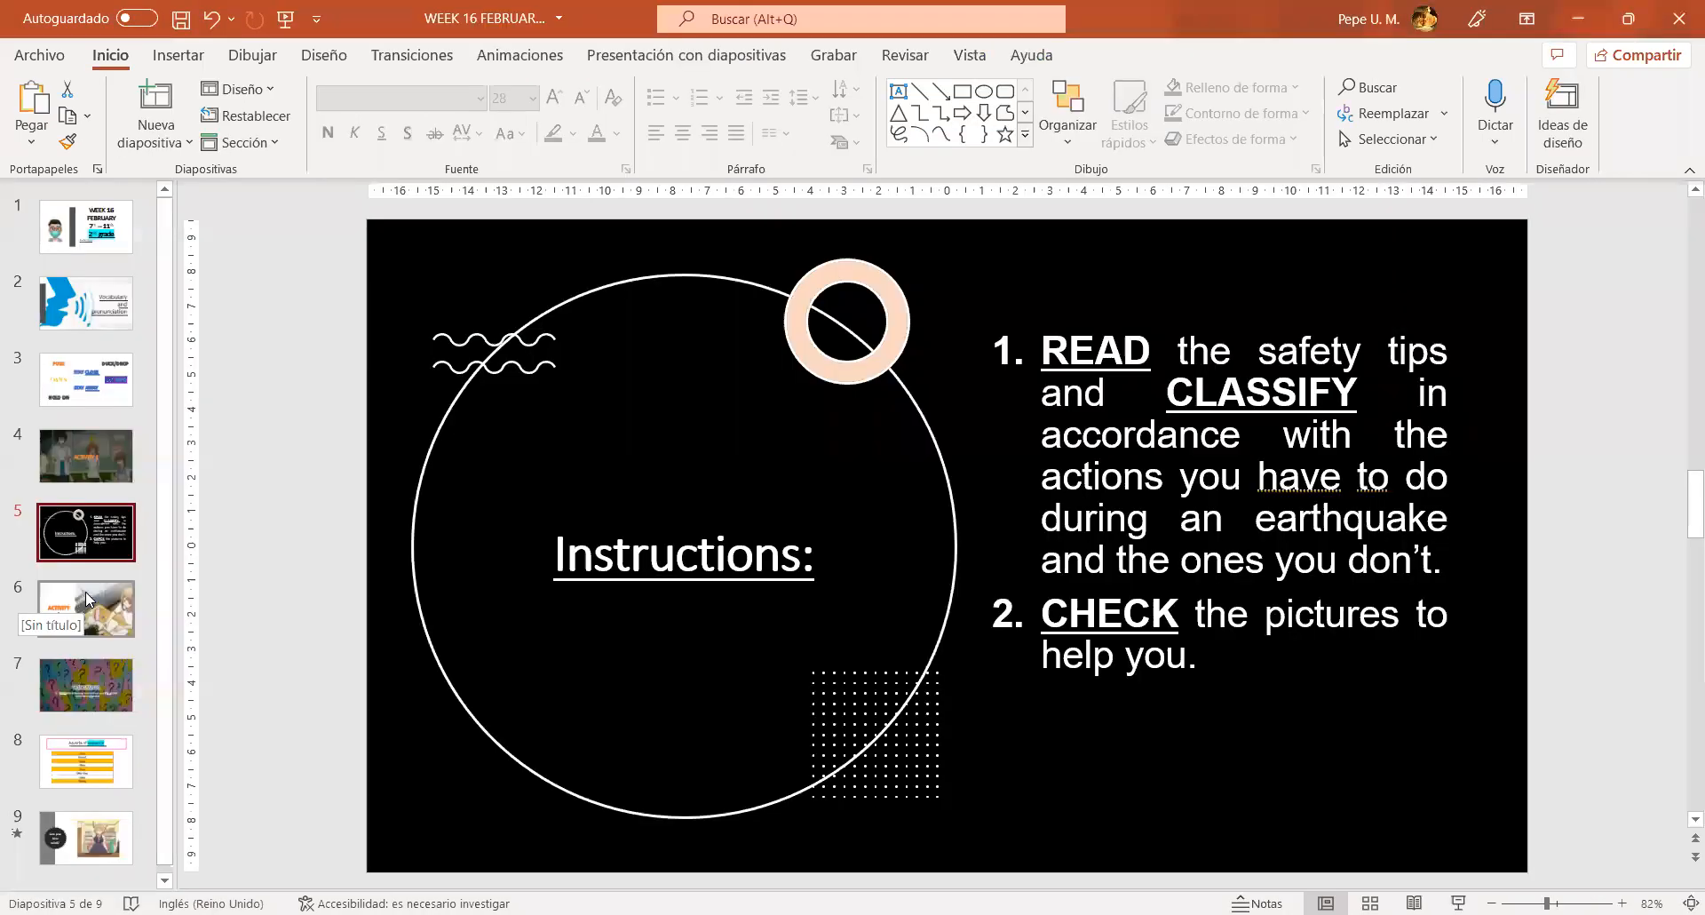
- Move through the Activity 2 and READ instruction slides to slide 8, the Adverbs of sequence table
click(86, 609)
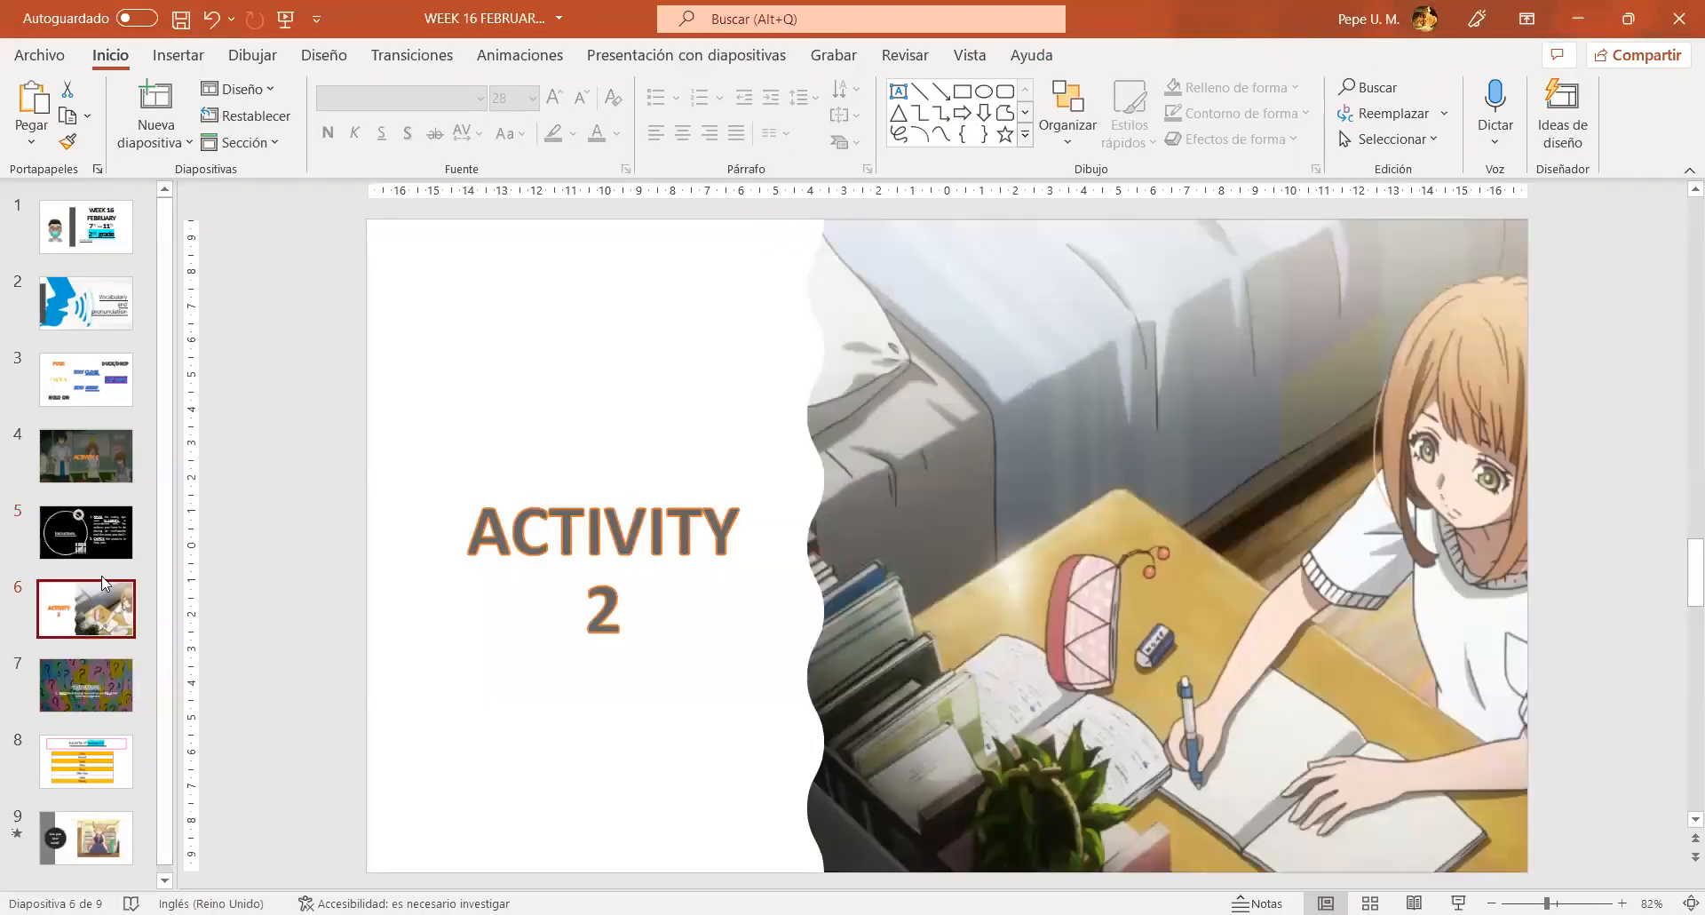
click(85, 685)
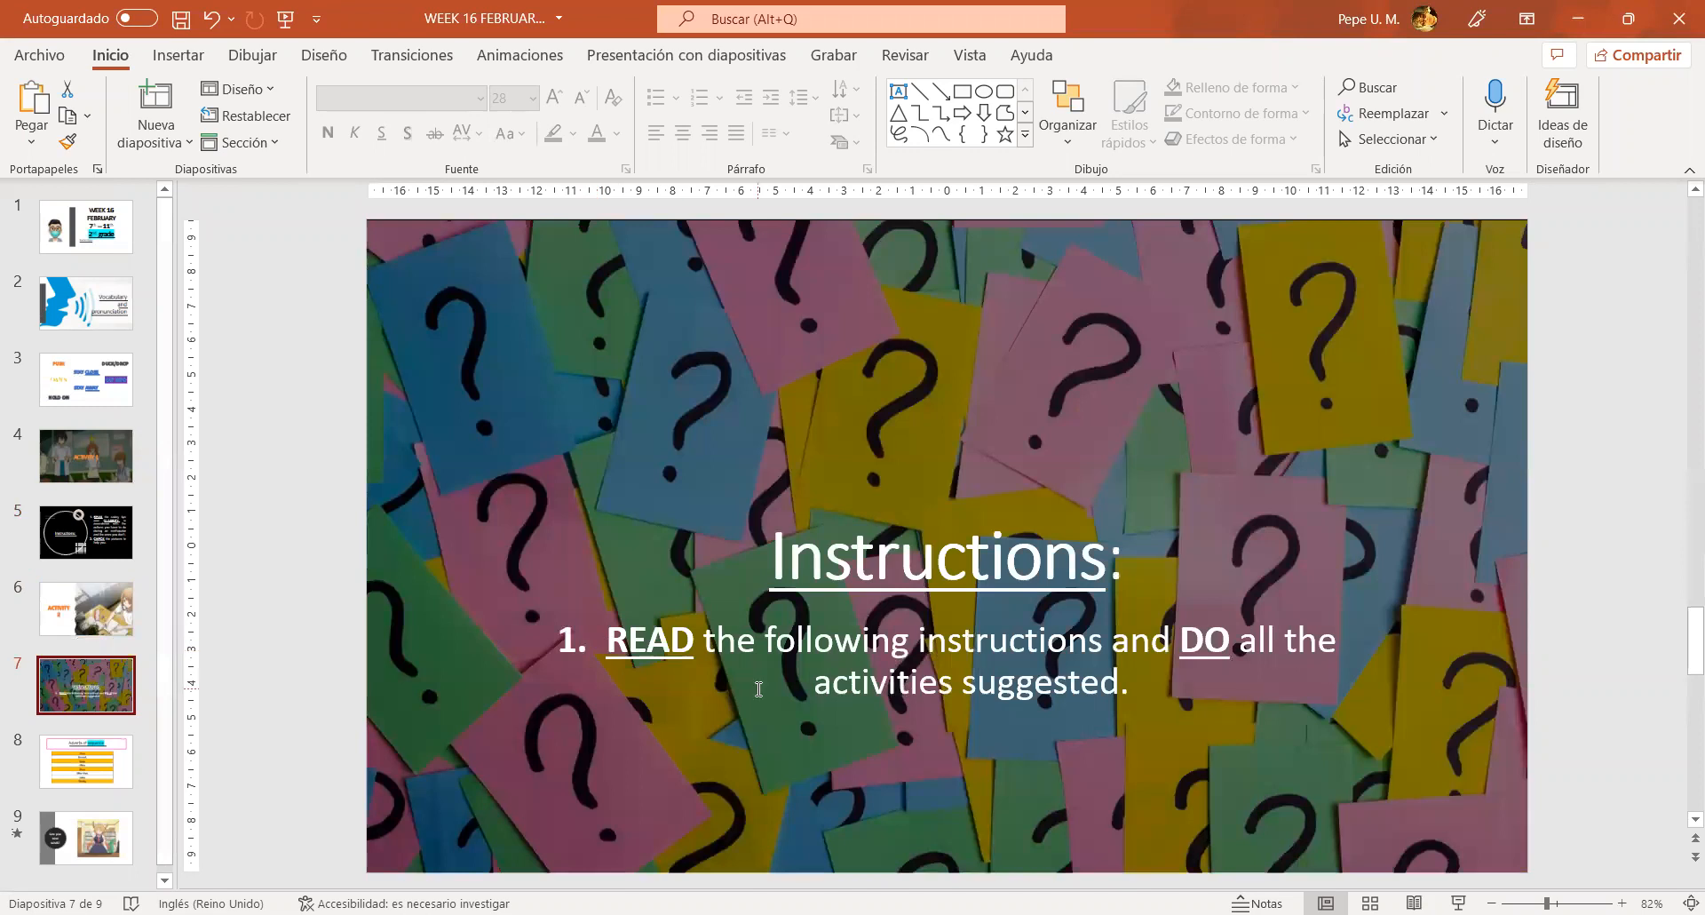
mouse_move(1039, 687)
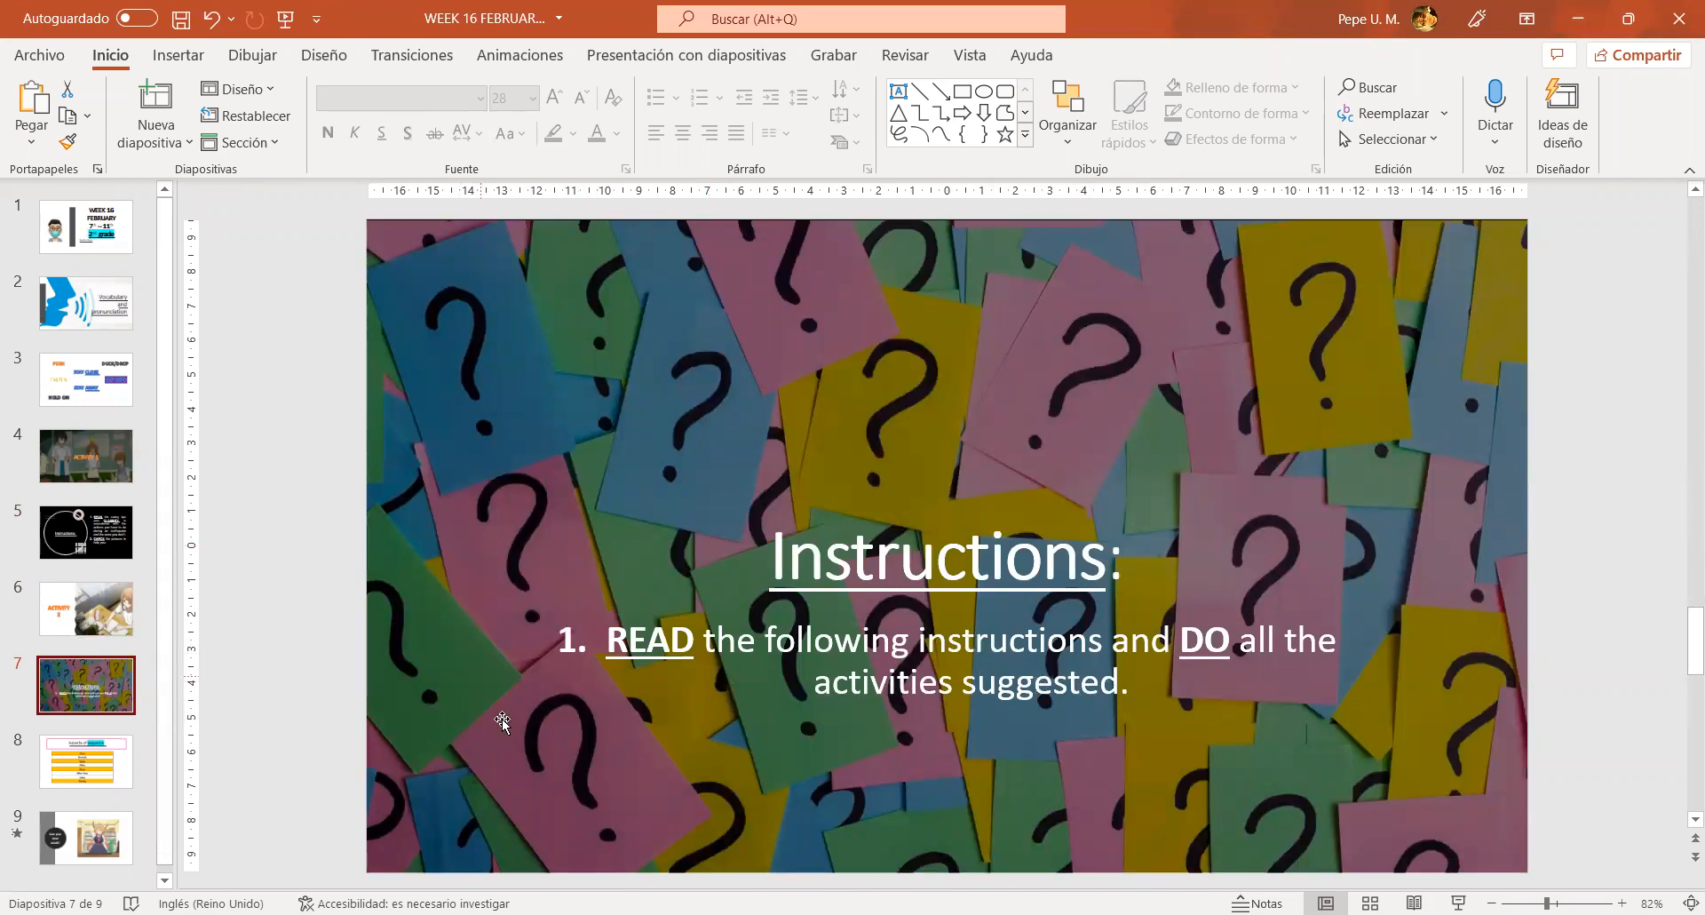
click(85, 762)
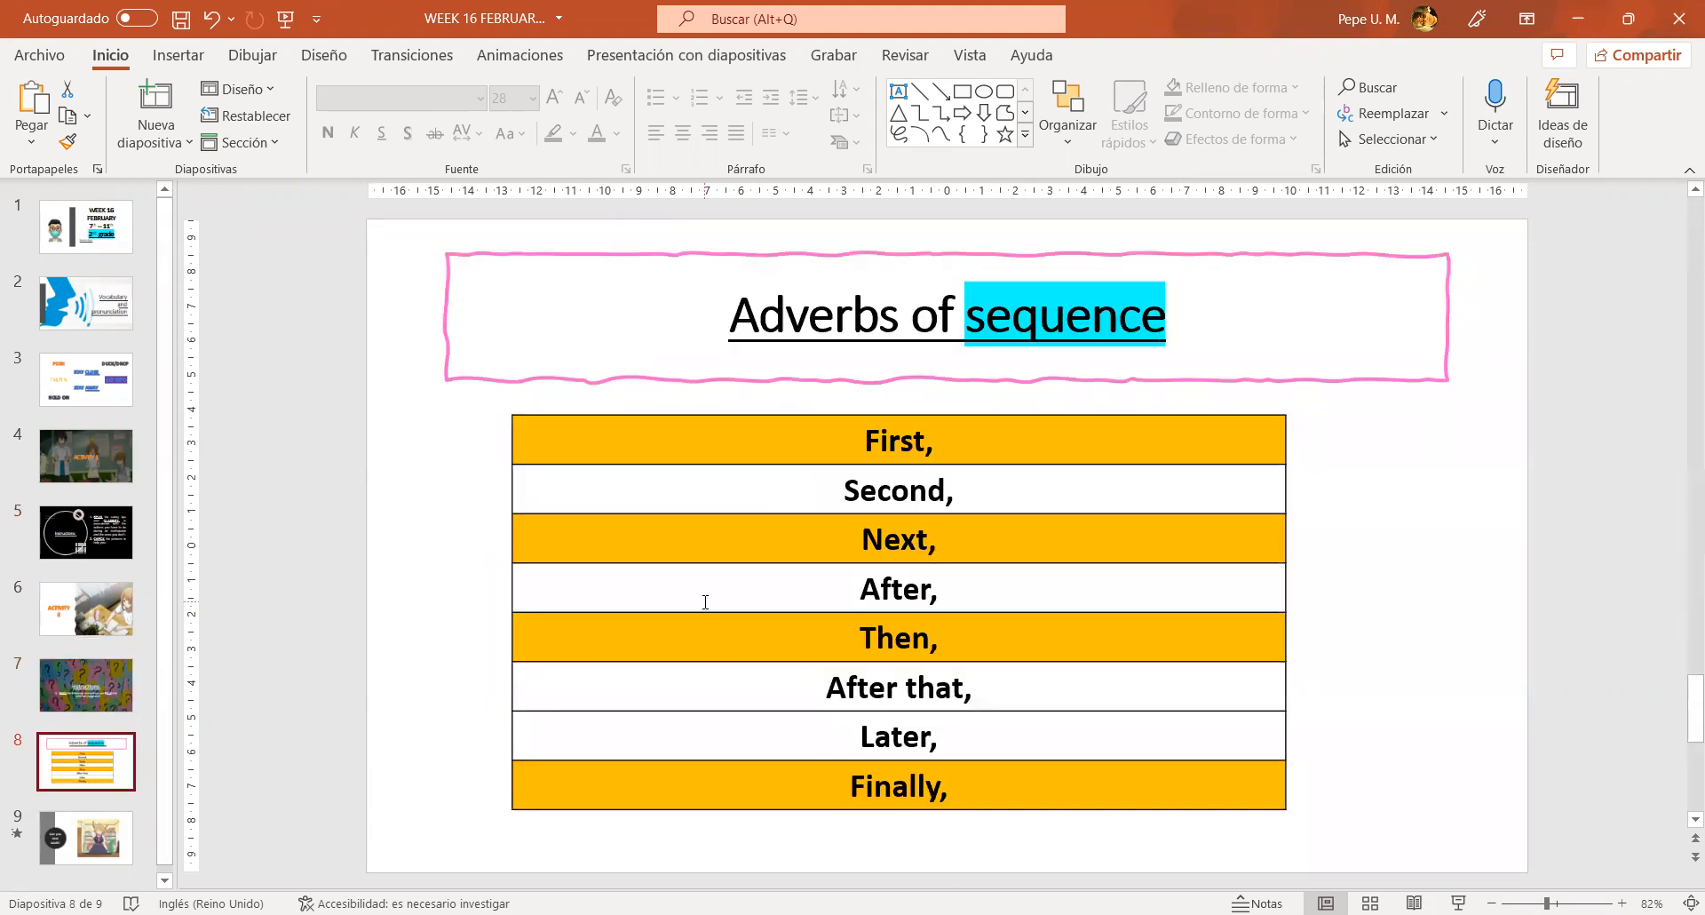
mouse_move(760, 590)
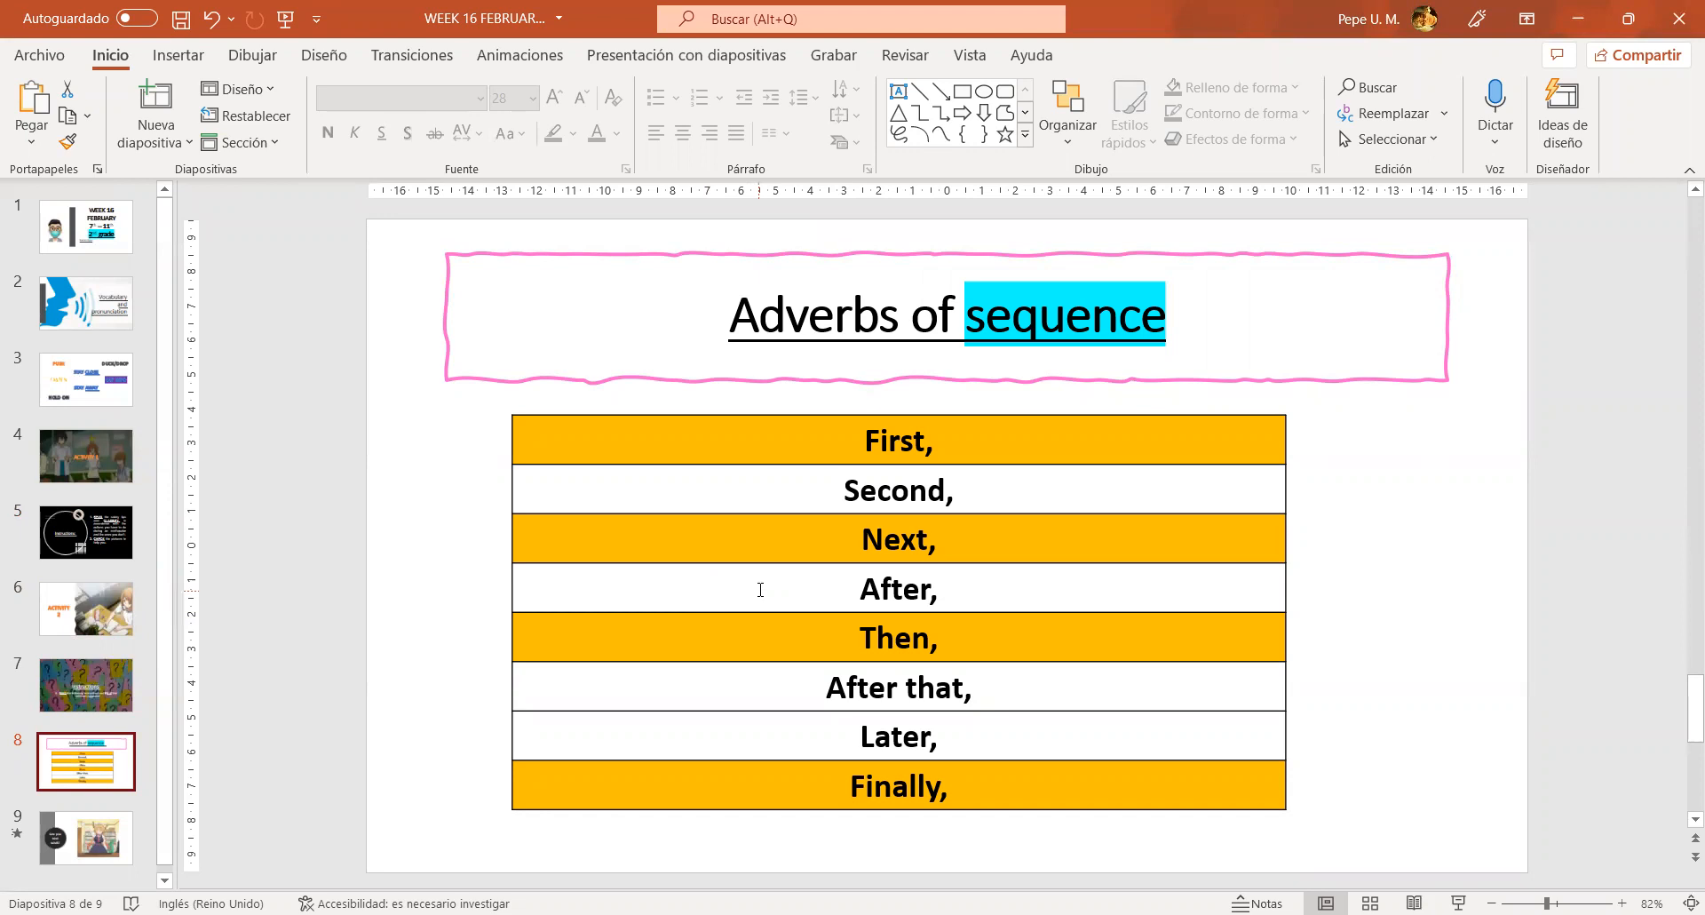
mouse_move(746, 582)
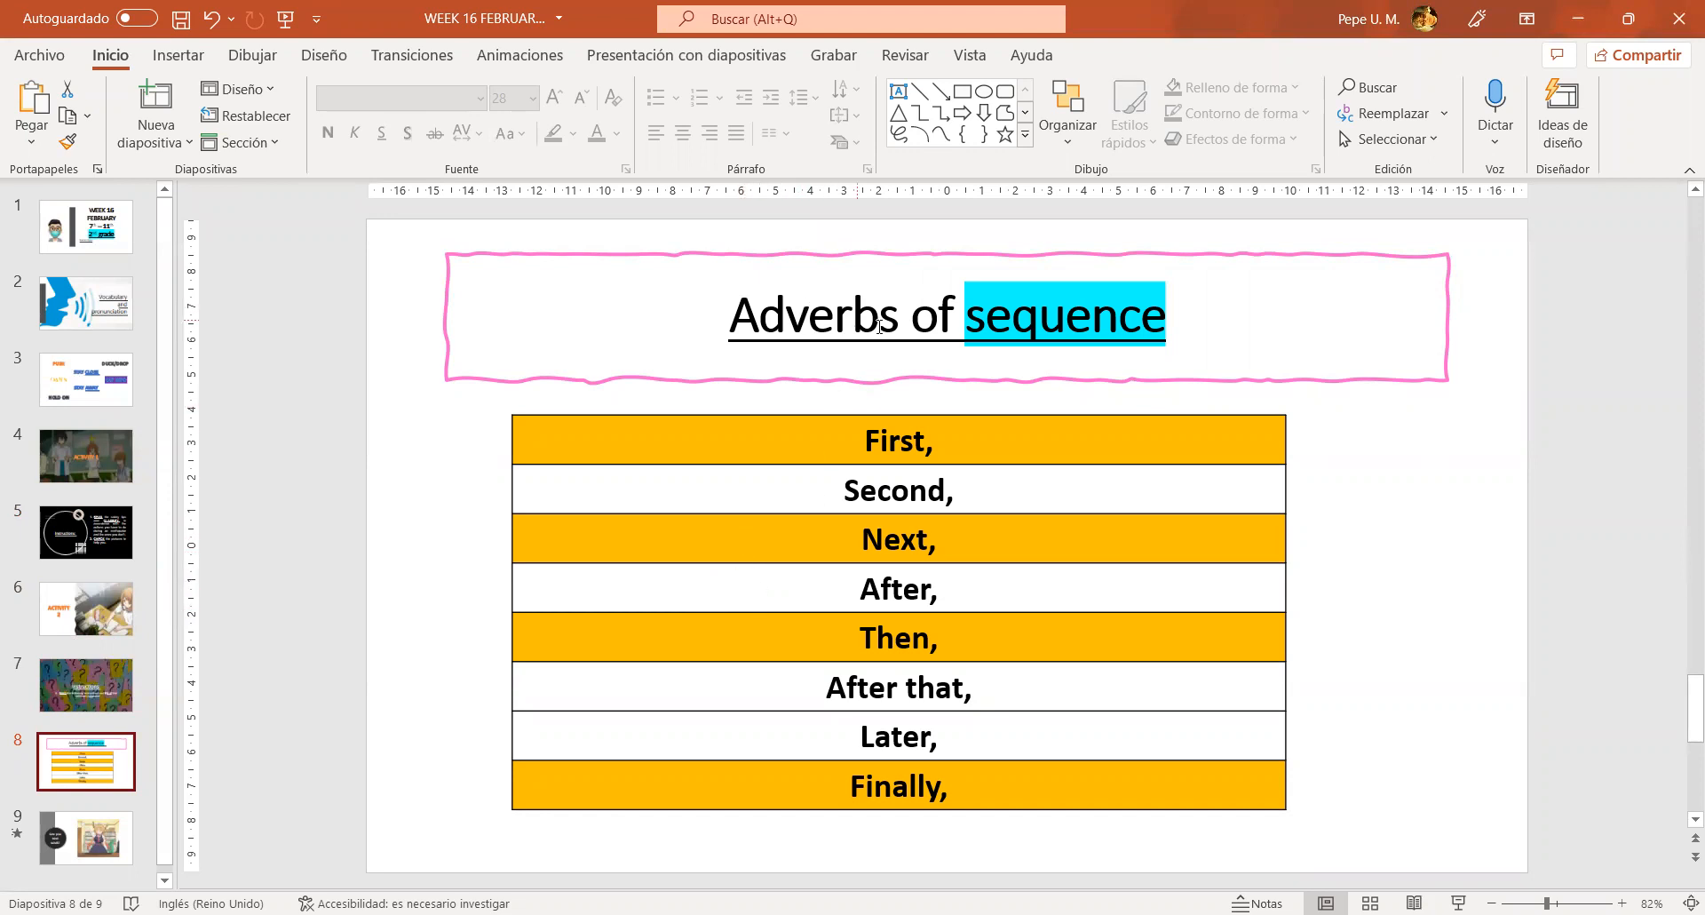
mouse_move(984, 364)
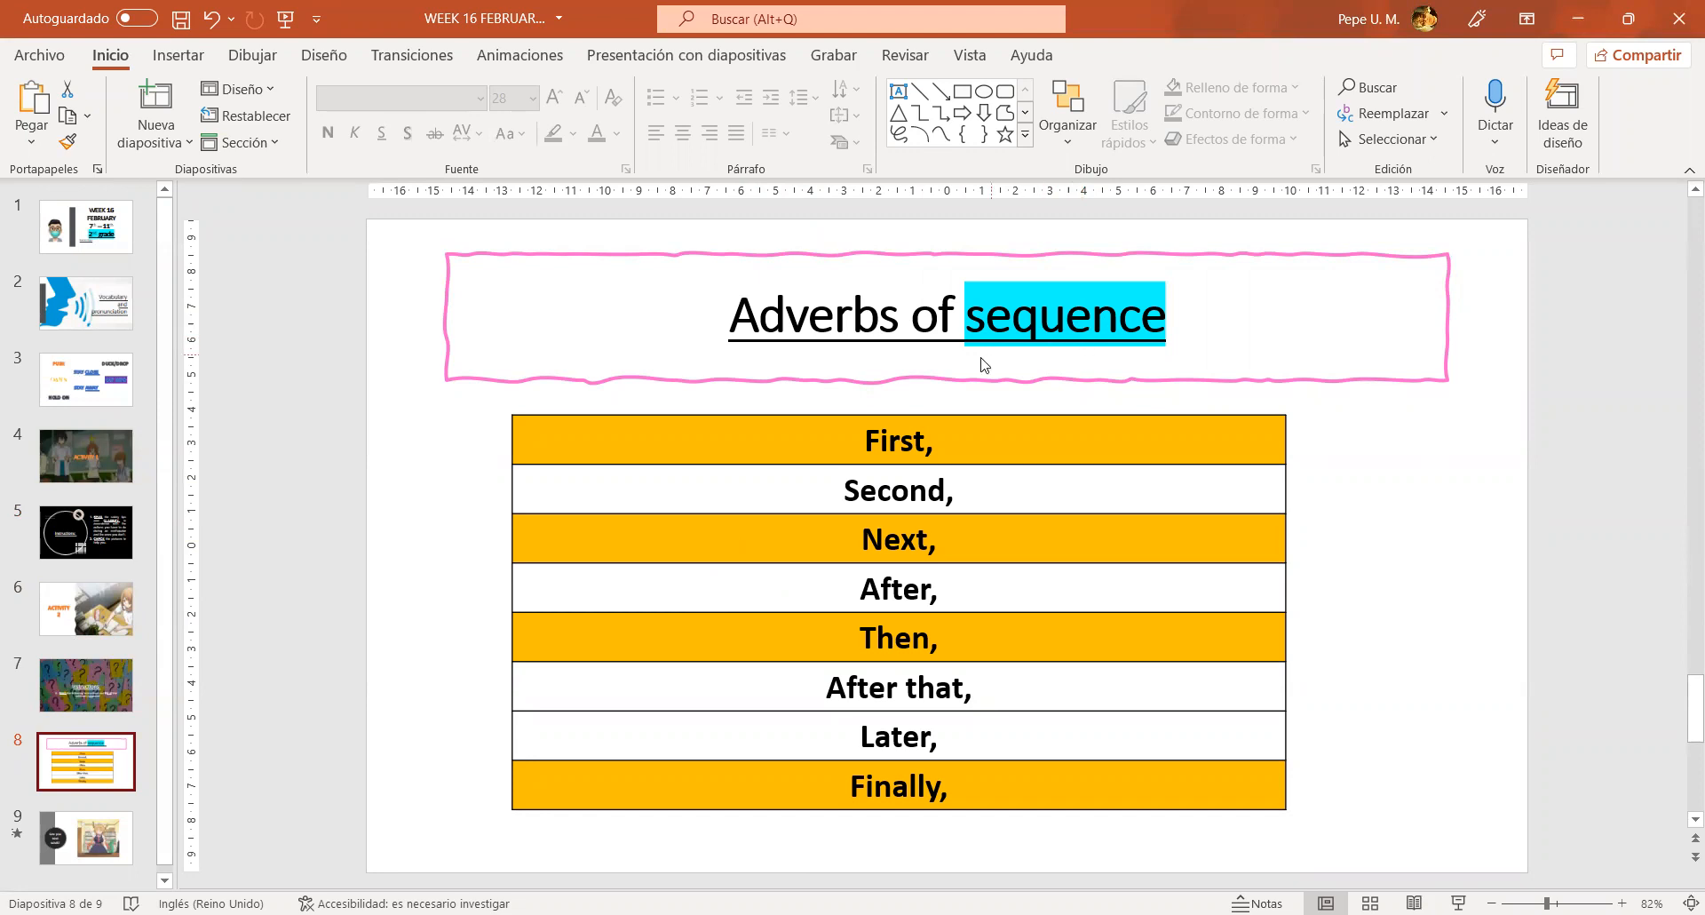
mouse_move(1020, 435)
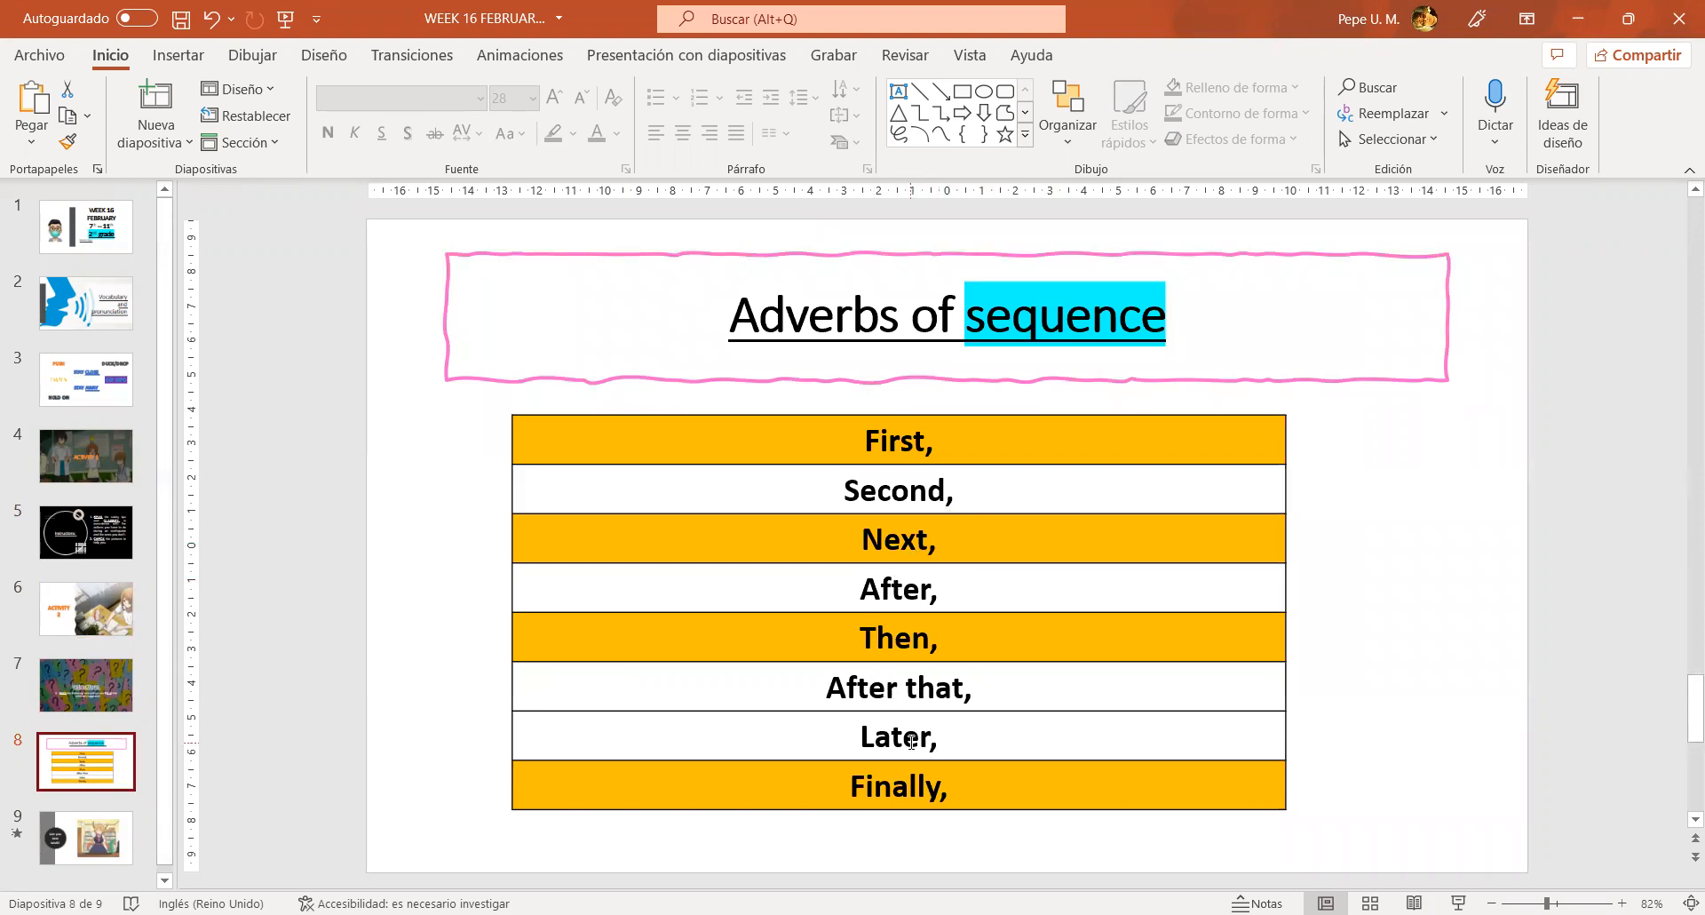
mouse_move(1073, 517)
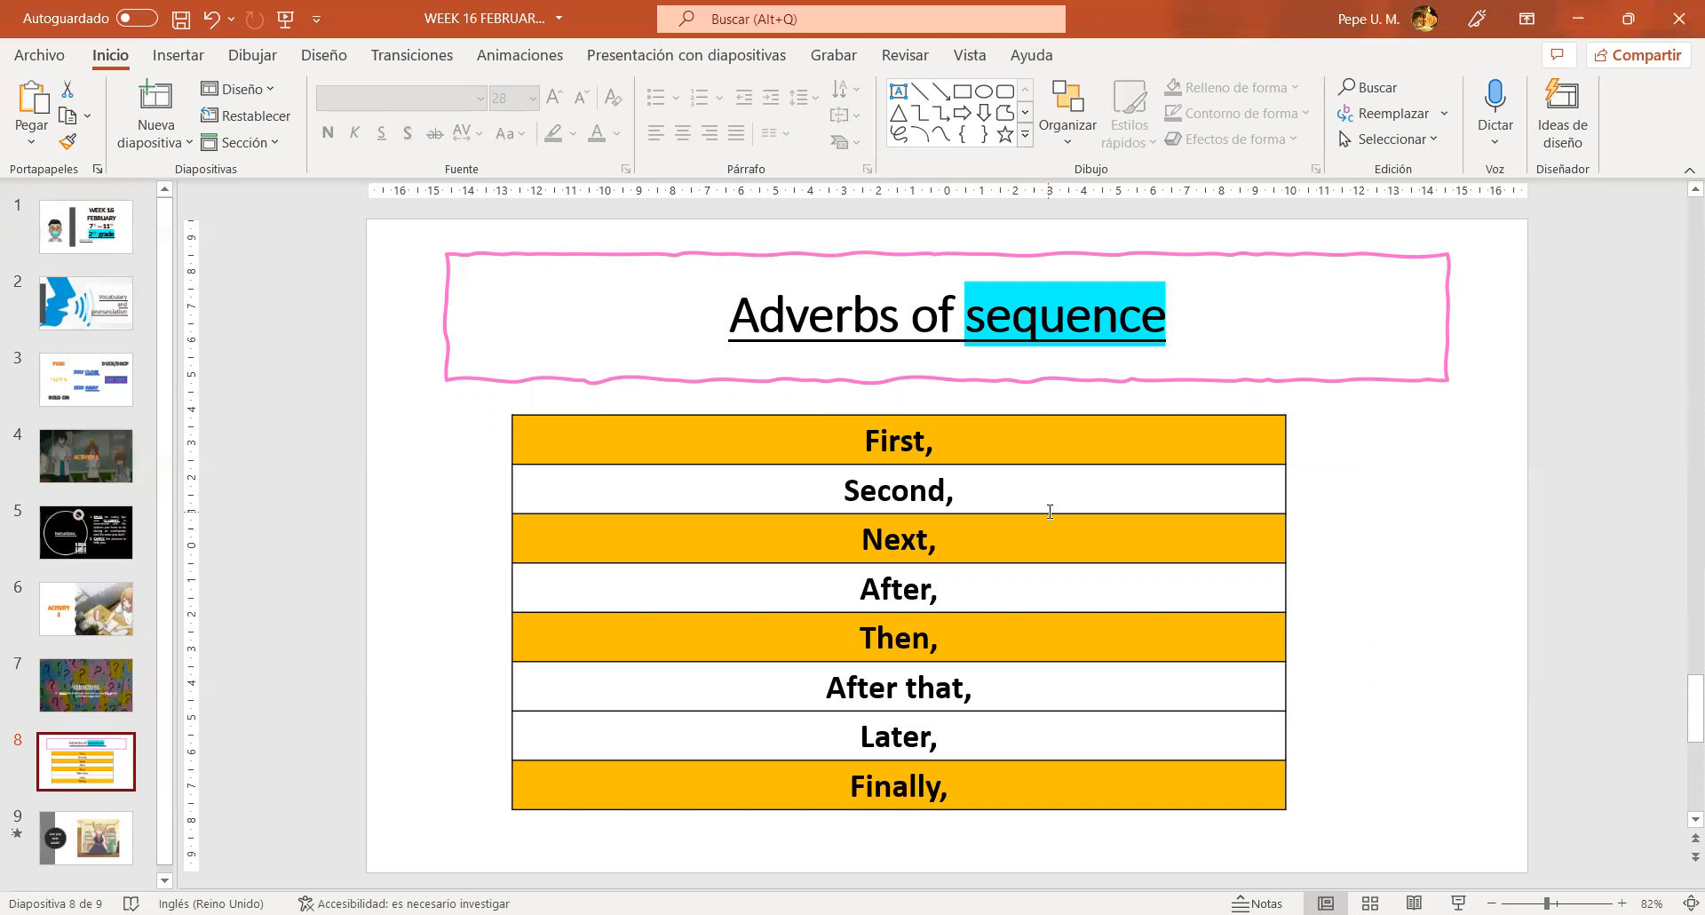
mouse_move(952, 448)
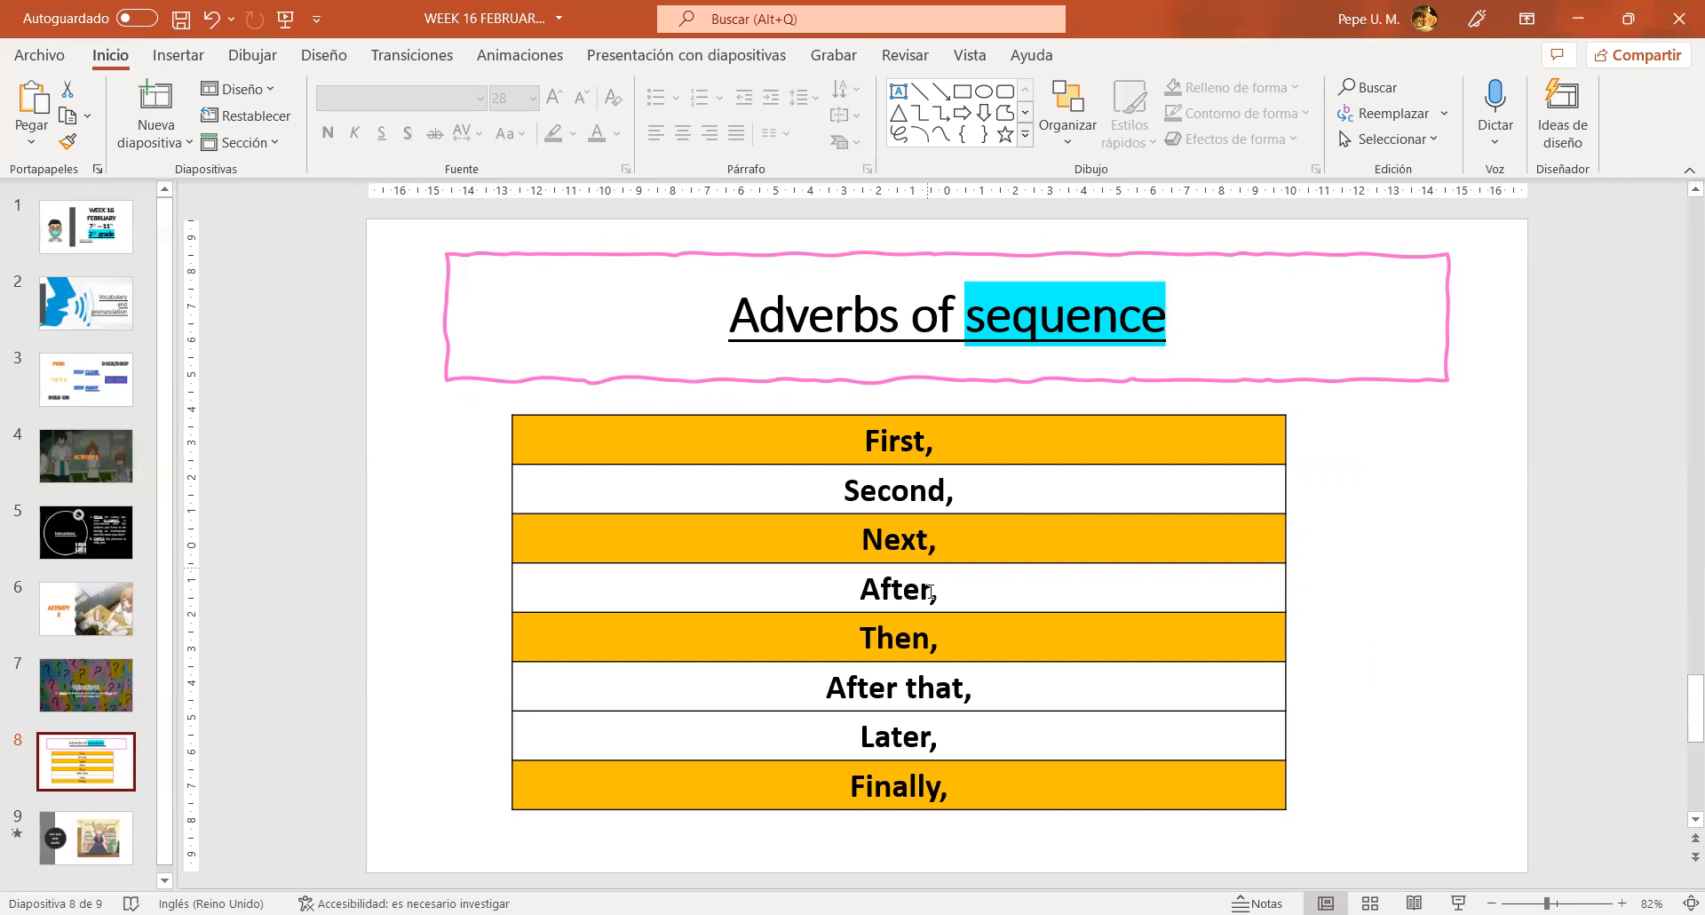
mouse_move(904, 696)
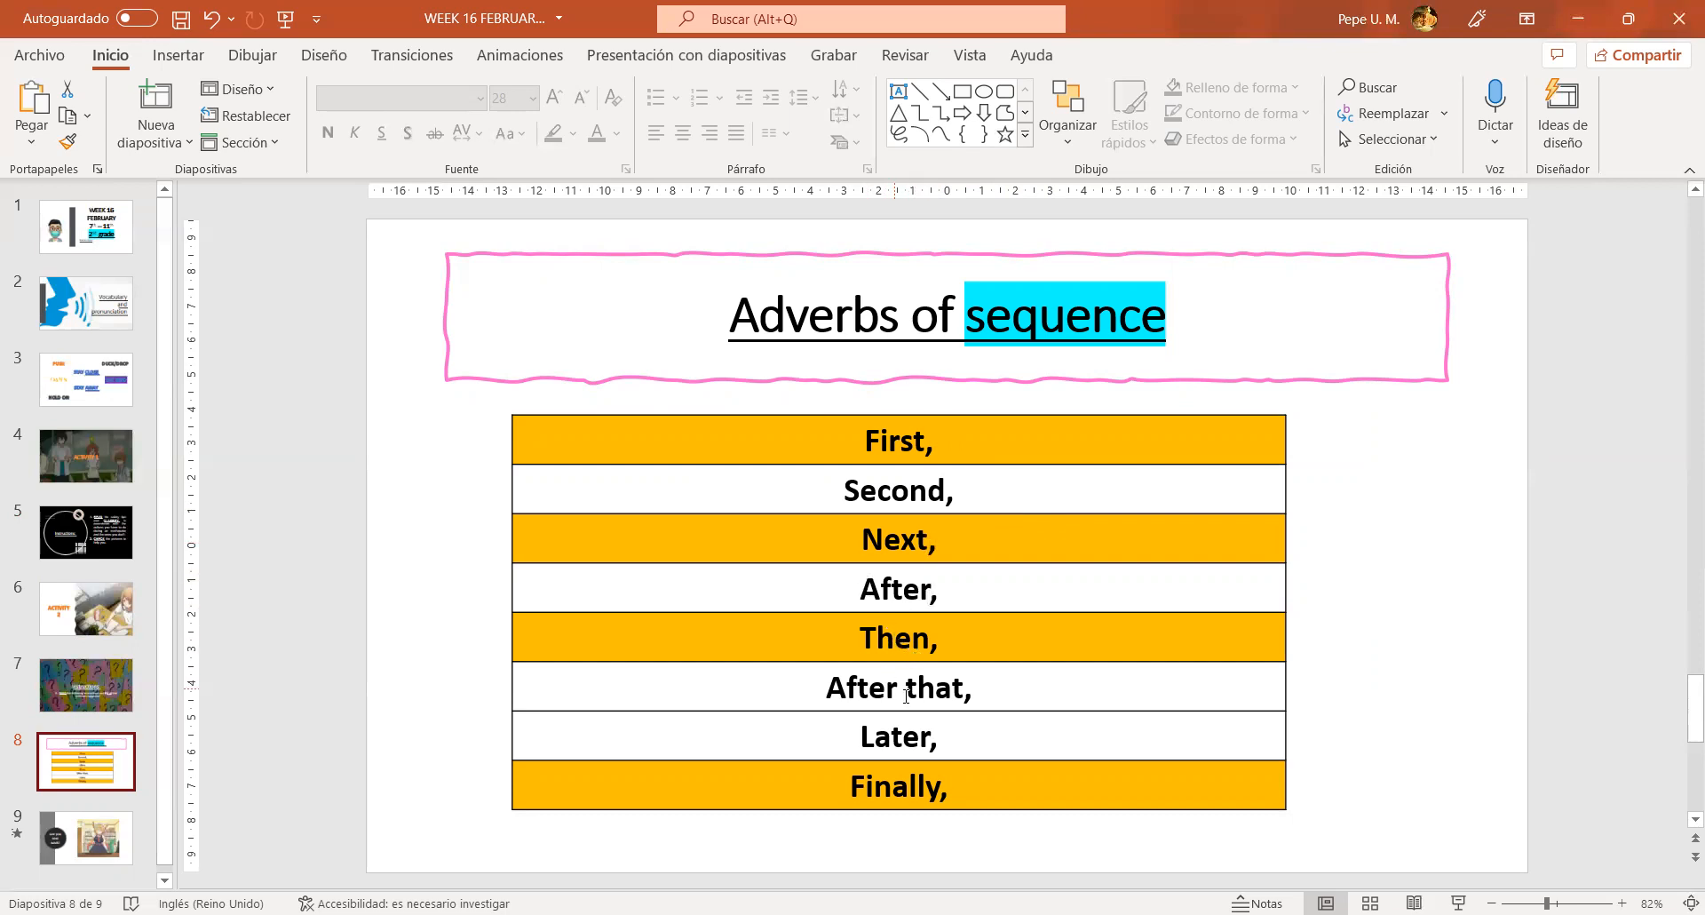
mouse_move(917, 764)
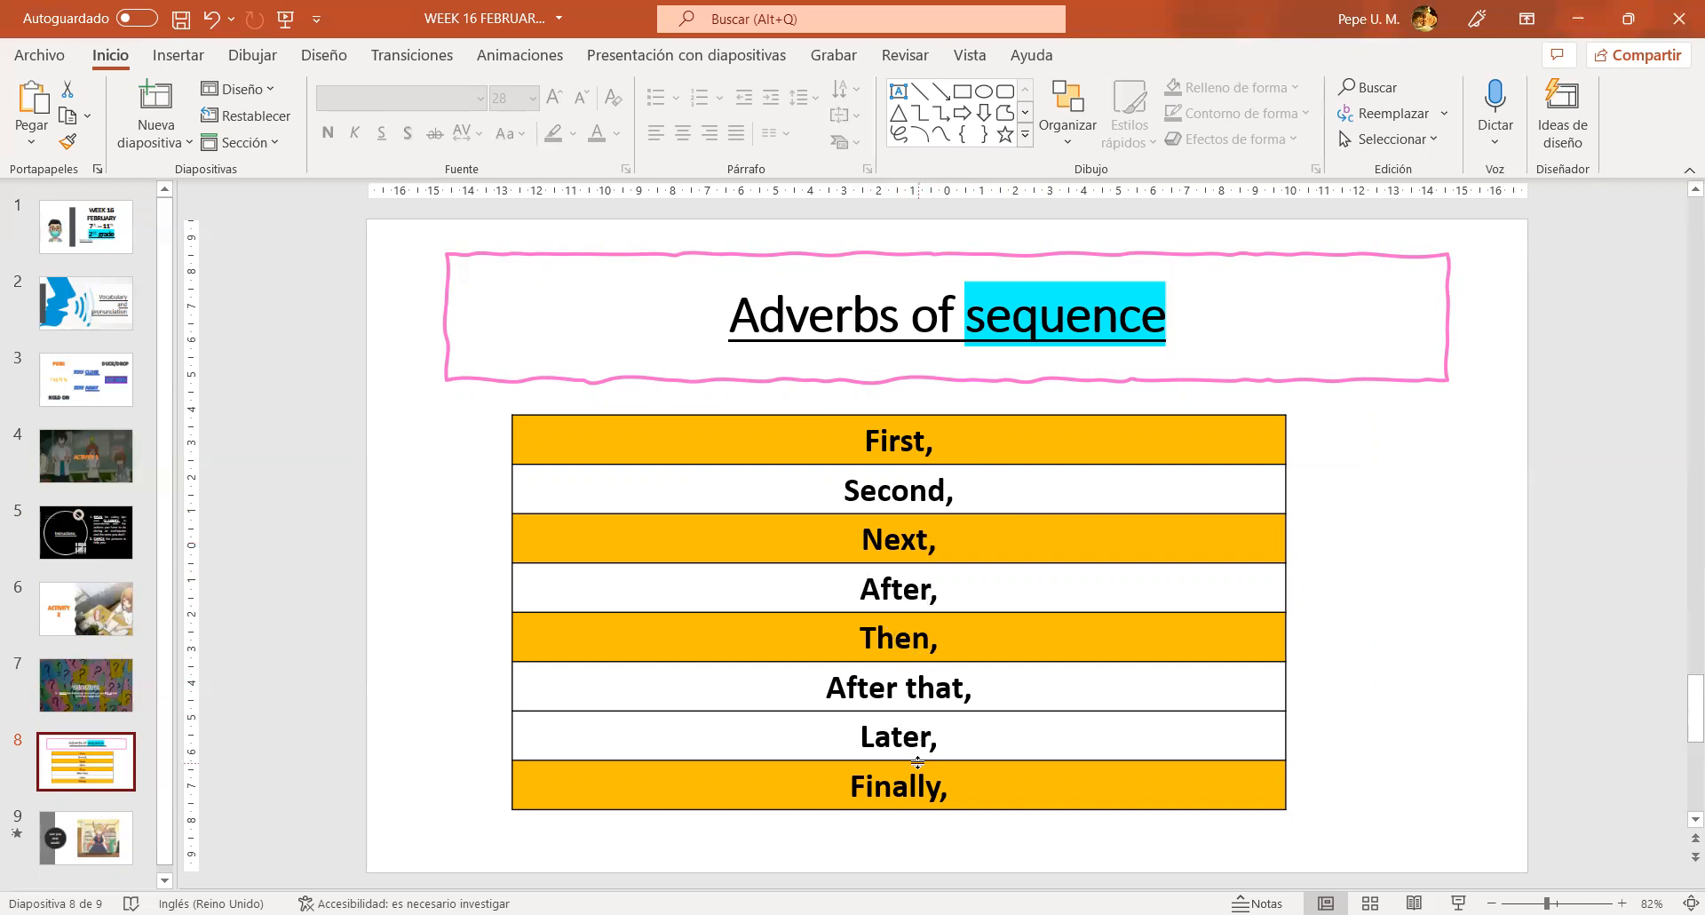
mouse_move(738, 517)
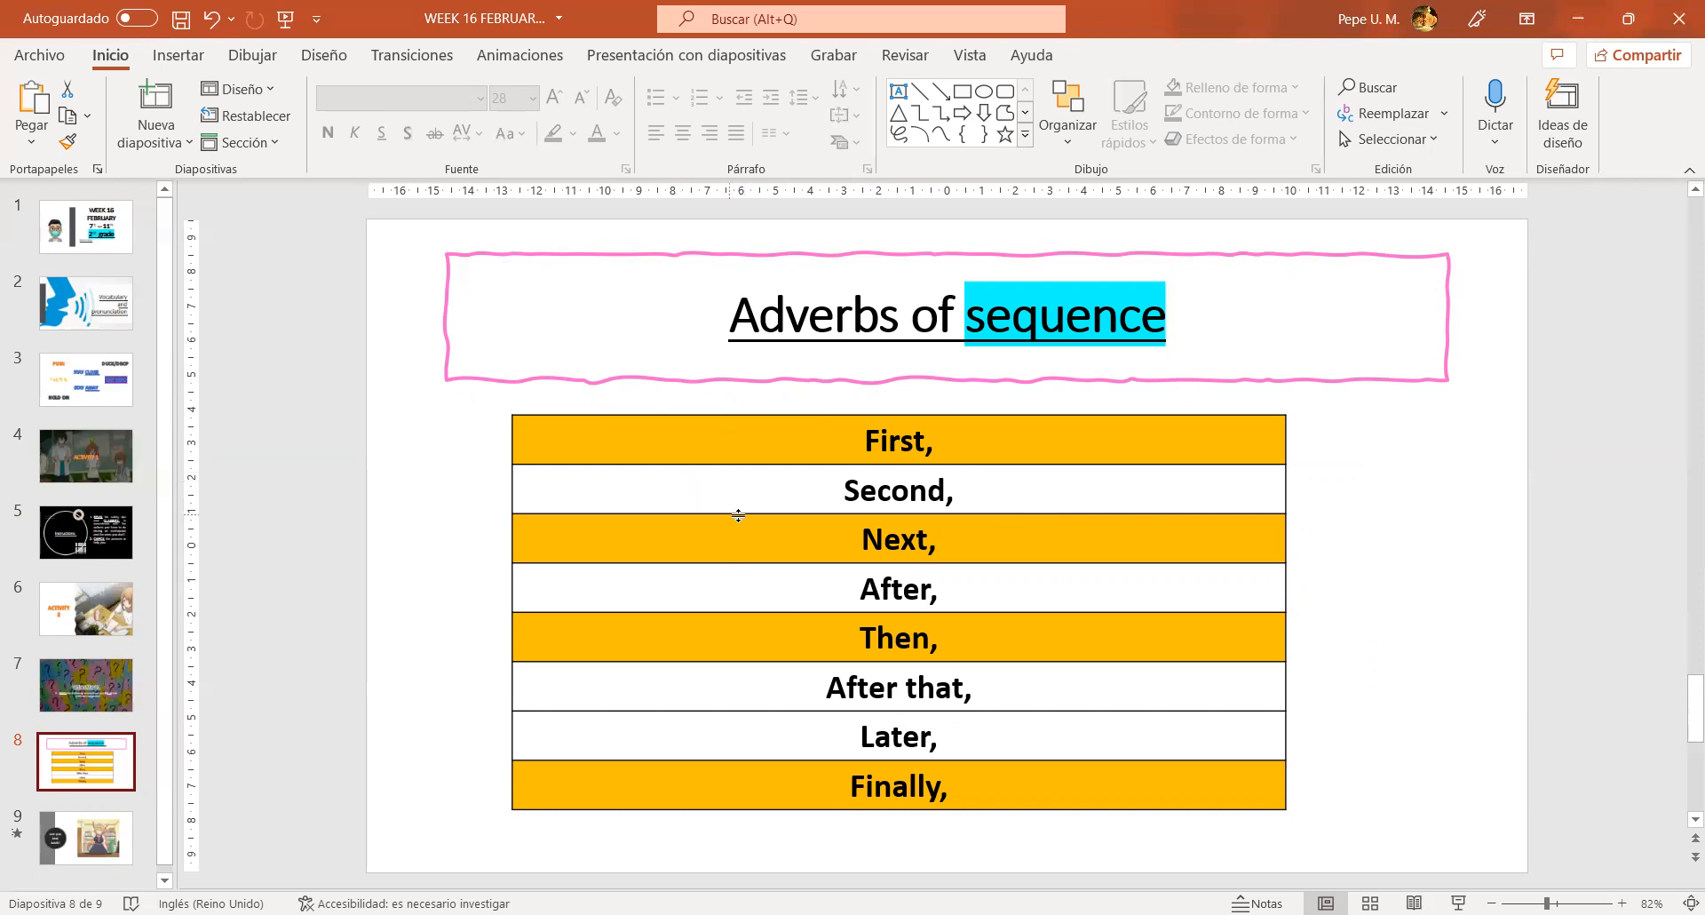
mouse_move(999, 533)
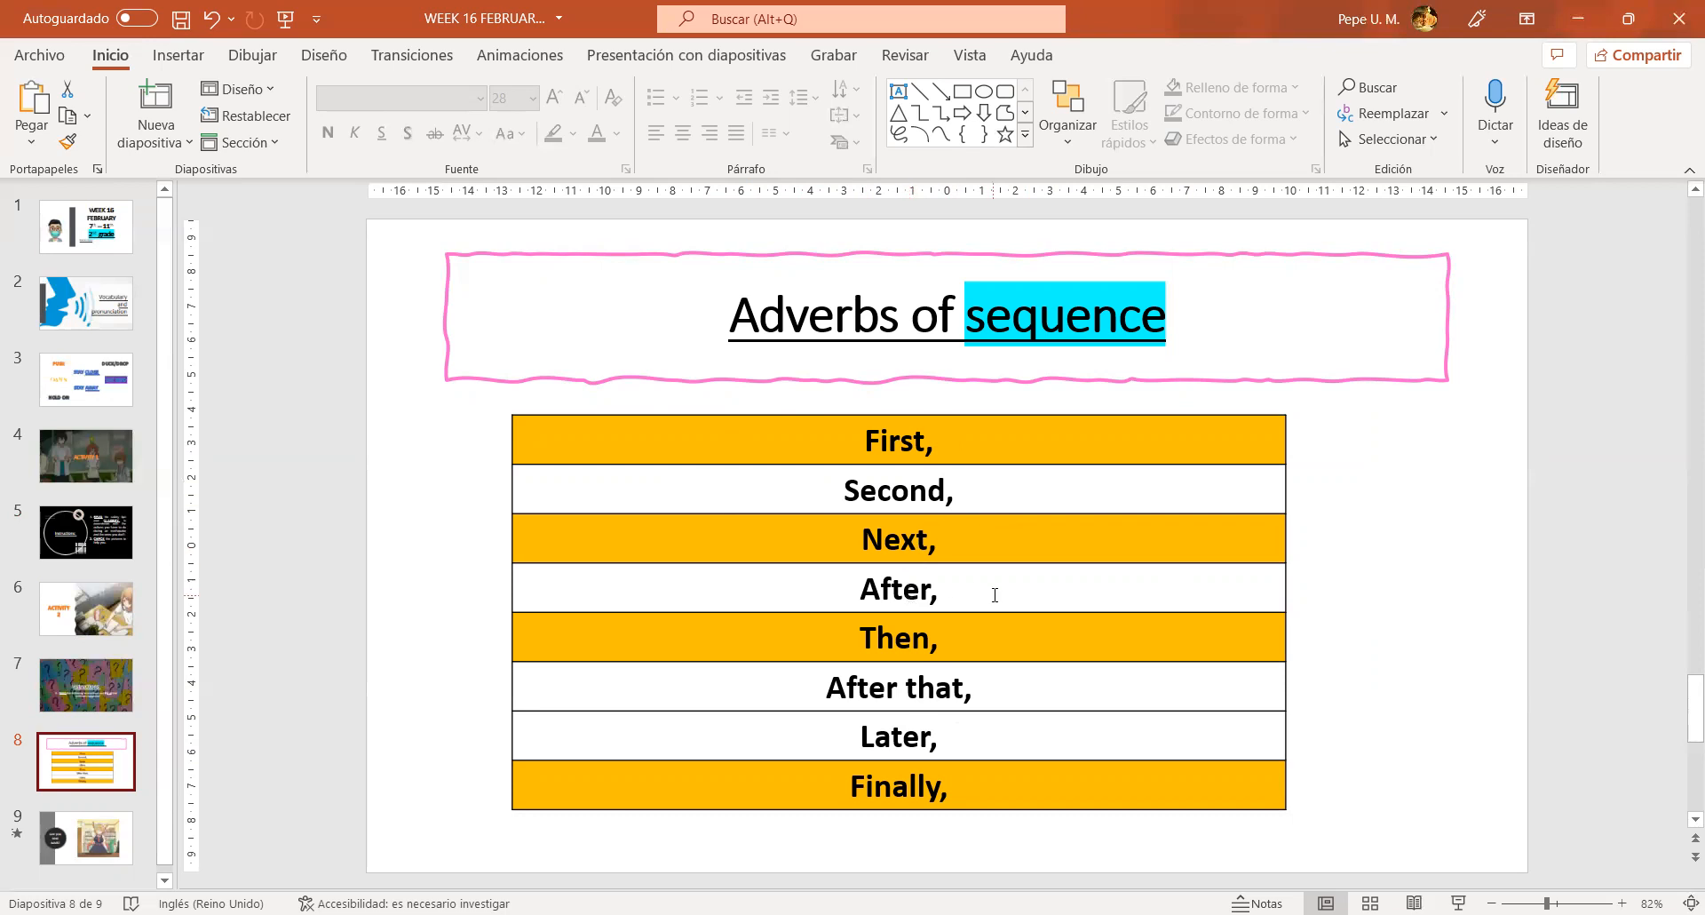
mouse_move(983, 635)
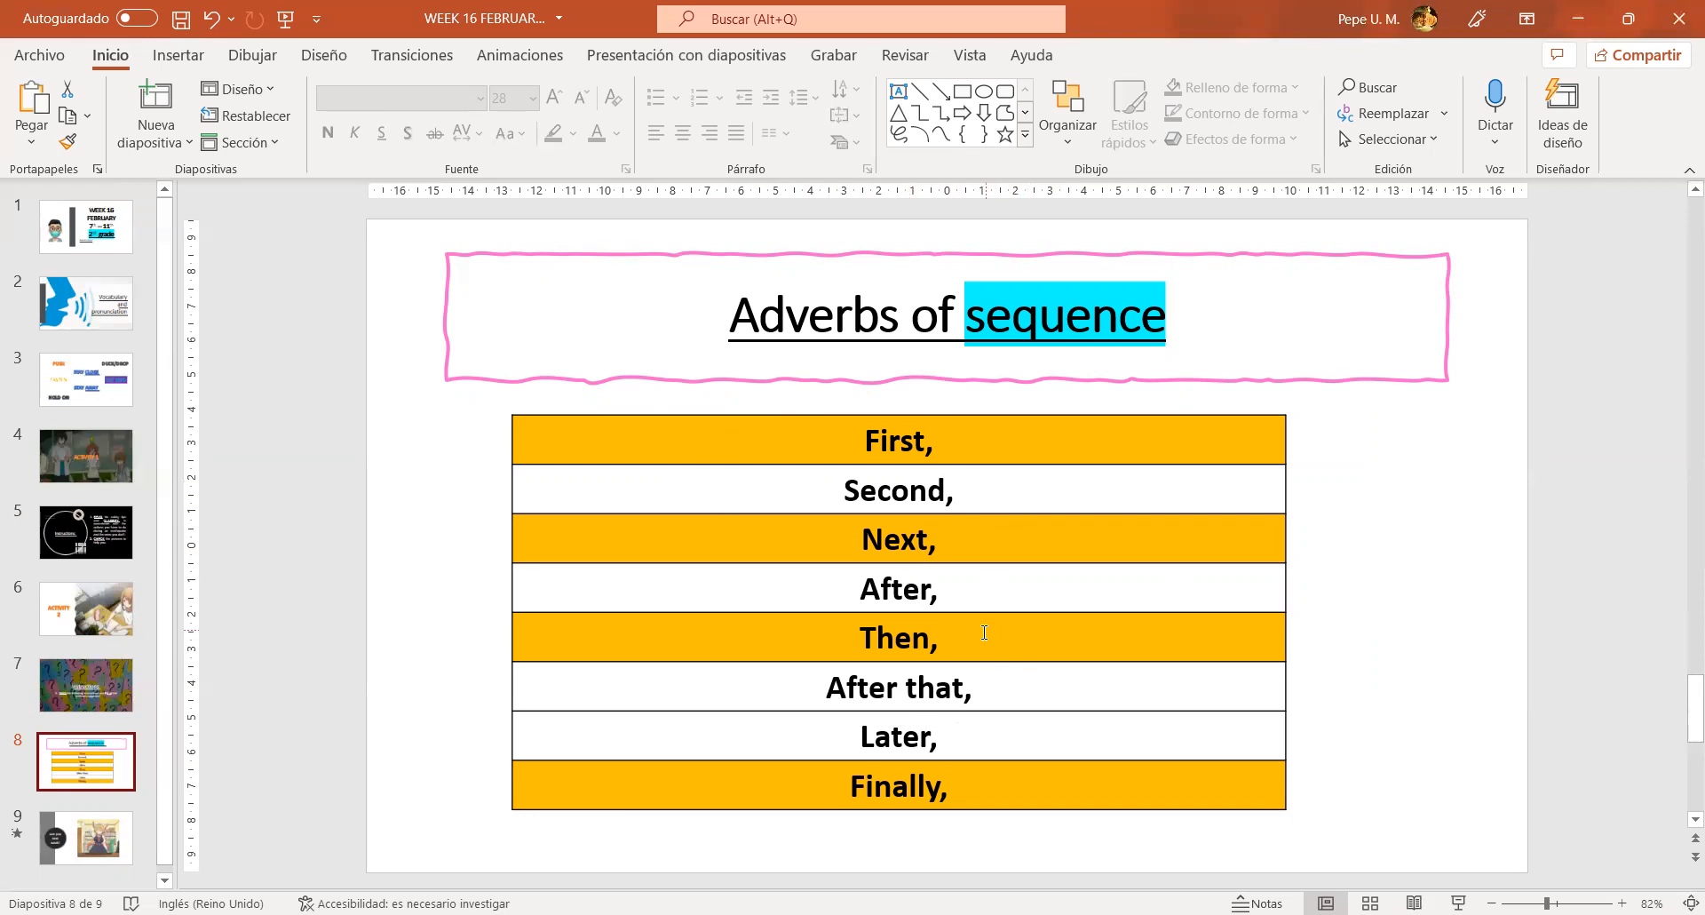
mouse_move(1037, 751)
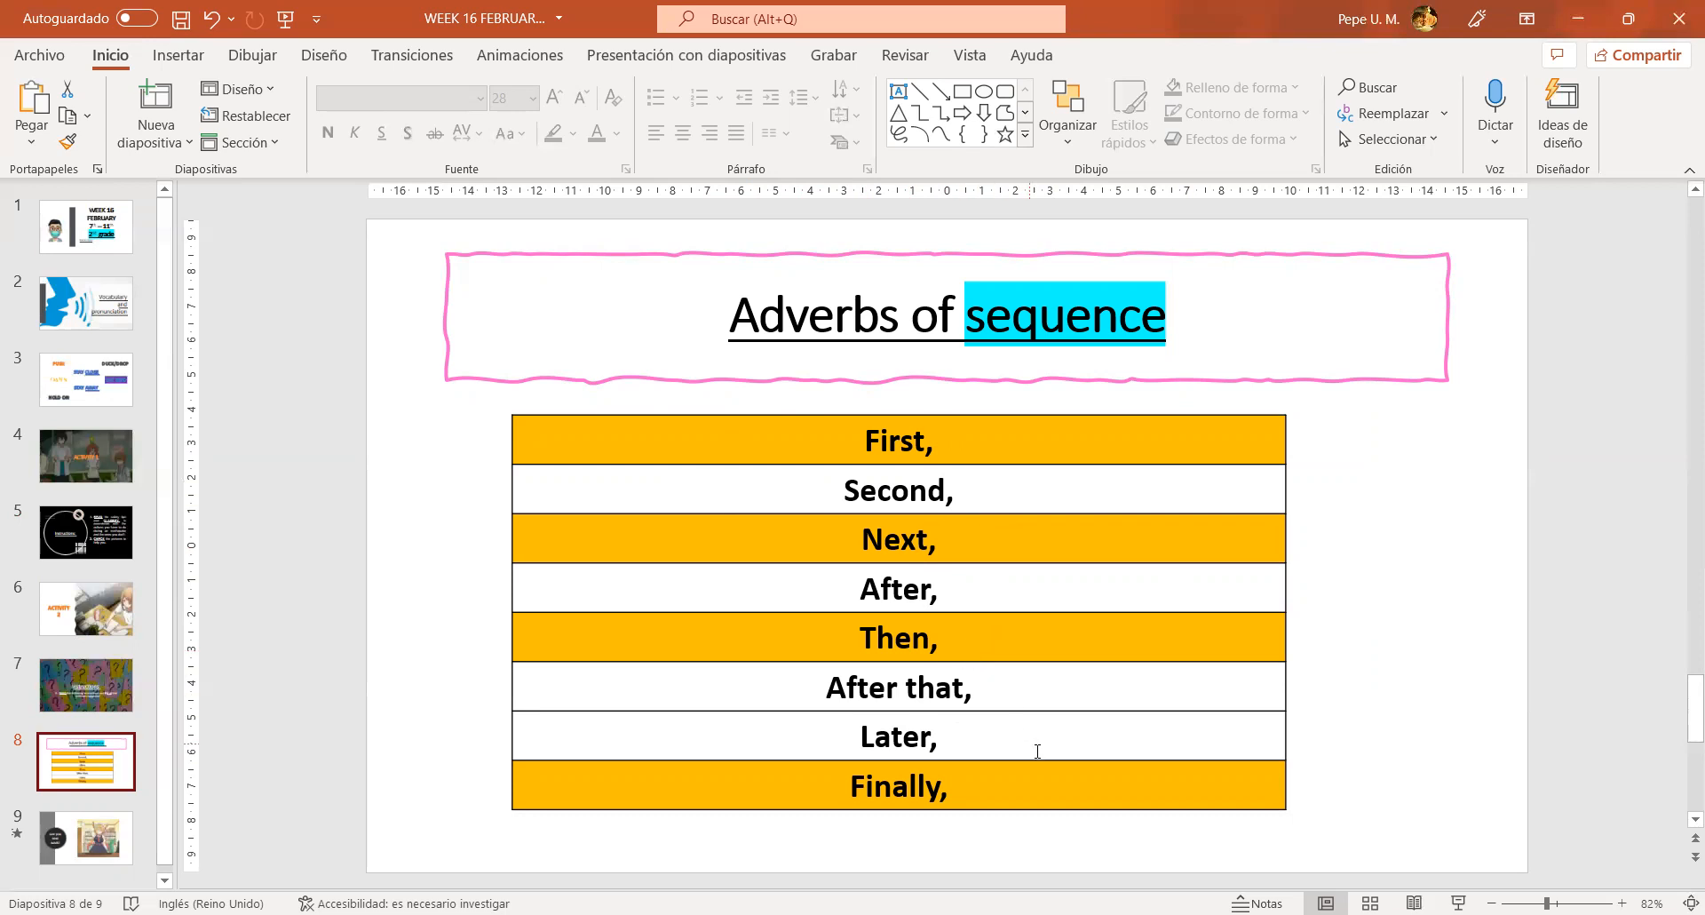
mouse_move(948, 688)
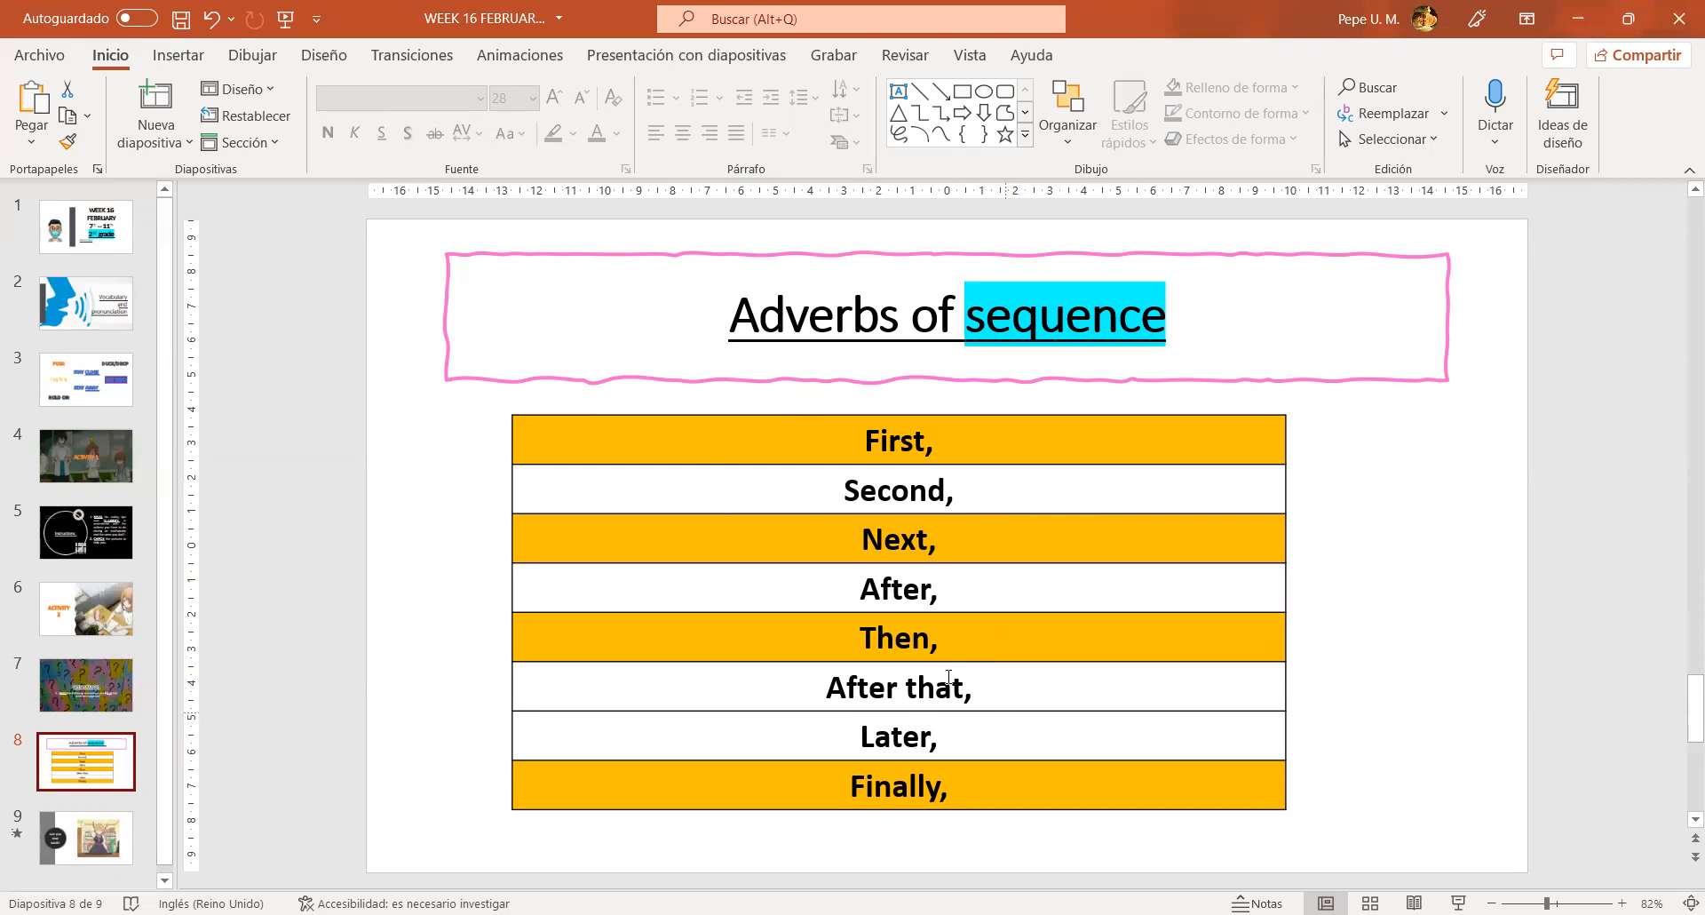
mouse_move(741, 874)
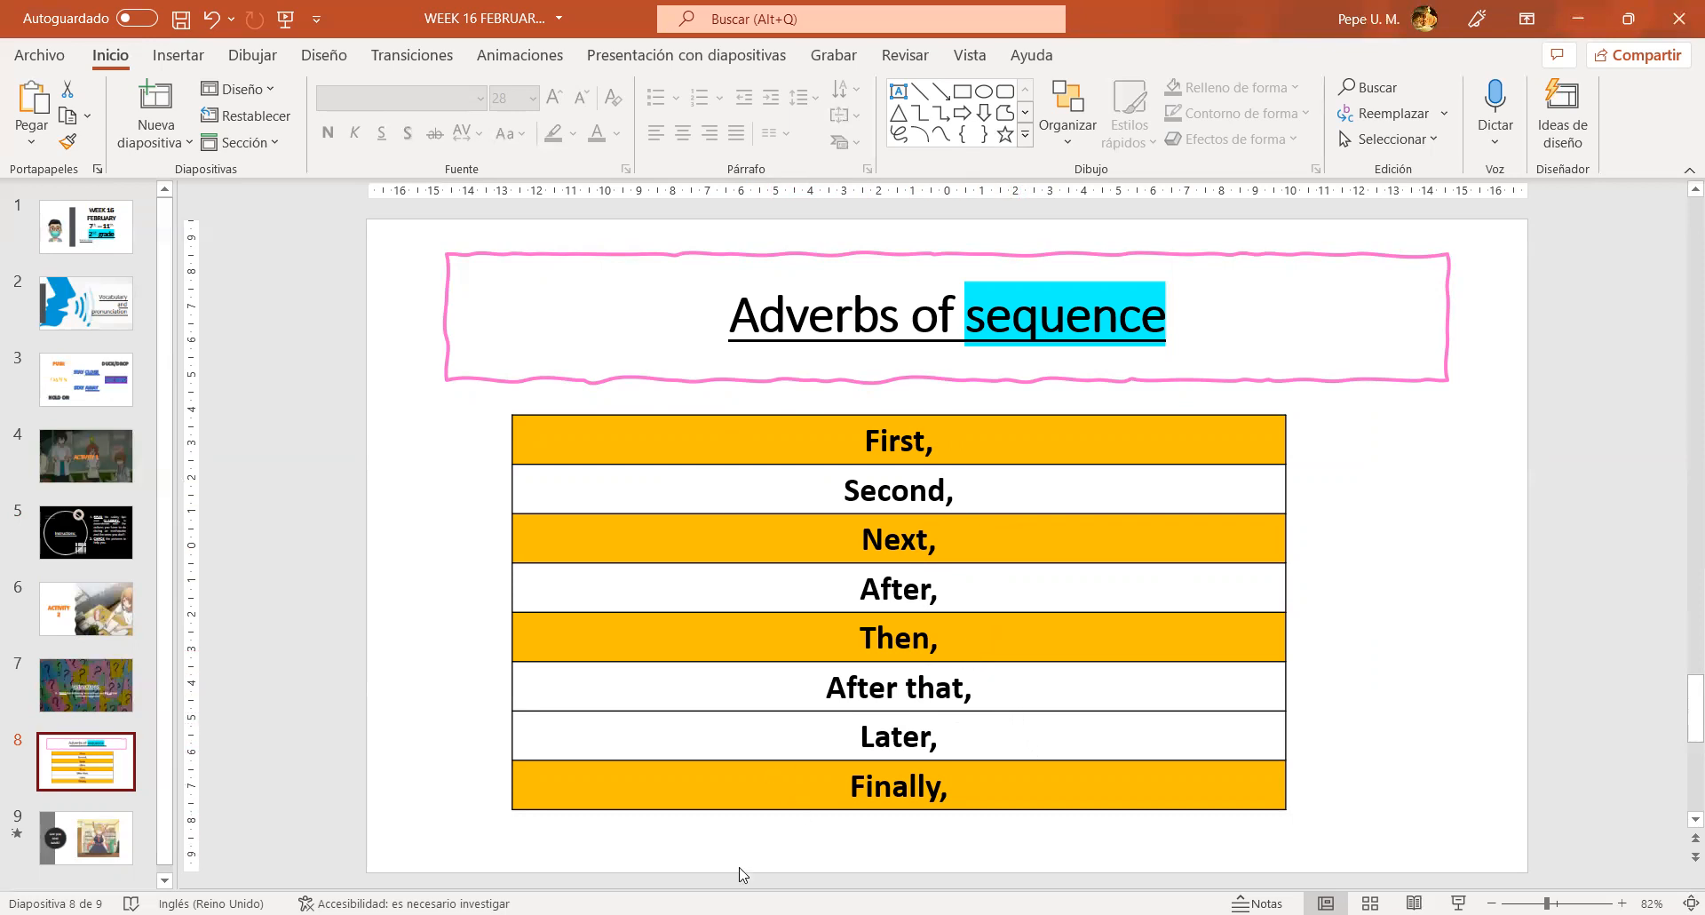
mouse_move(700, 635)
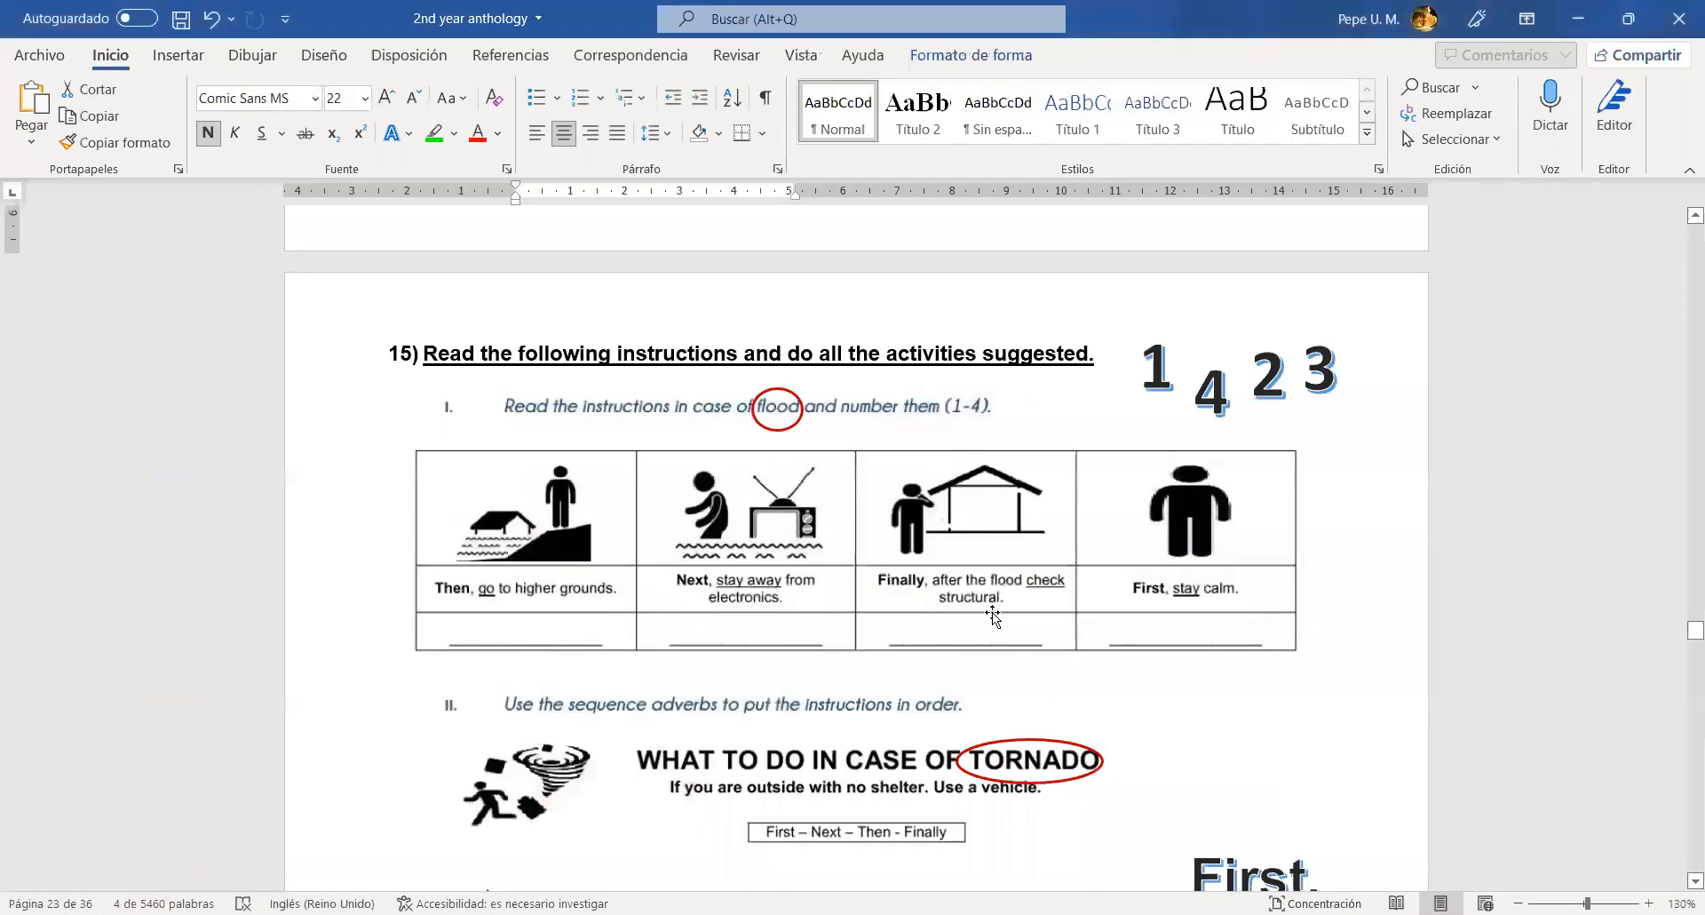
mouse_move(682, 423)
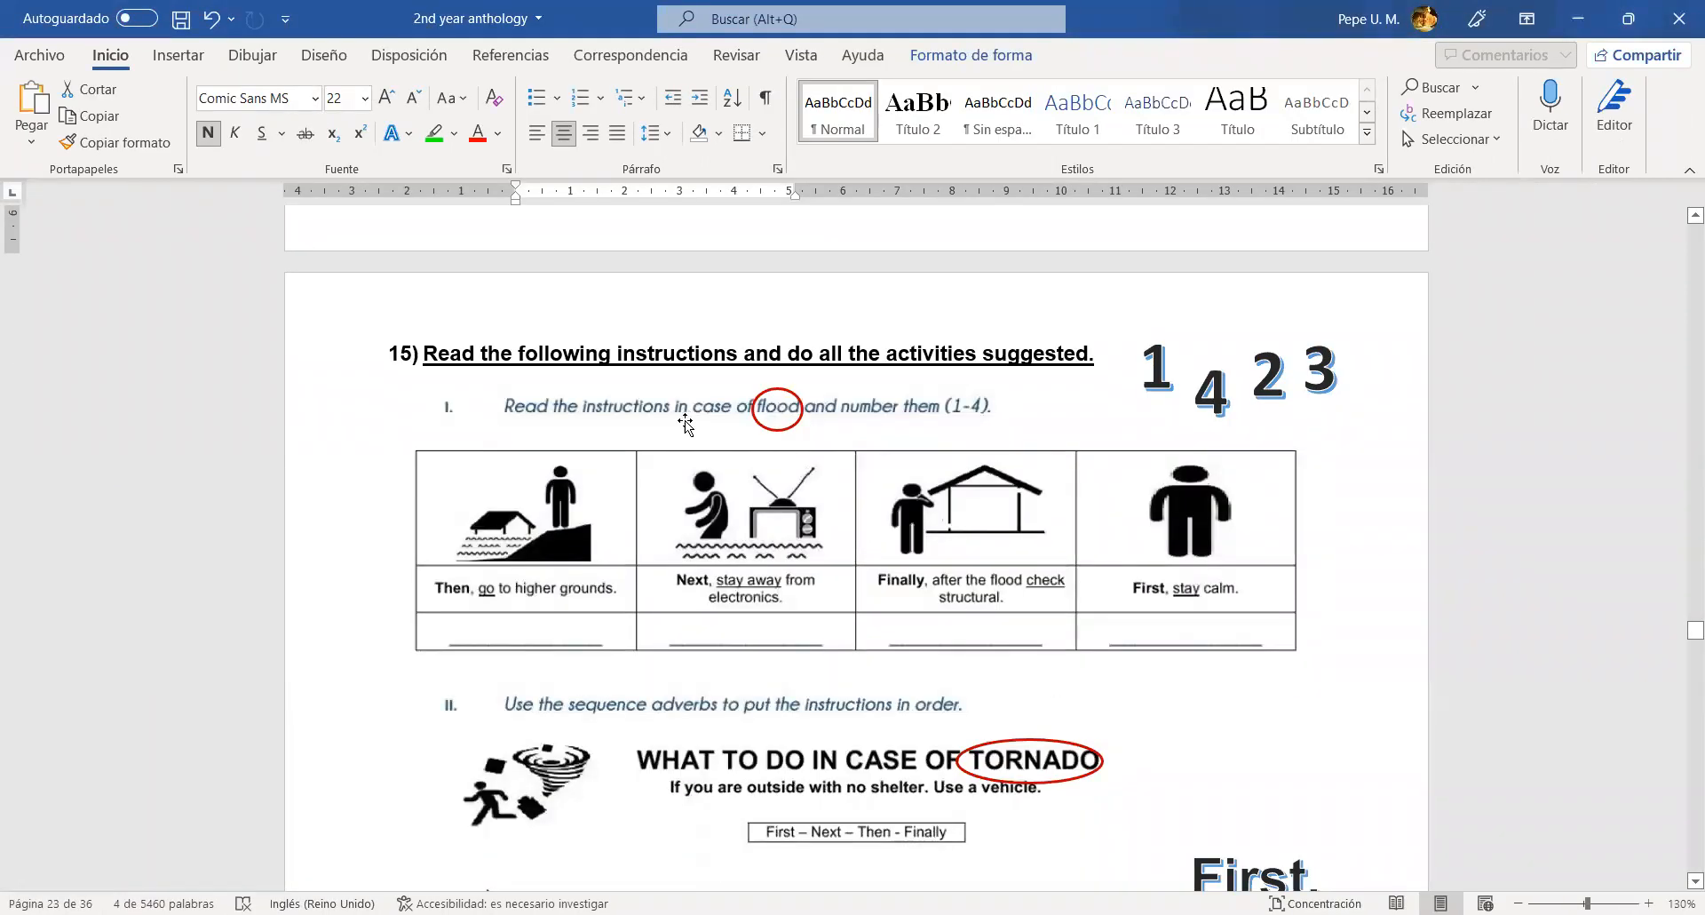
- Scroll to exercise 15's numbered flood instructions and select the red circle around 'flood'
scroll(down, 3)
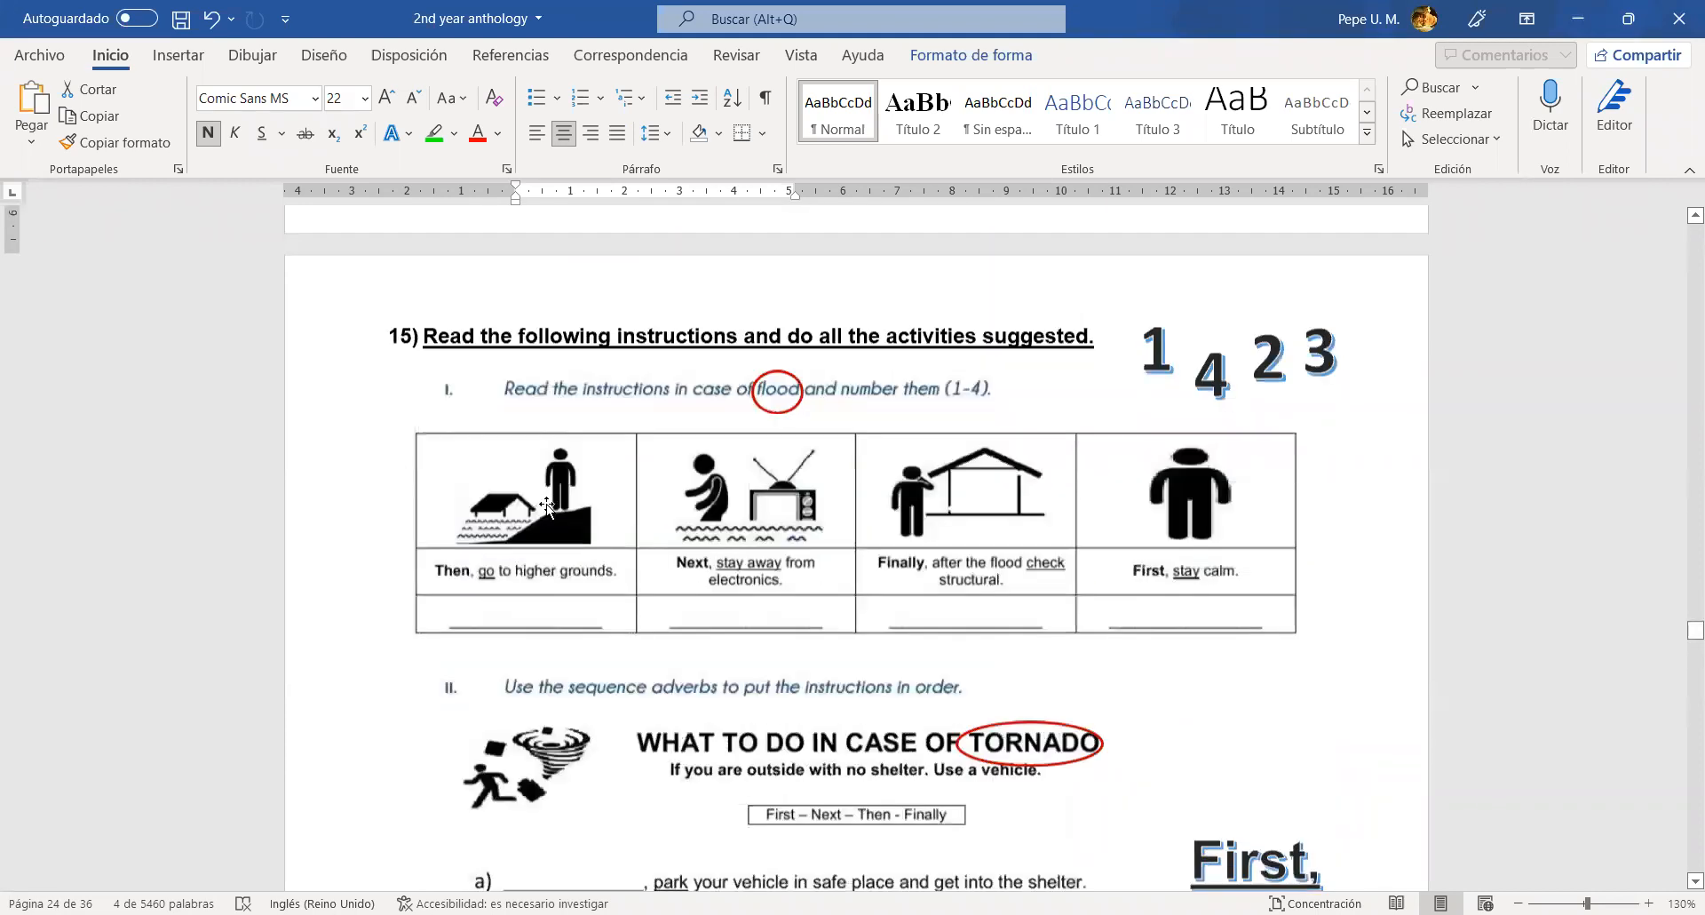
scroll(down, 3)
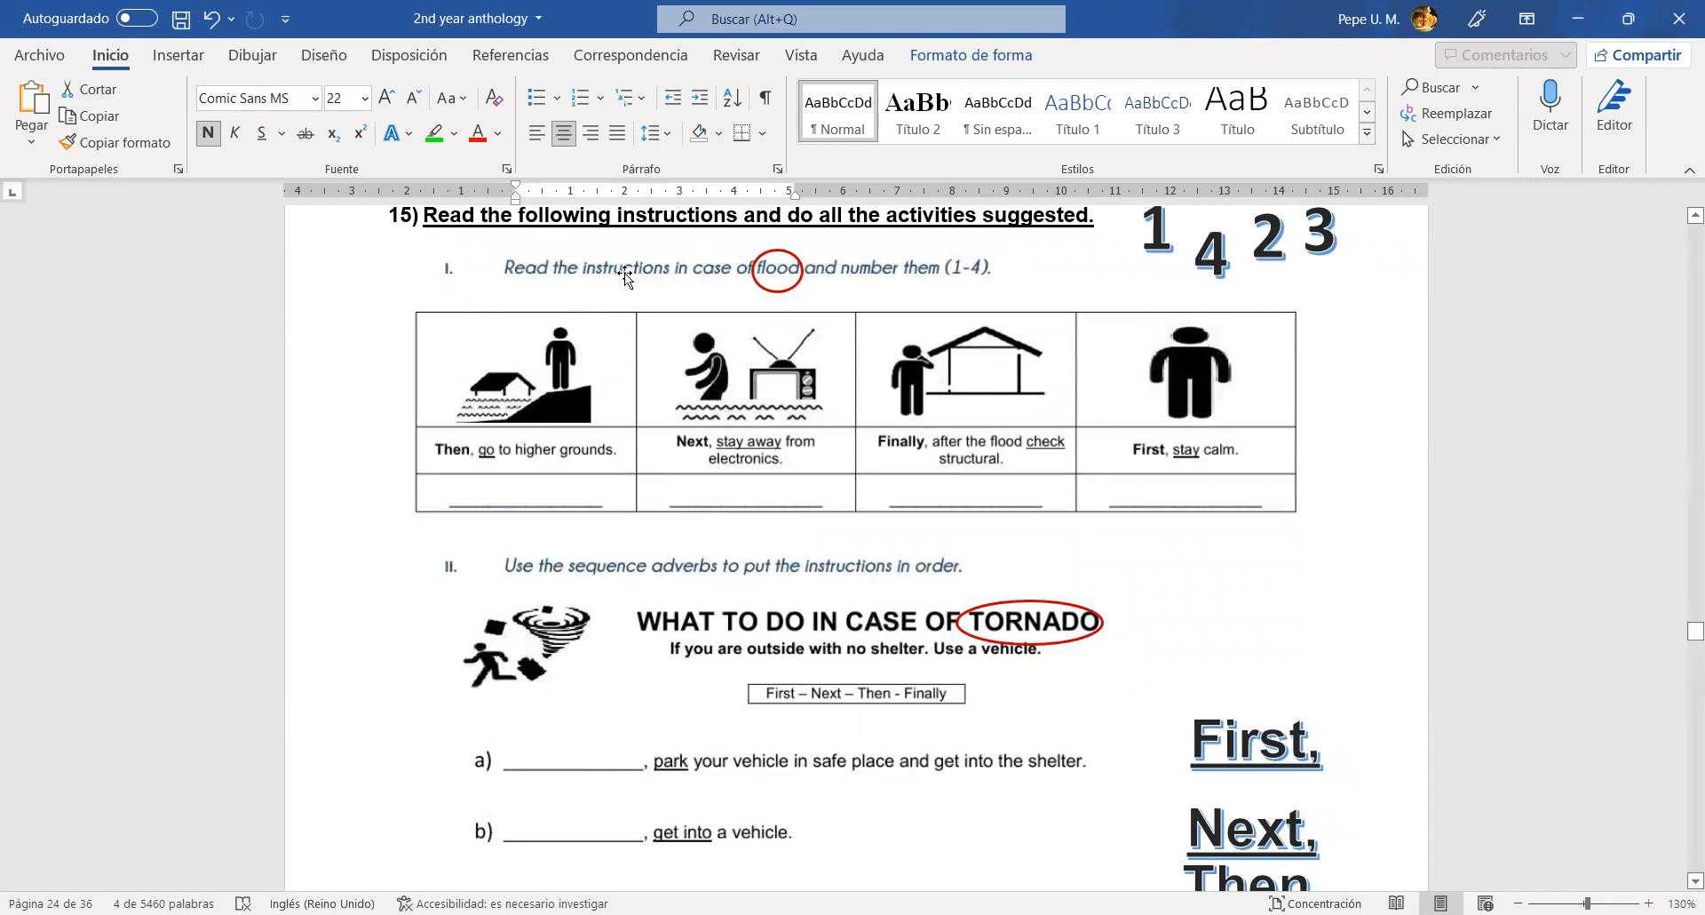
mouse_move(940, 266)
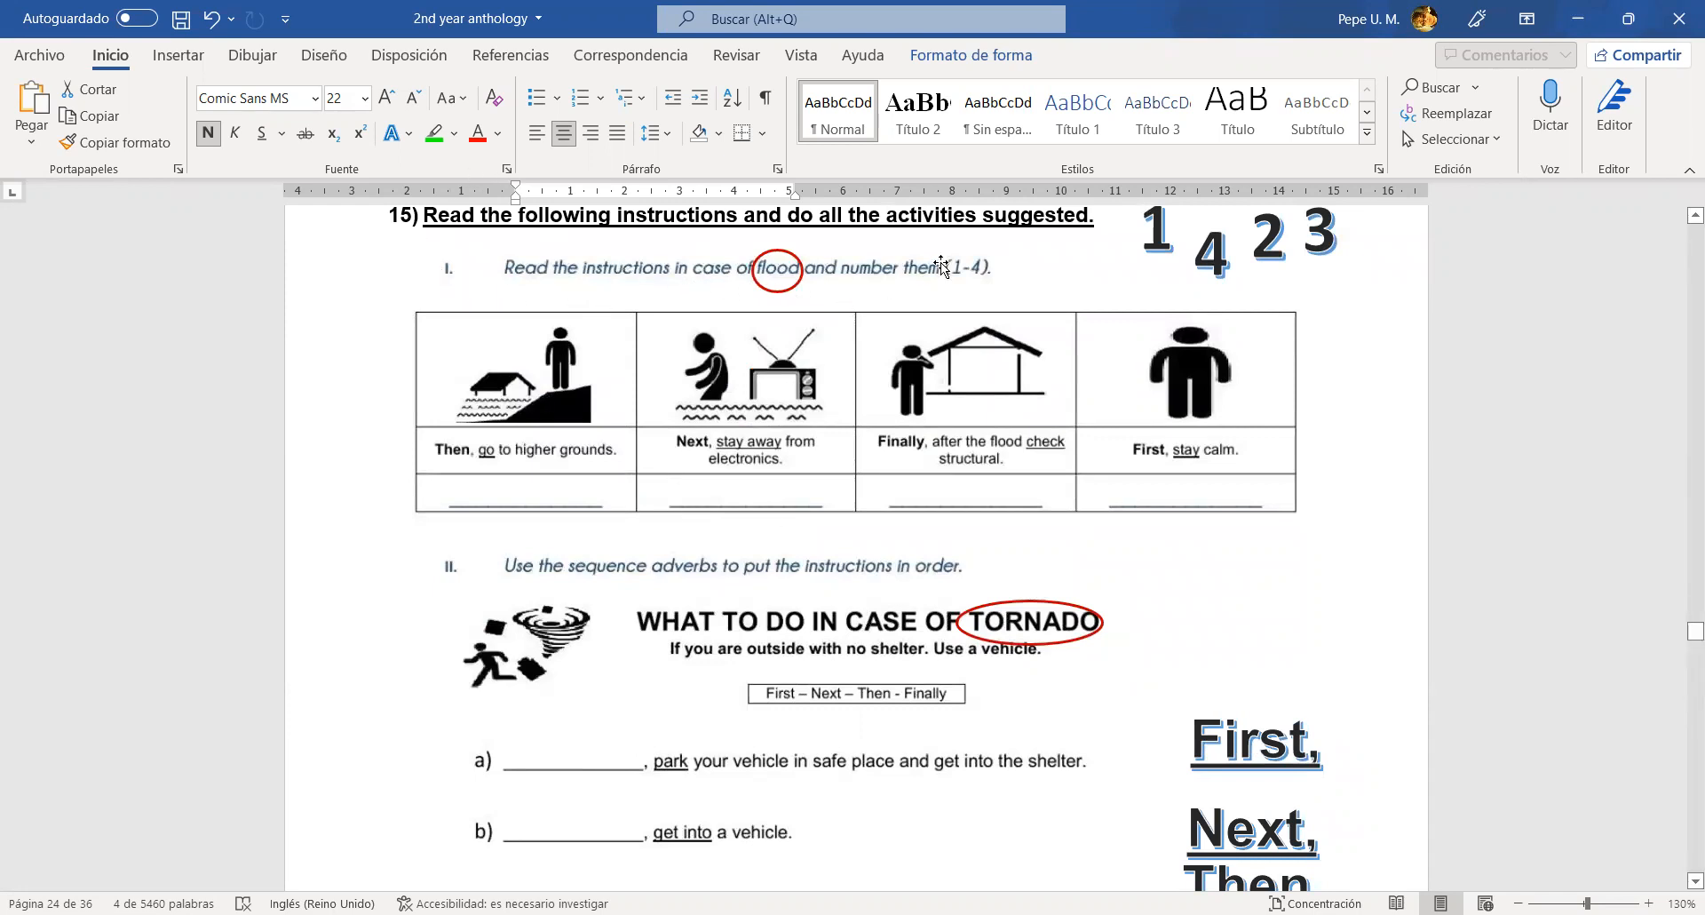
mouse_move(979, 331)
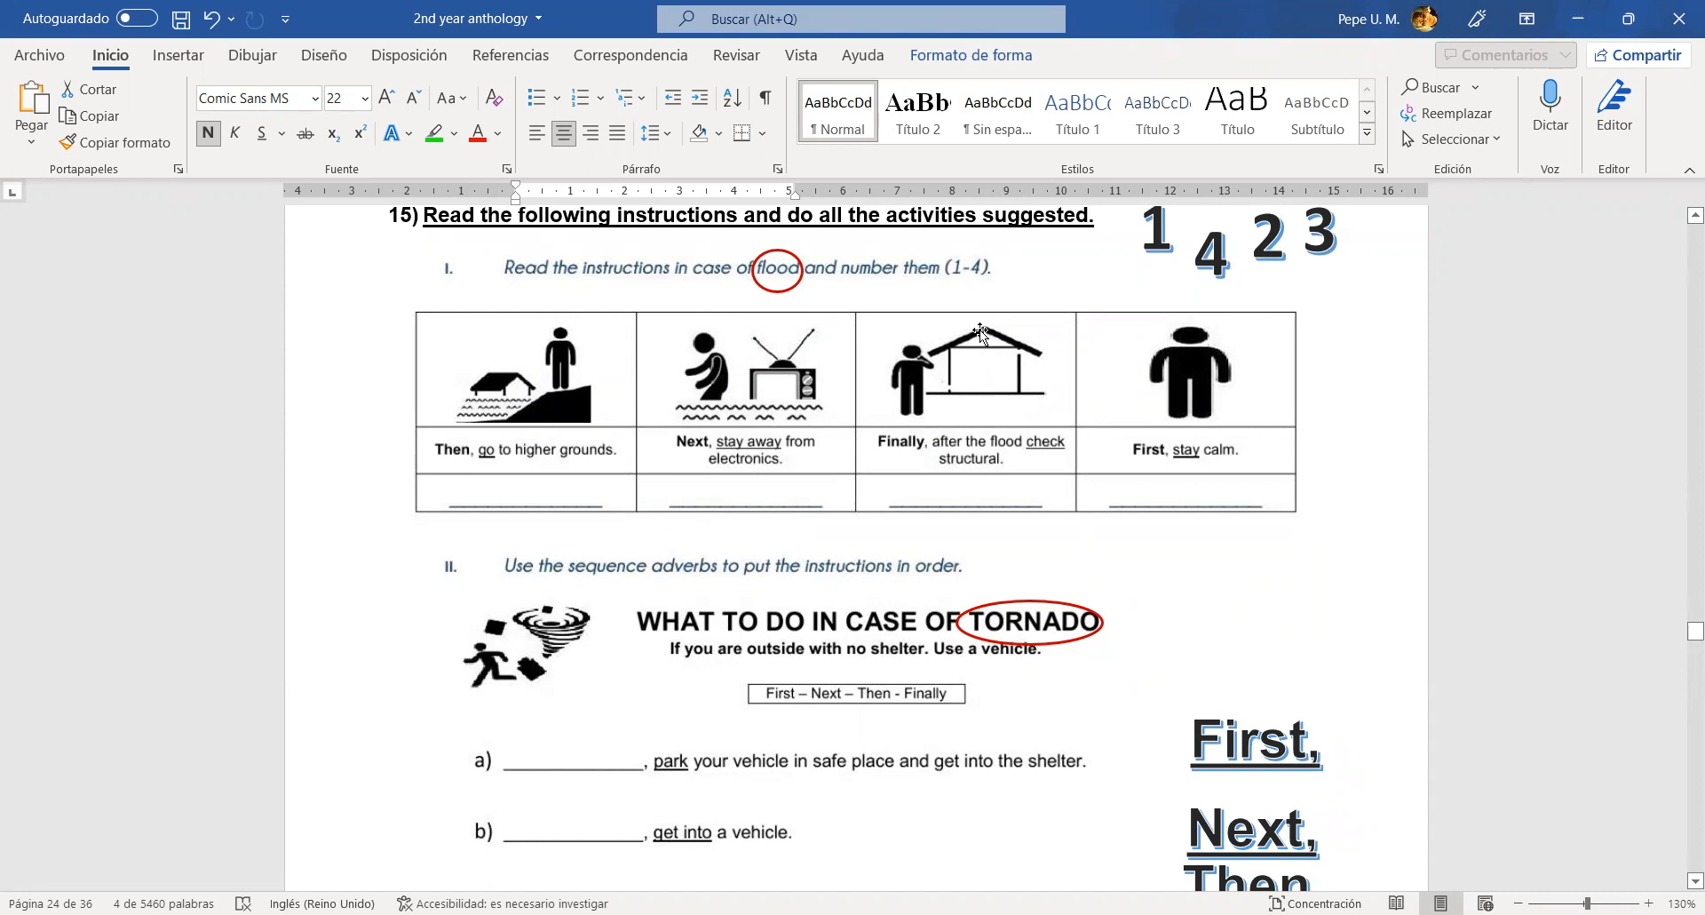
click(778, 268)
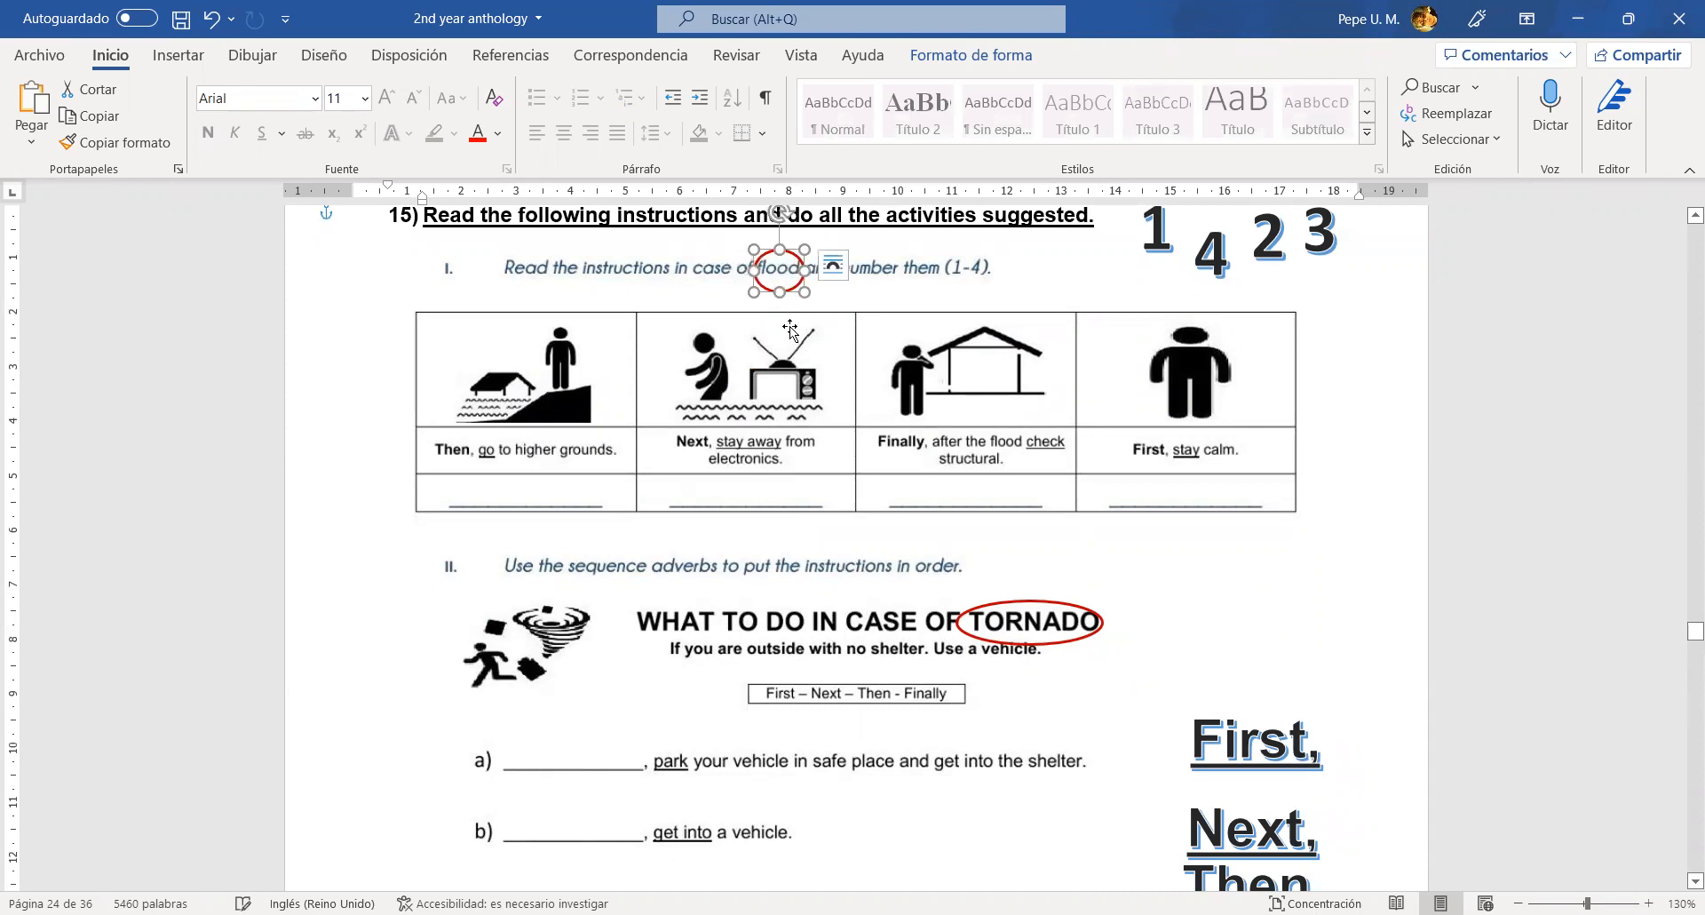
mouse_move(835, 510)
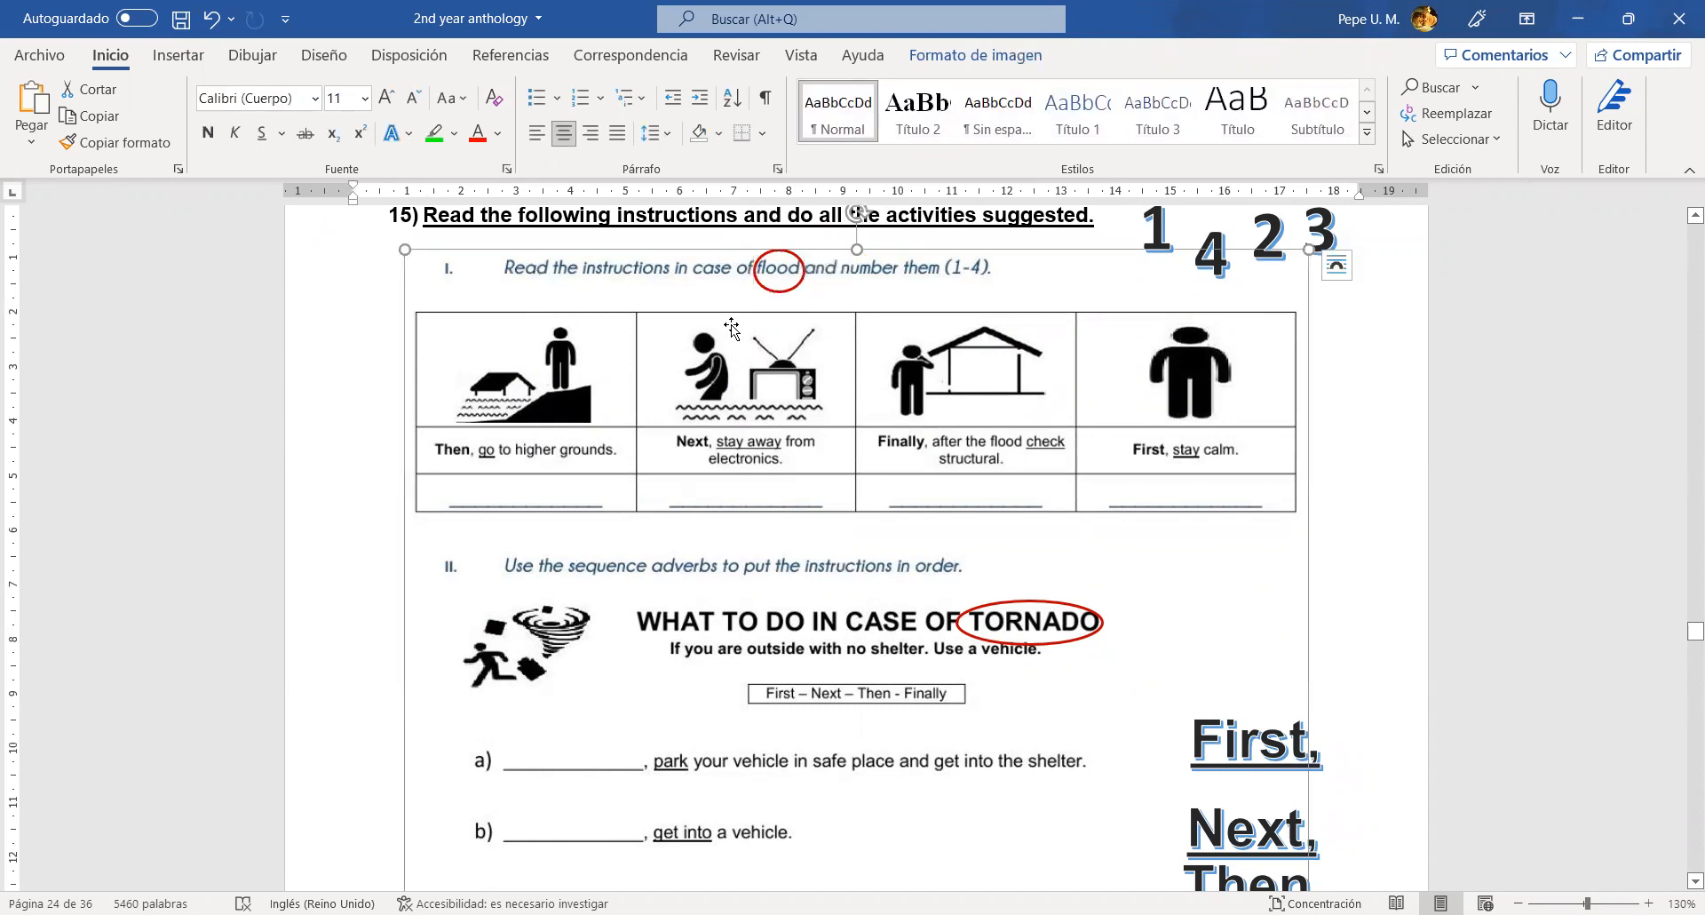
mouse_move(771, 284)
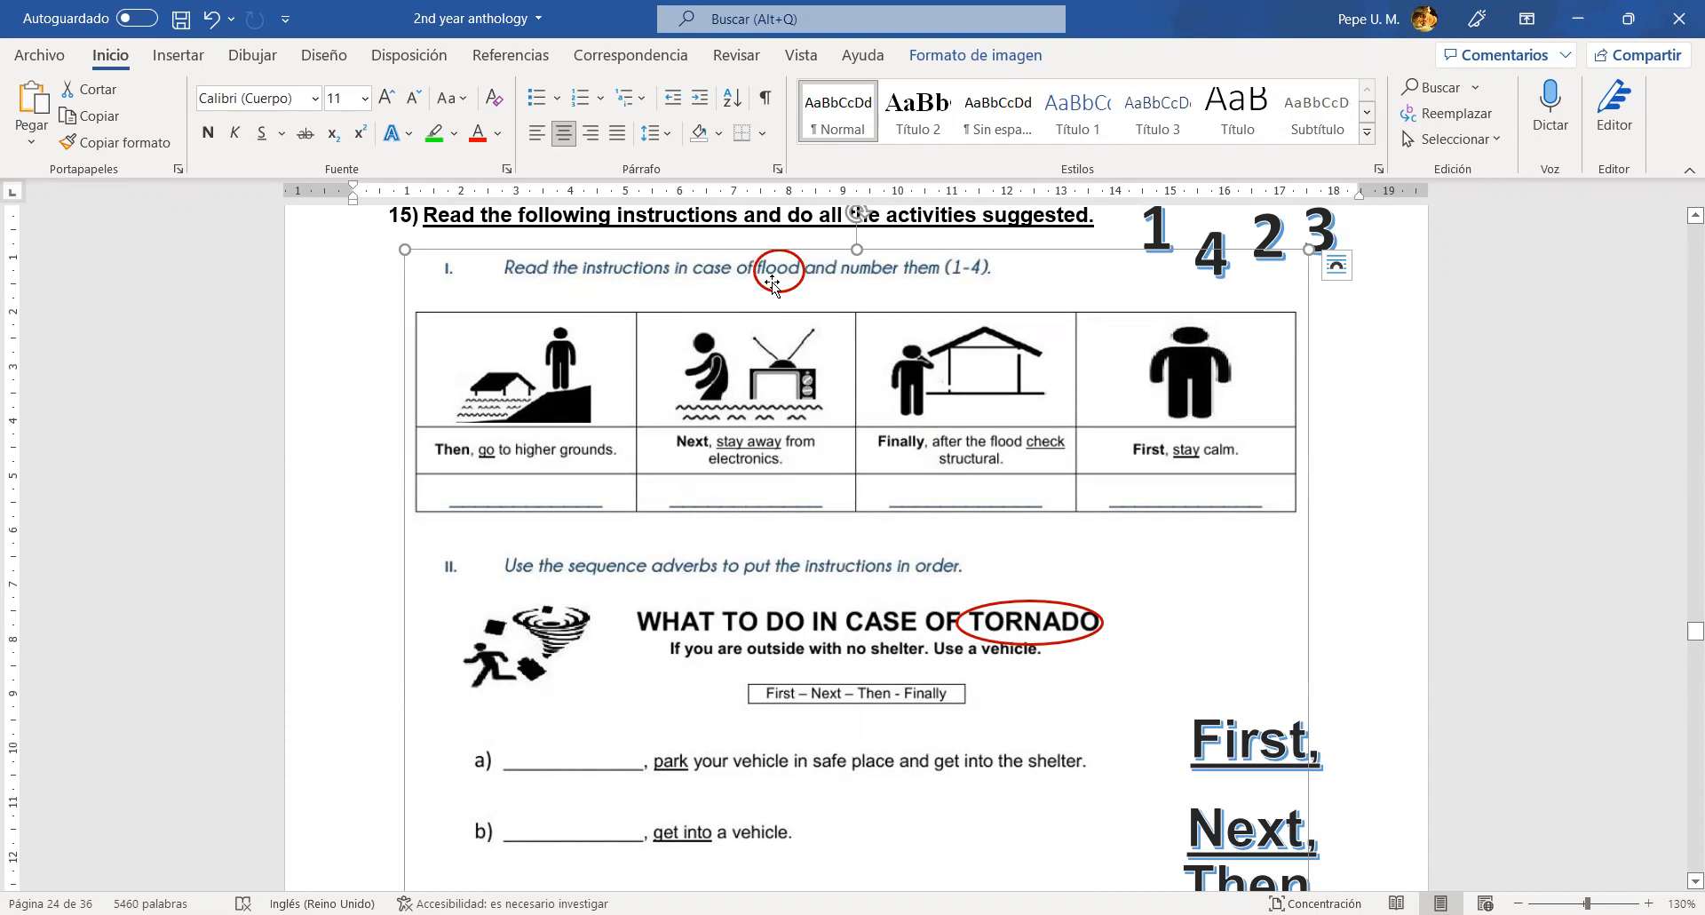
mouse_move(950, 309)
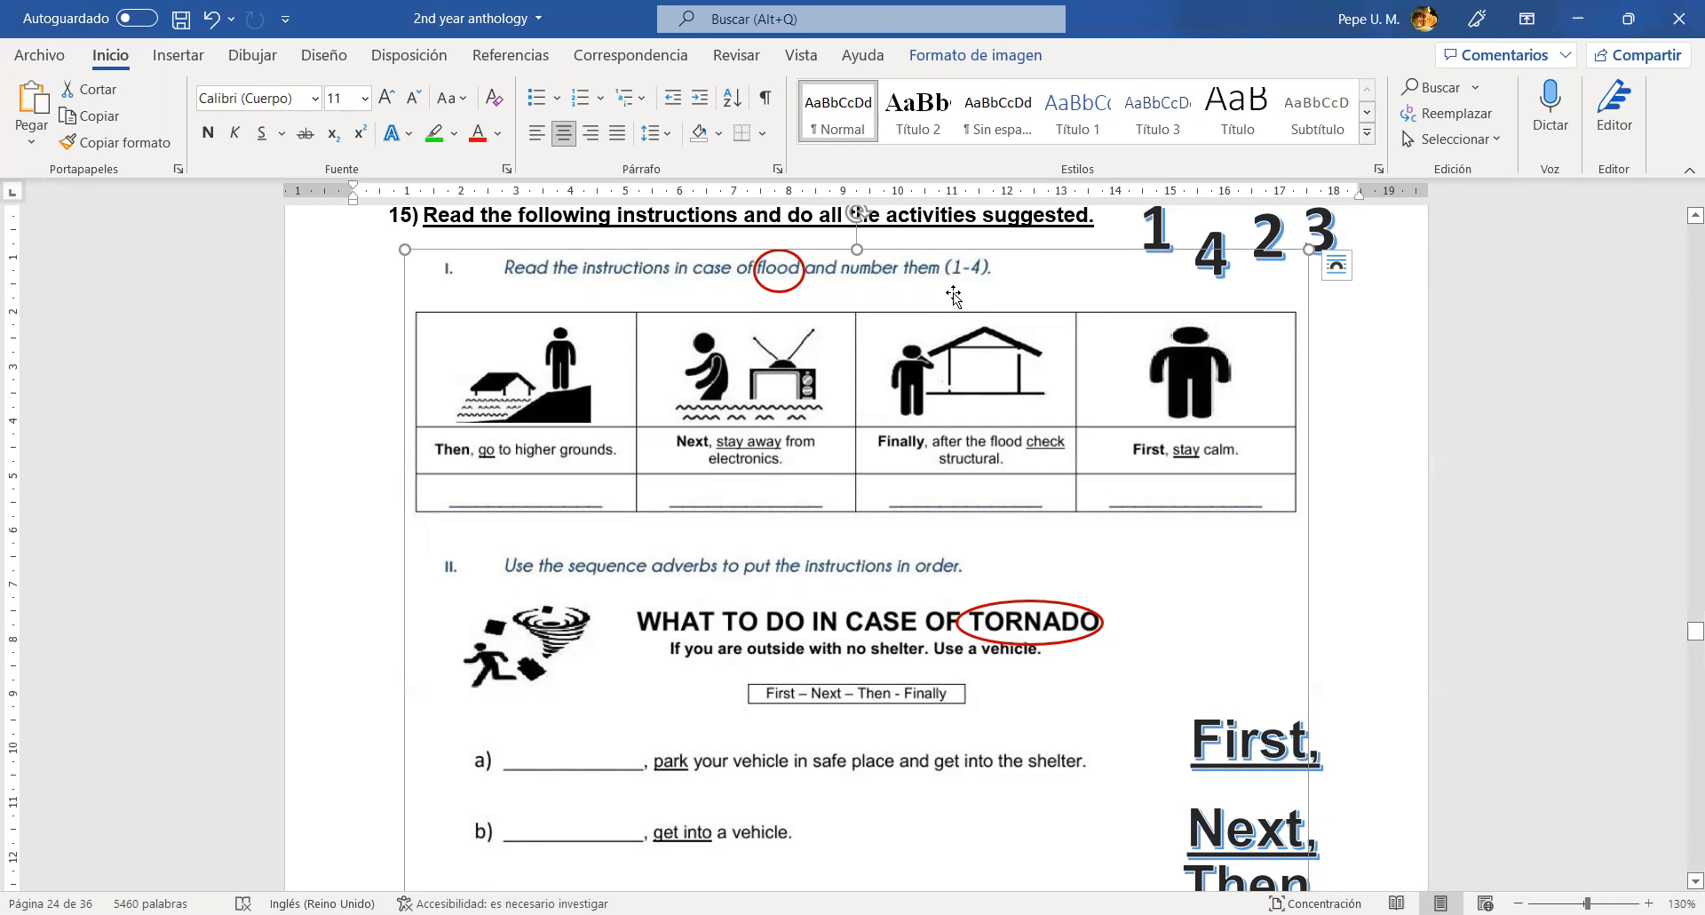
mouse_move(520, 464)
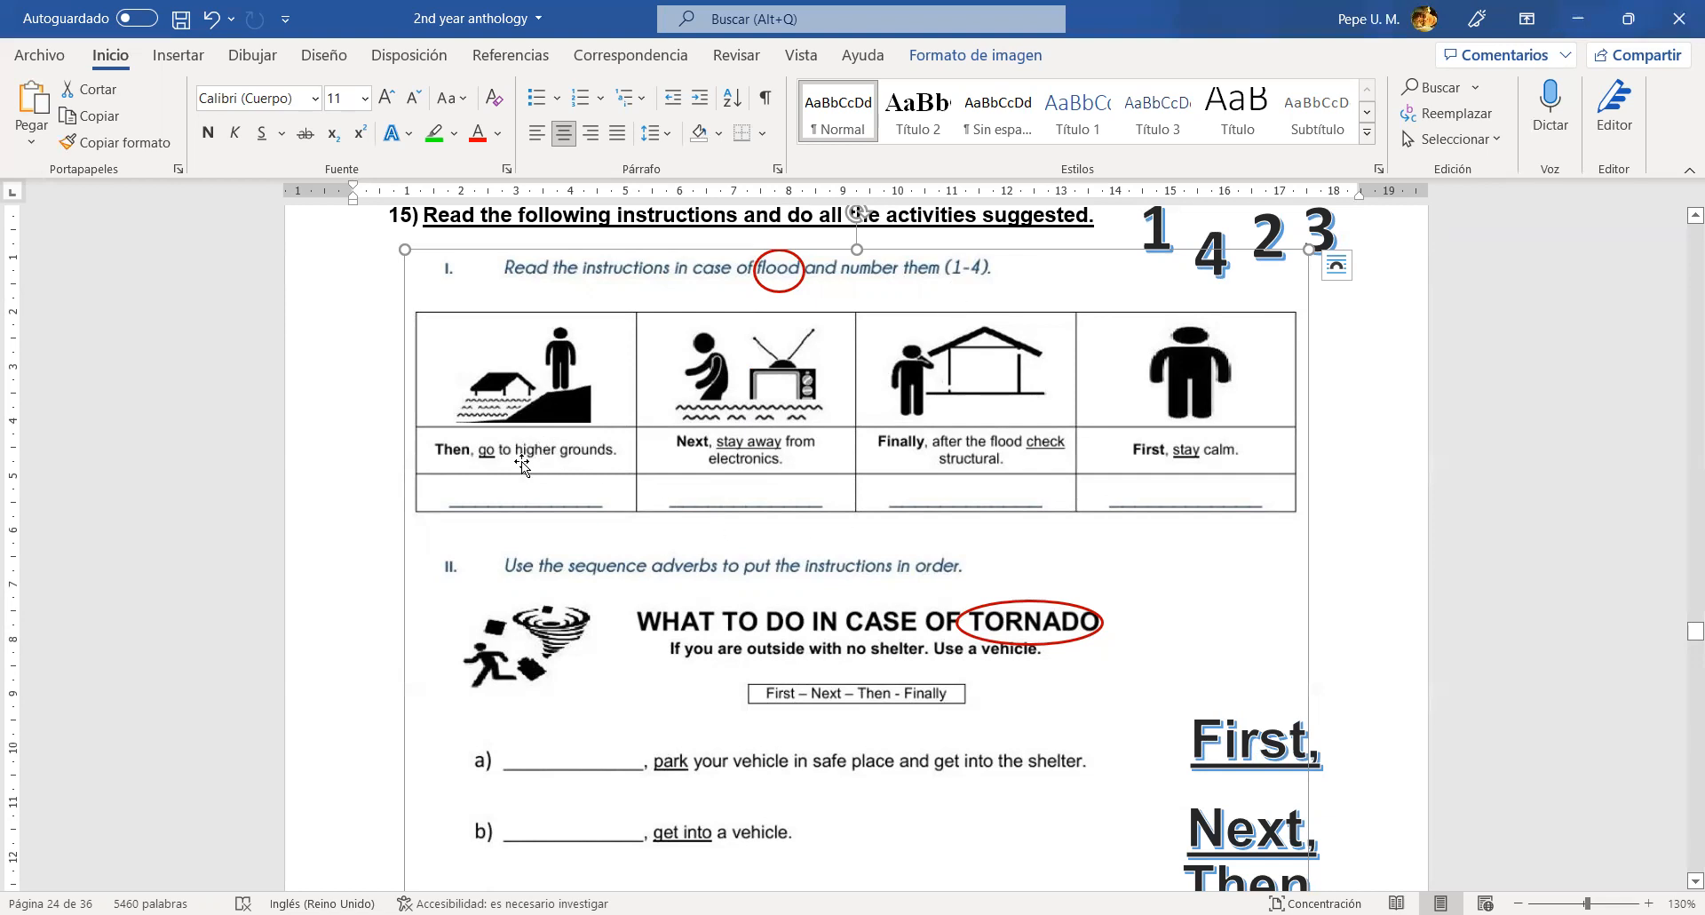
mouse_move(1202, 469)
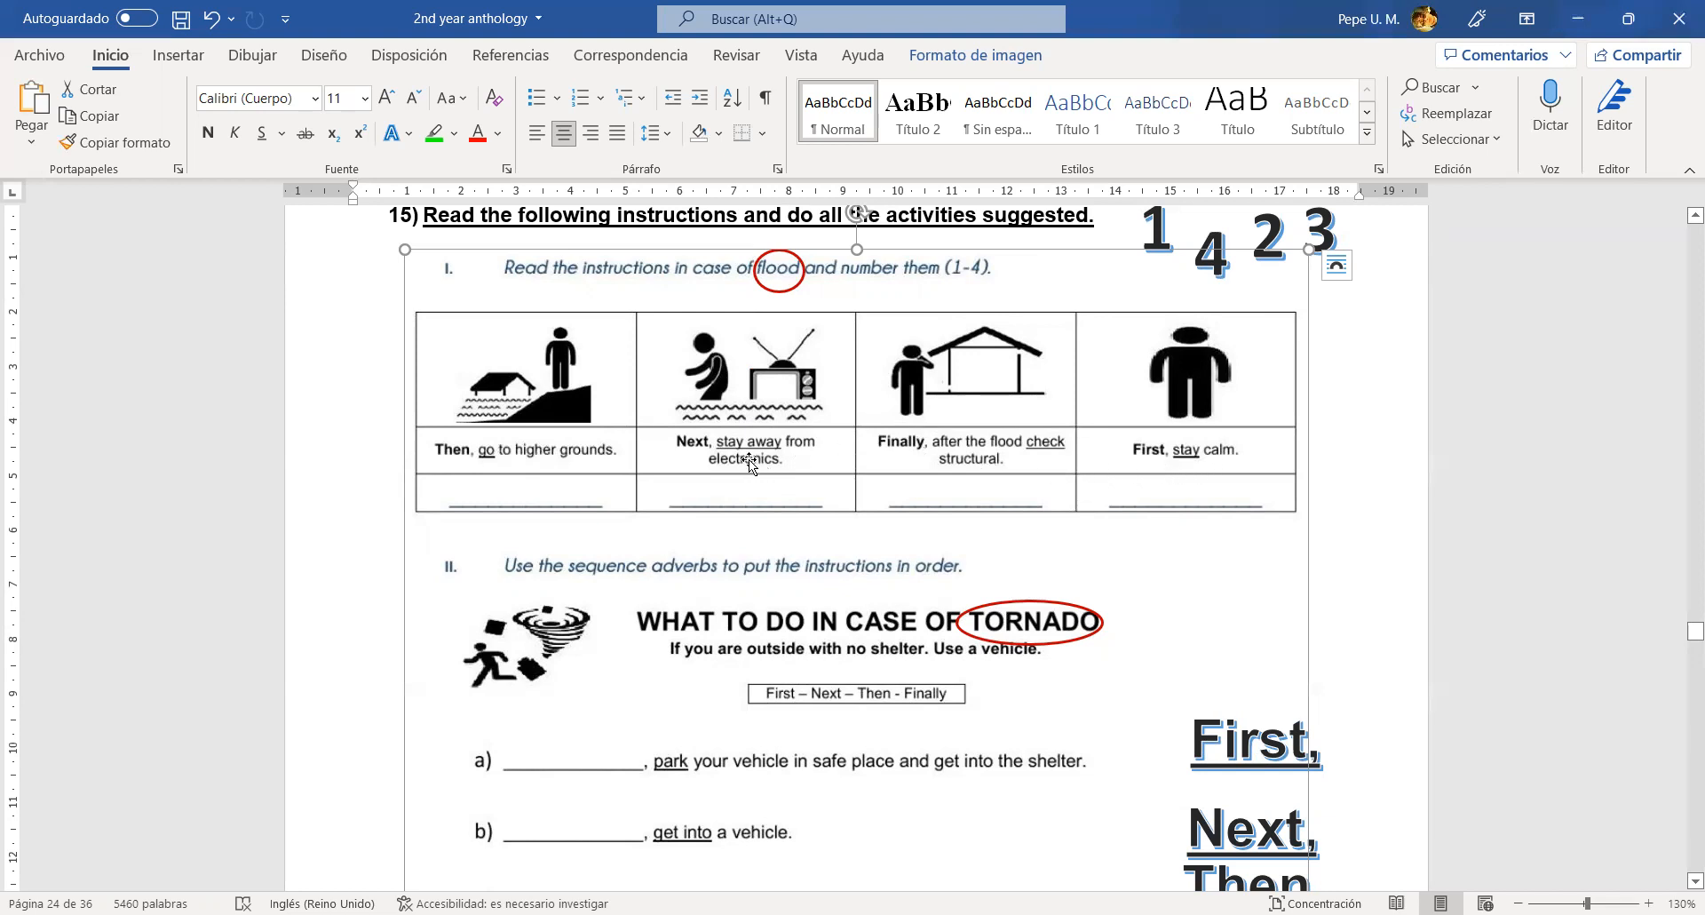
mouse_move(547, 478)
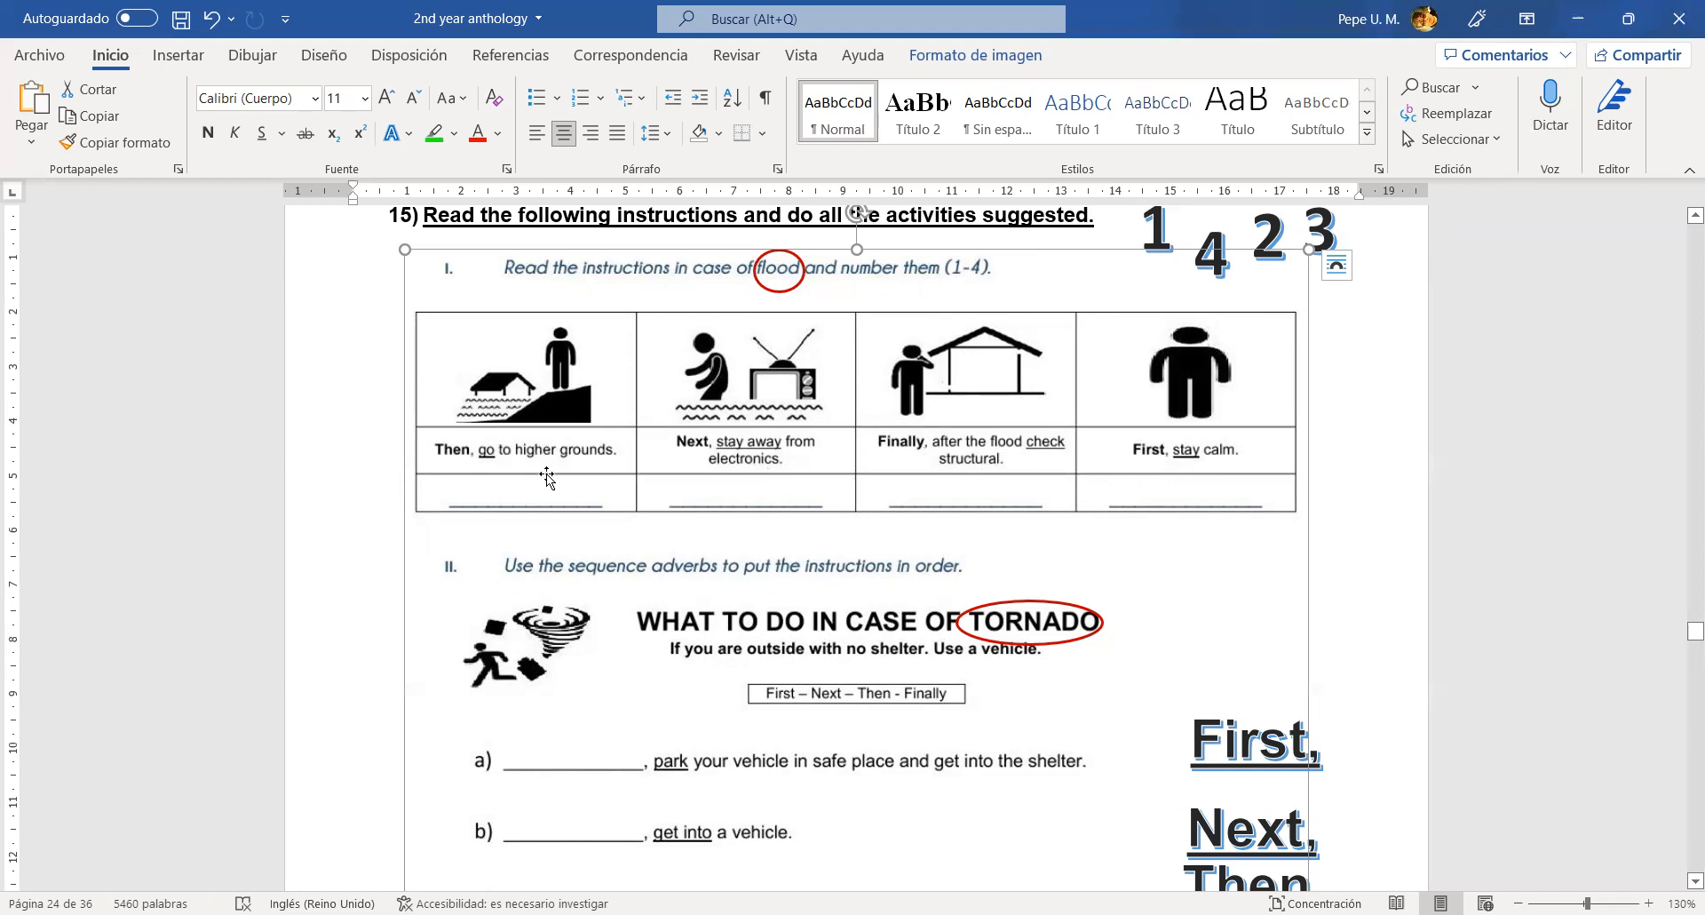
mouse_move(480, 440)
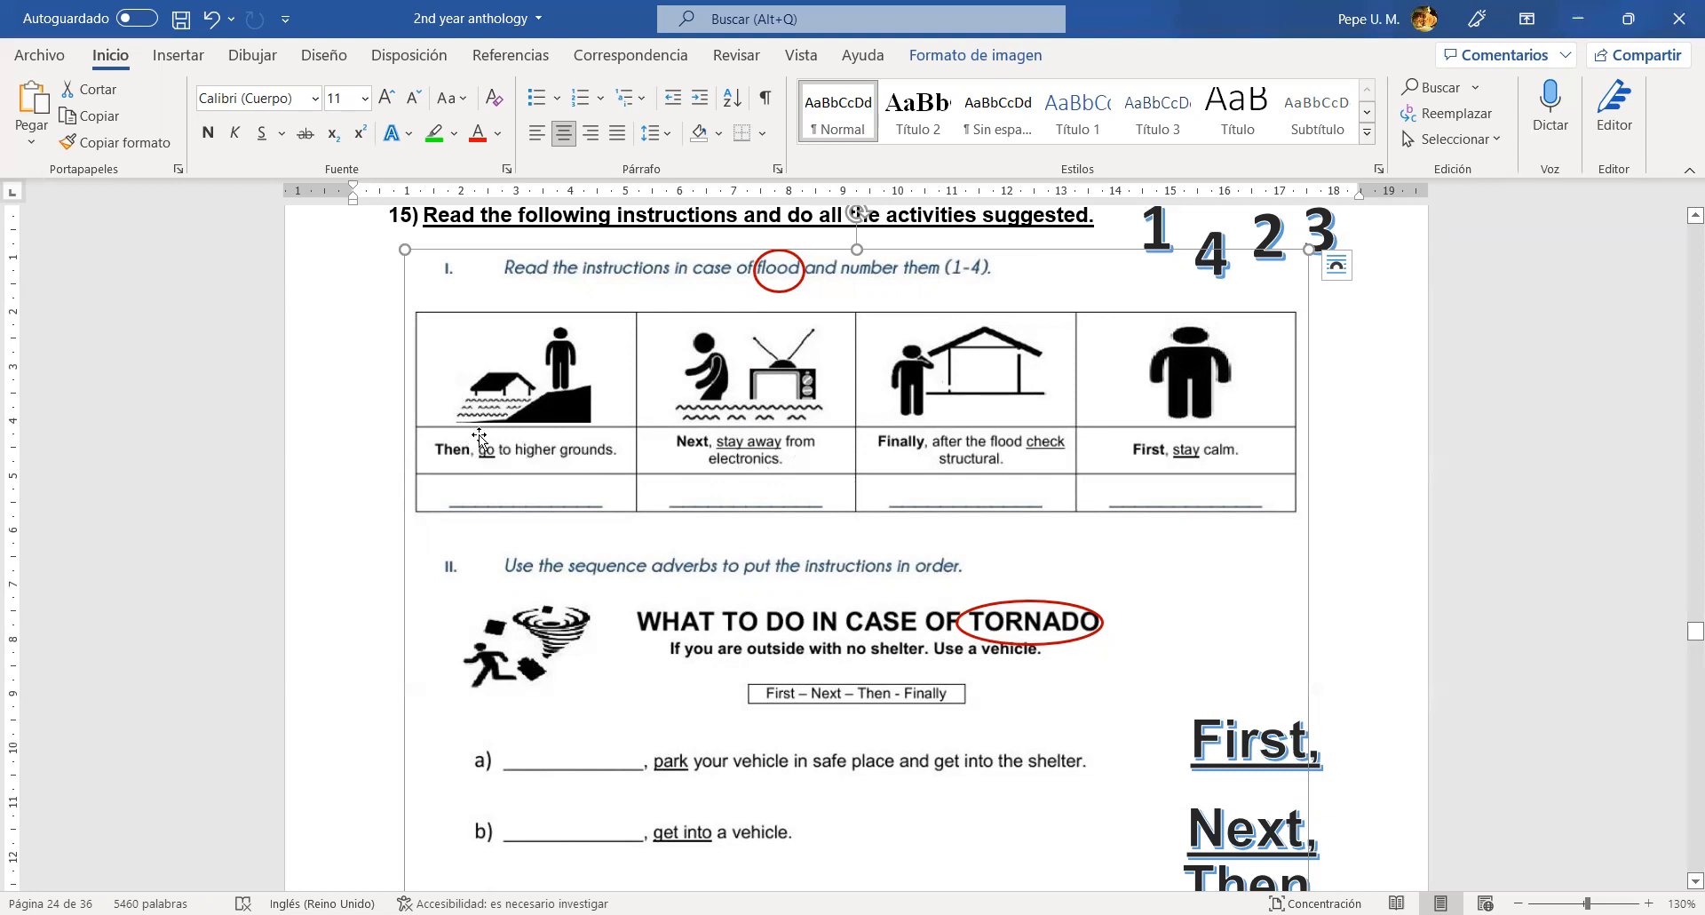
mouse_move(532, 423)
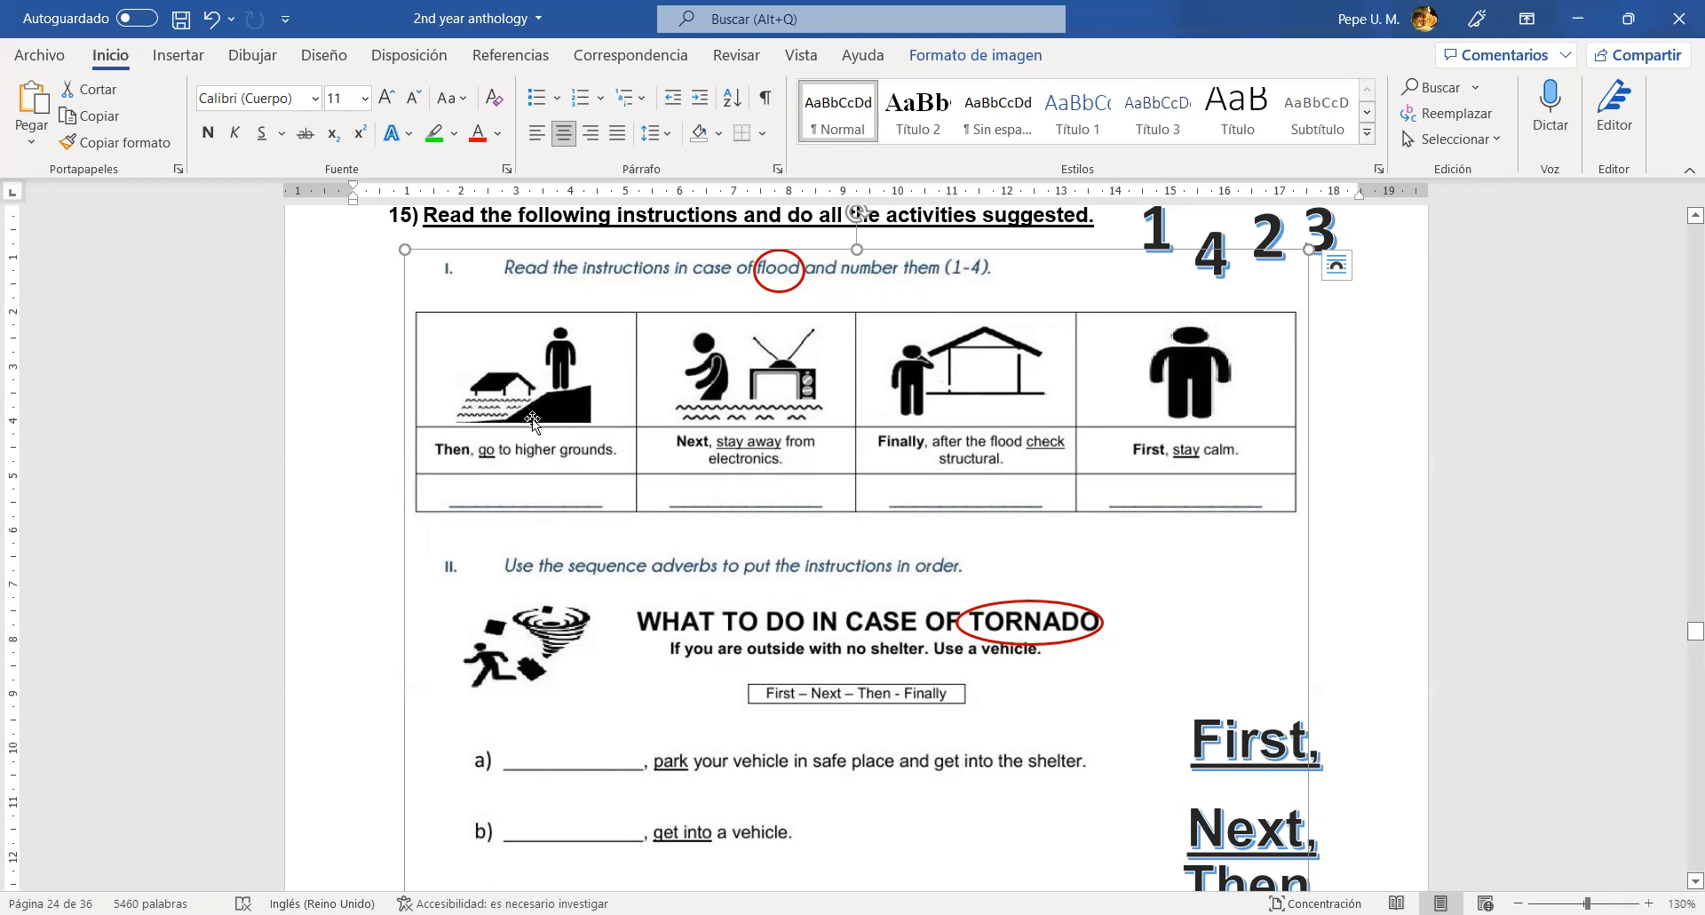
mouse_move(693, 477)
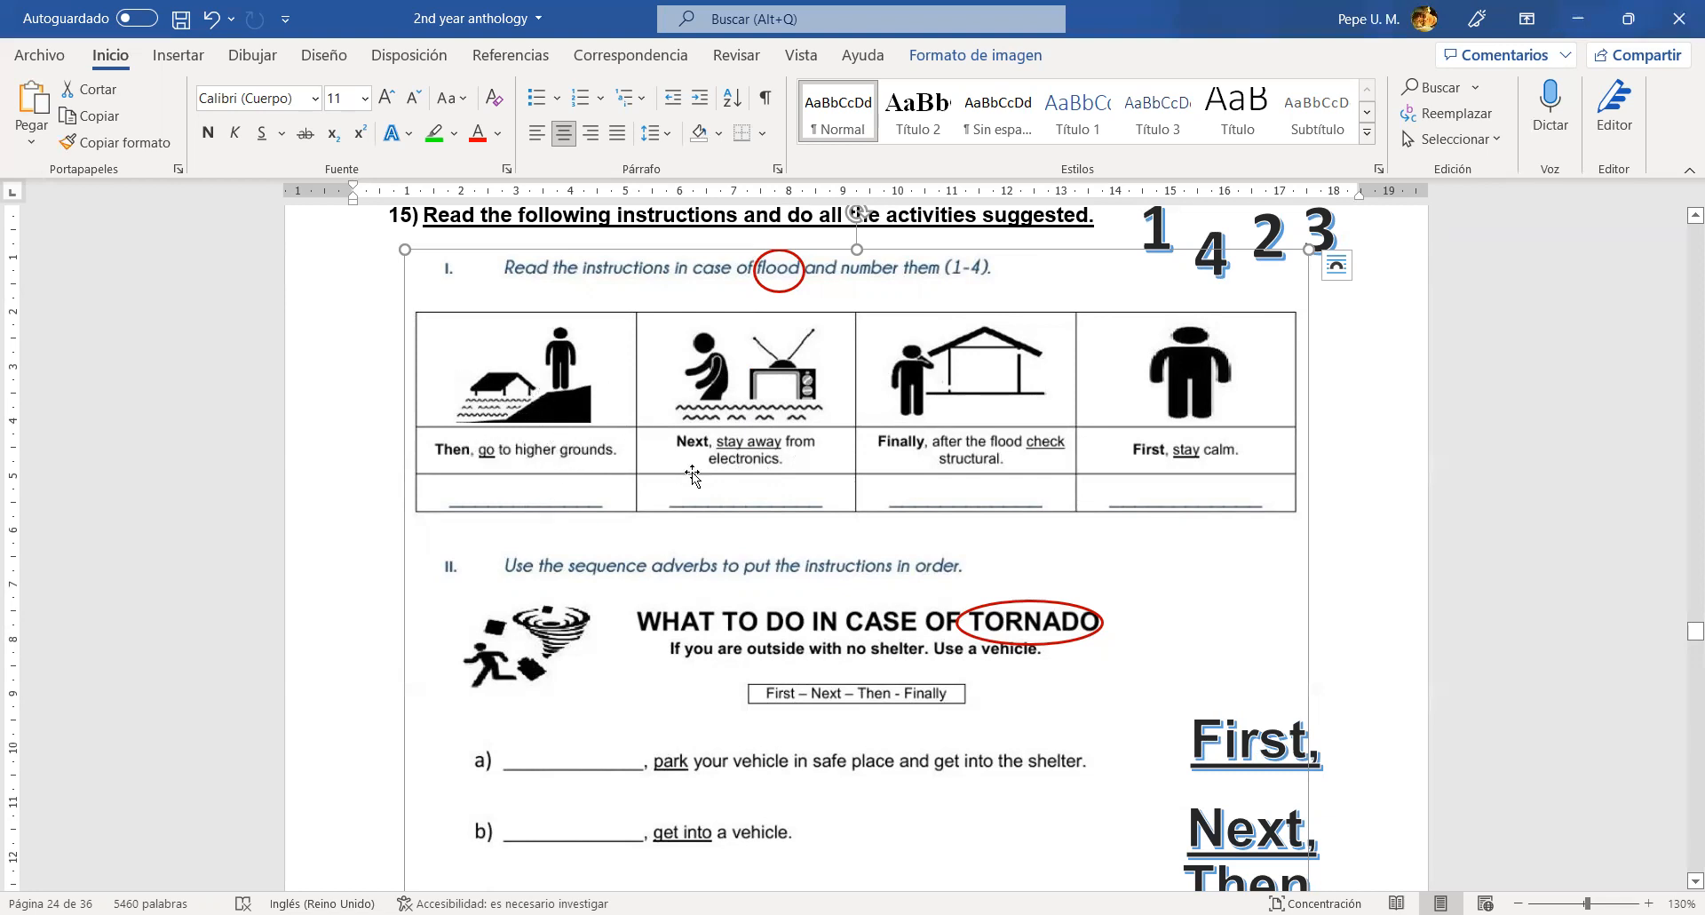
mouse_move(768, 463)
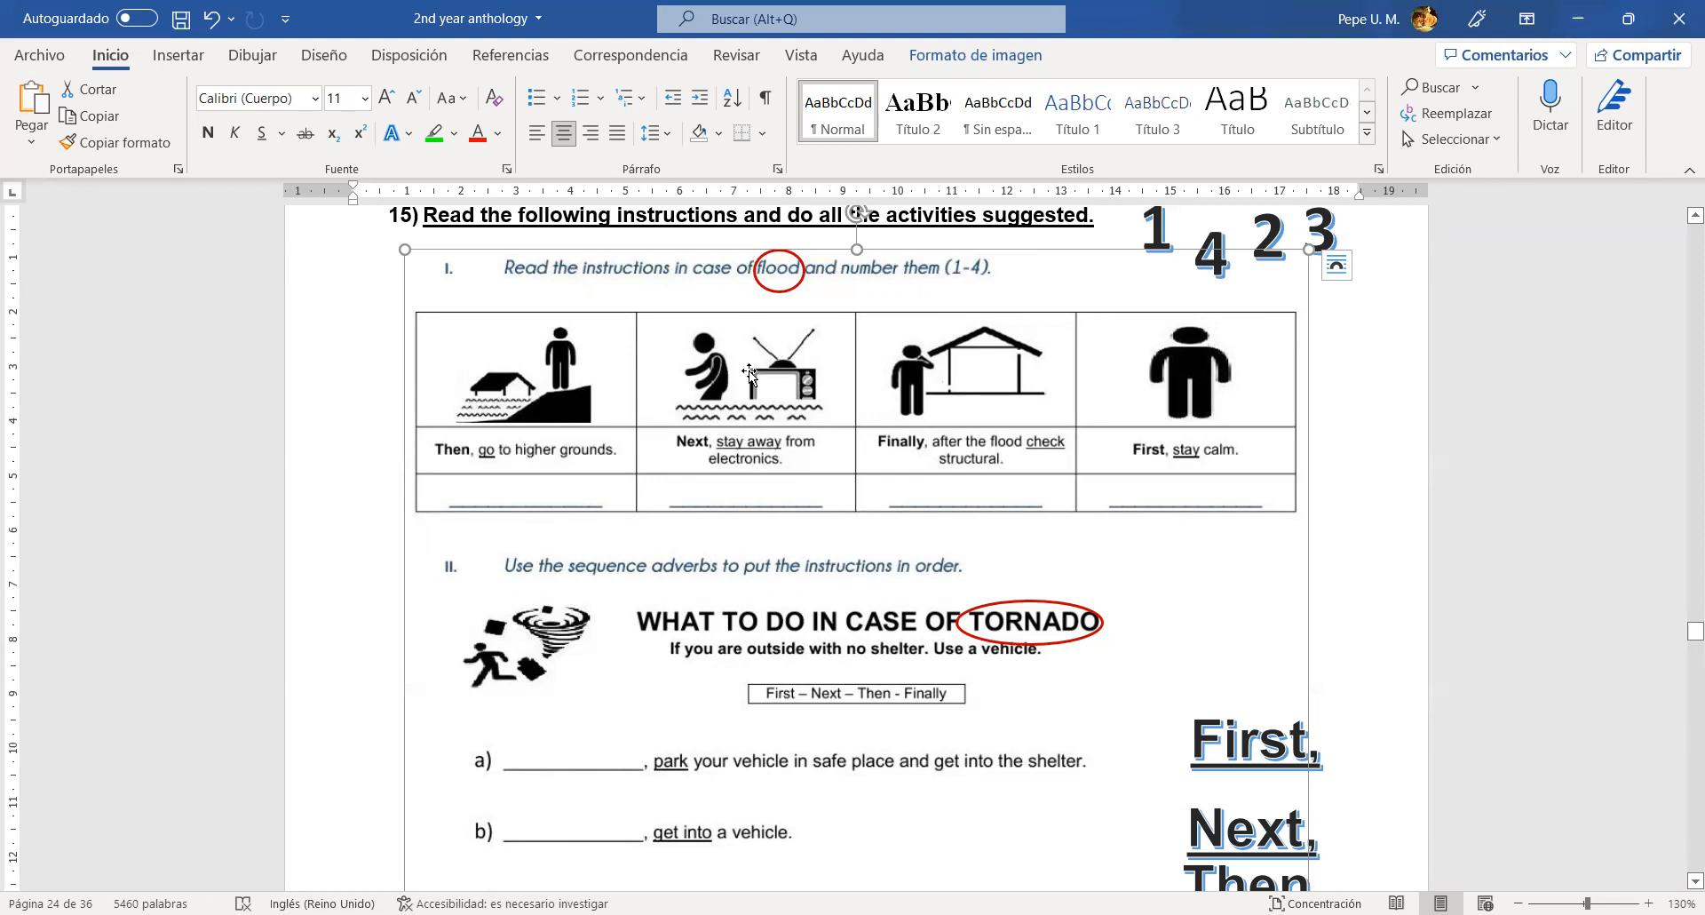
mouse_move(735, 319)
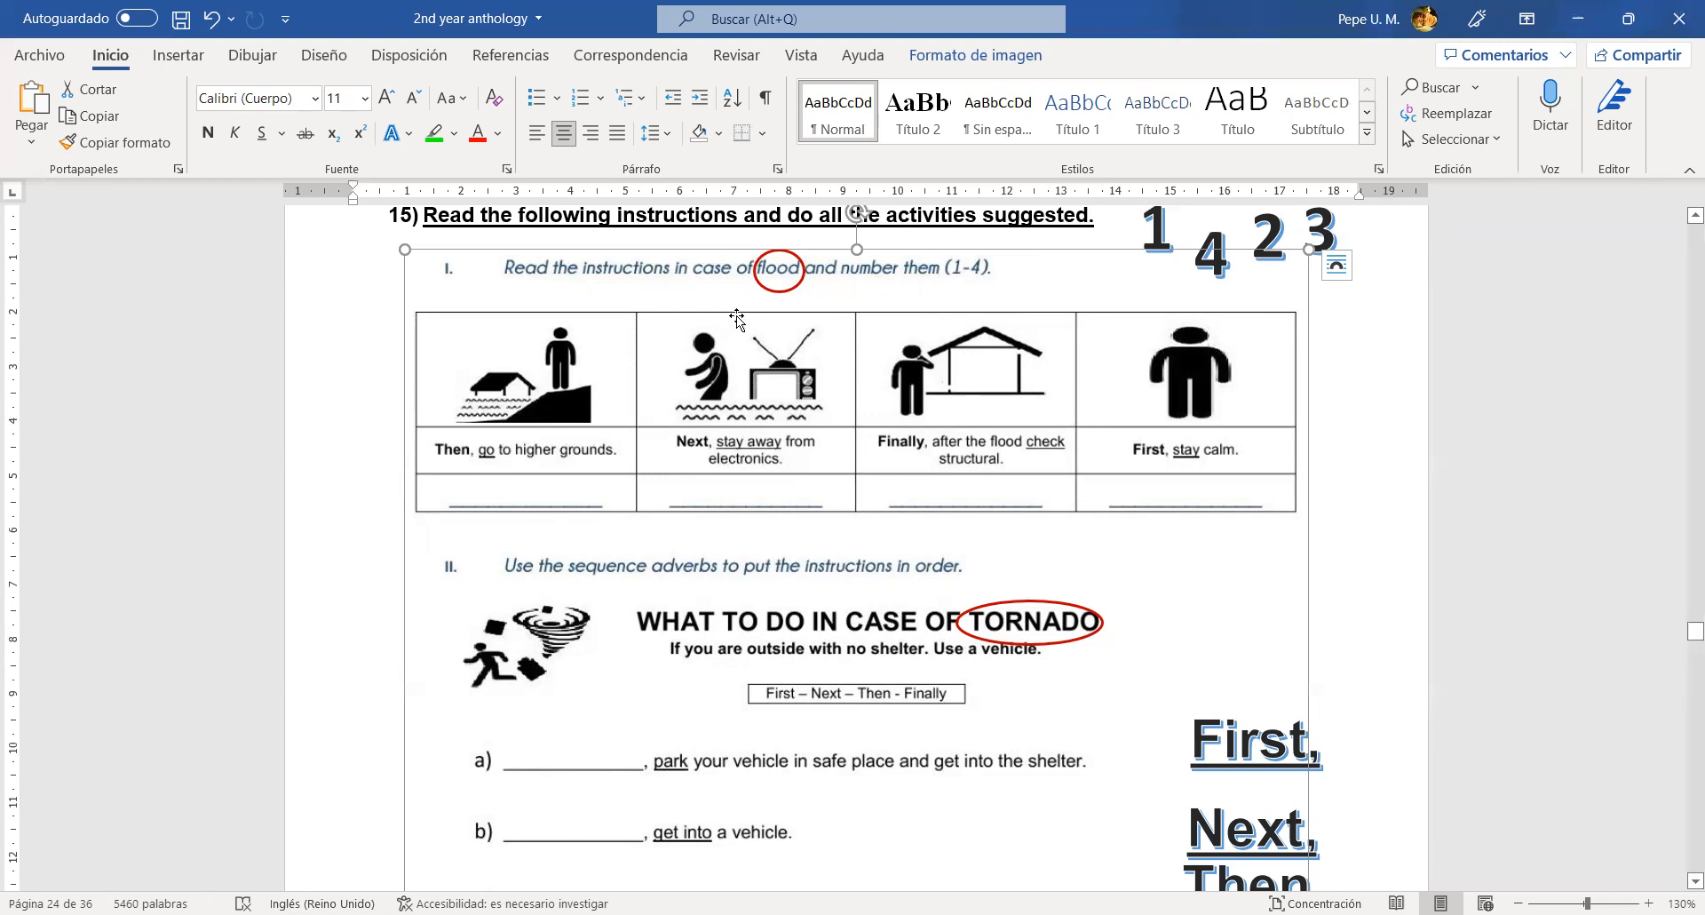
mouse_move(973, 483)
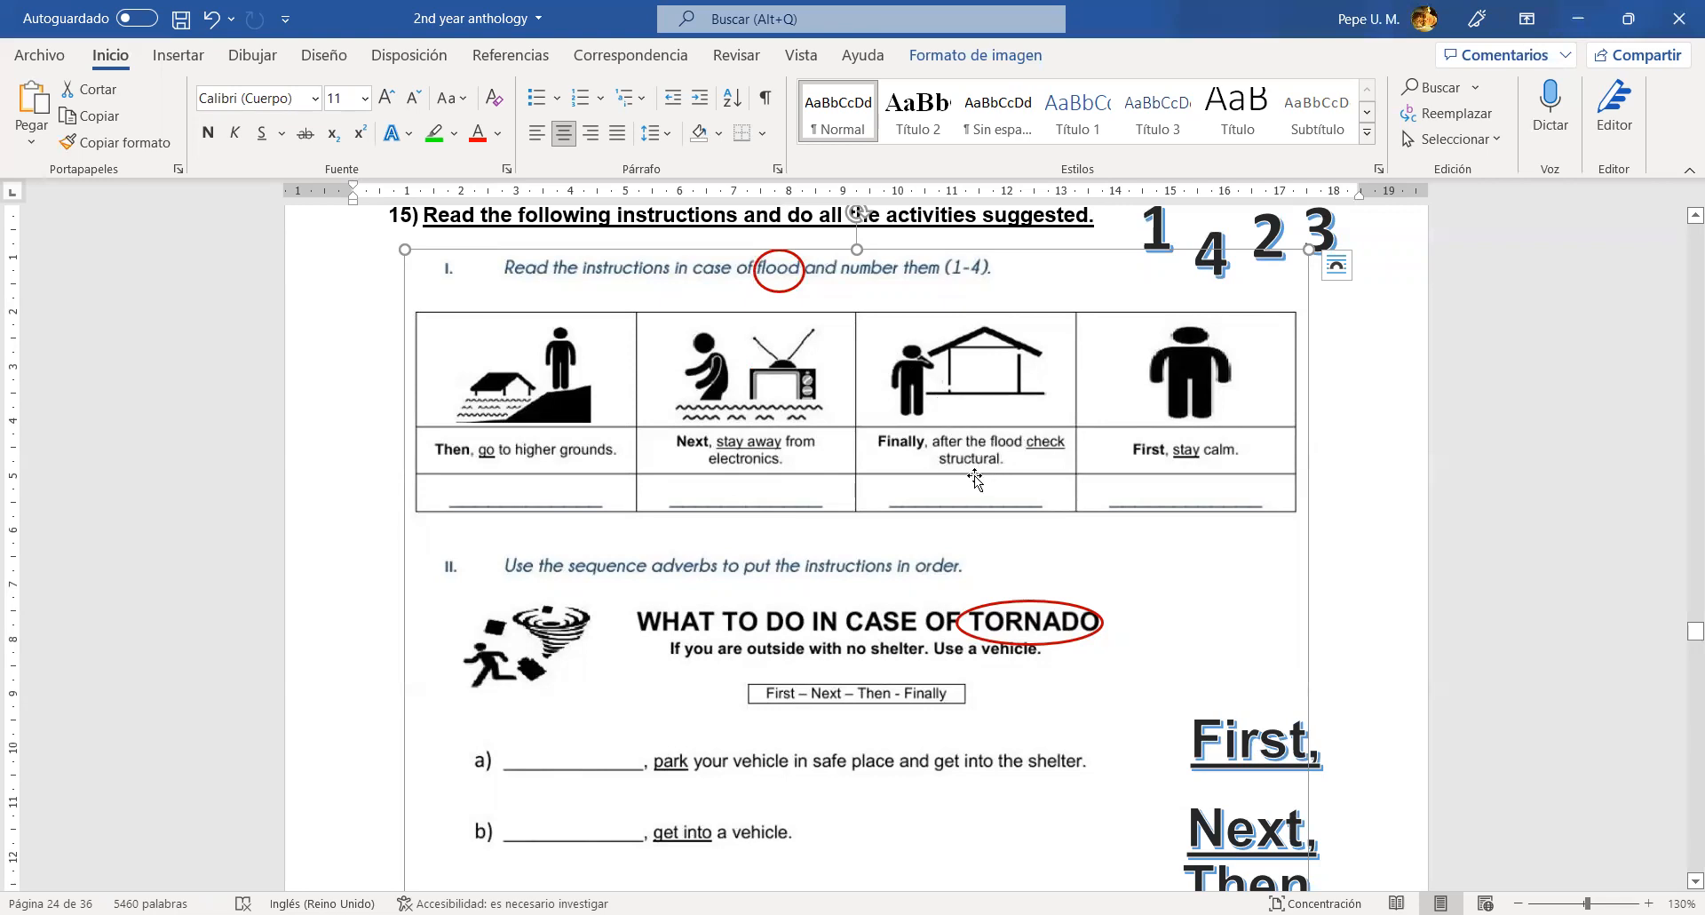
mouse_move(1051, 405)
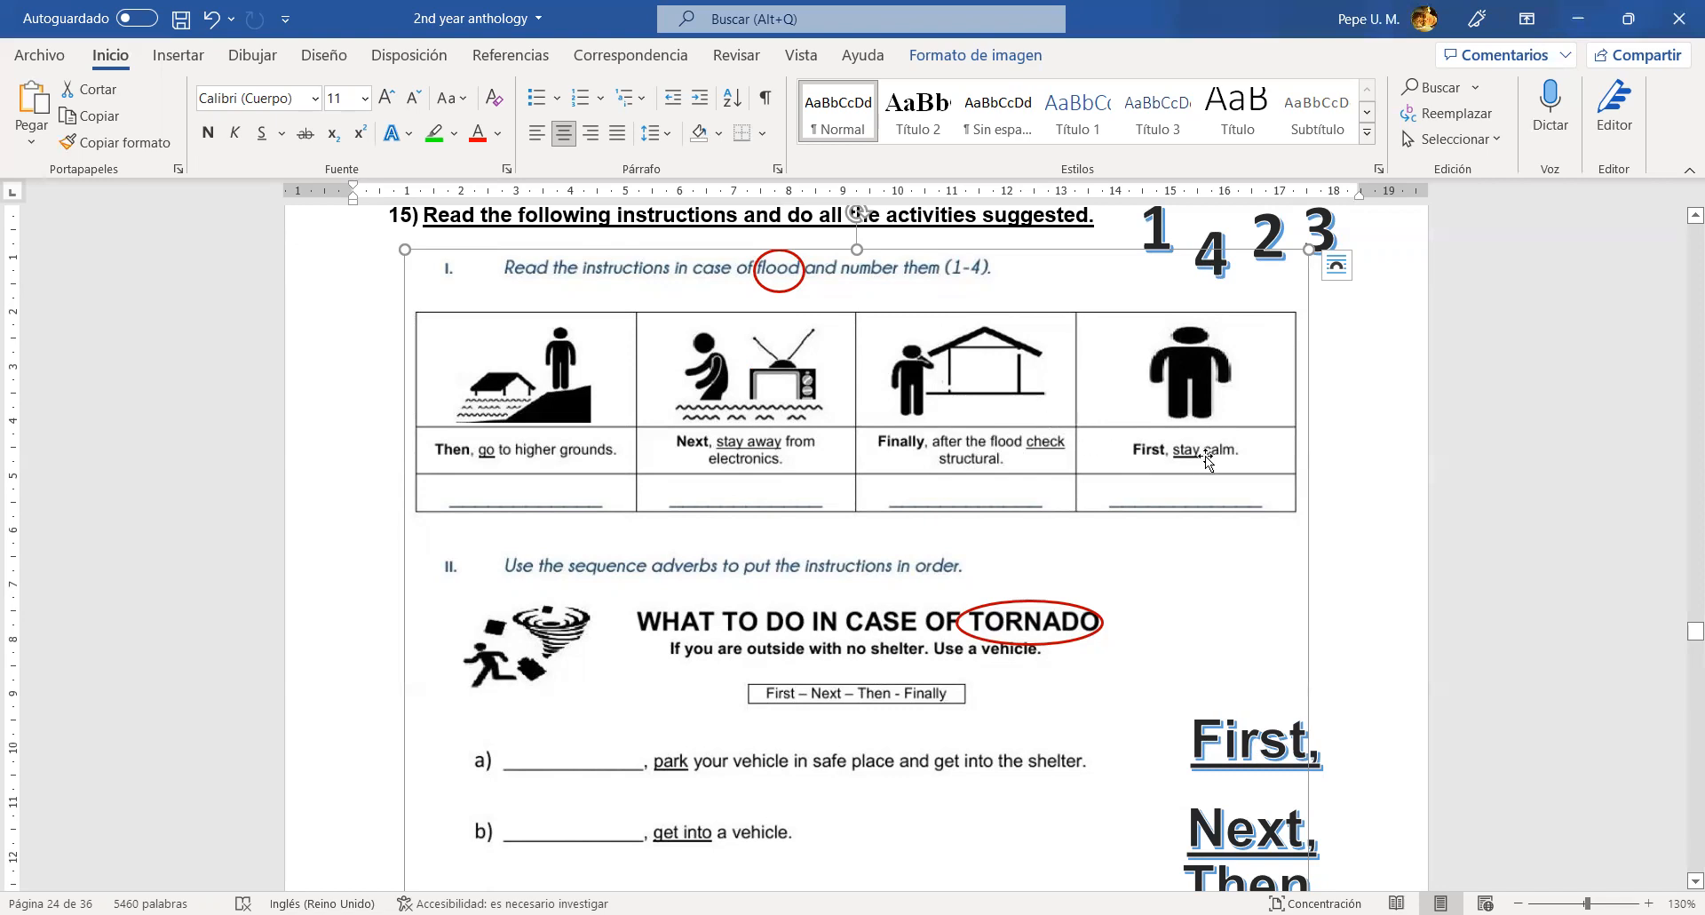
mouse_move(998, 398)
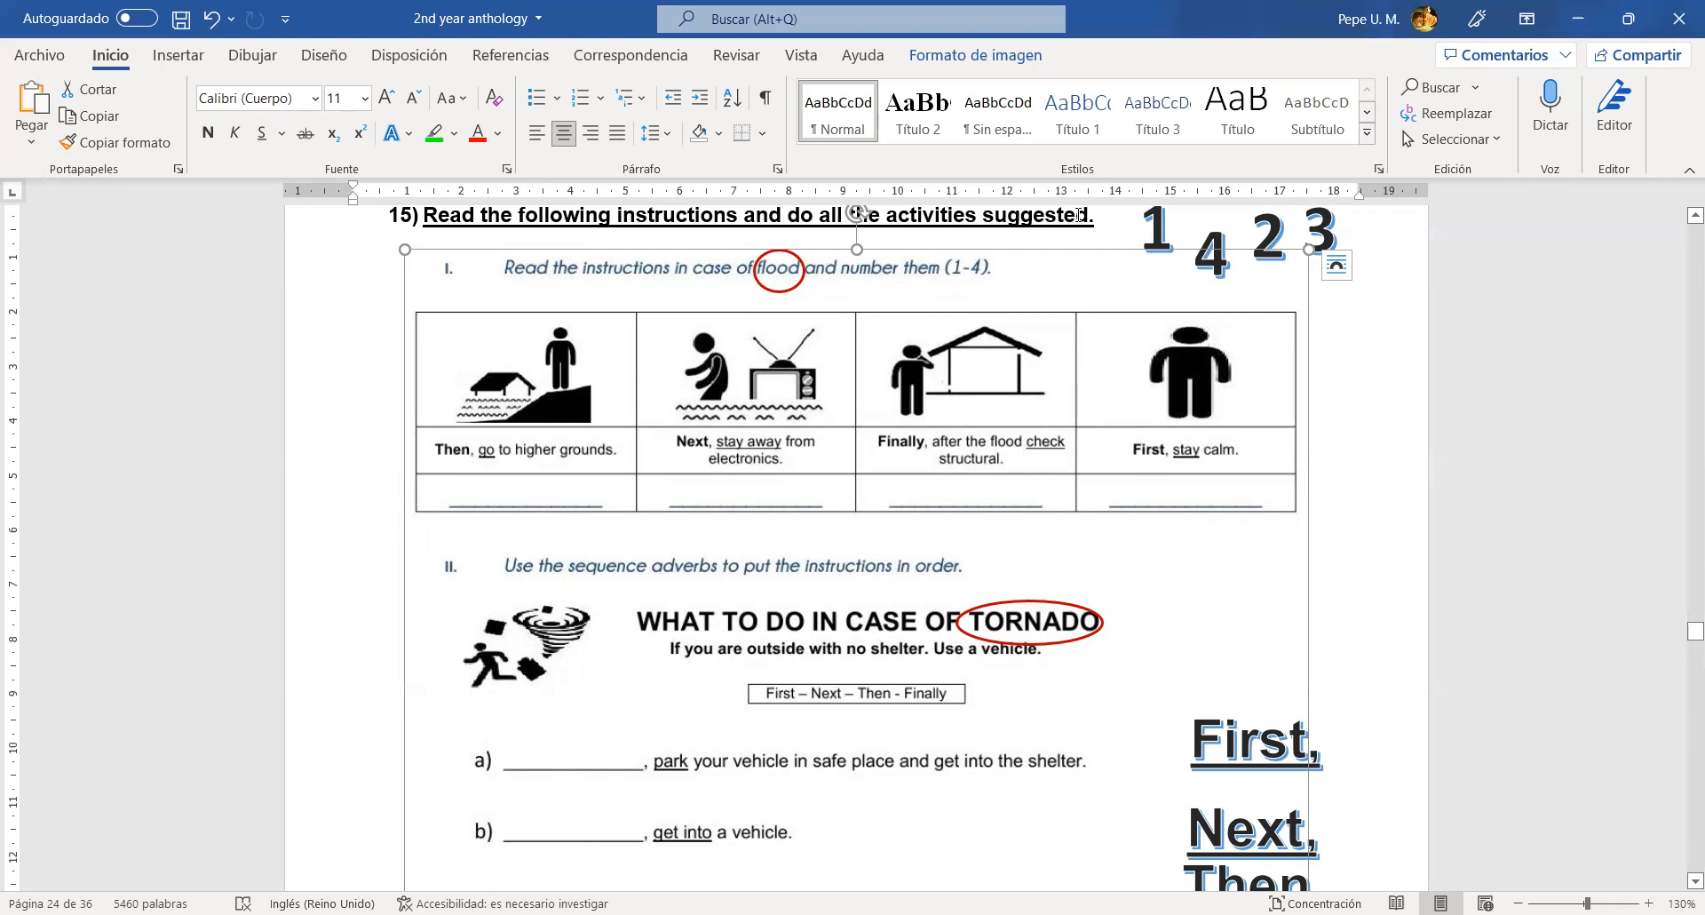
mouse_move(1124, 233)
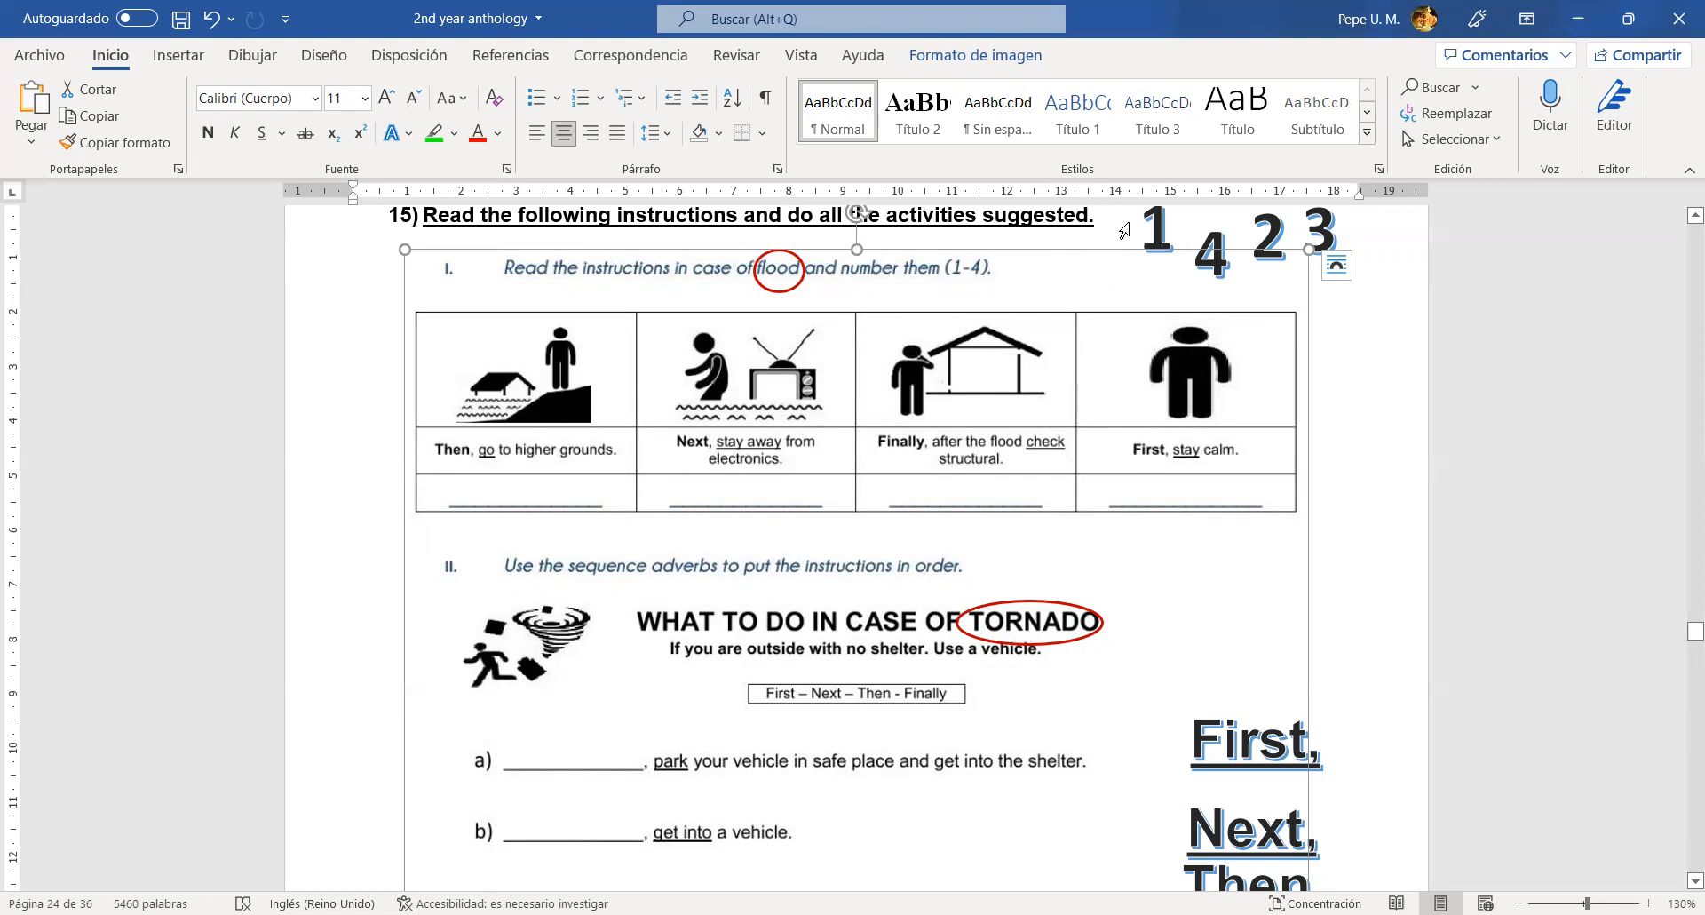
- Number the flood instructions: 1 under First, 2 under Next, 3 under Then
drag(1157, 229, 1182, 486)
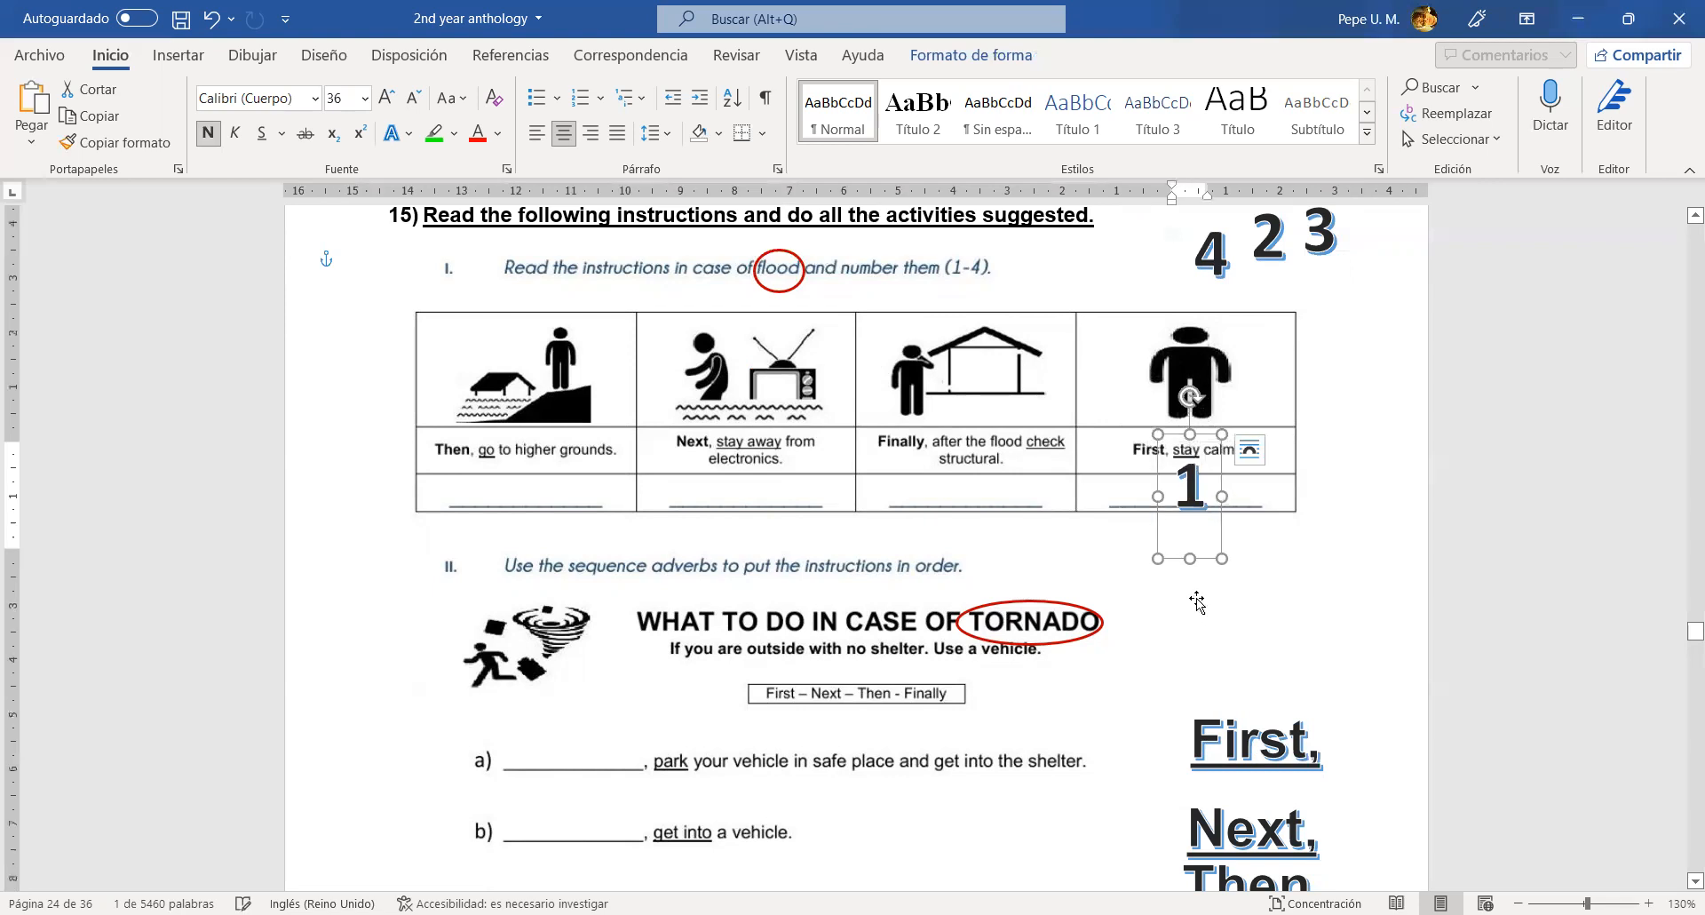
mouse_move(1231, 265)
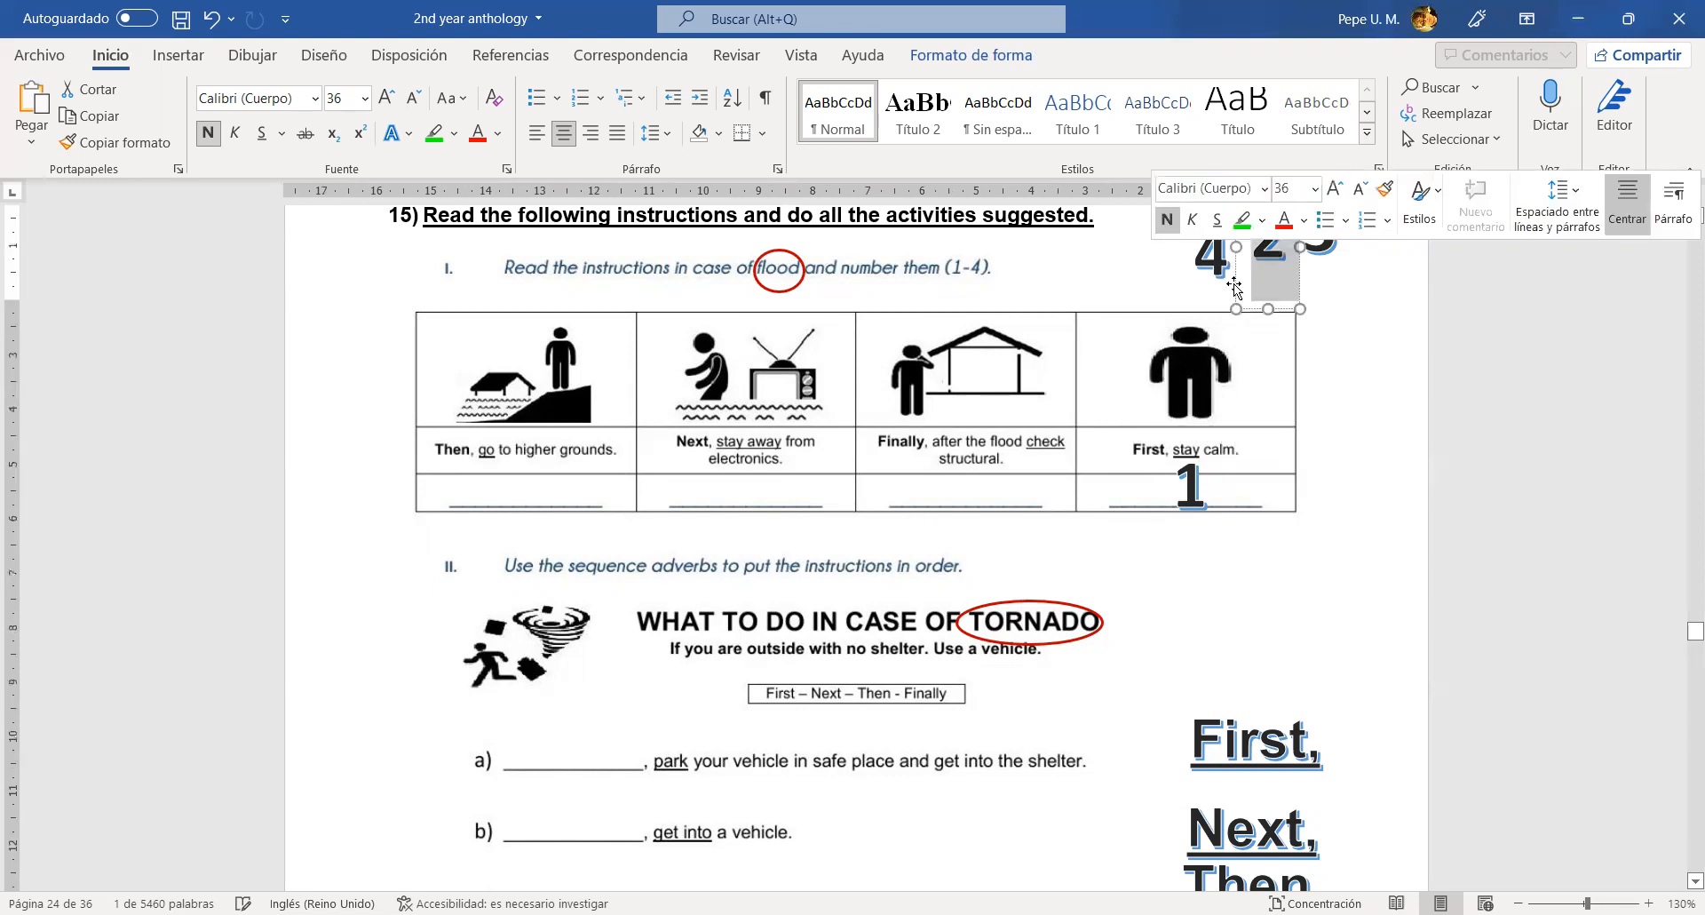
drag(1275, 275, 739, 485)
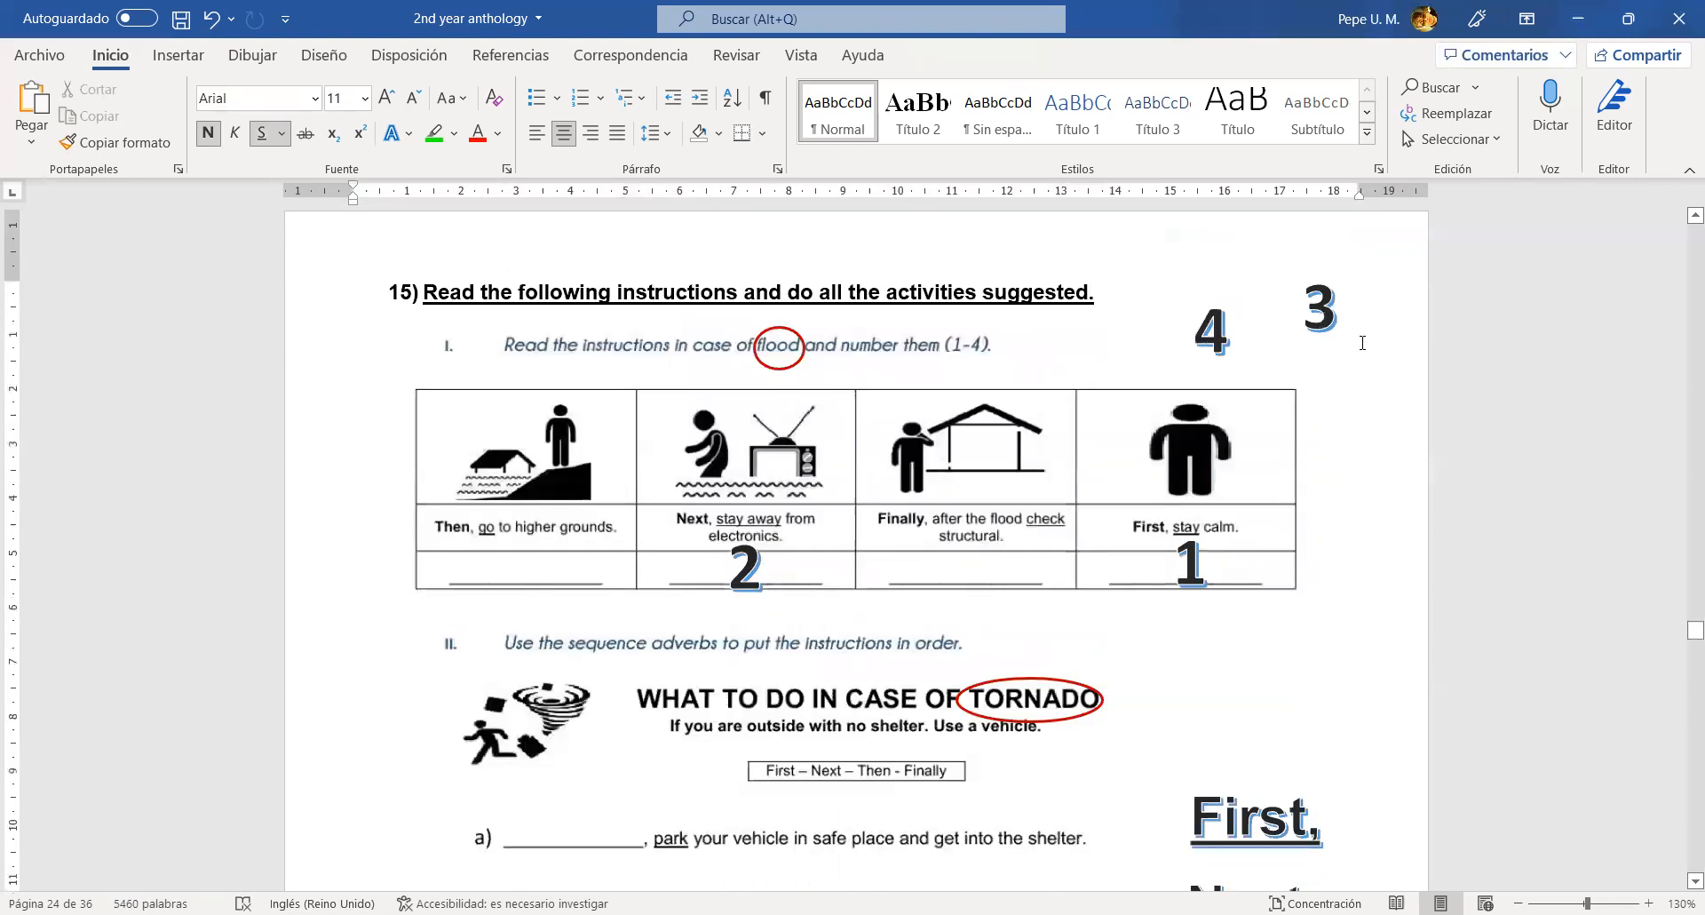
drag(1317, 311, 516, 560)
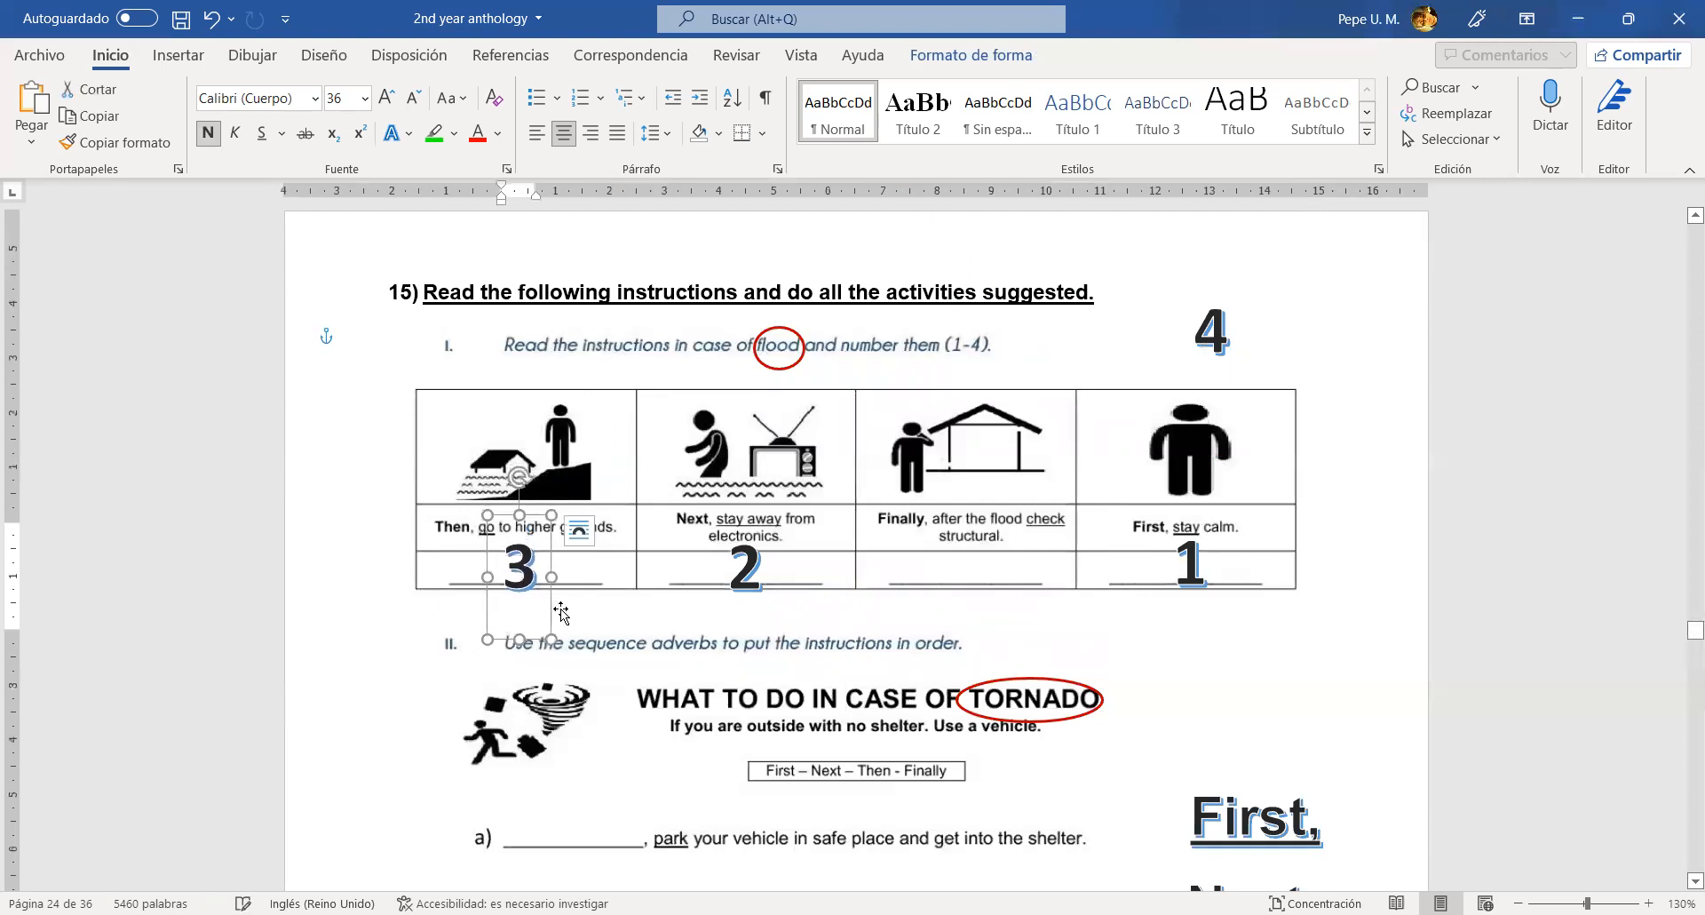
- Move the number 4 into the empty blank under the Finally instruction
click(1212, 332)
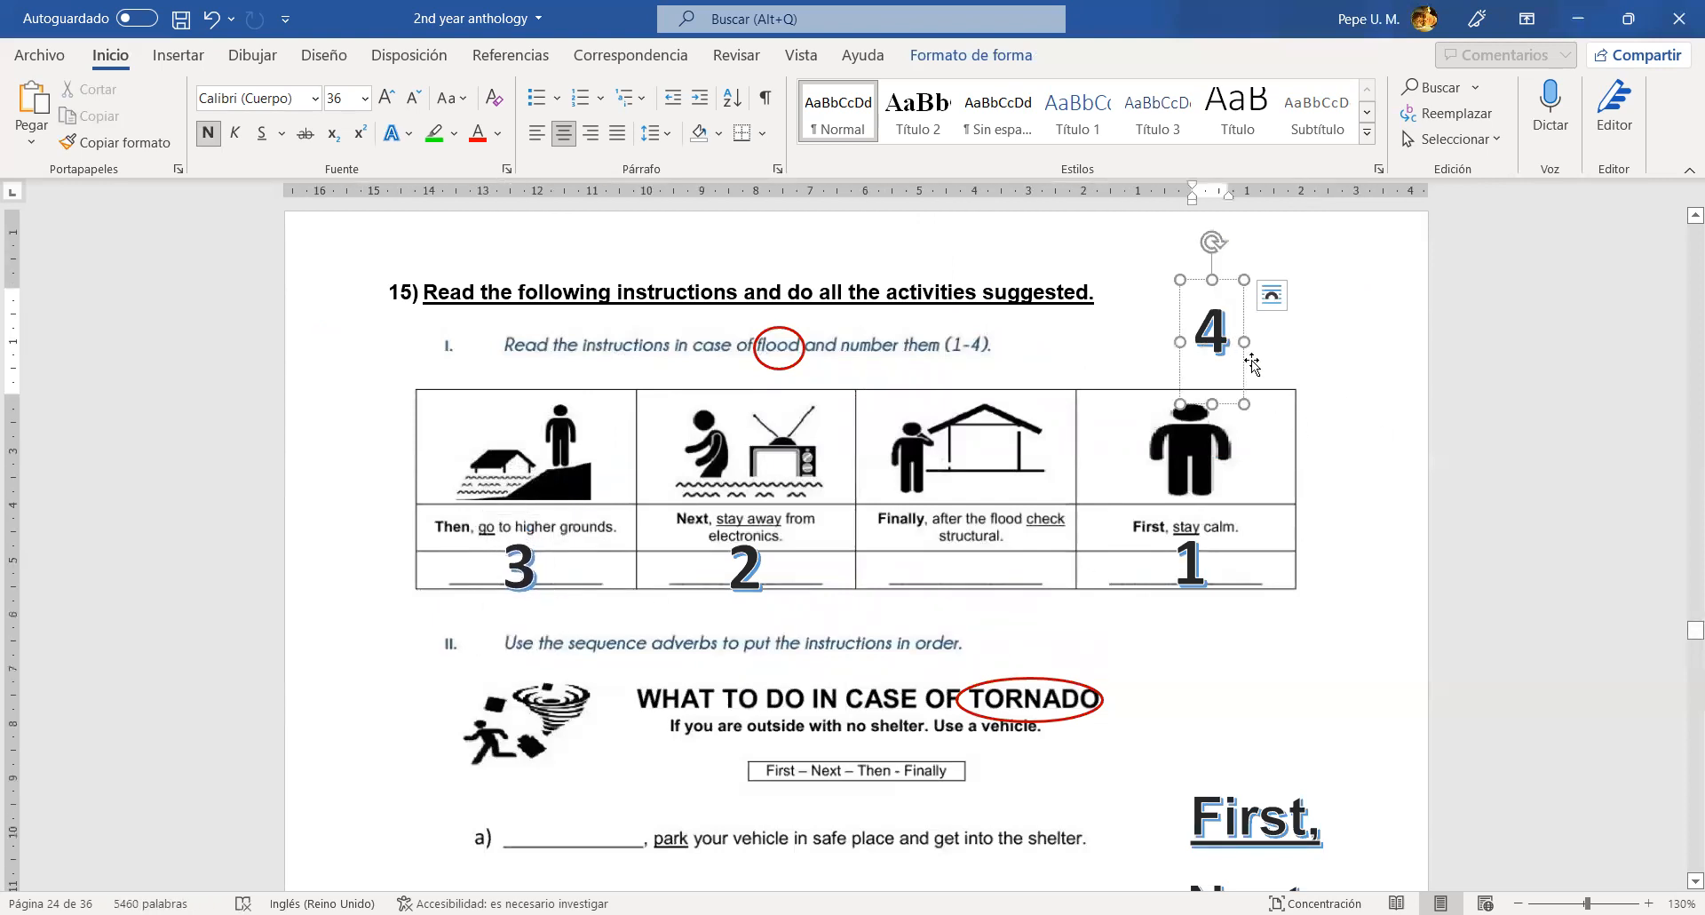
mouse_move(1243, 317)
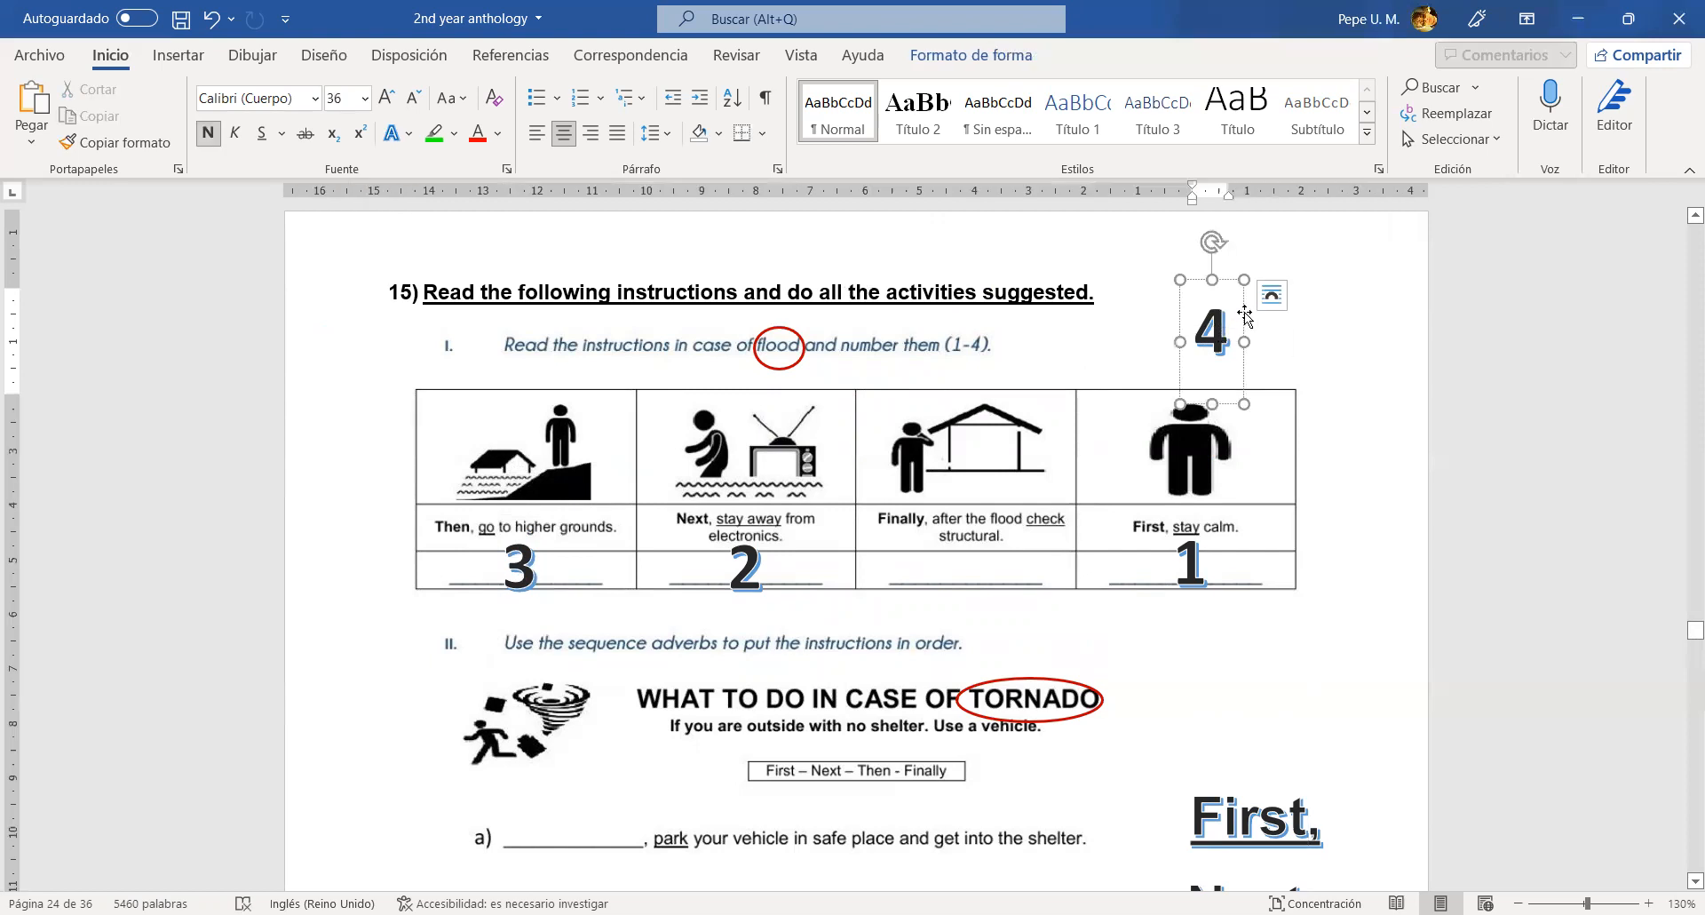
drag(1209, 332, 950, 565)
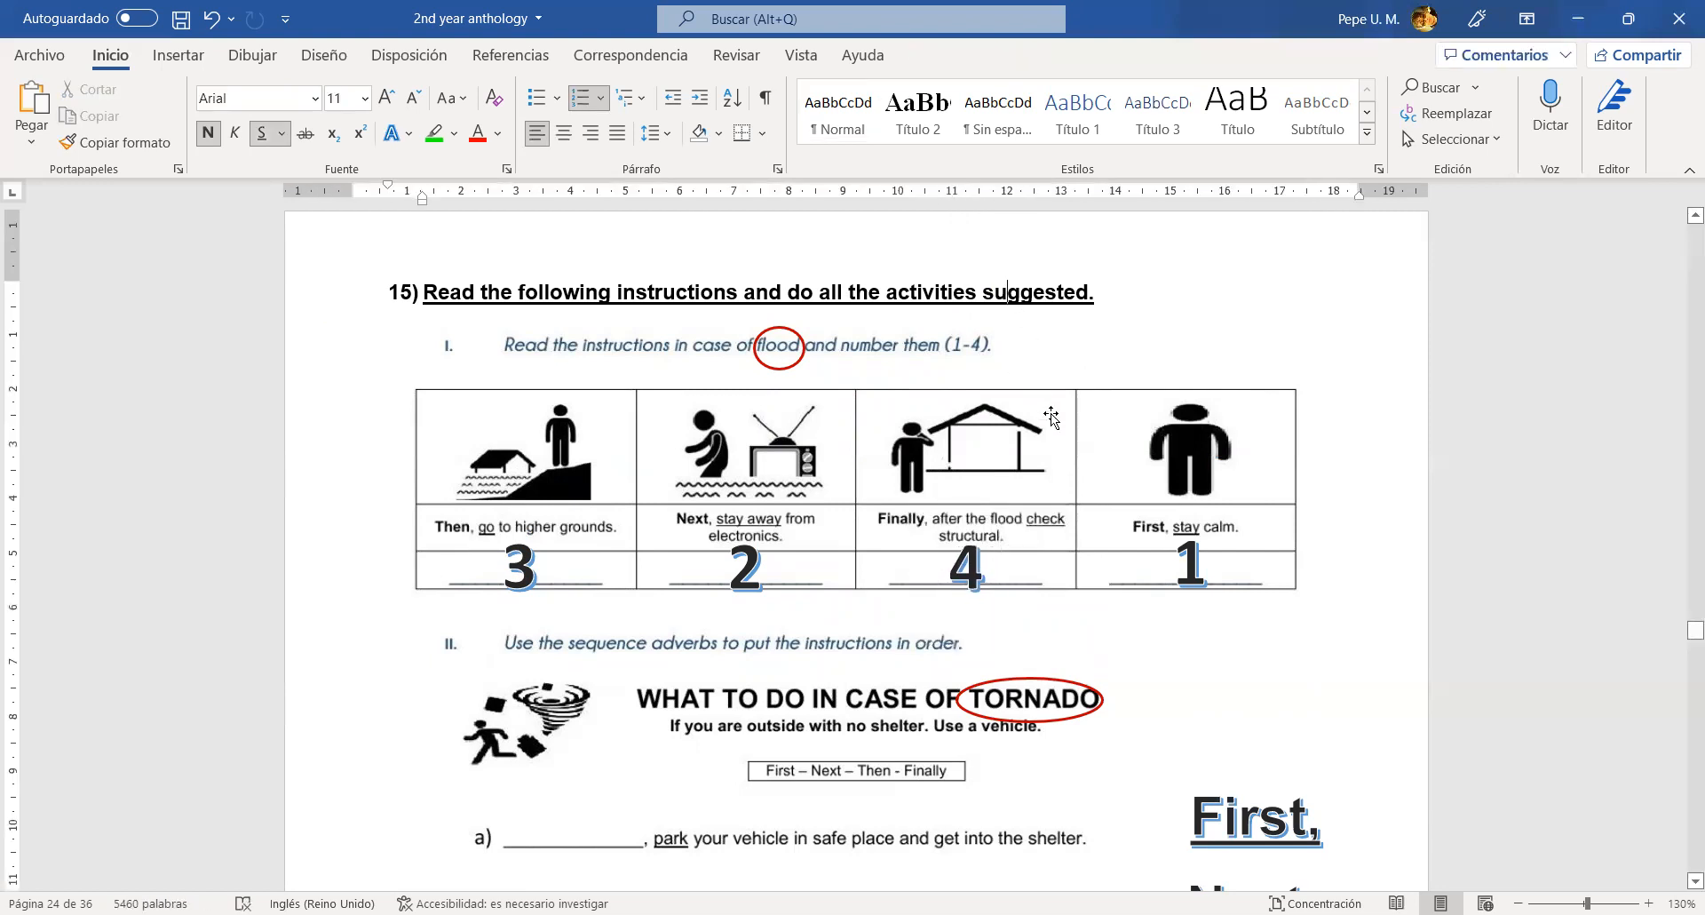
mouse_move(1066, 437)
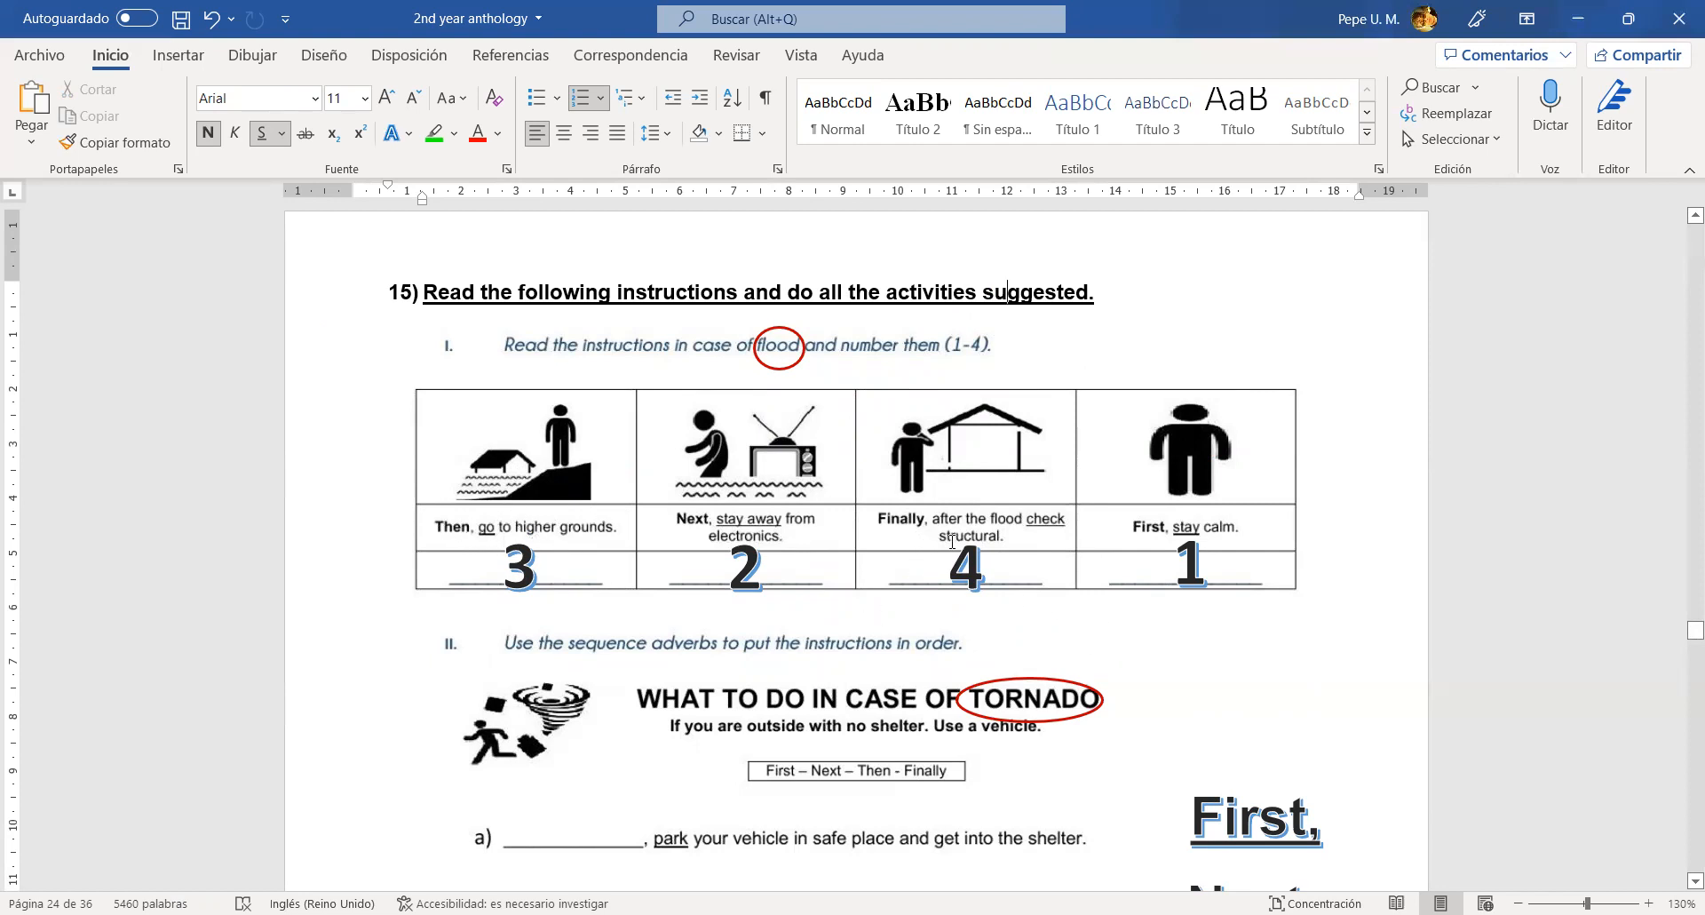
mouse_move(775, 446)
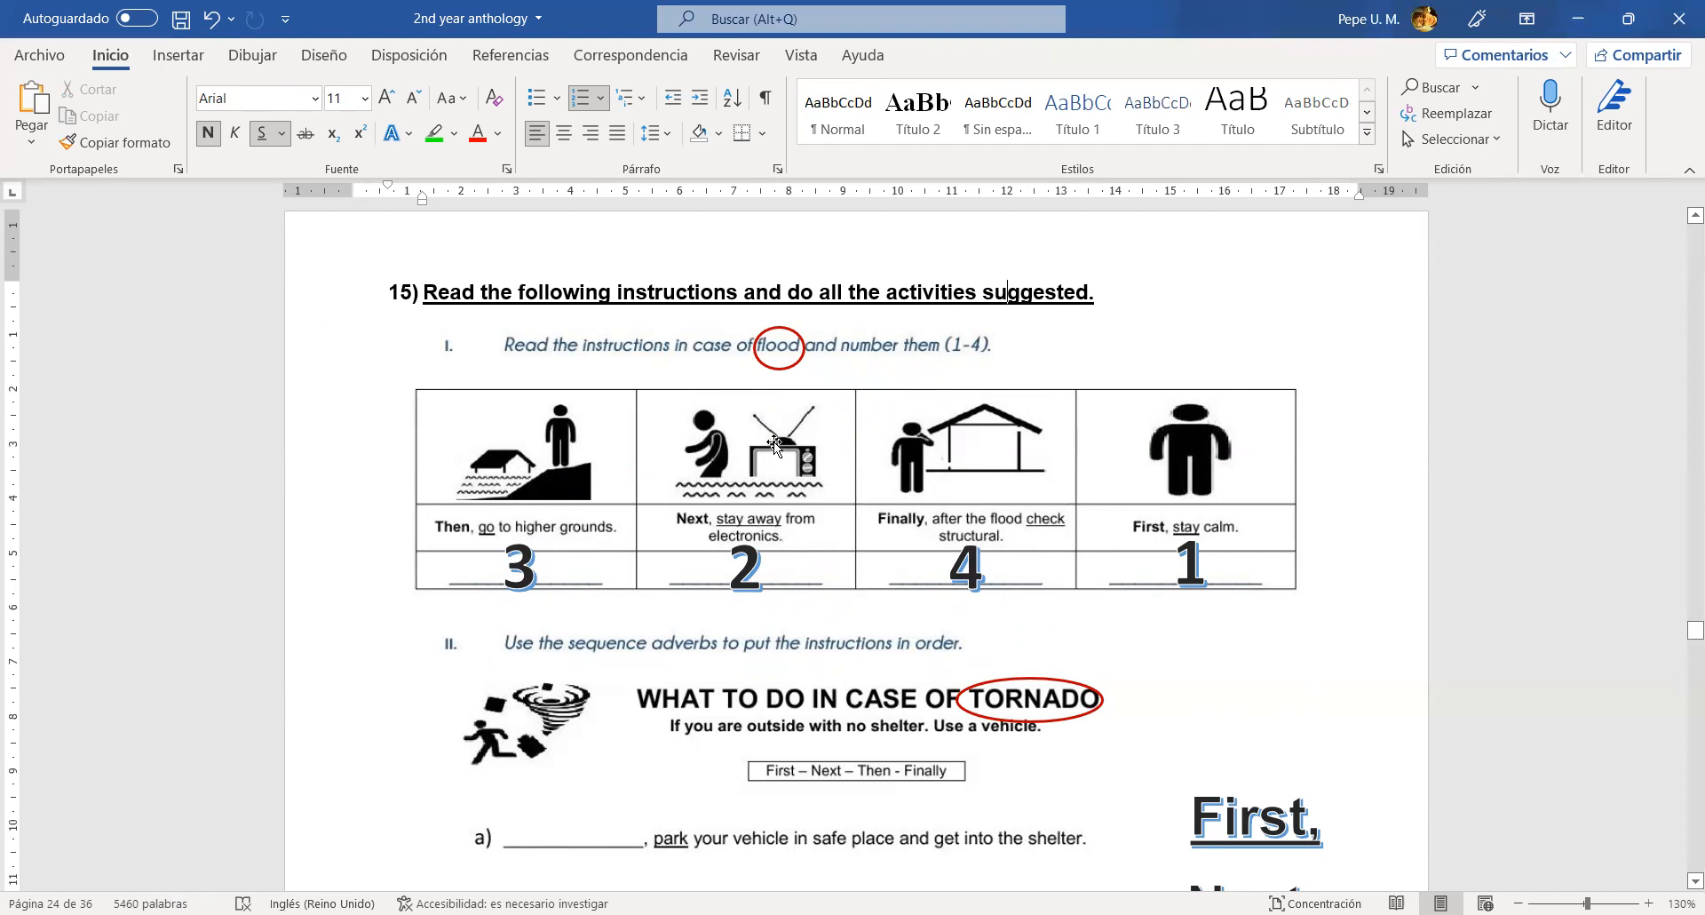
scroll(down, 3)
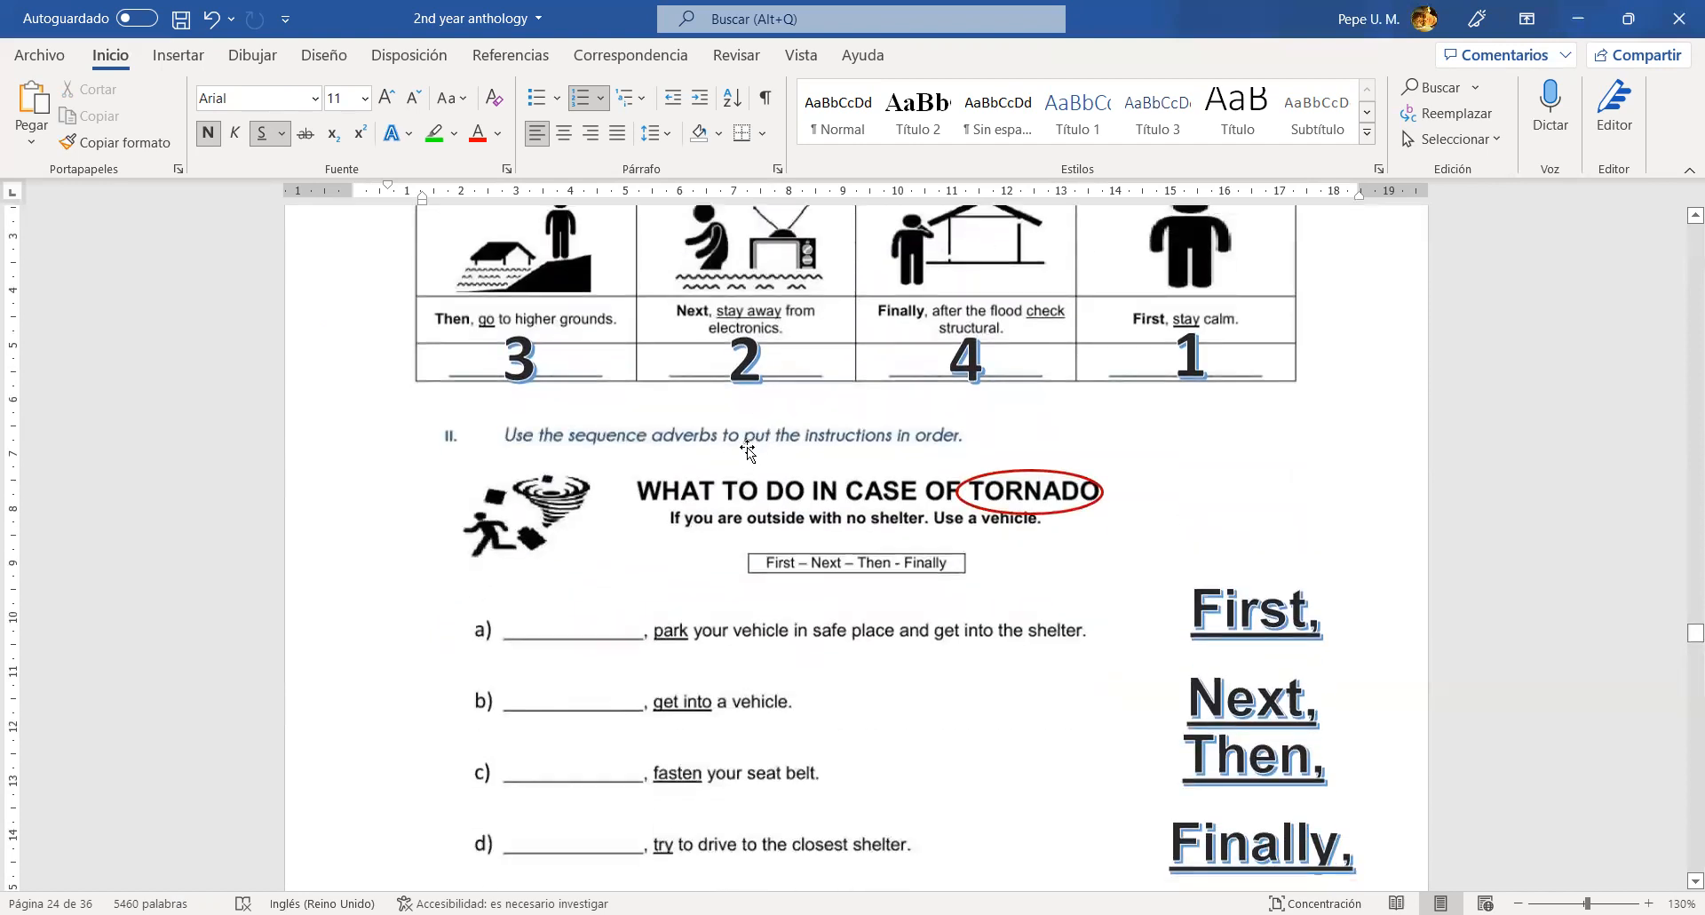
mouse_move(735, 440)
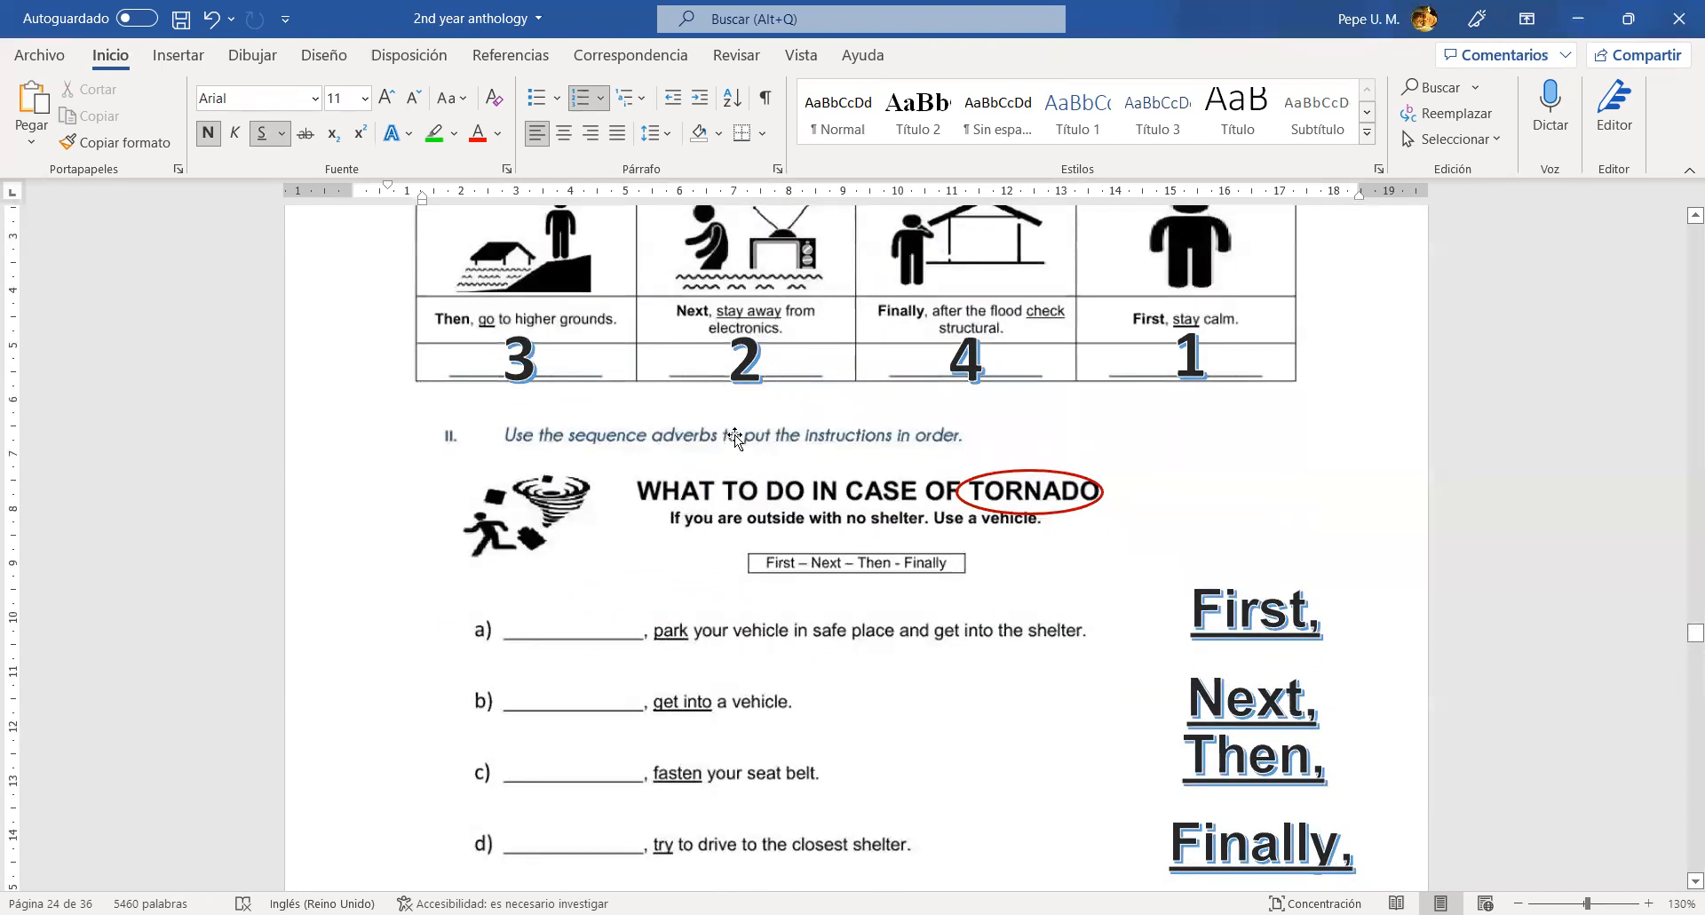
mouse_move(781, 421)
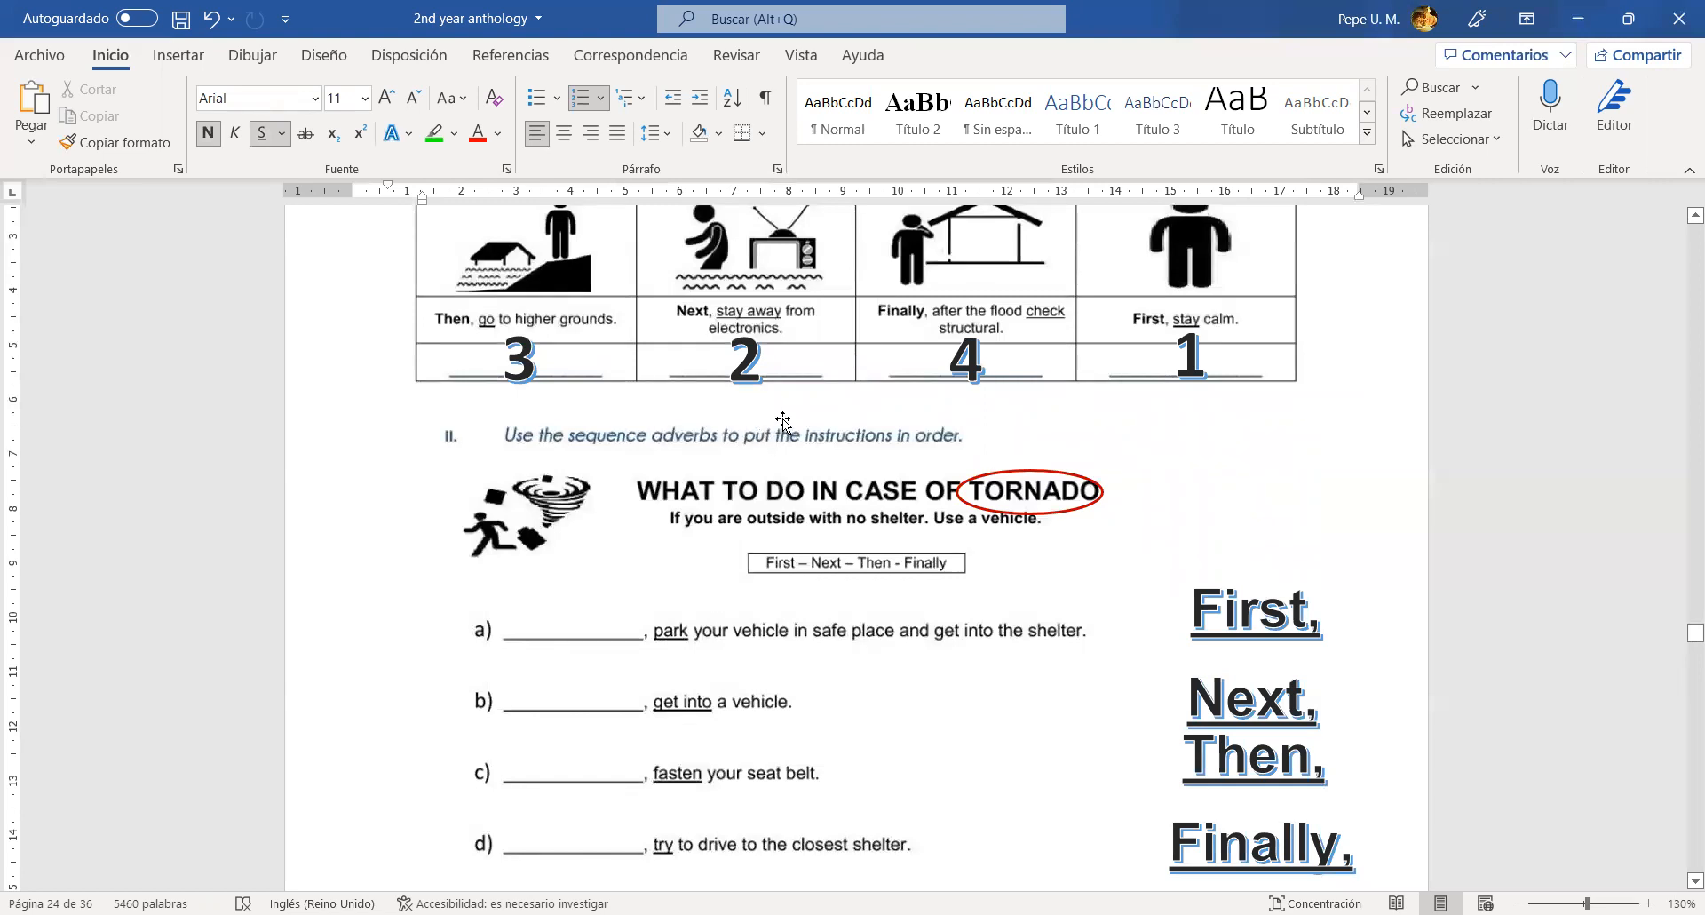
mouse_move(811, 460)
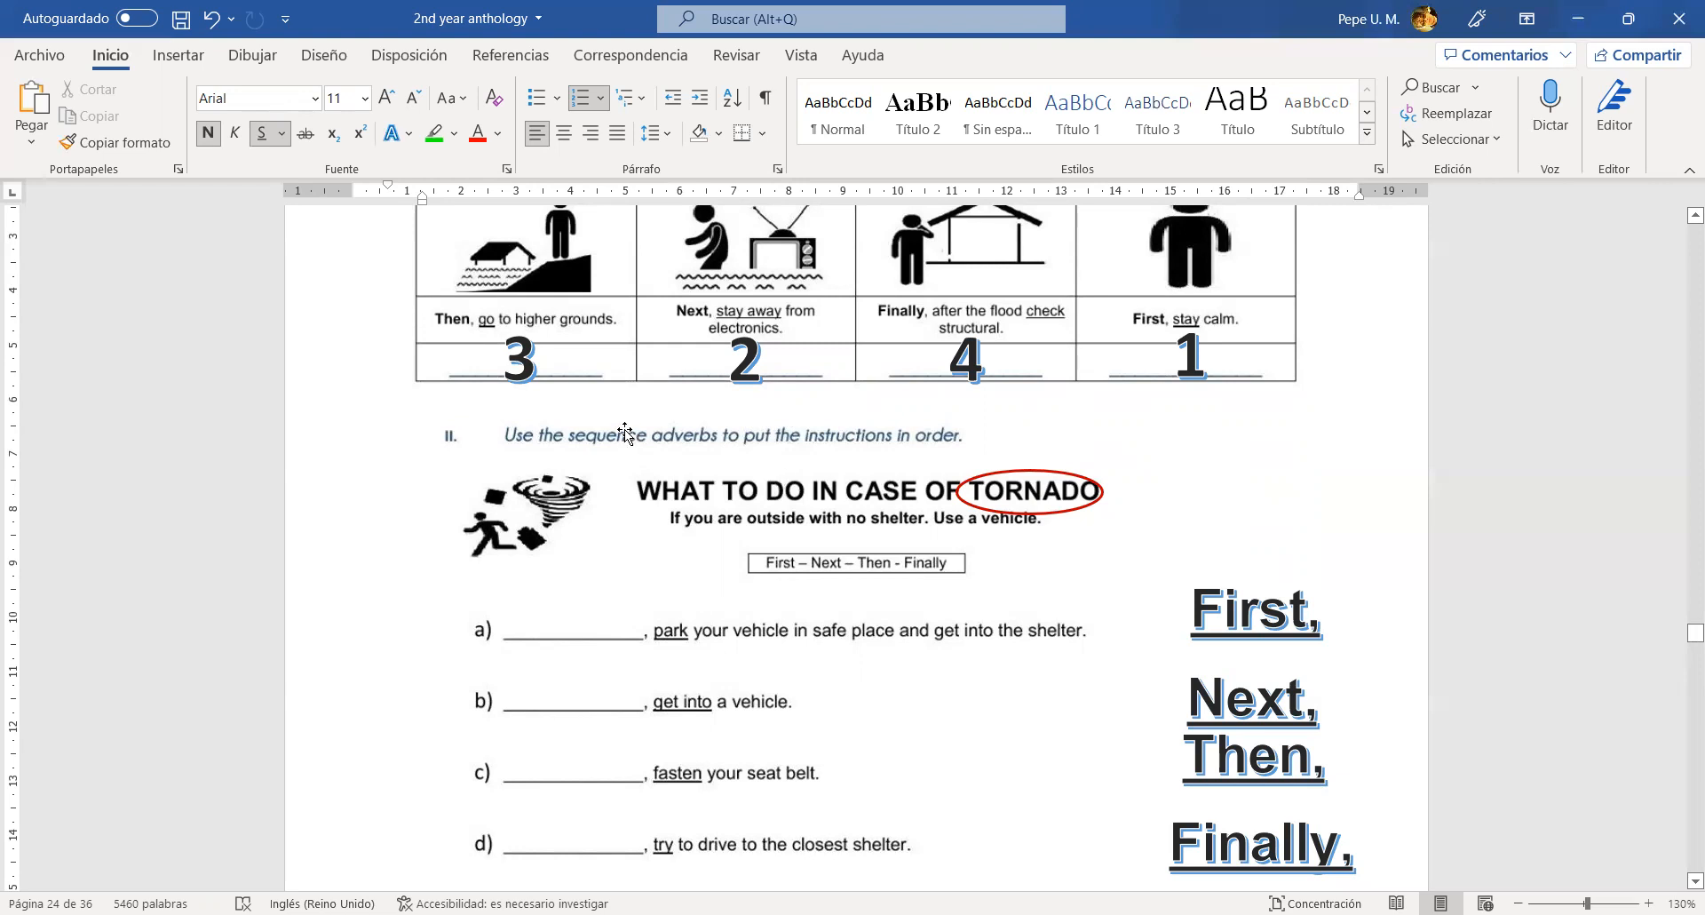
mouse_move(636, 424)
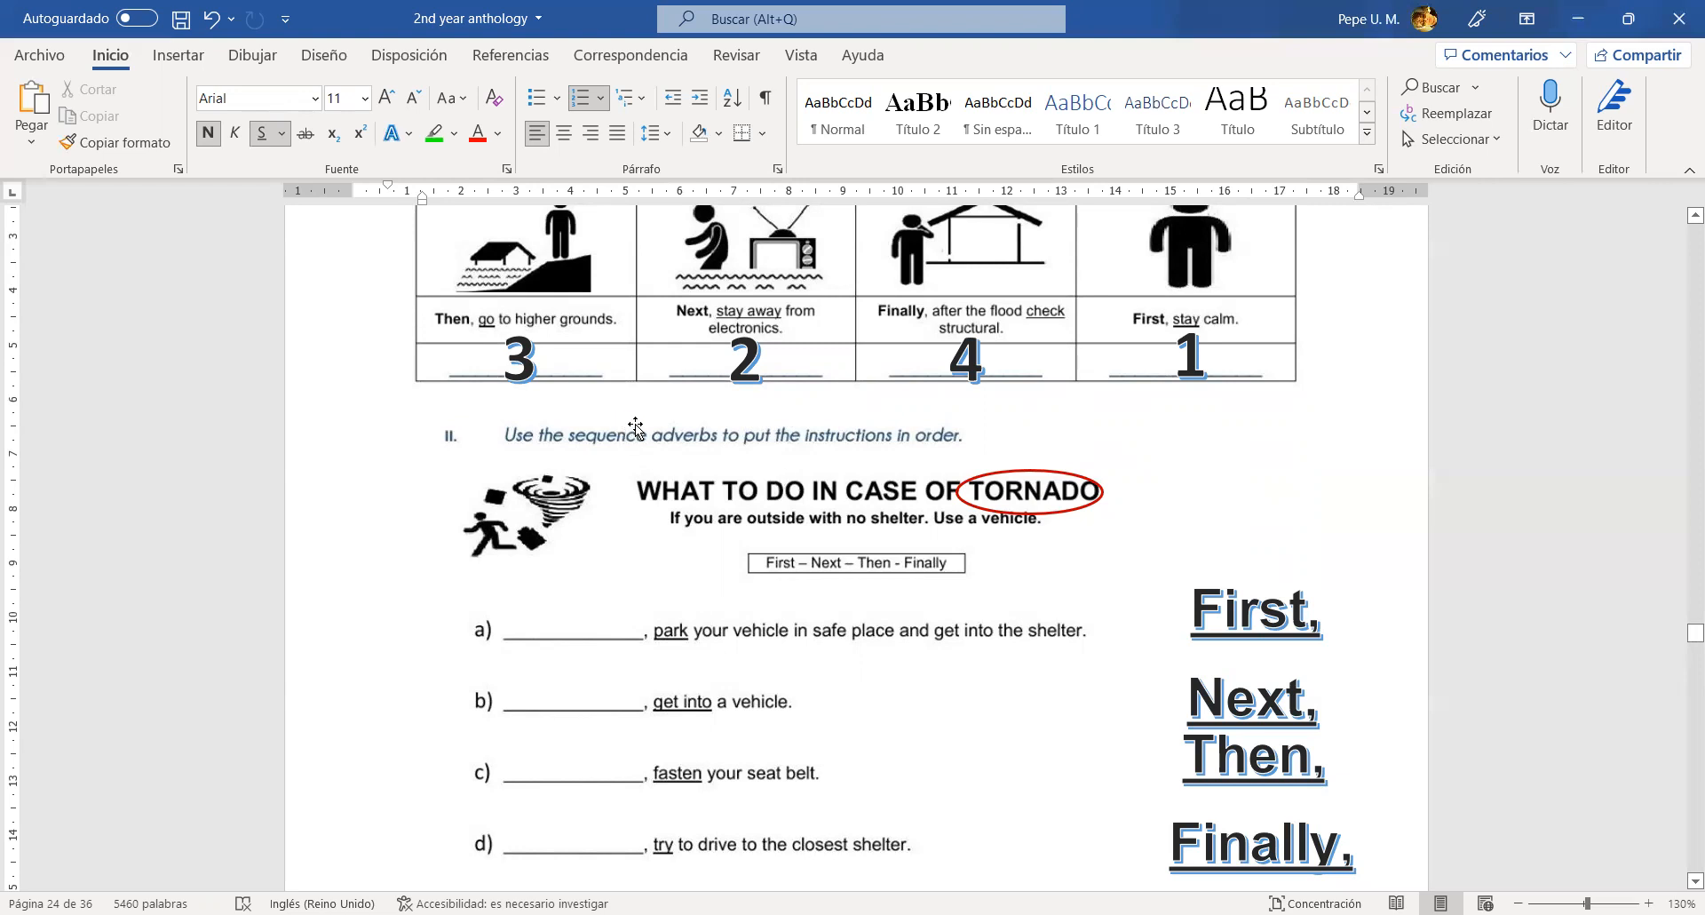
mouse_move(919, 511)
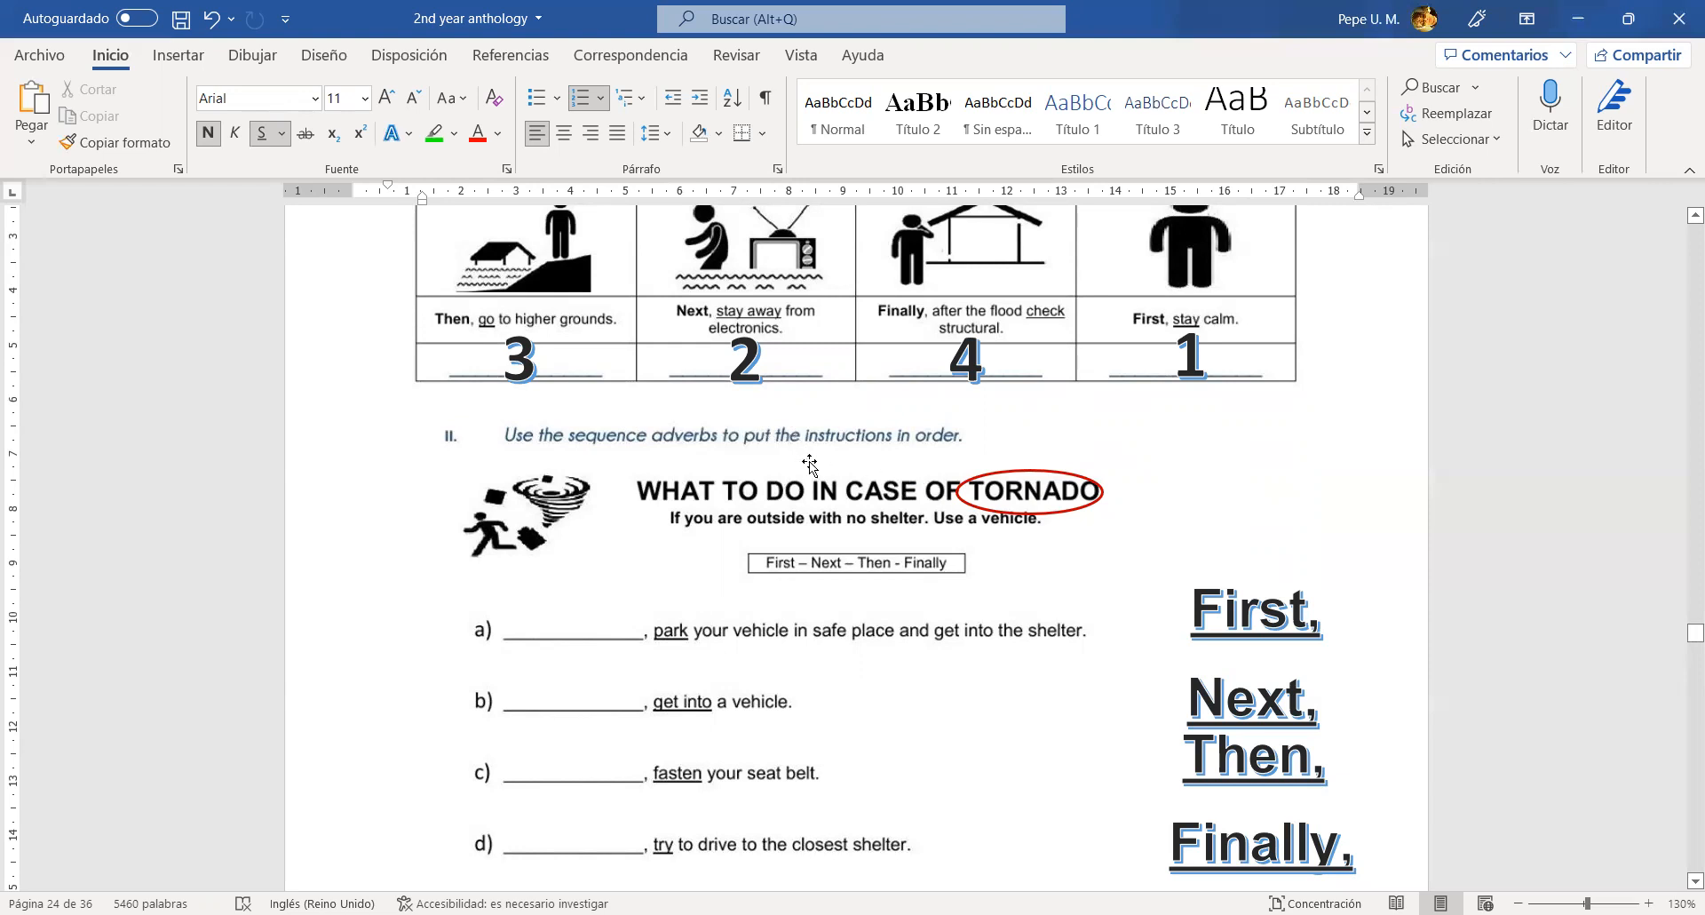
mouse_move(1055, 486)
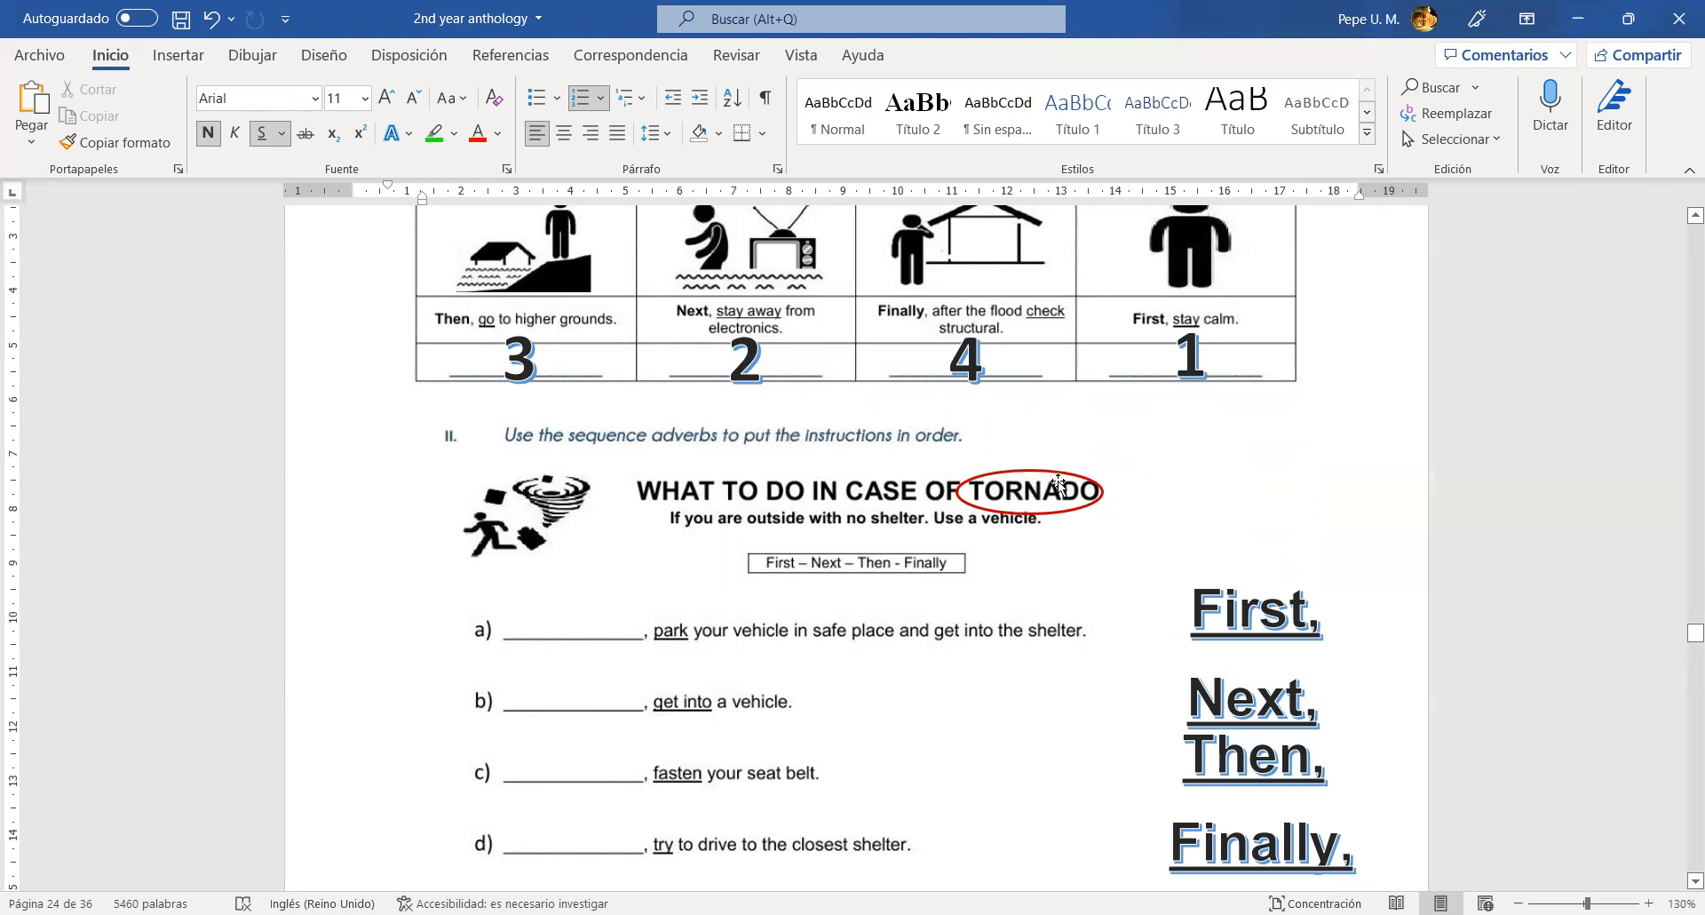
- Nudge the red oval so it is re-centred on the heading word TORNADO
click(1027, 492)
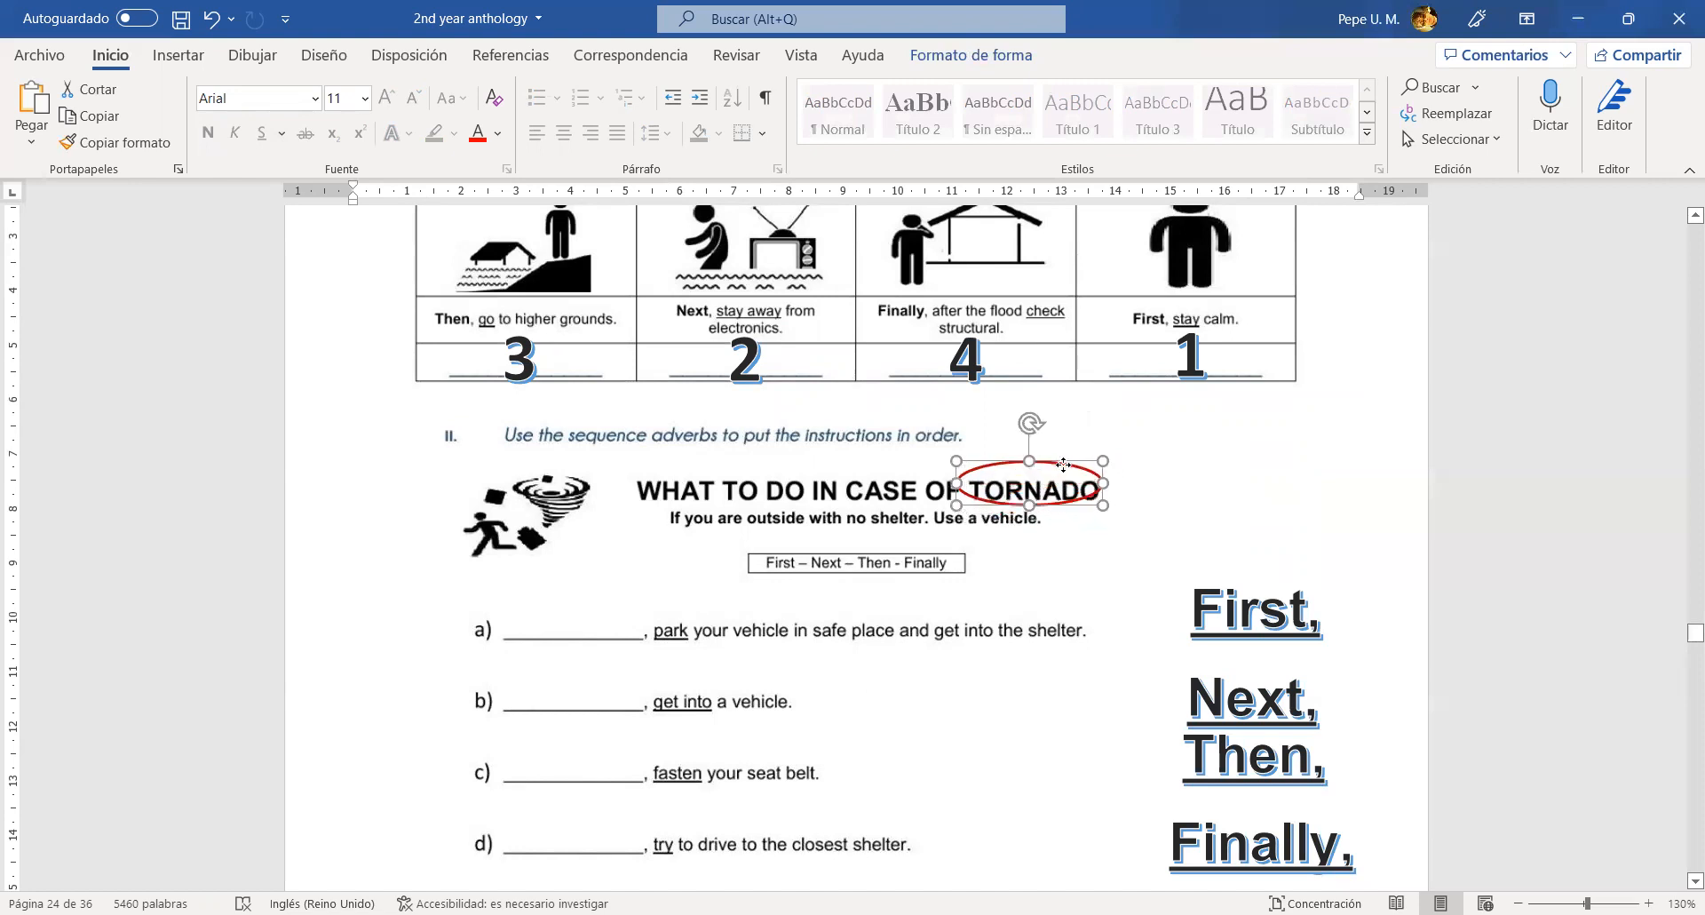
drag(1029, 467, 1028, 490)
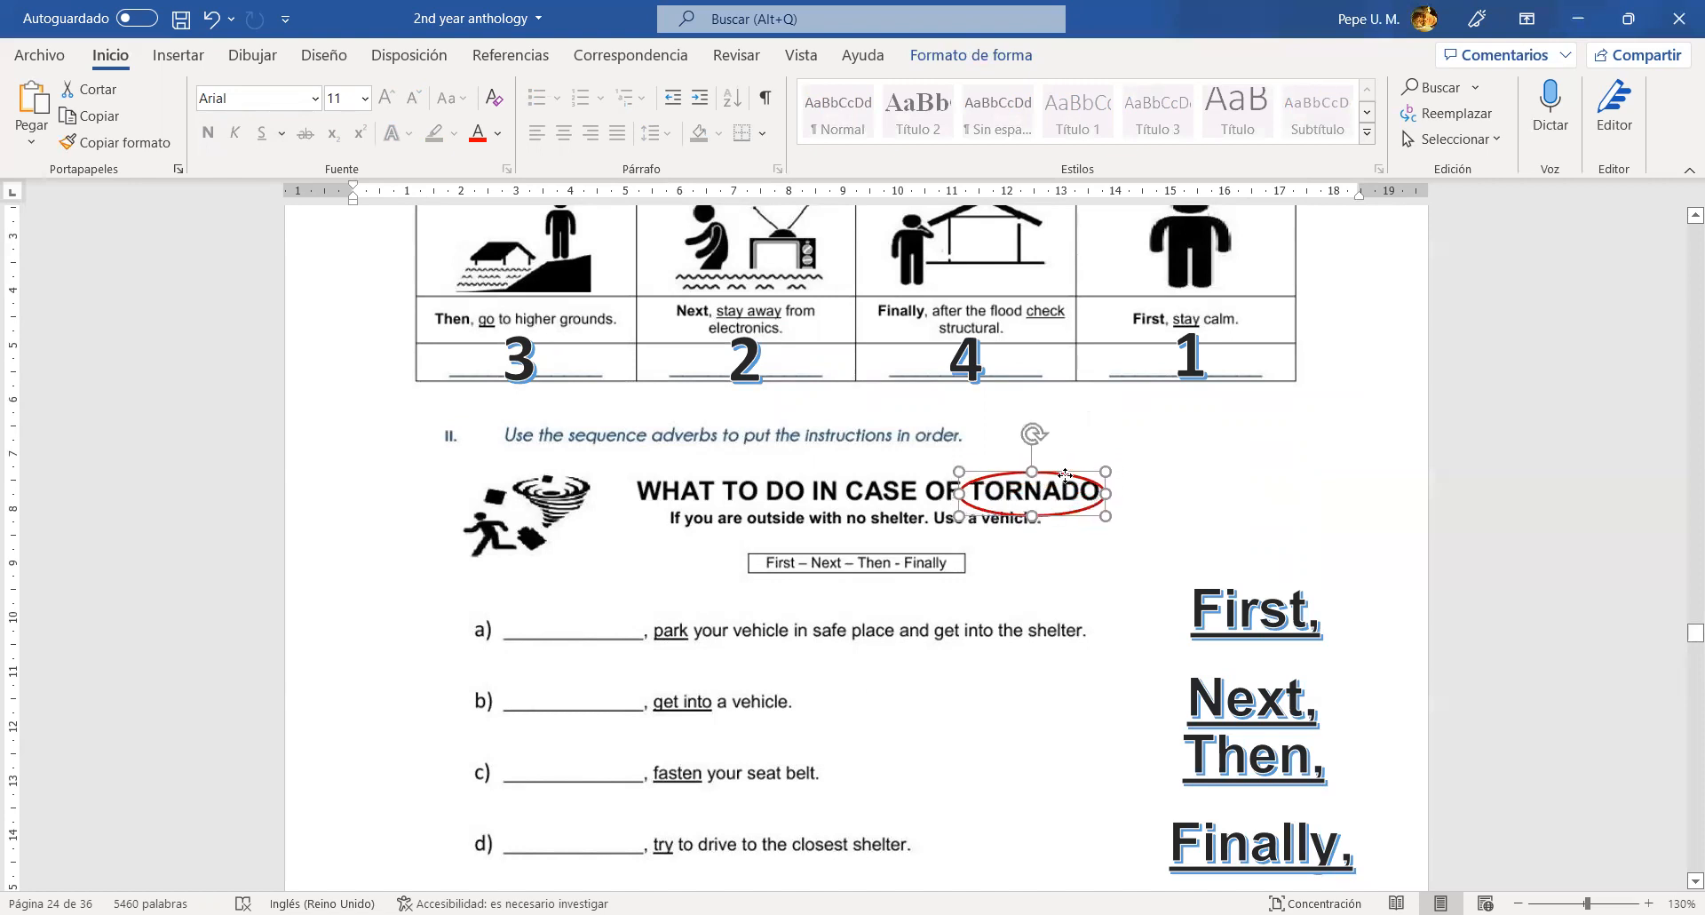
drag(1062, 476, 1062, 470)
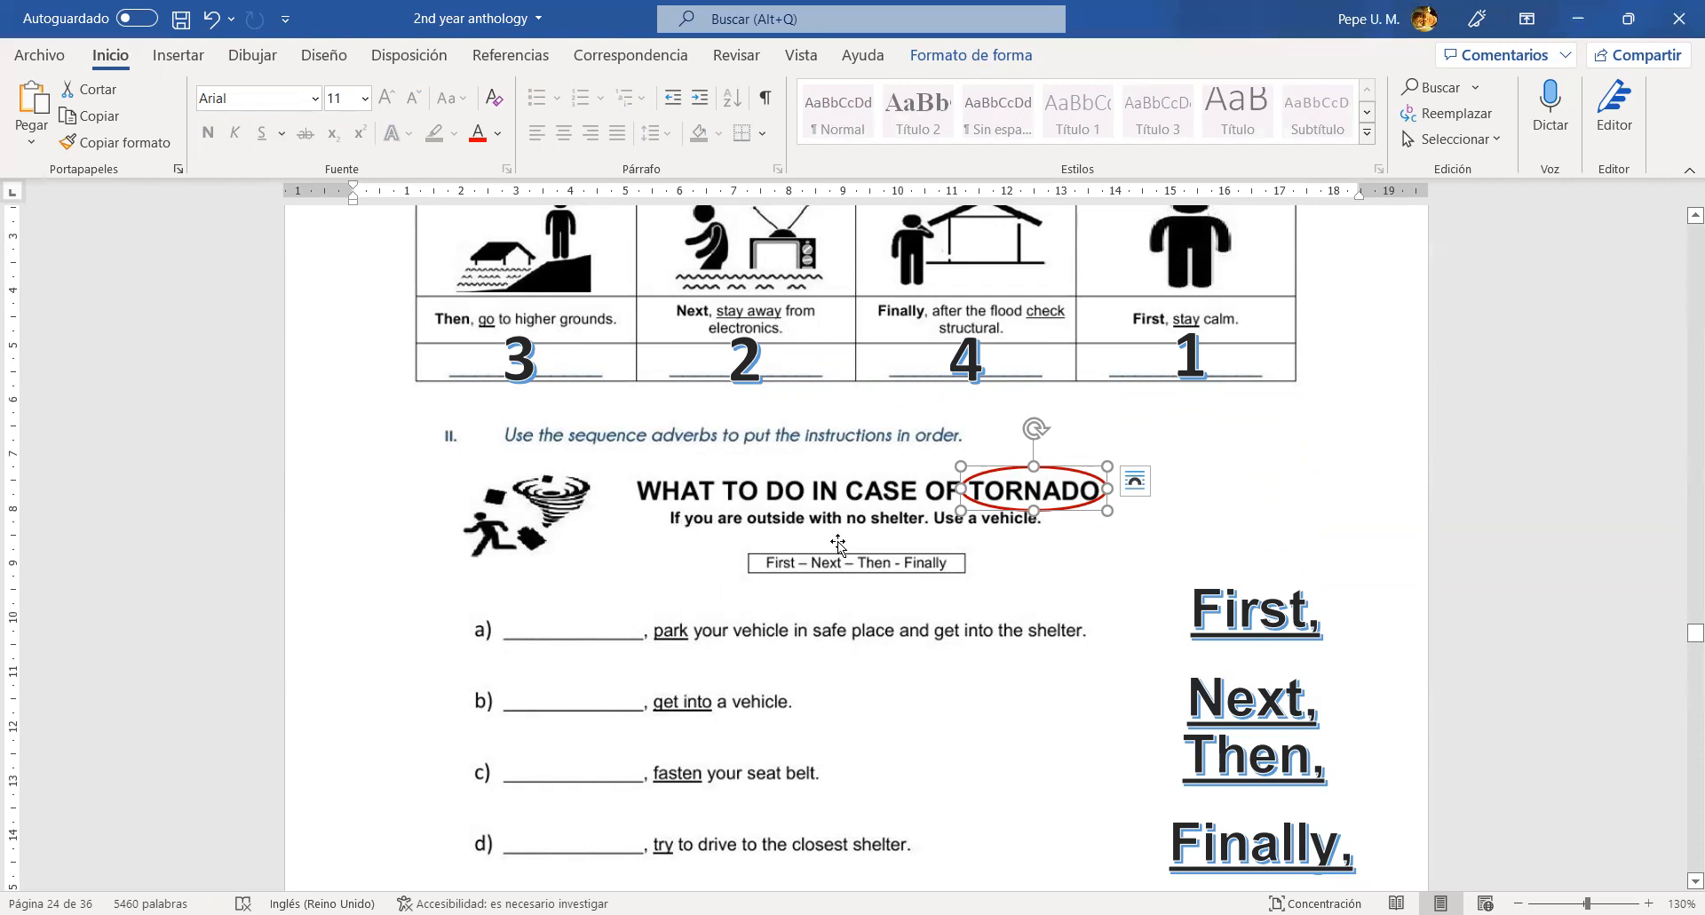
mouse_move(714, 567)
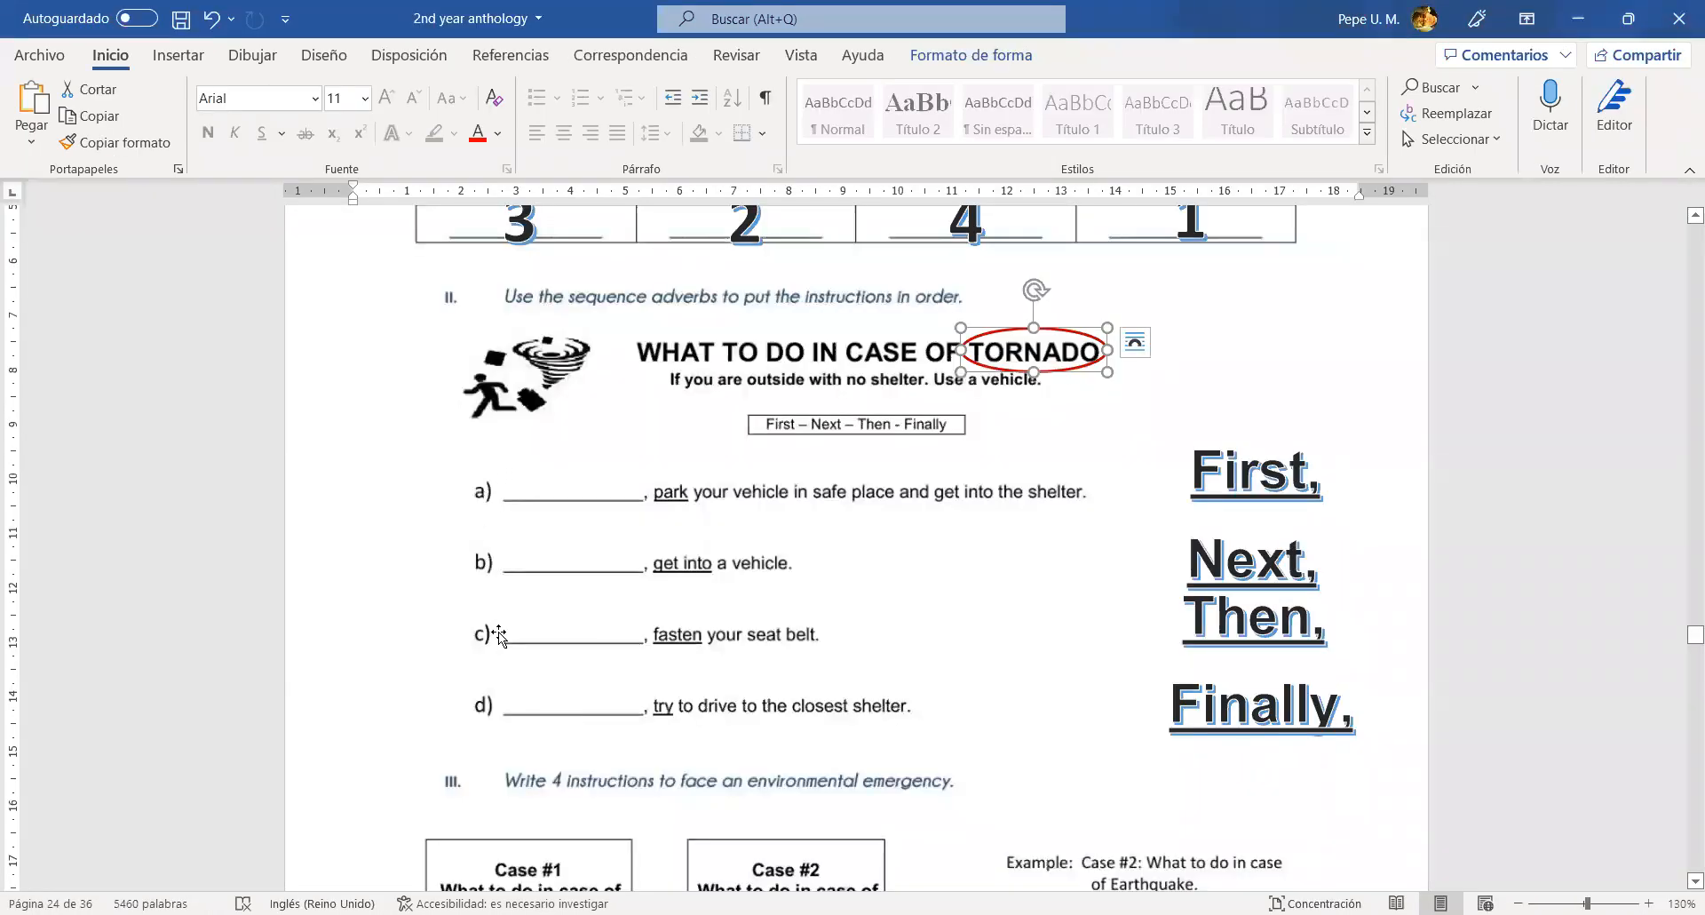
mouse_move(607, 599)
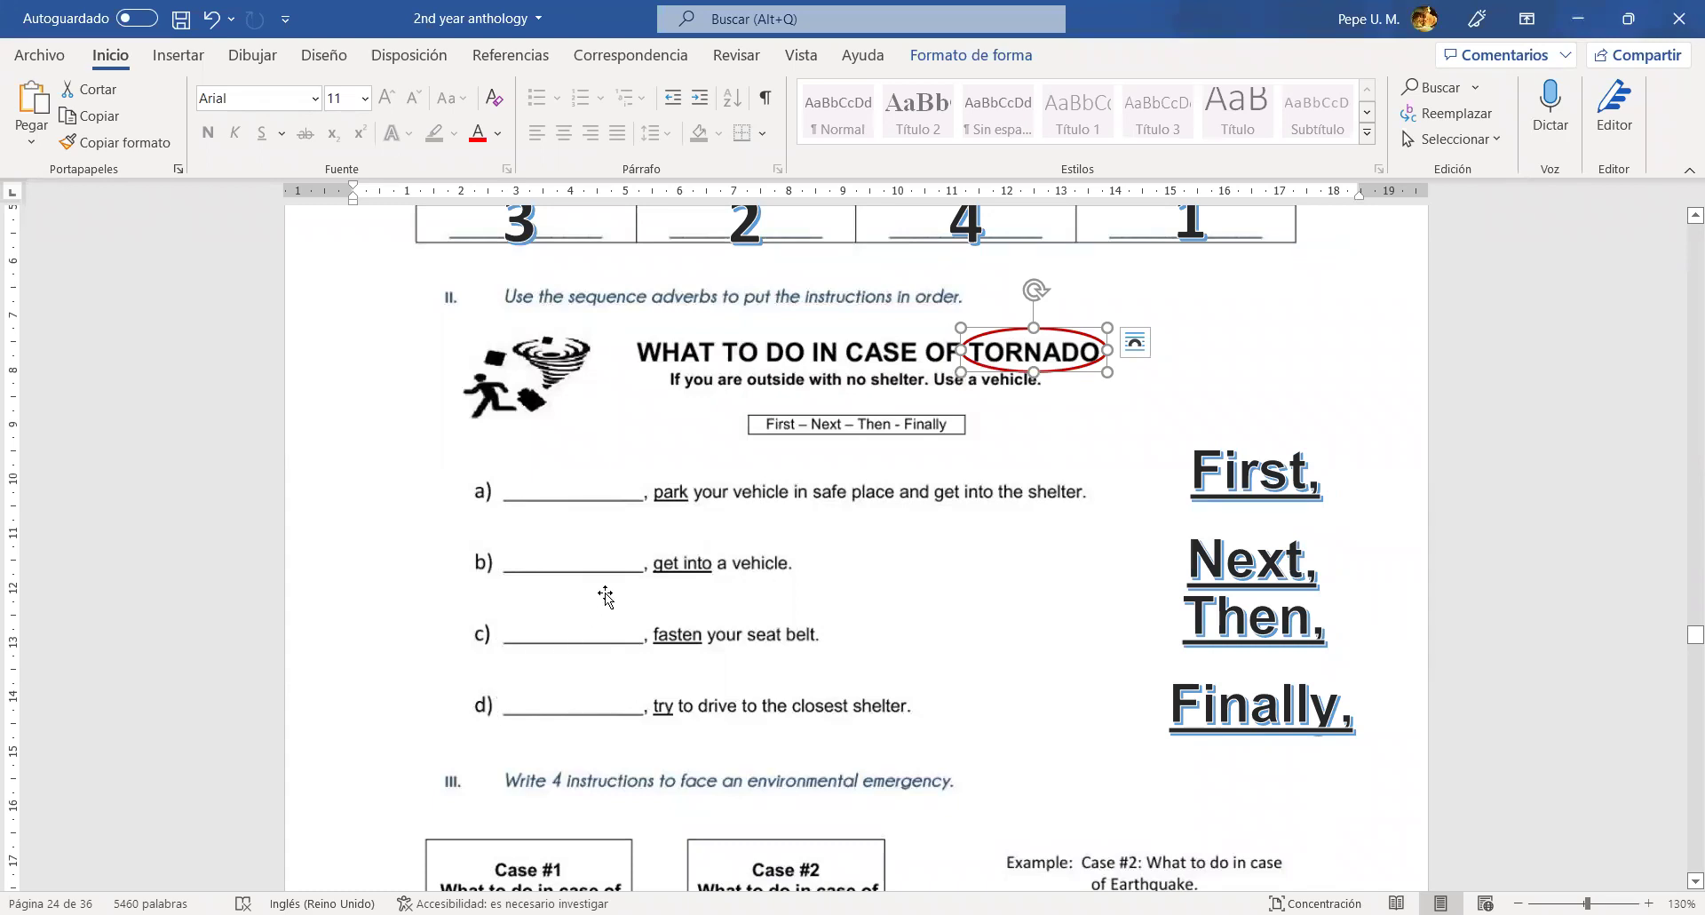
mouse_move(524, 417)
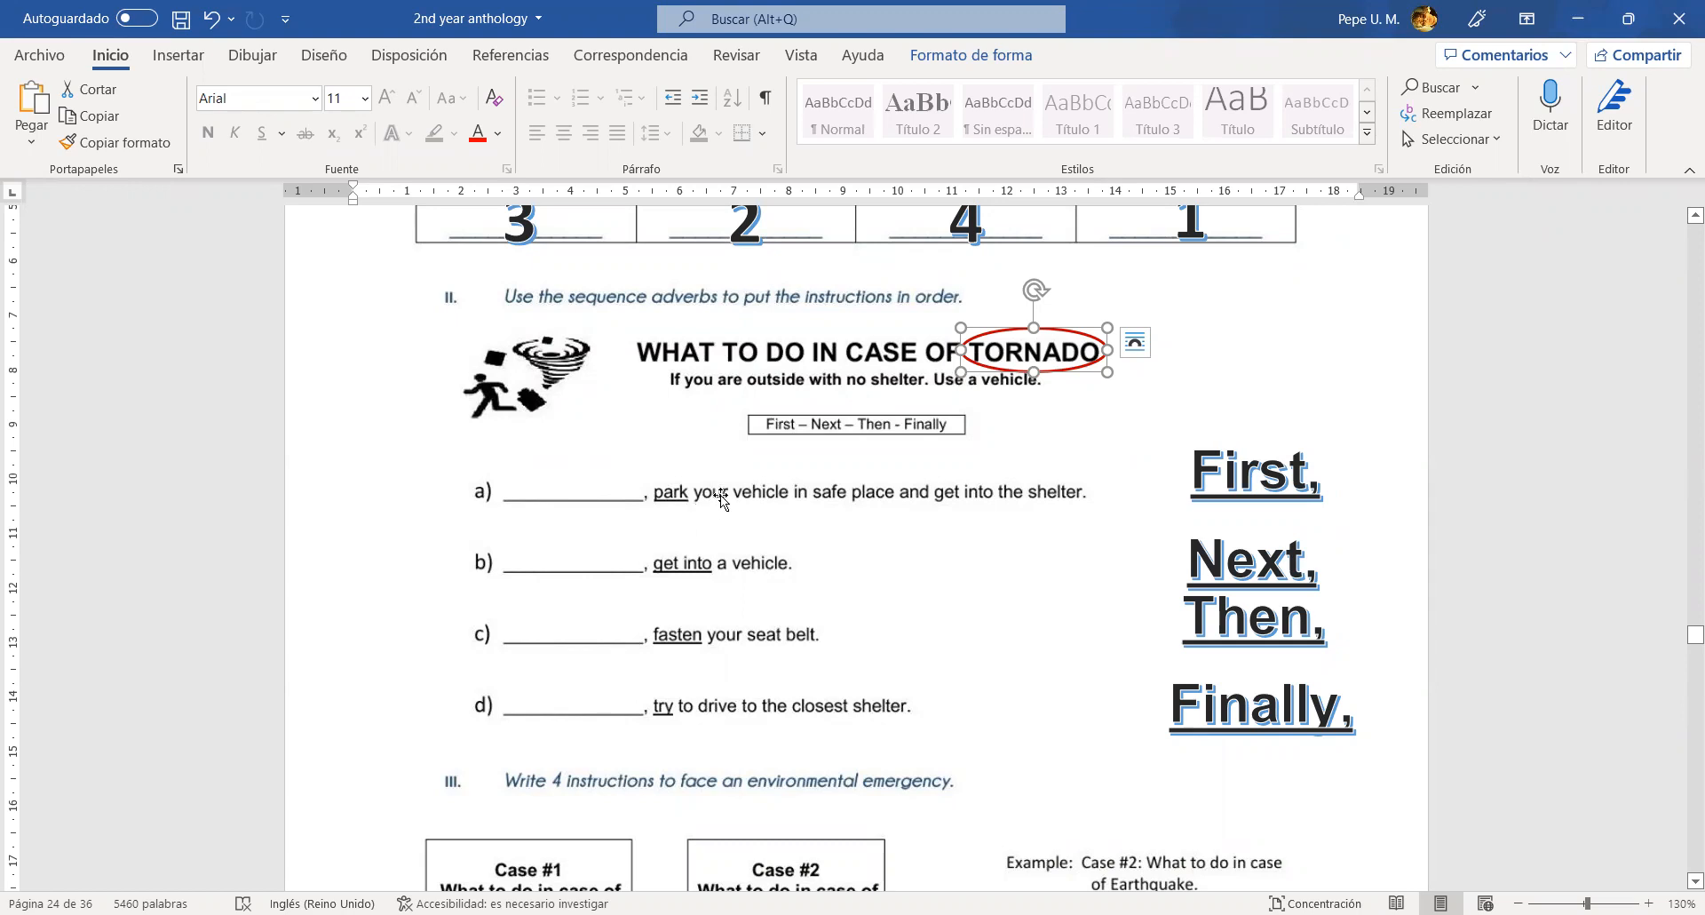
mouse_move(842, 520)
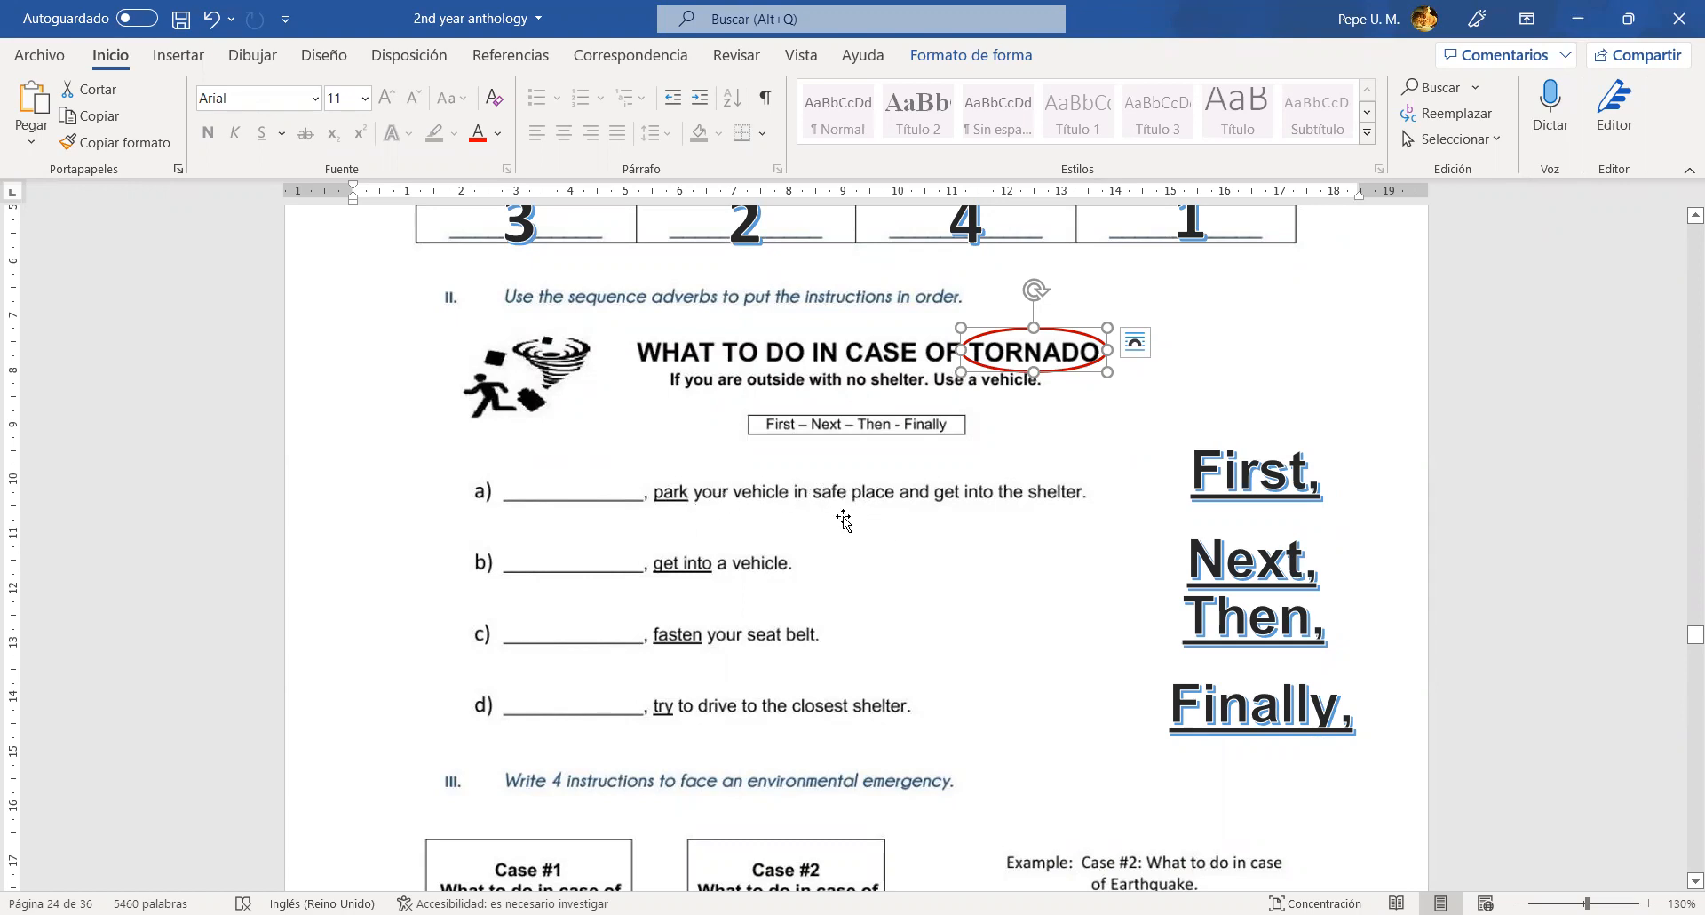
mouse_move(807, 502)
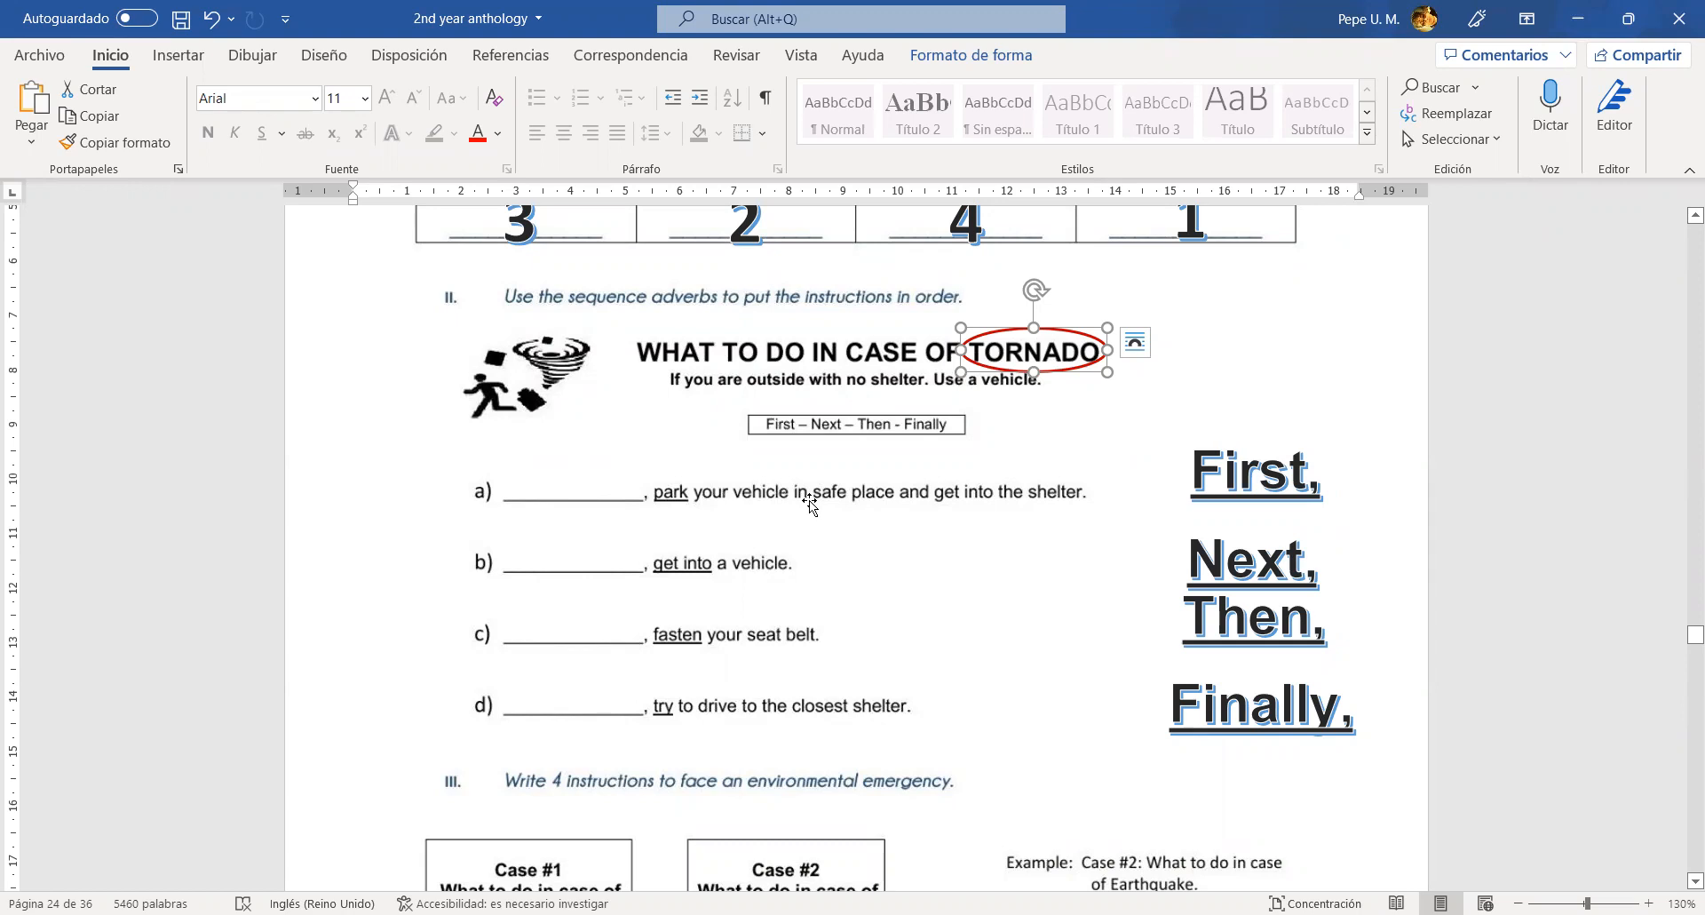
mouse_move(814, 531)
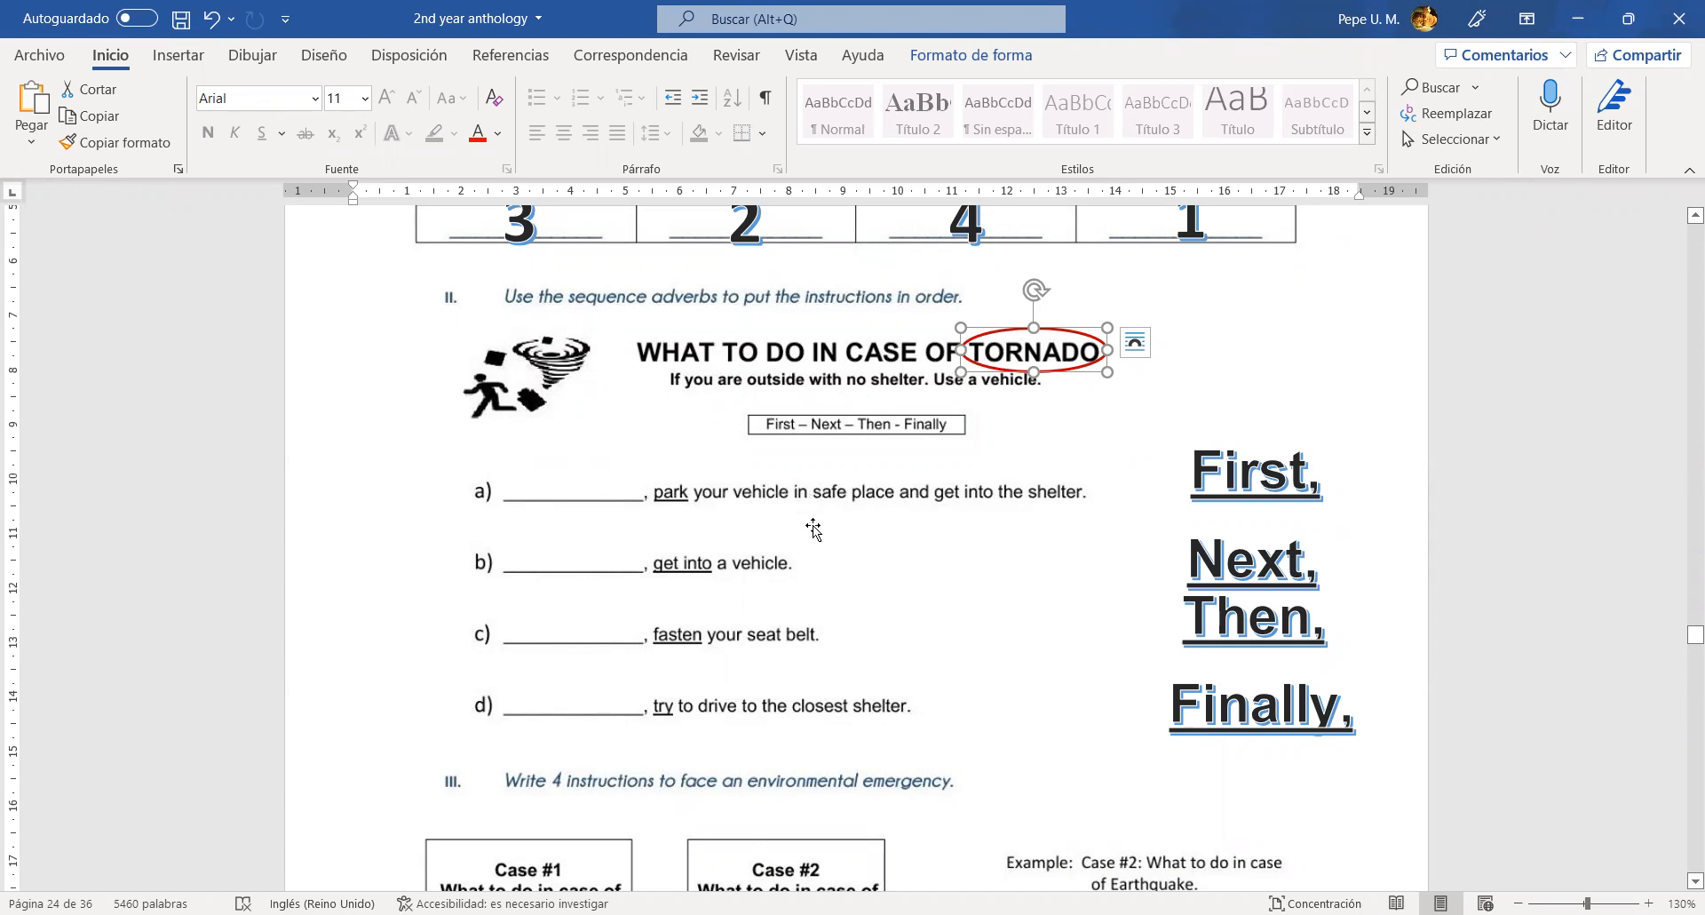
mouse_move(938, 492)
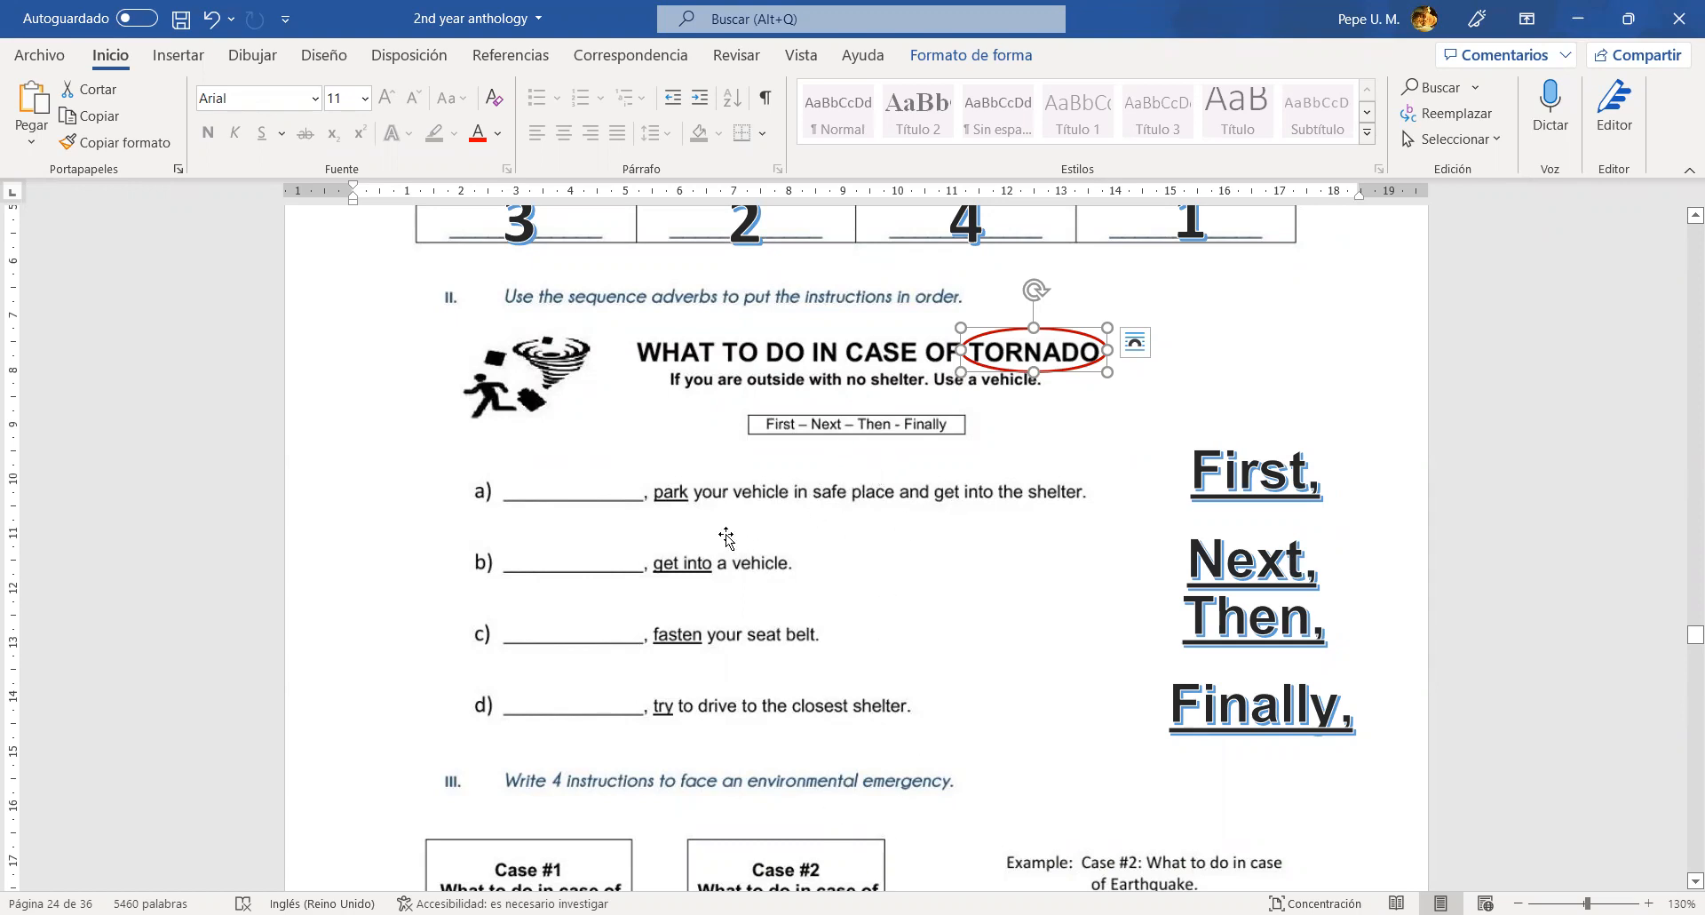
mouse_move(774, 602)
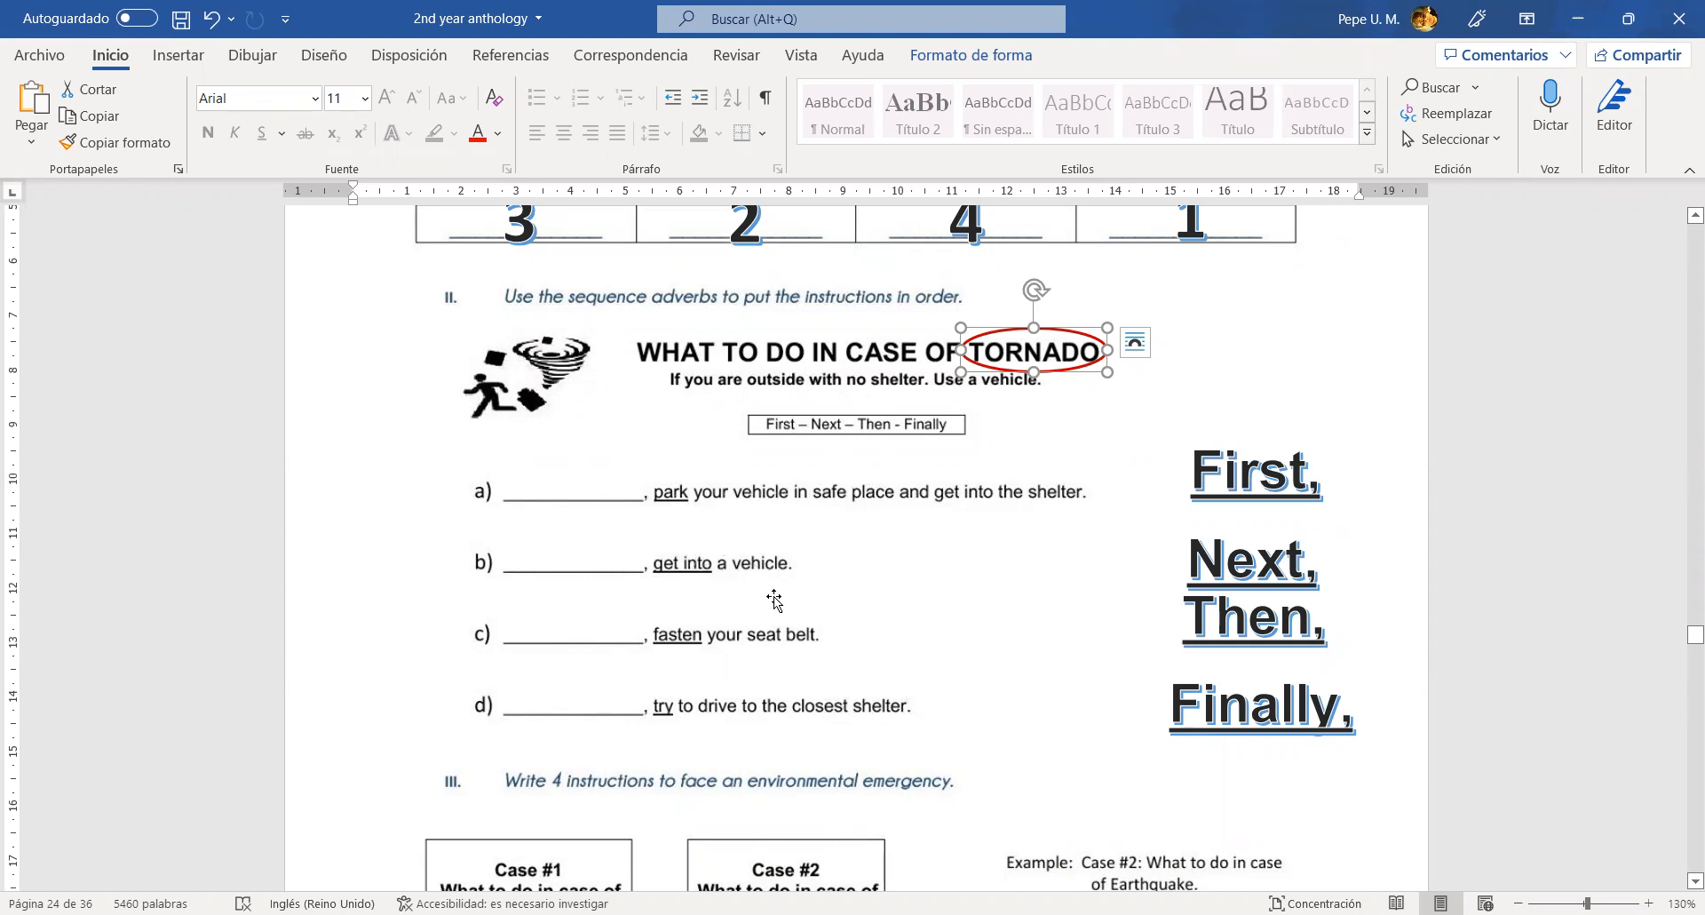
mouse_move(540, 658)
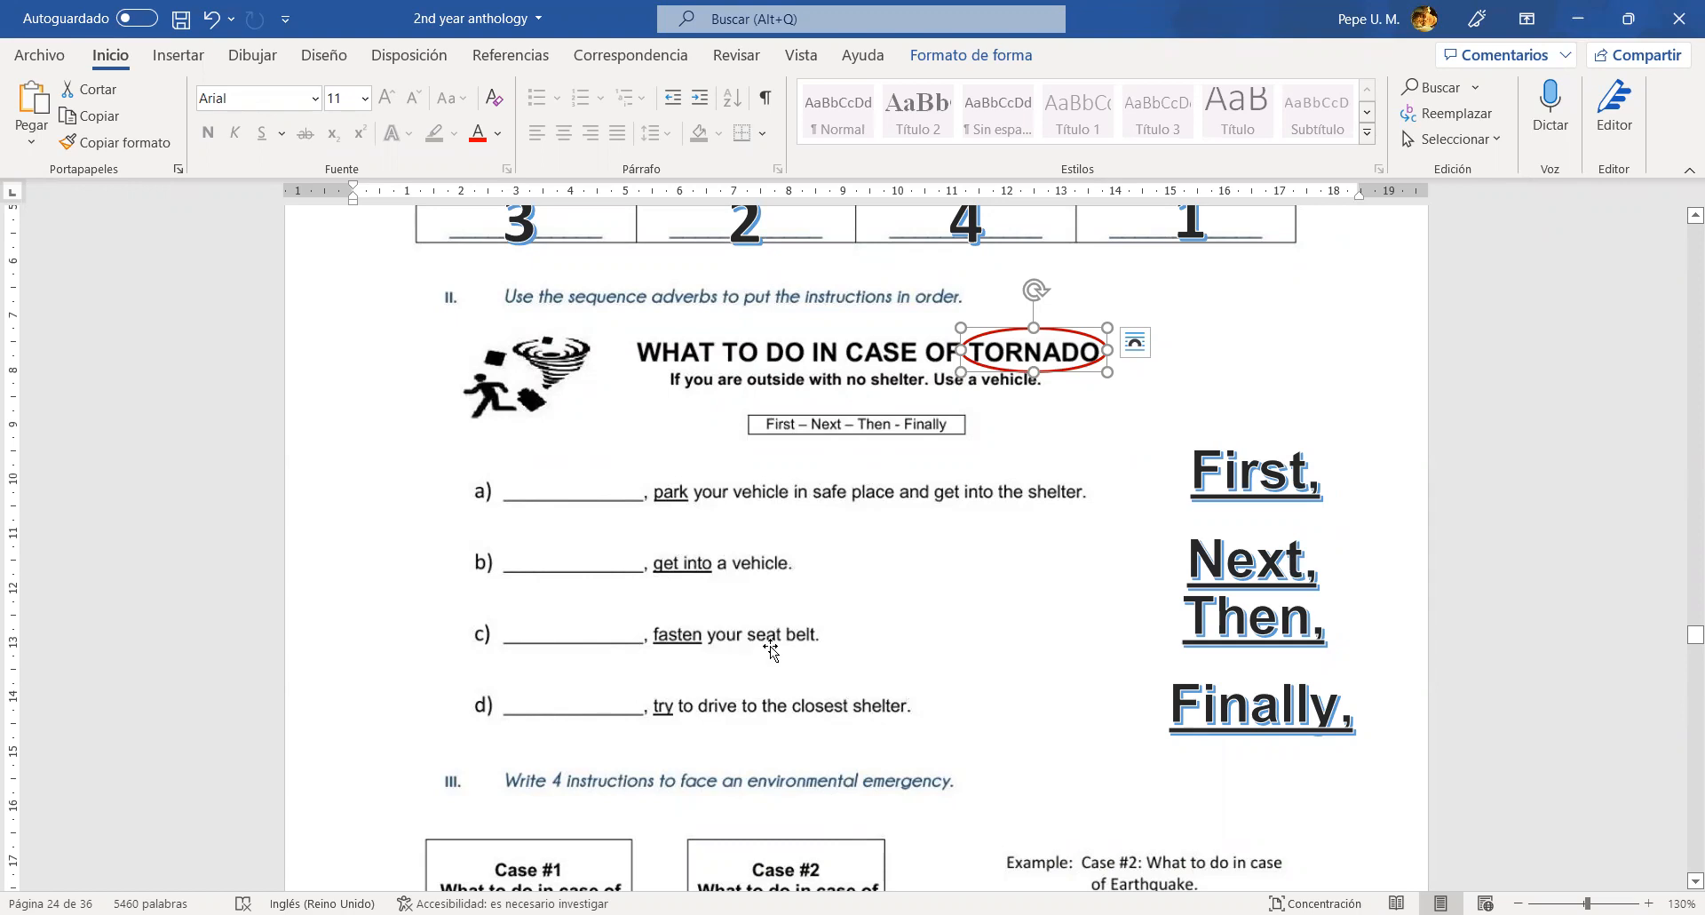
mouse_move(810, 657)
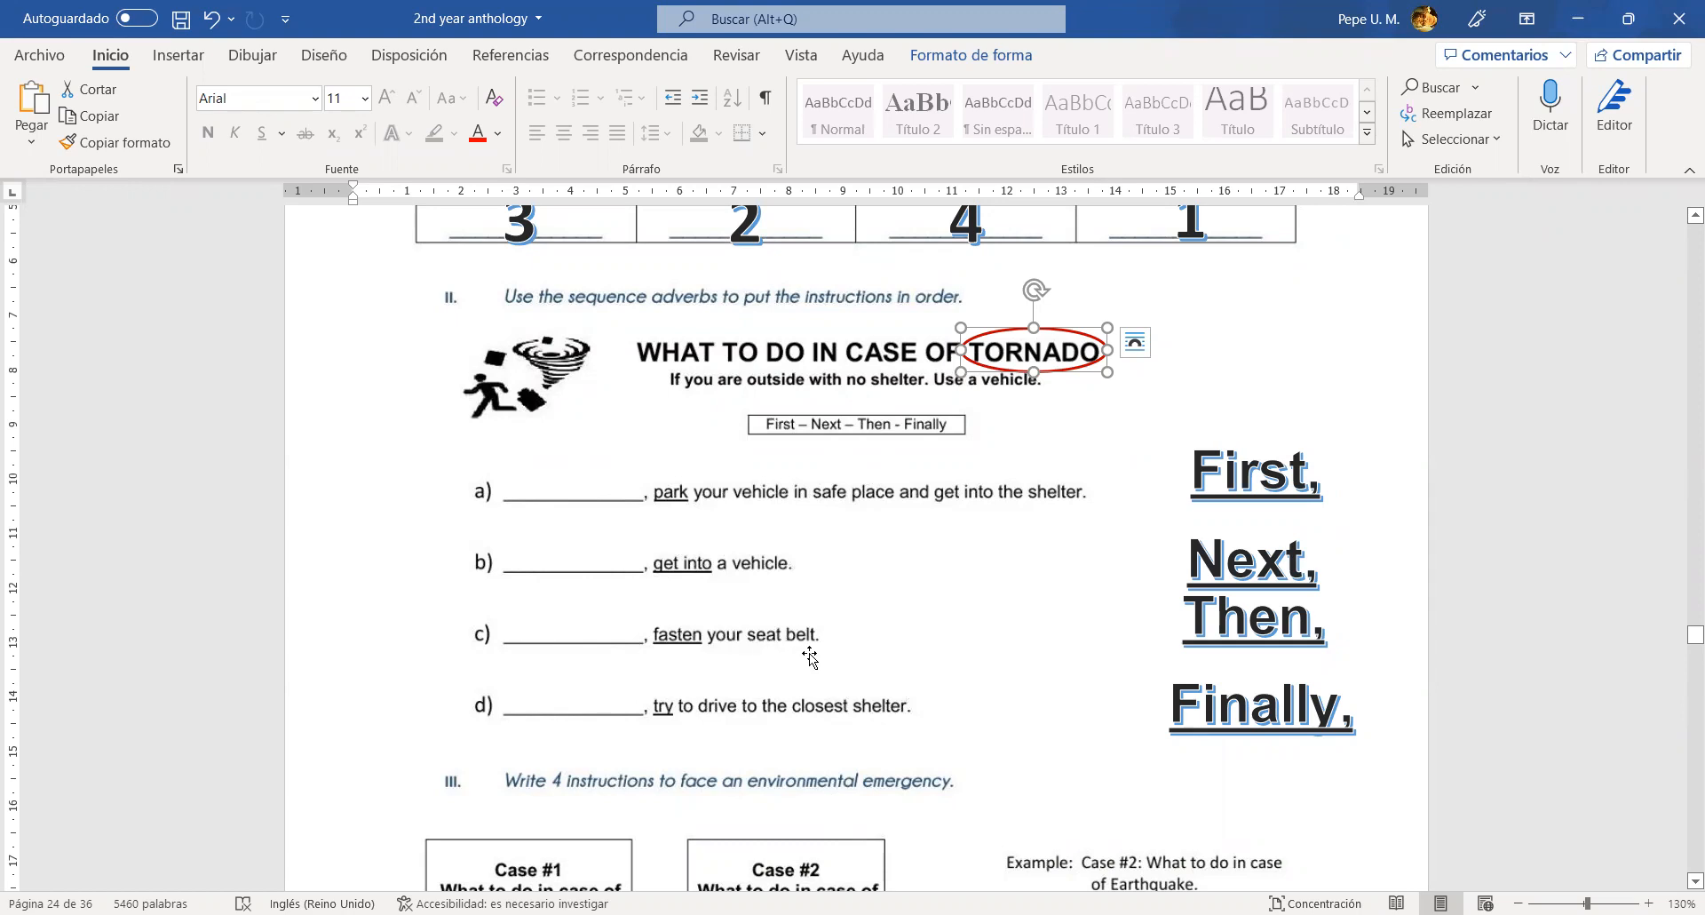
mouse_move(778, 646)
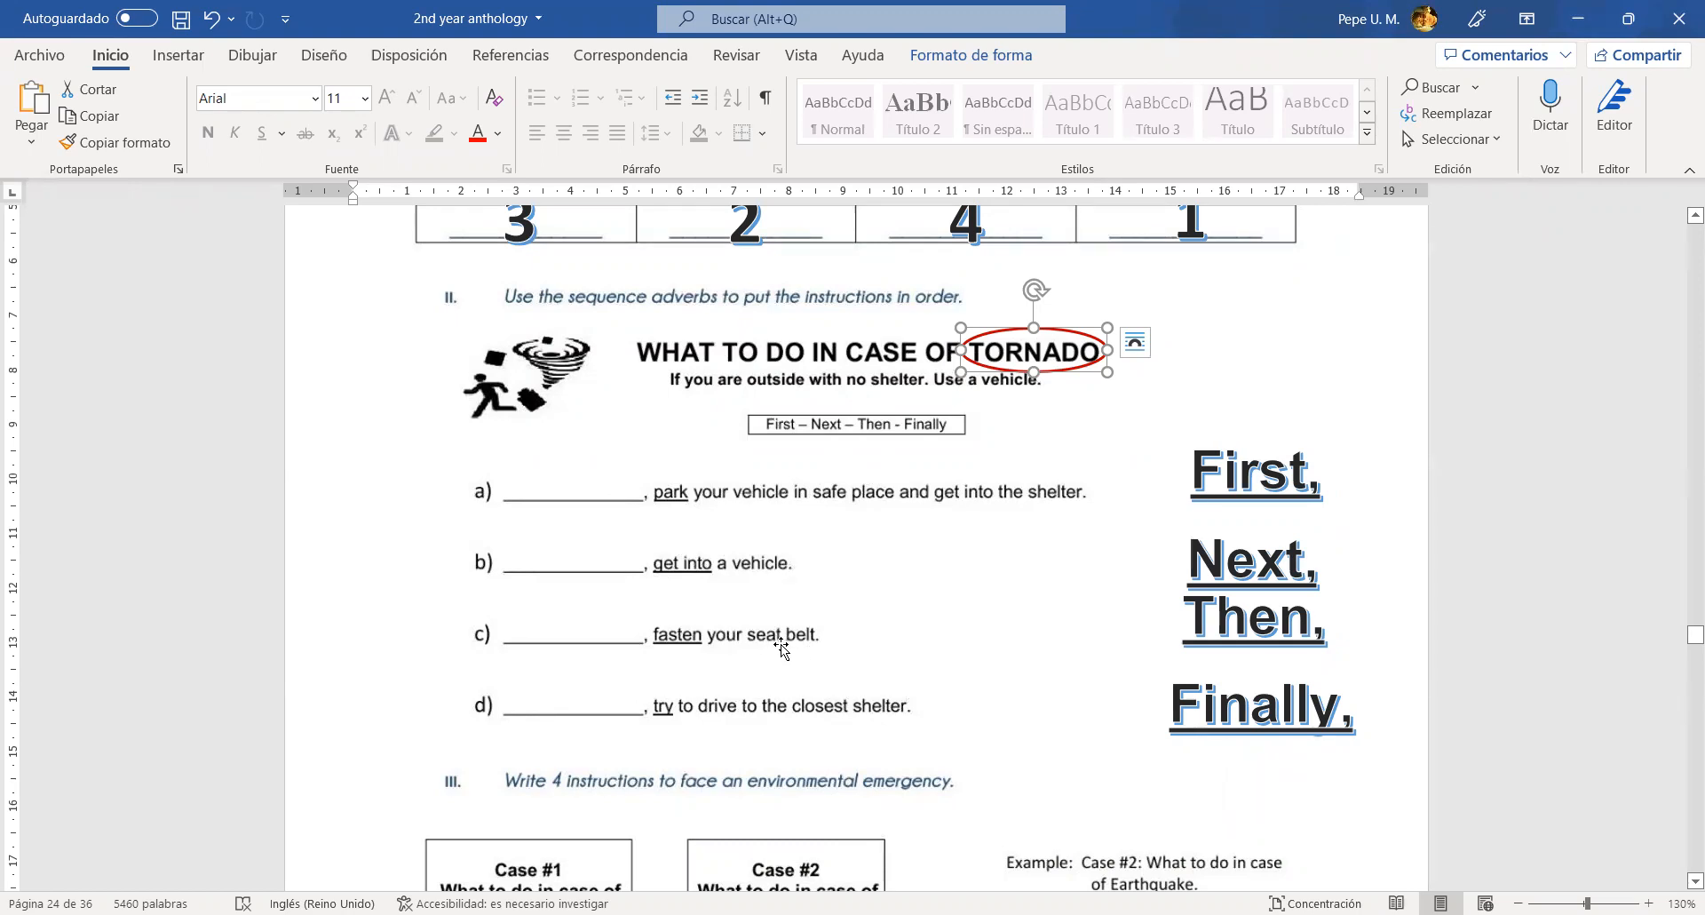
mouse_move(537, 726)
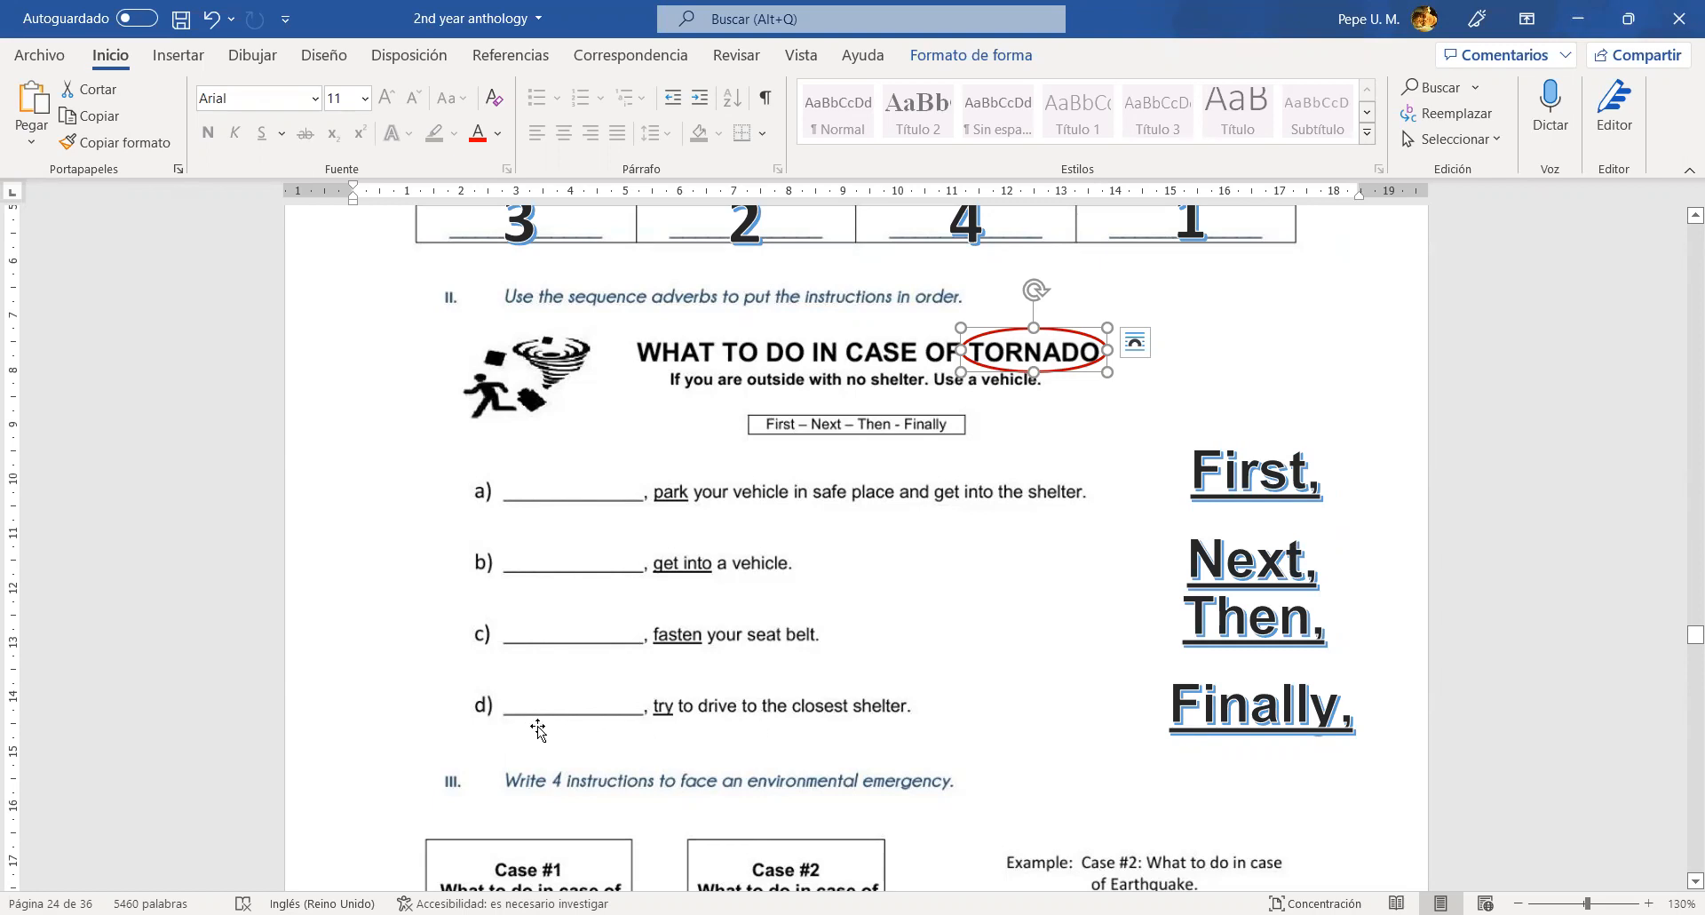
mouse_move(806, 721)
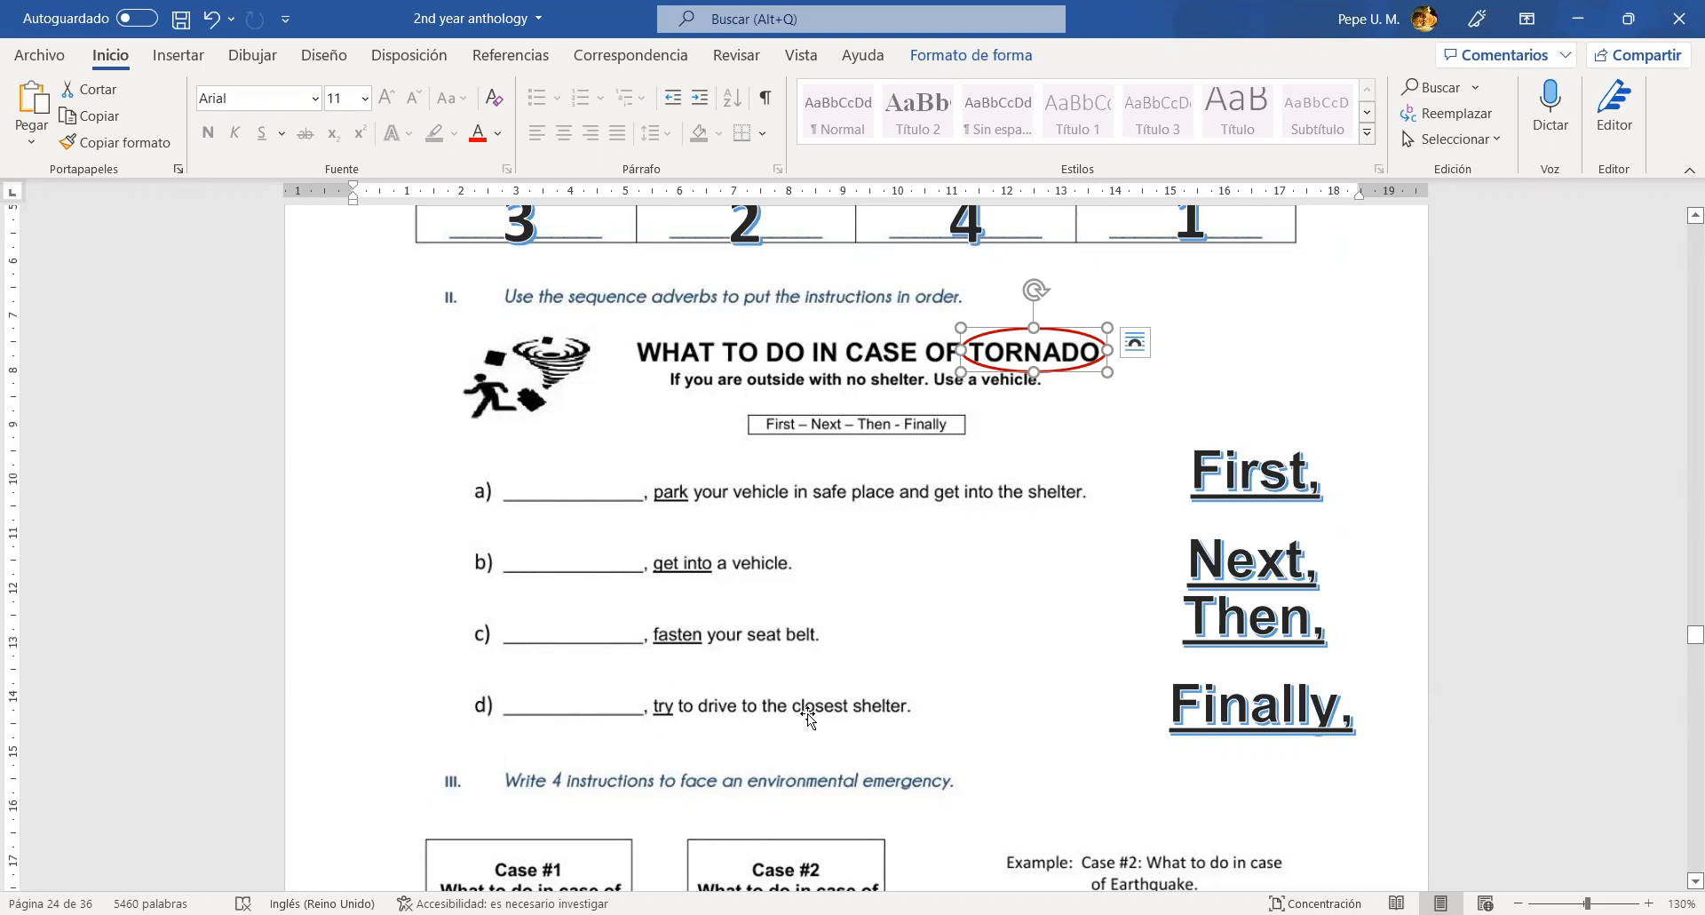
mouse_move(792, 694)
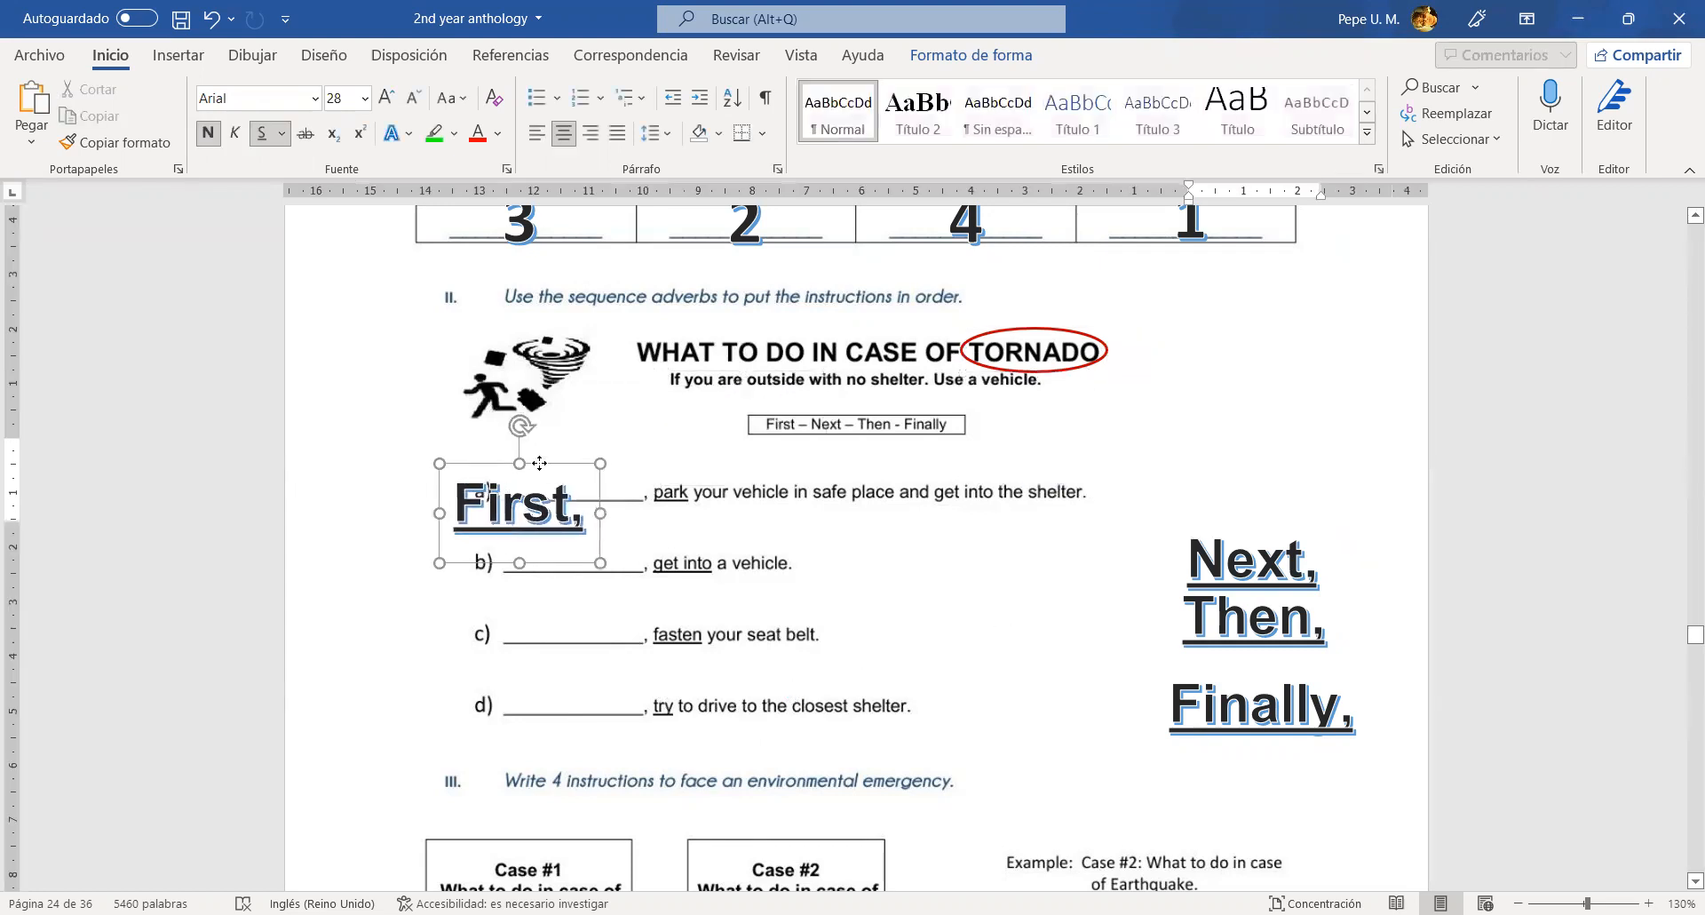
- Settle First on its blank and place Next on blank c) and Then on blank d)
drag(533, 506, 582, 557)
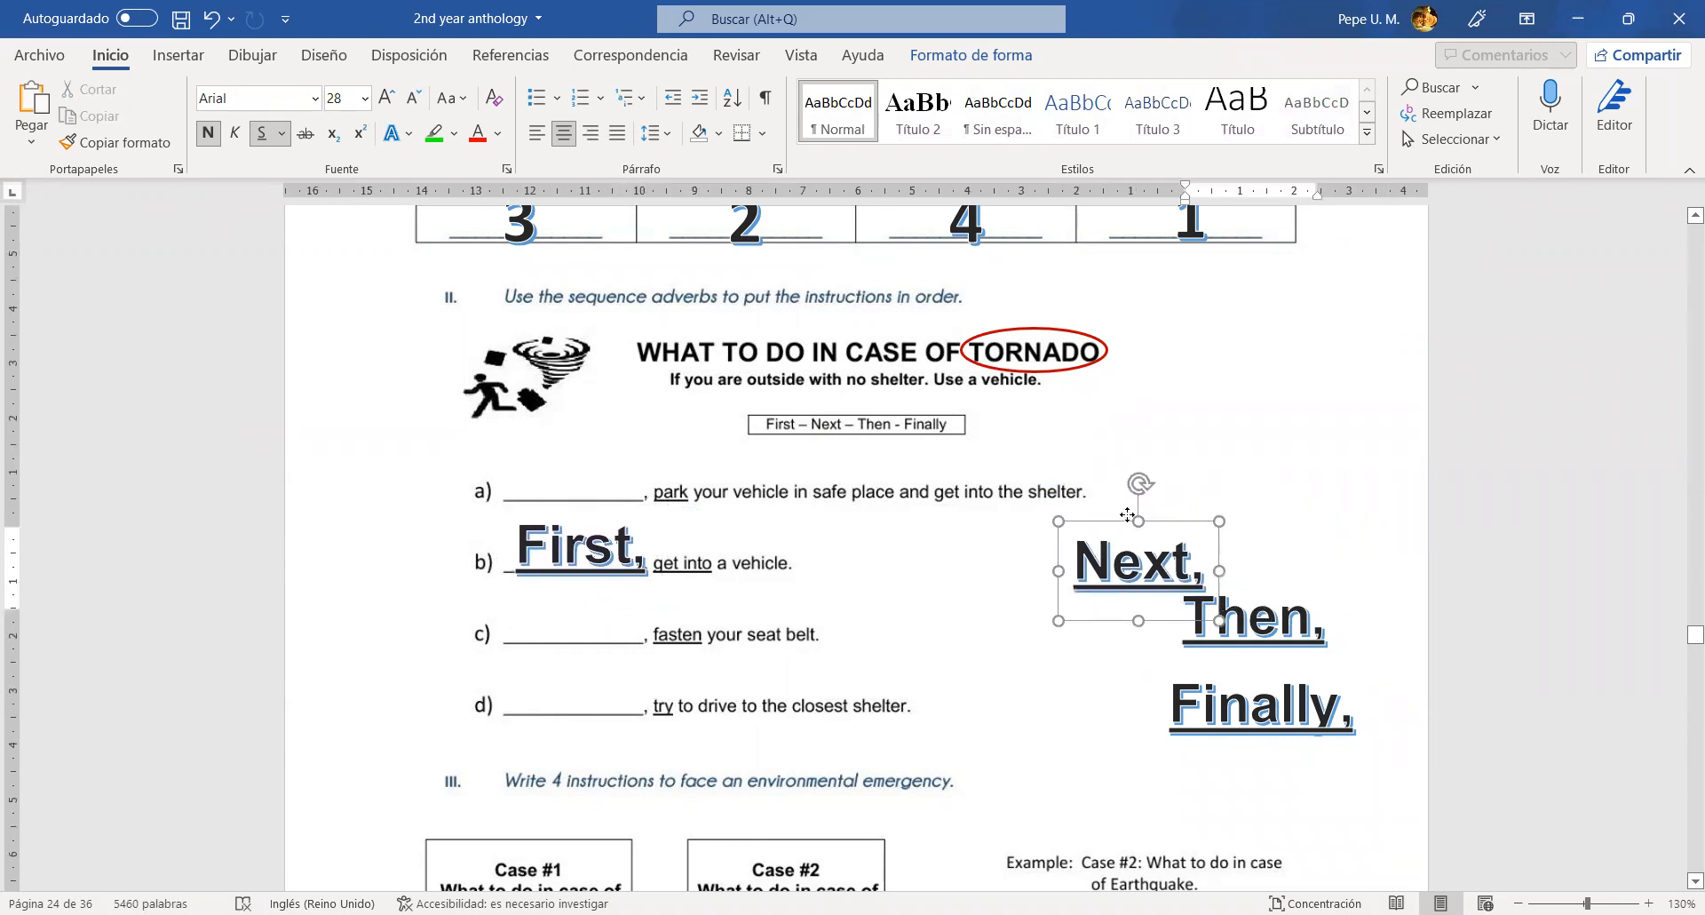
drag(1135, 559, 574, 614)
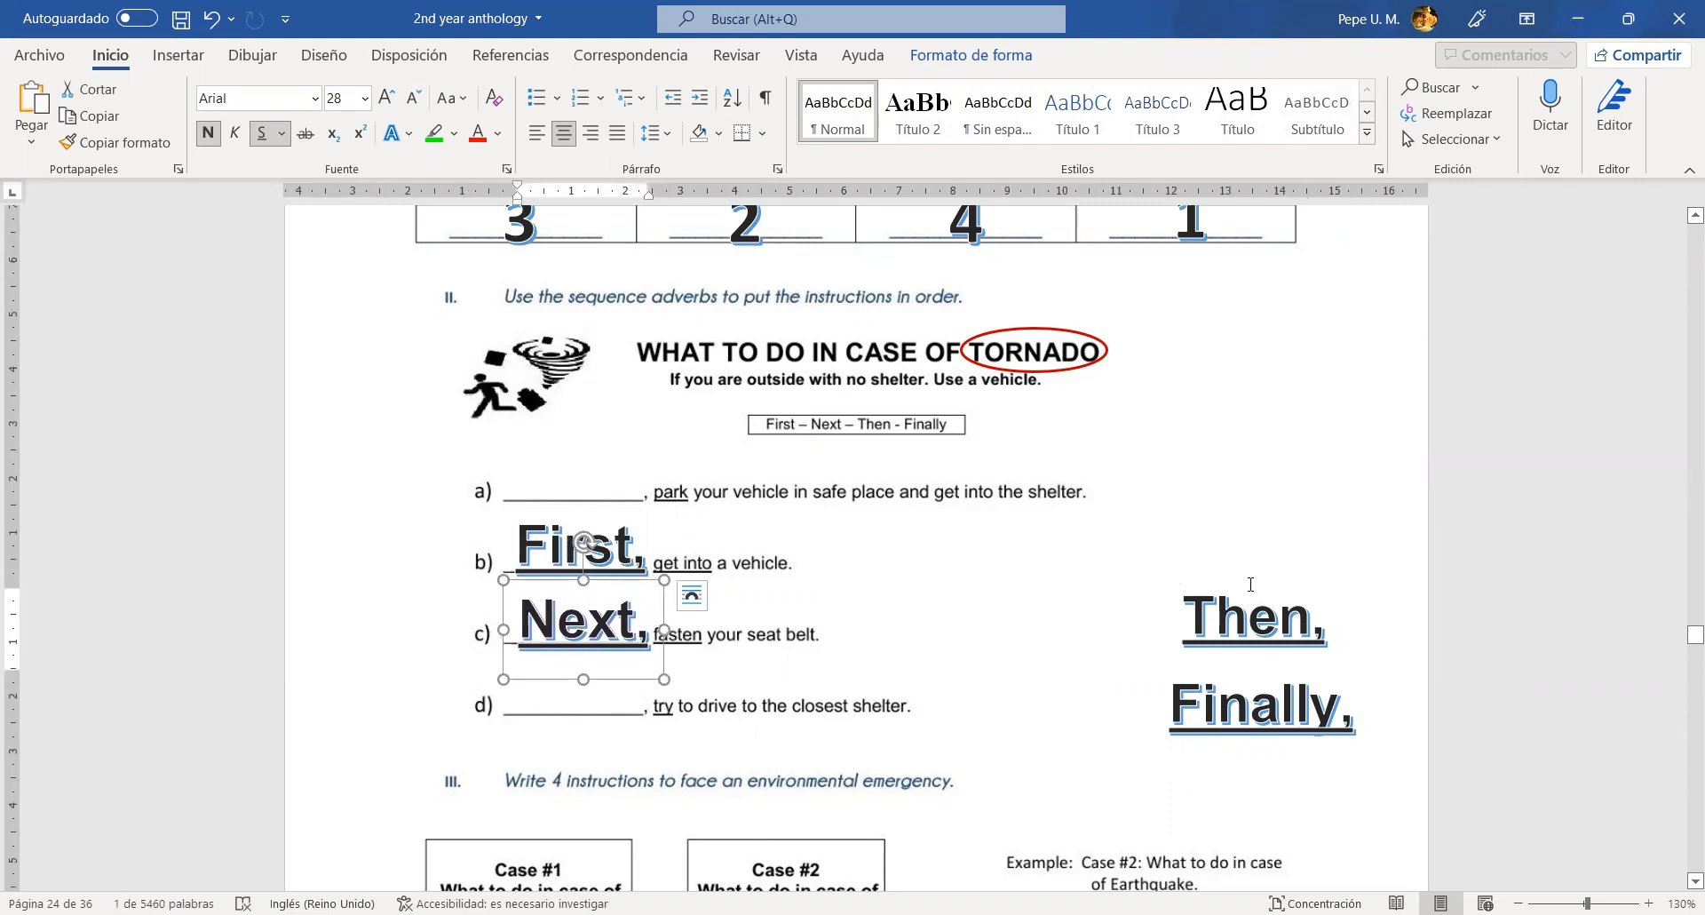
drag(1250, 614, 570, 700)
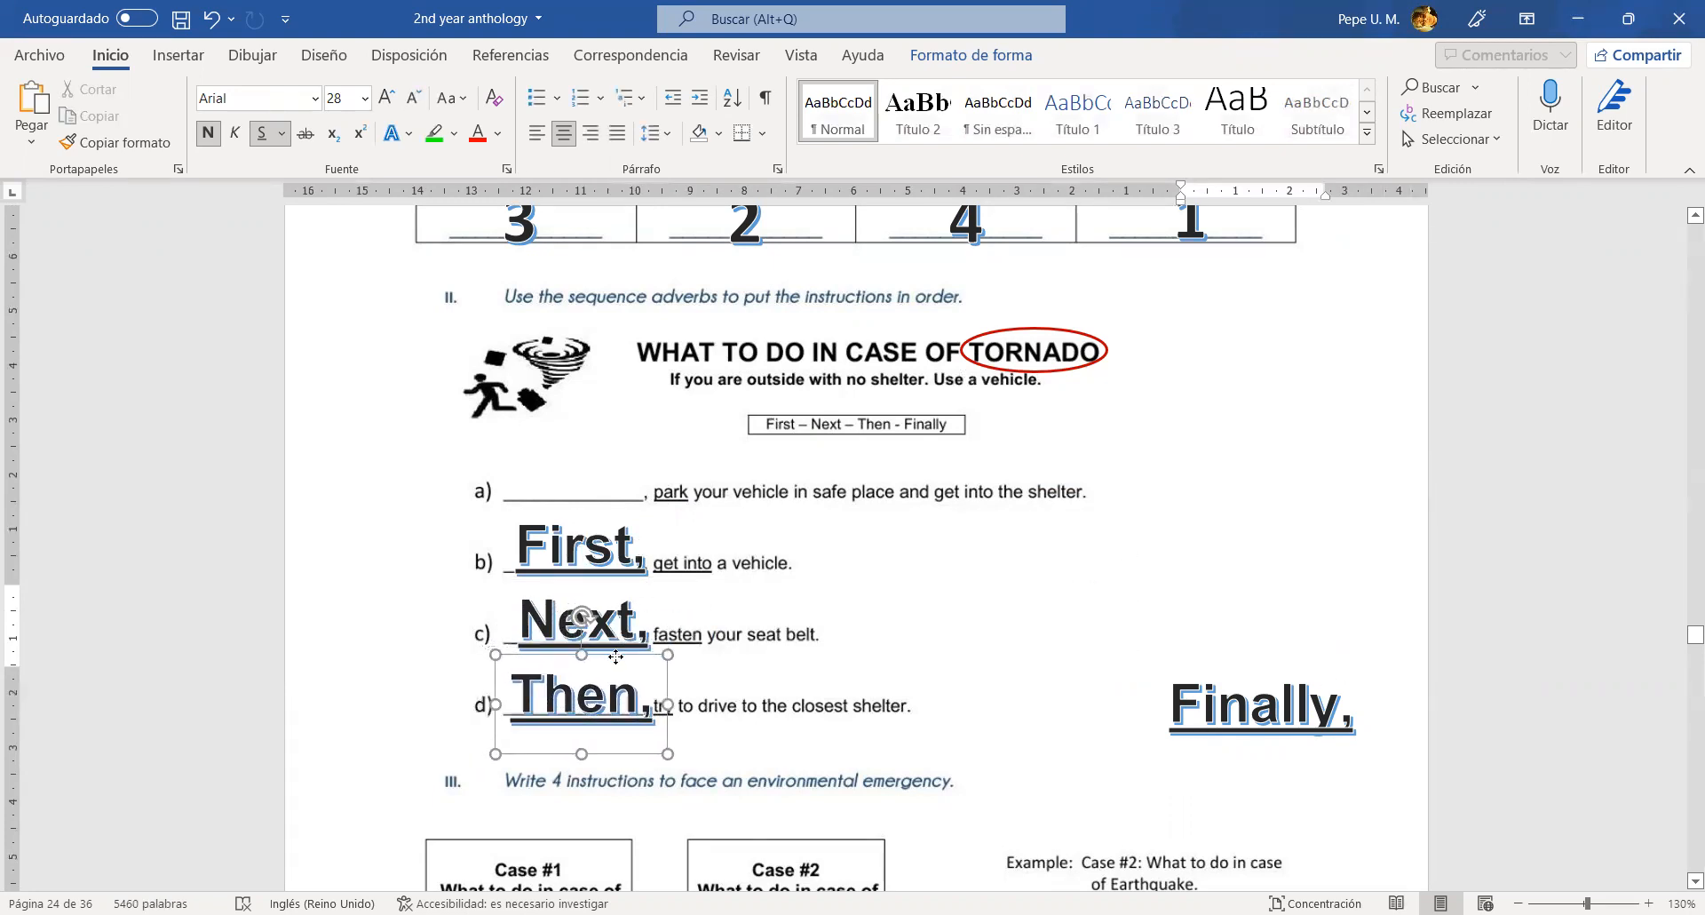
- Place the Finally word art on blank a) of the tornado instructions
click(1261, 714)
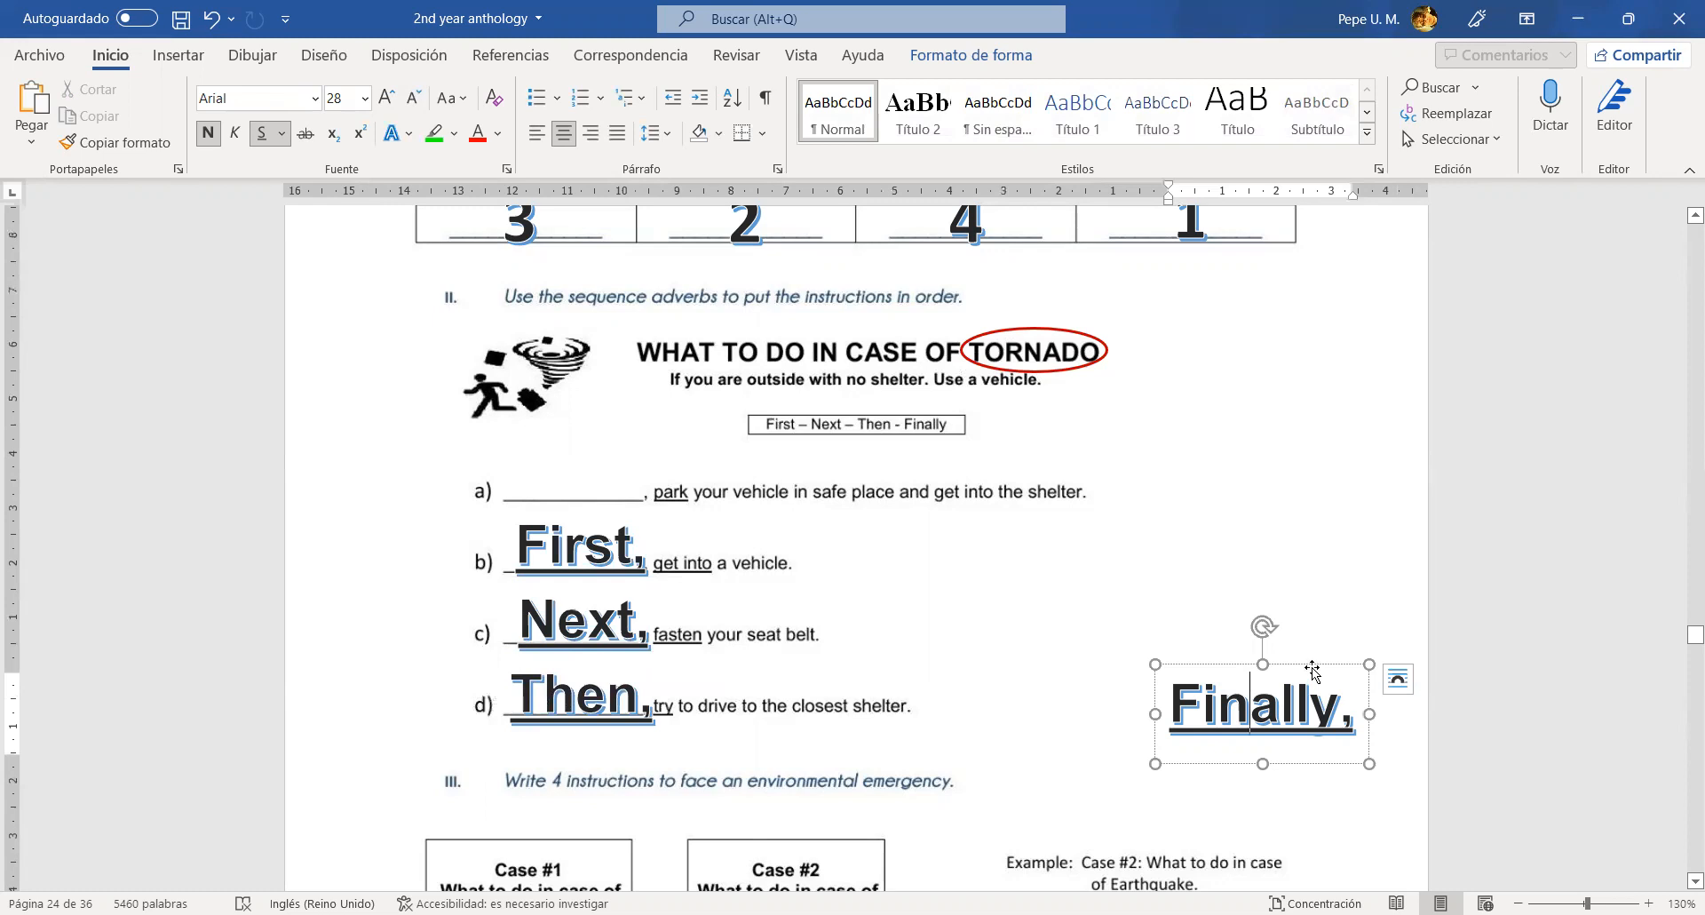
drag(1261, 712, 558, 476)
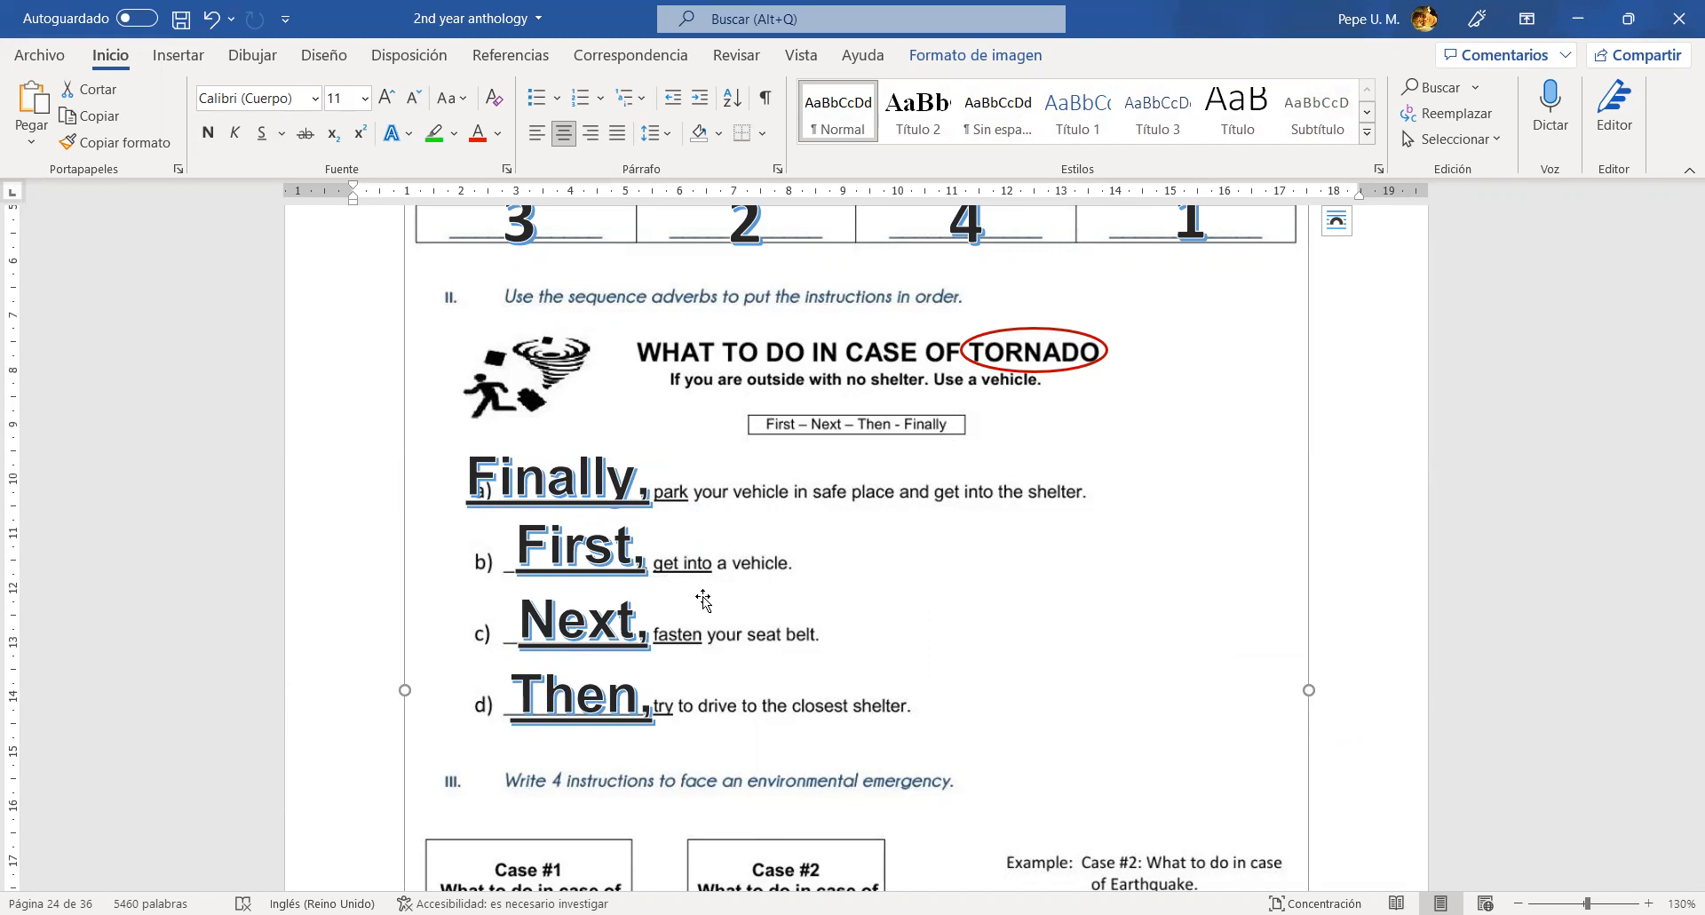
mouse_move(739, 637)
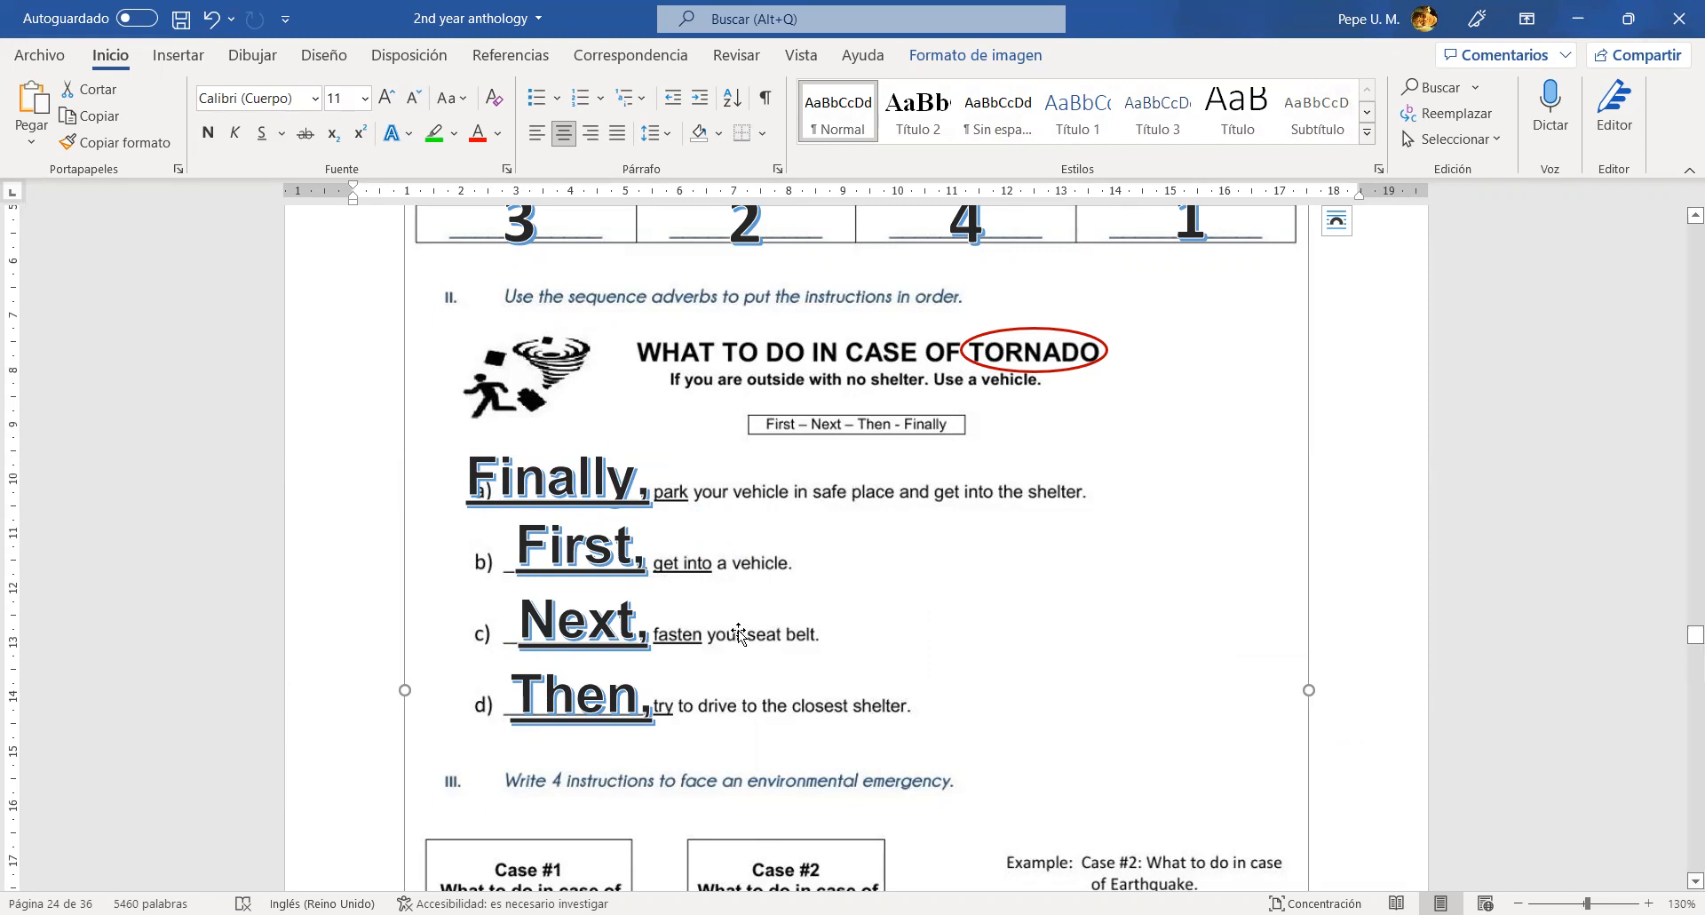
mouse_move(852, 577)
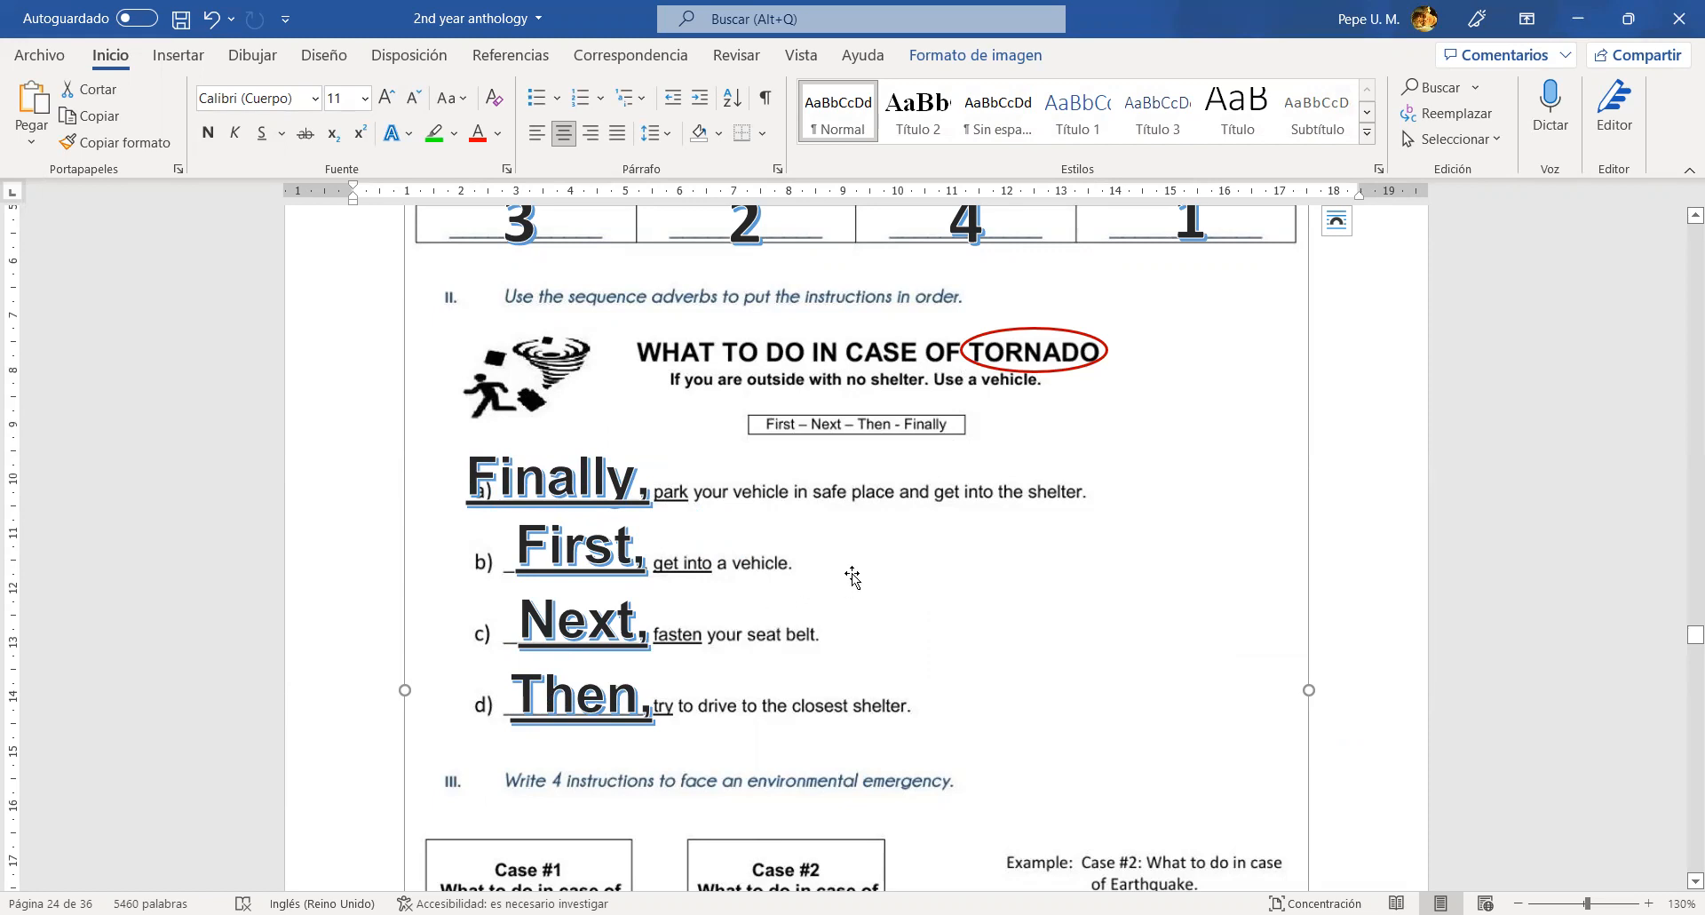
mouse_move(704, 525)
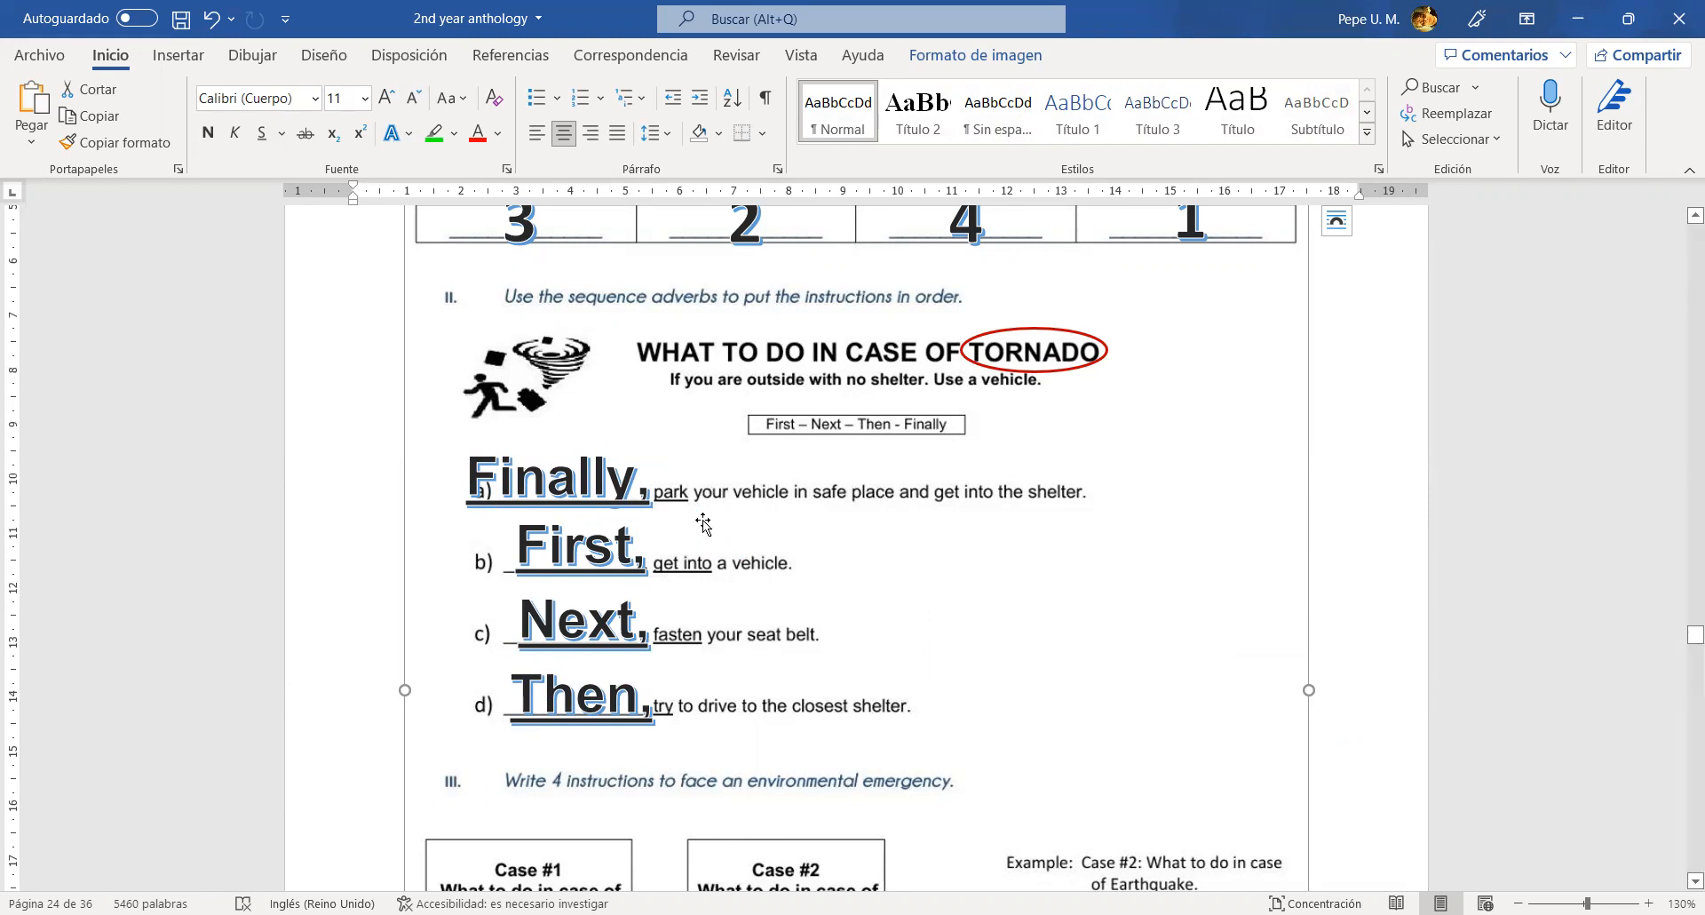
mouse_move(721, 569)
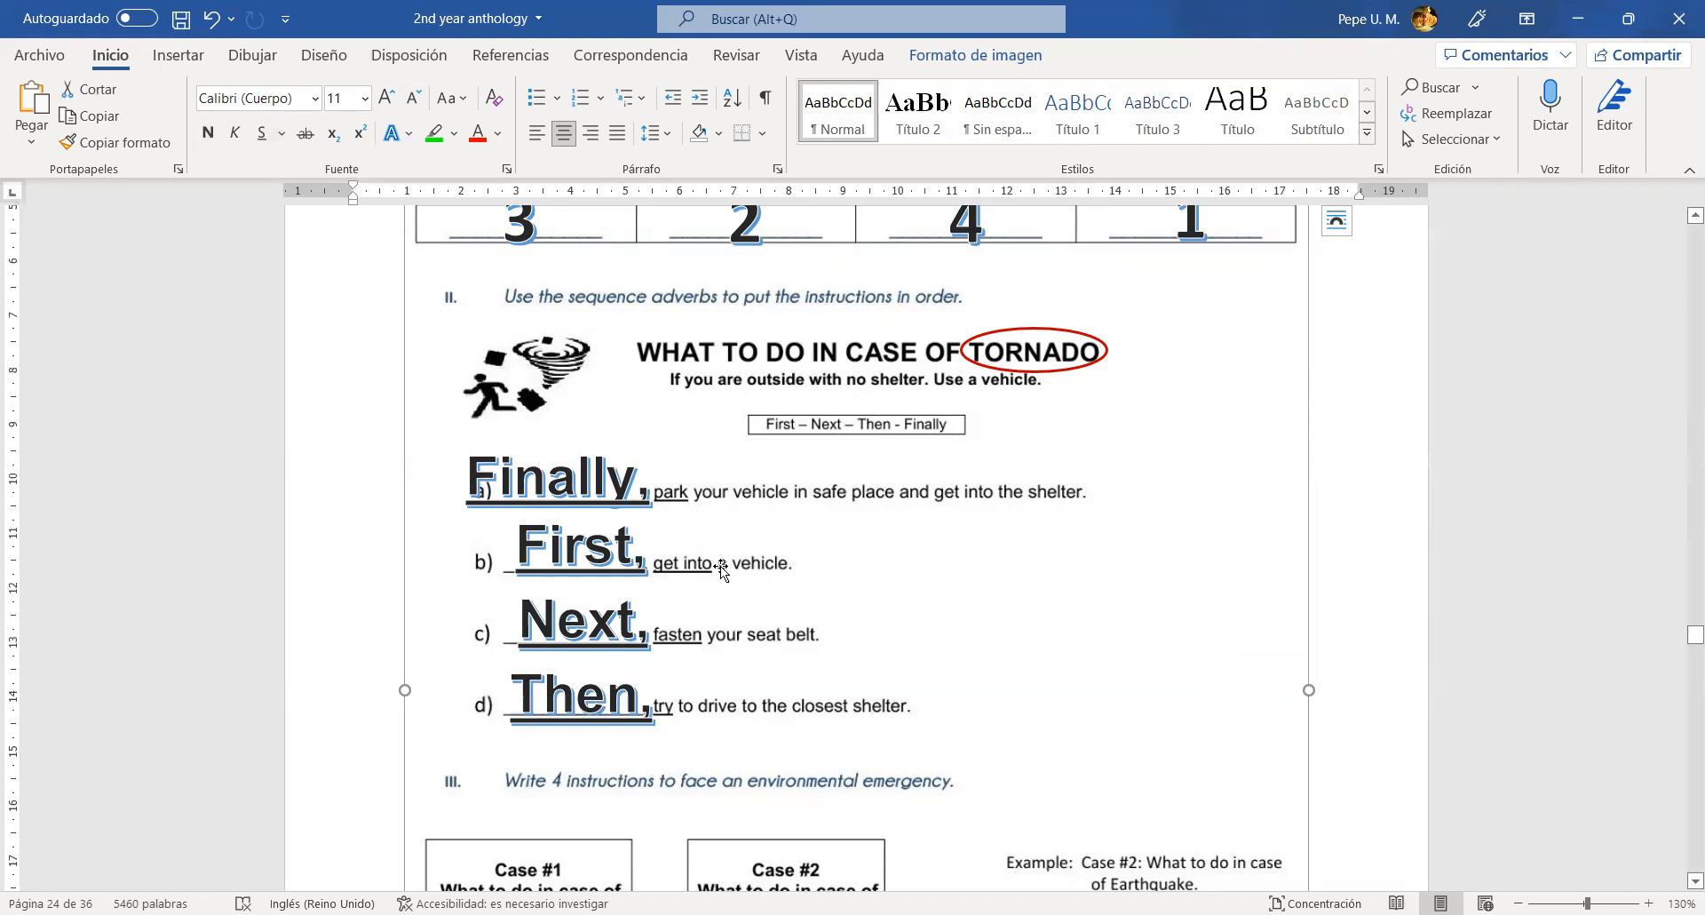
- Scroll down to section III with the Hurricane and Earthquake case tables
scroll(down, 3)
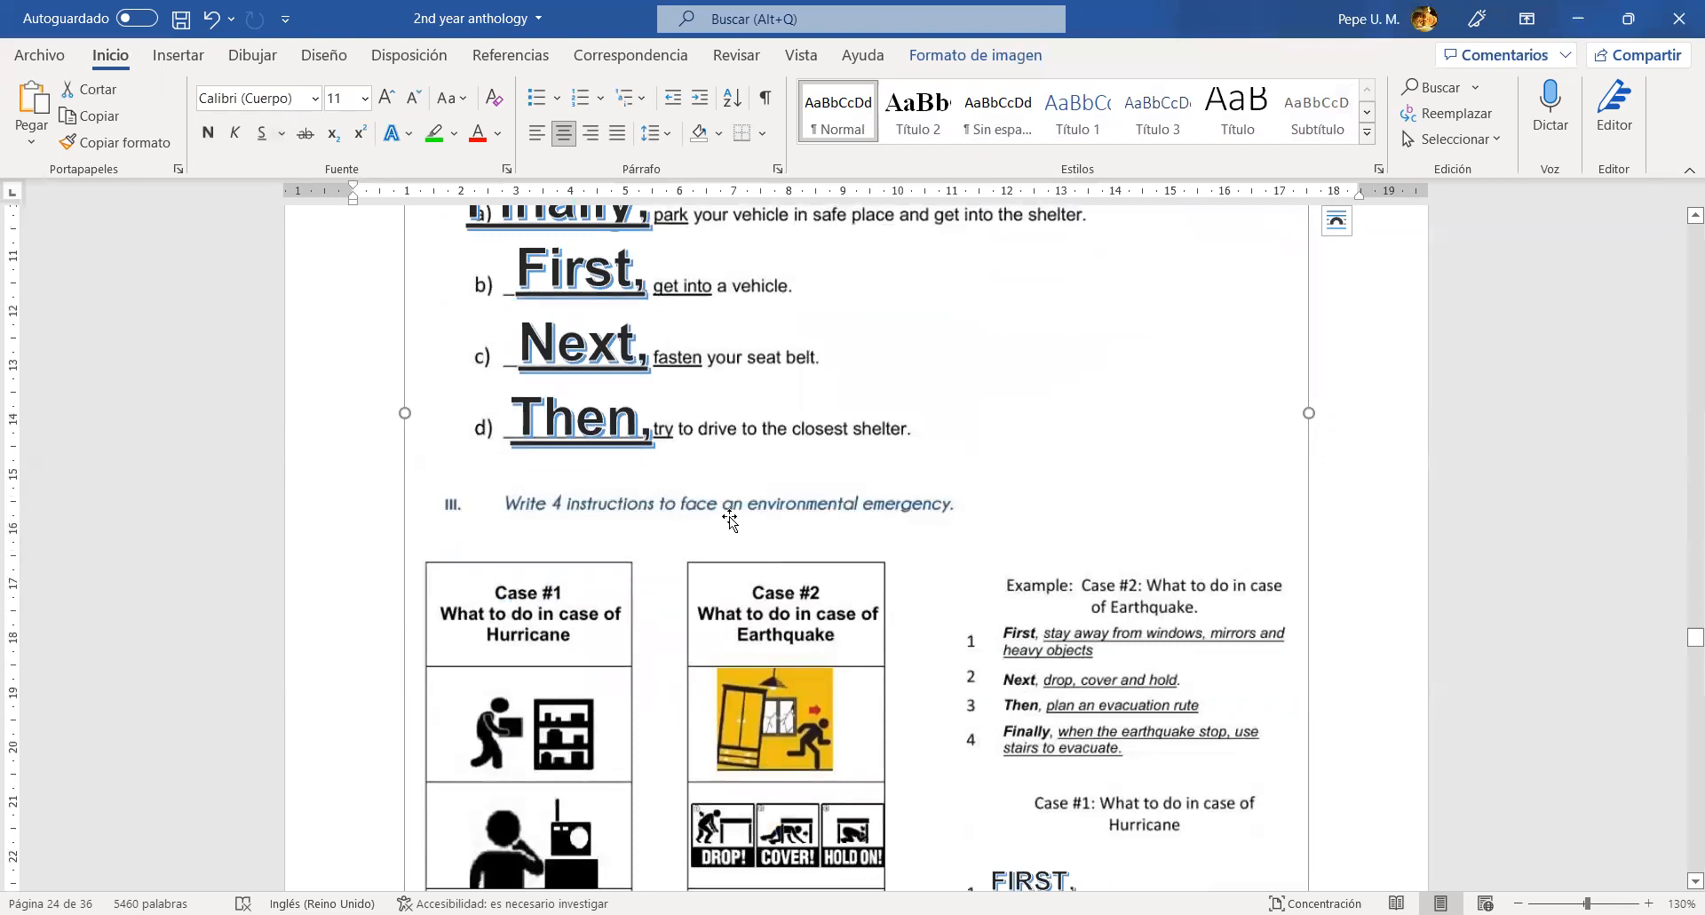
mouse_move(730, 508)
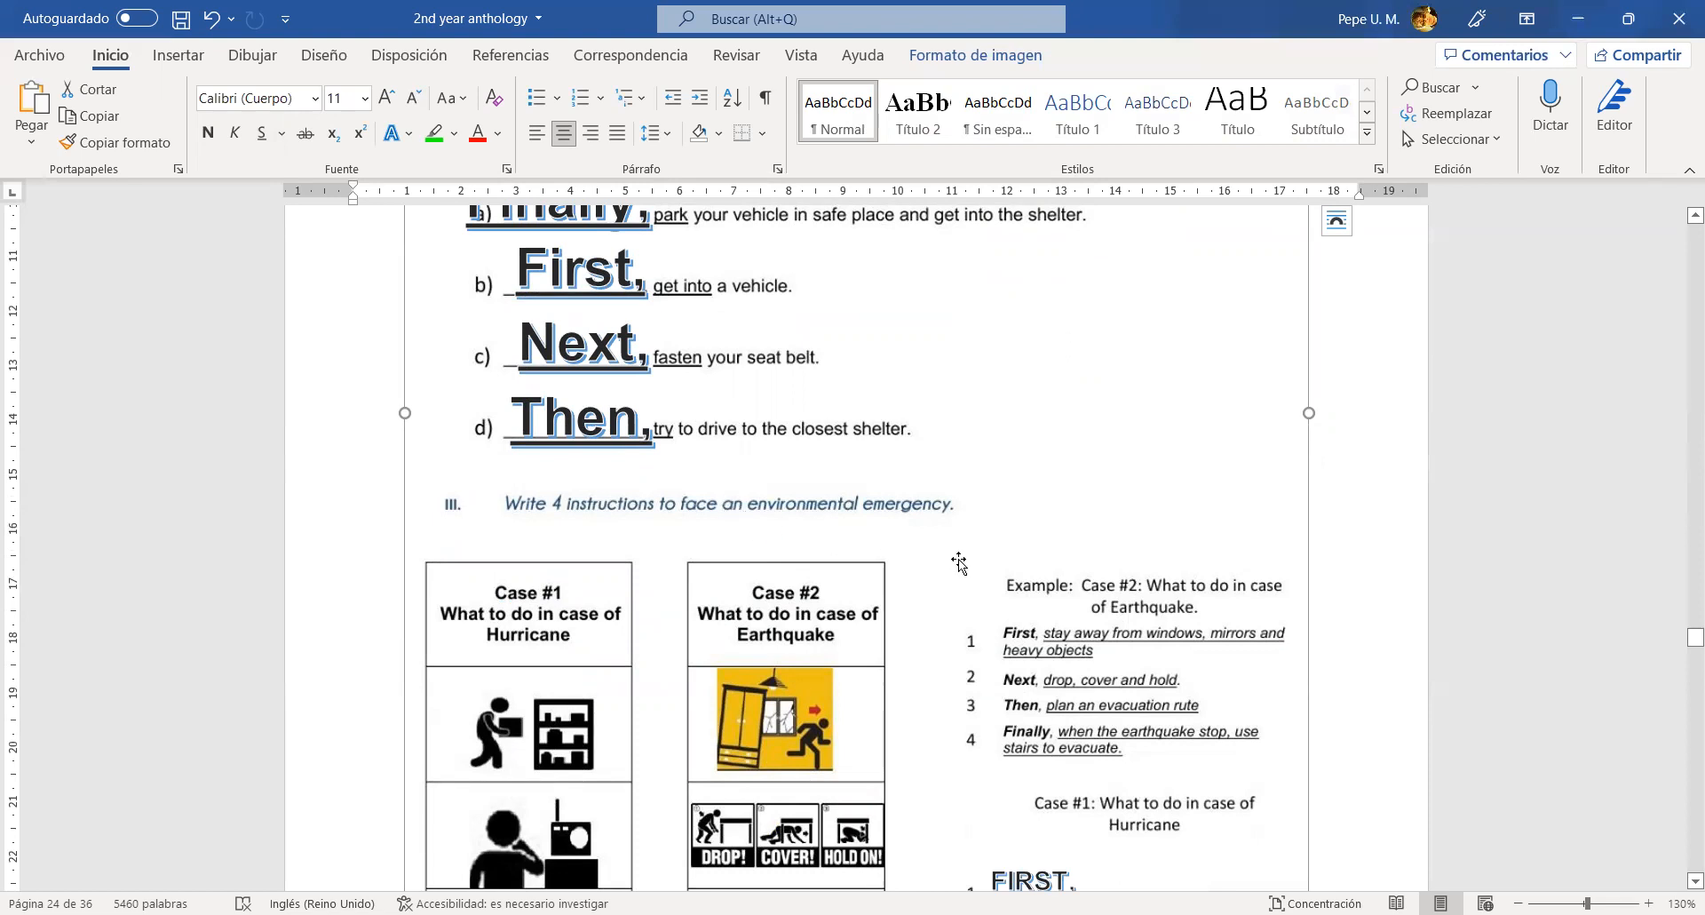
mouse_move(951, 558)
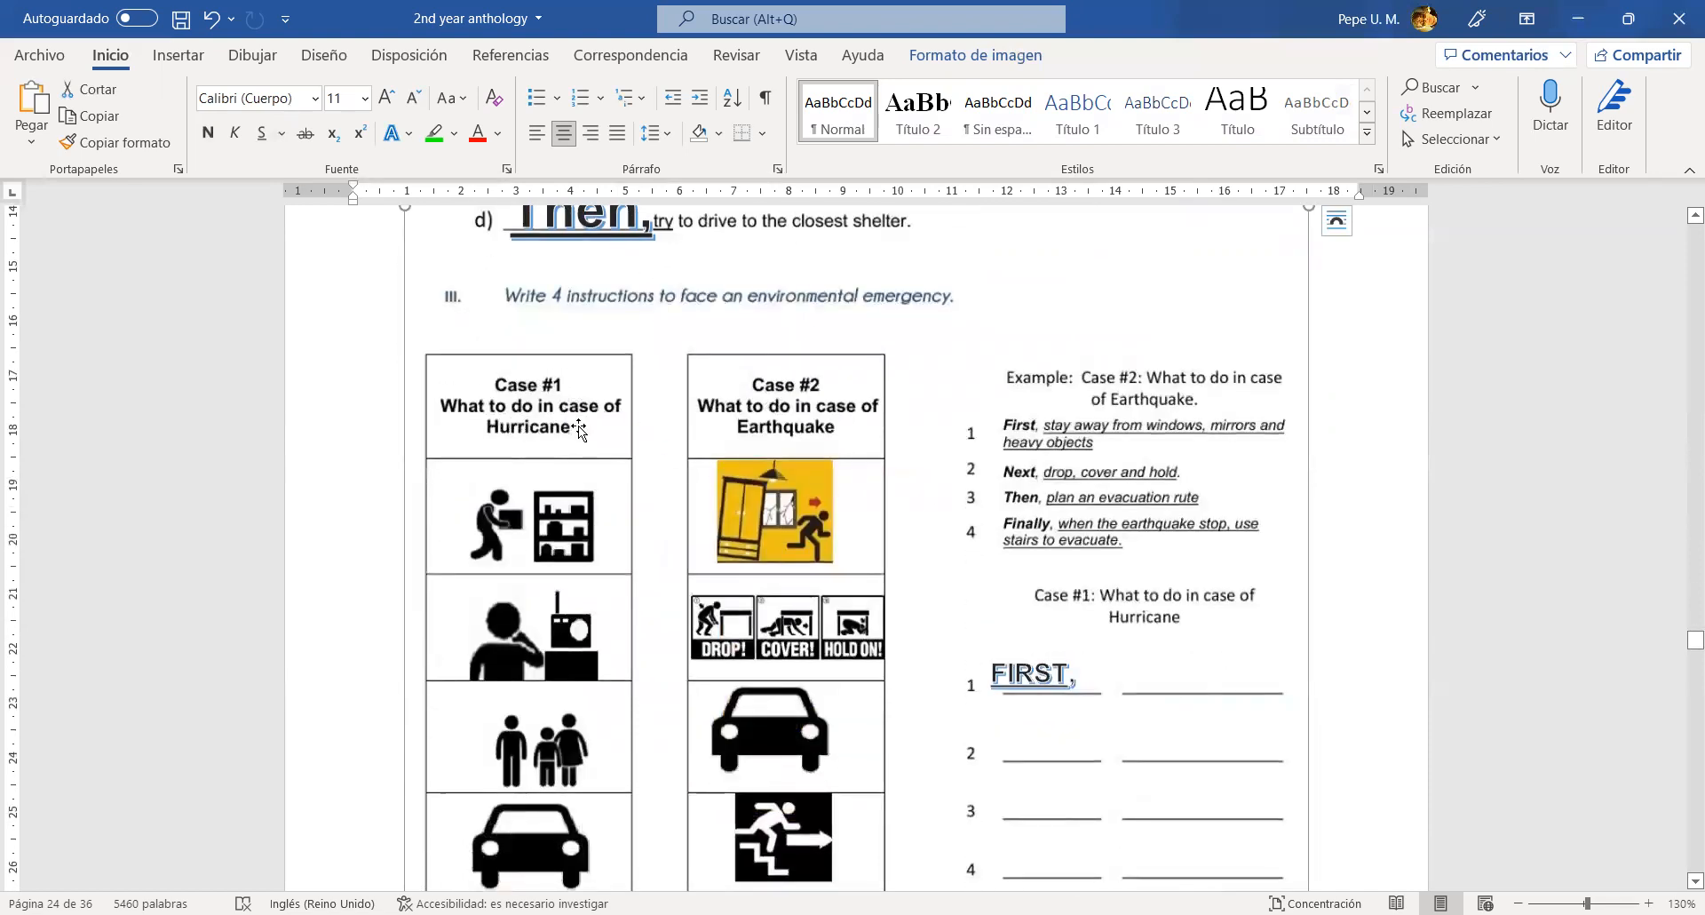
mouse_move(507, 415)
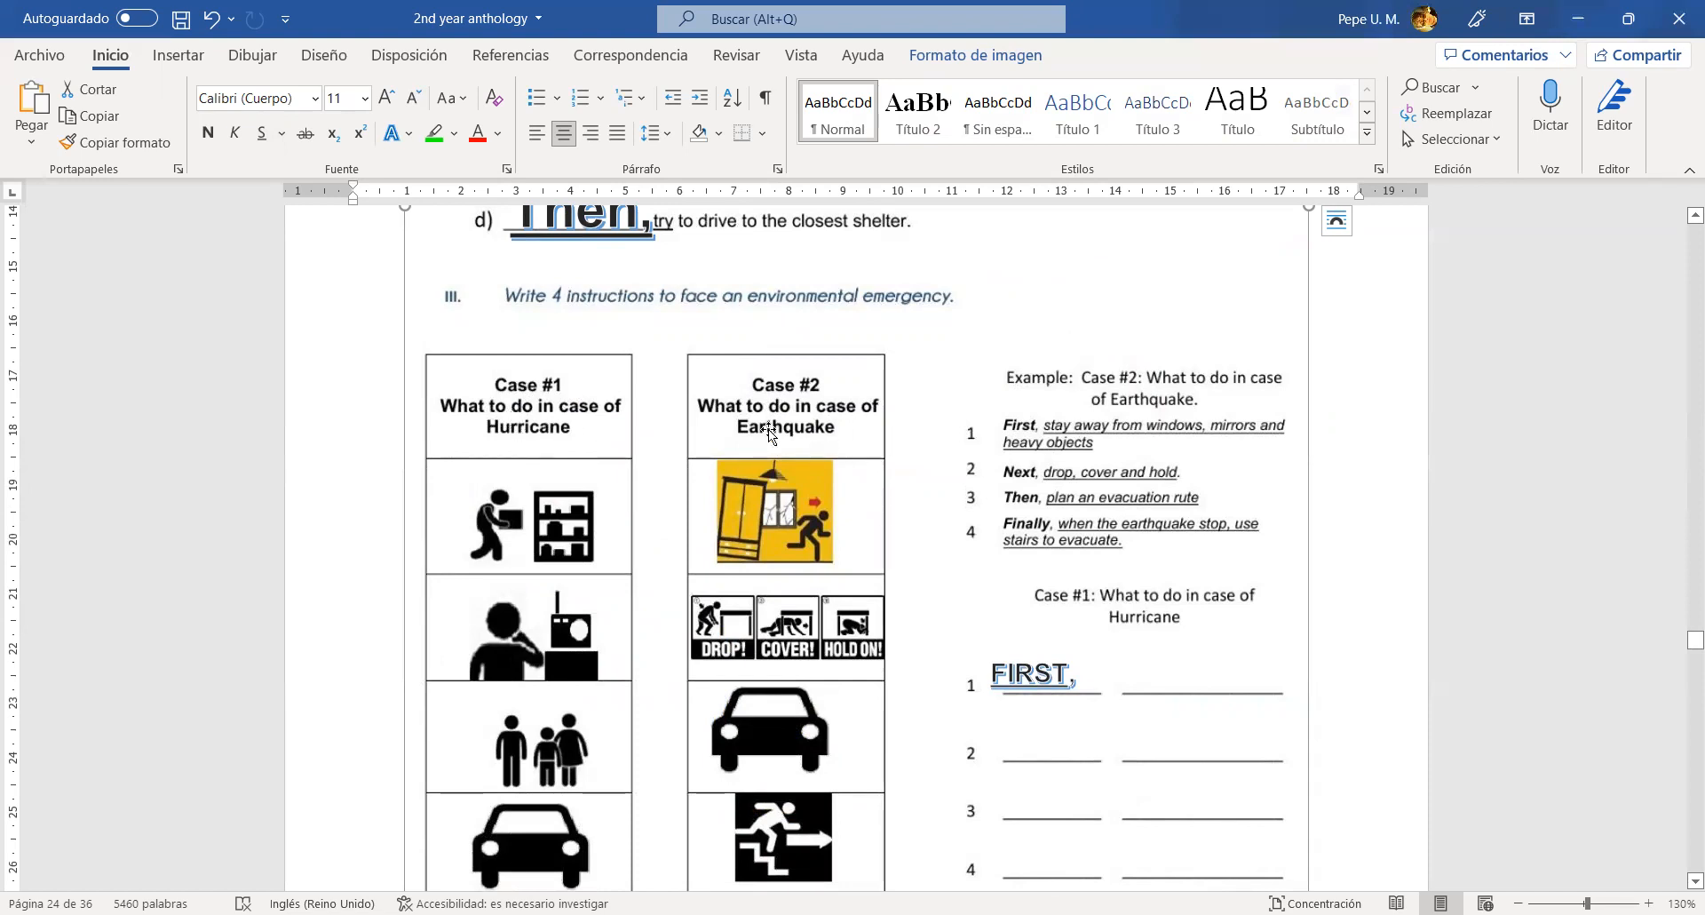
mouse_move(739, 441)
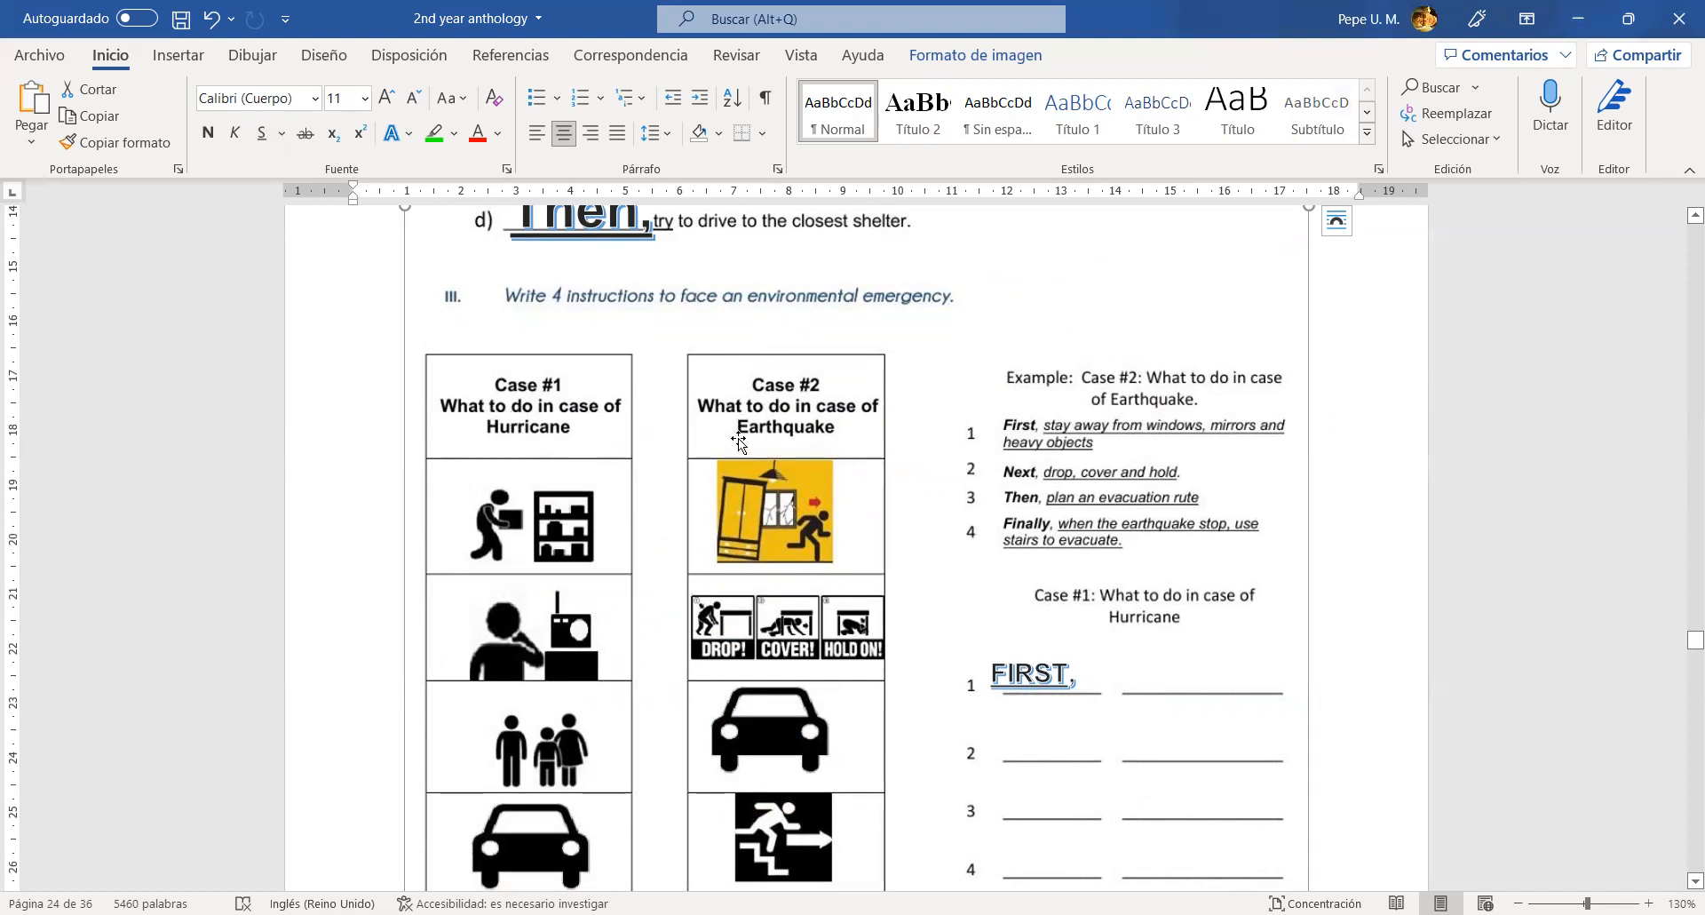
mouse_move(817, 463)
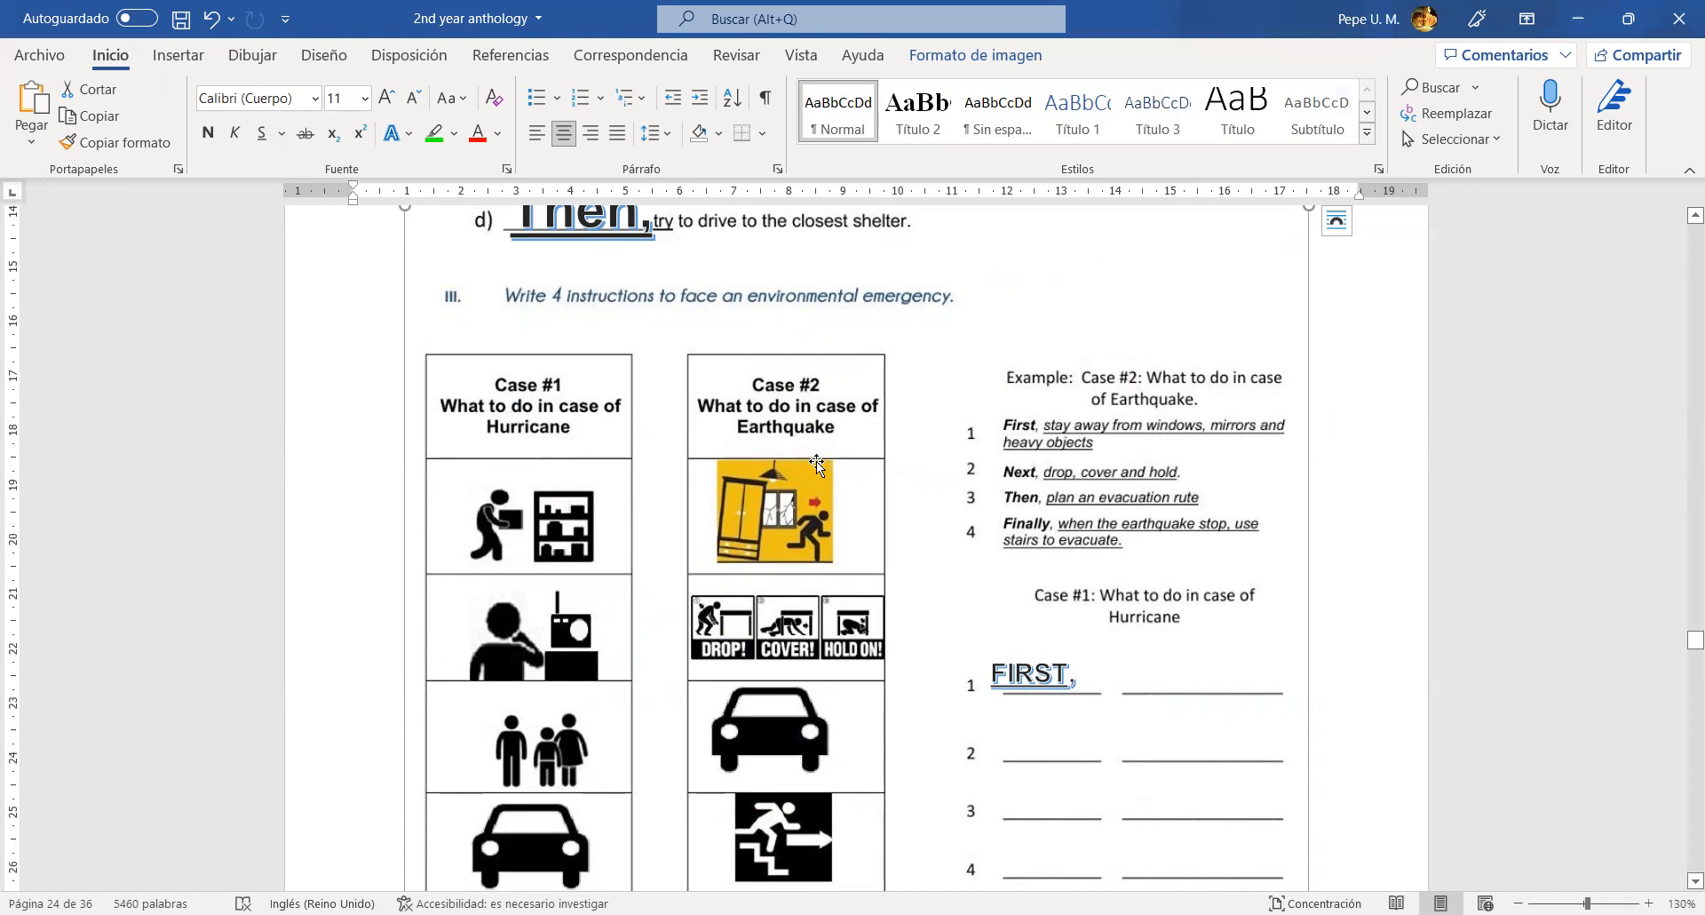
mouse_move(593, 387)
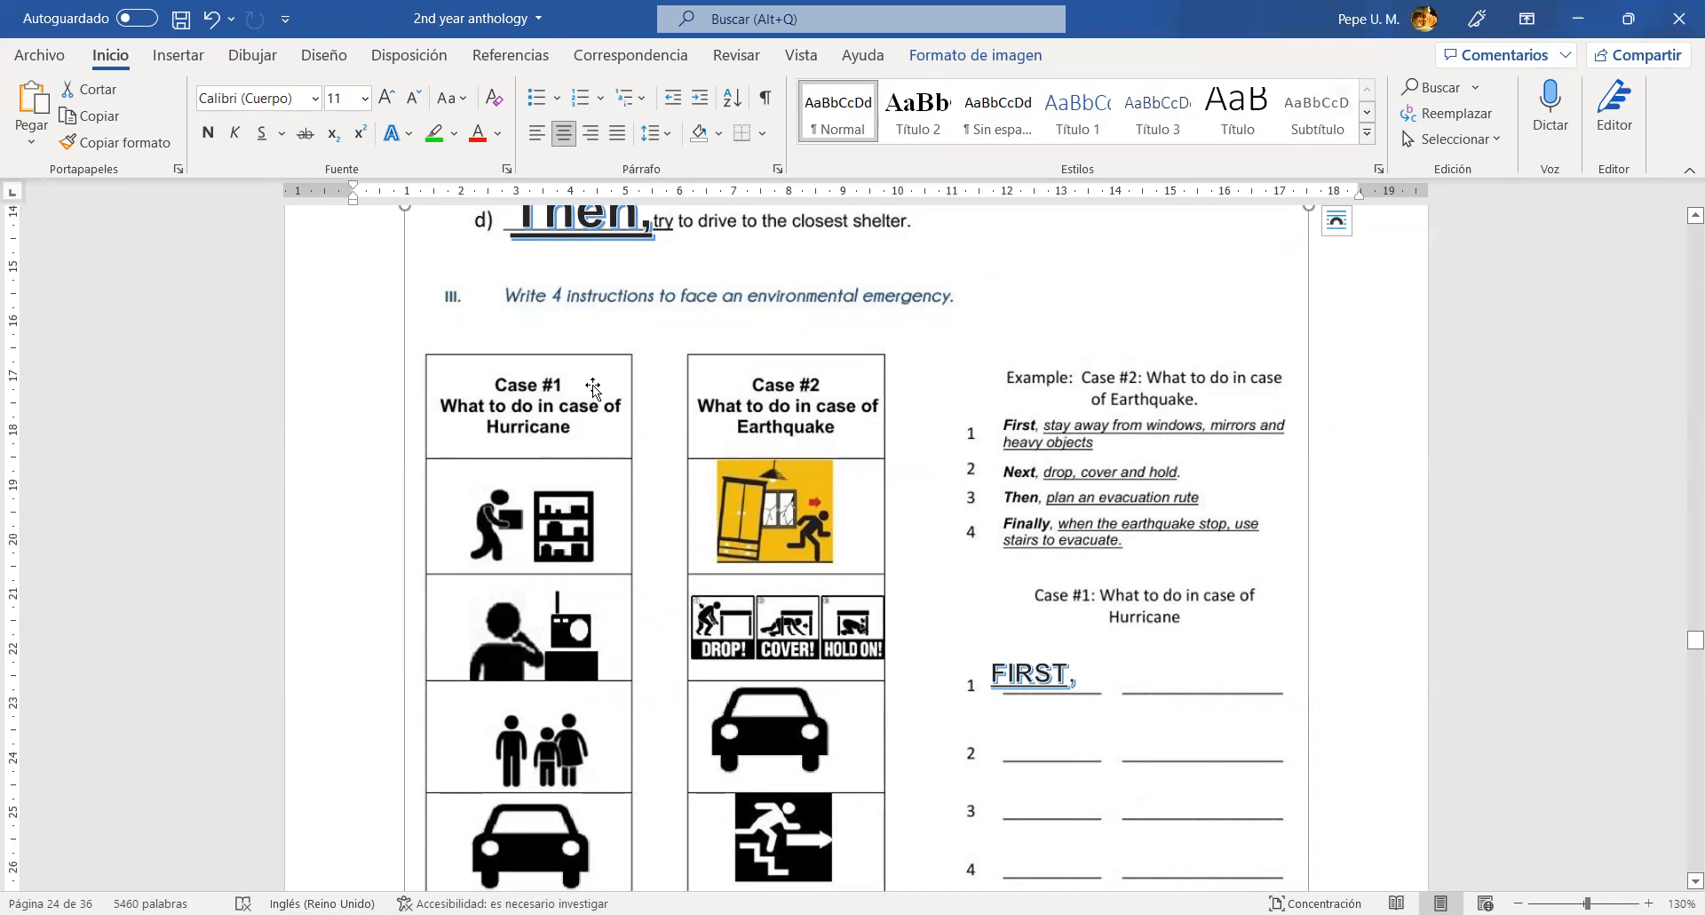
scroll(down, 3)
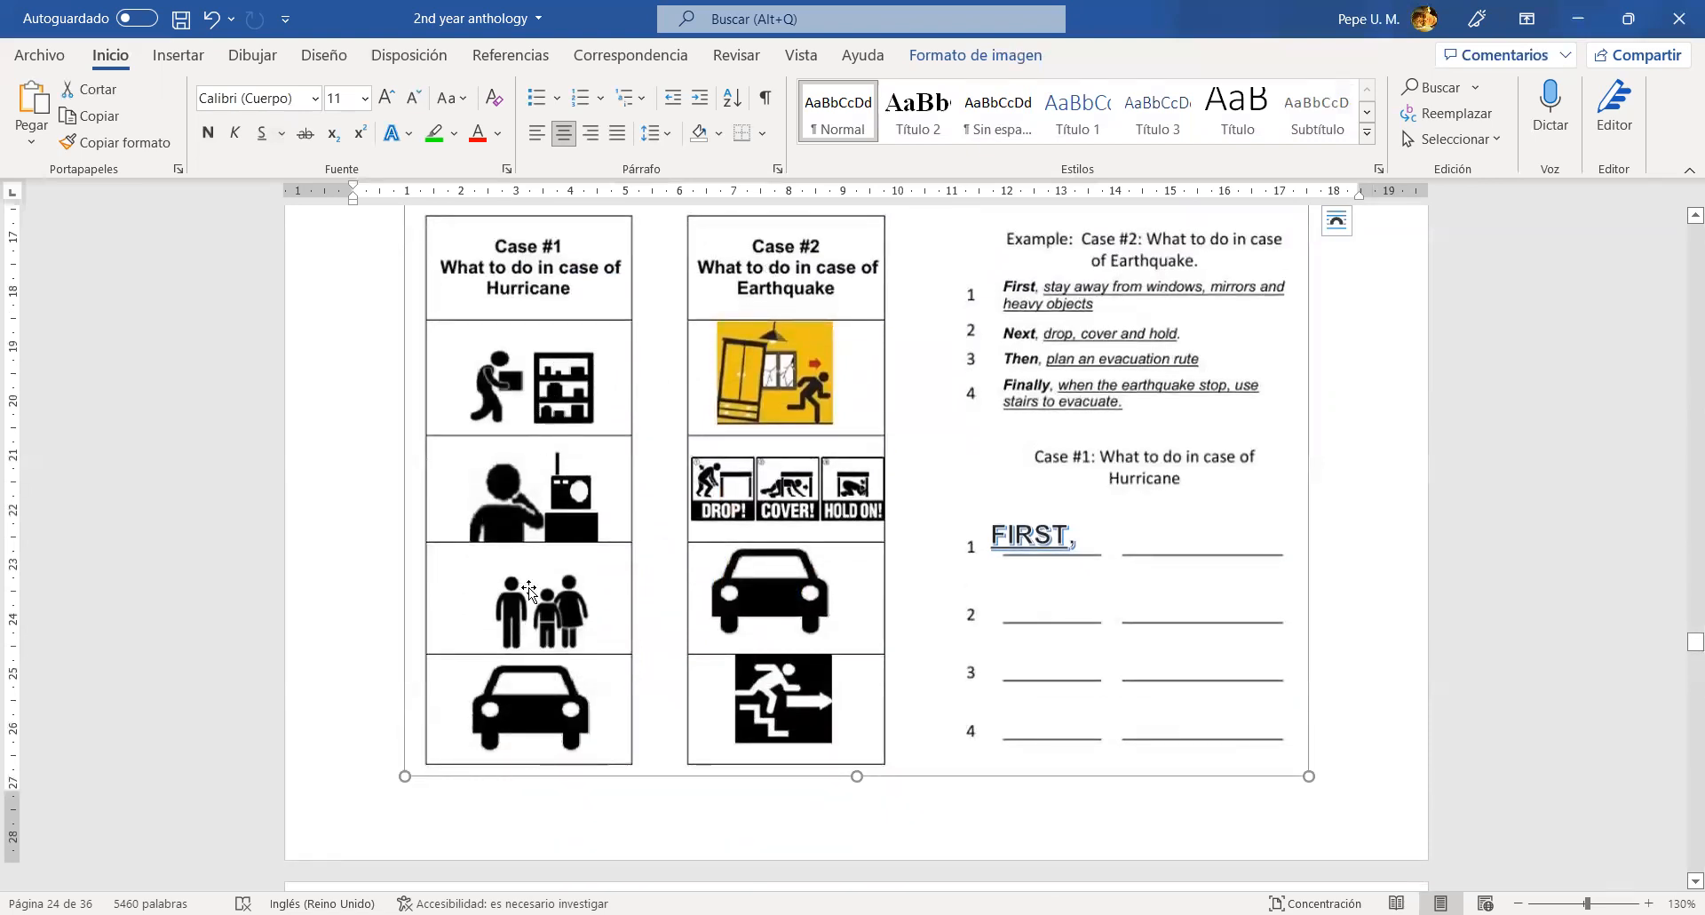
mouse_move(774, 709)
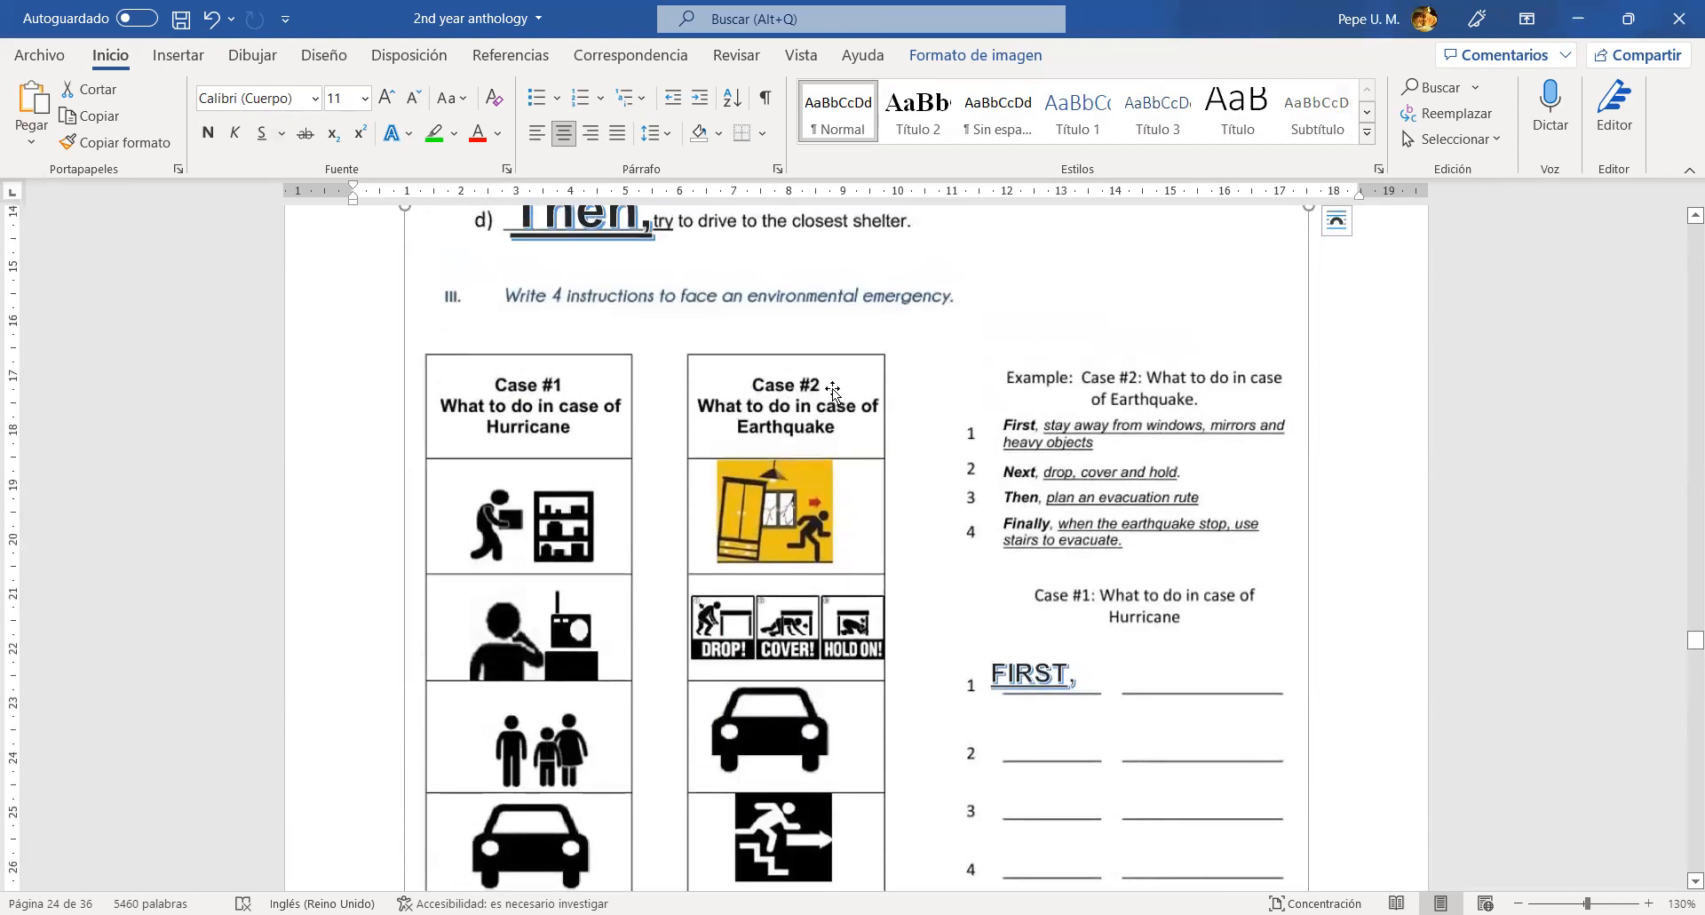
mouse_move(1211, 401)
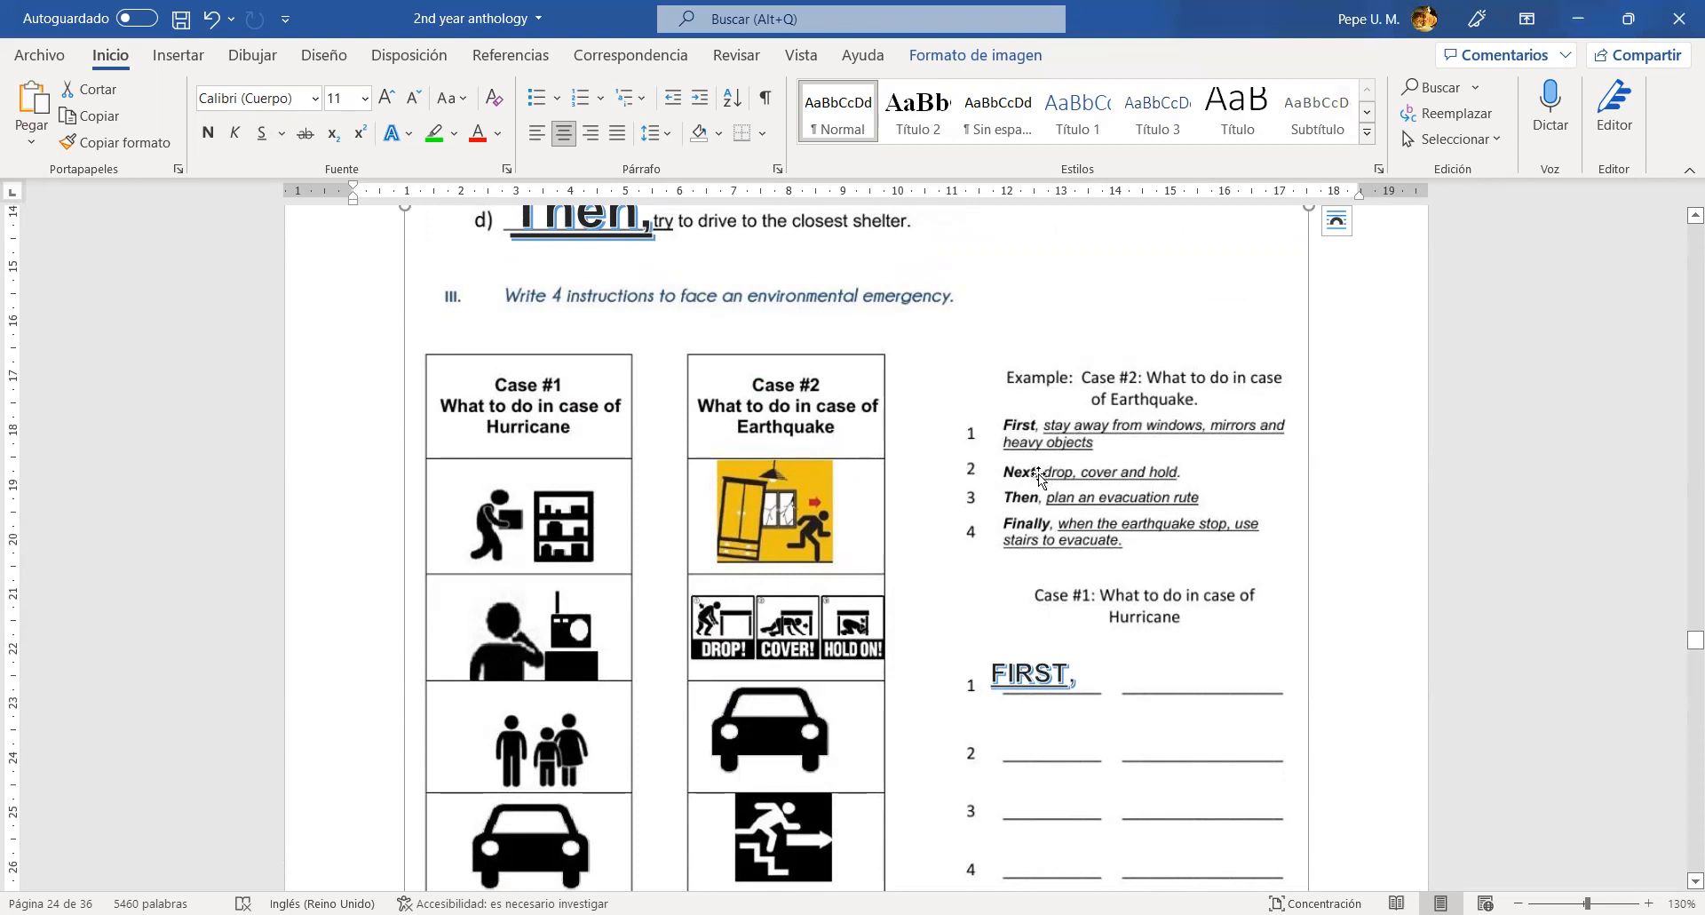
mouse_move(1094, 405)
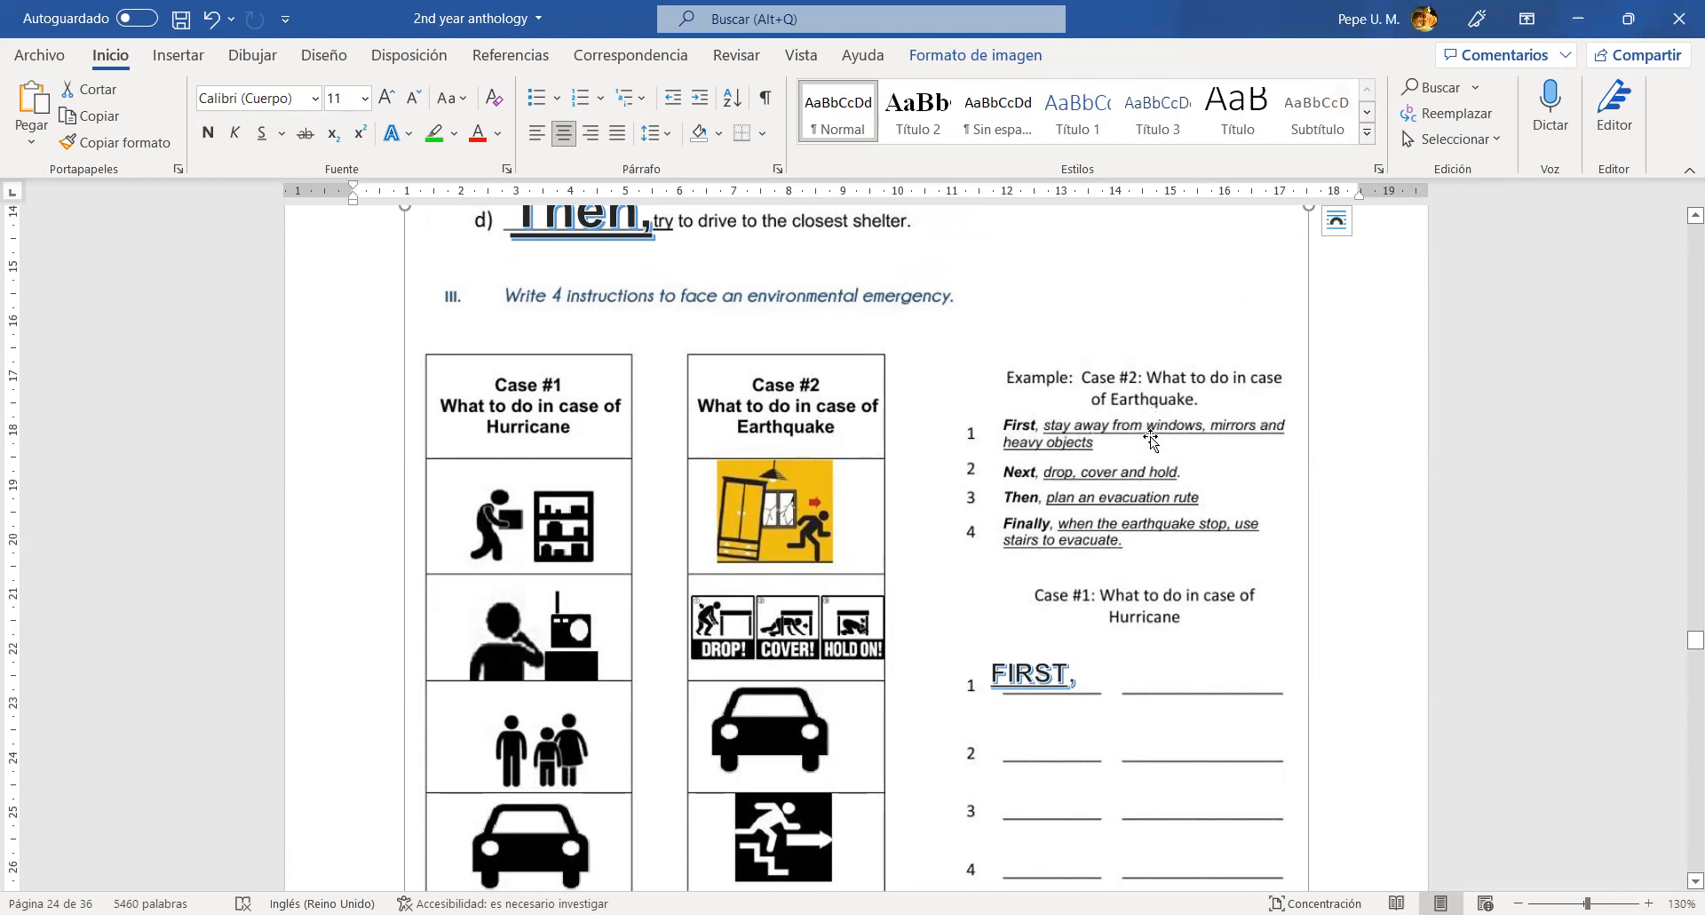
mouse_move(1165, 451)
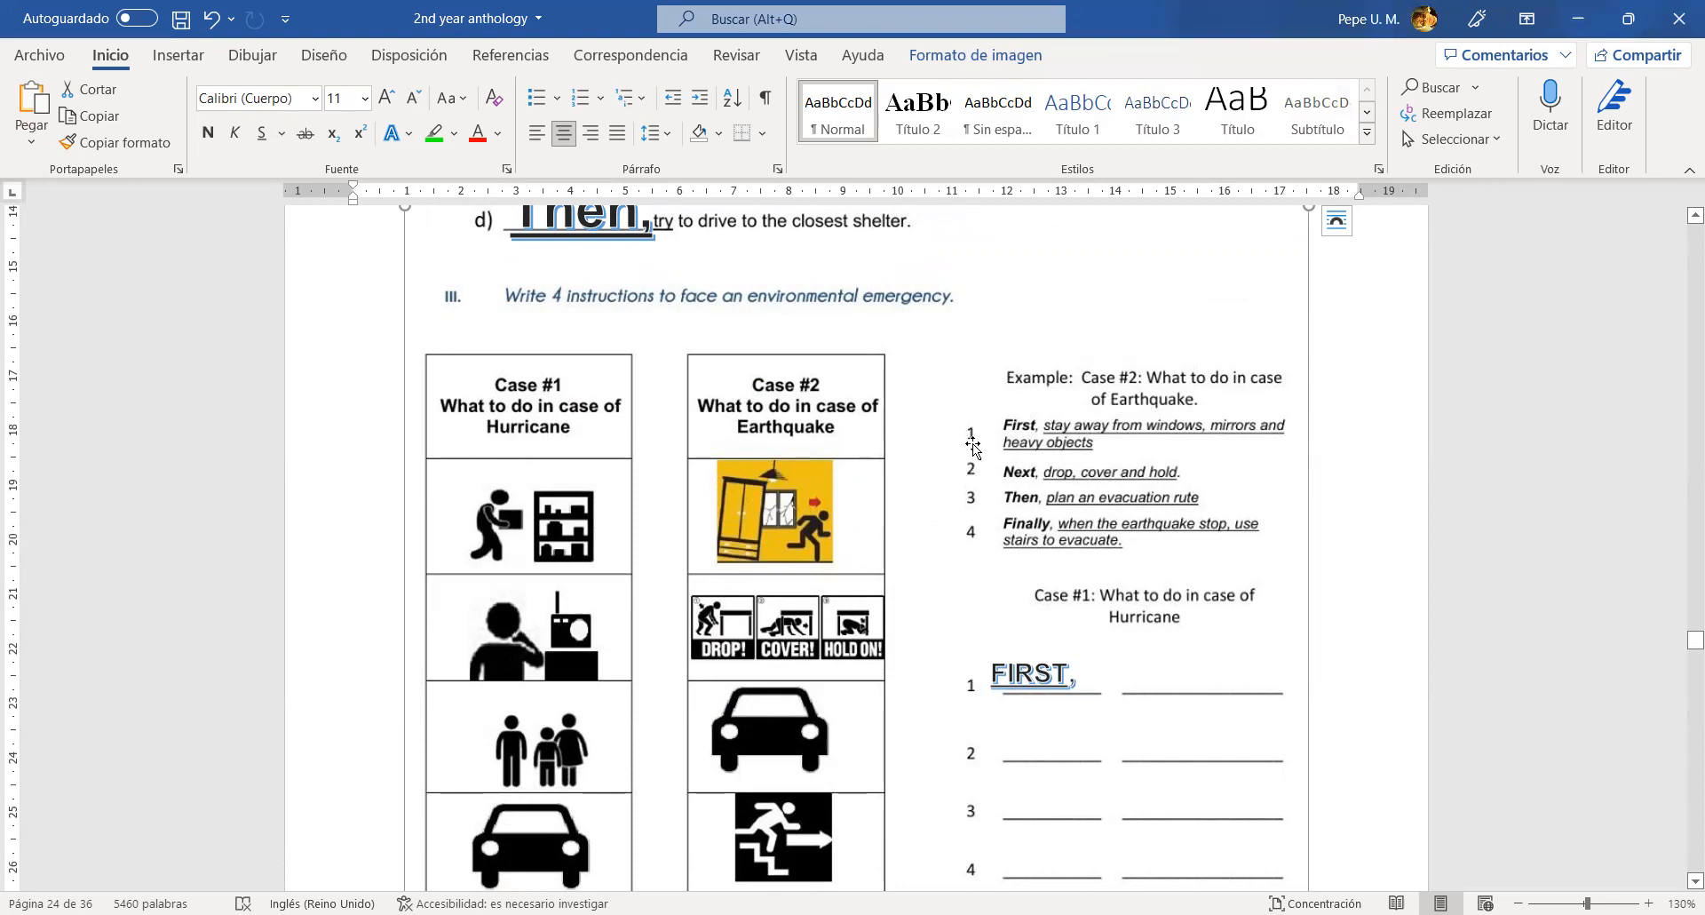
mouse_move(1123, 486)
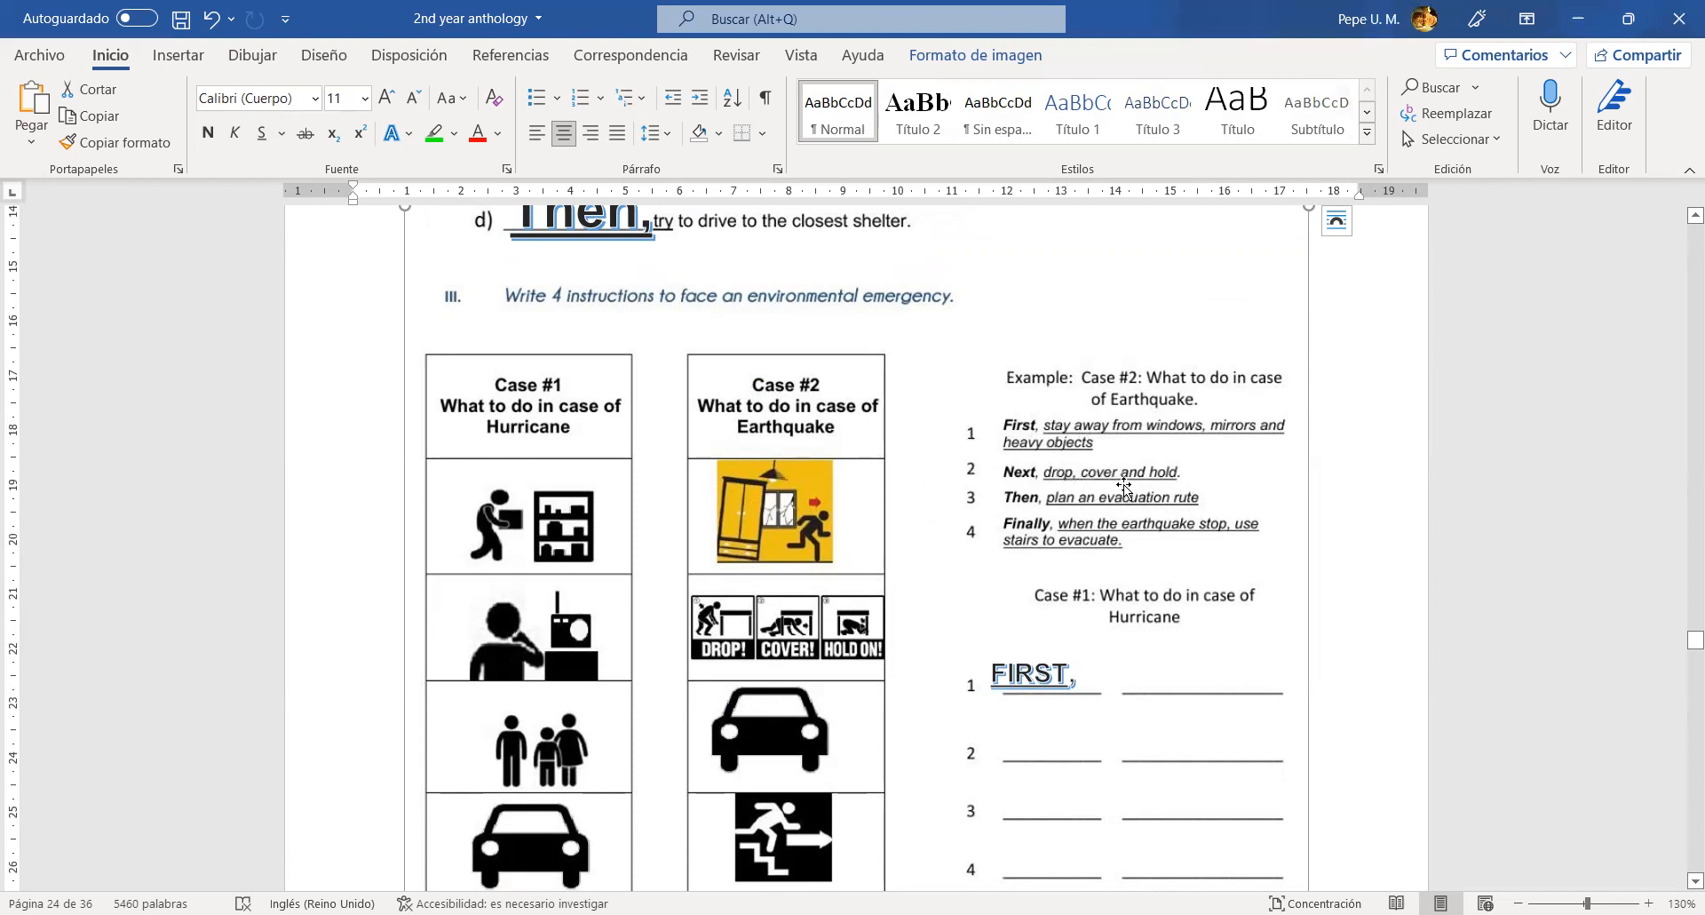
mouse_move(592, 646)
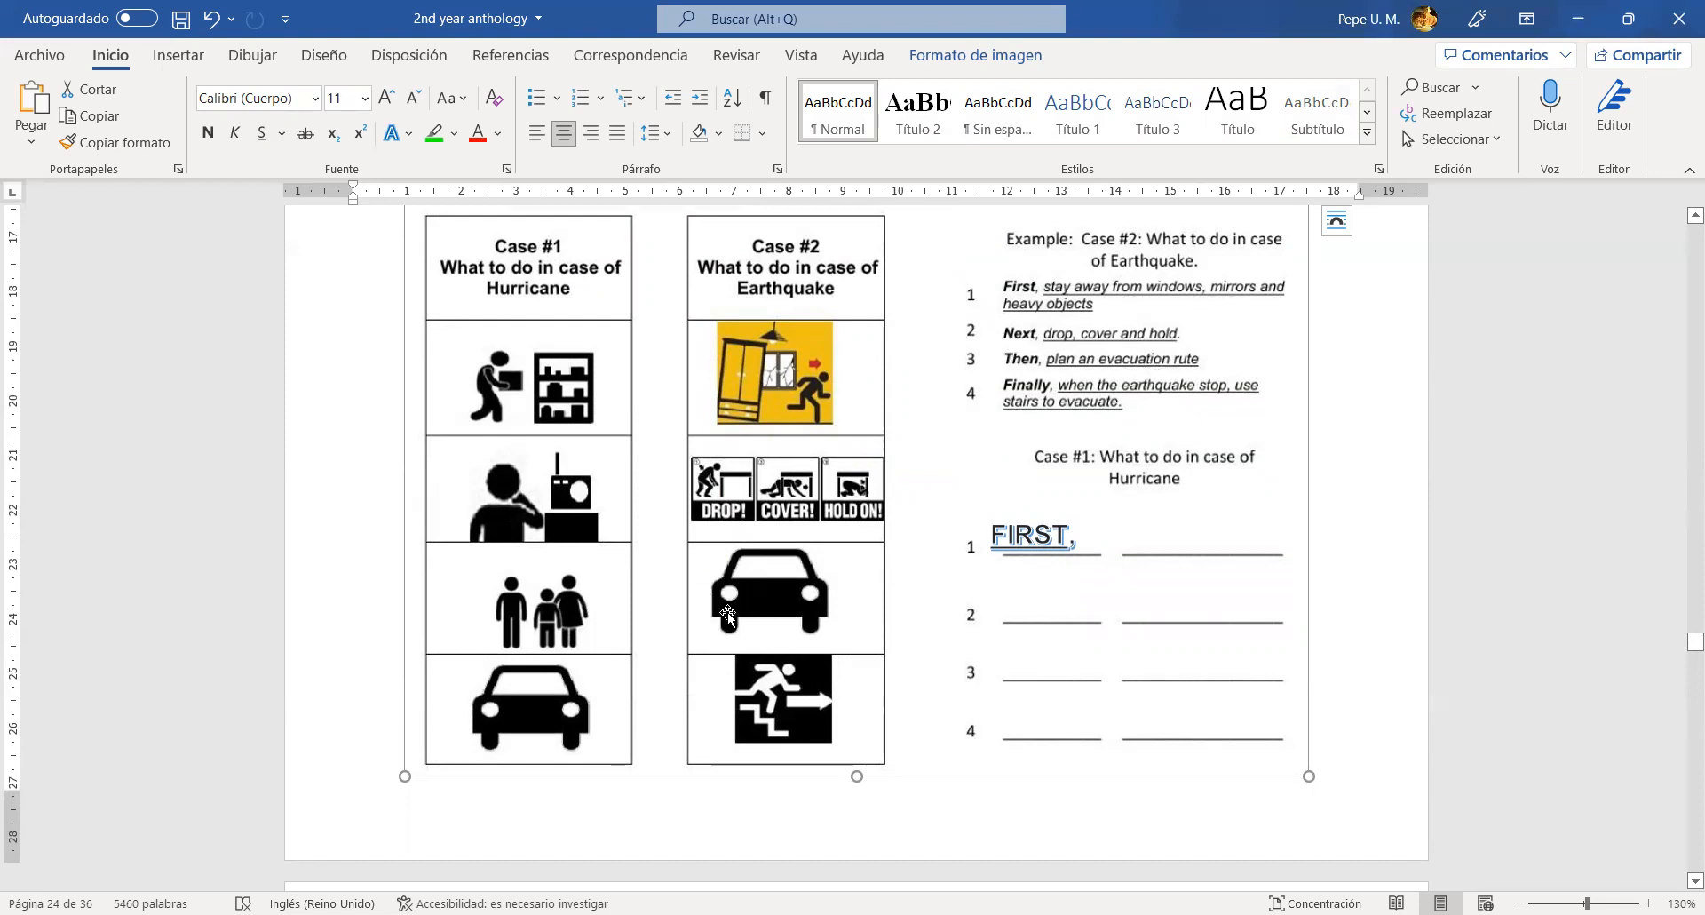
mouse_move(785, 709)
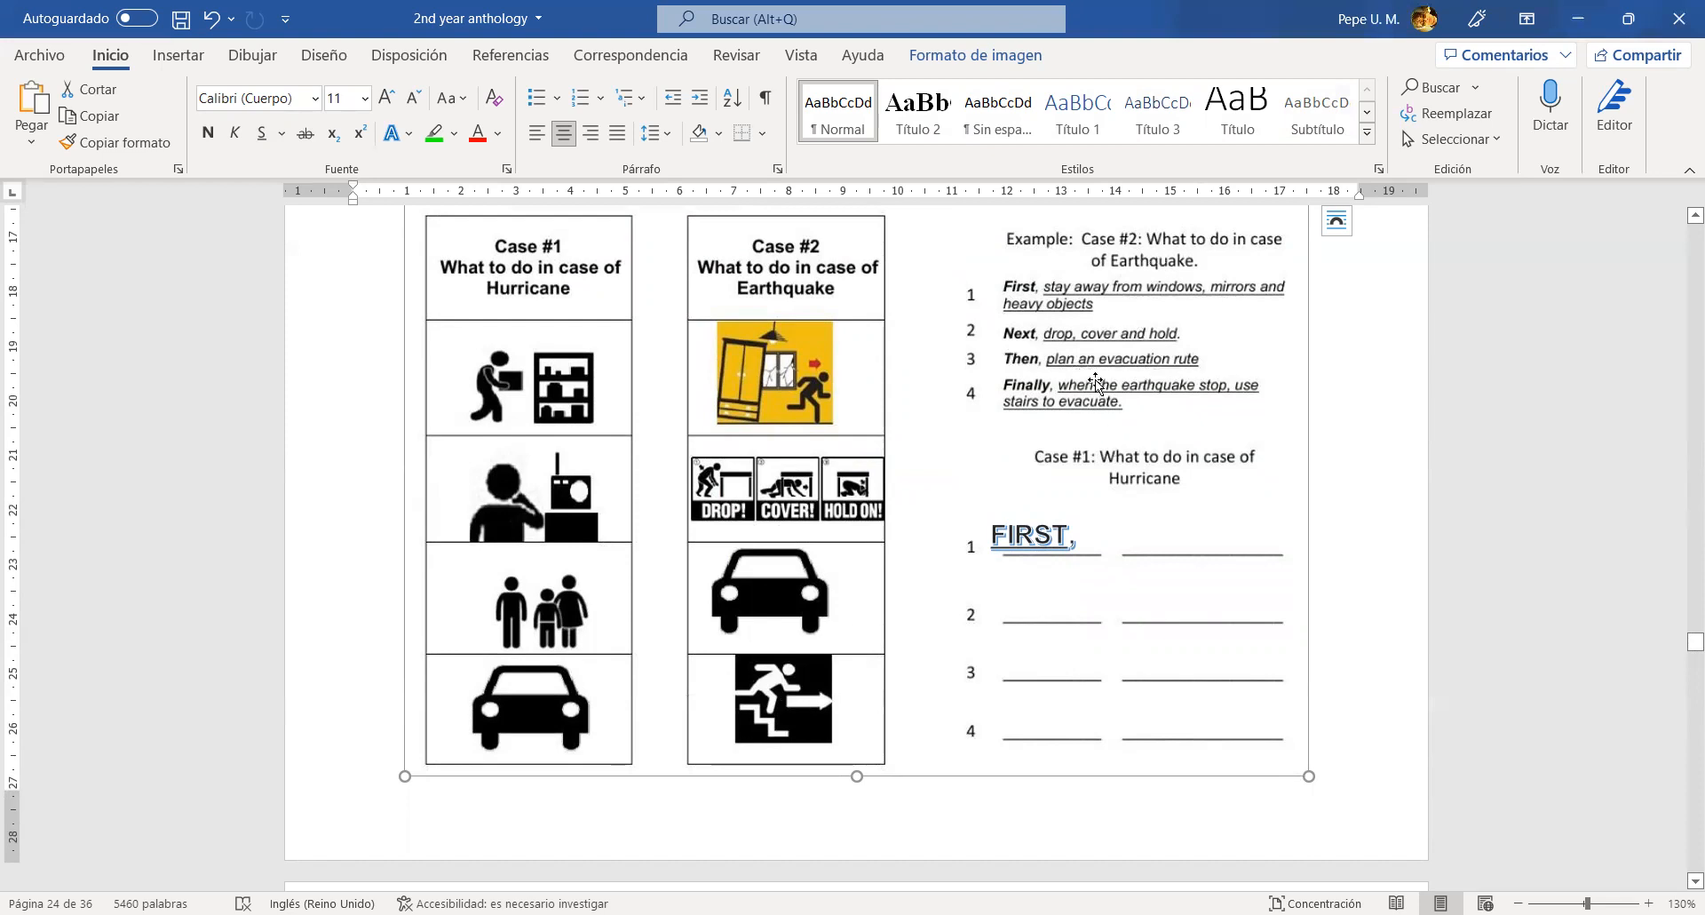
mouse_move(1200, 401)
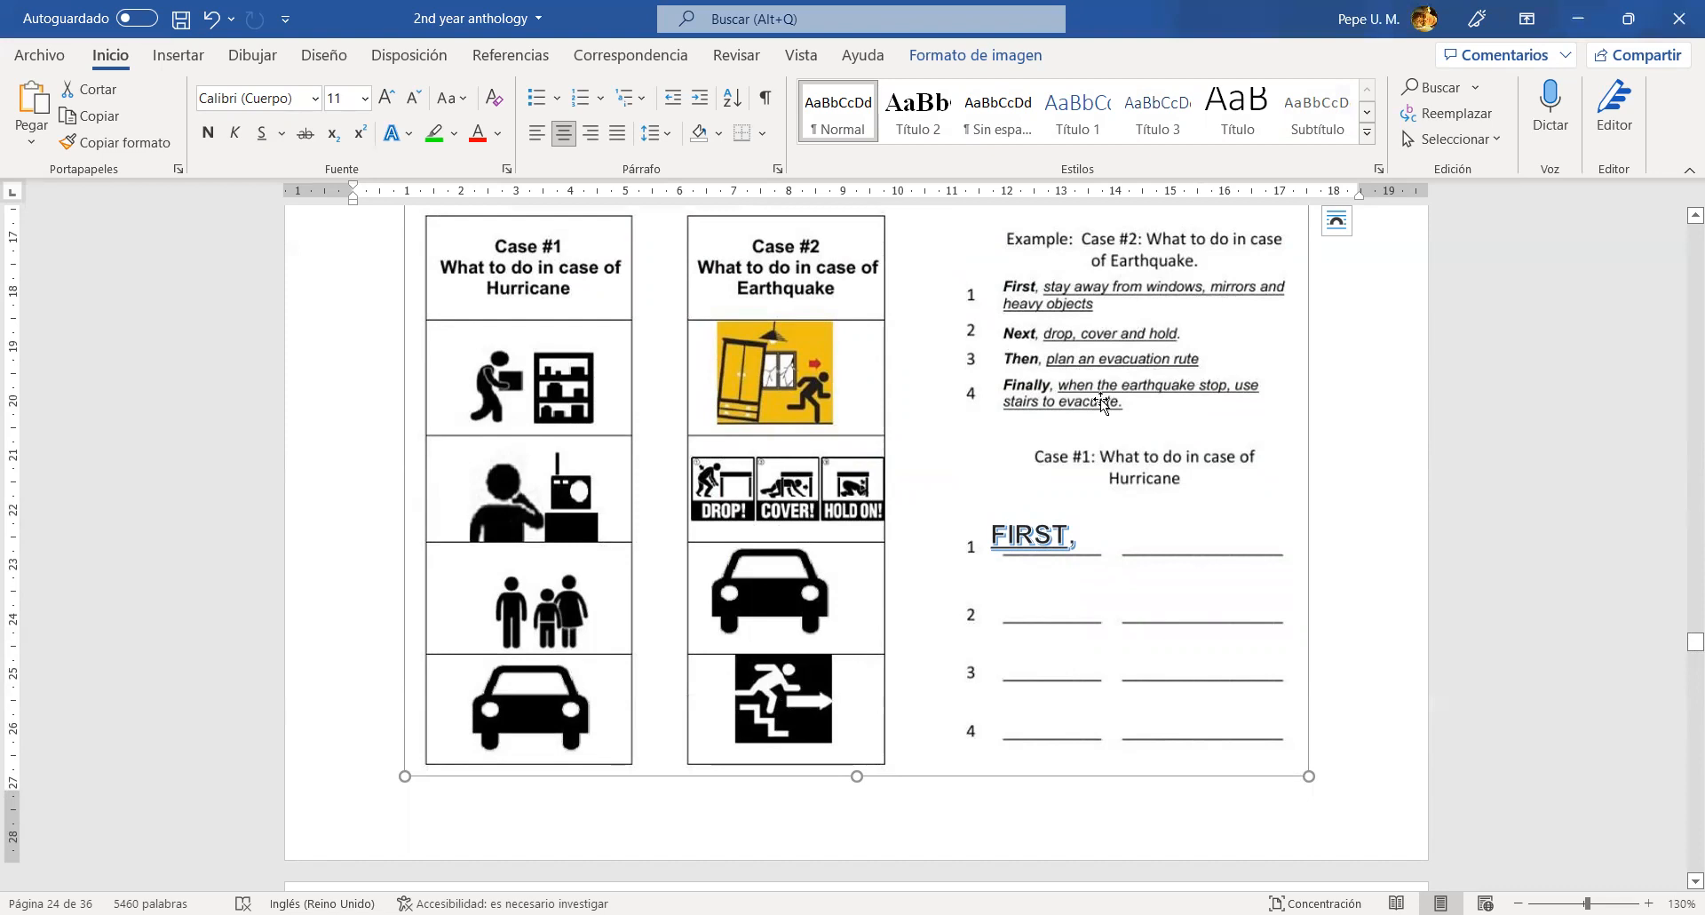
mouse_move(1087, 414)
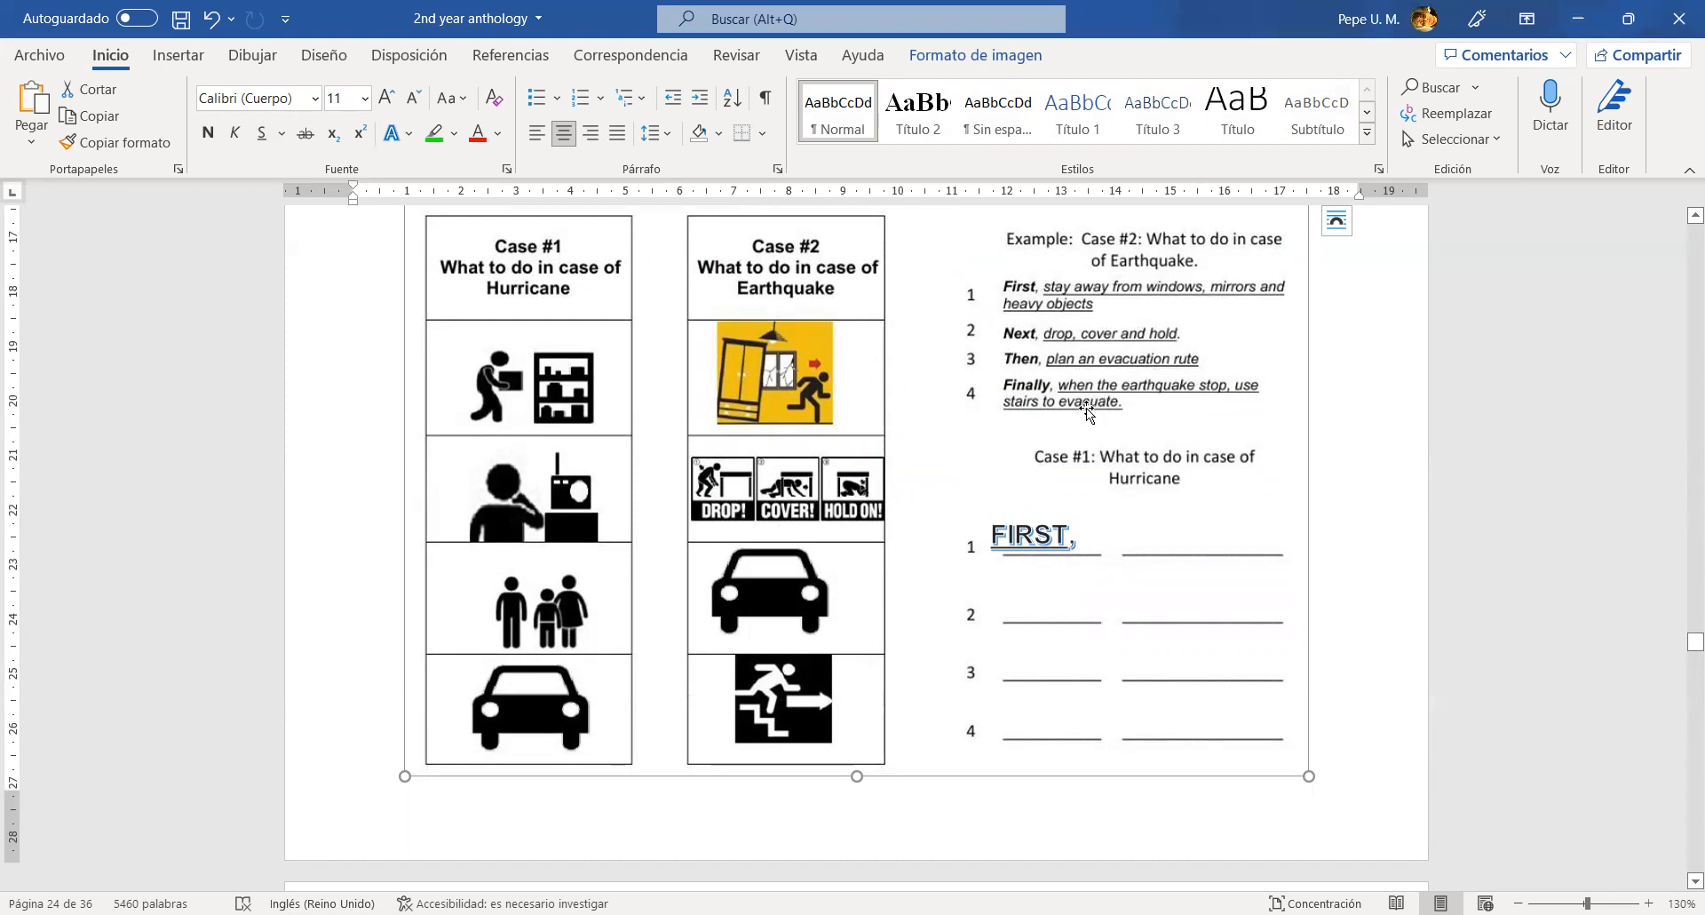
mouse_move(781, 343)
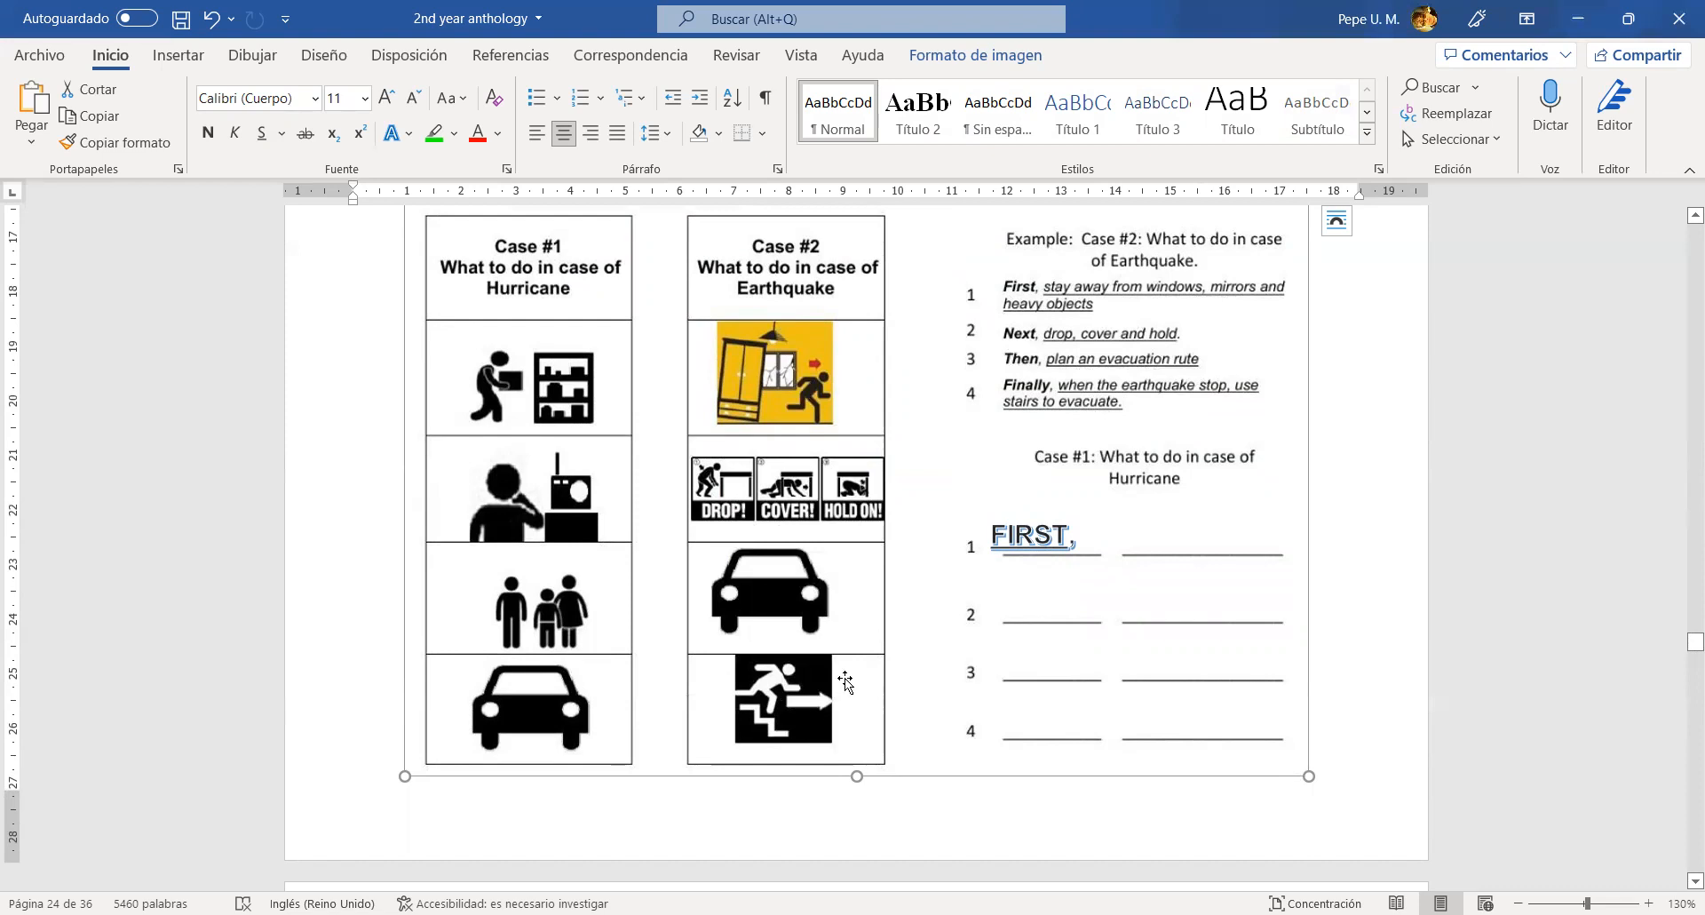
mouse_move(867, 668)
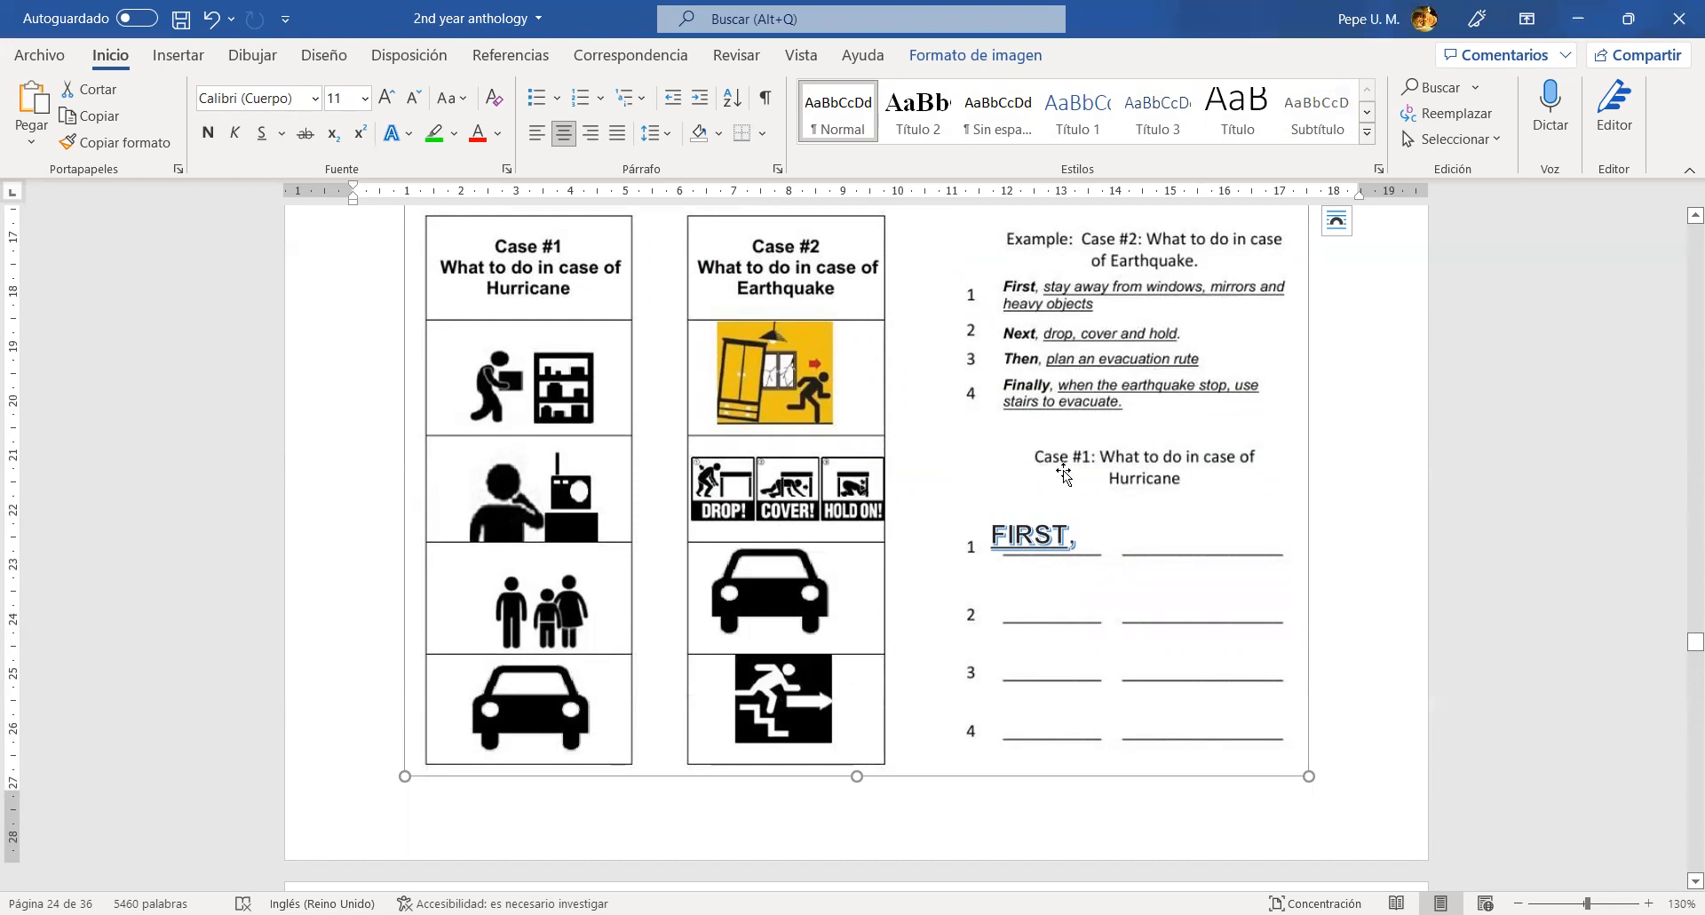
mouse_move(531, 269)
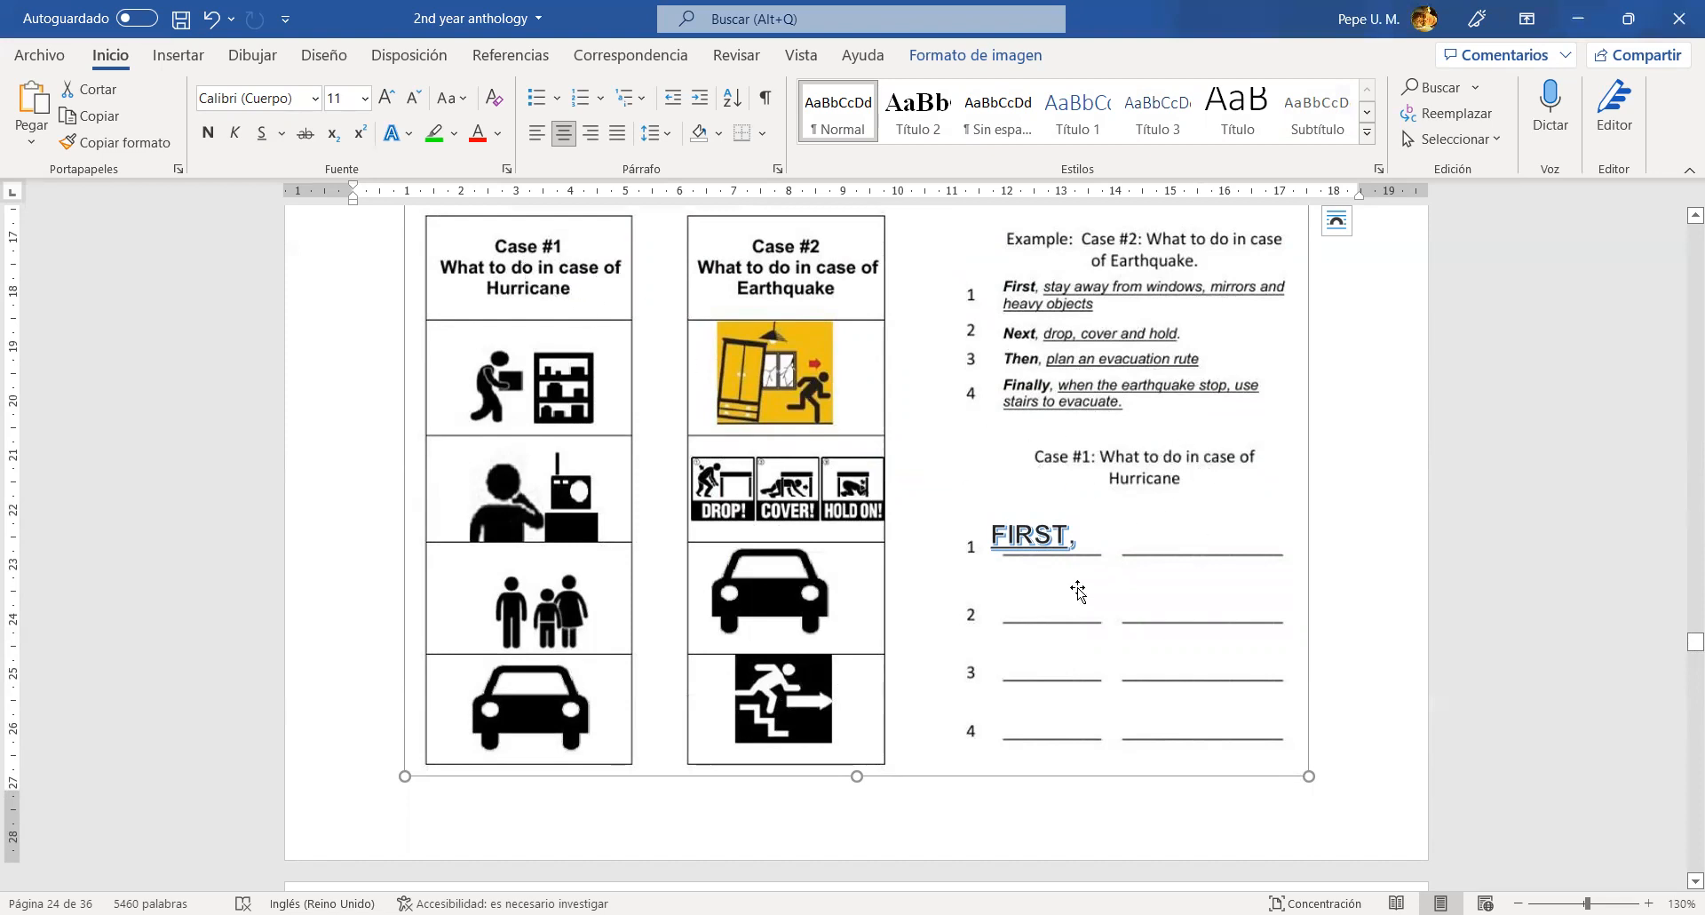
- Write FIRST, SECOND, LATER, FINALLY, each with a comma, in the hurricane text box
click(1032, 537)
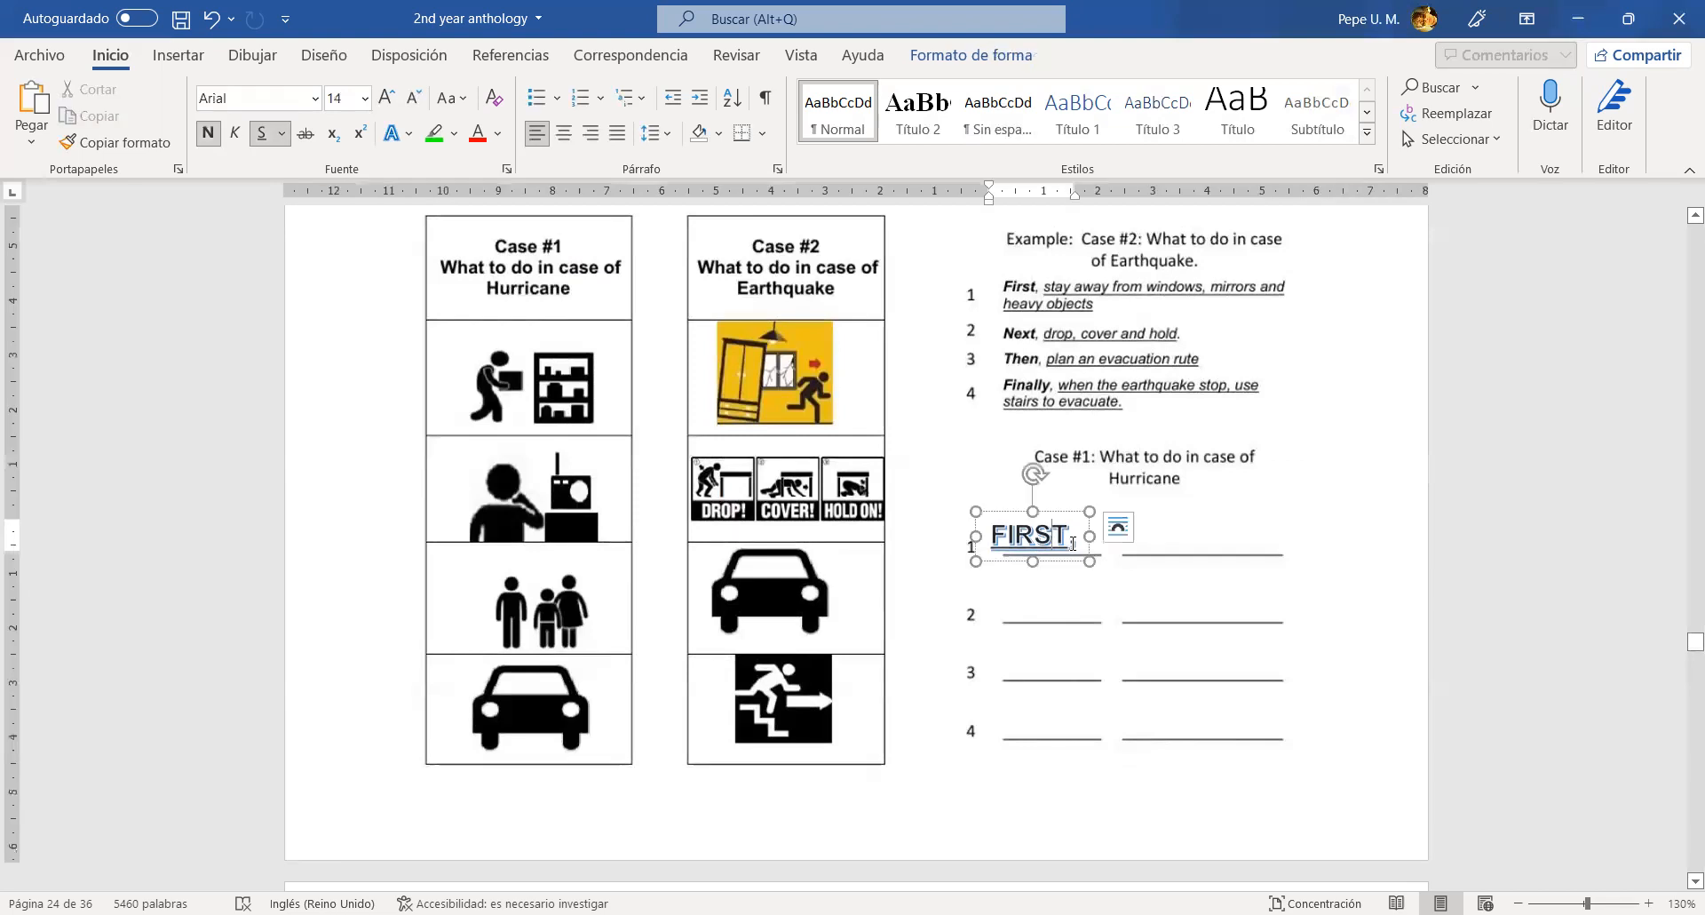
text(,)
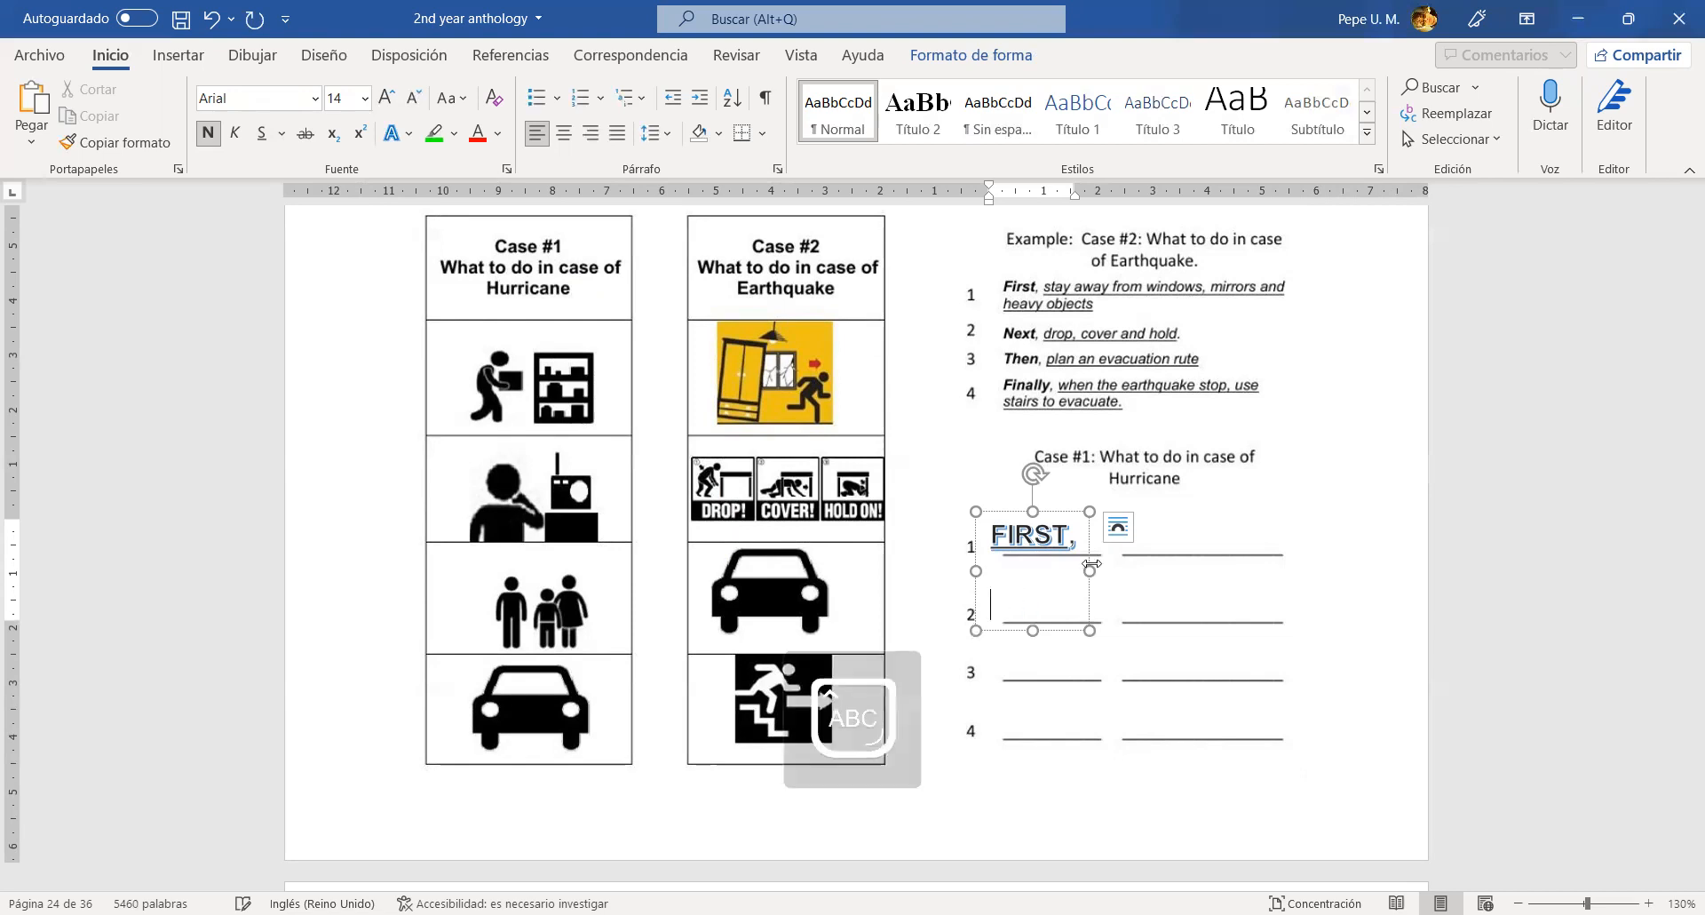
text(SECOND,)
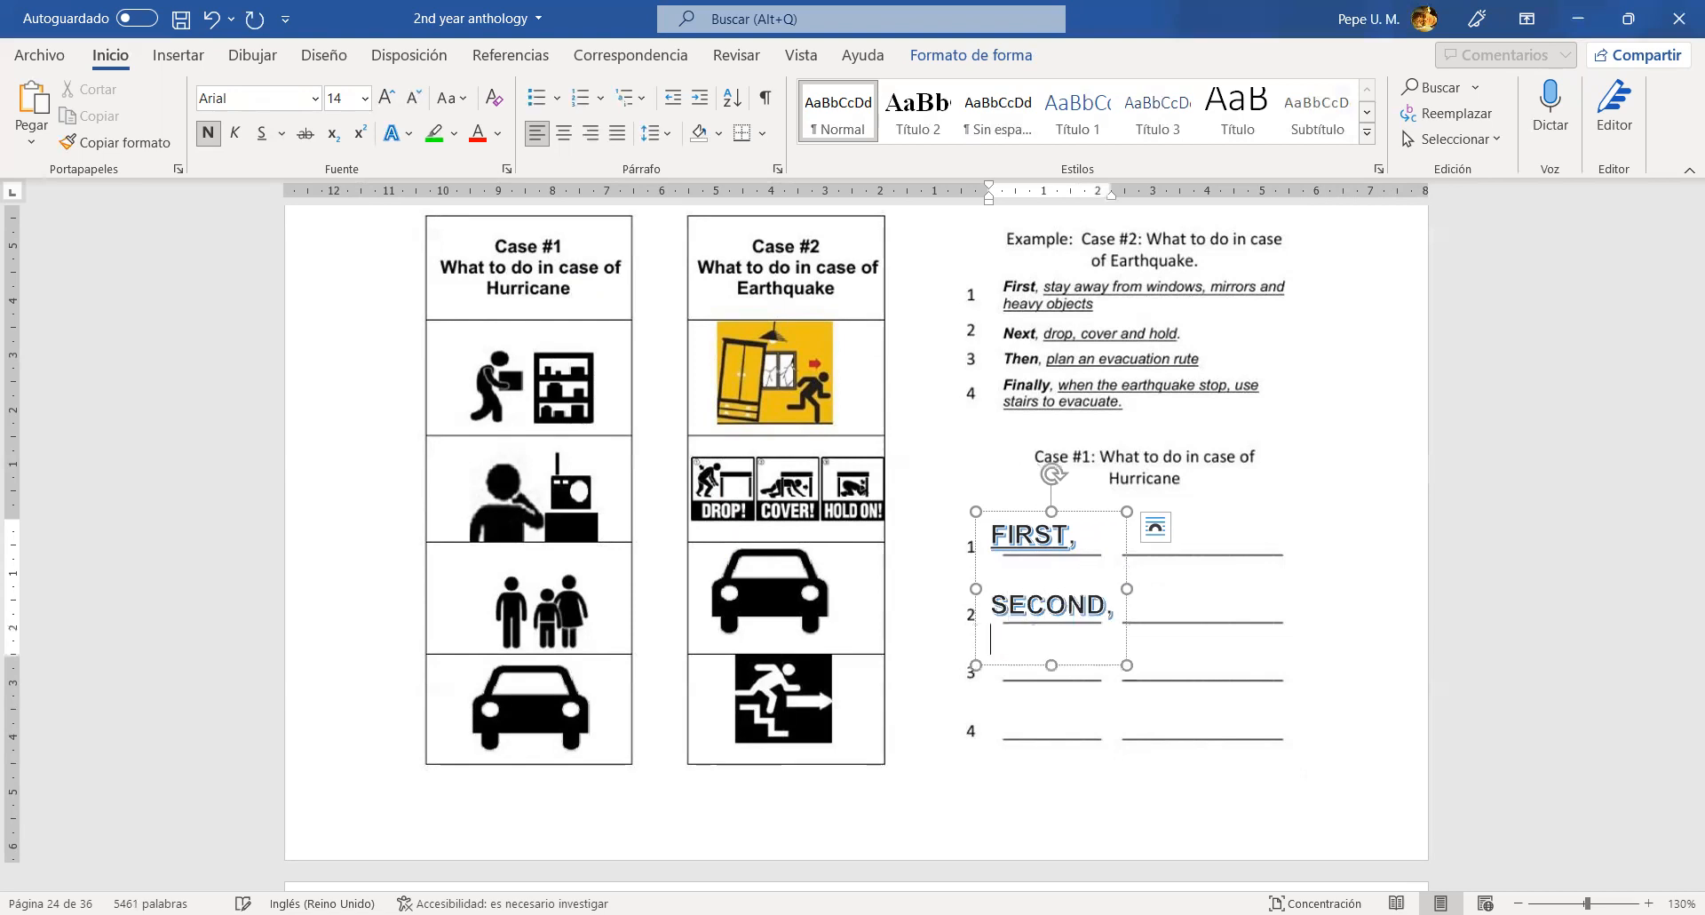
text(LATER)
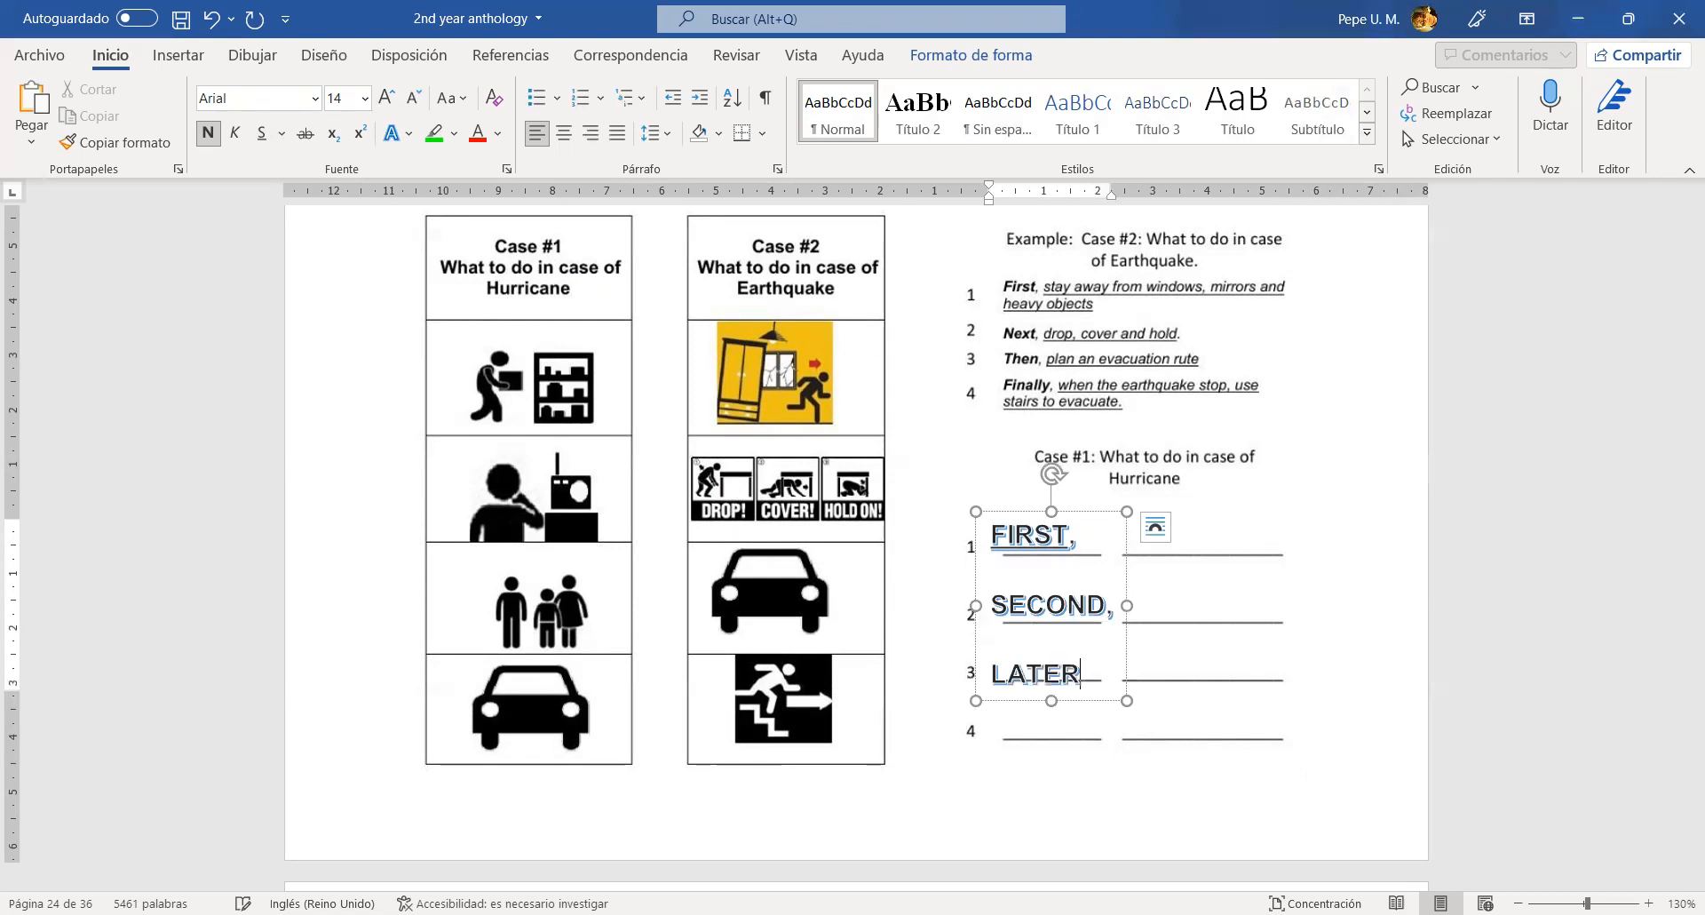
text(,)
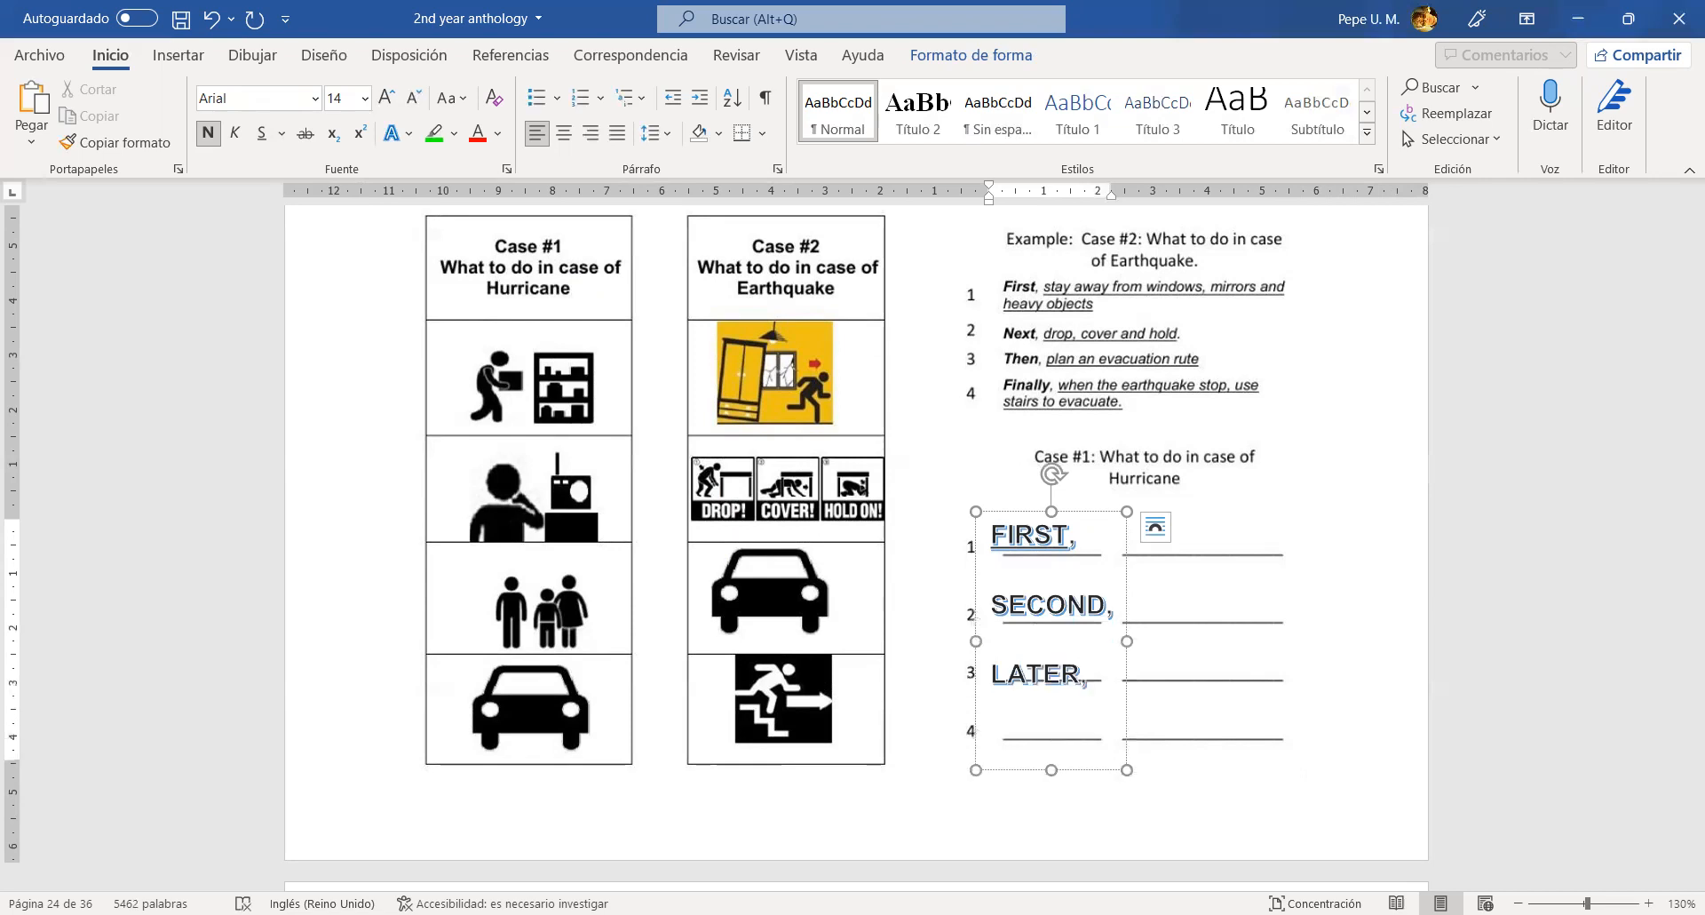
text(FINALLY)
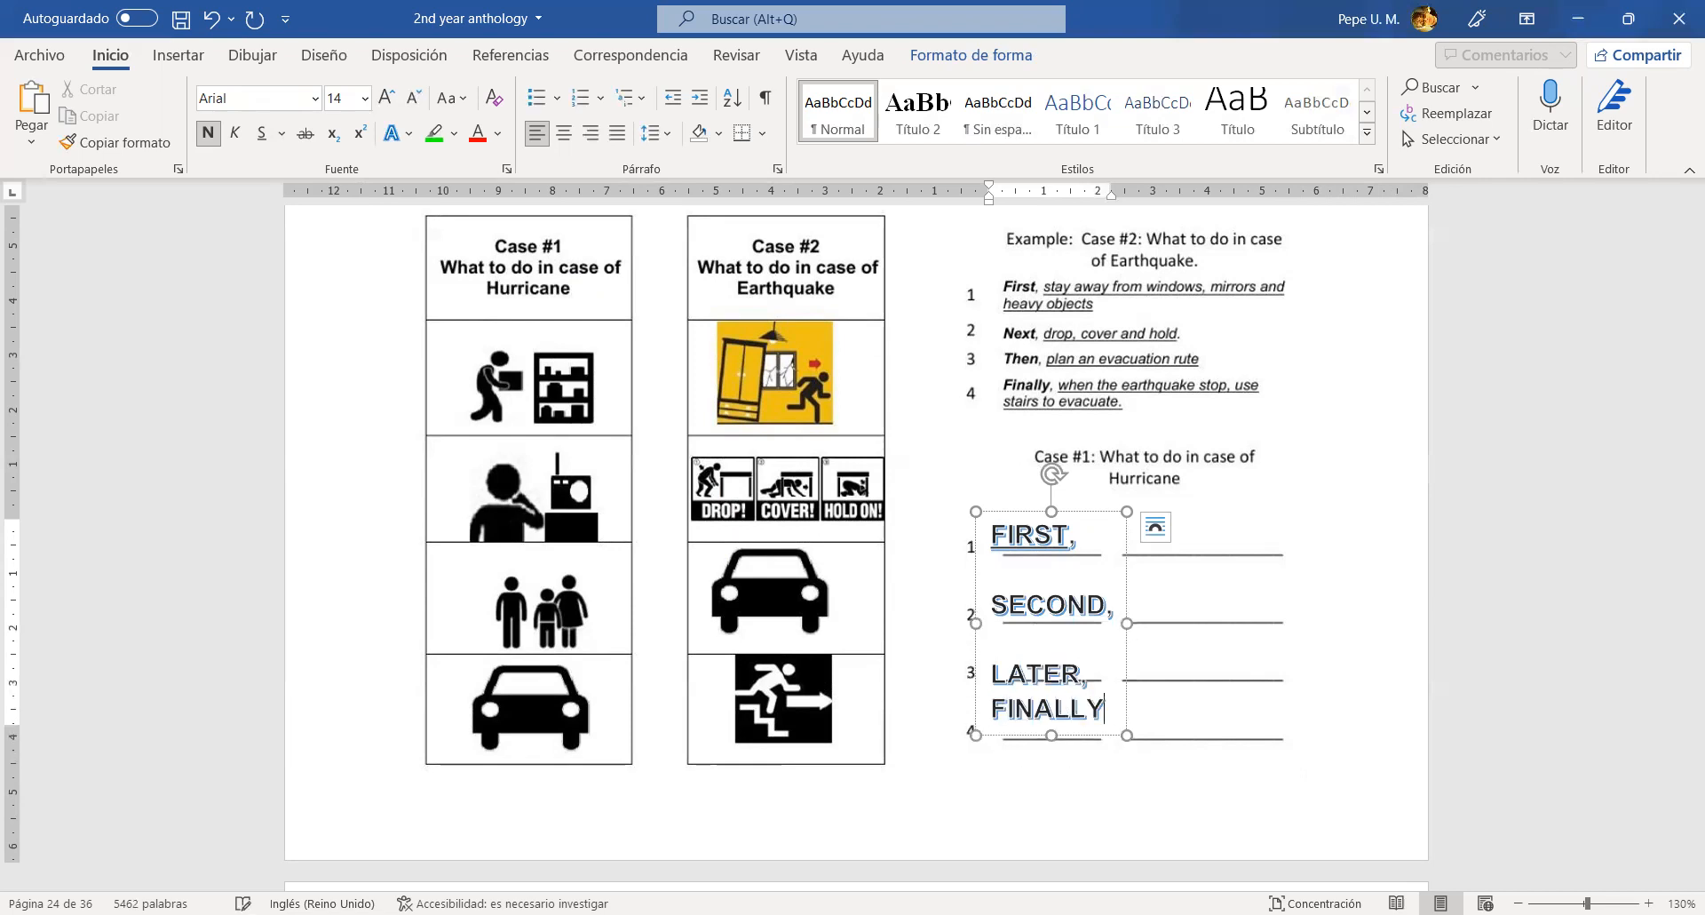
text(,)
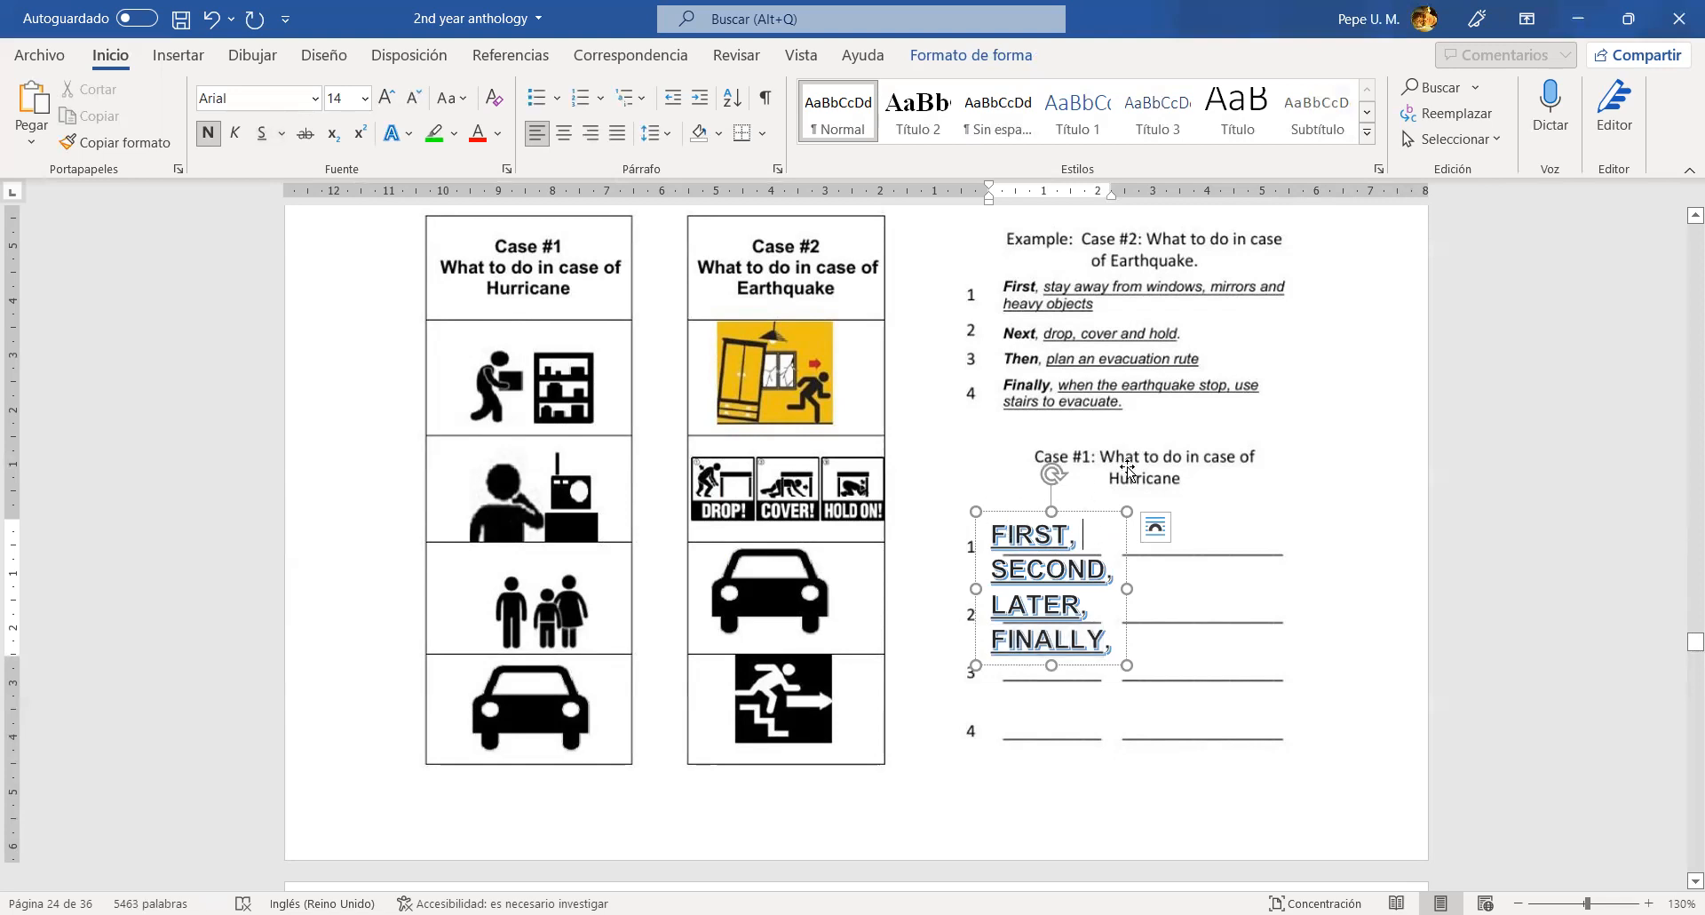
mouse_move(515, 378)
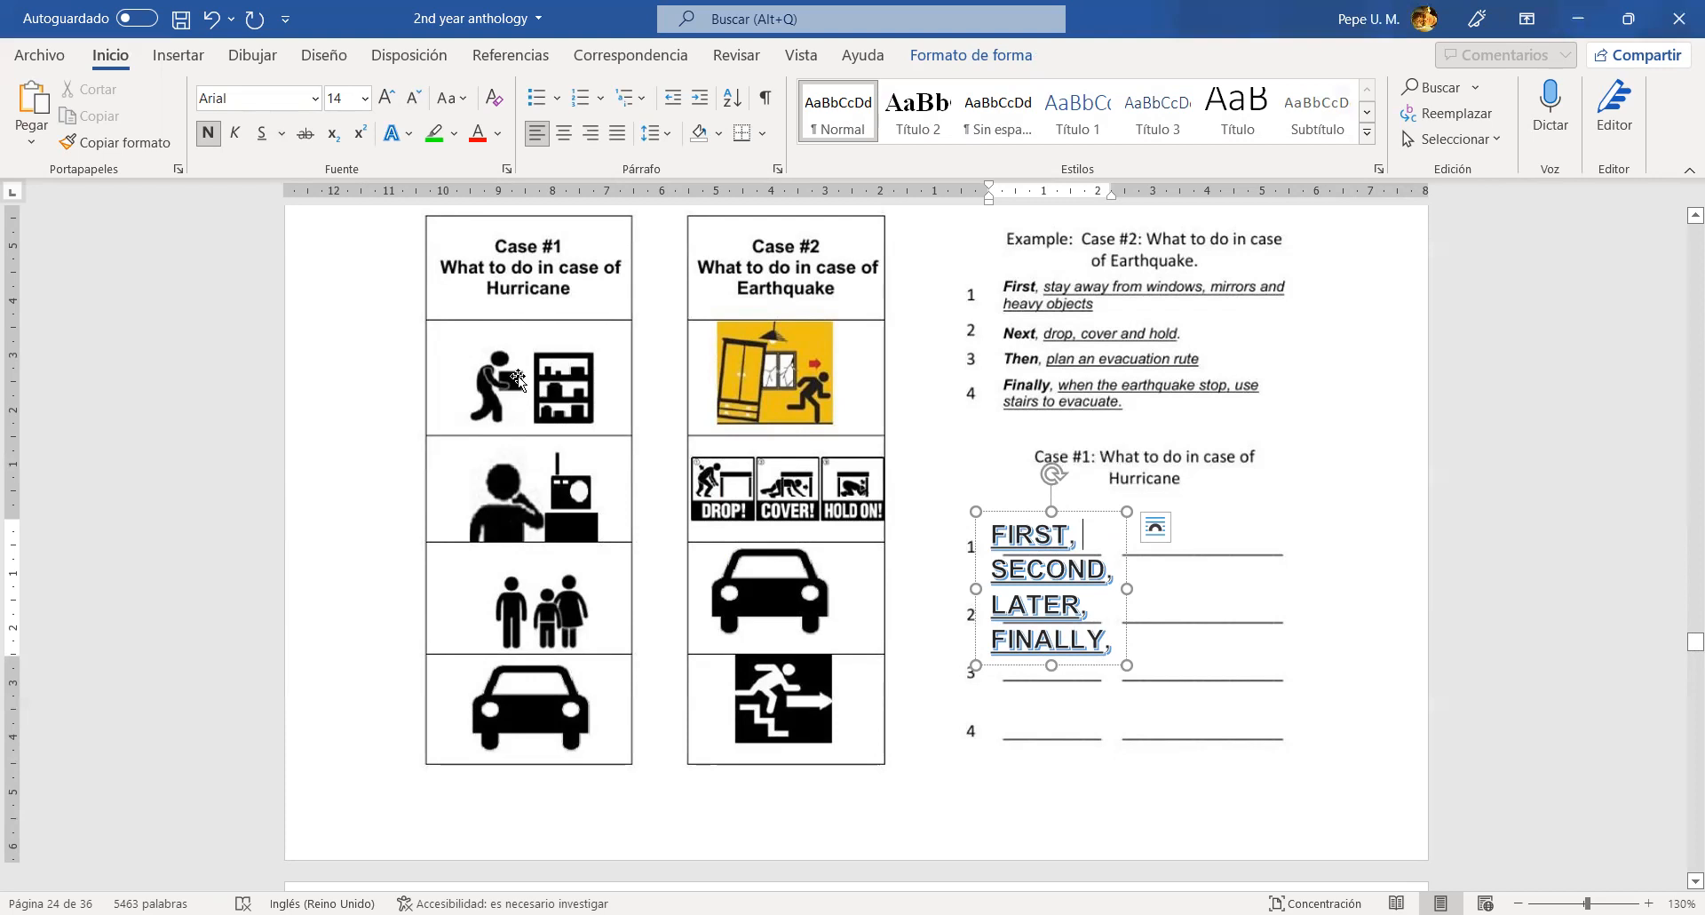
mouse_move(526, 408)
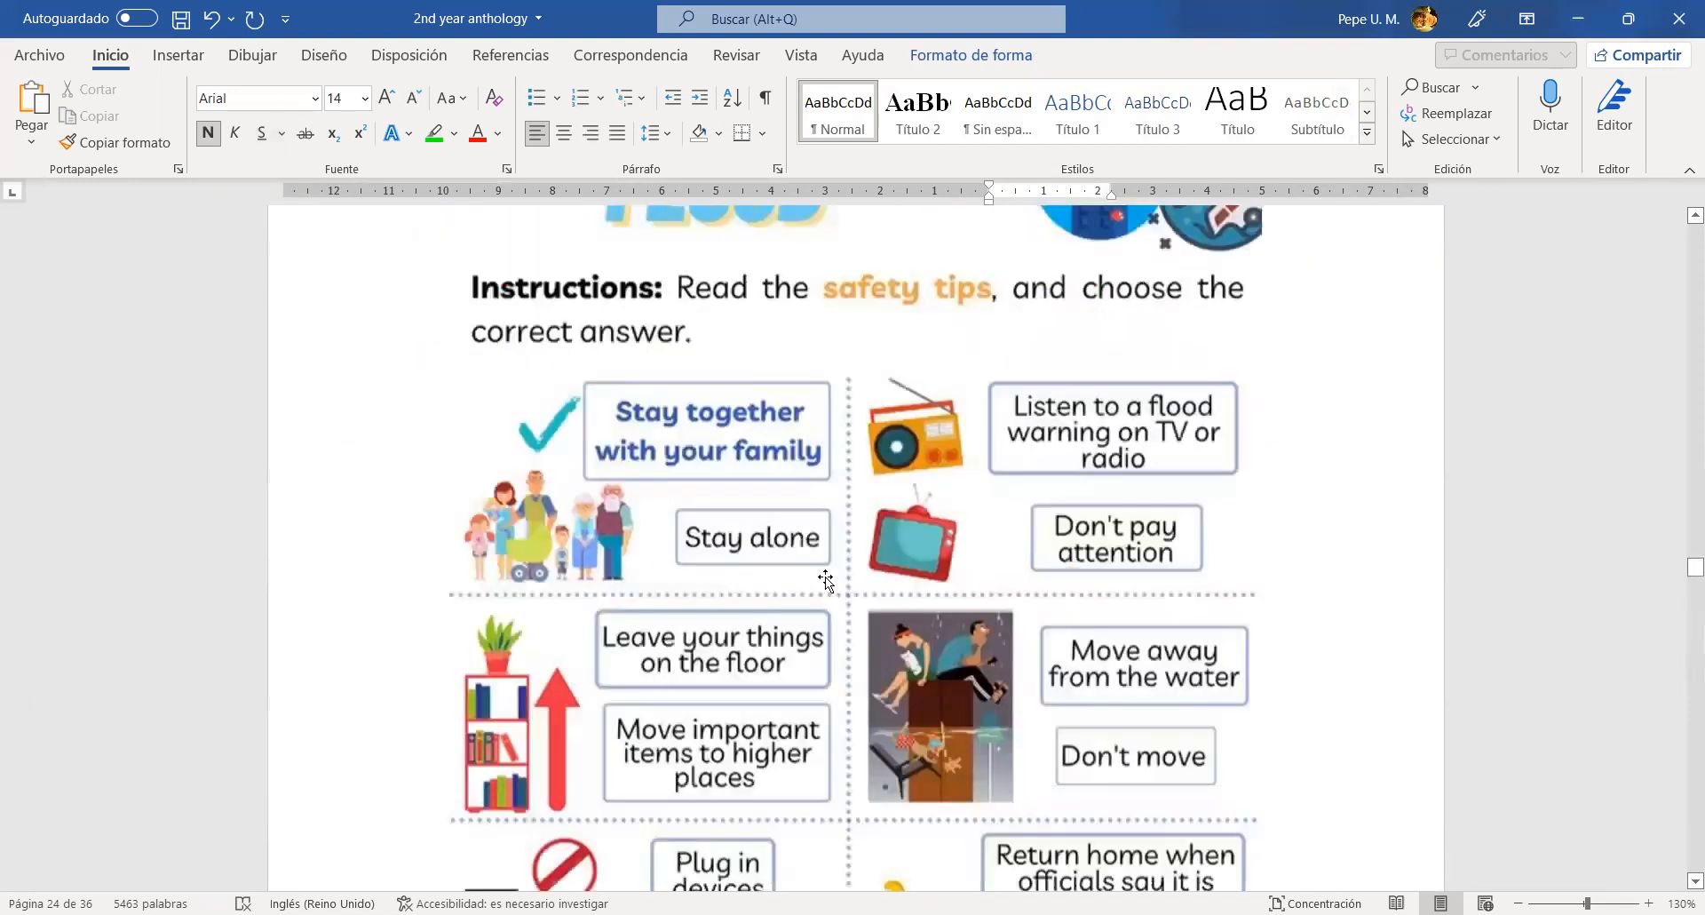
- Scroll between the verb table and the hurricane box to check the phrase 'keep provisions close'
scroll(down, 3)
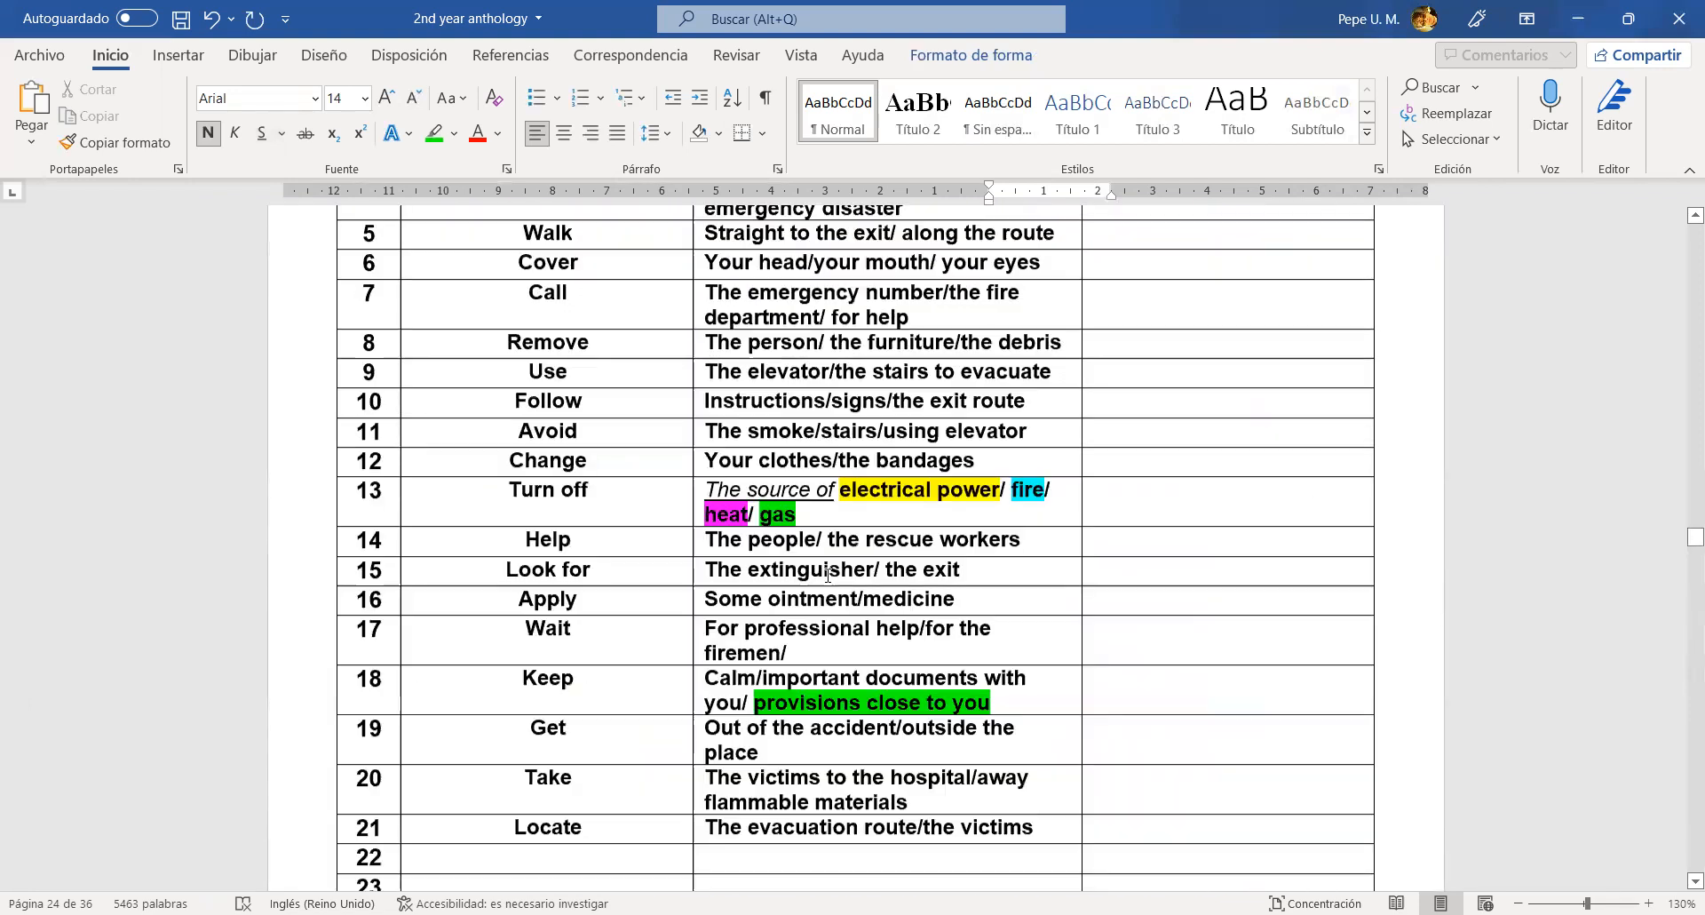
scroll(up, 3)
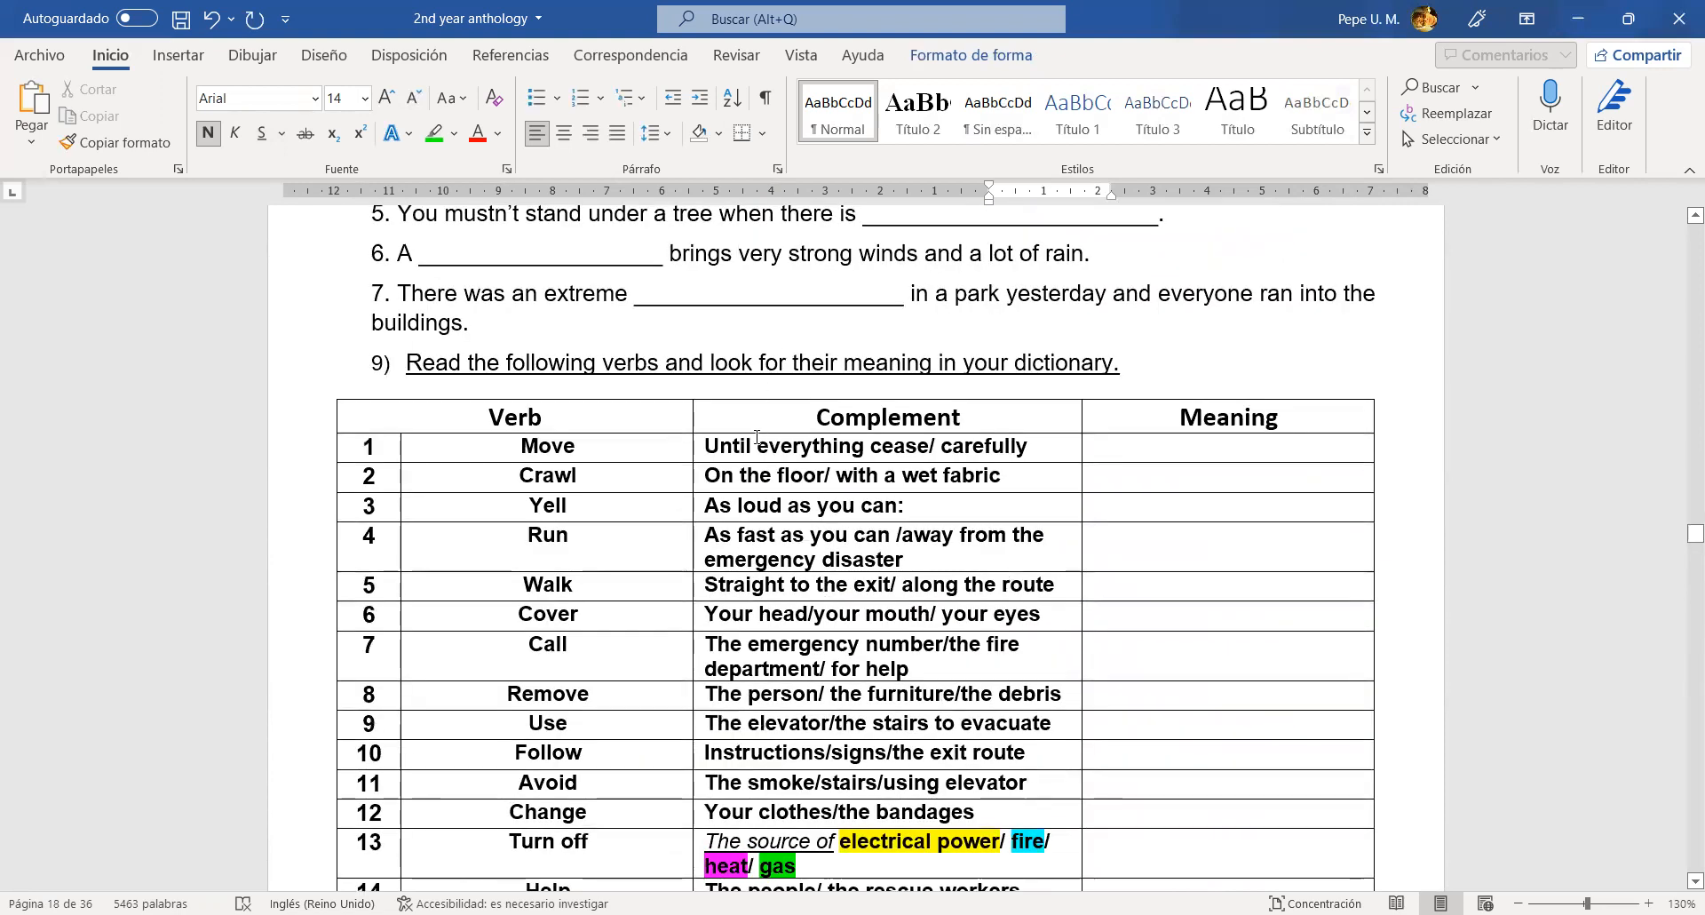
scroll(down, 3)
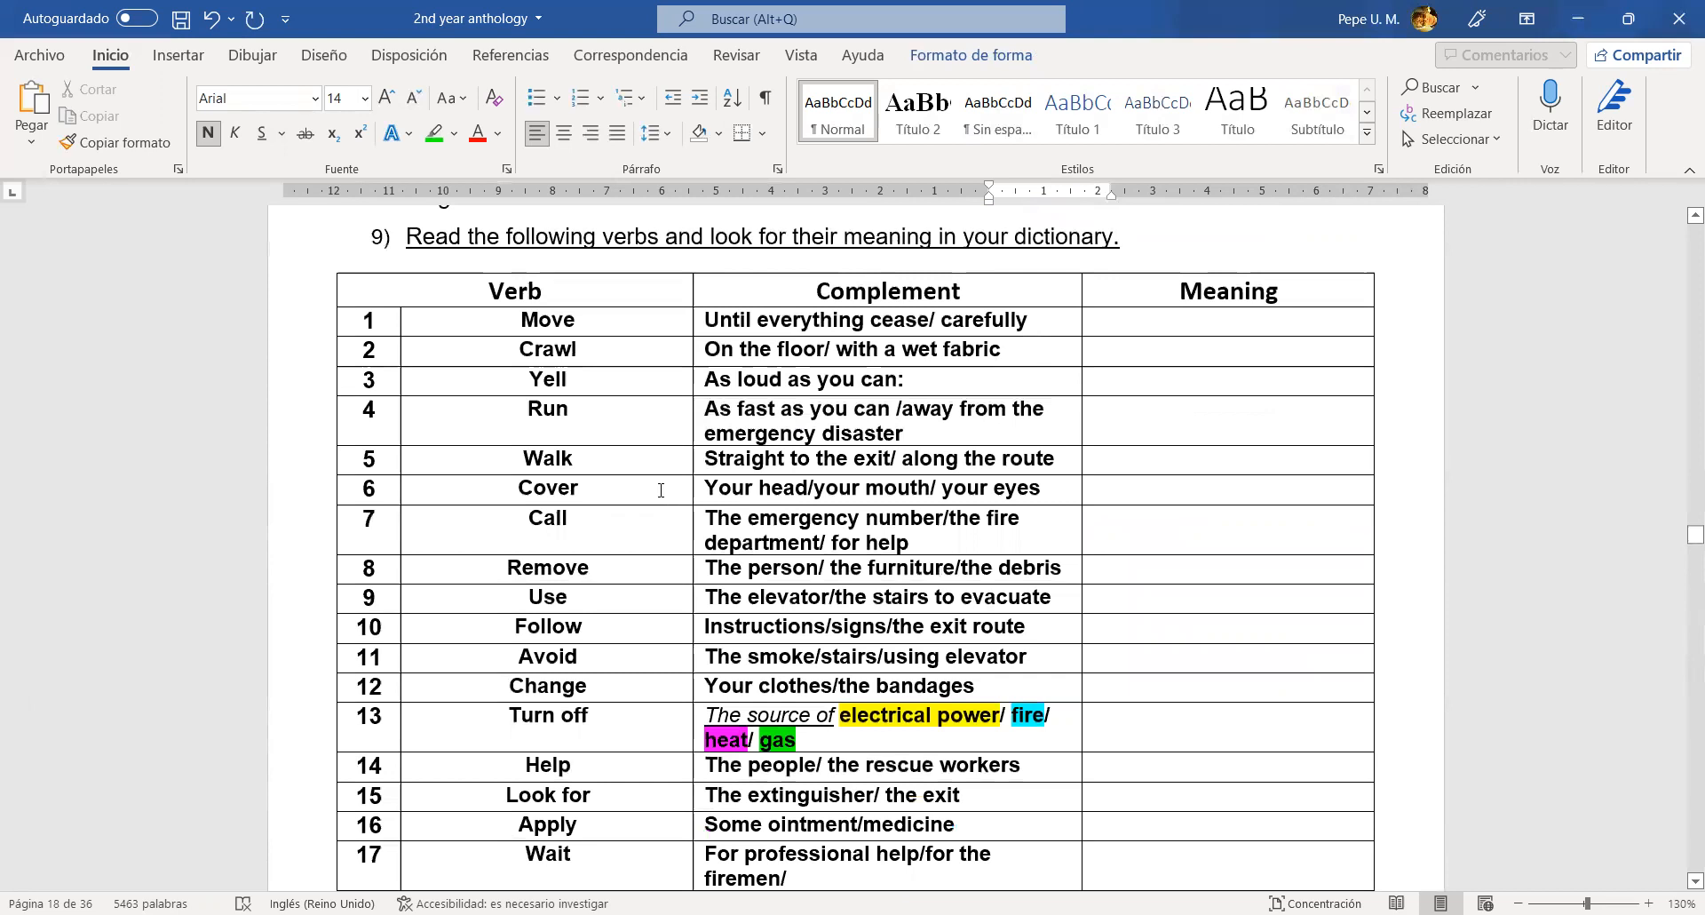
scroll(down, 3)
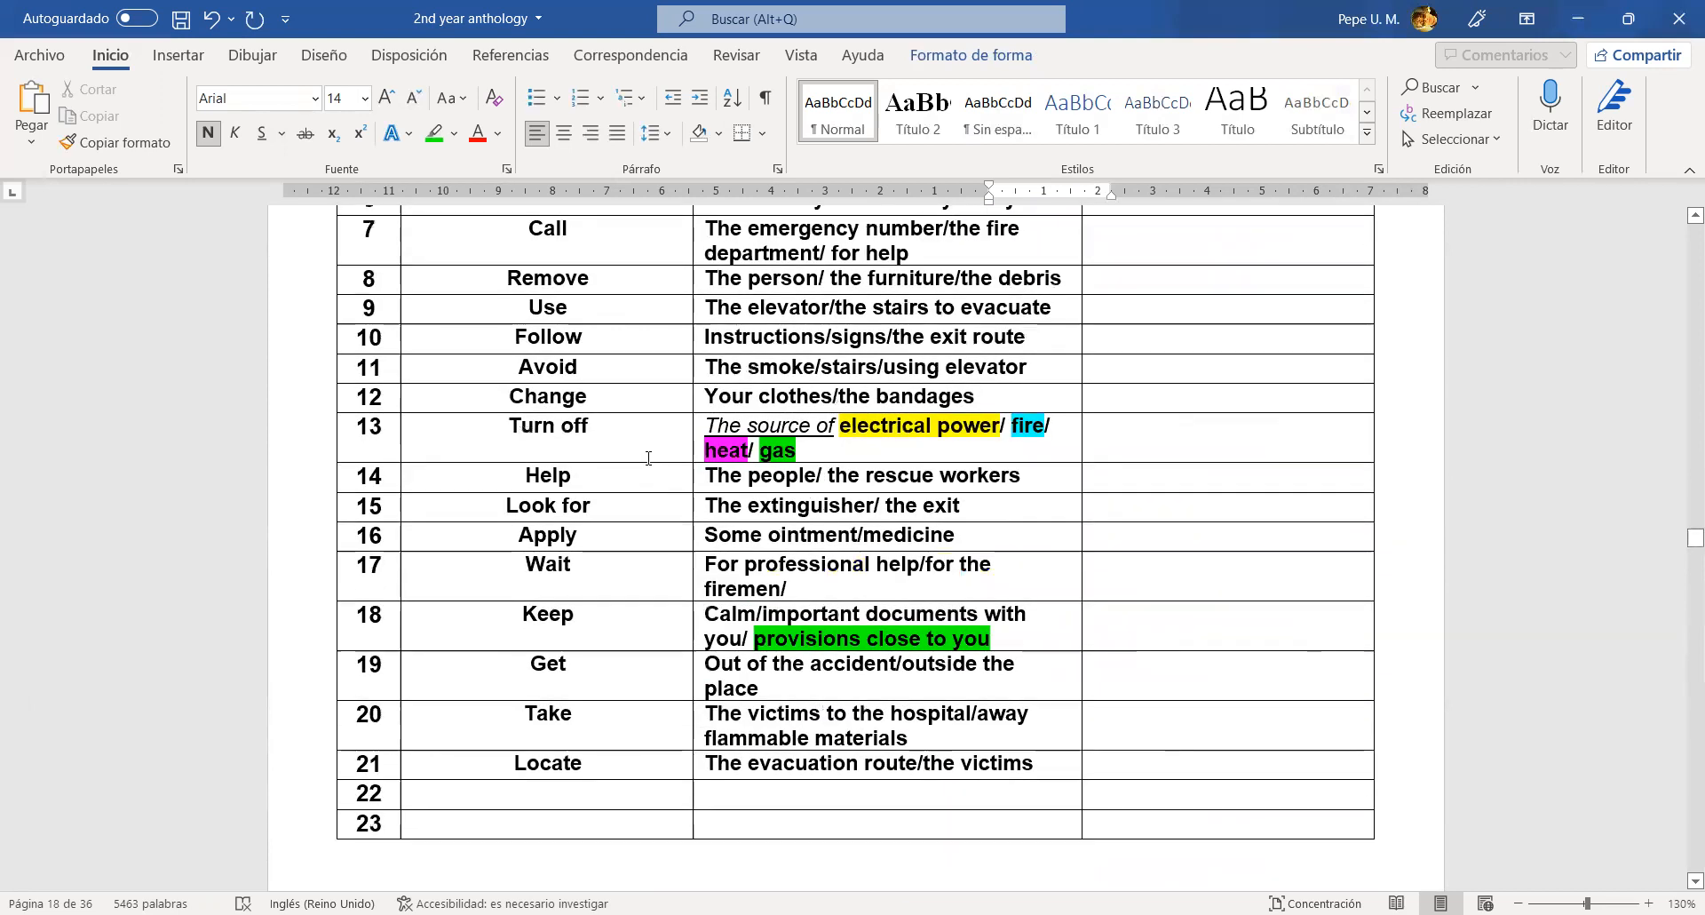
scroll(up, 3)
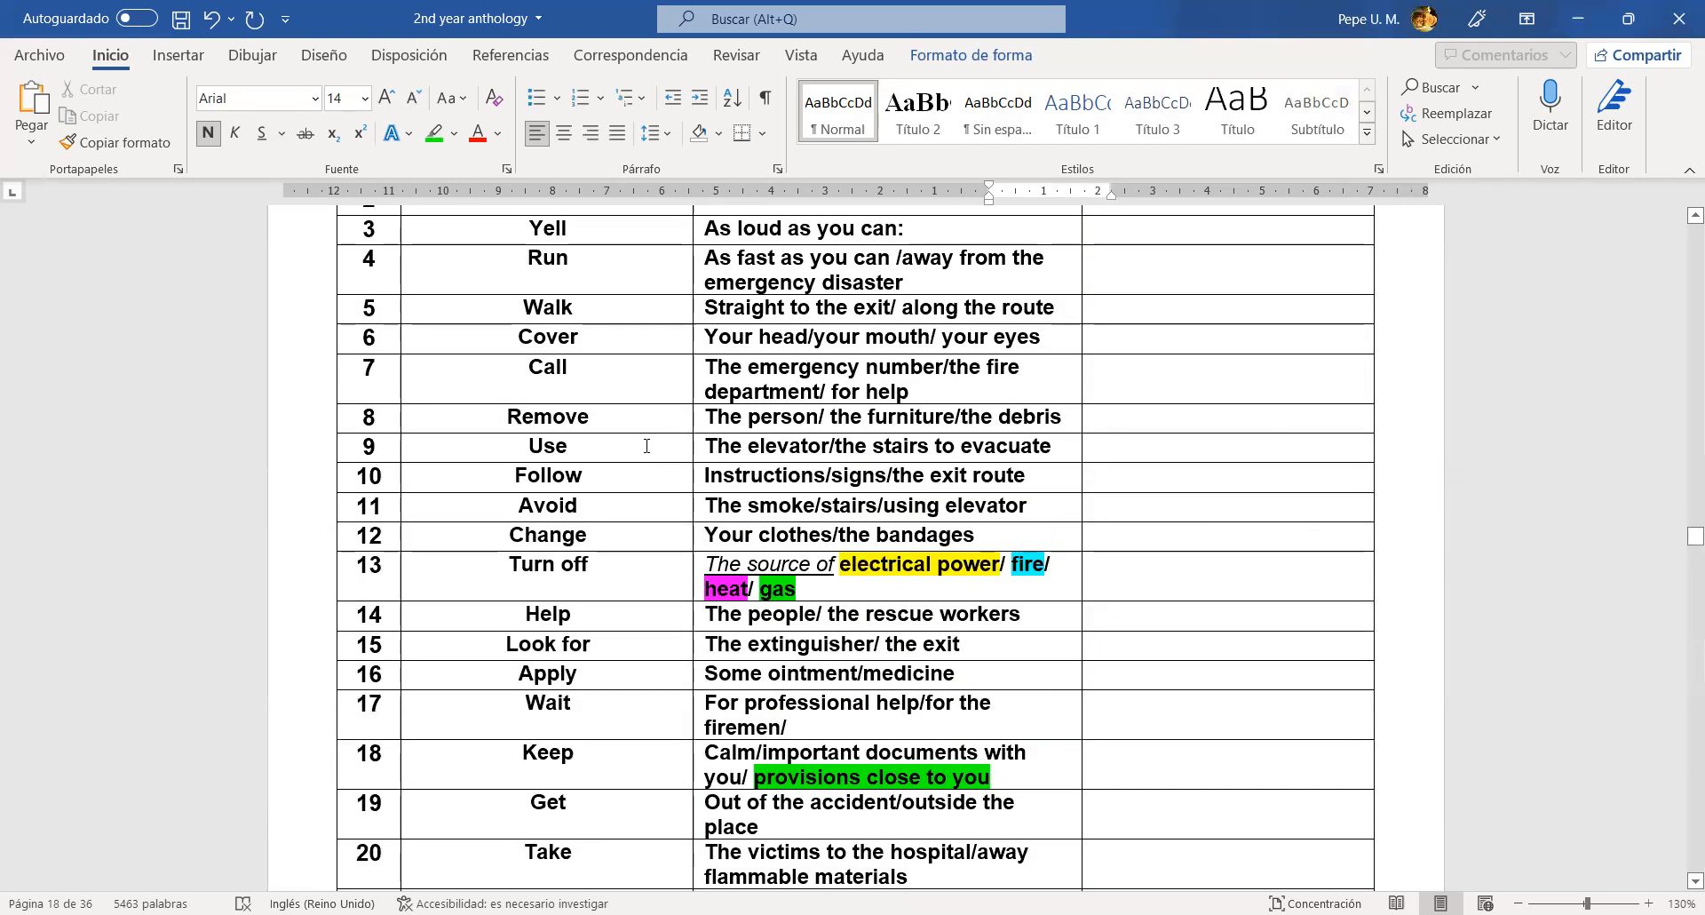
scroll(down, 3)
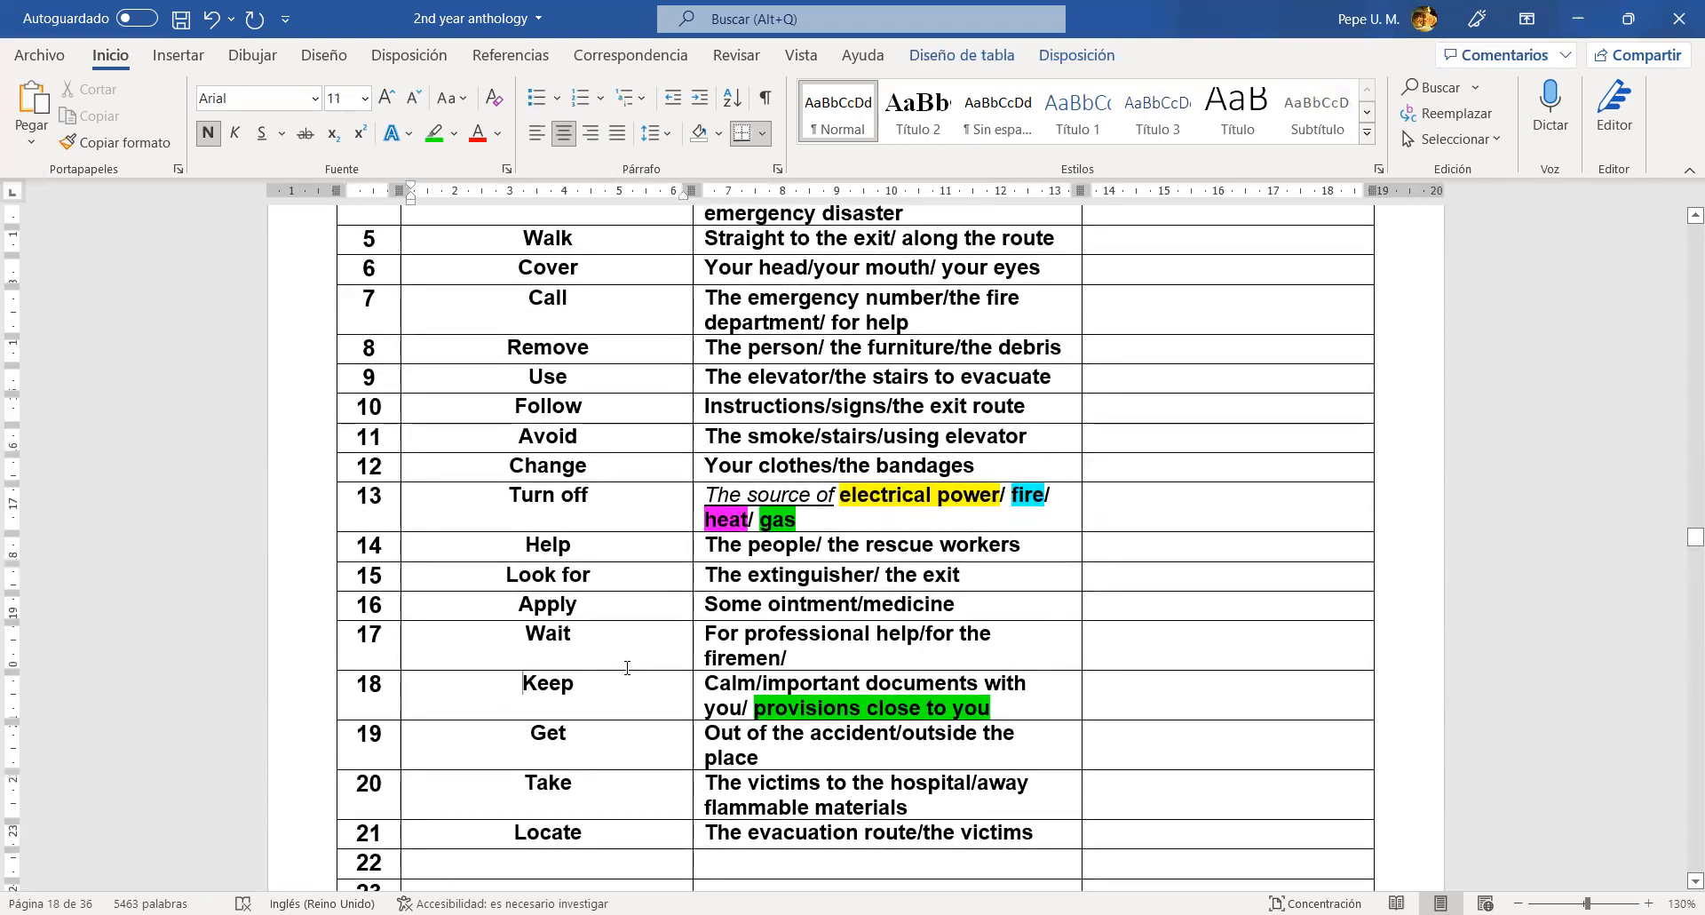
scroll(down, 3)
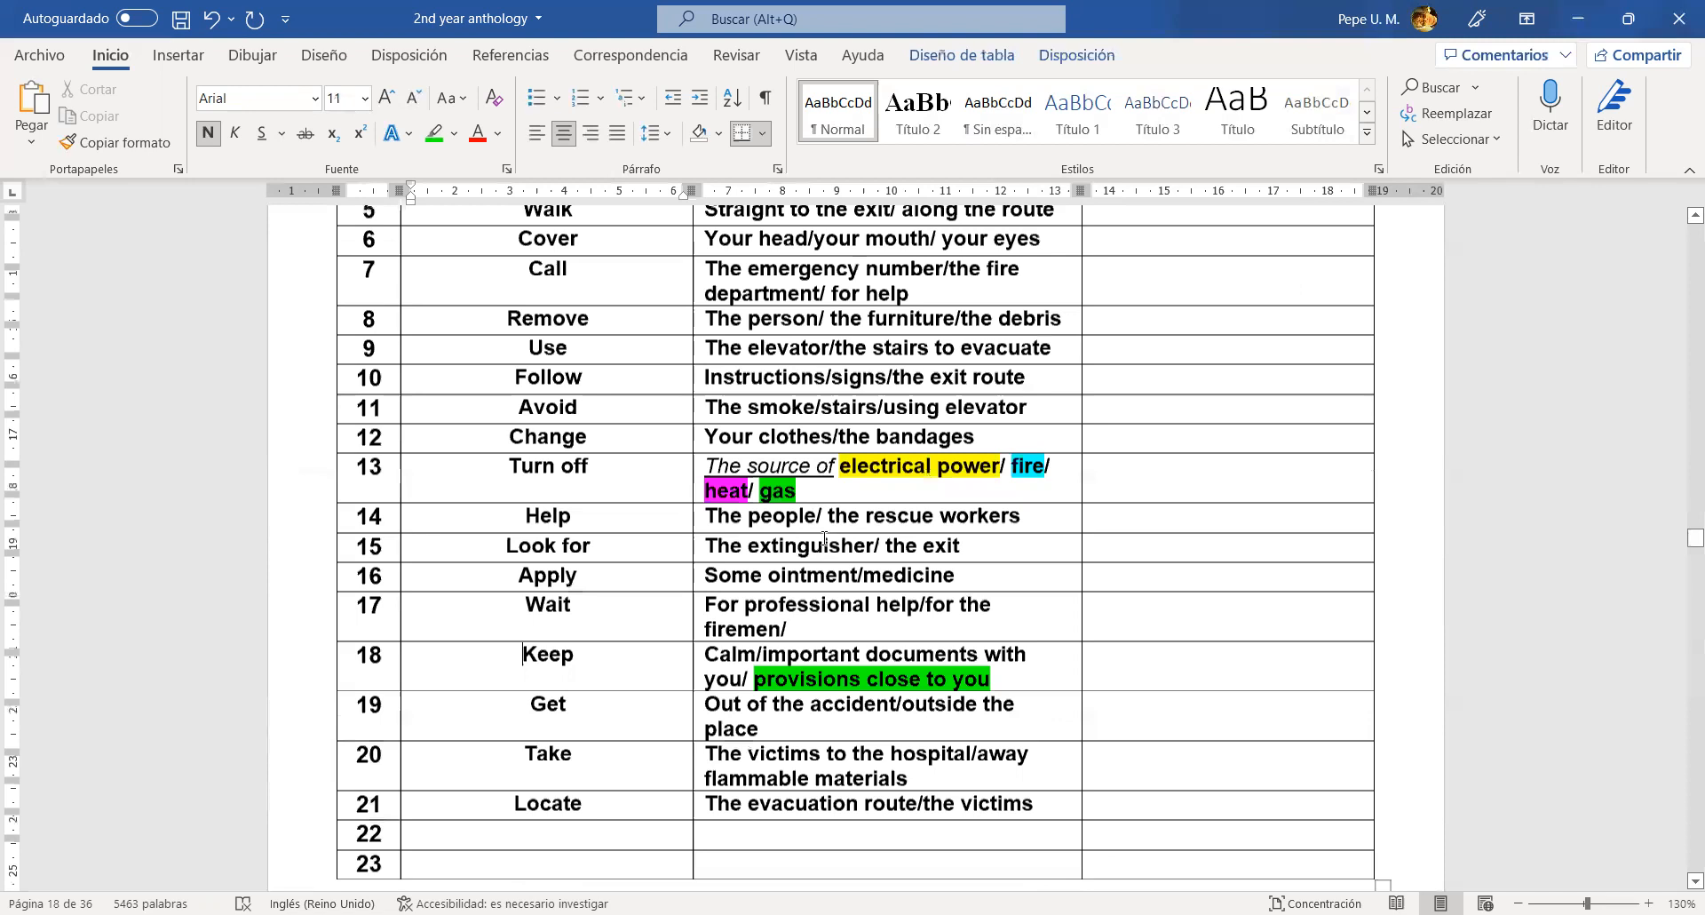
scroll(down, 3)
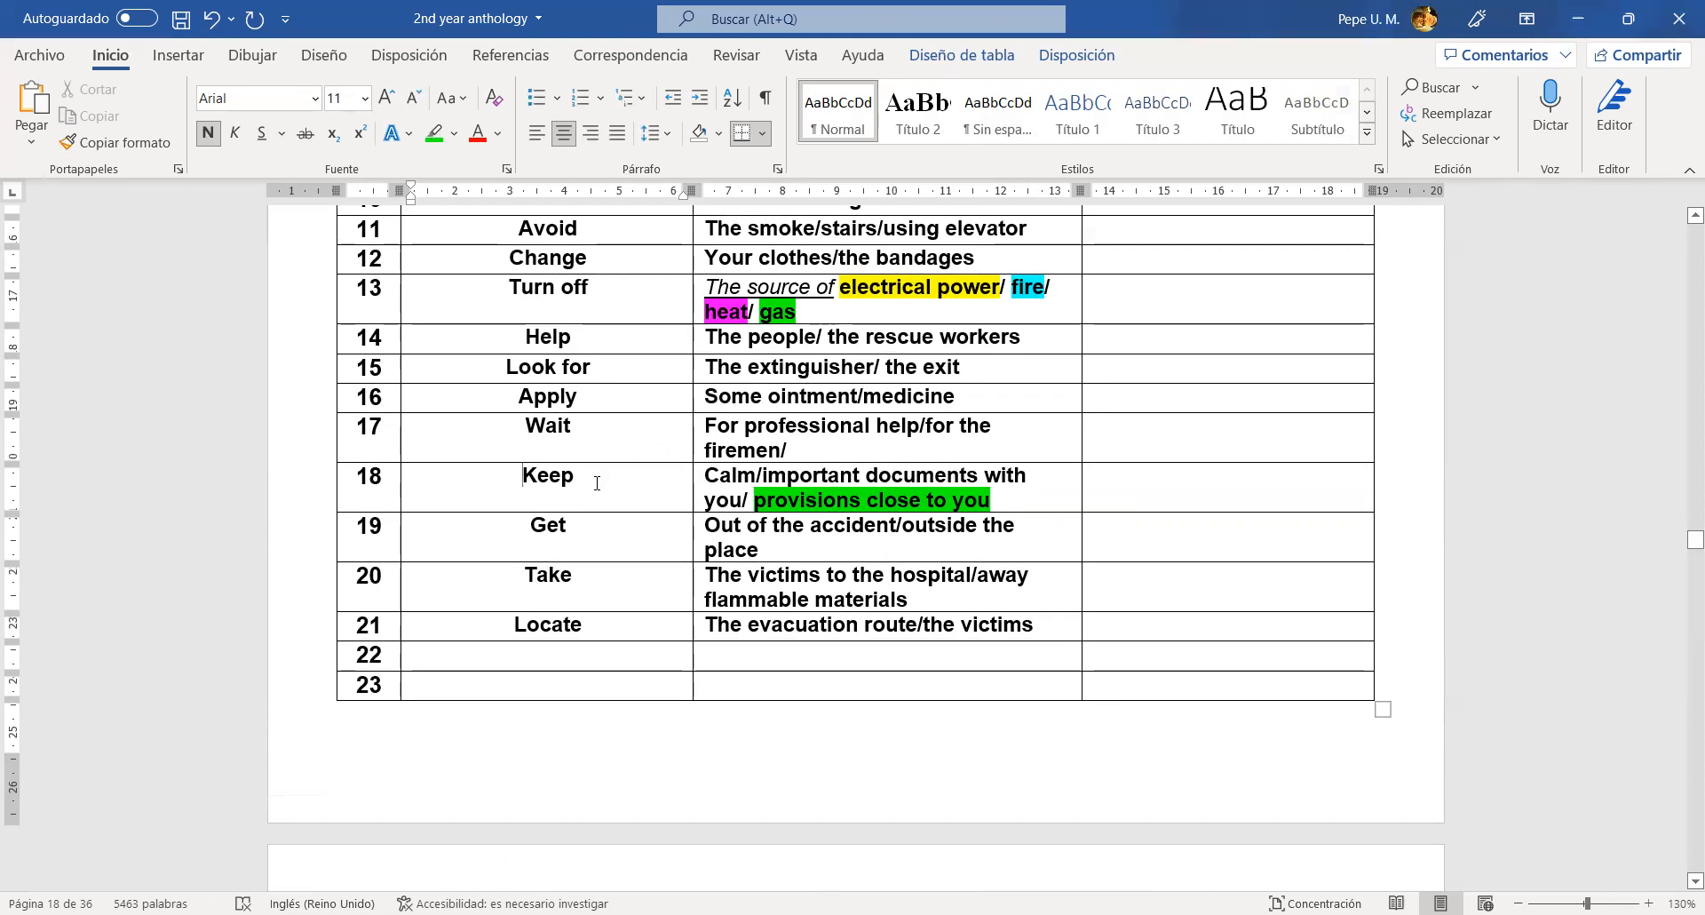
mouse_move(937, 476)
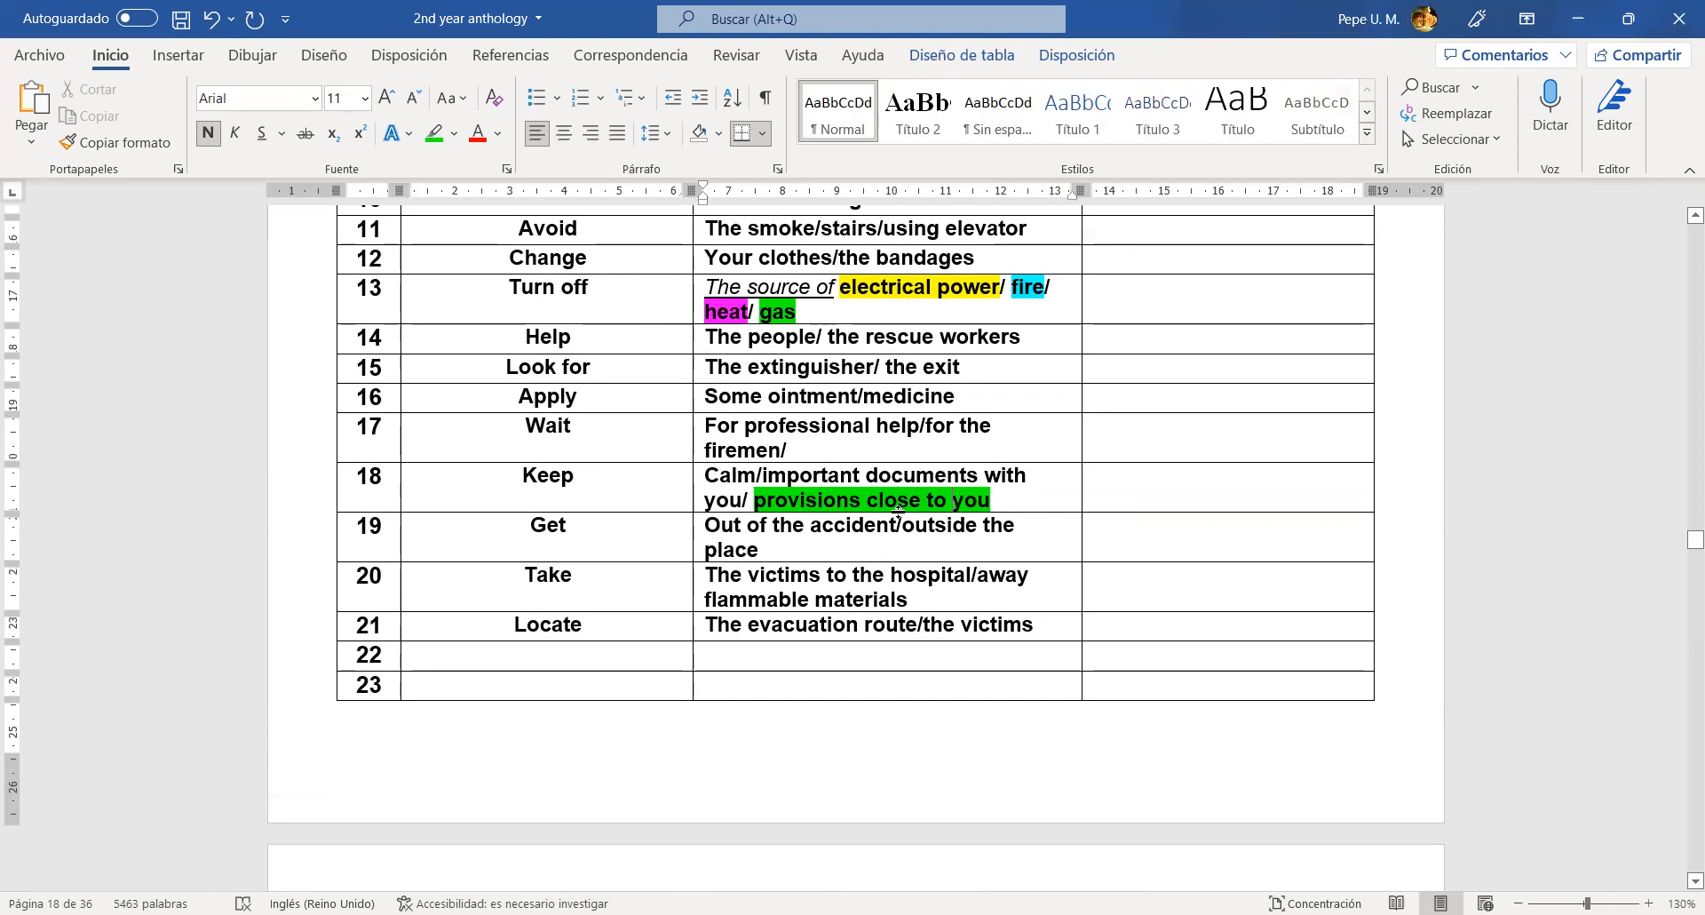
mouse_move(820, 501)
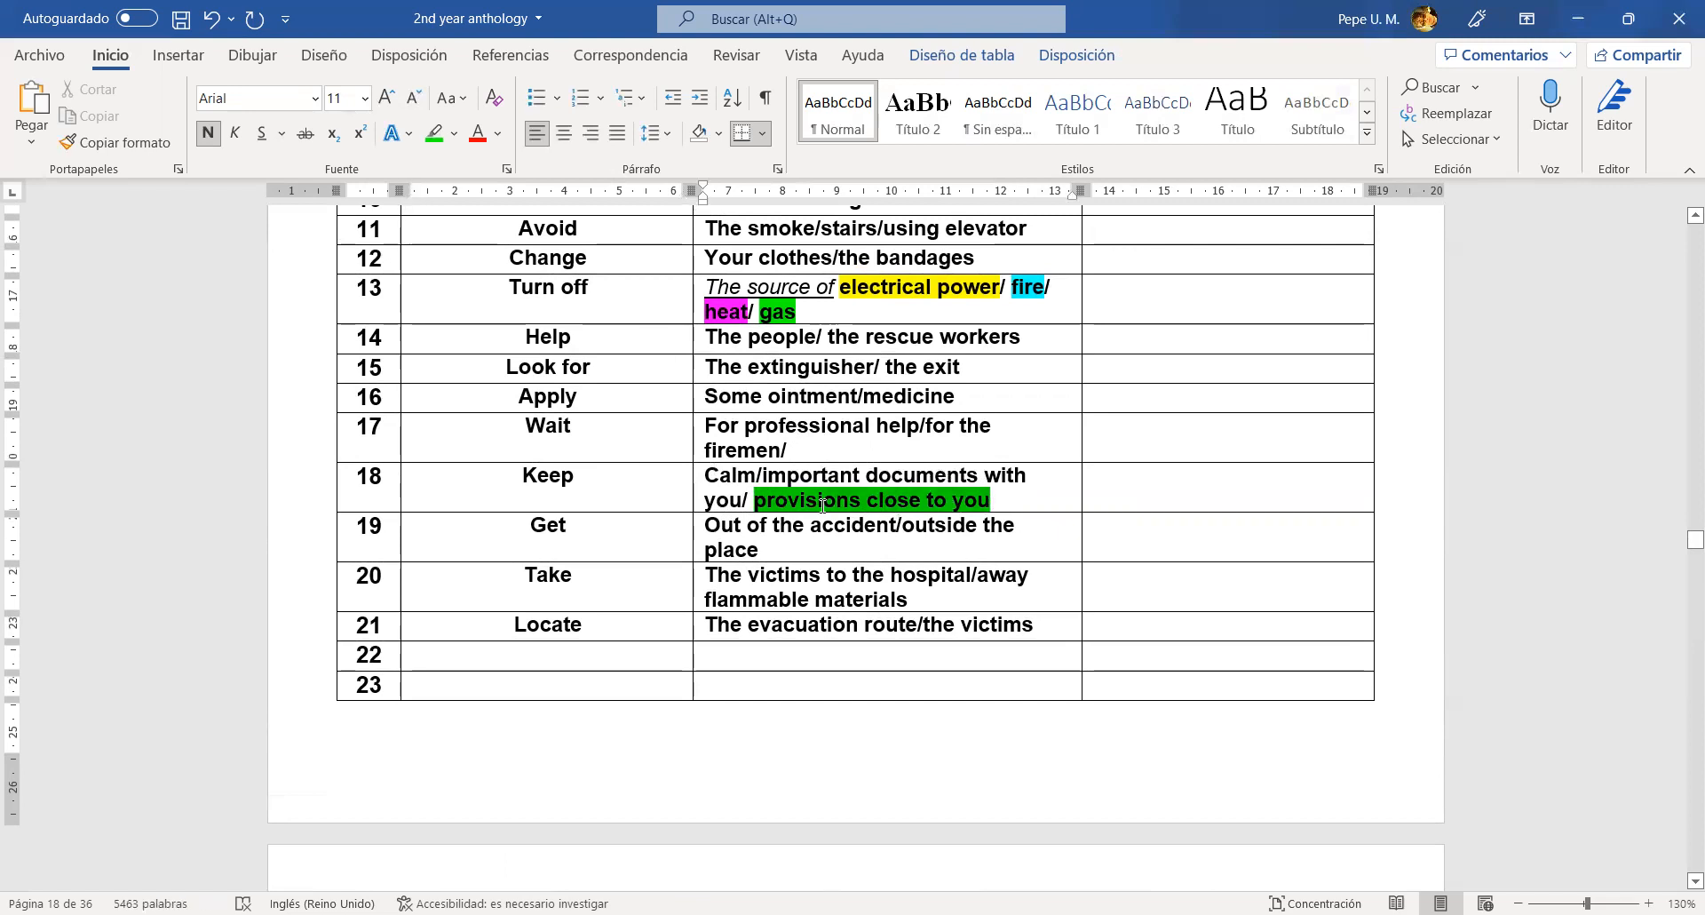
scroll(down, 3)
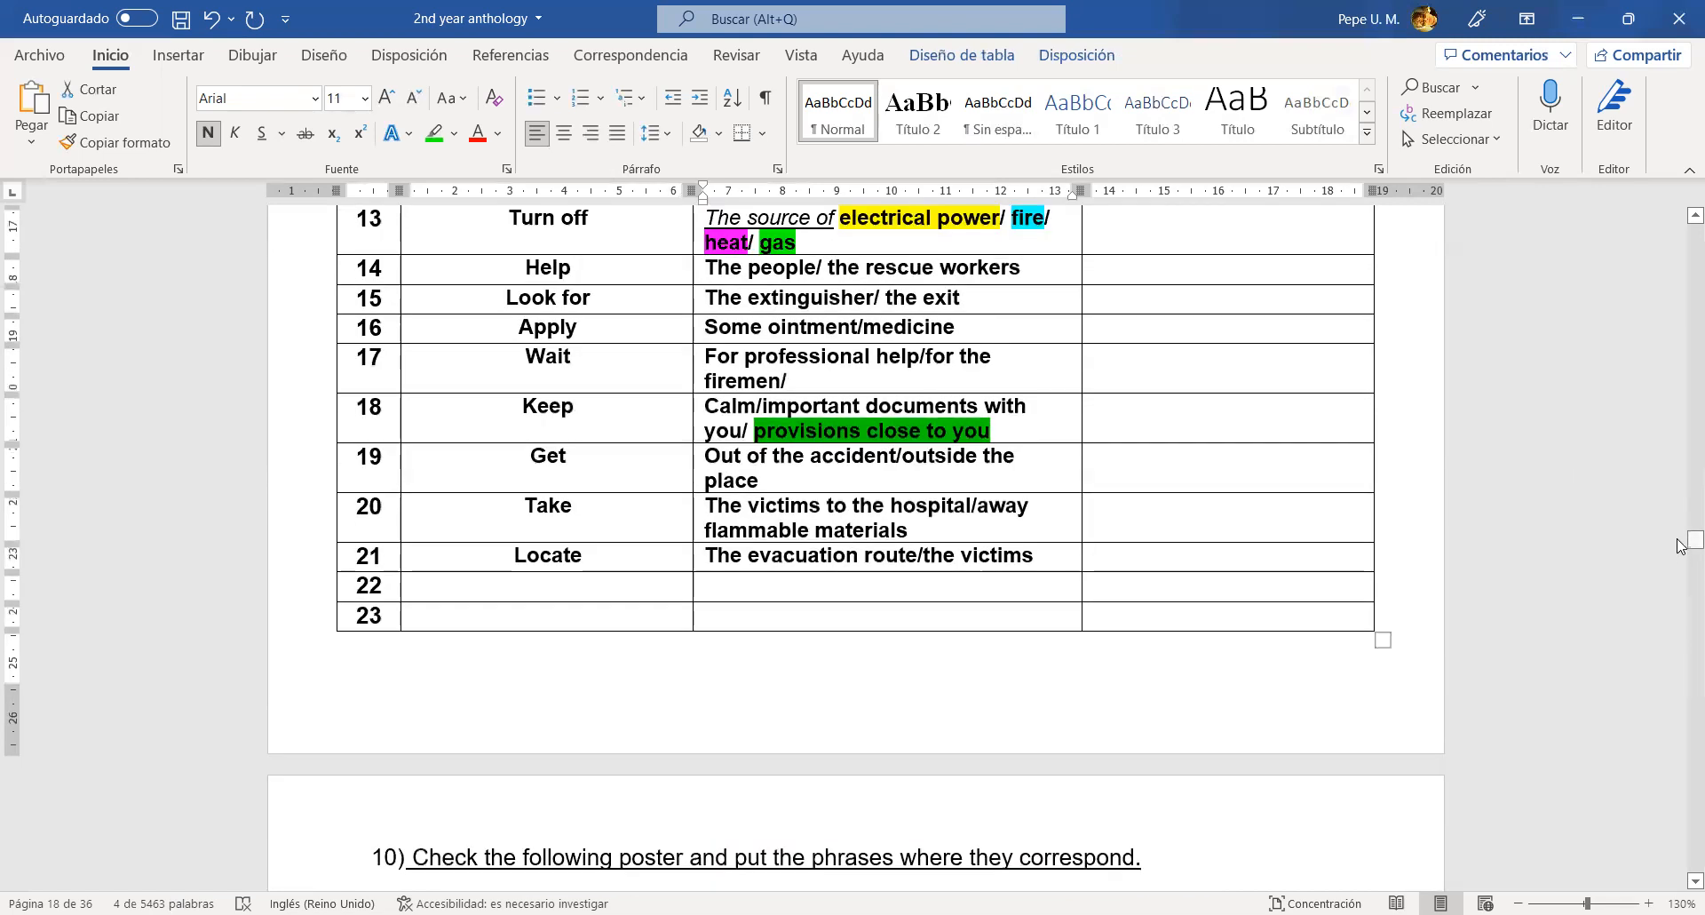
scroll(down, 3)
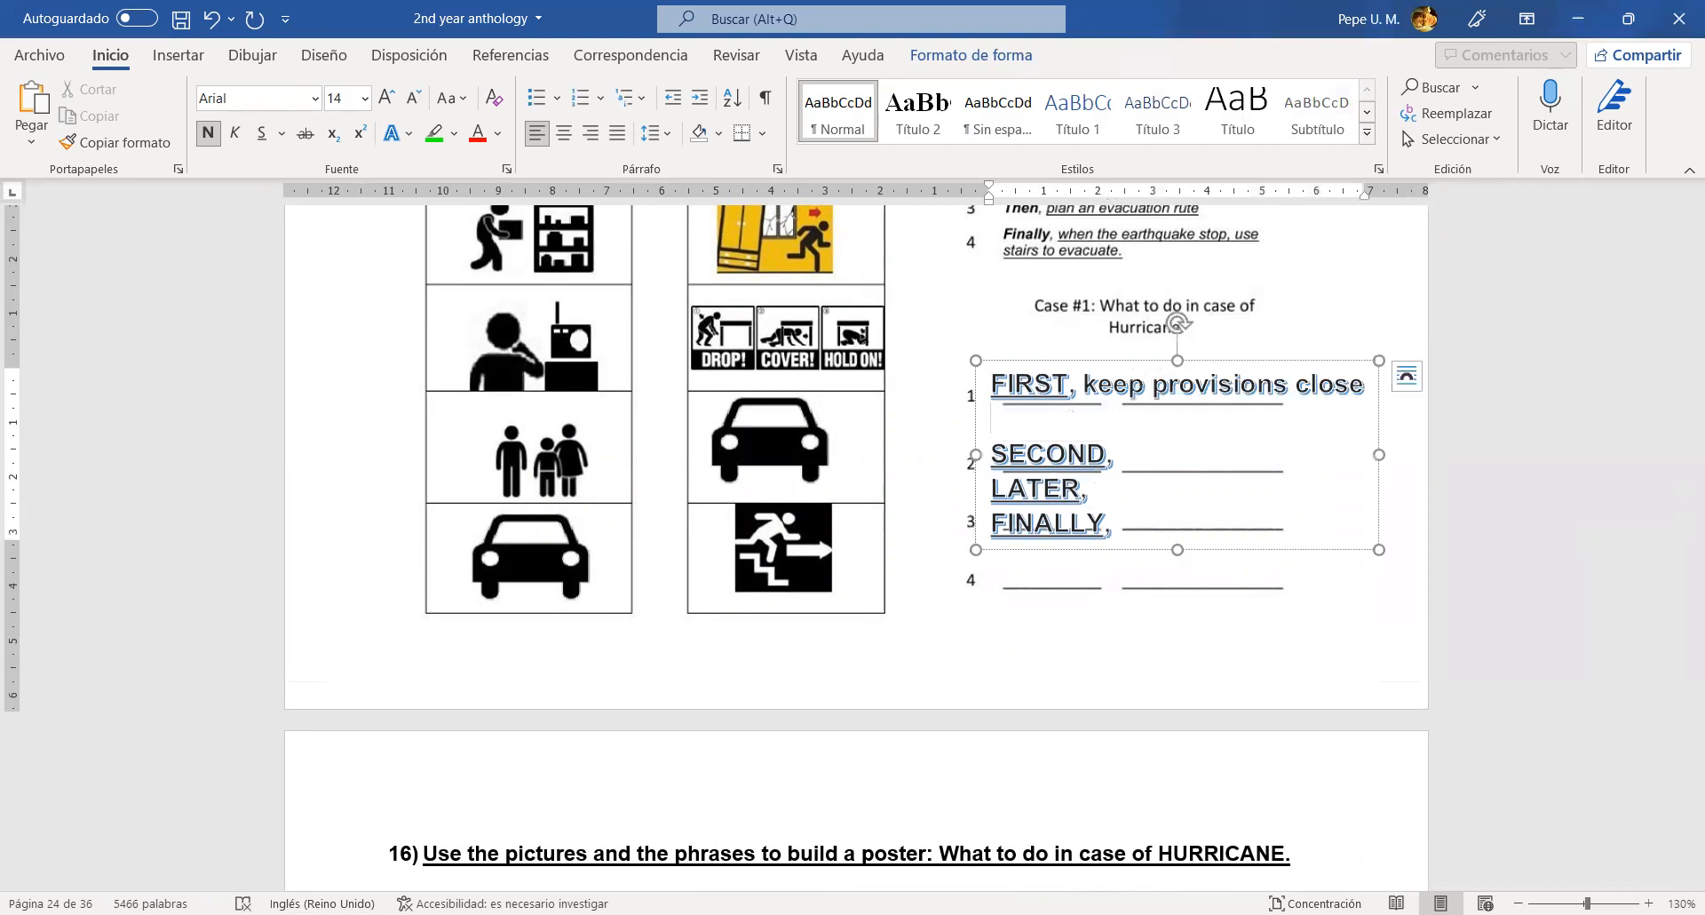
- Complete the SECOND step as 'listen to the radio for news.'
text(To you.)
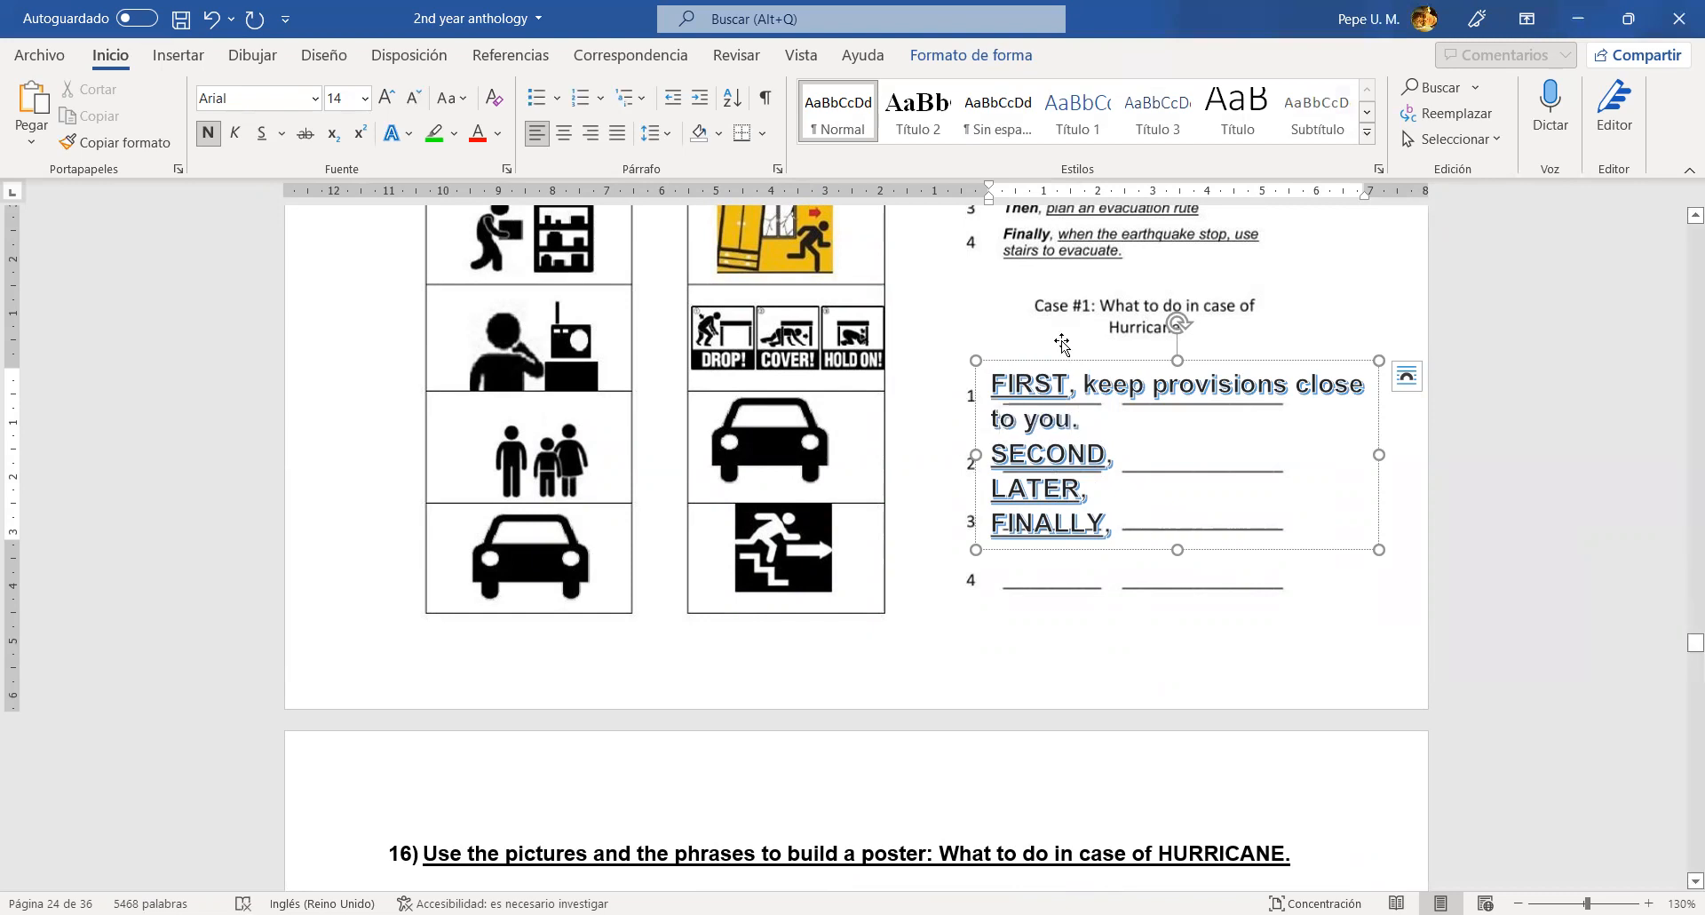
mouse_move(460, 336)
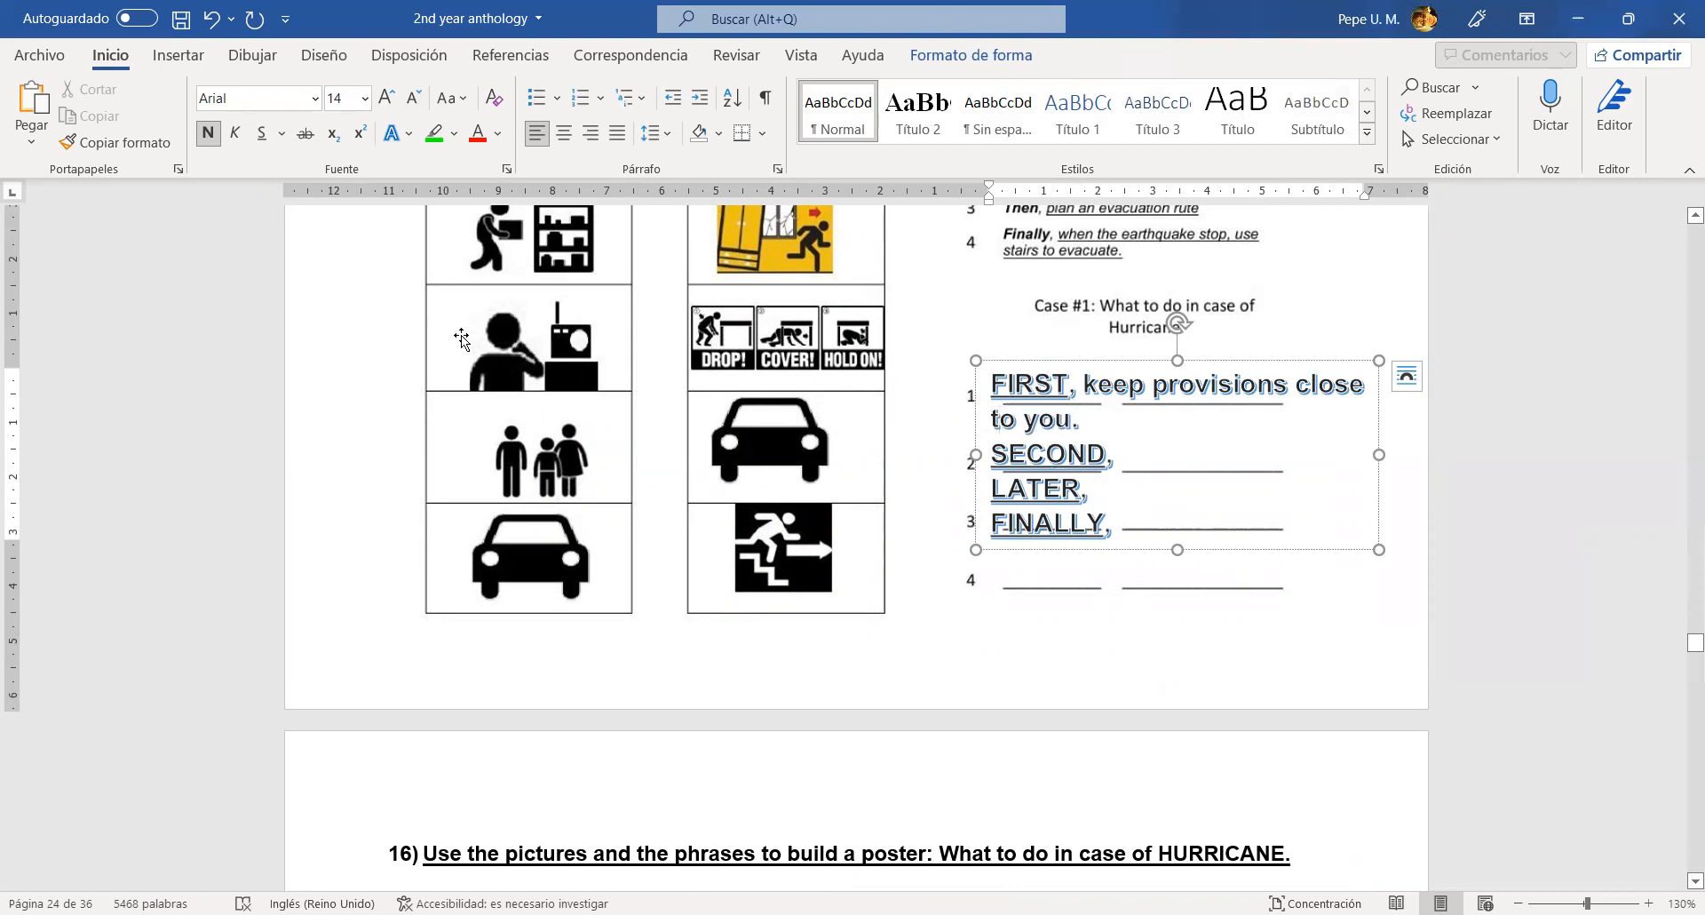
mouse_move(600, 370)
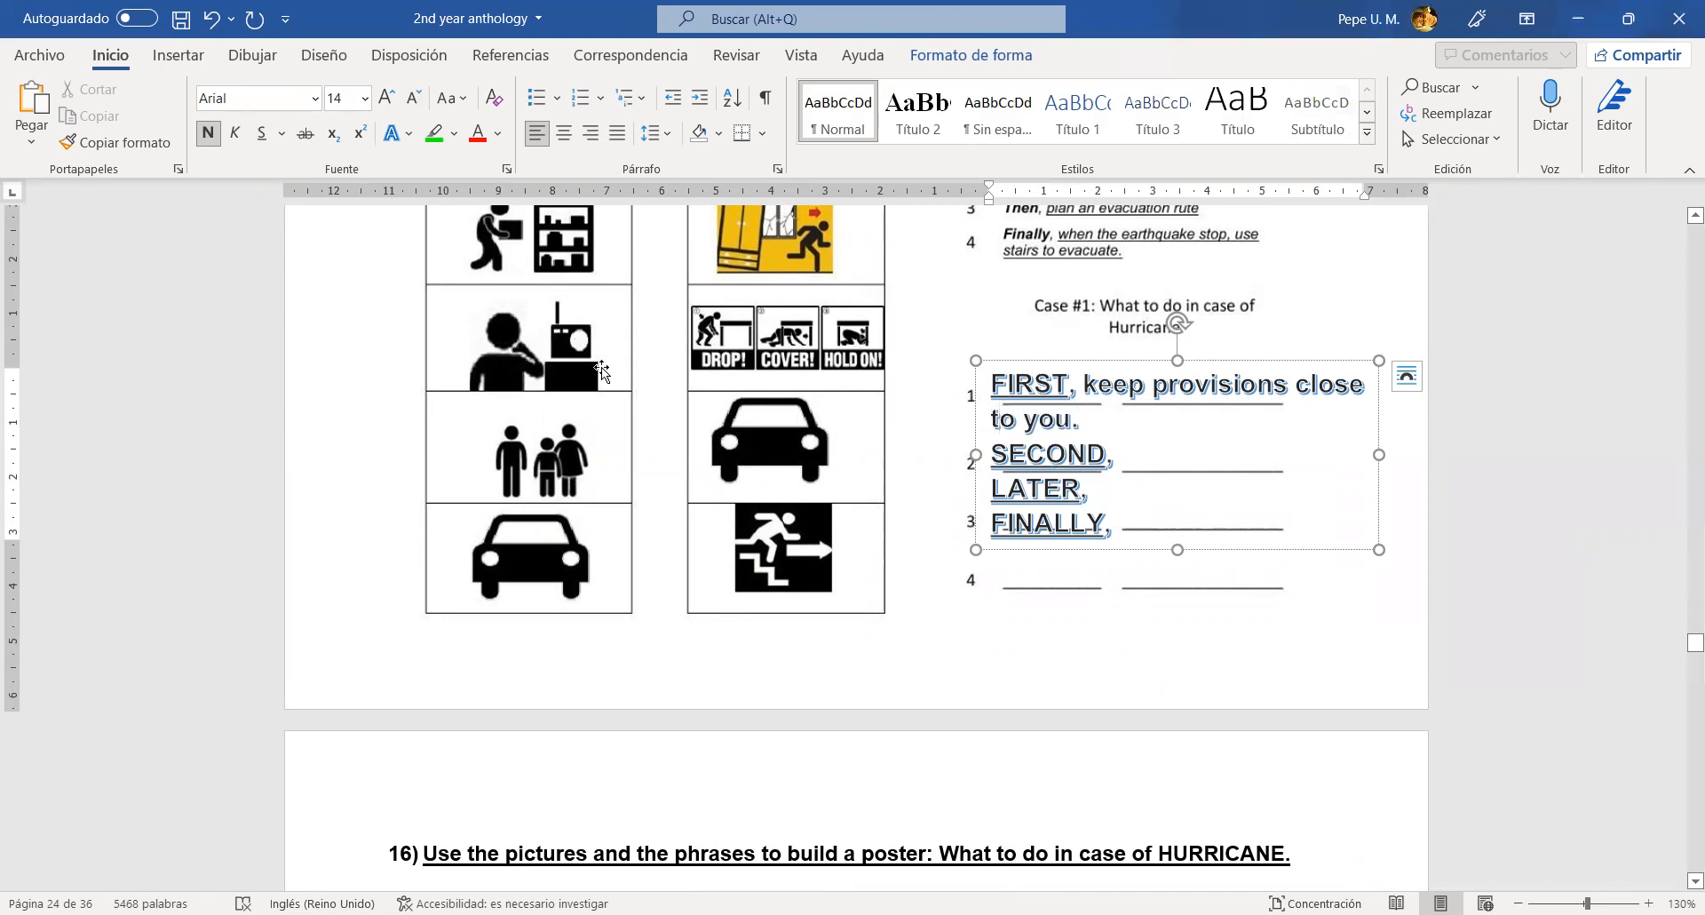
mouse_move(574, 317)
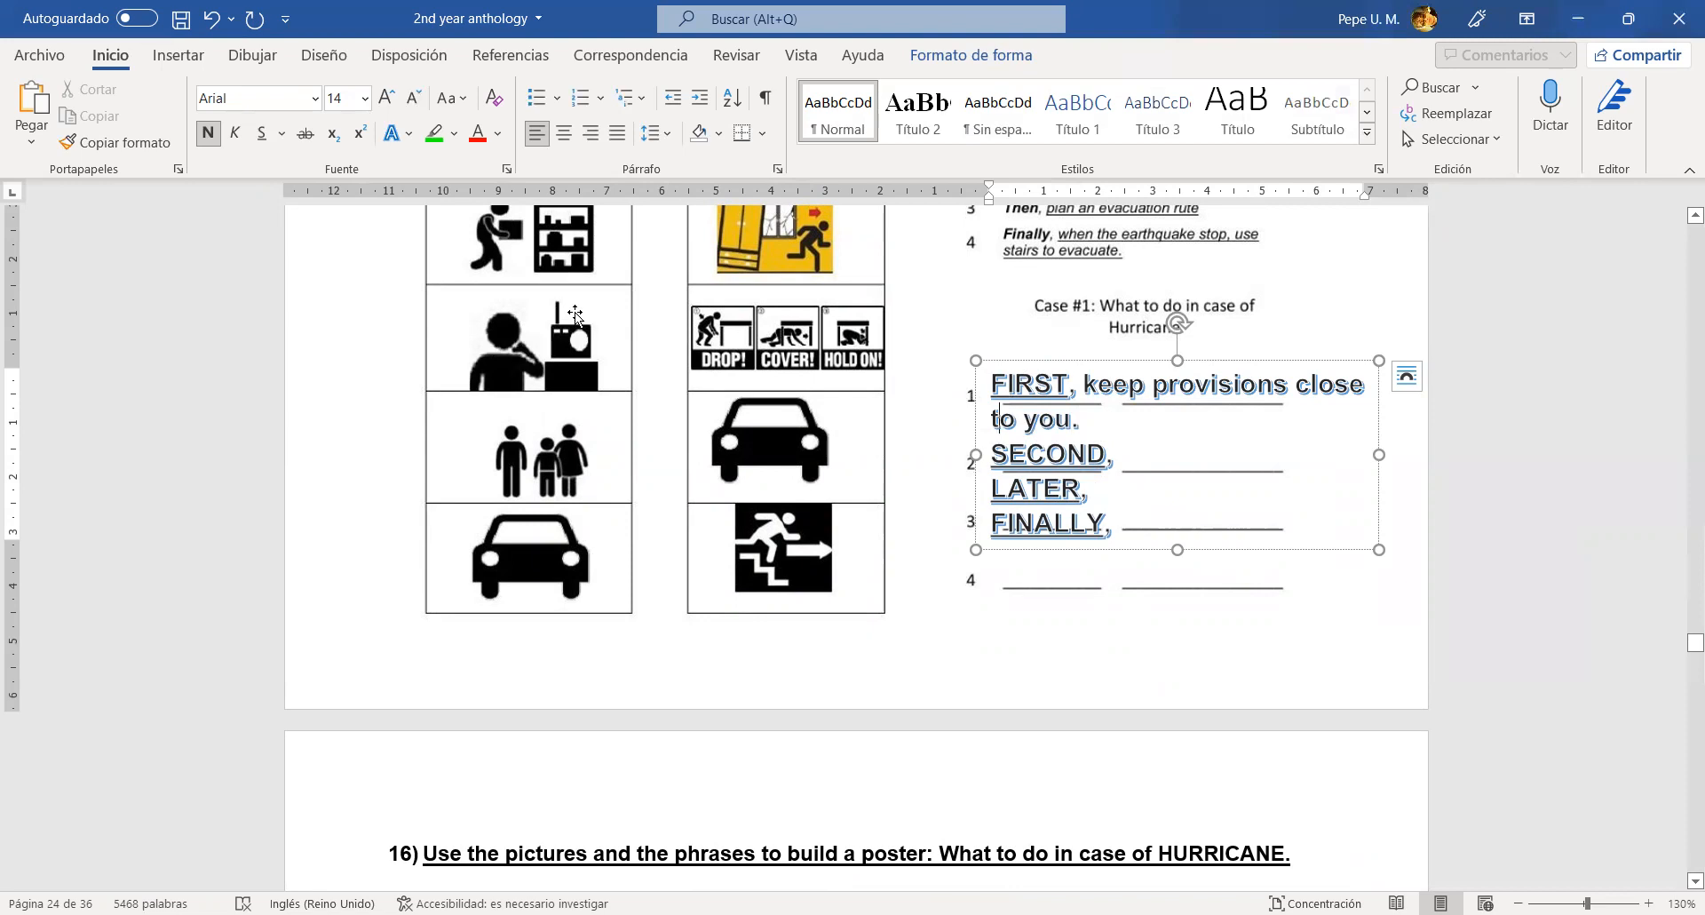
mouse_move(472, 344)
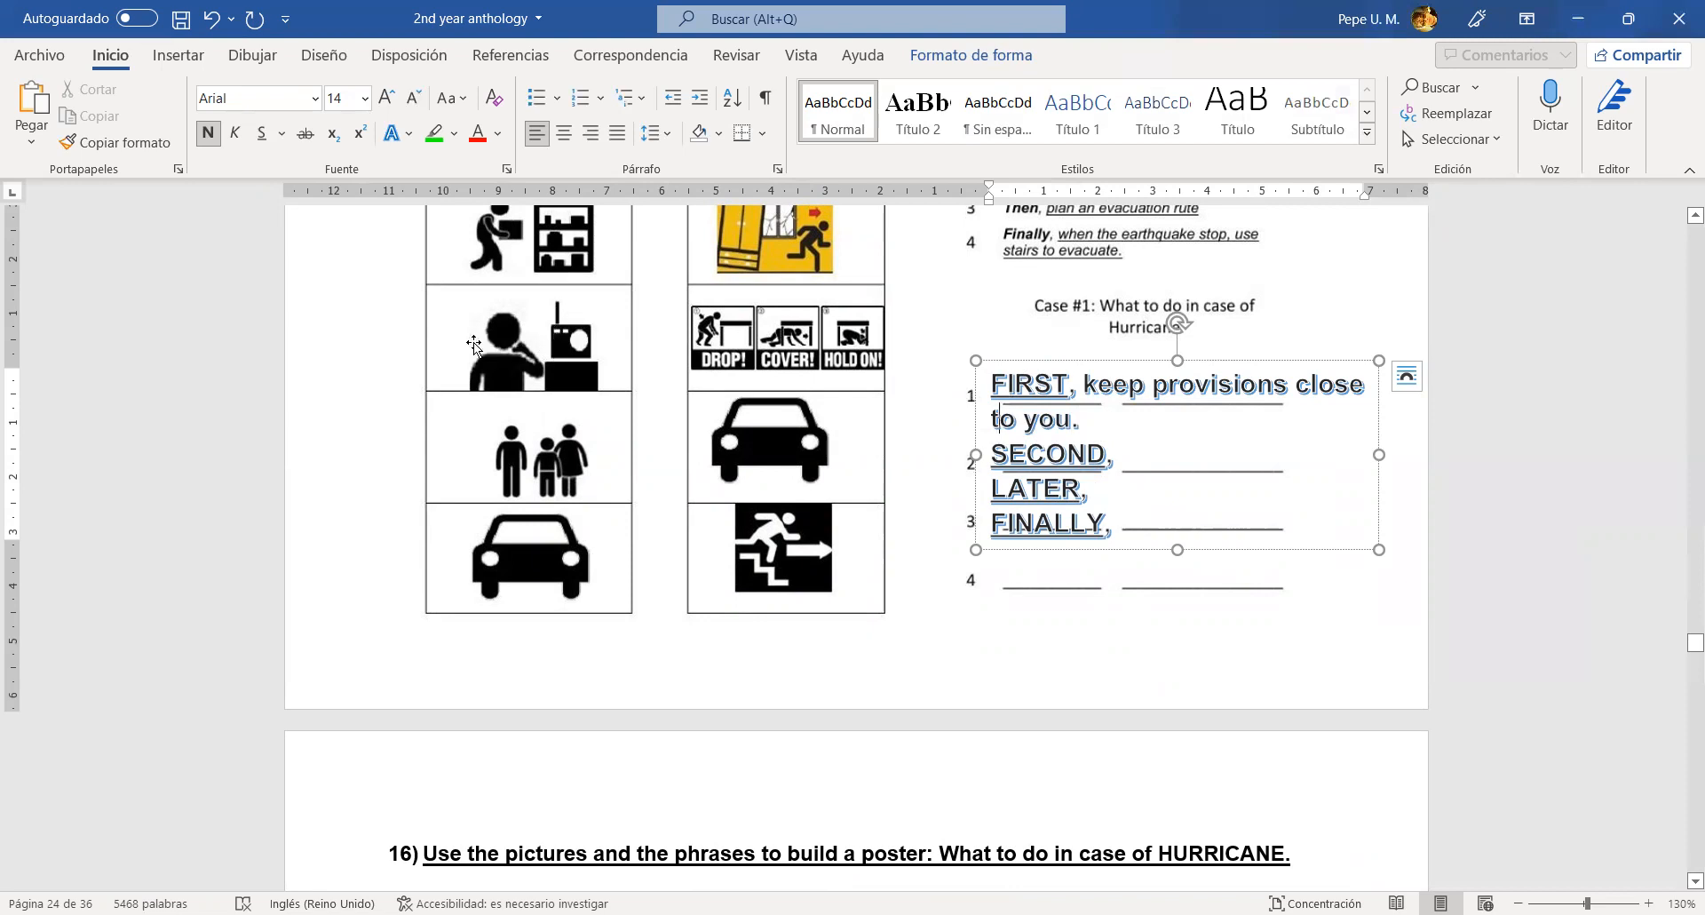
mouse_move(557, 343)
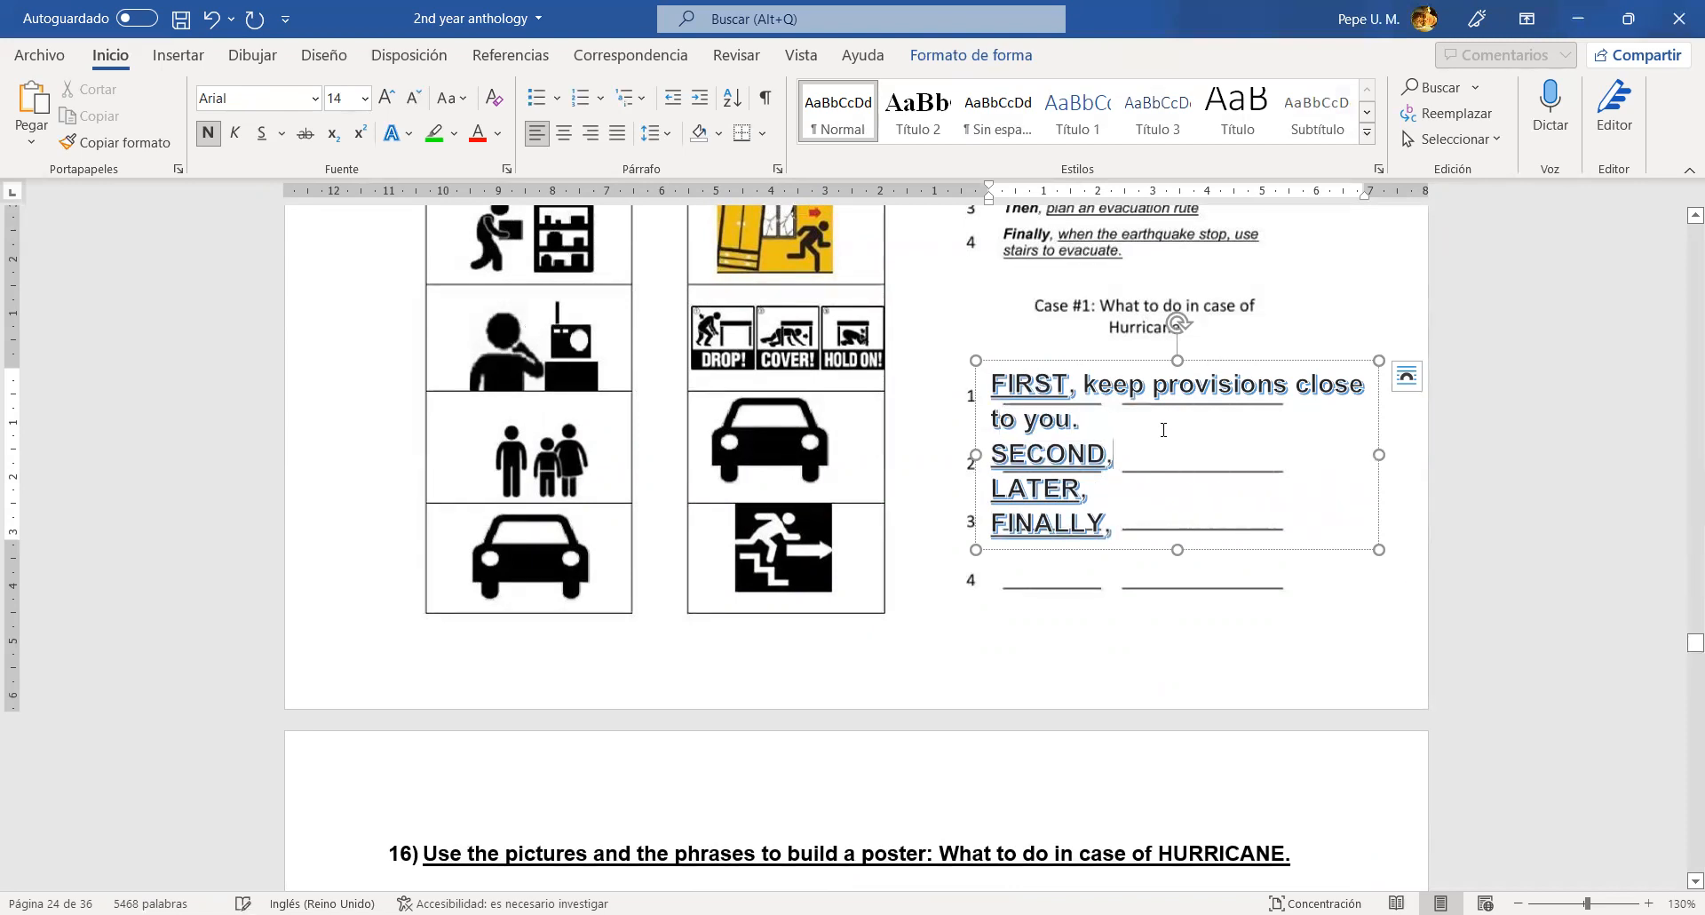
text(lit)
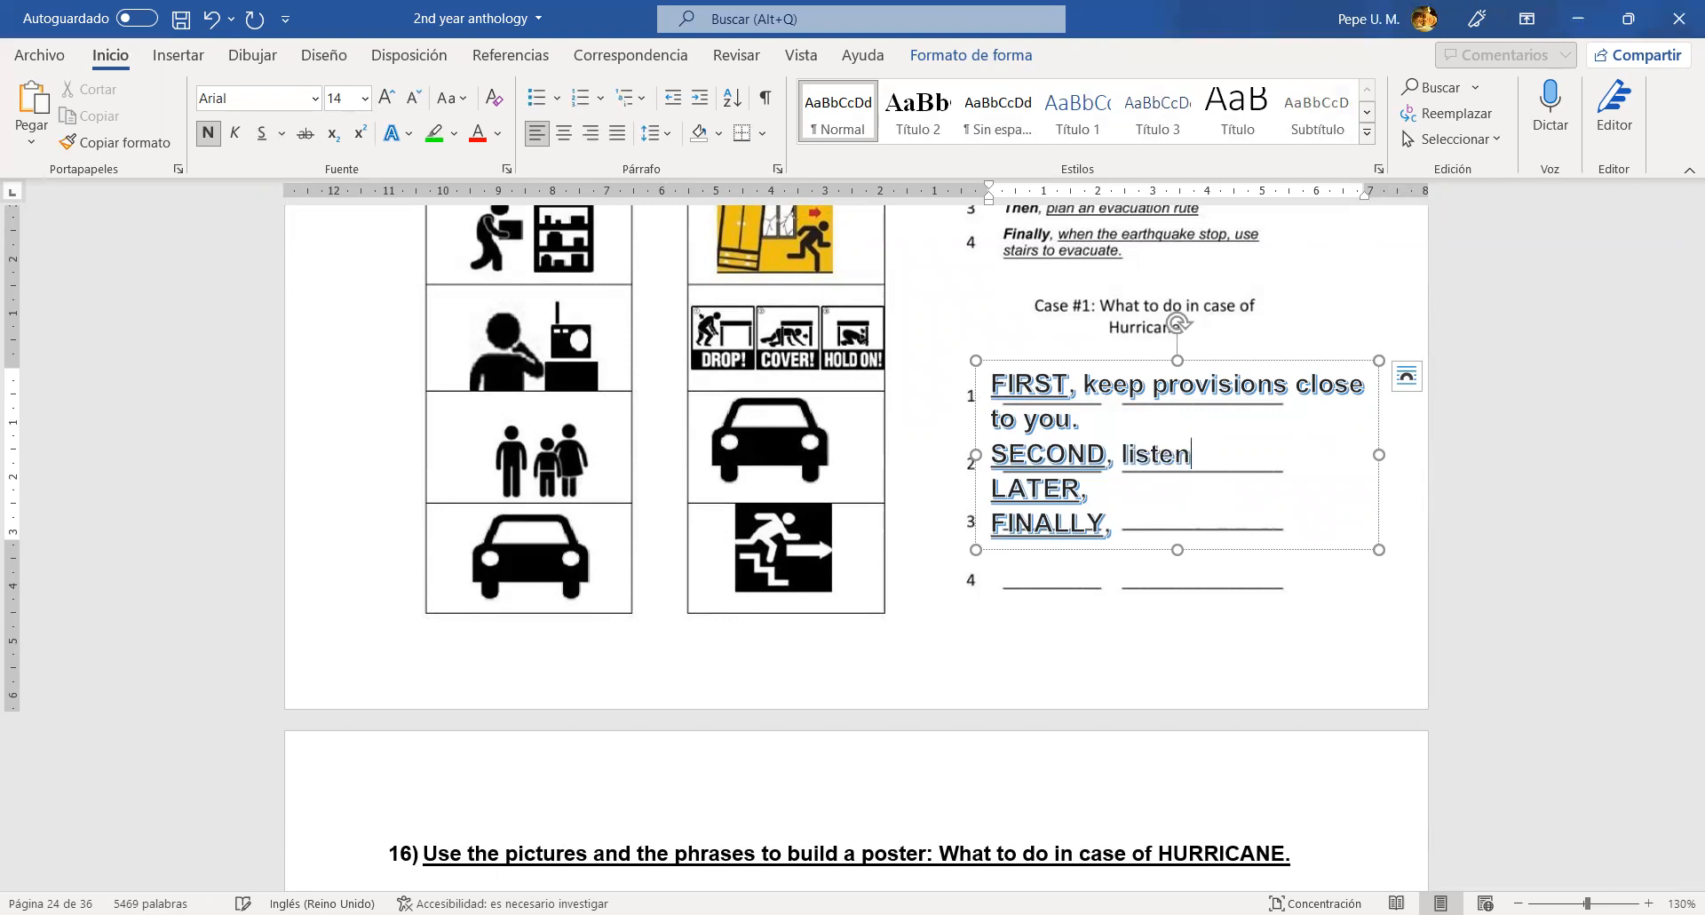
text(to)
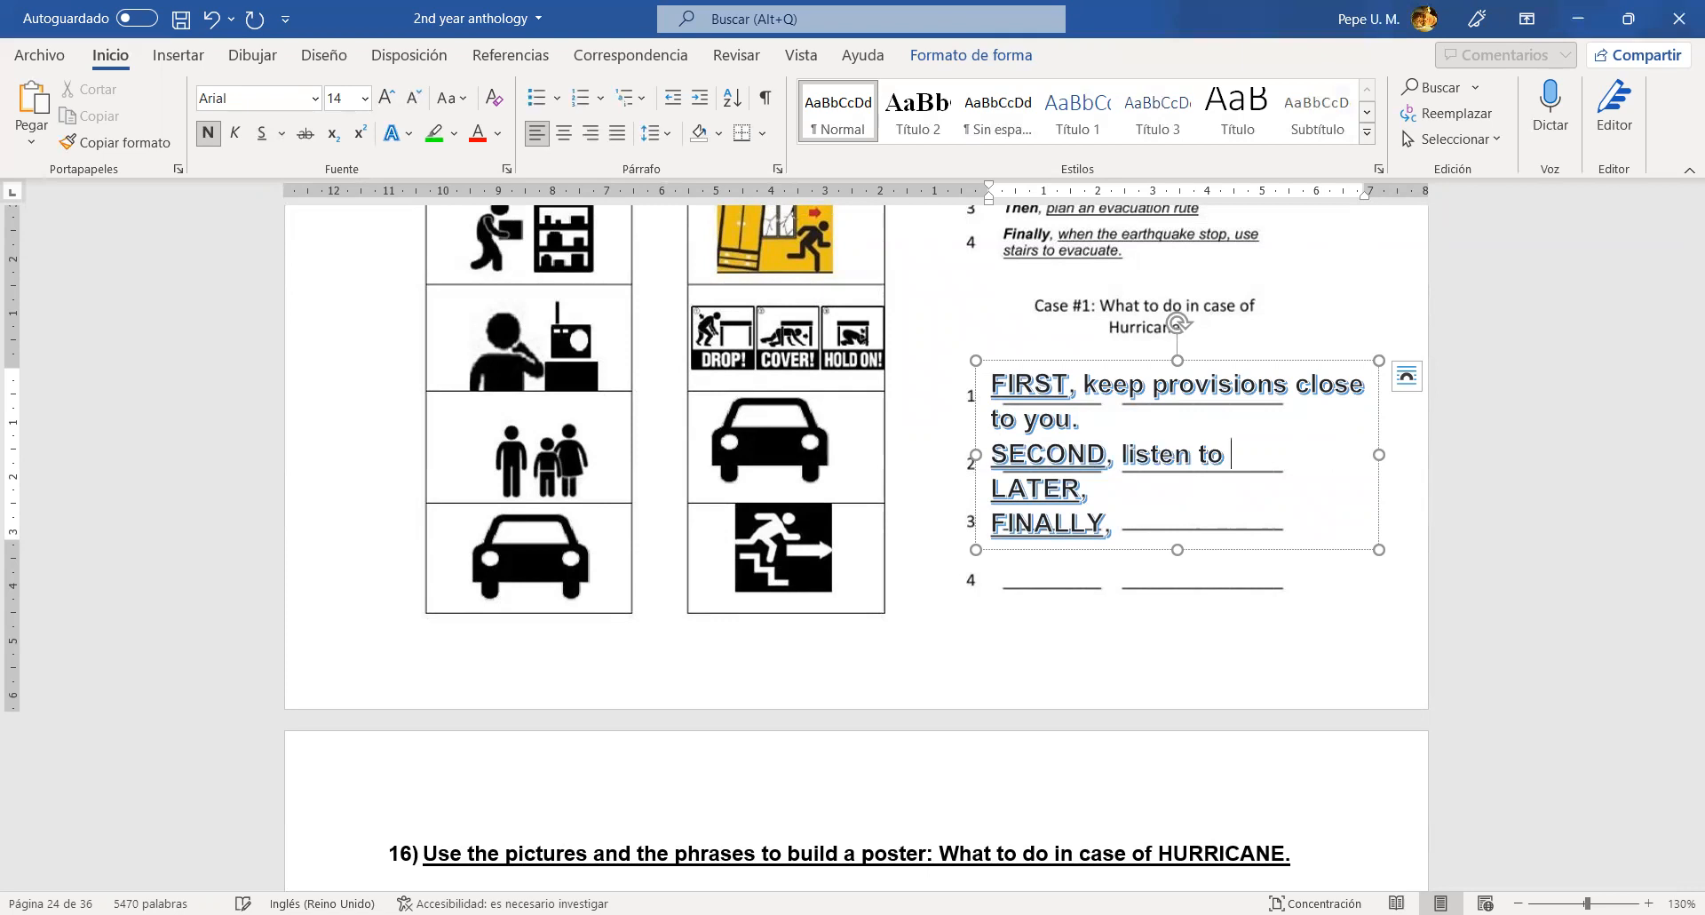
text(the)
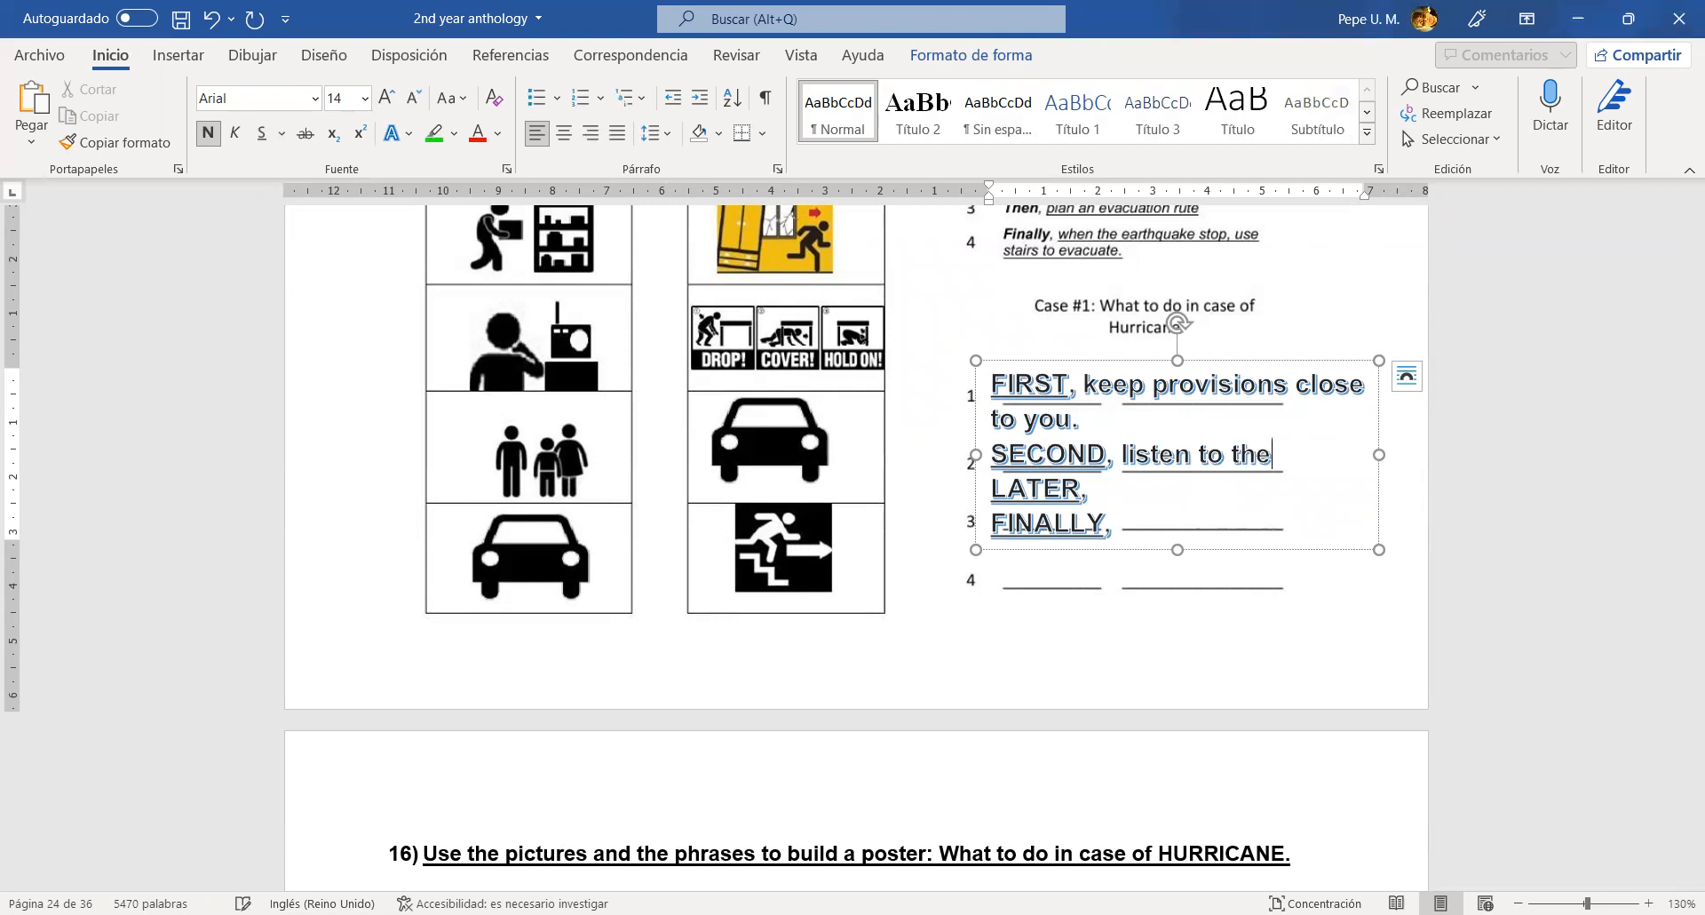
text(radio)
text(For new)
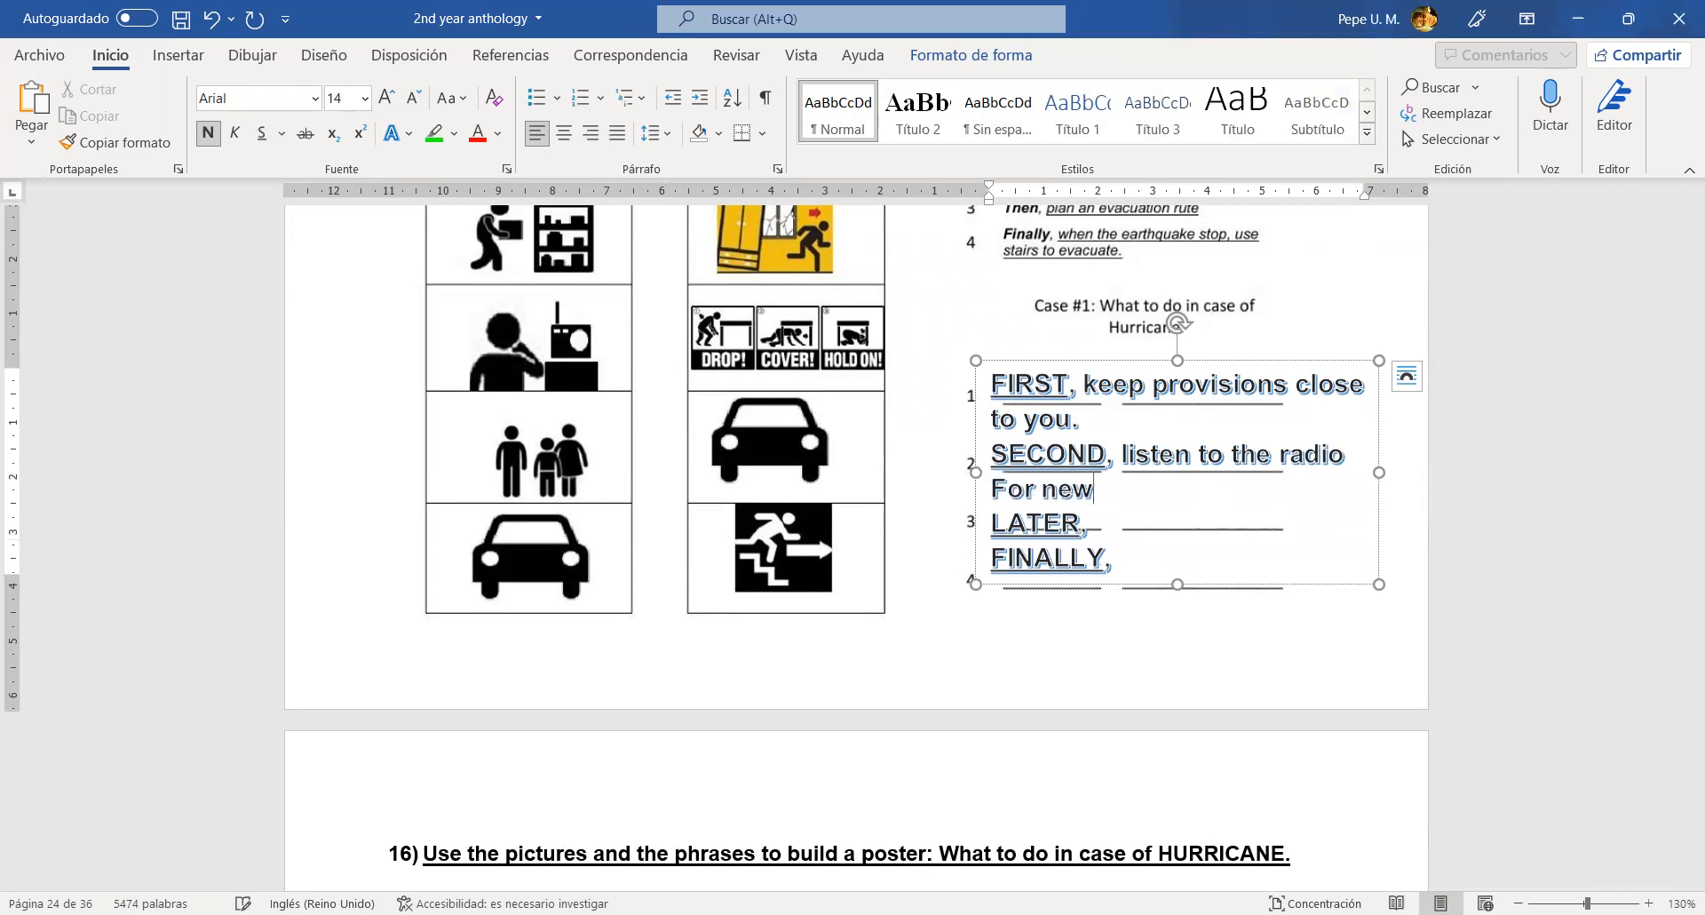
text(s.)
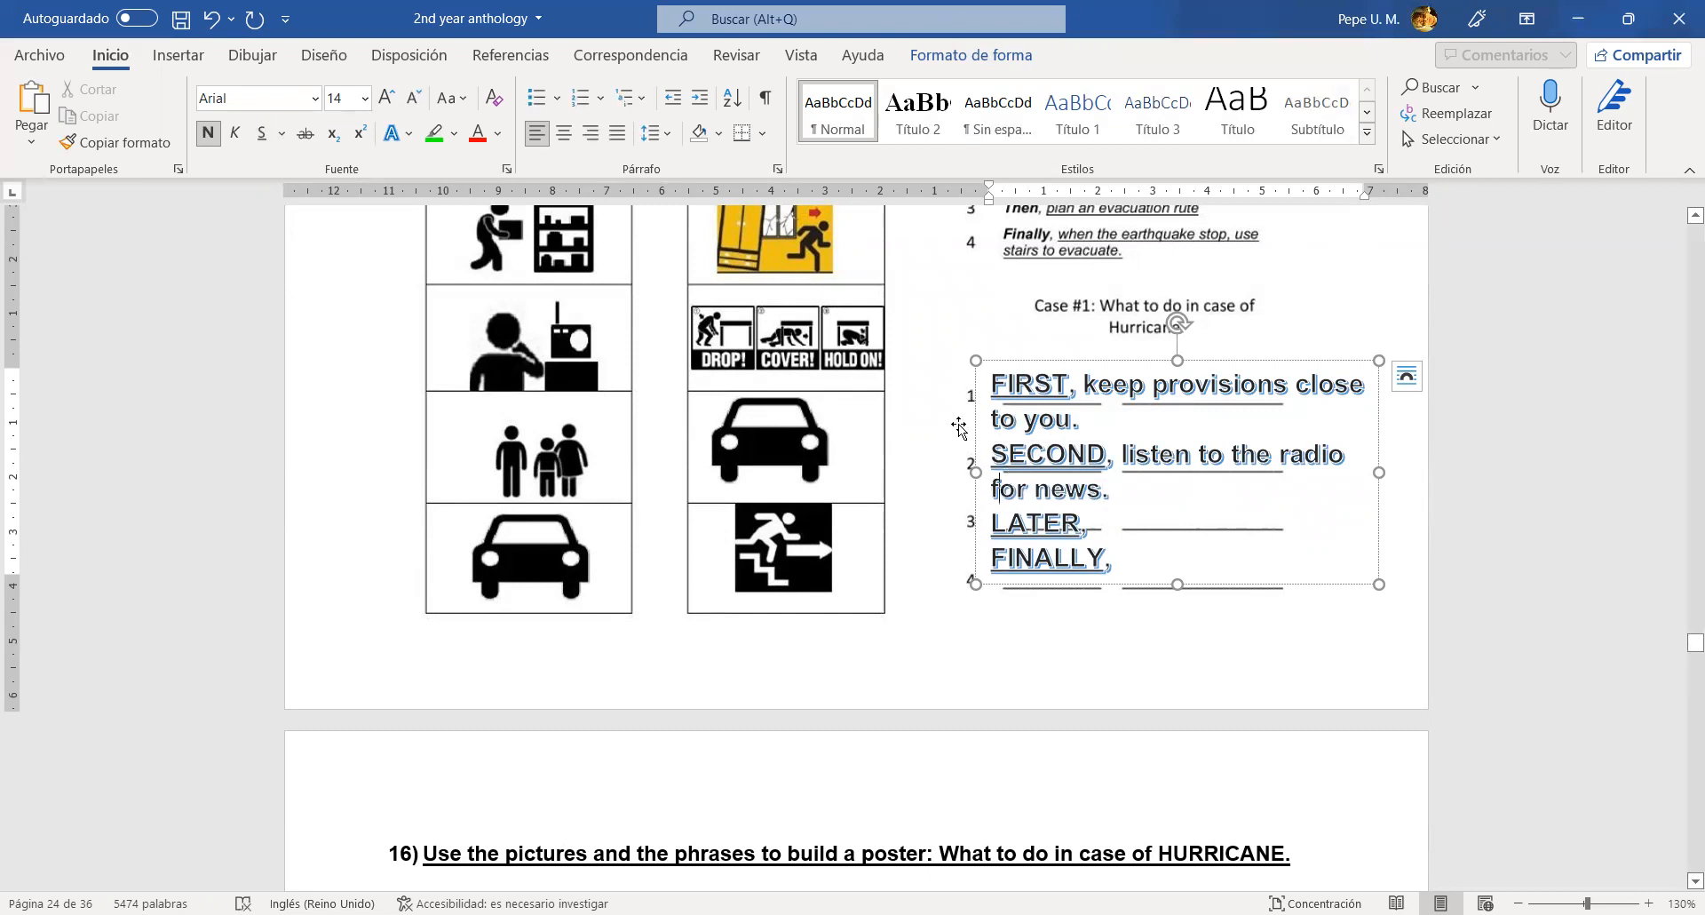
mouse_move(421, 425)
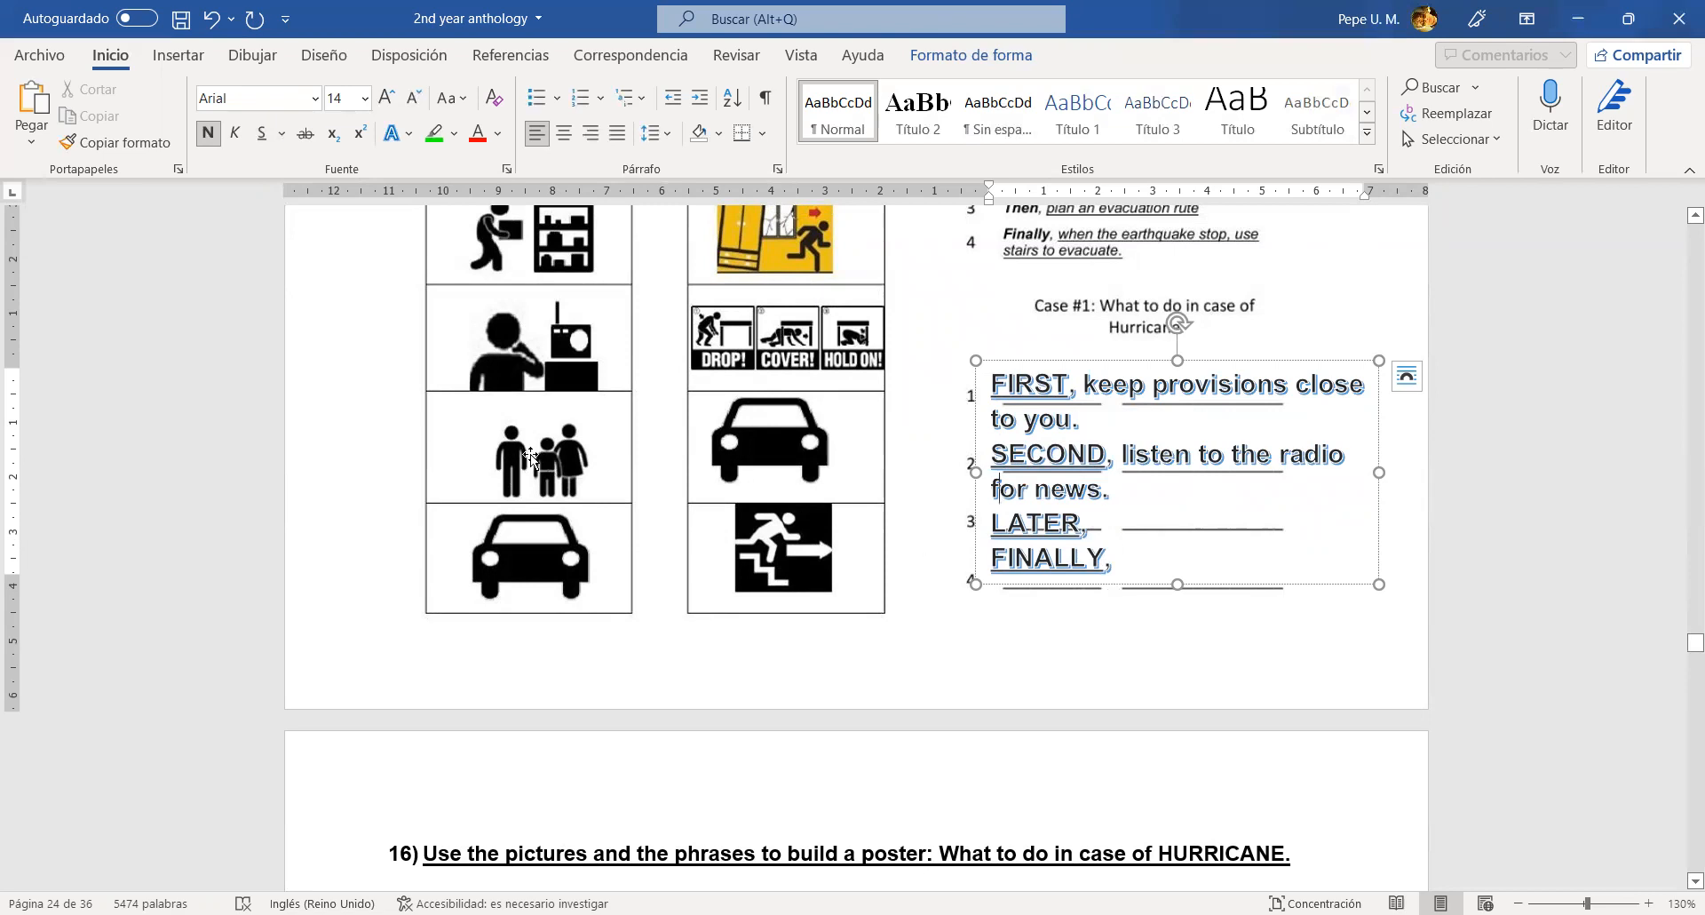
mouse_move(550, 463)
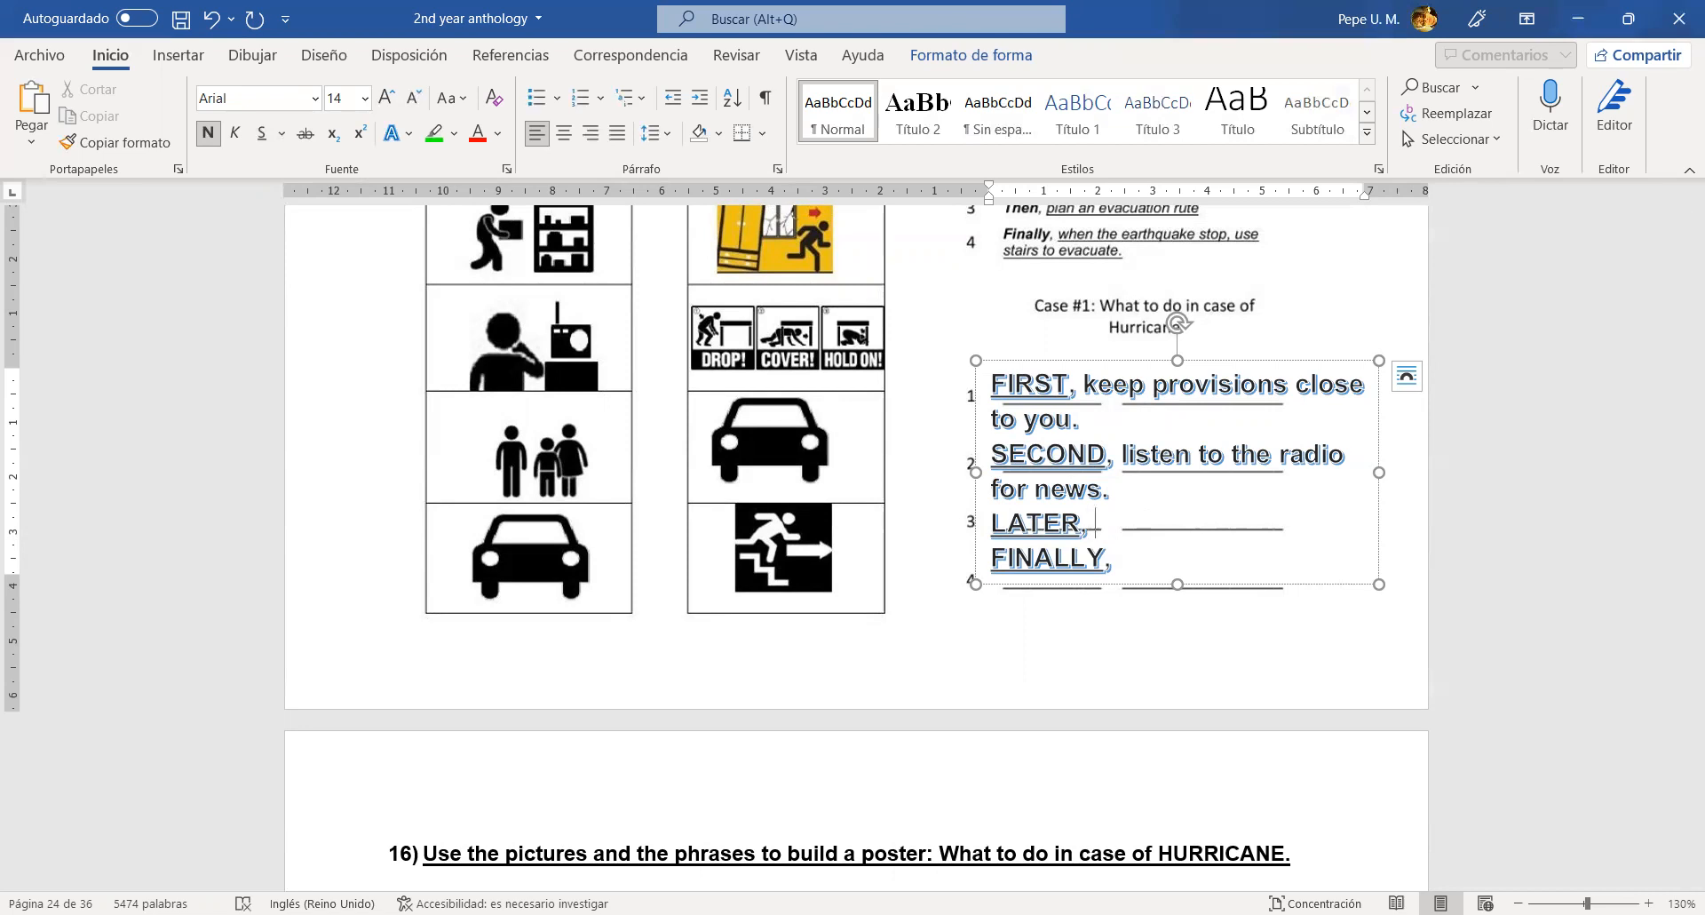
mouse_move(664, 869)
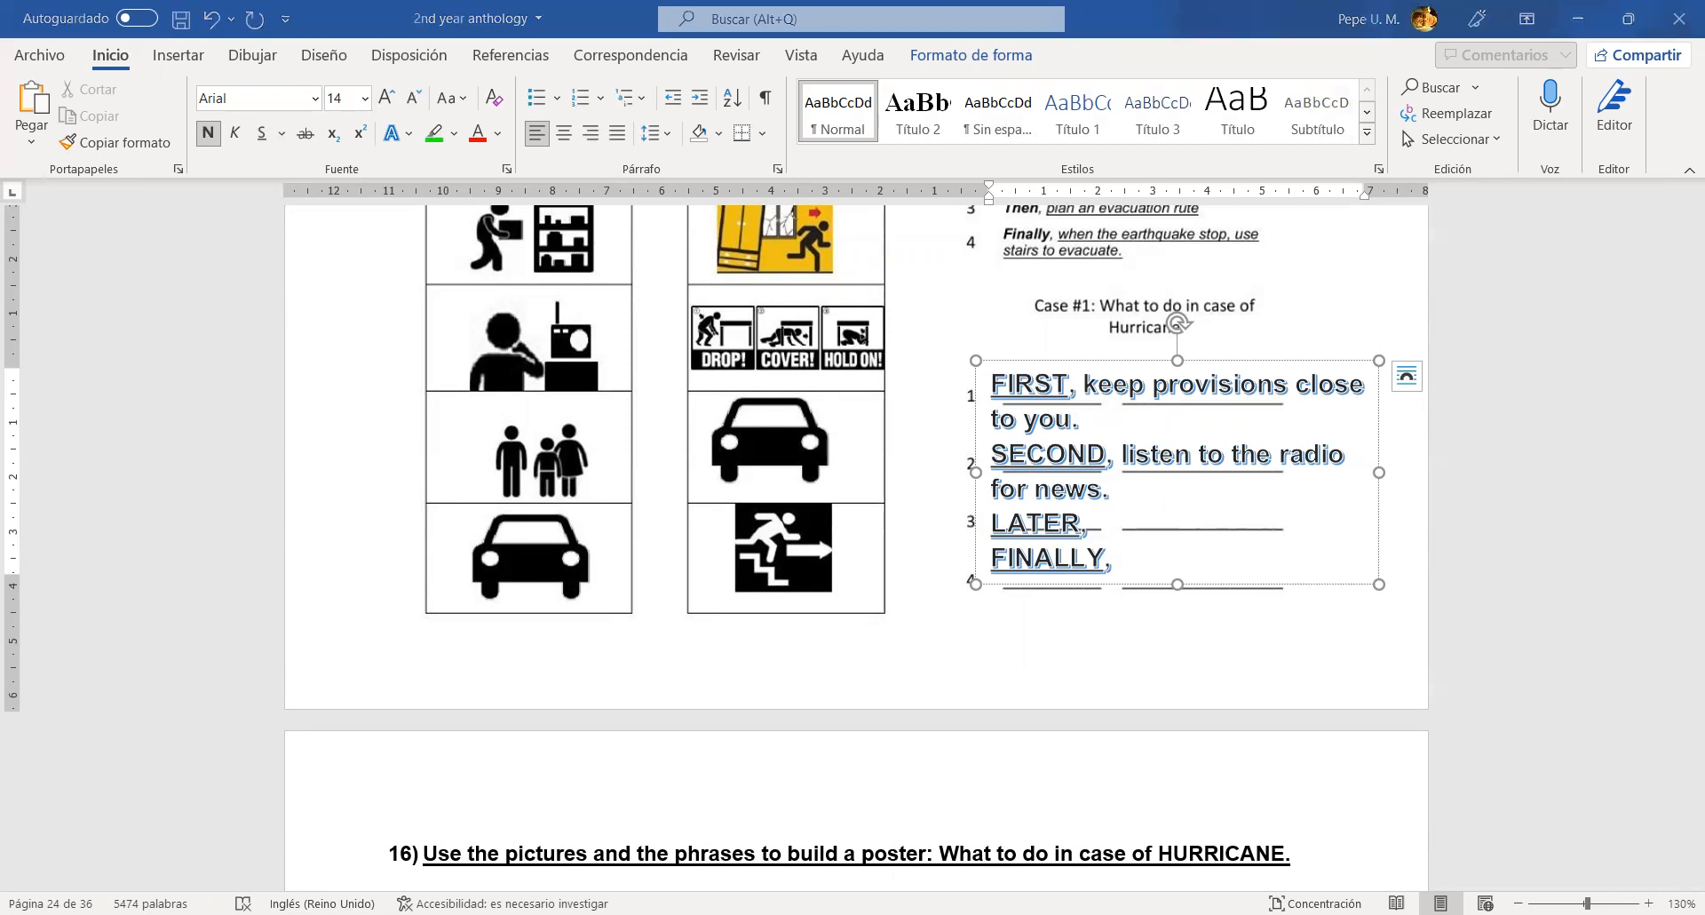
- Complete the LATER step as 'stay close with the family.'
text(stay close)
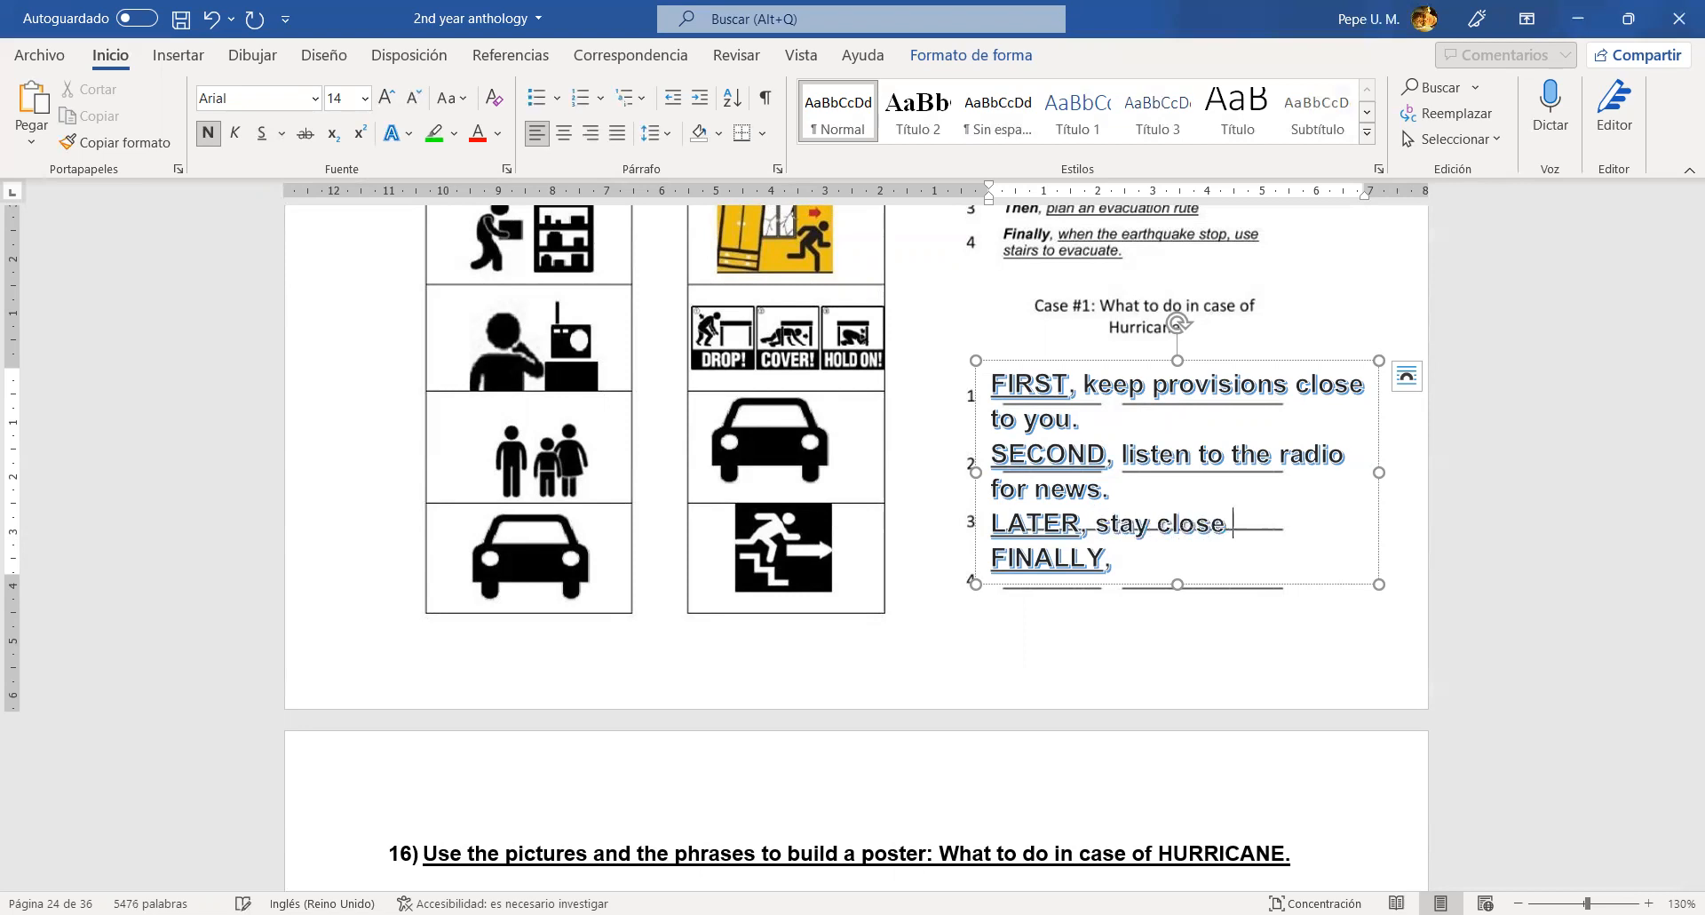
text(with)
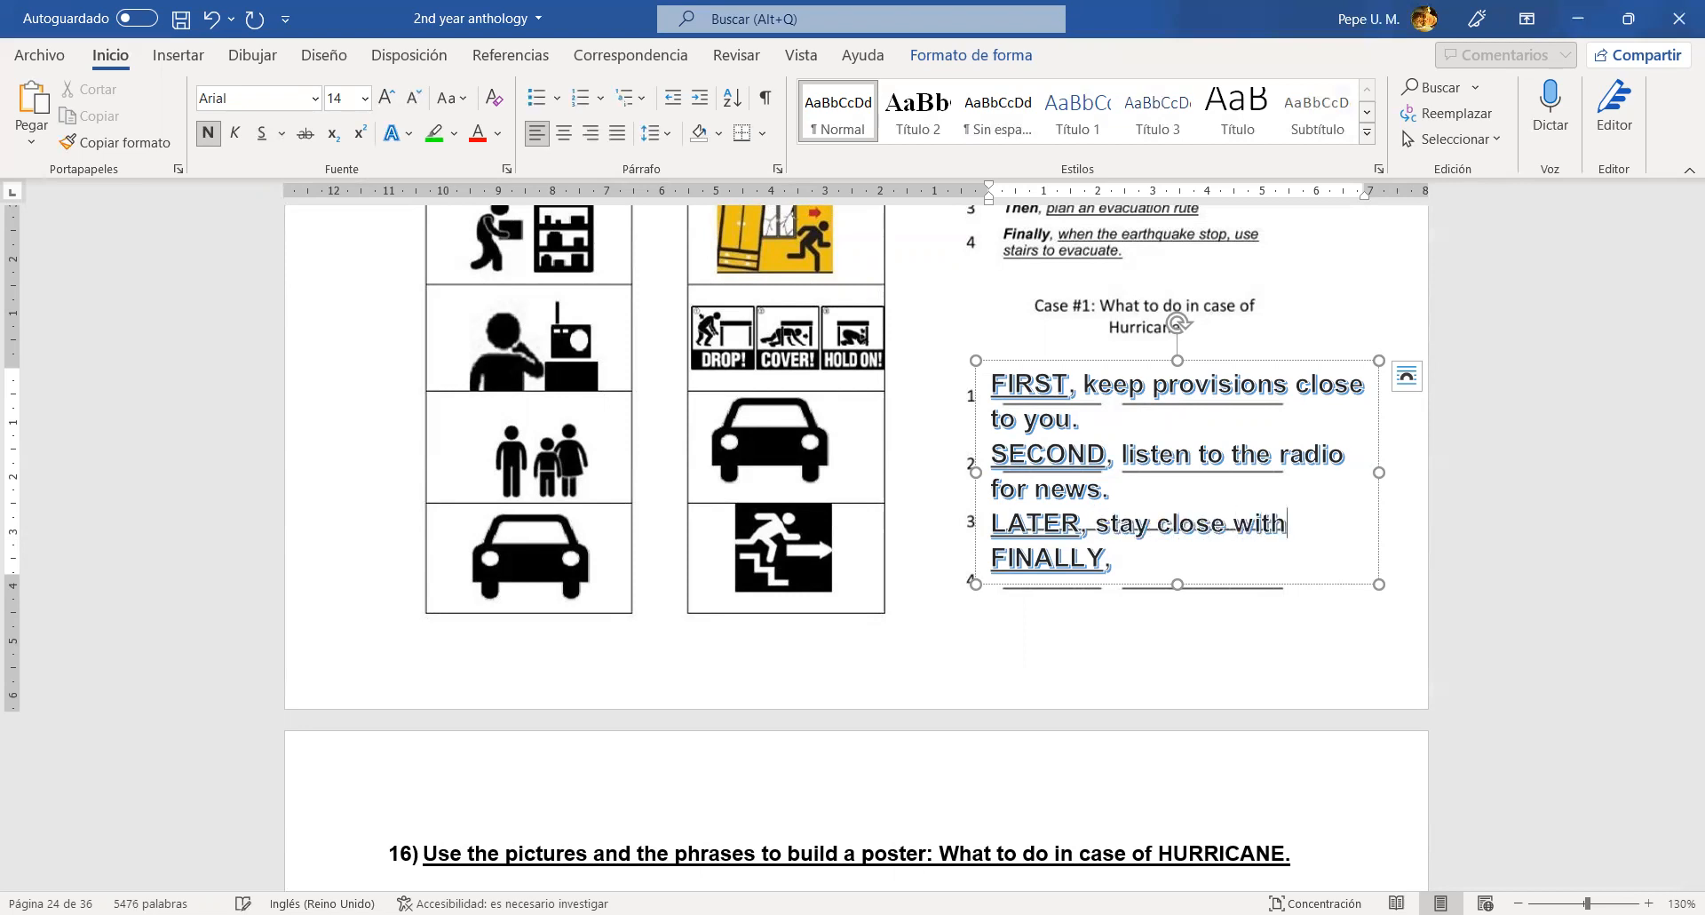
text(the f)
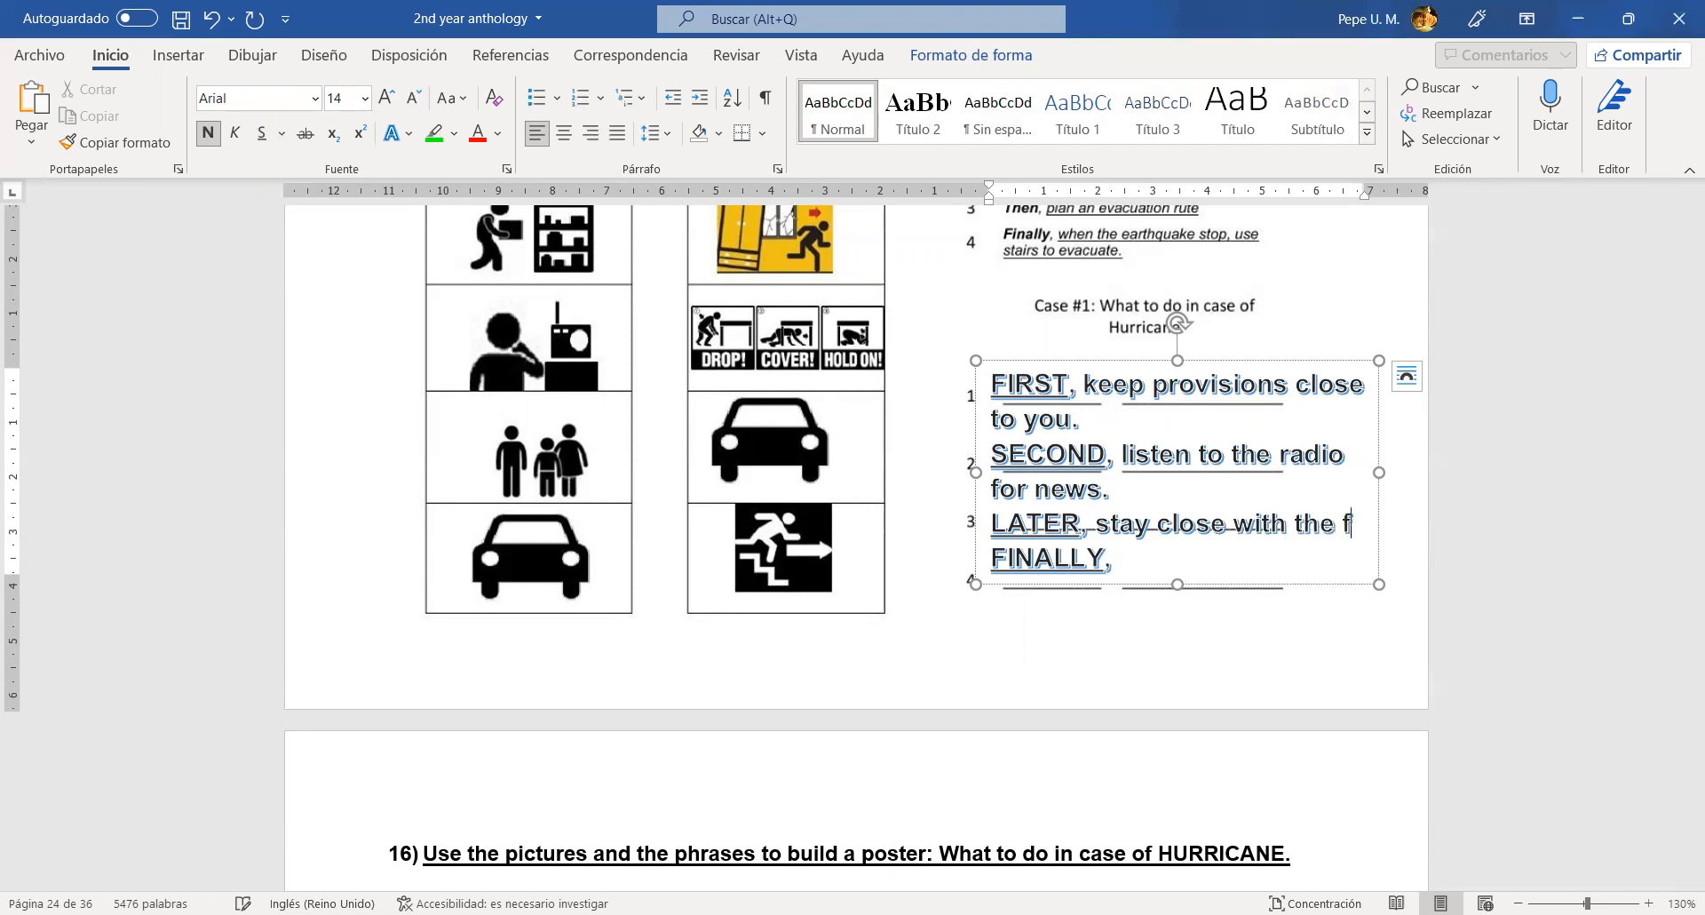
text(amily.)
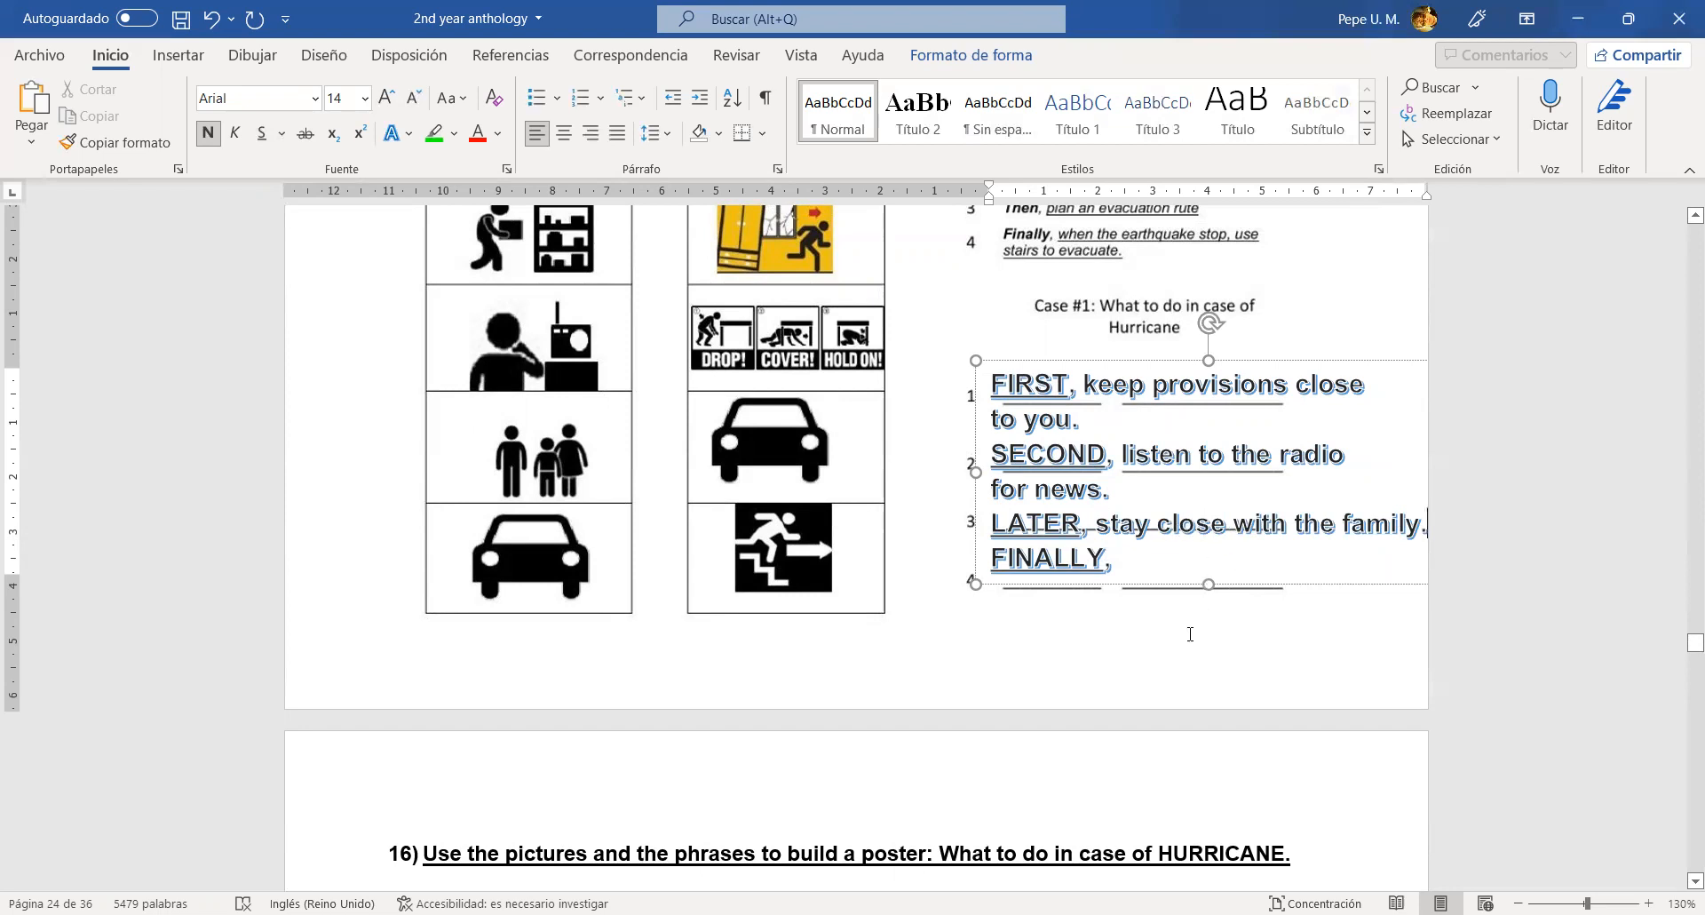
- Complete the FINALLY step as 'plan an evacuation route.'
click(494, 579)
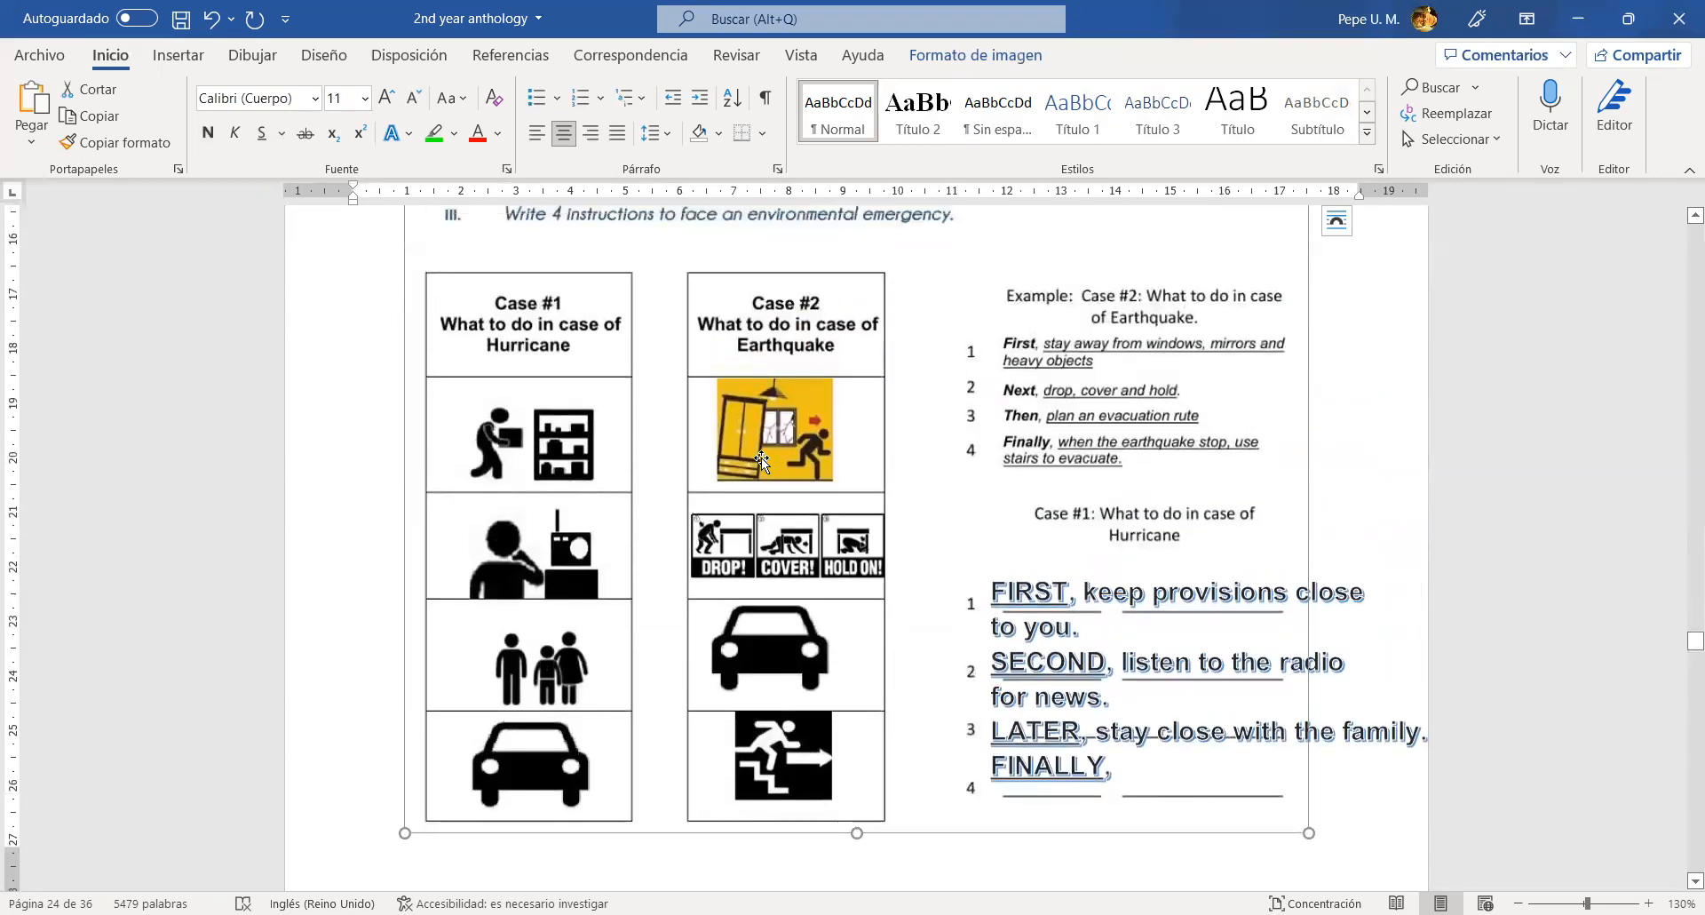
scroll(down, 3)
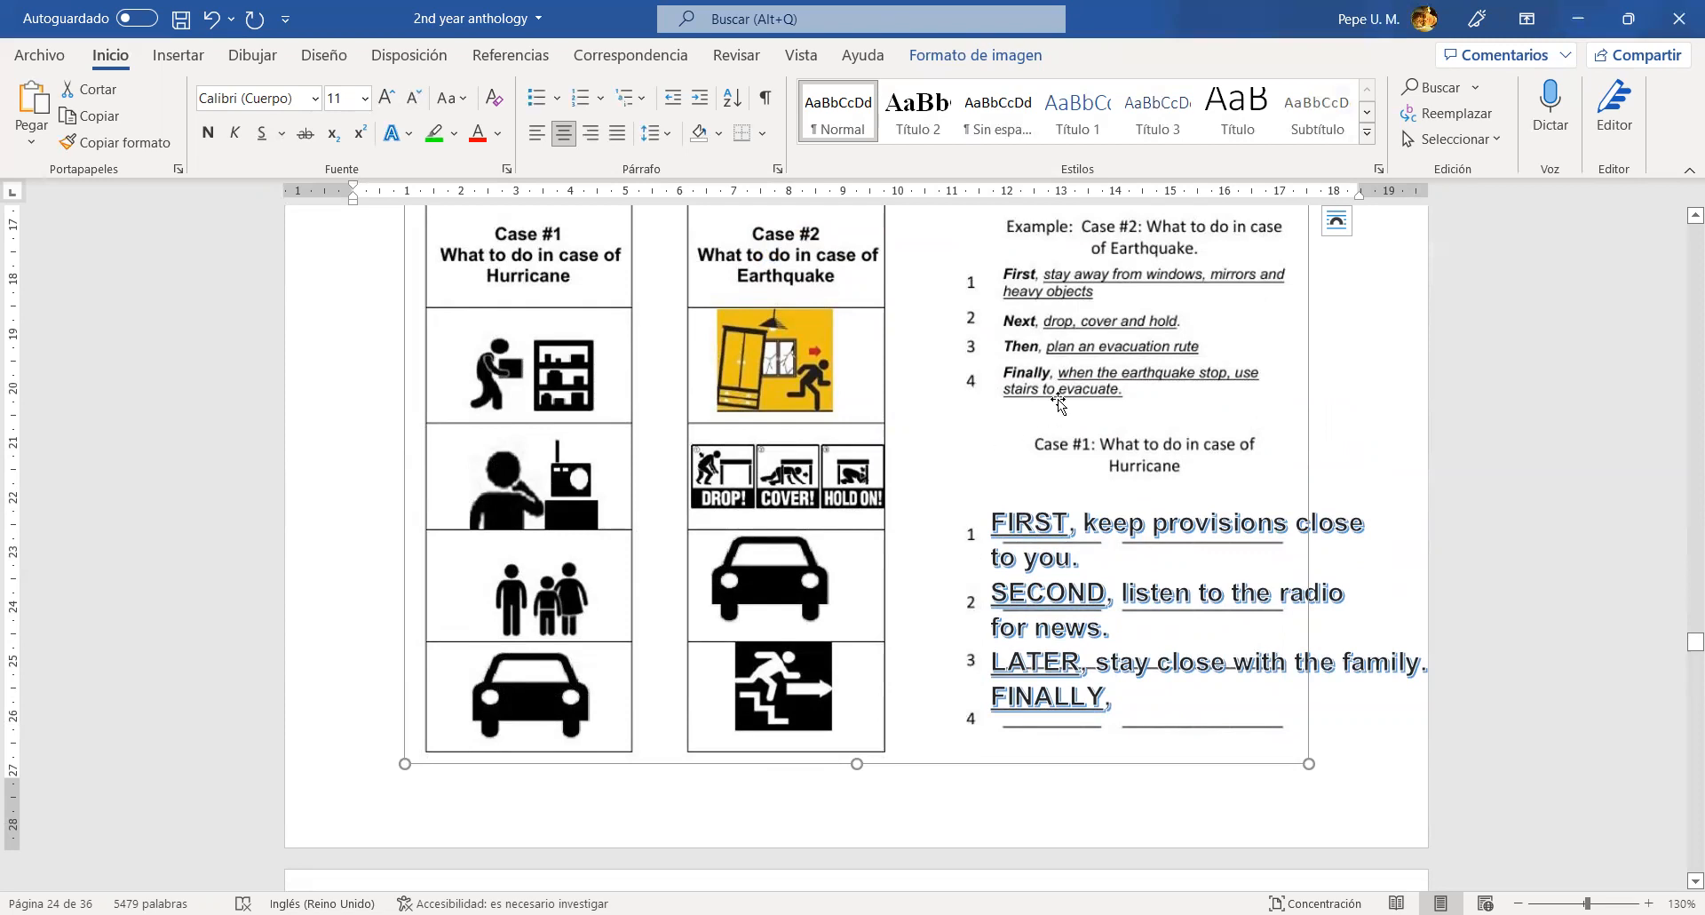
mouse_move(1073, 367)
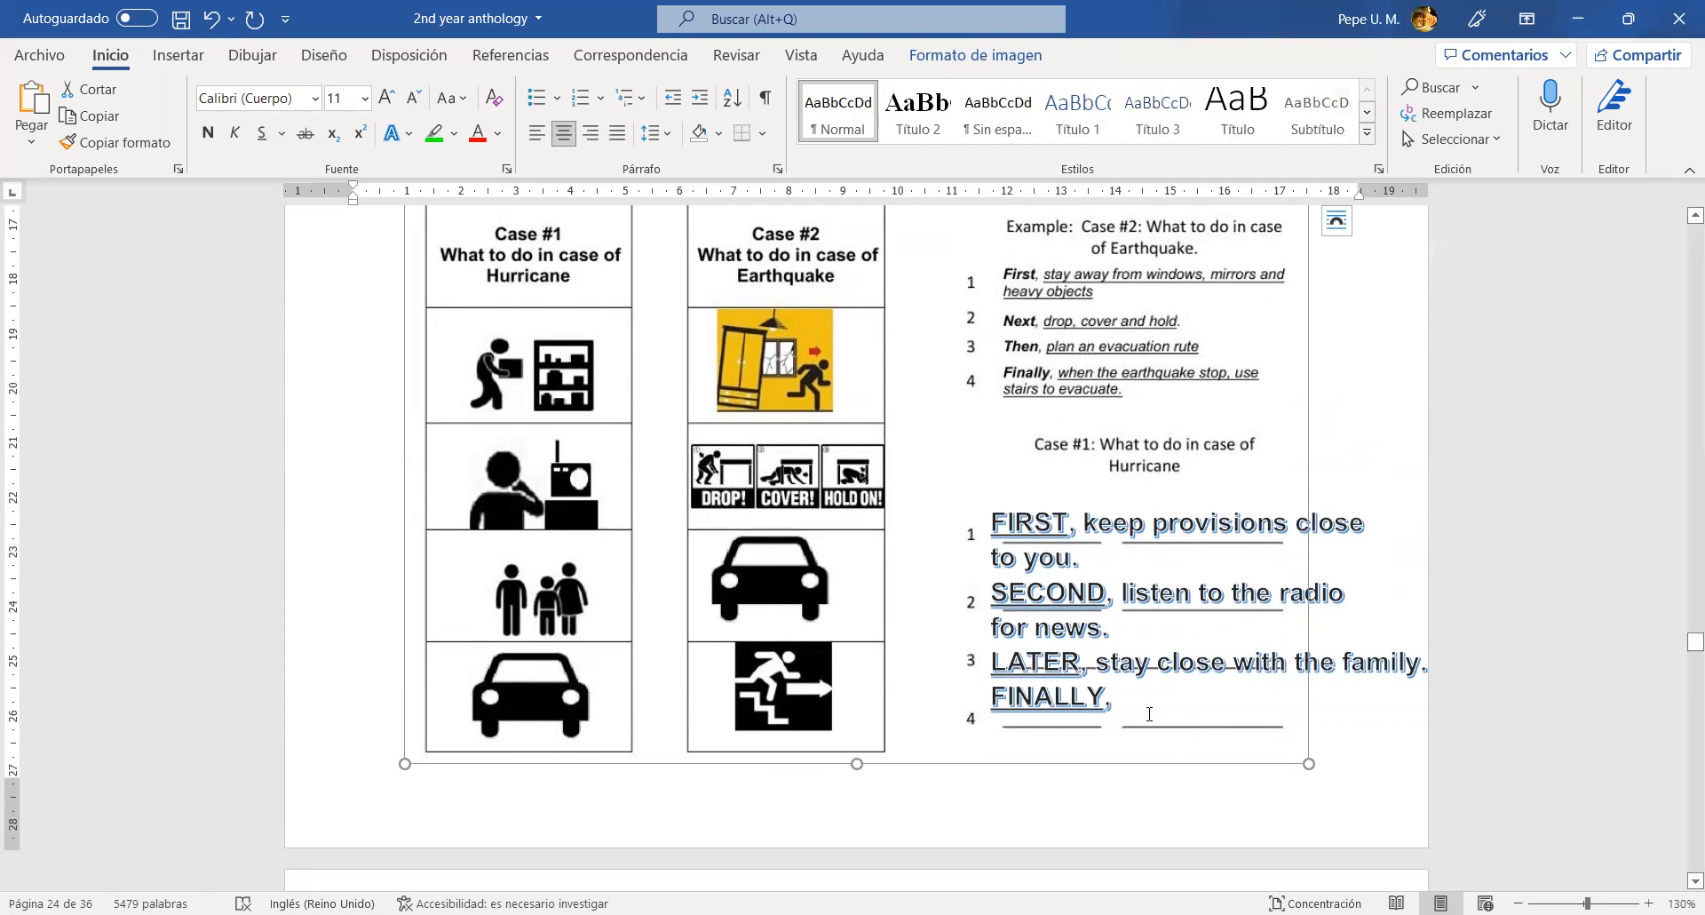
text(pla)
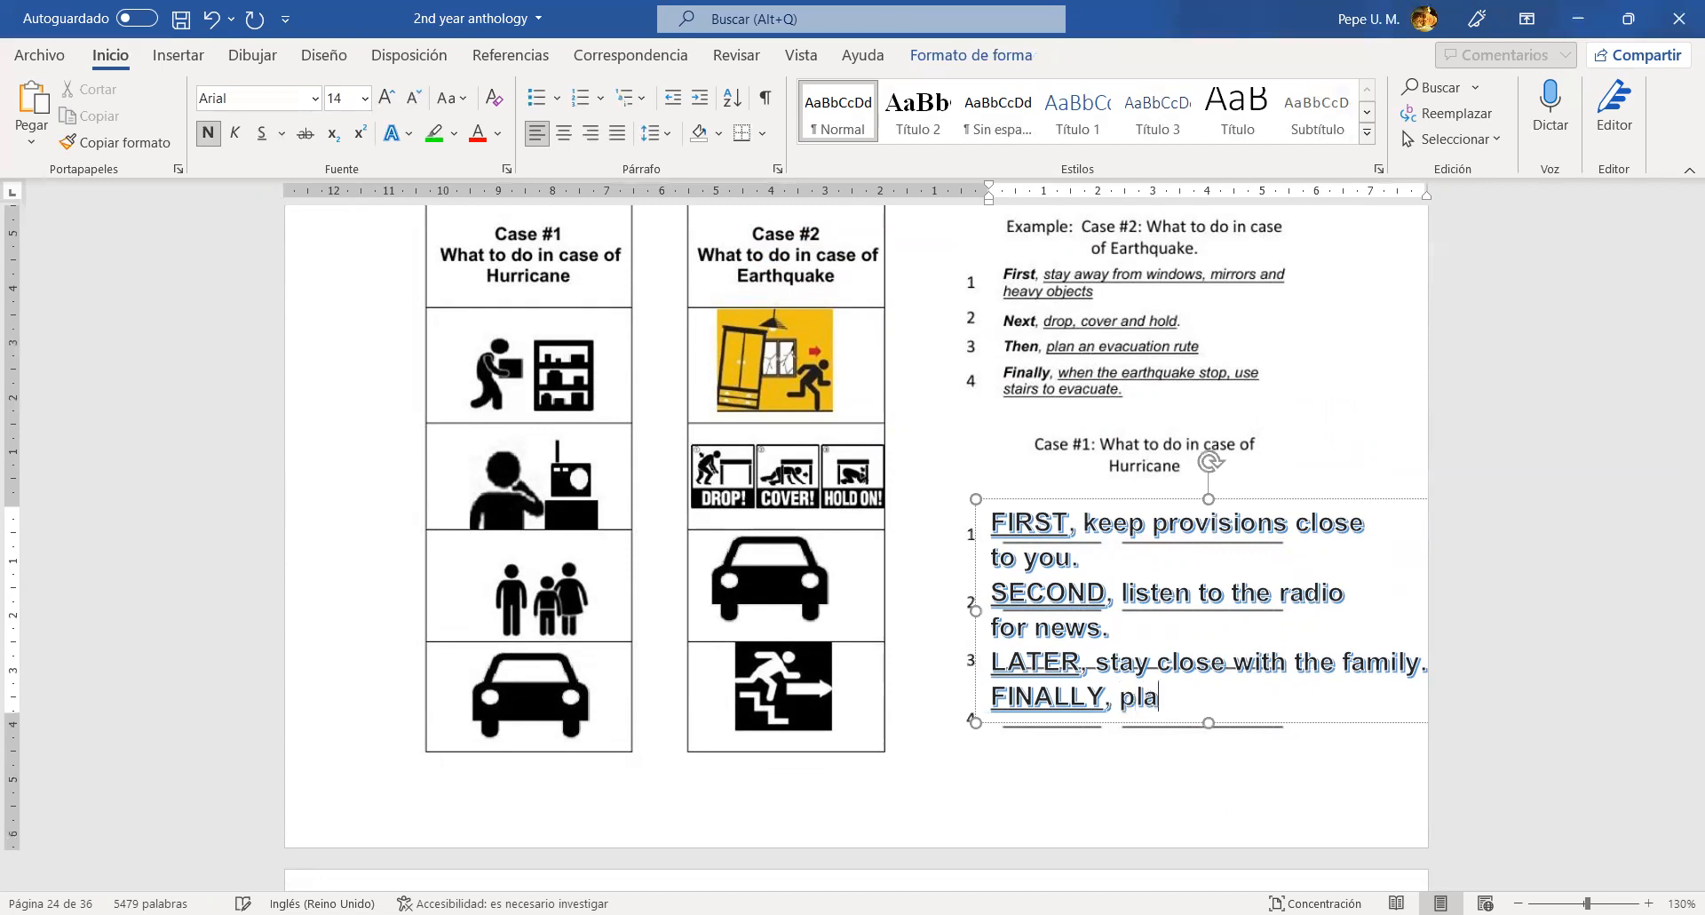
text(n an)
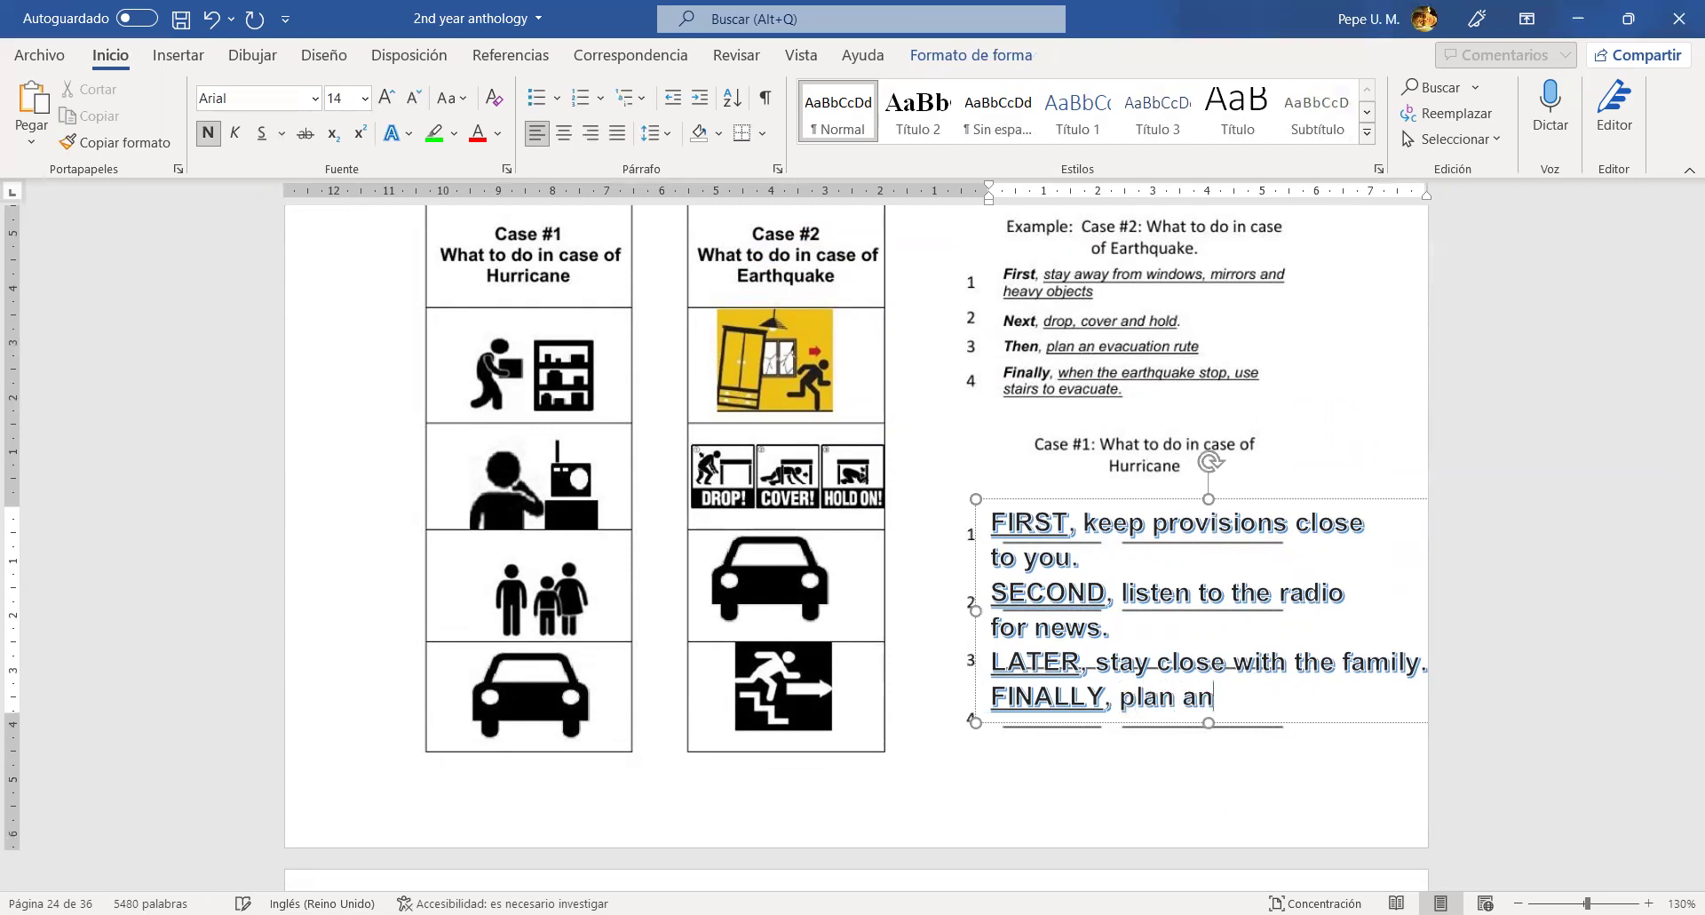
text(evacuta)
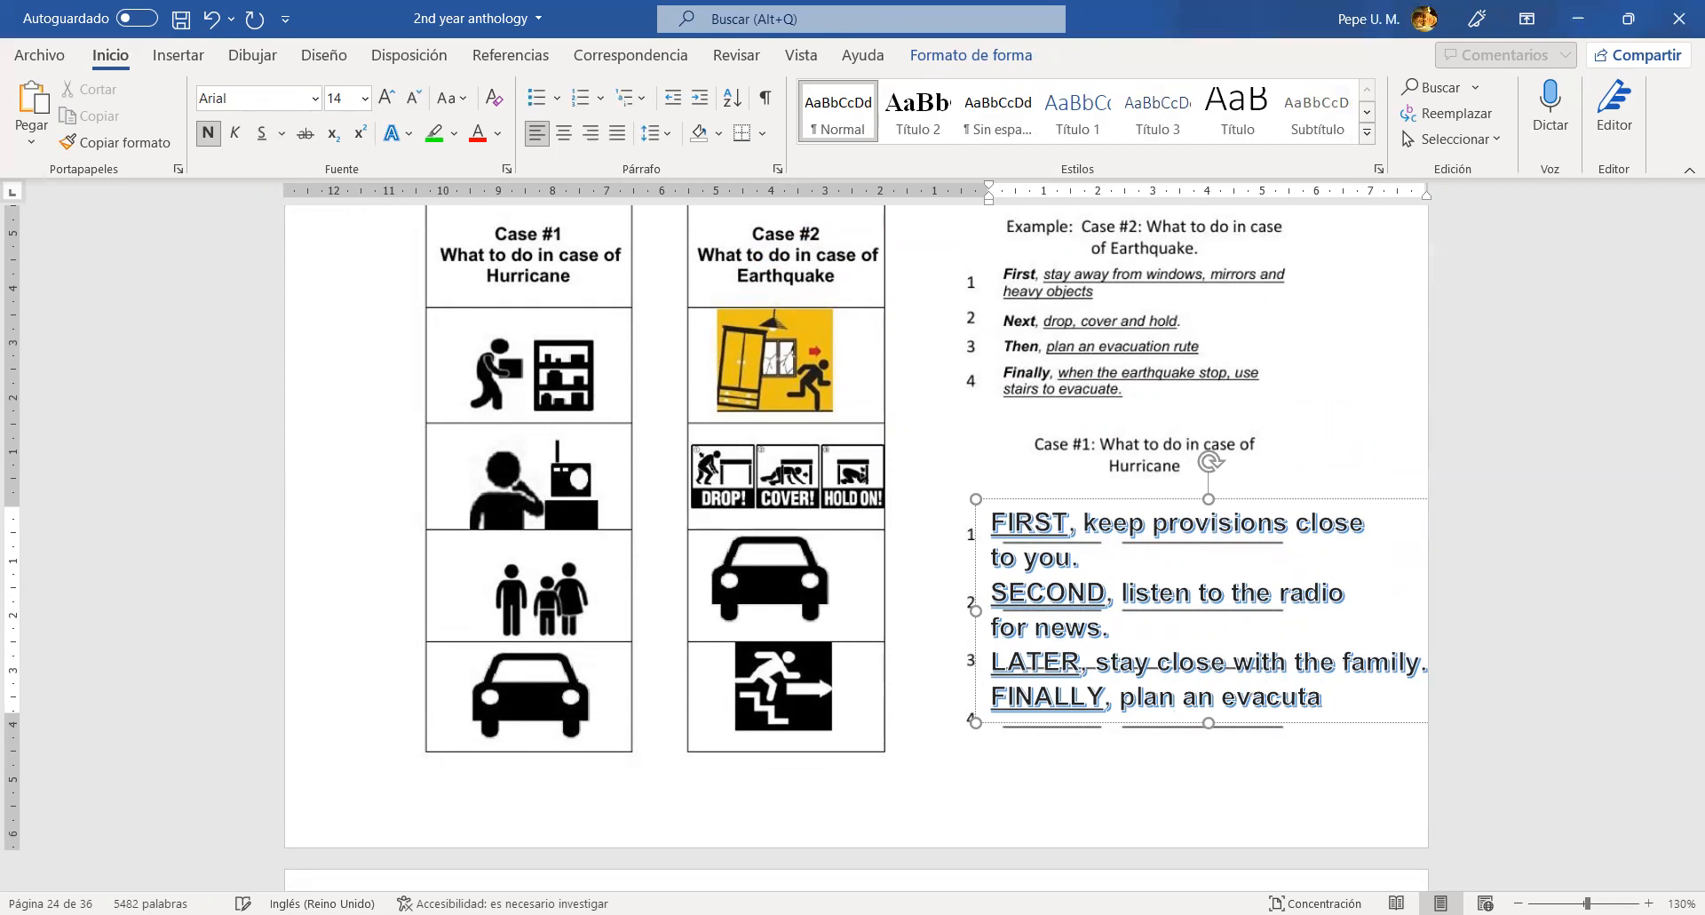
text(tt)
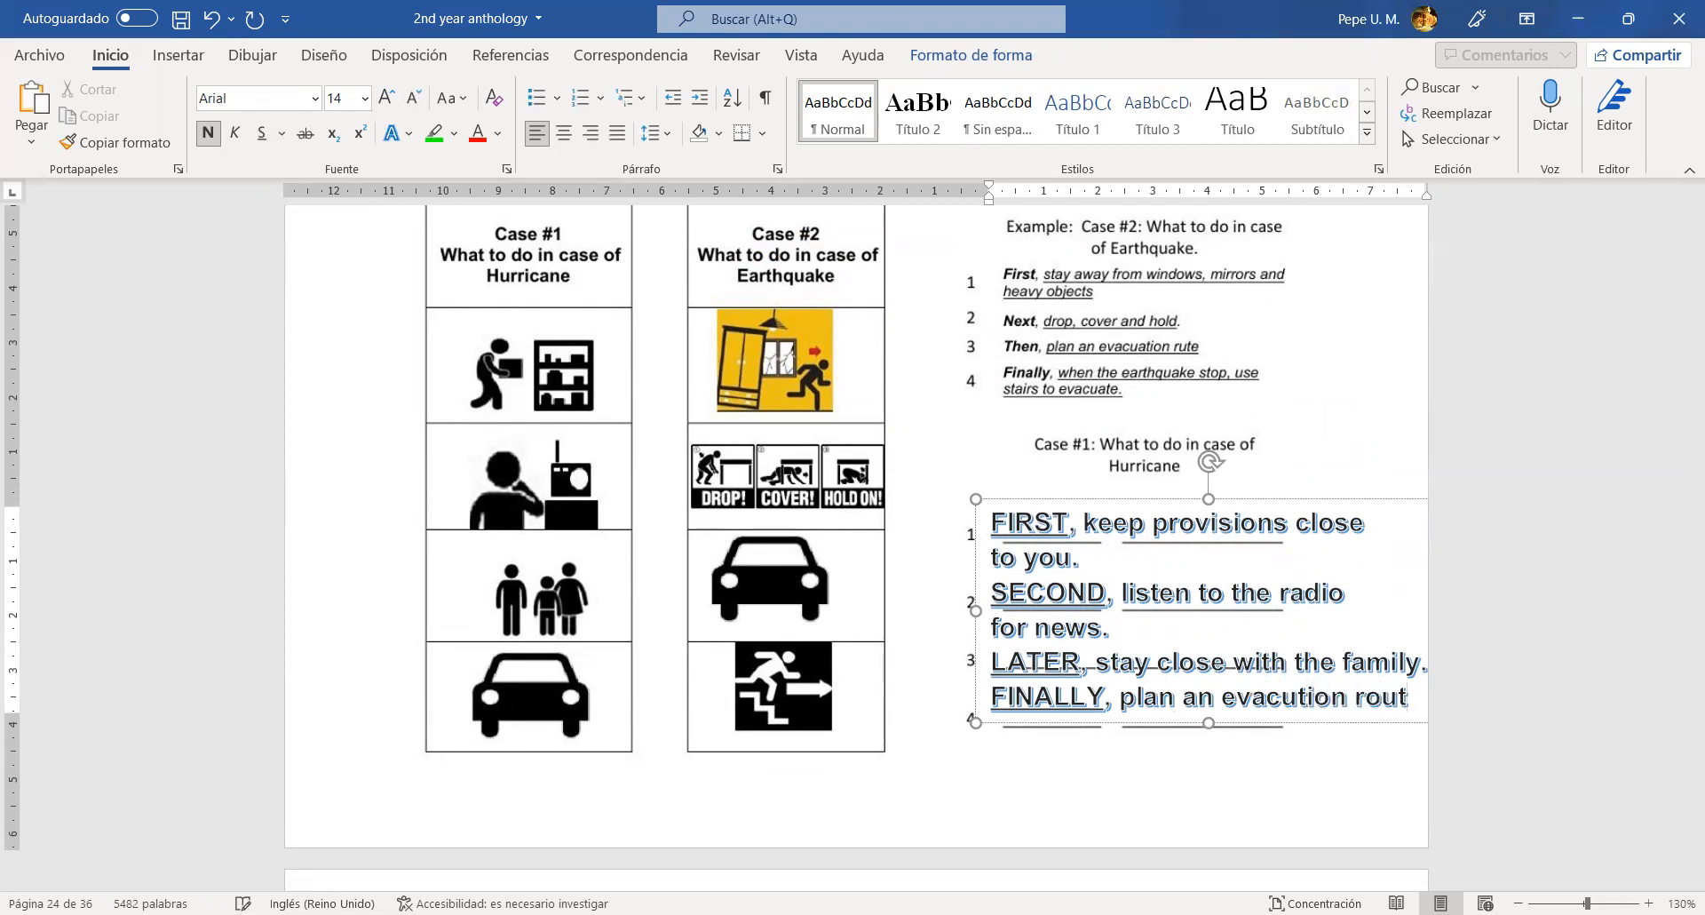
text(e.)
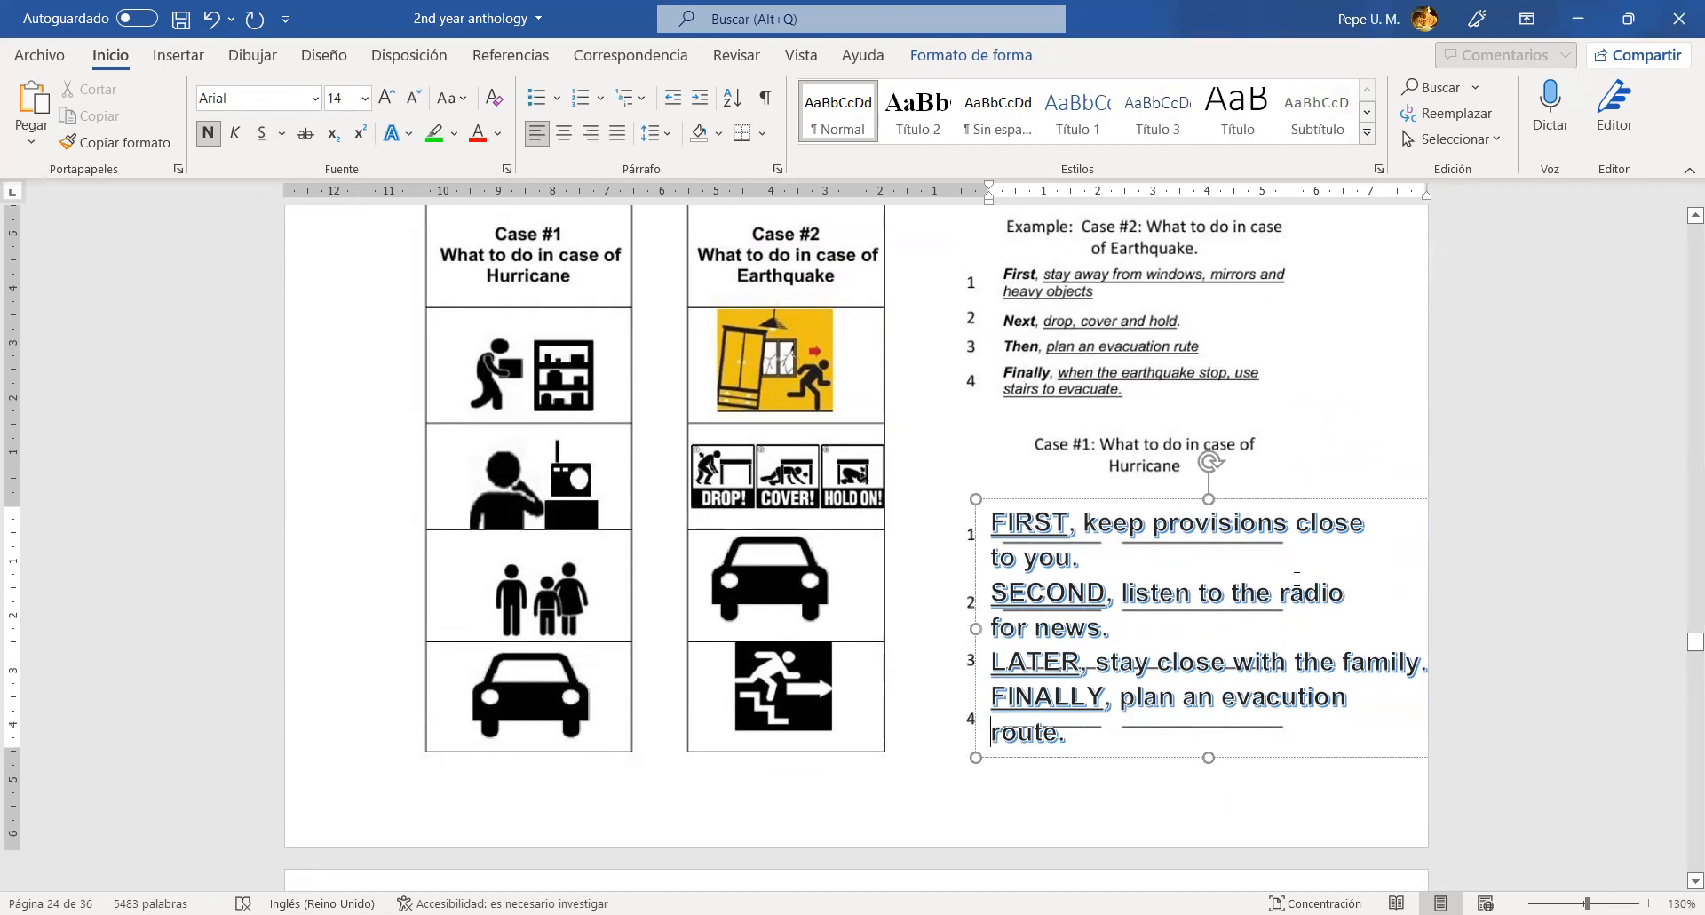
mouse_move(1005, 504)
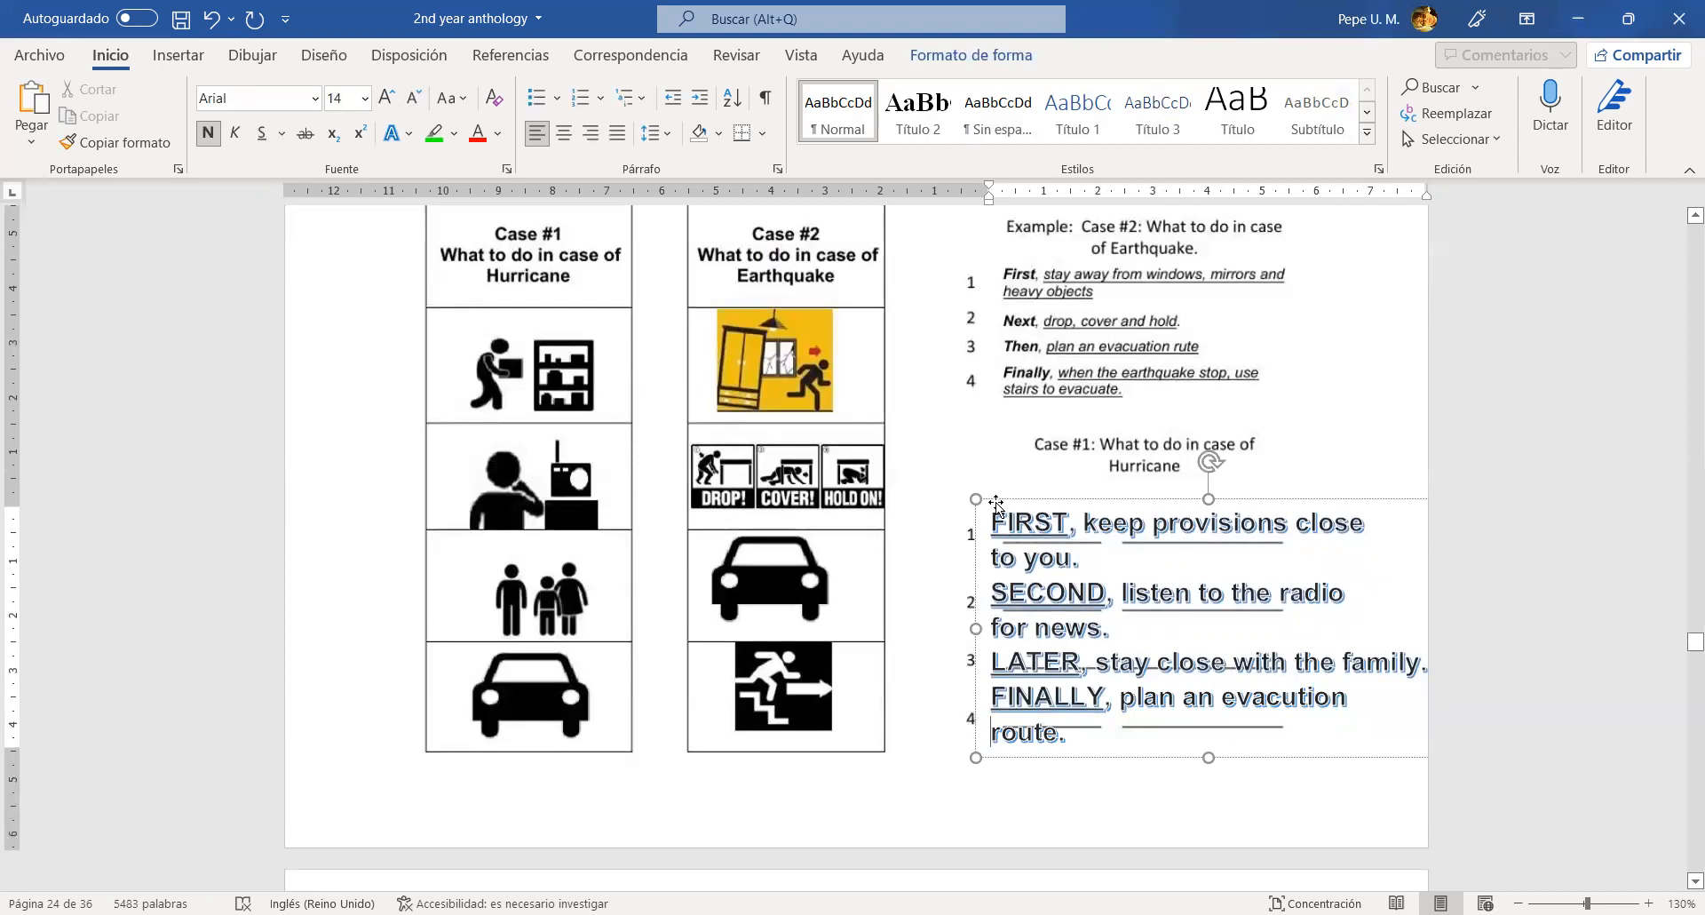
mouse_move(969, 592)
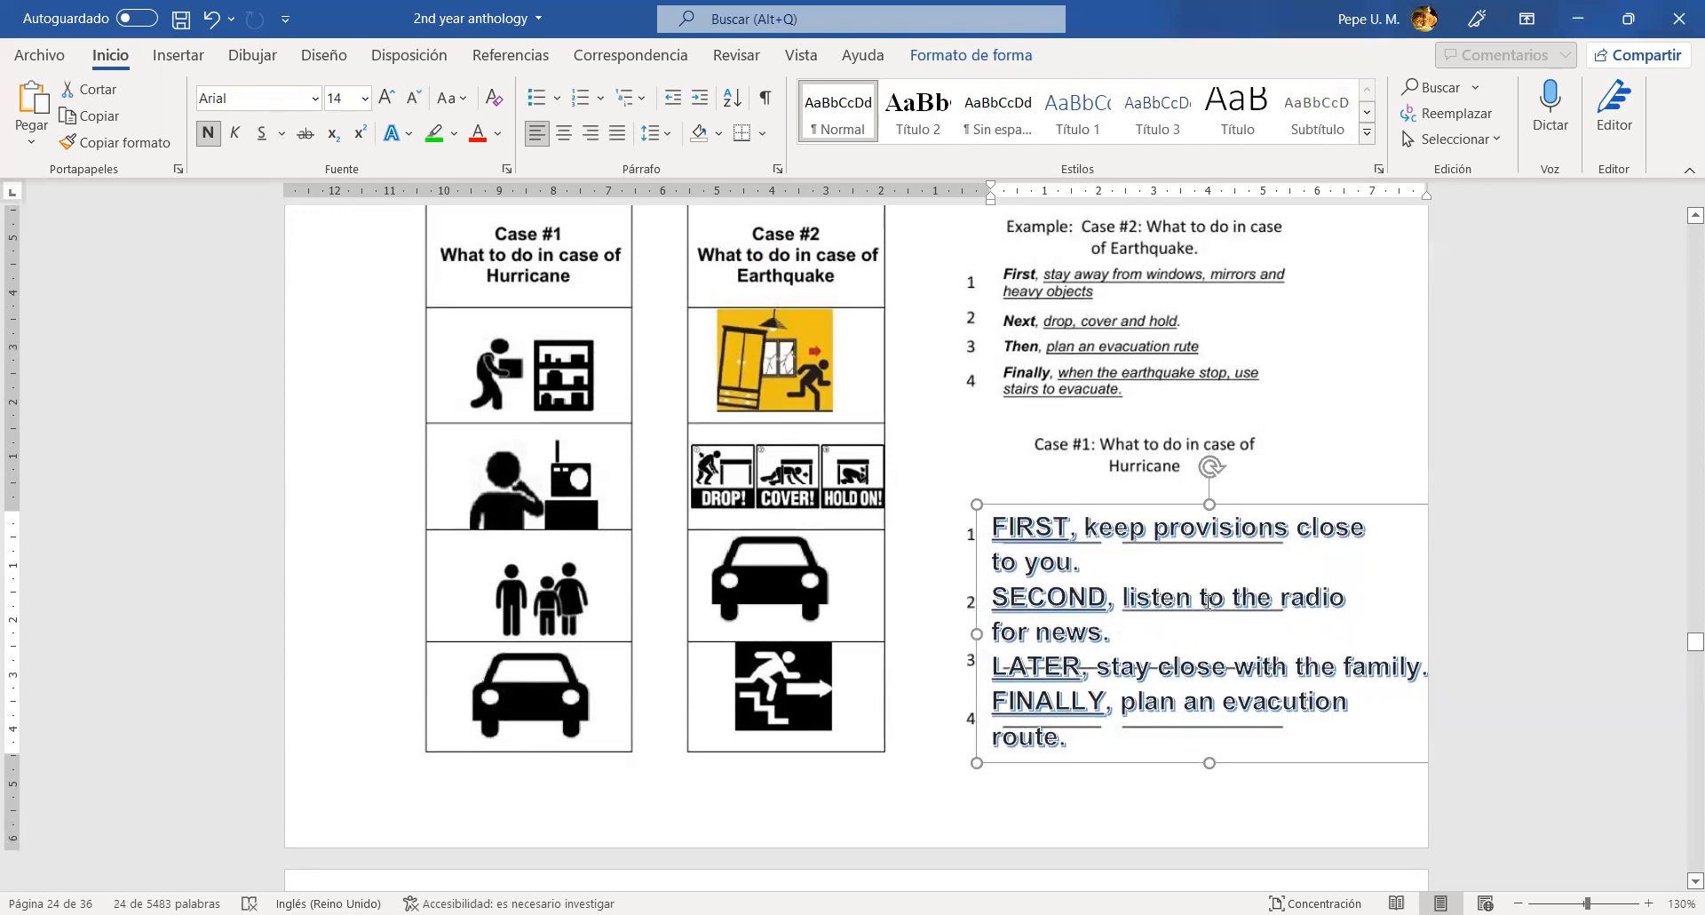
mouse_move(1118, 510)
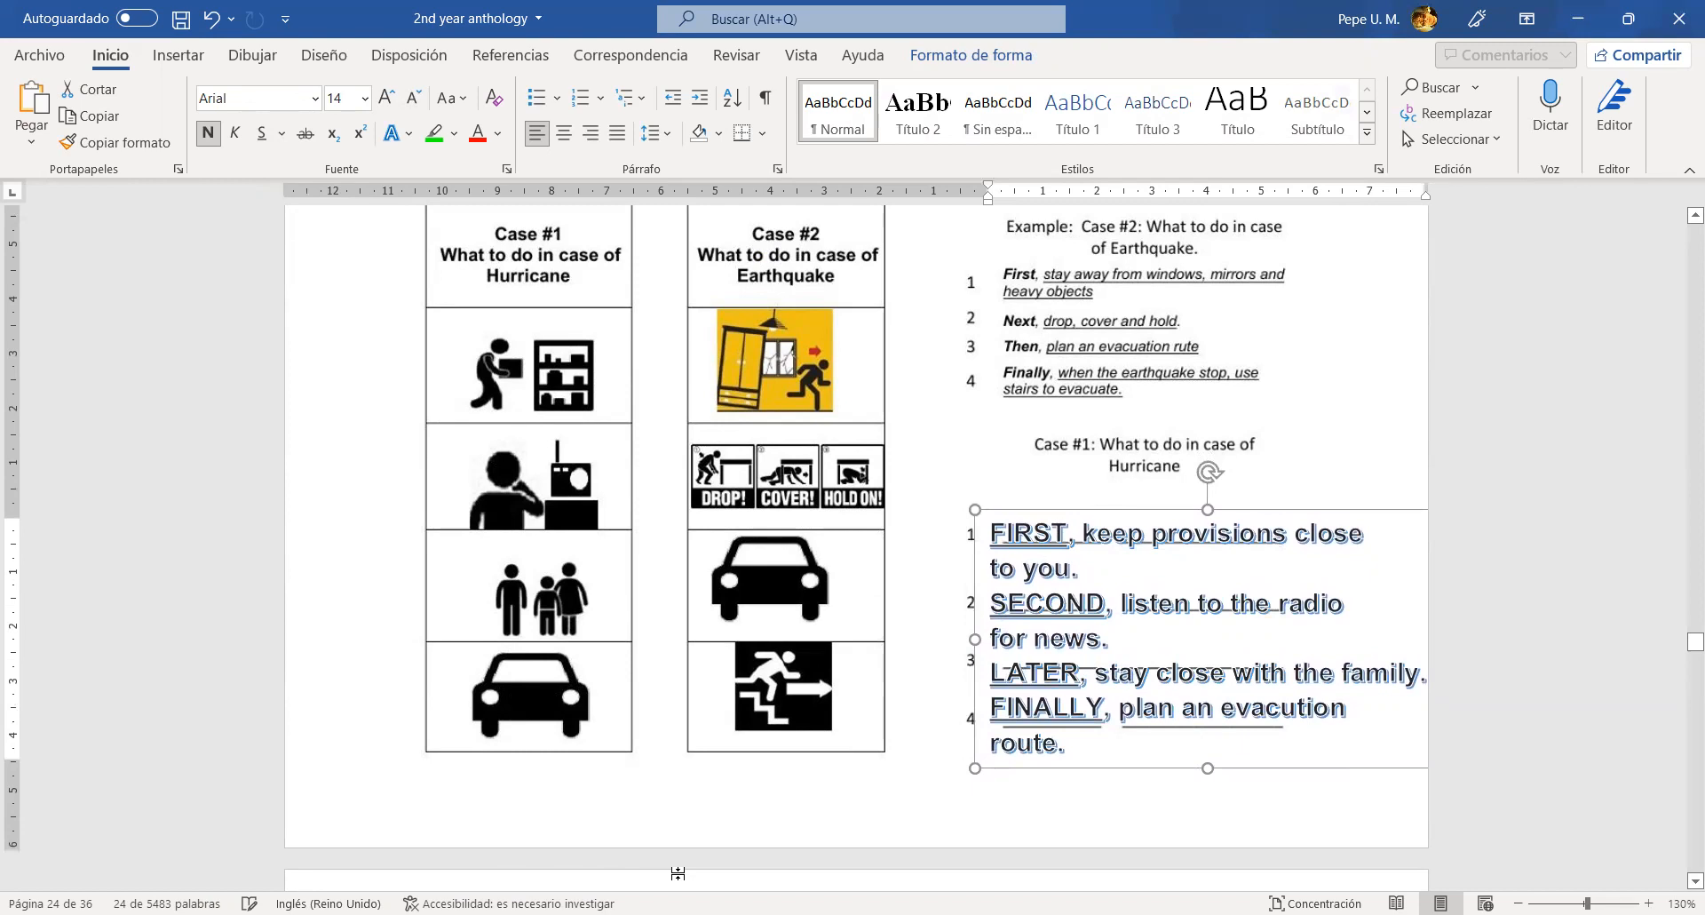
mouse_move(419, 787)
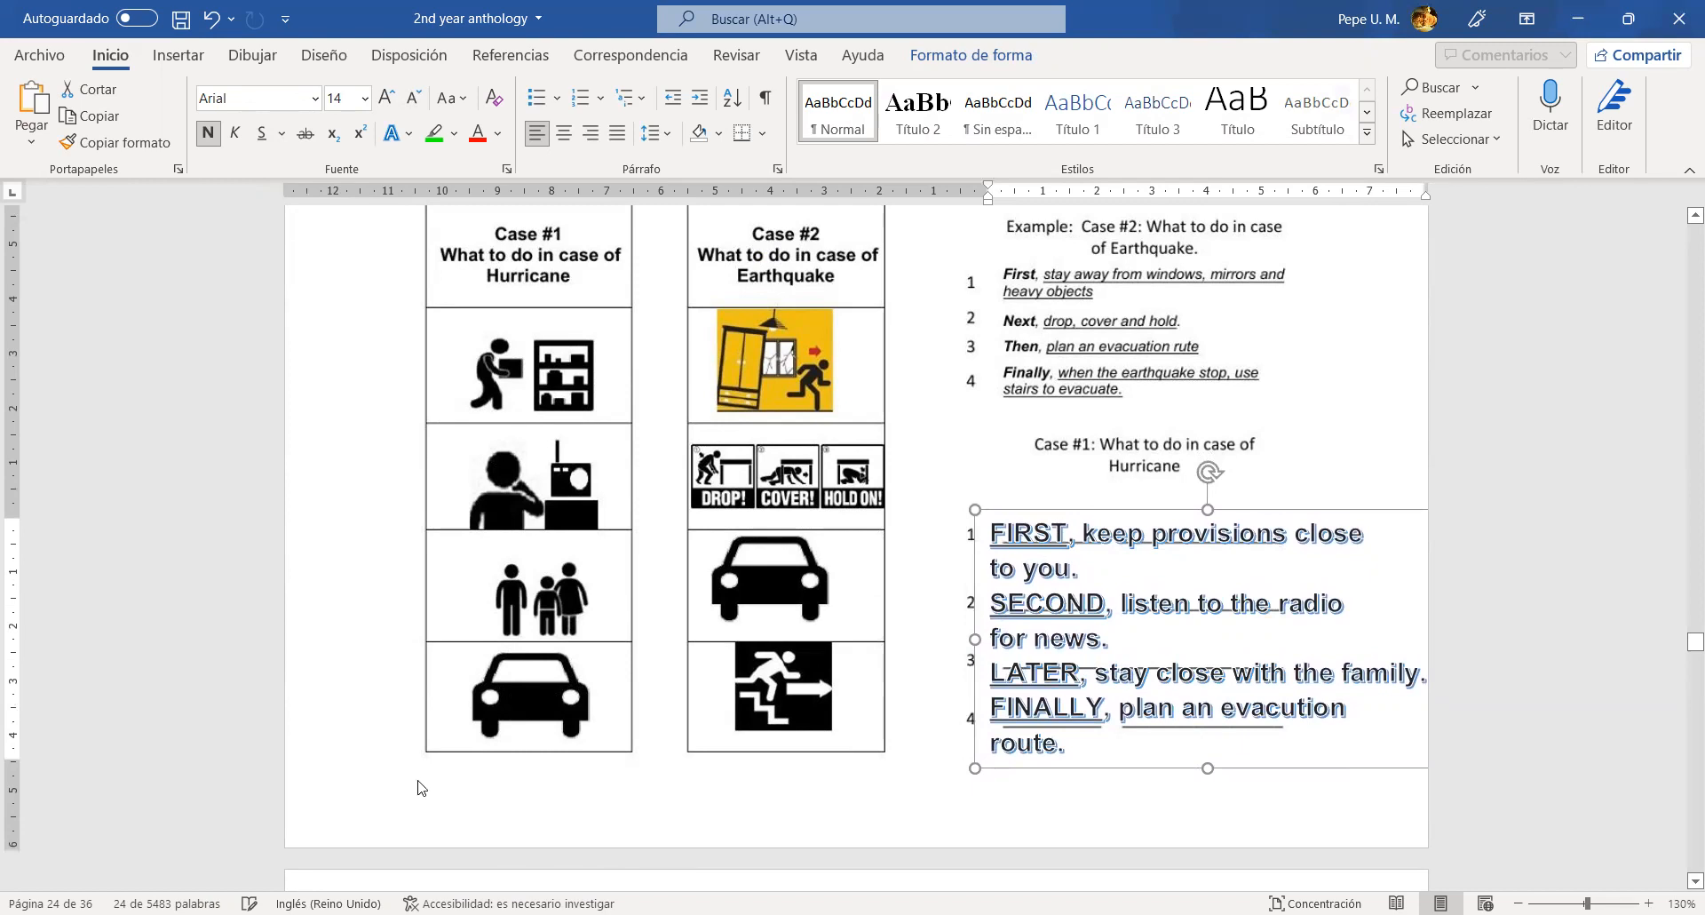